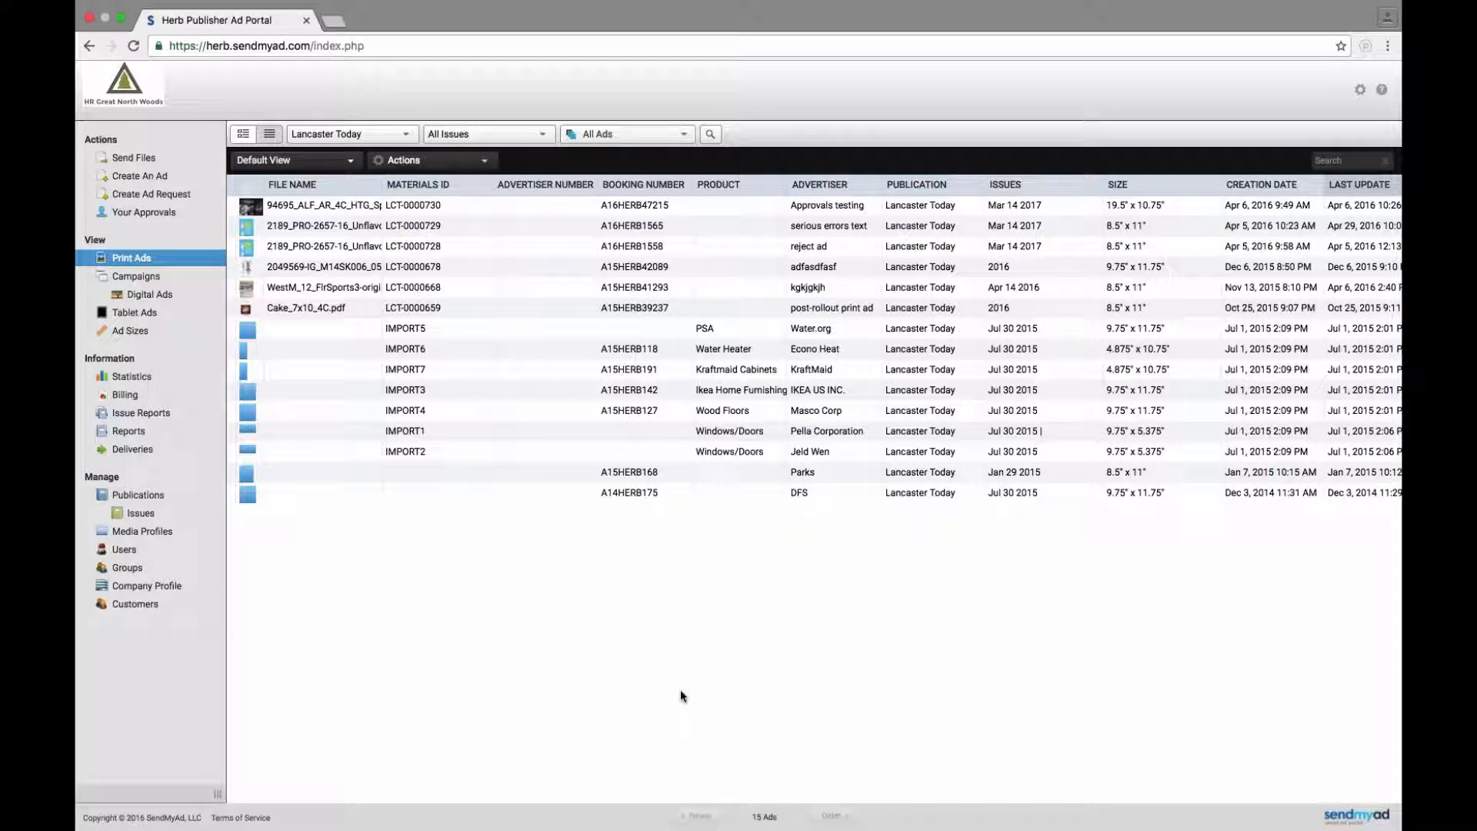
mouse_move(226, 643)
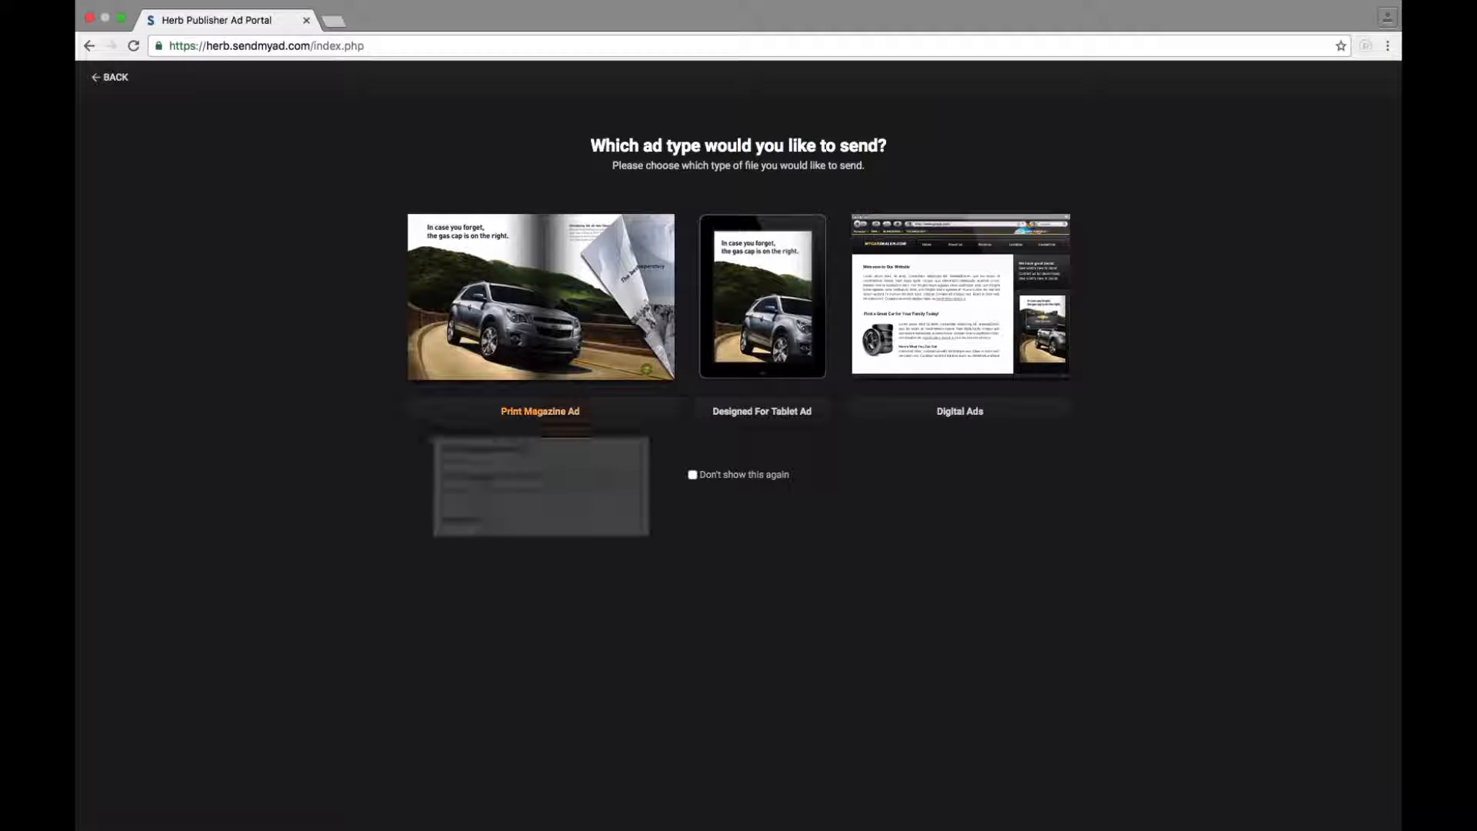
mouse_move(540, 412)
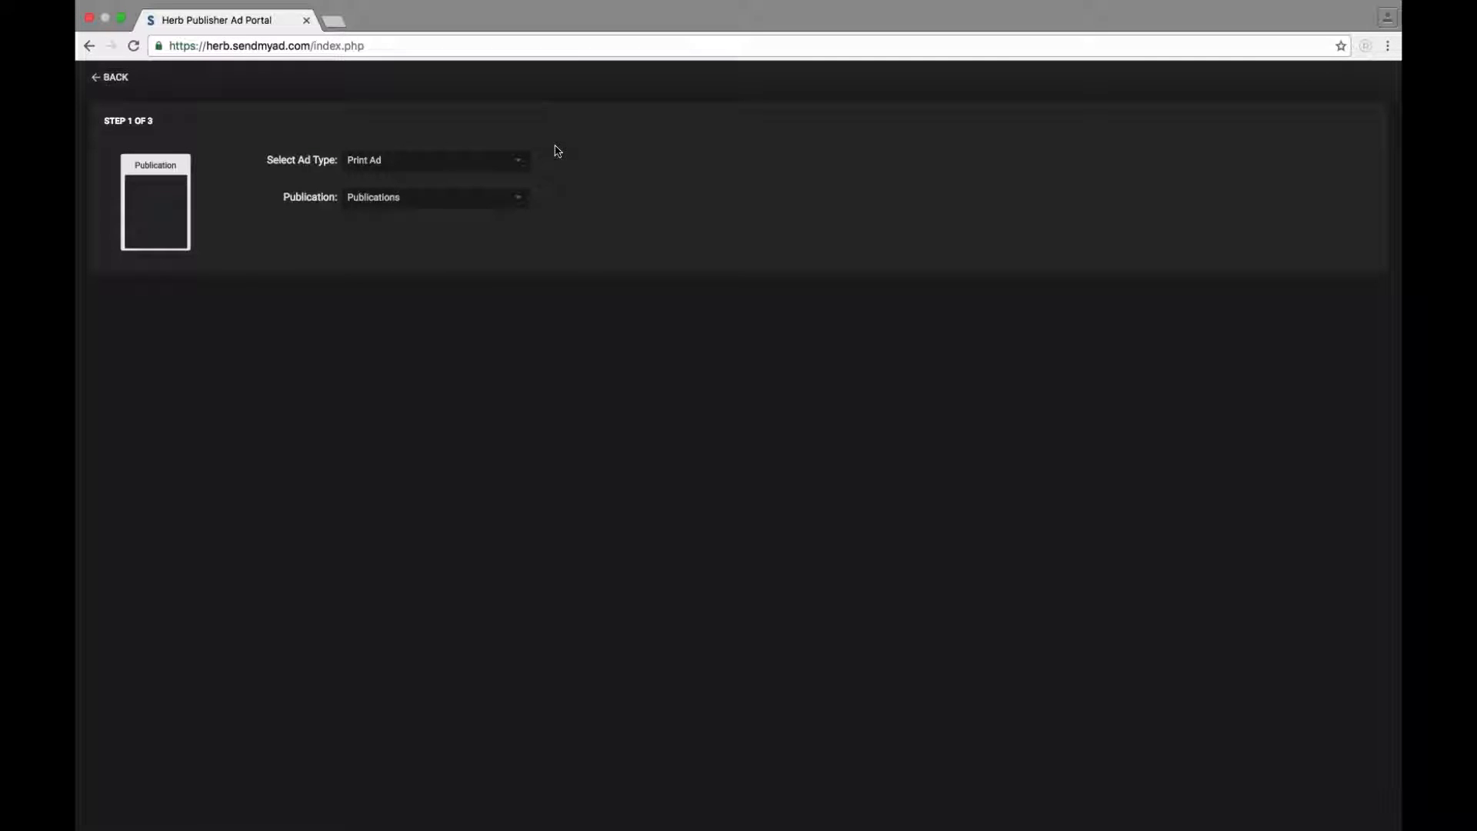
mouse_move(370, 175)
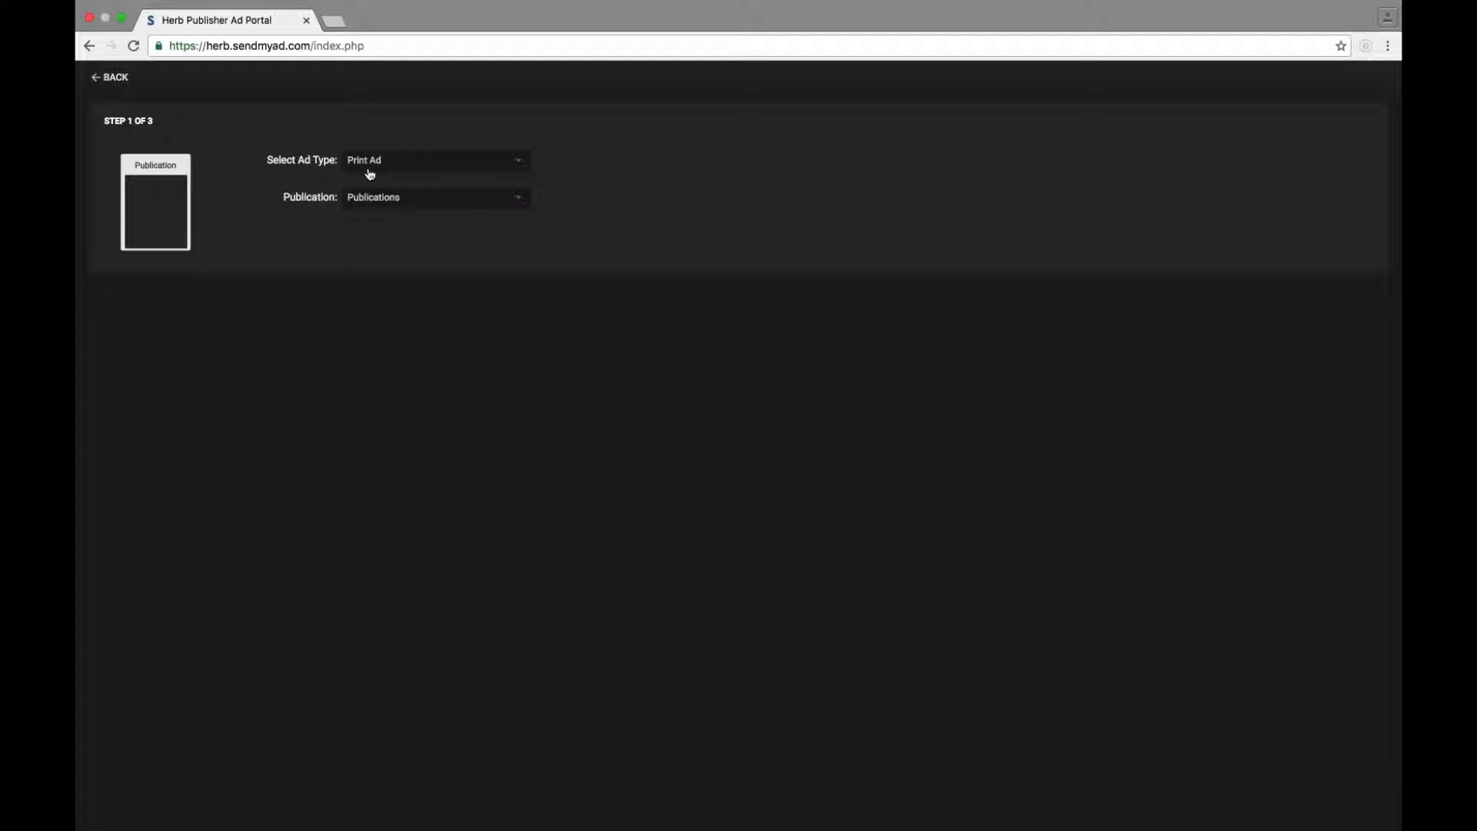
click(435, 197)
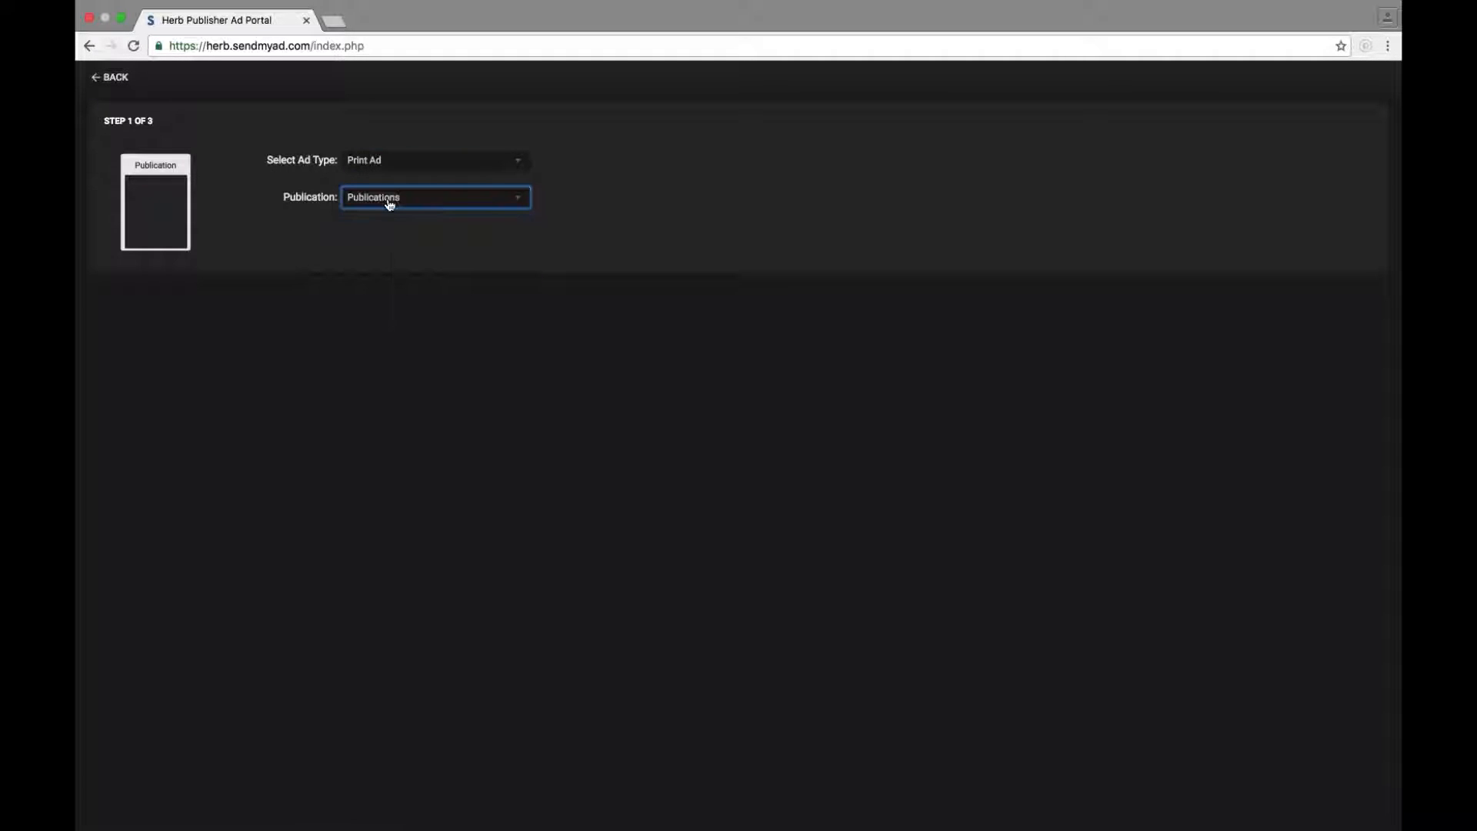
mouse_move(267, 231)
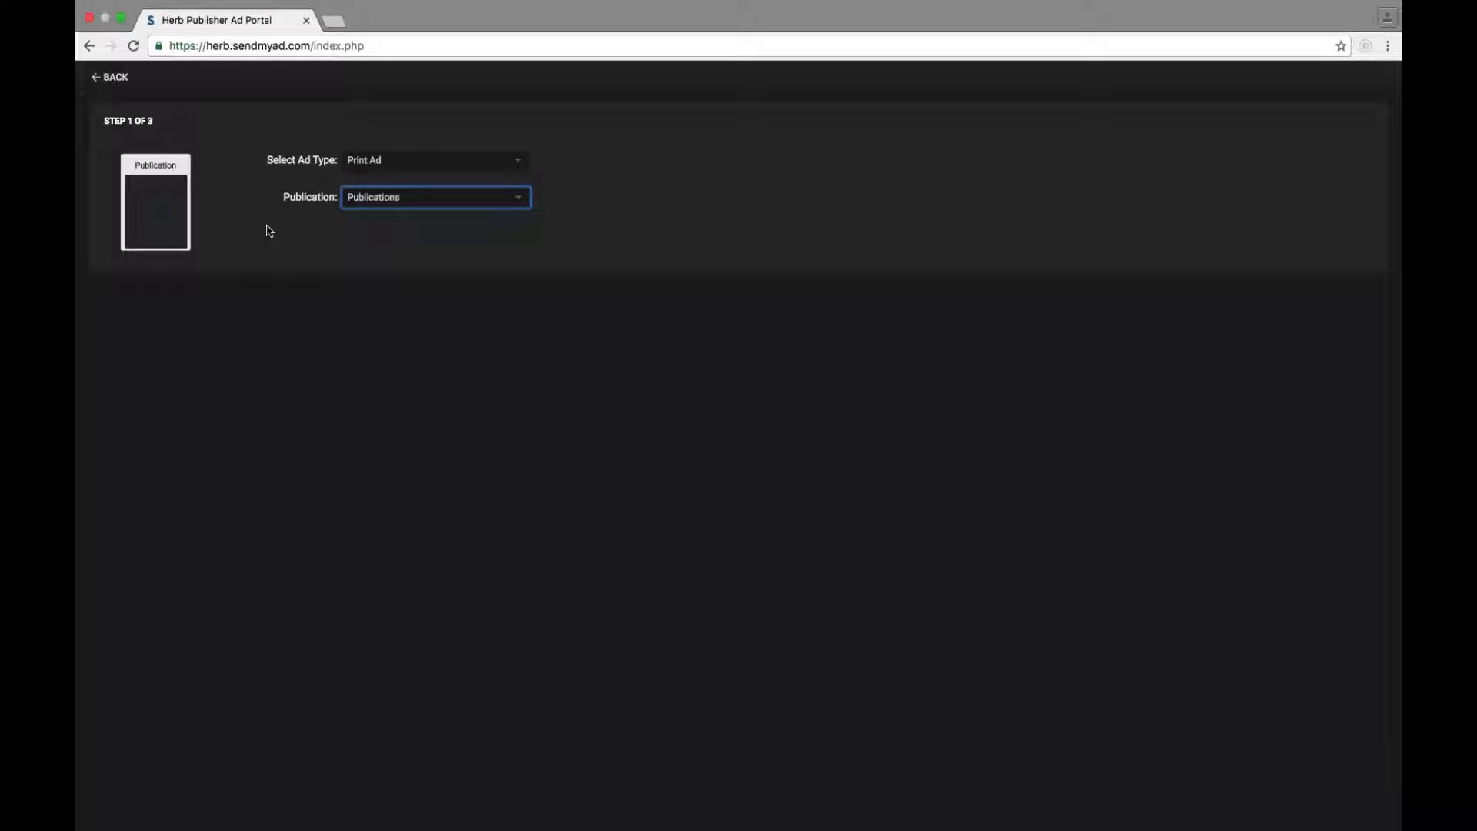
mouse_move(950, 232)
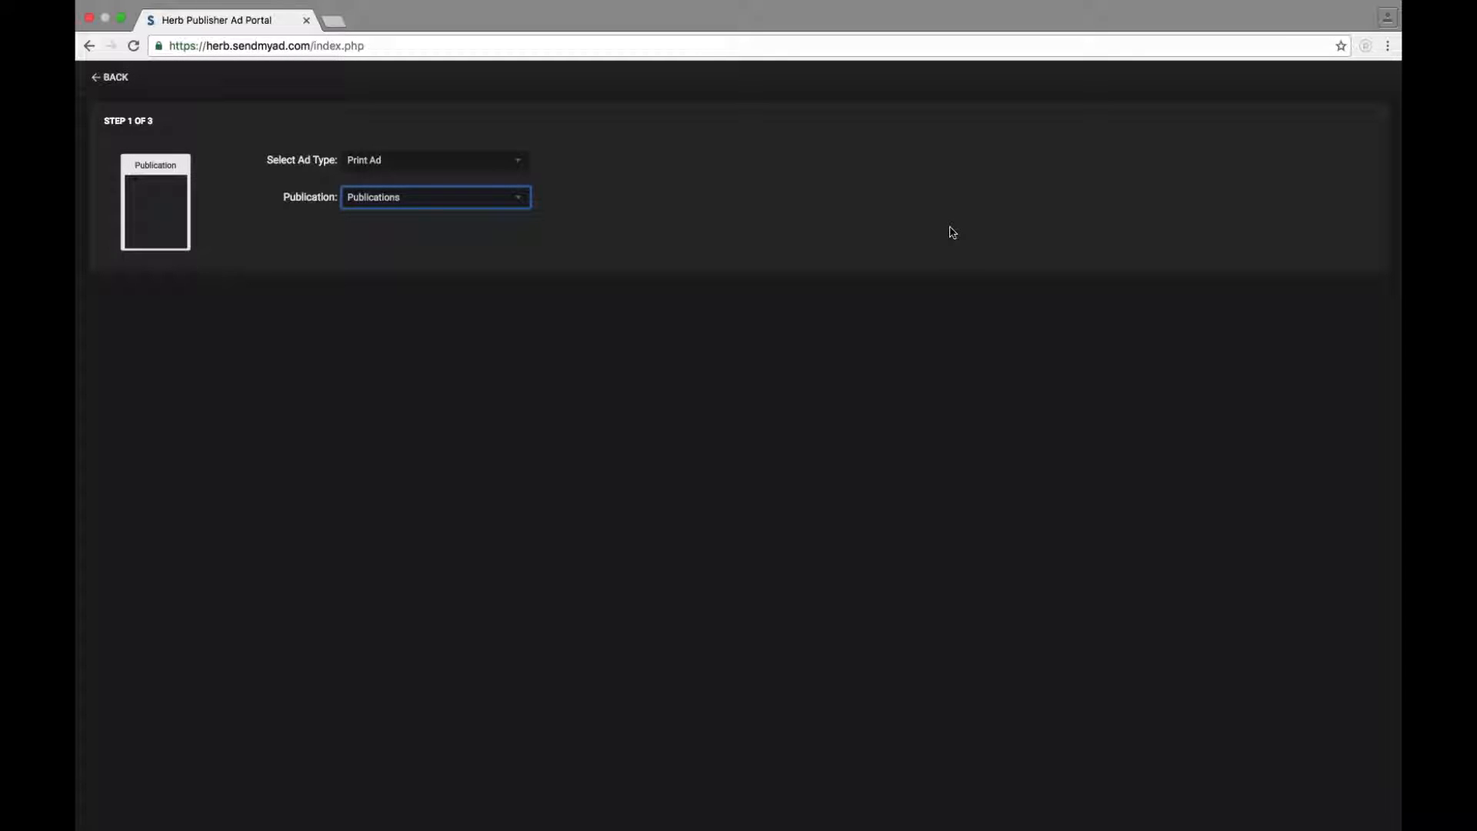
mouse_move(305, 248)
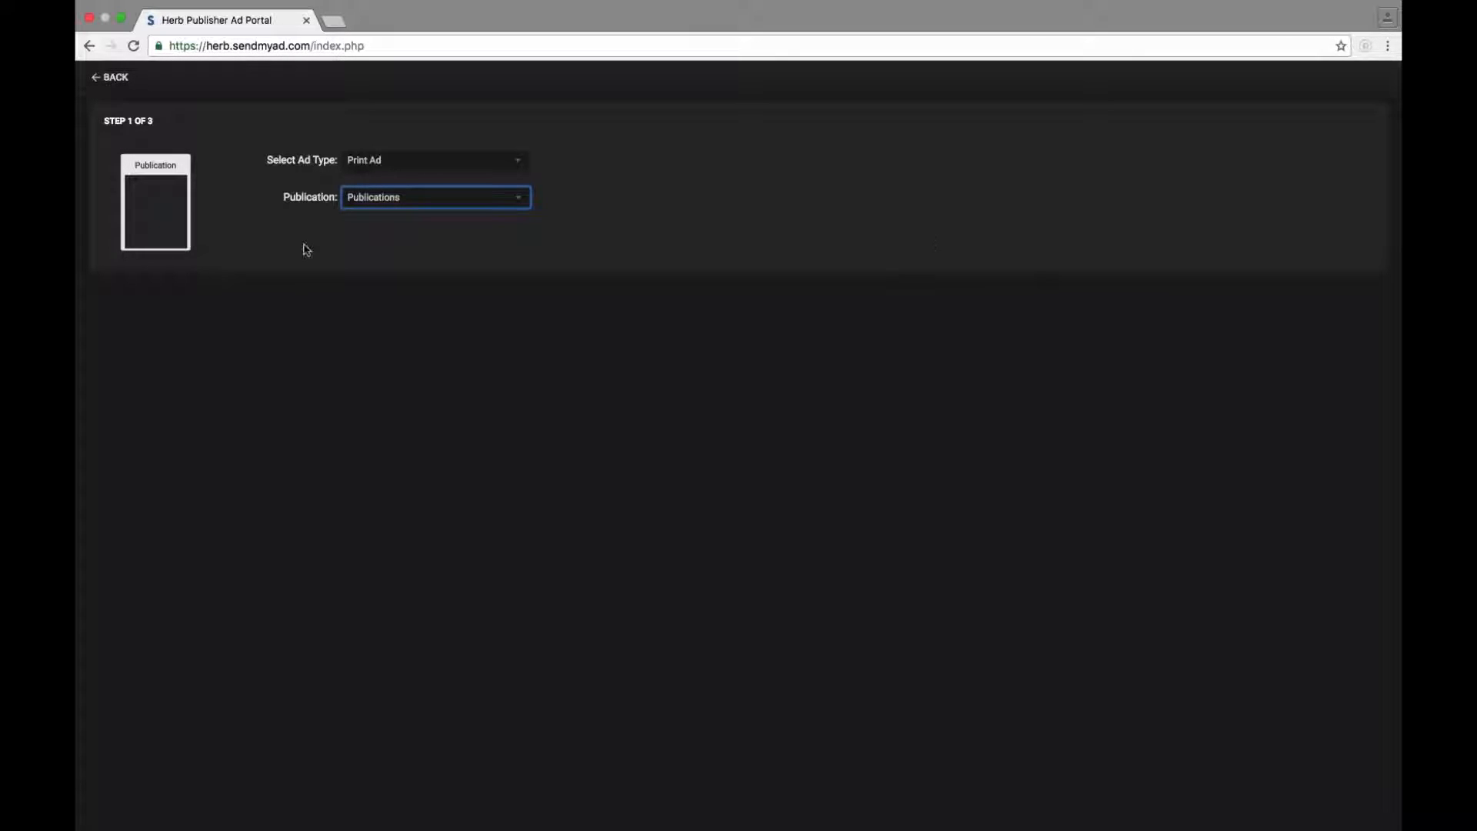
mouse_move(503, 235)
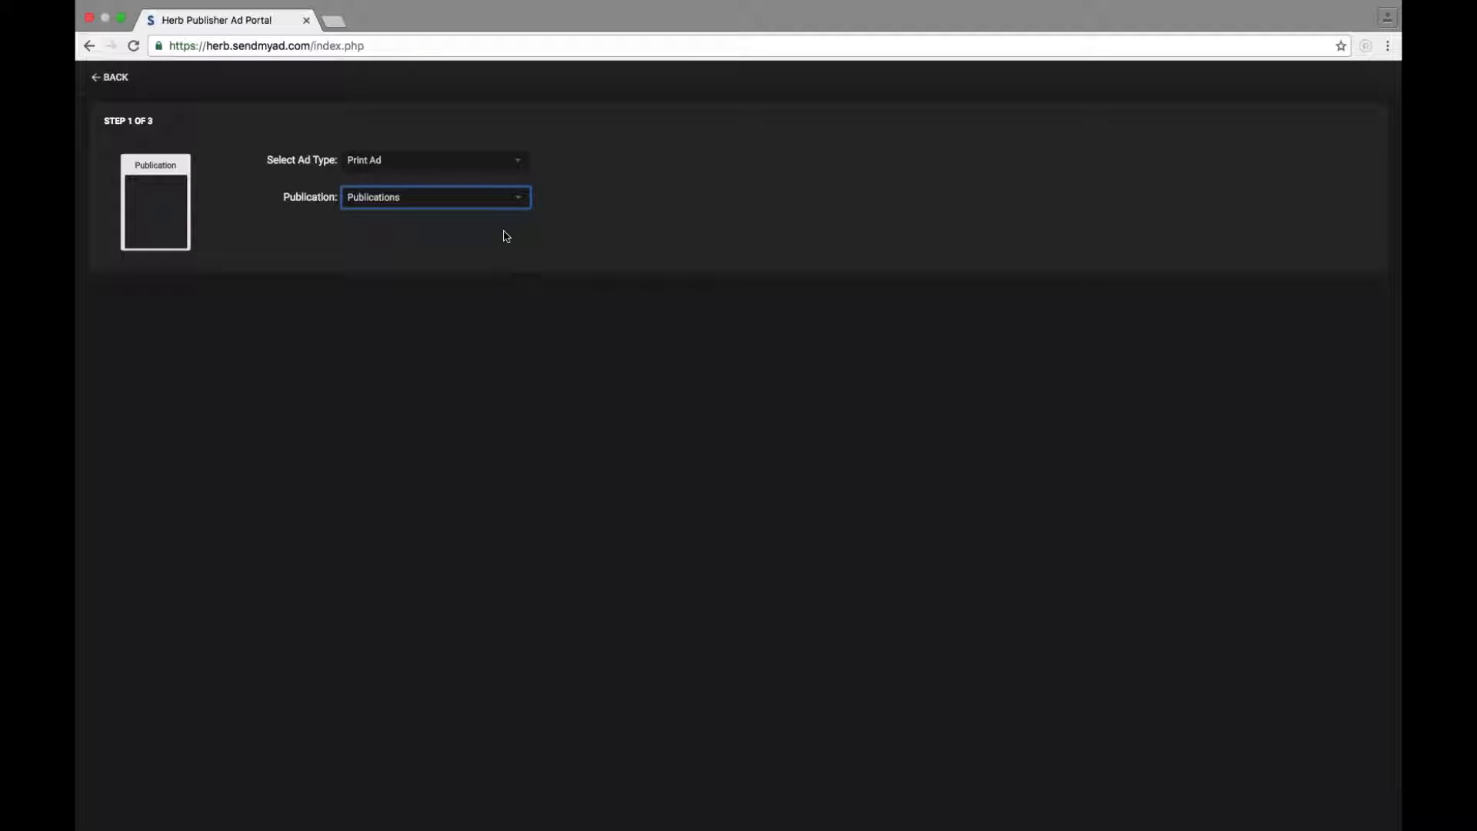
mouse_move(688, 248)
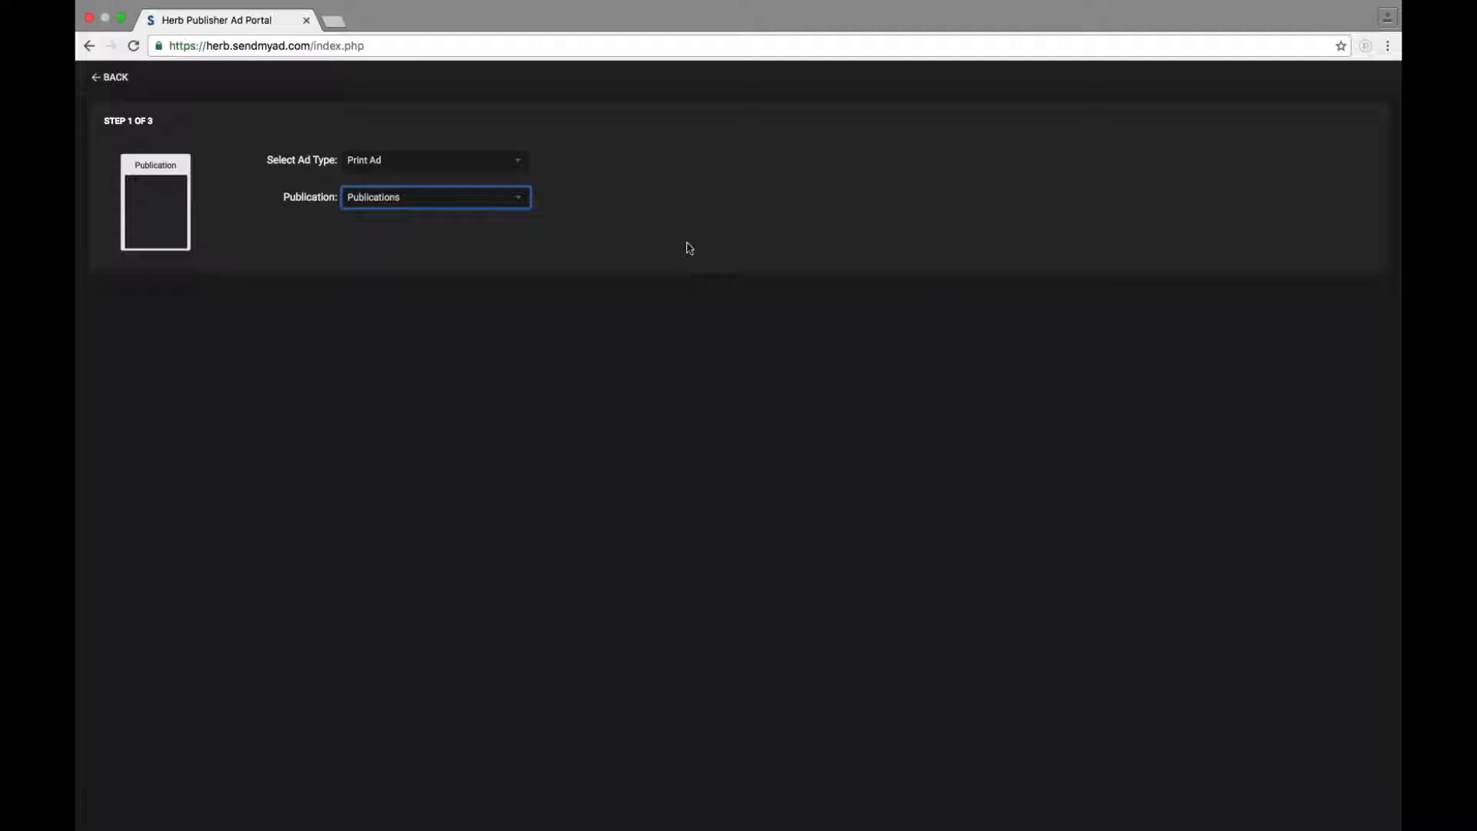
mouse_move(647, 244)
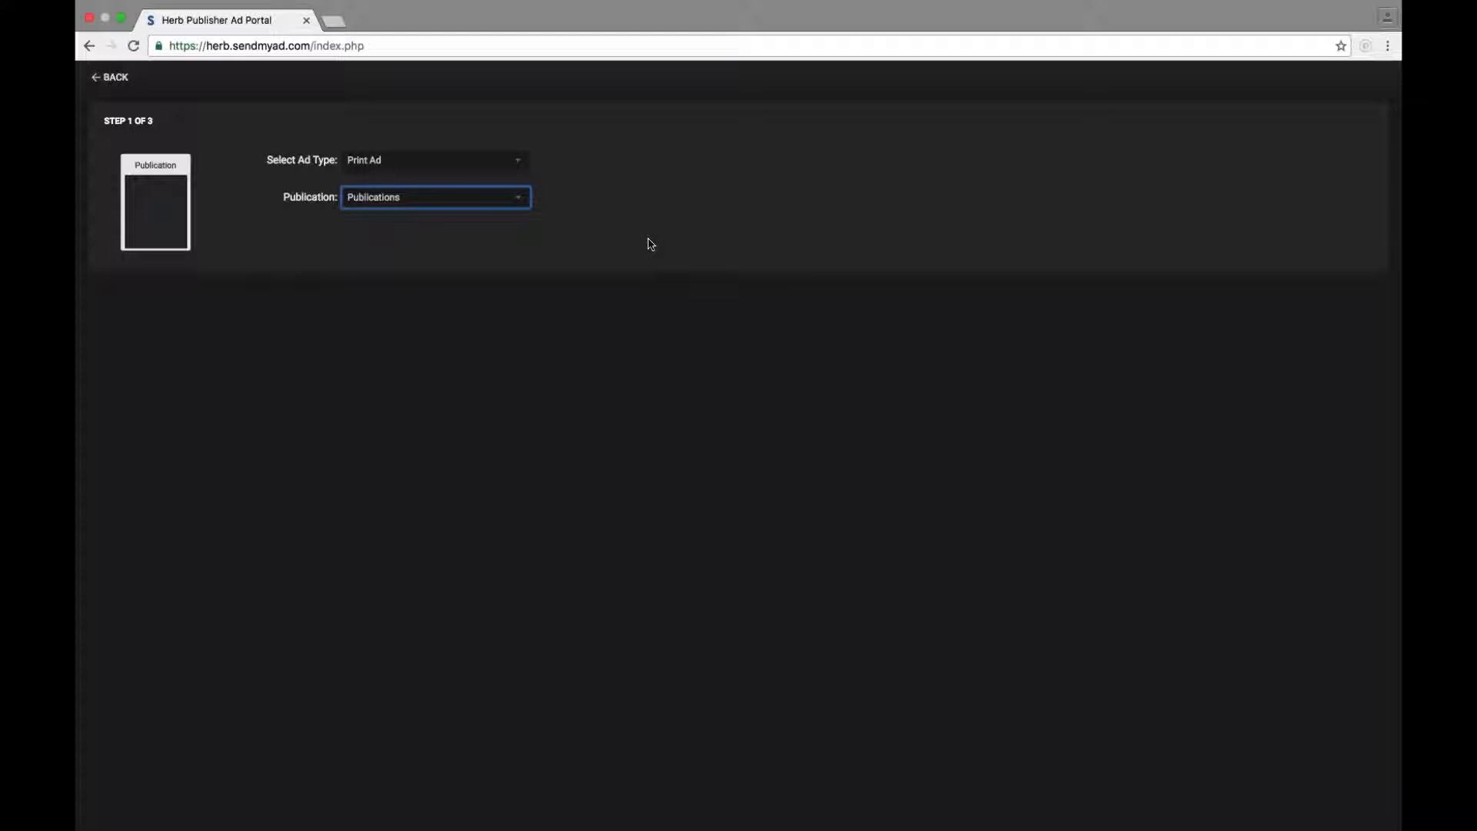
mouse_move(424, 241)
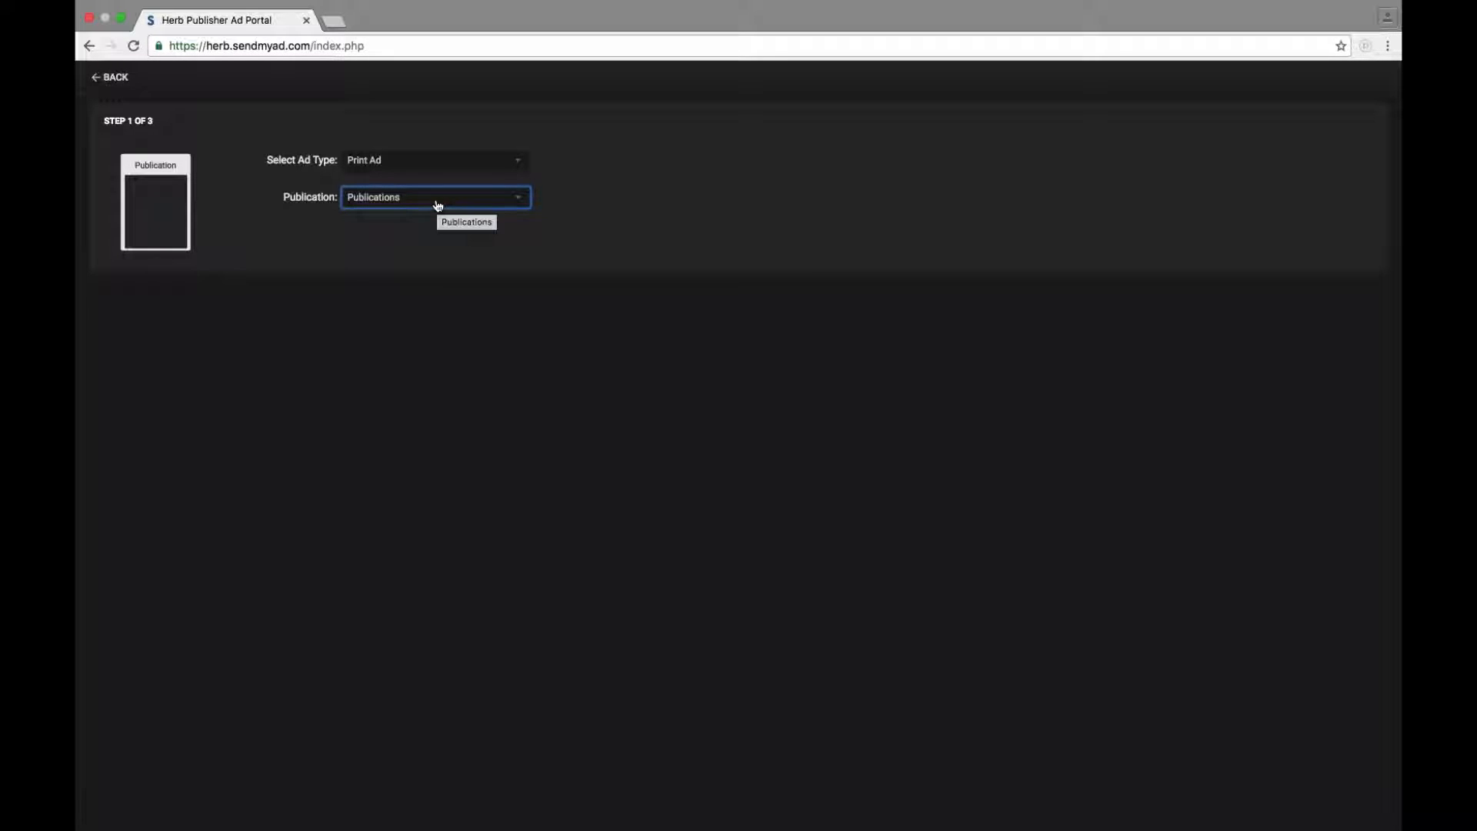
- Search the publication list, clear it, then filter with 'de' to match HR Demos only
click(434, 197)
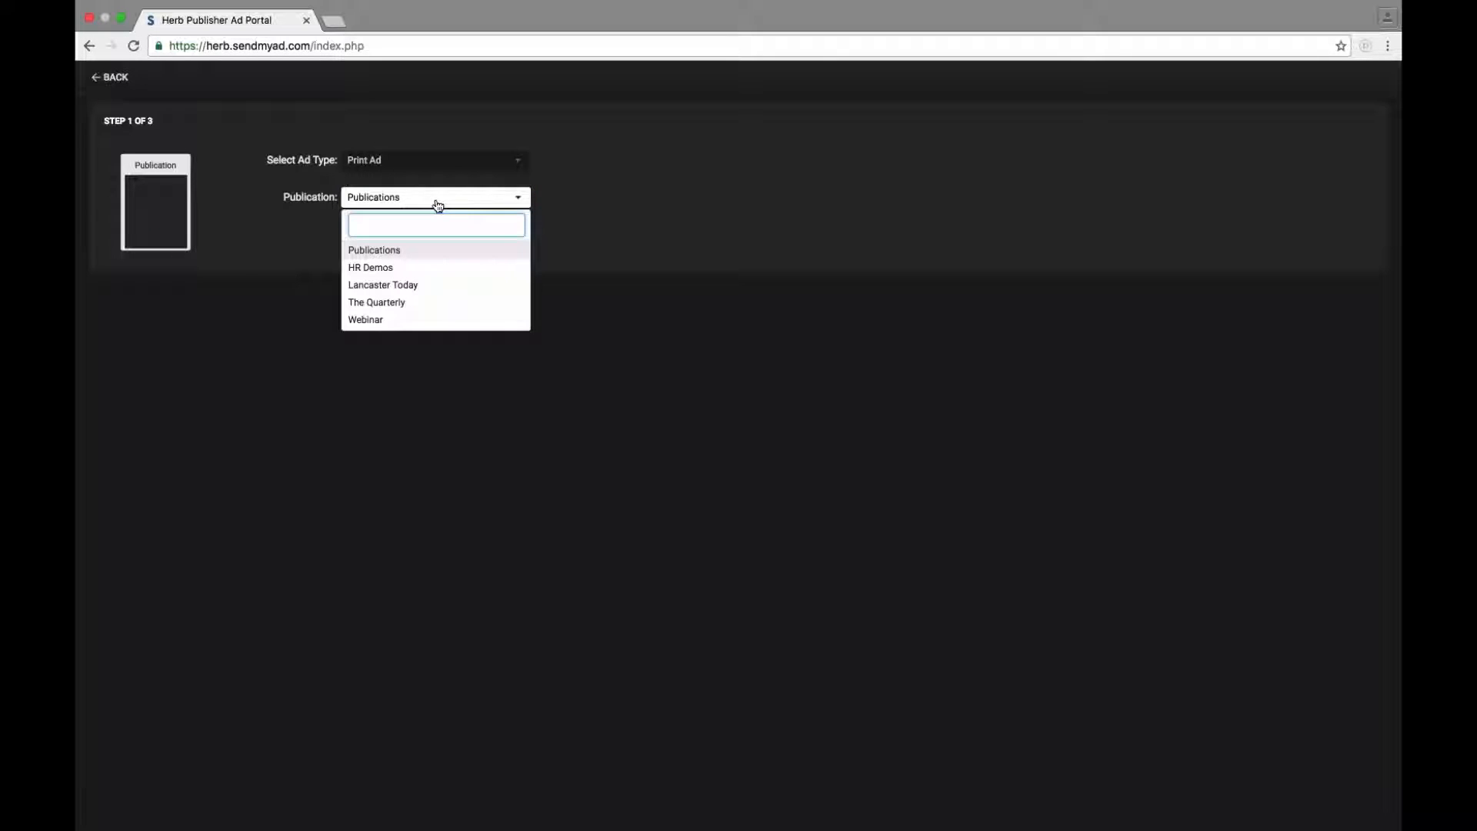
mouse_move(420, 201)
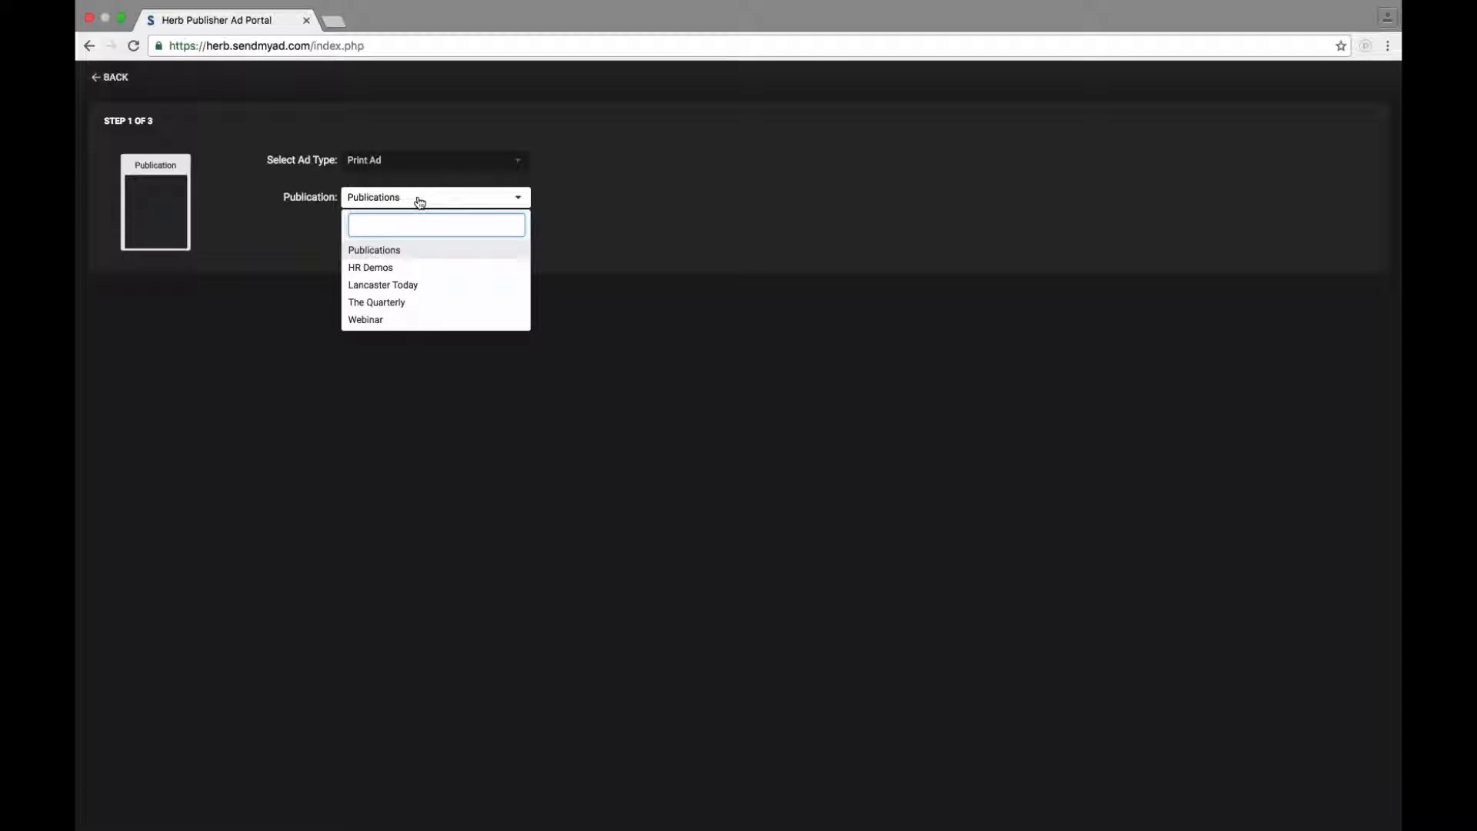
mouse_move(431, 201)
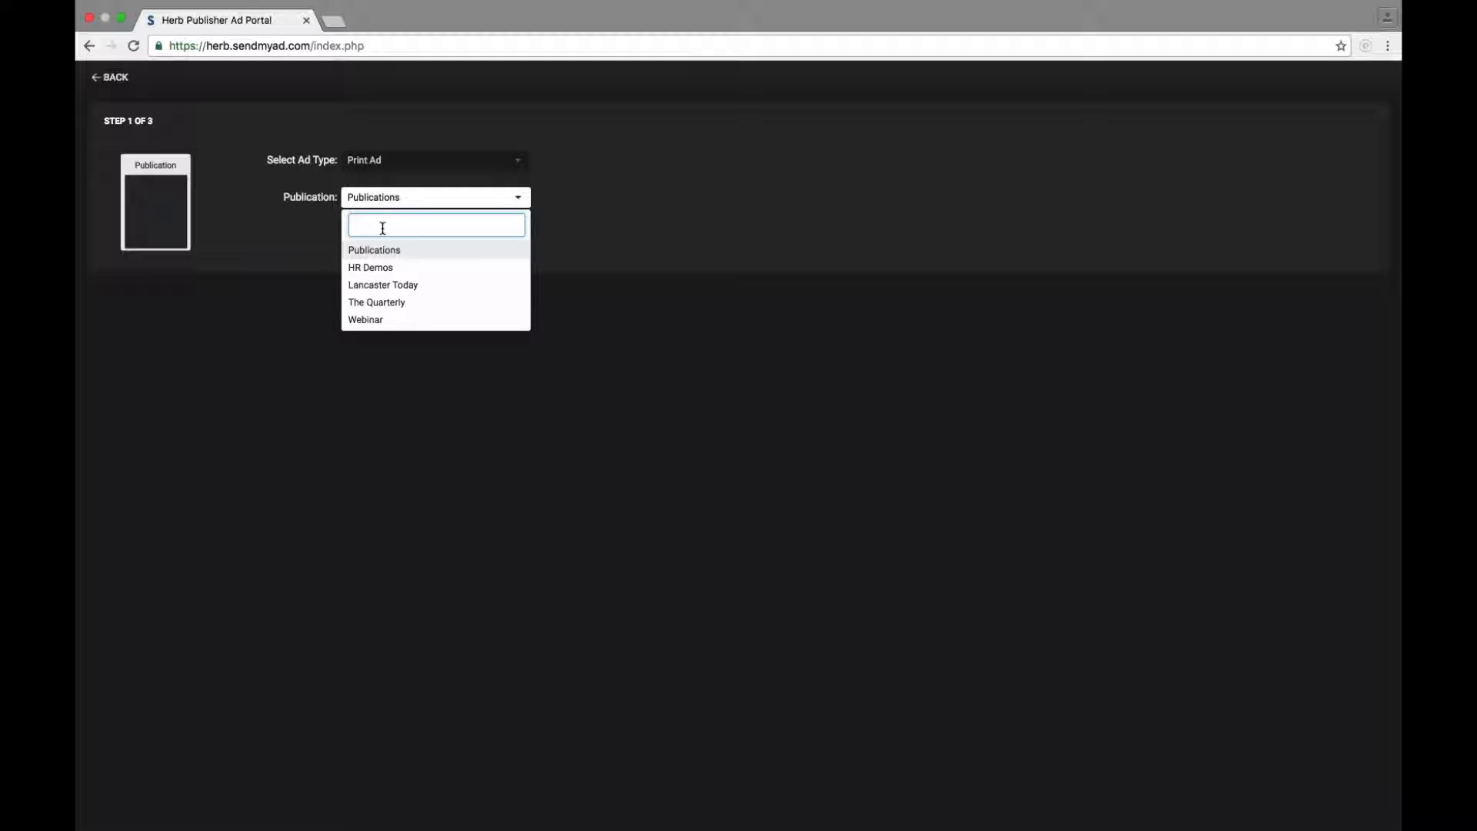
text(la)
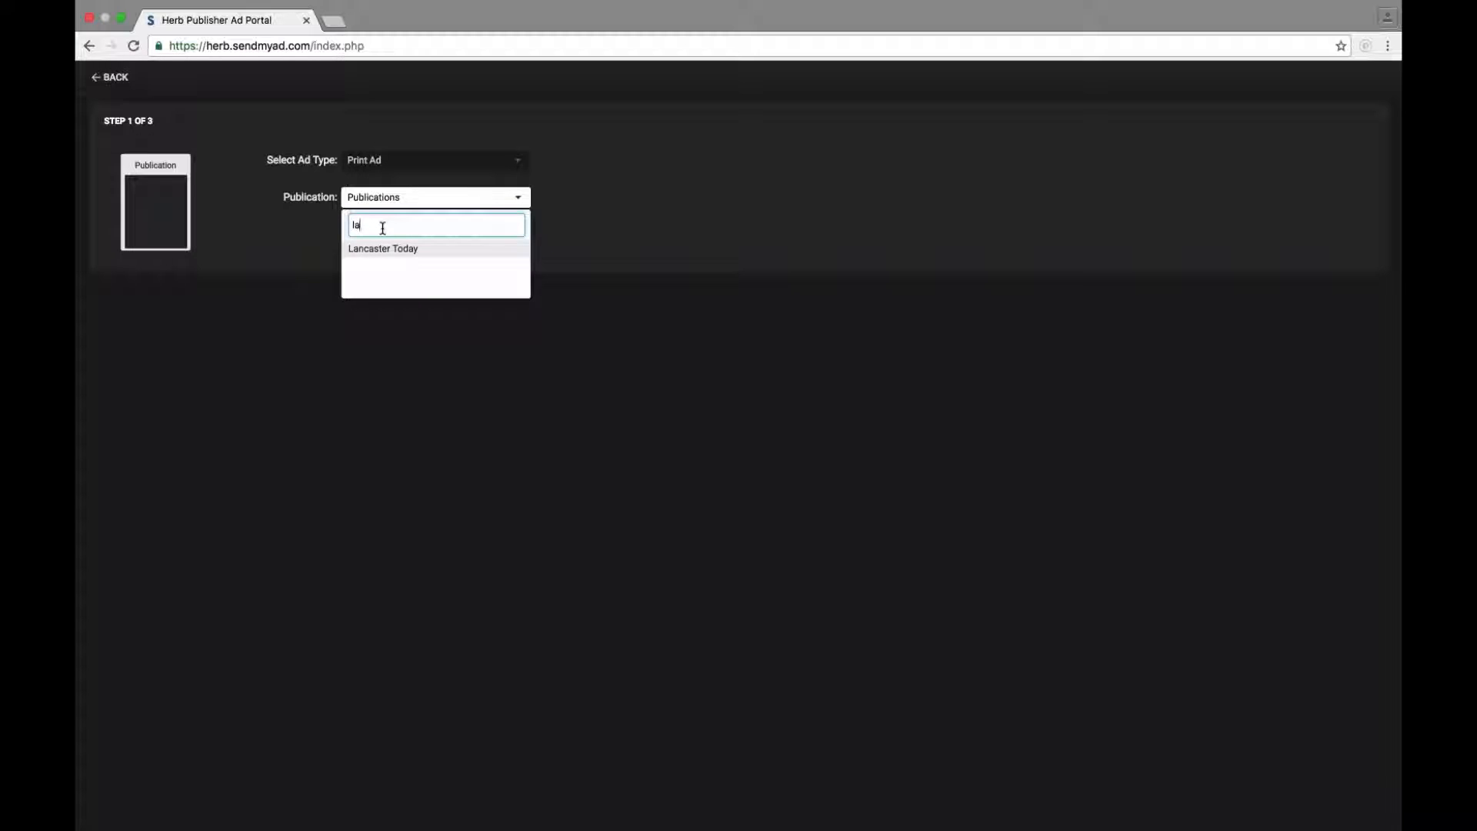
text(e)
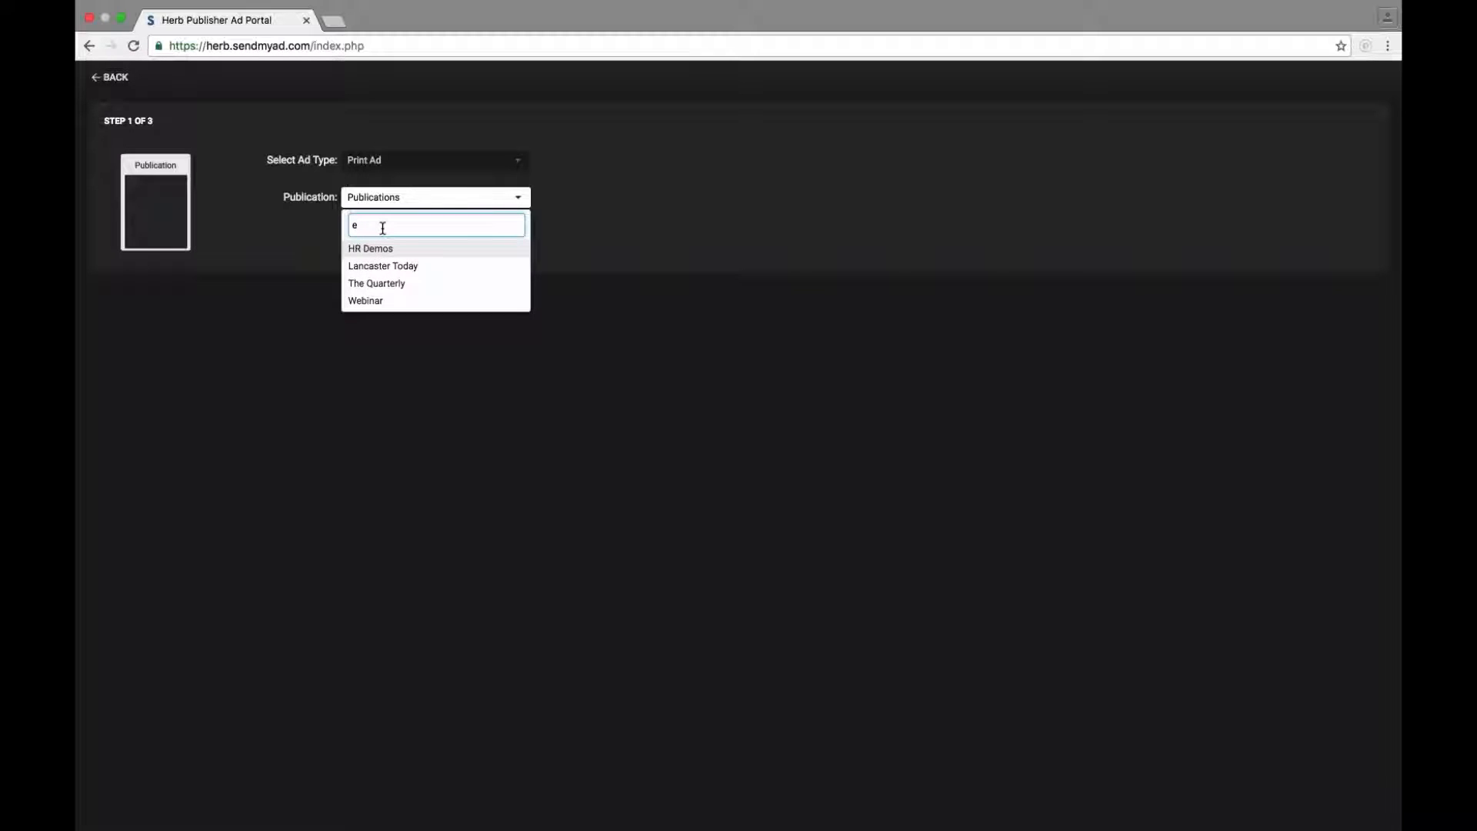
key(Backspace)
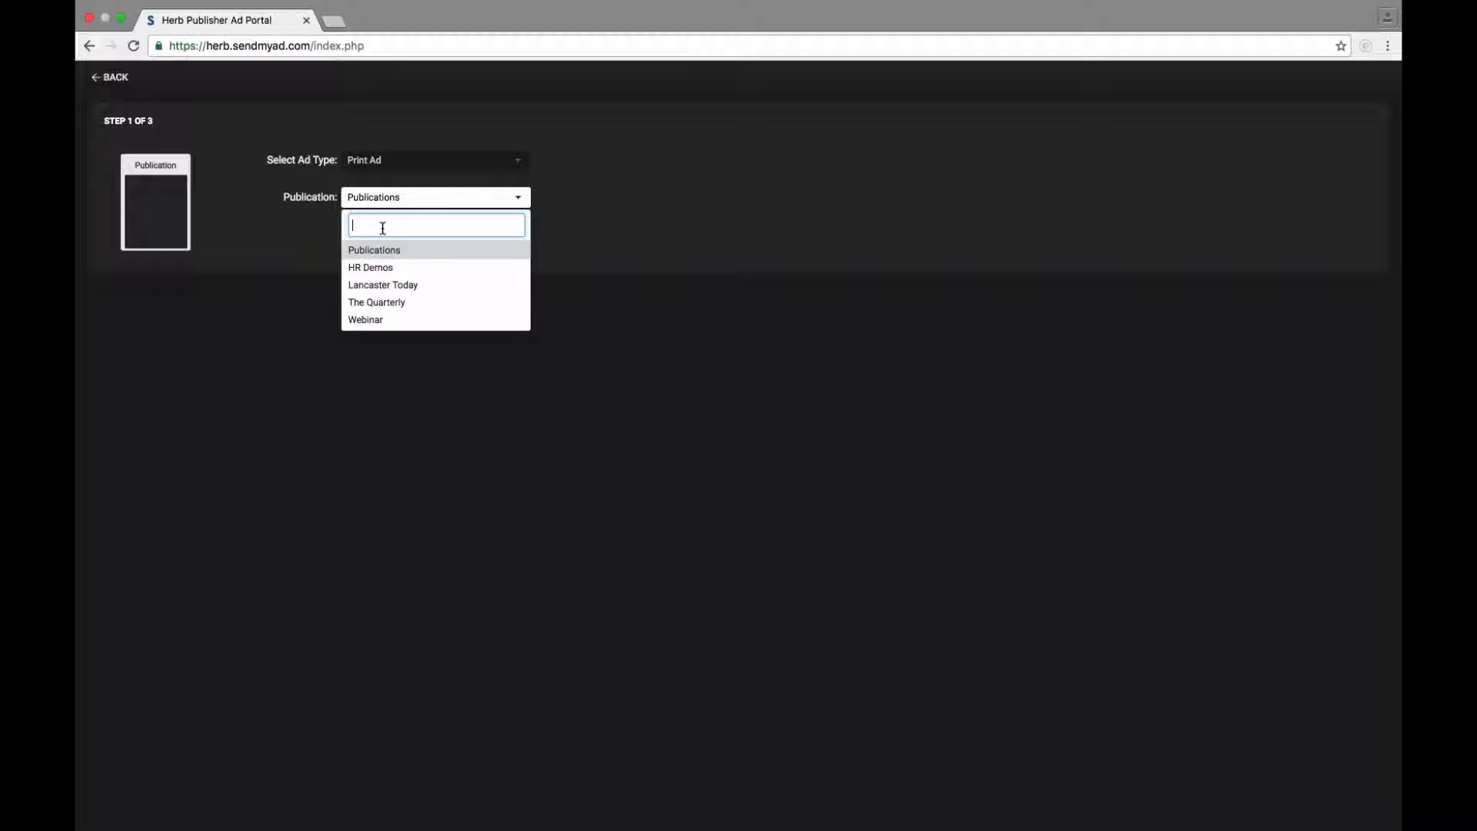
text(de)
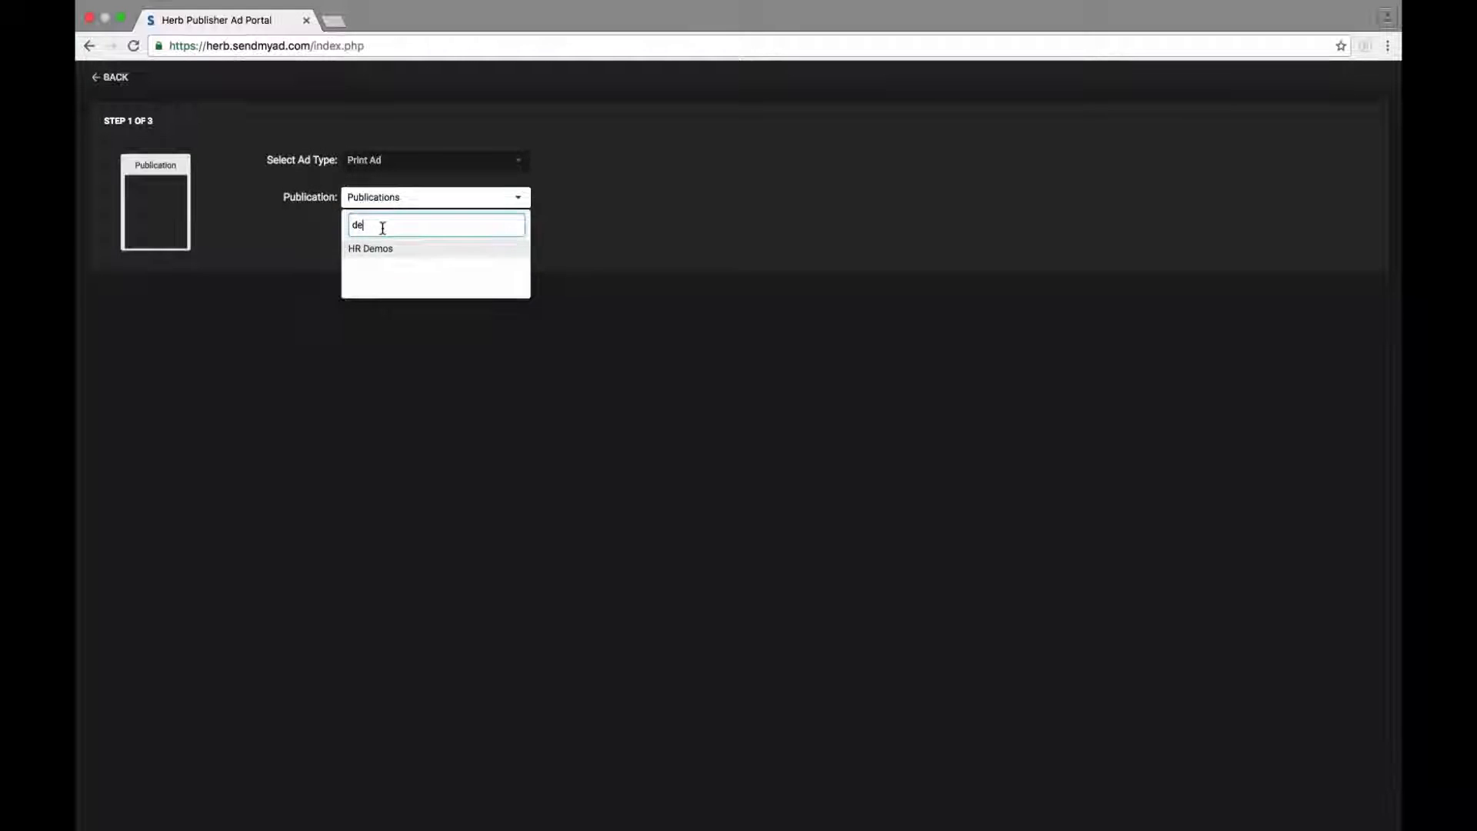
- Choose HR Demos as the publication, then leave the upload form for the Print Ads list
click(370, 248)
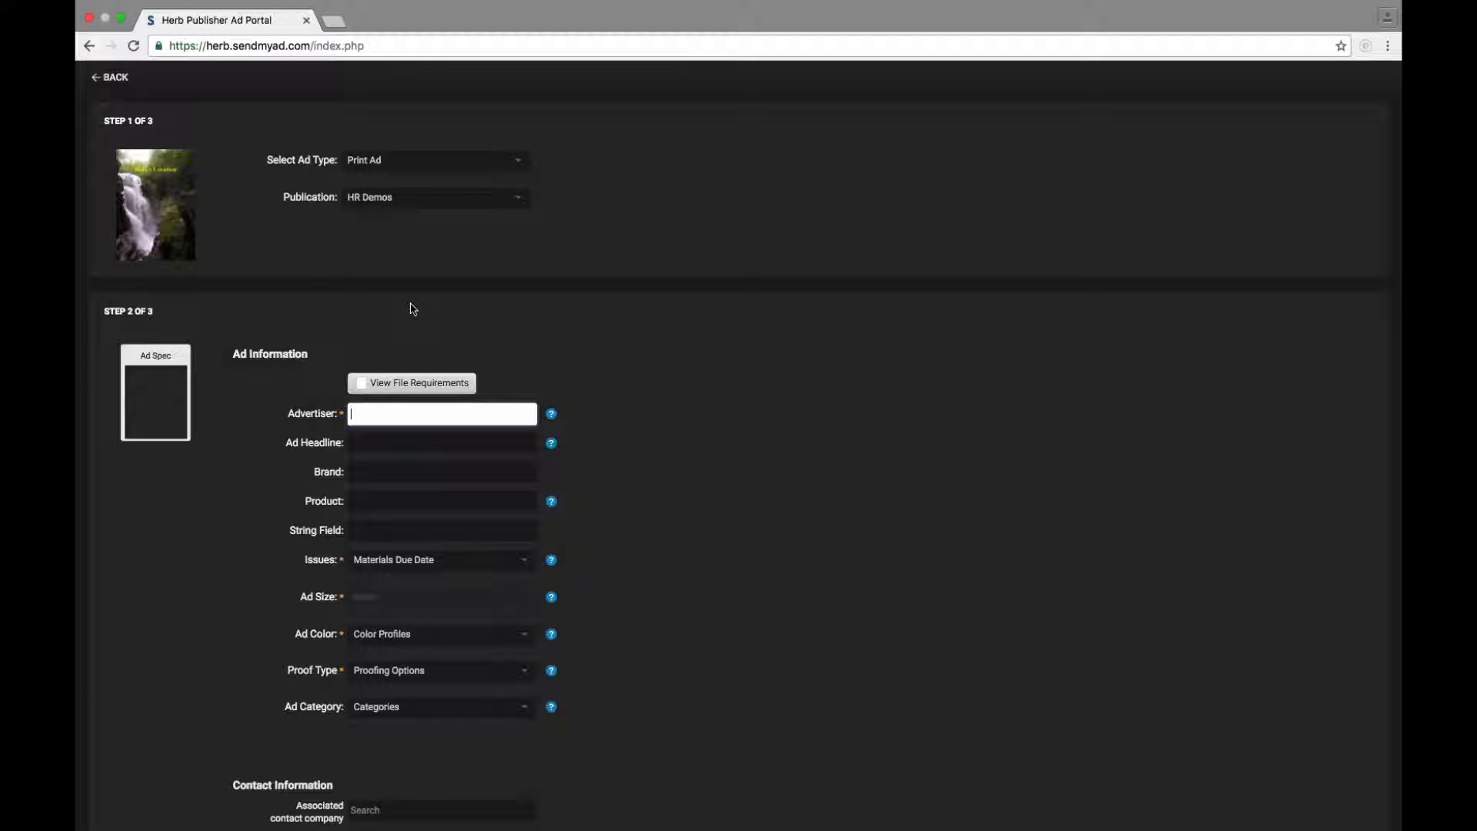
mouse_move(583, 196)
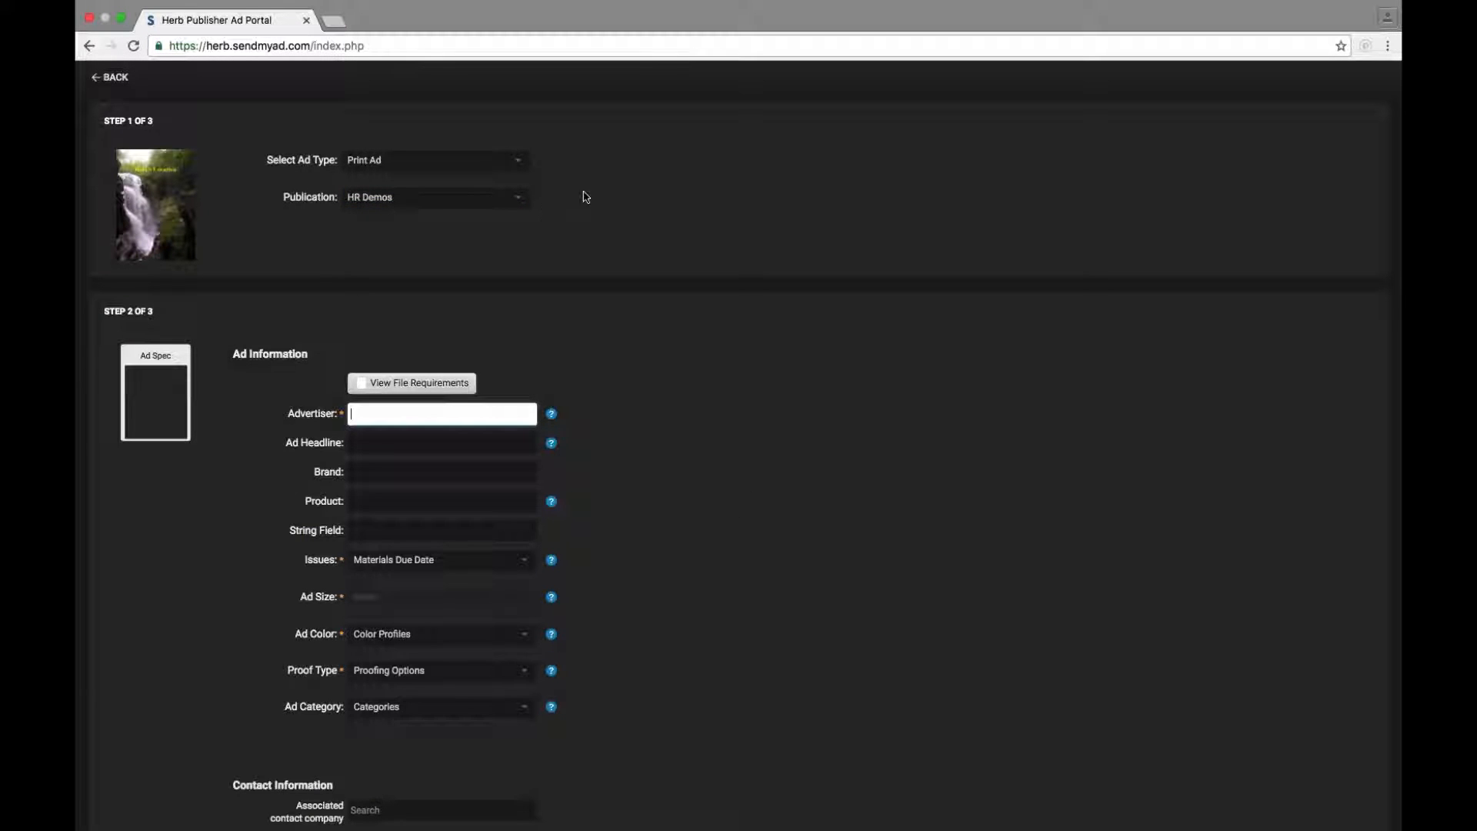
mouse_move(525, 314)
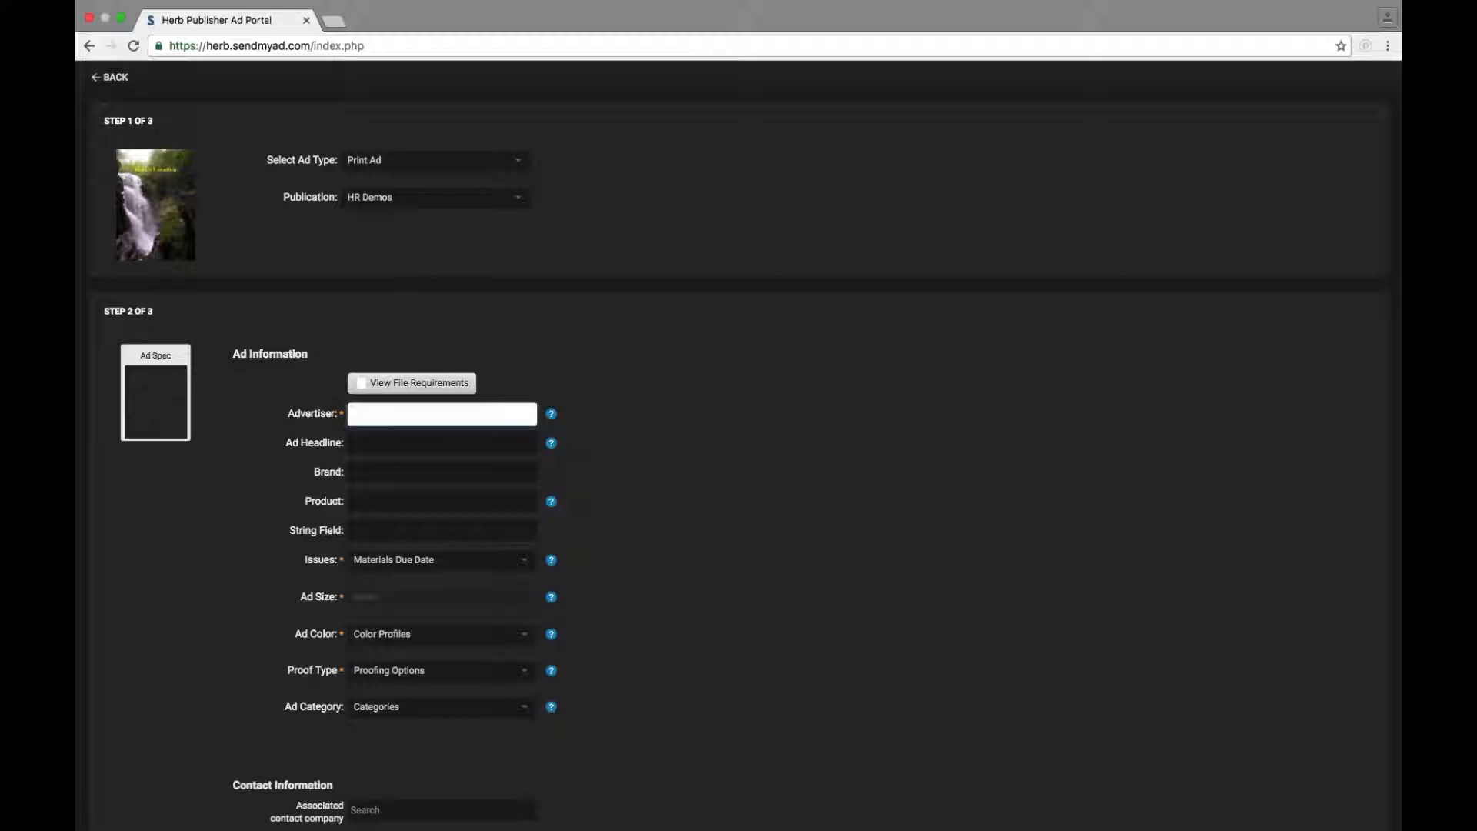
mouse_move(444, 204)
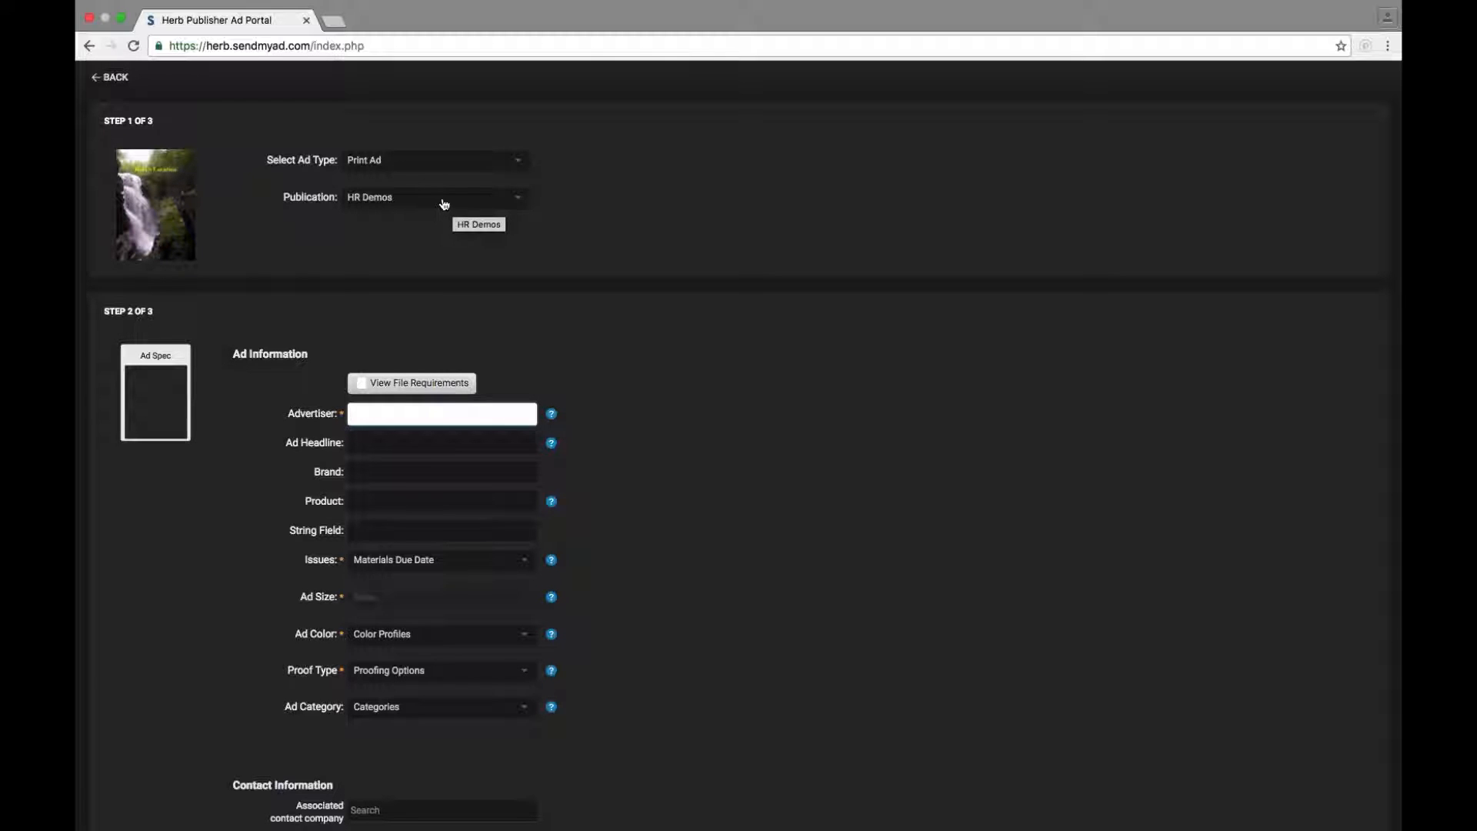
mouse_move(740, 255)
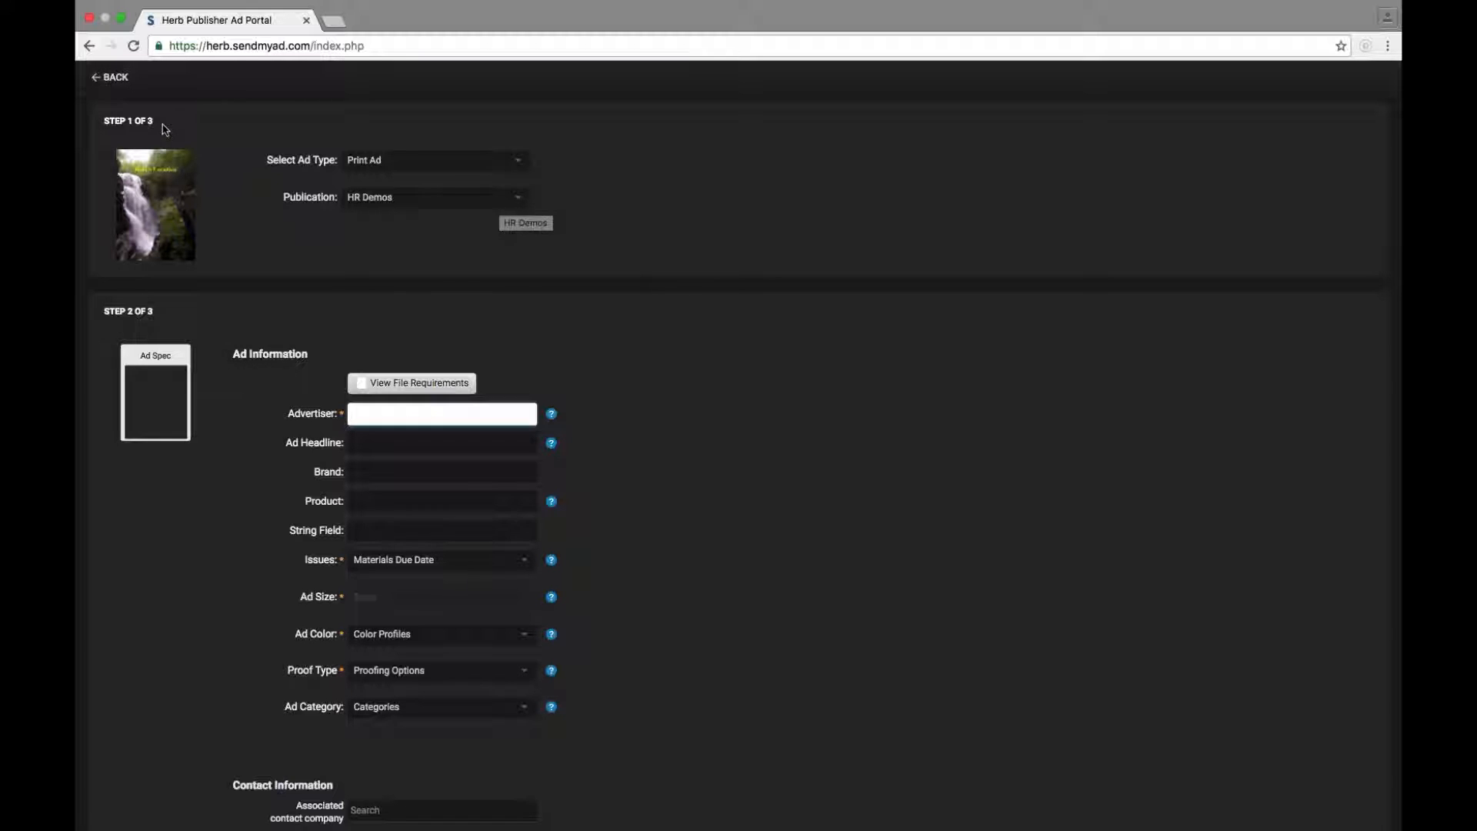
click(109, 77)
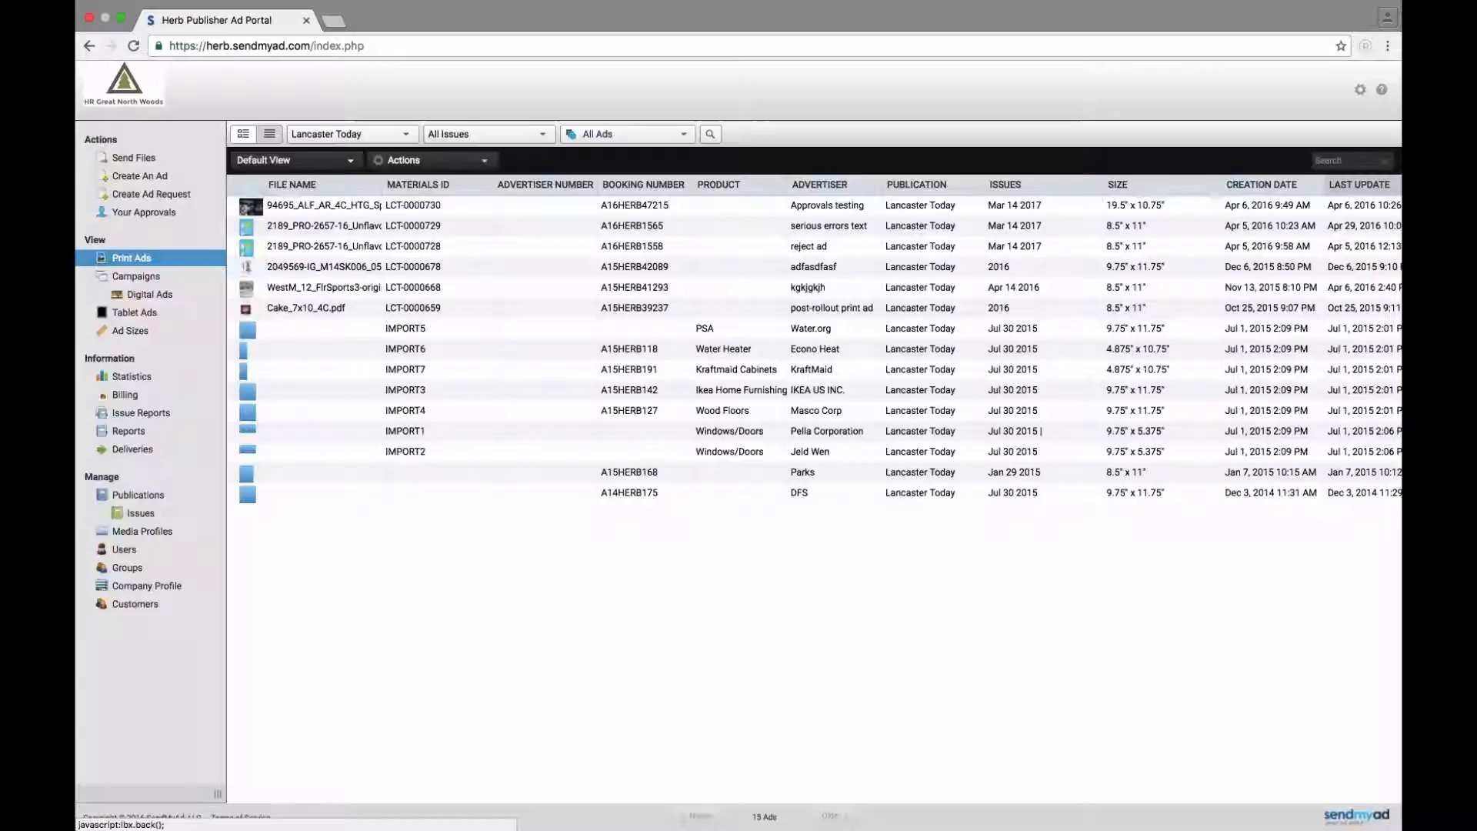
- Enable 'Show alphabetical publication selector' in the publisher's Print Ad upload form settings
click(146, 585)
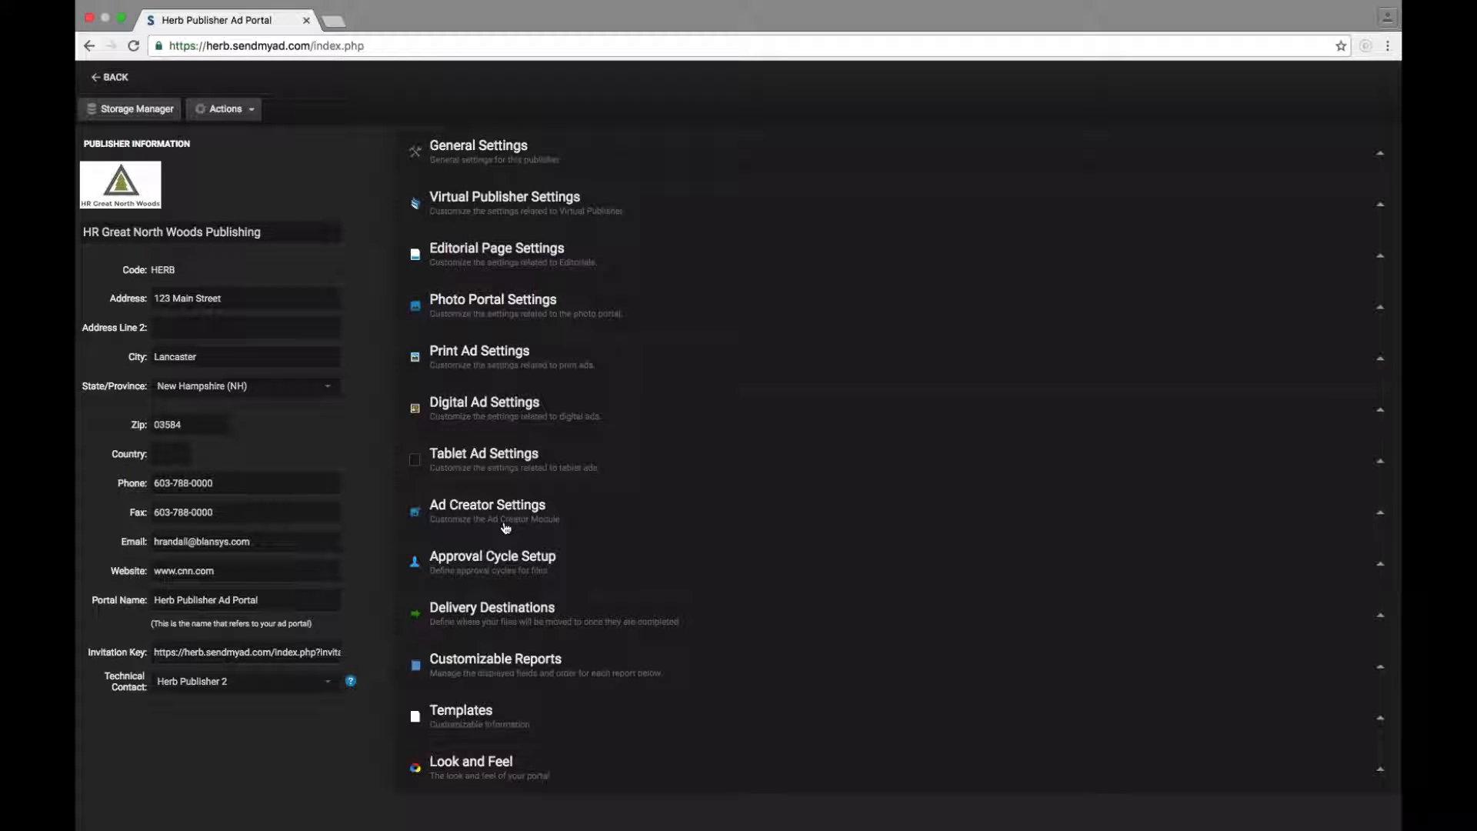
mouse_move(537, 184)
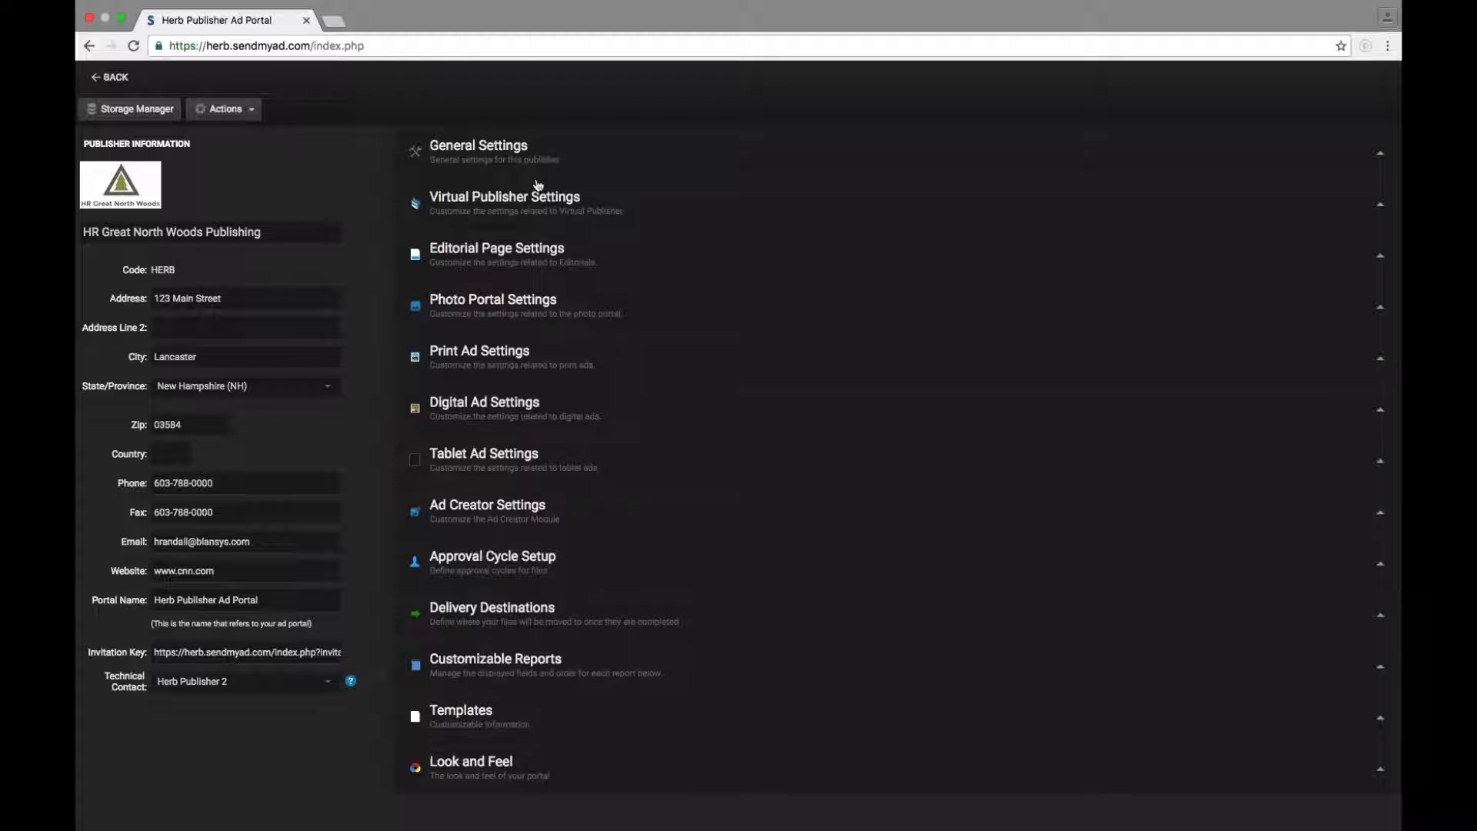
mouse_move(534, 185)
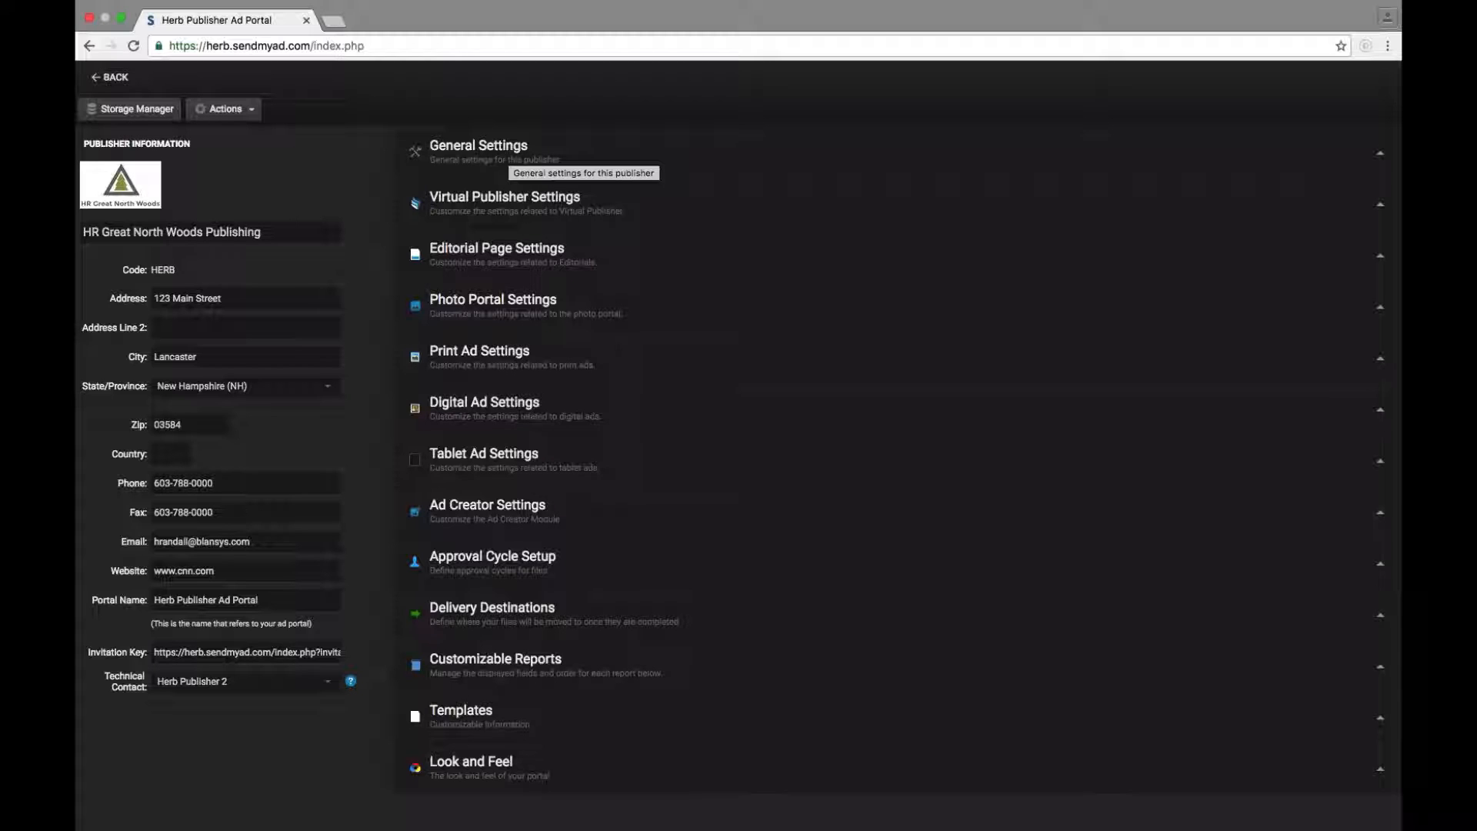
mouse_move(504, 350)
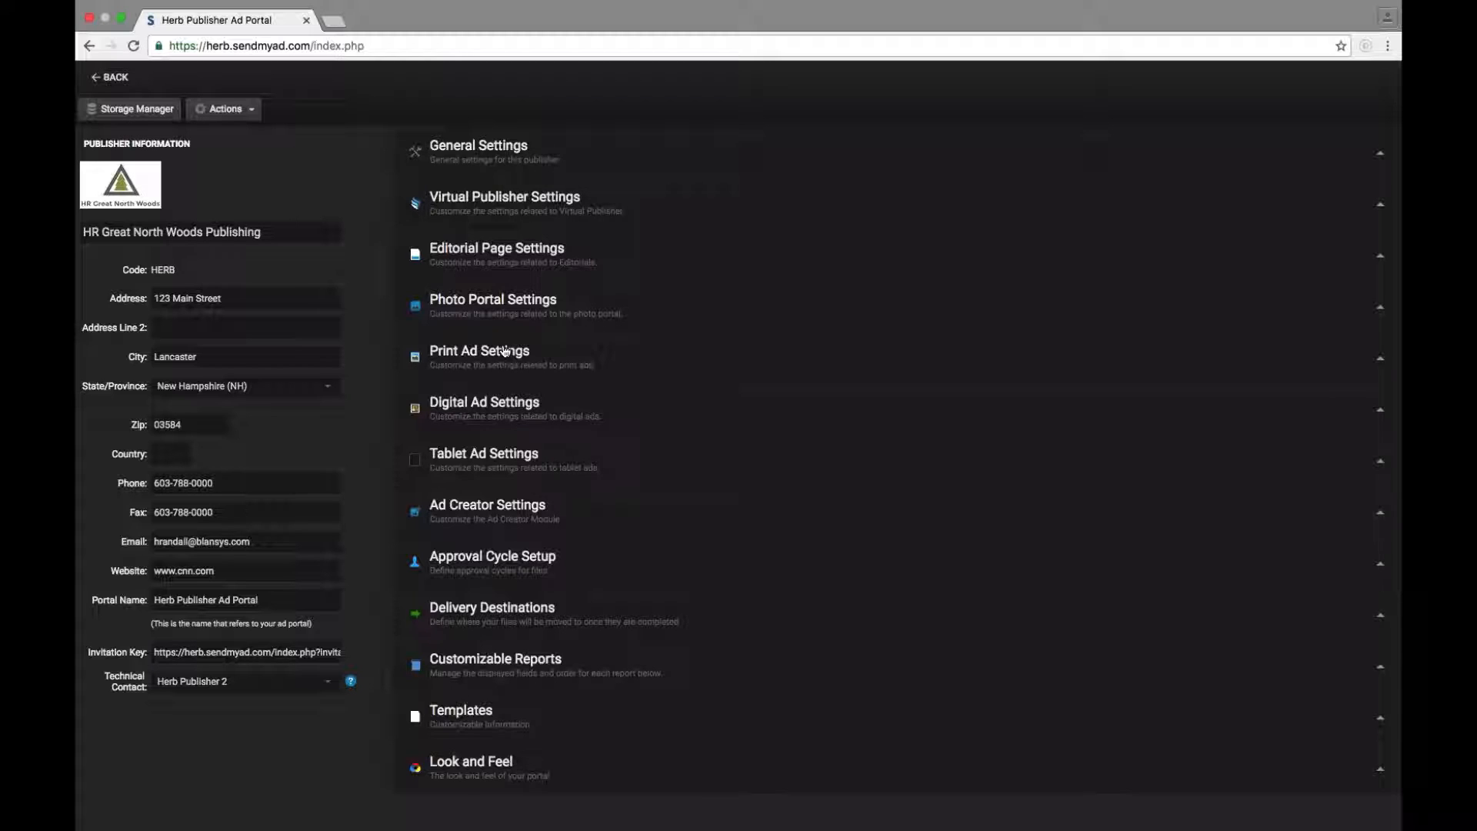
click(479, 351)
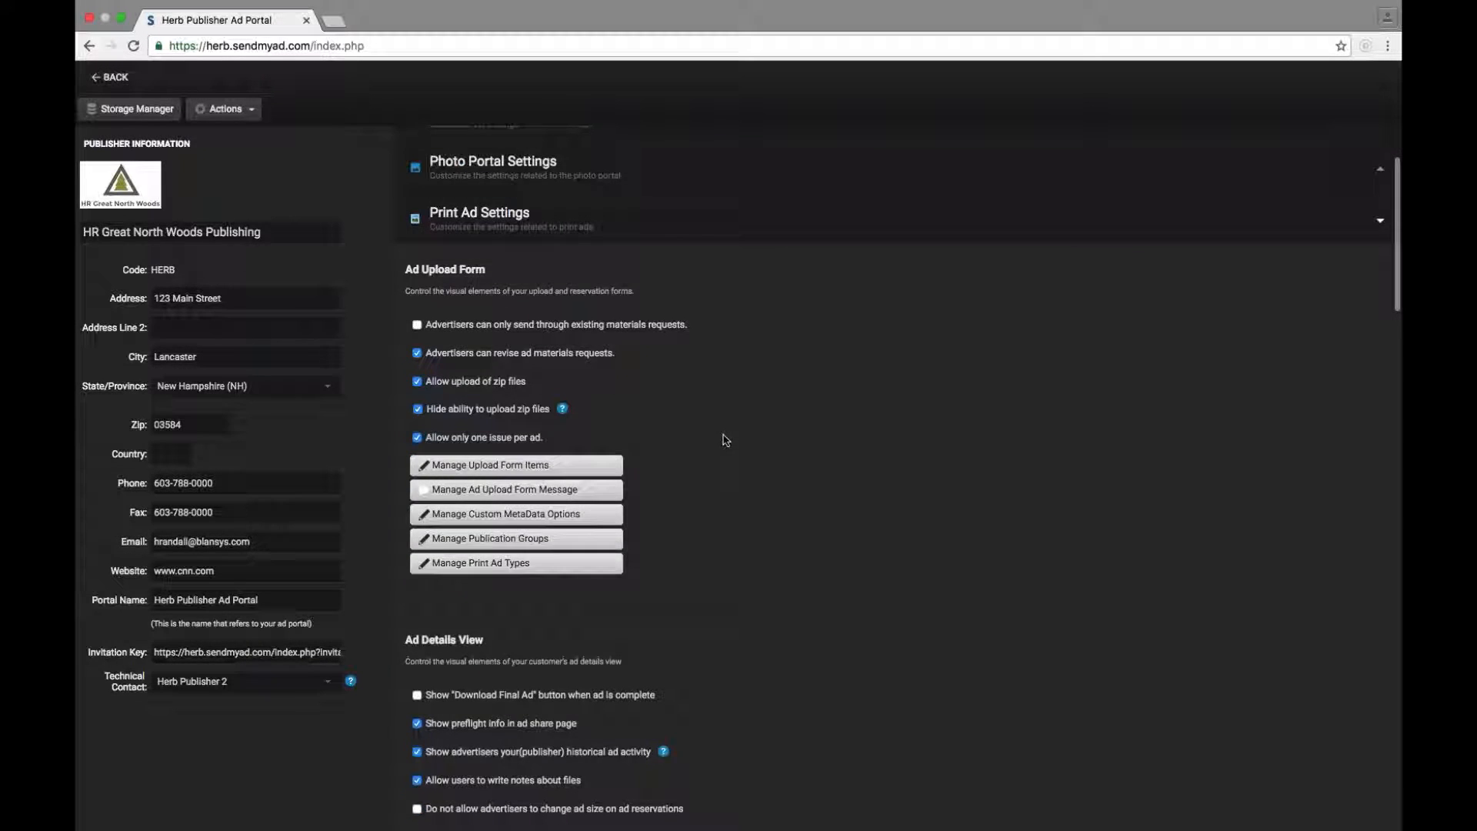
scroll(down, 3)
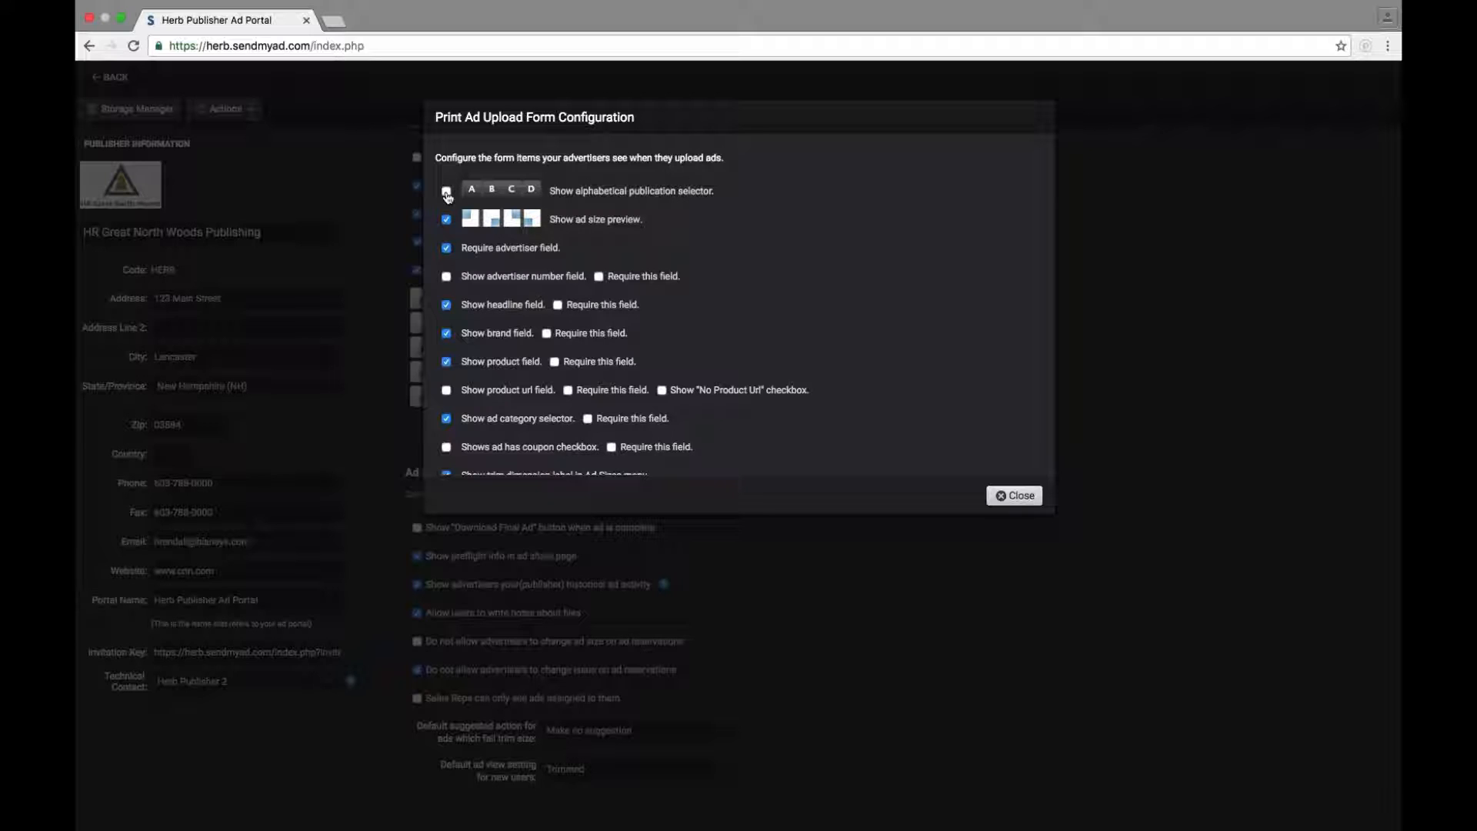
click(1014, 495)
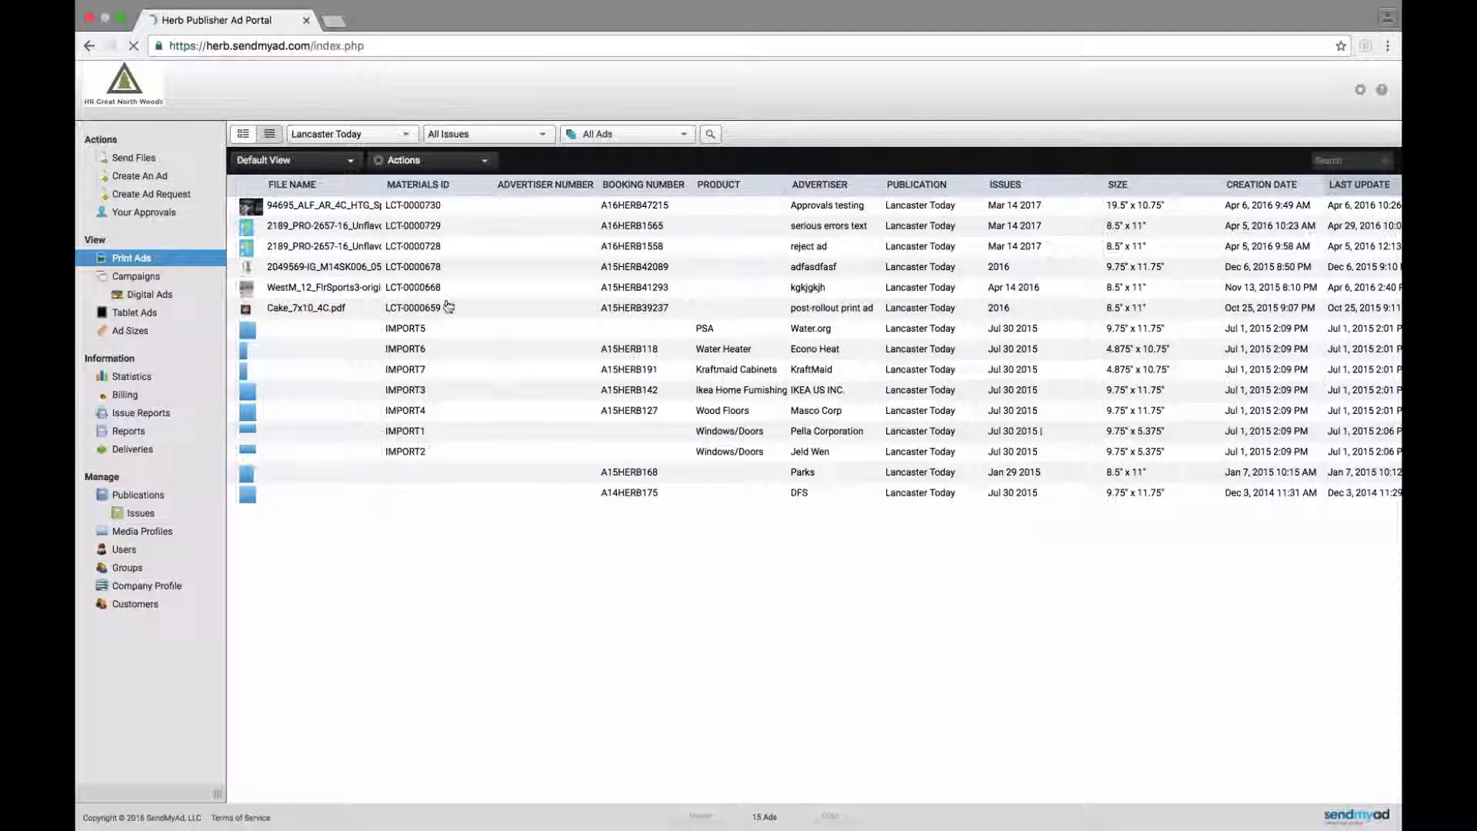
- Sign out of the portal and sign back in with the saved email and password
click(134, 157)
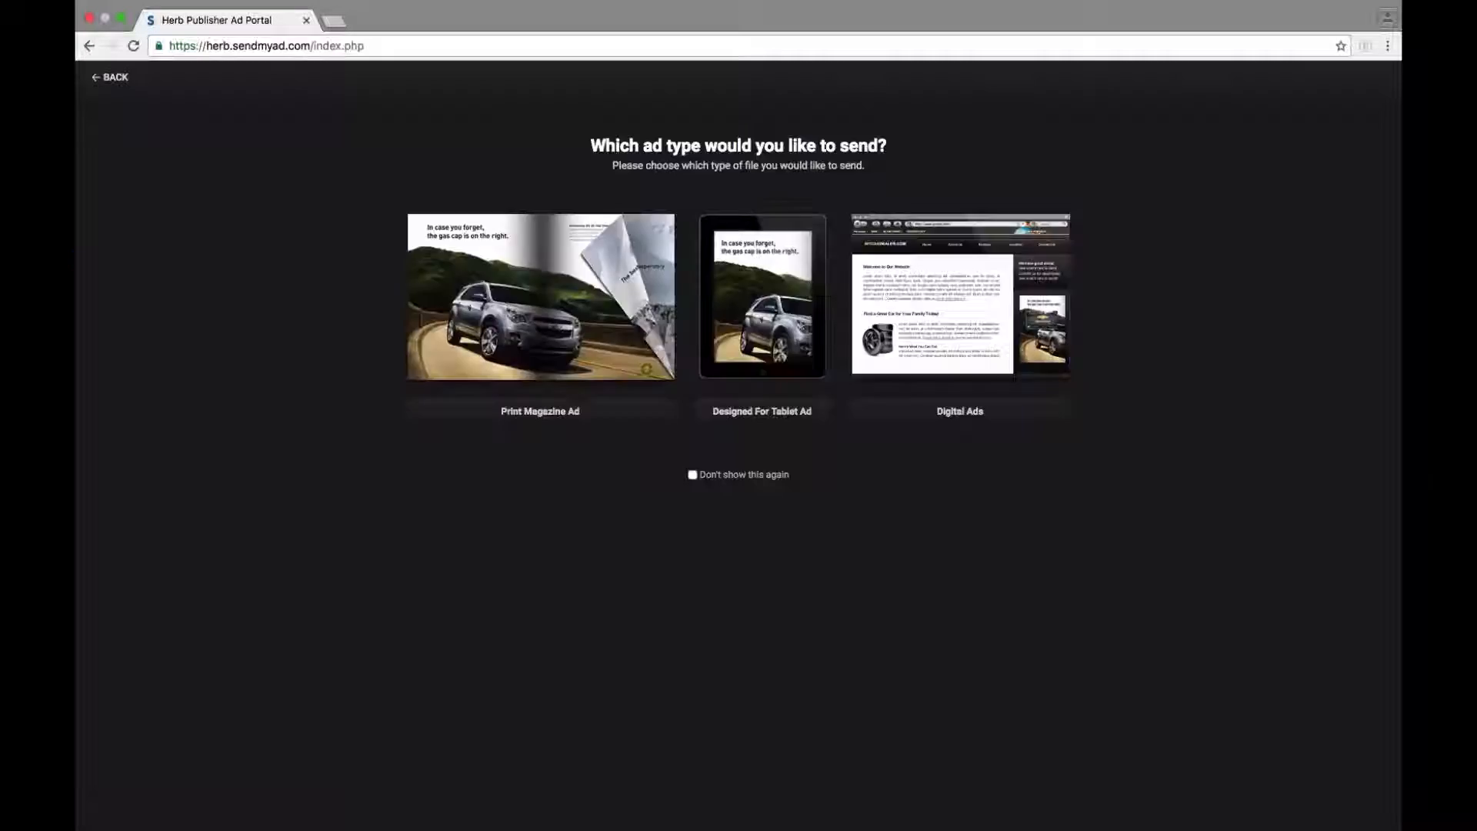
click(540, 296)
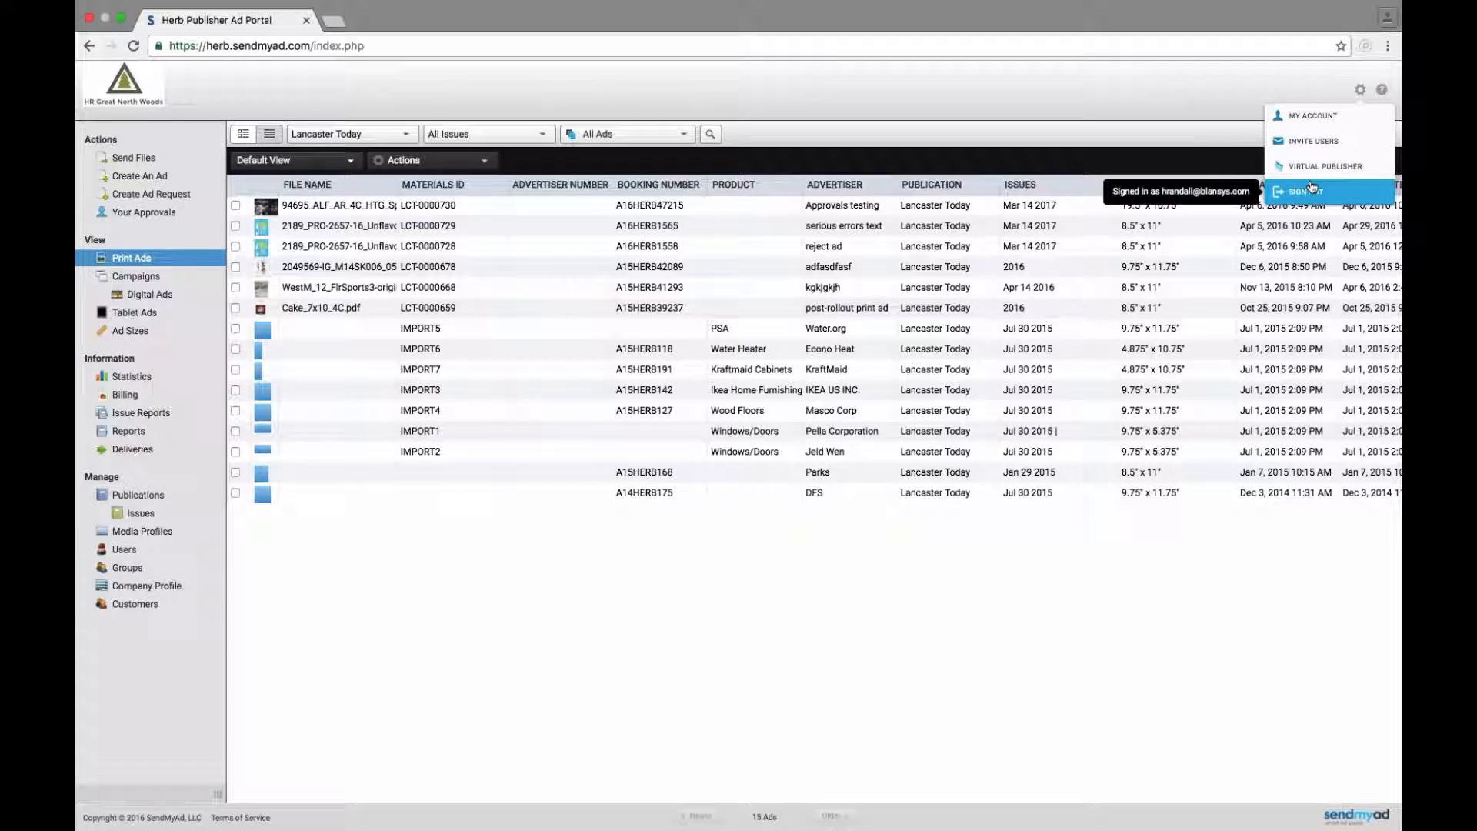
click(1309, 192)
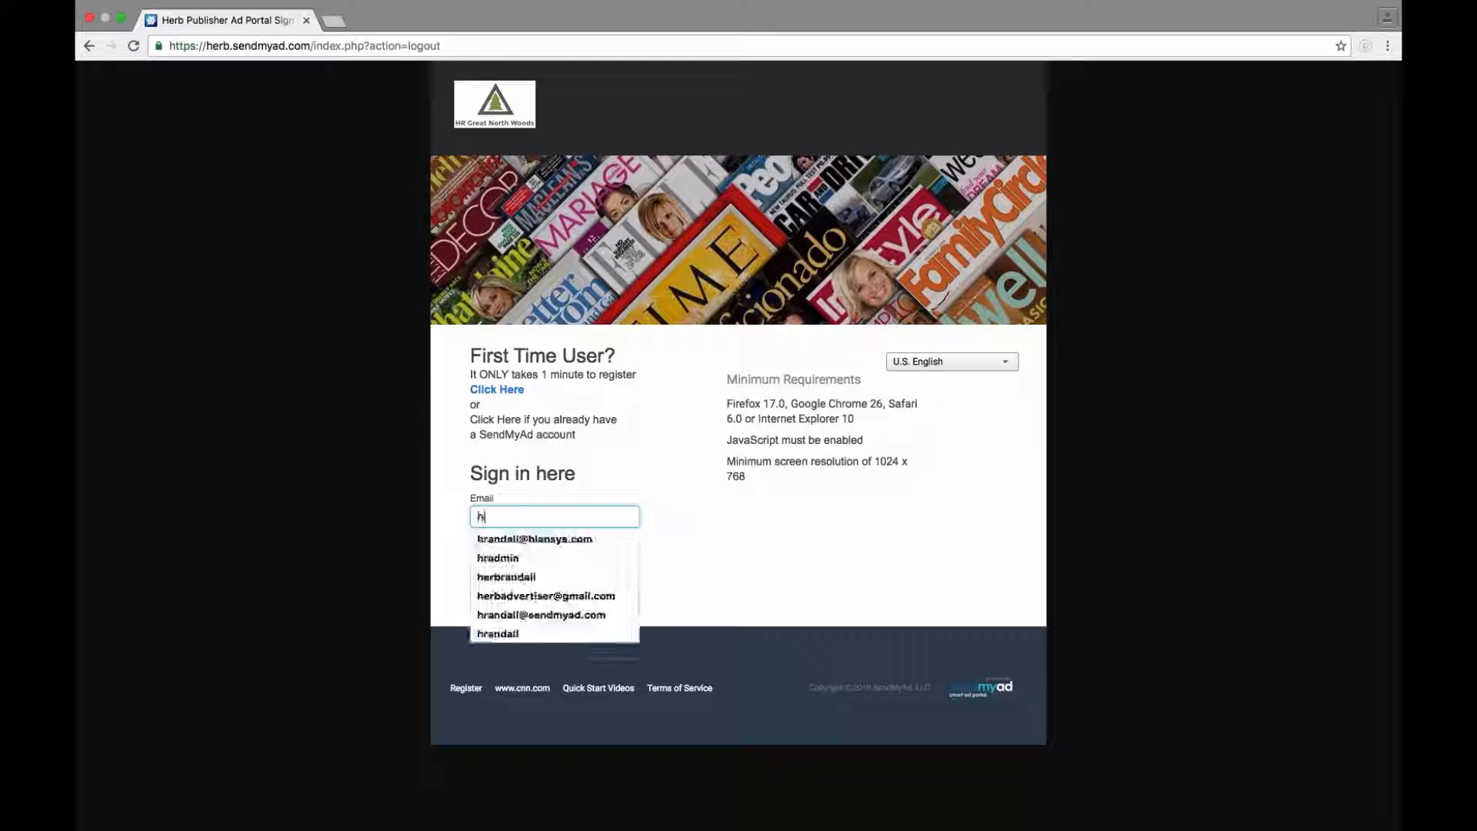
click(534, 538)
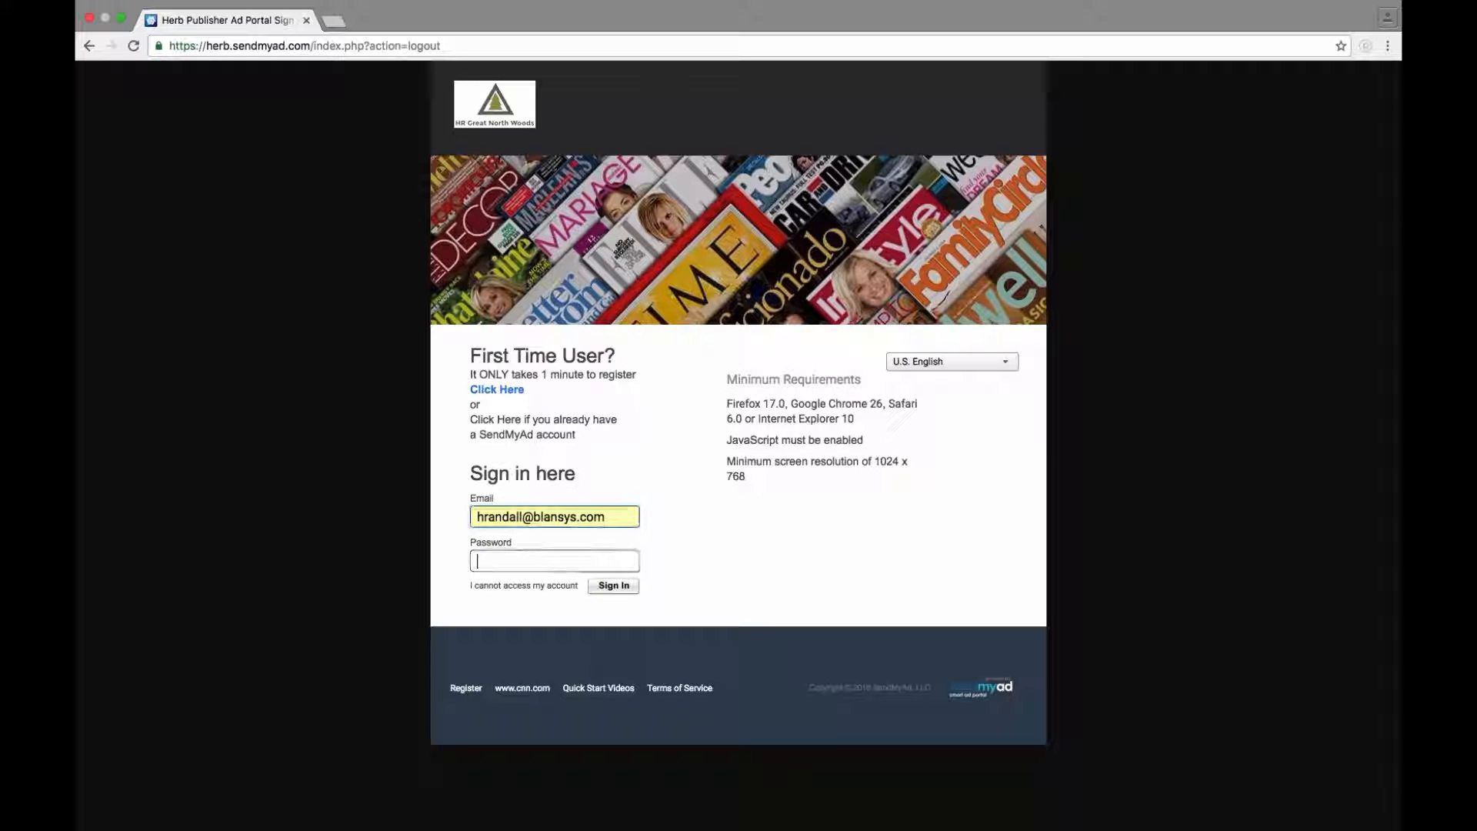
text(password)
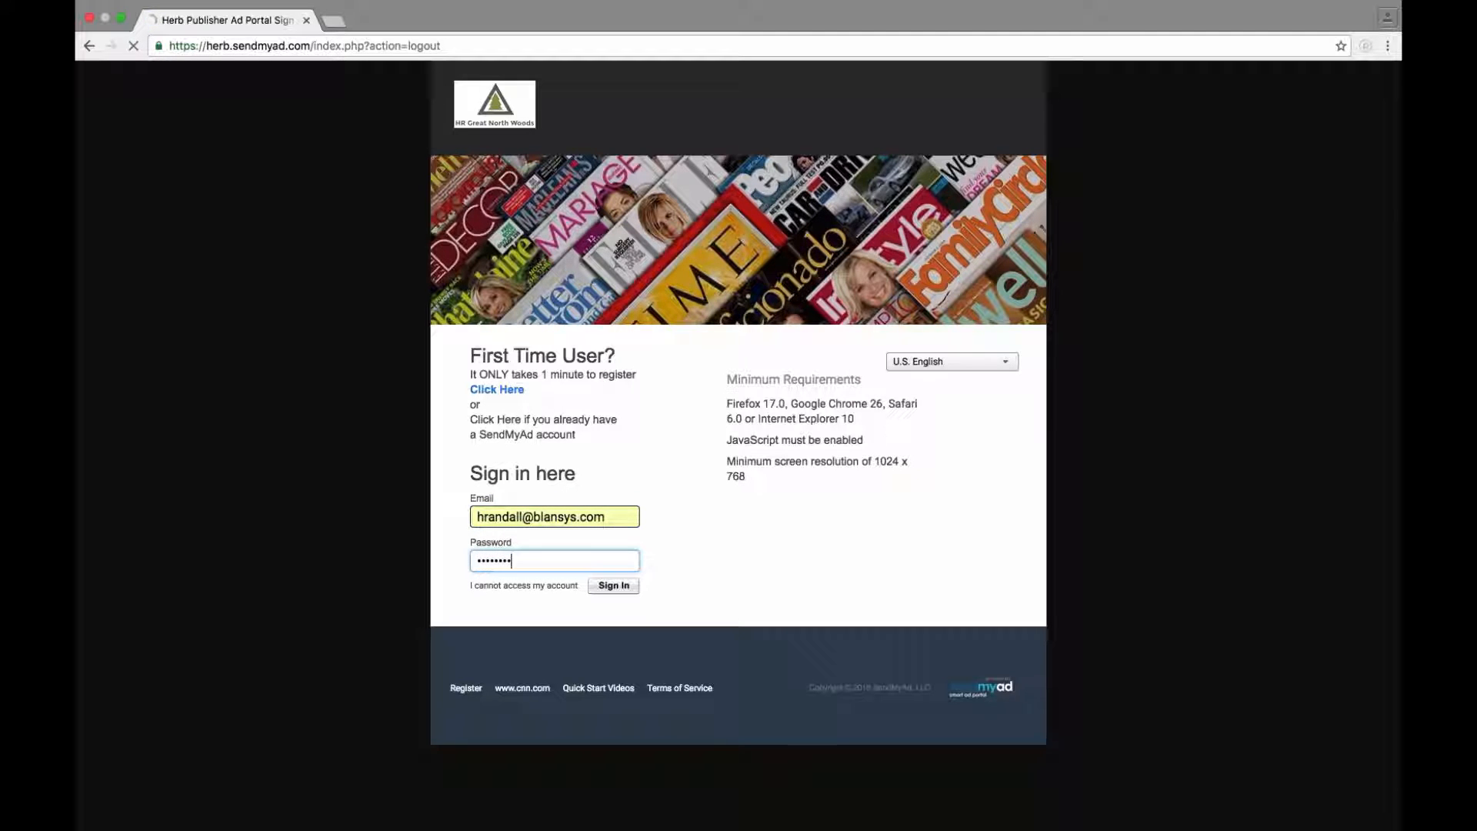
click(613, 585)
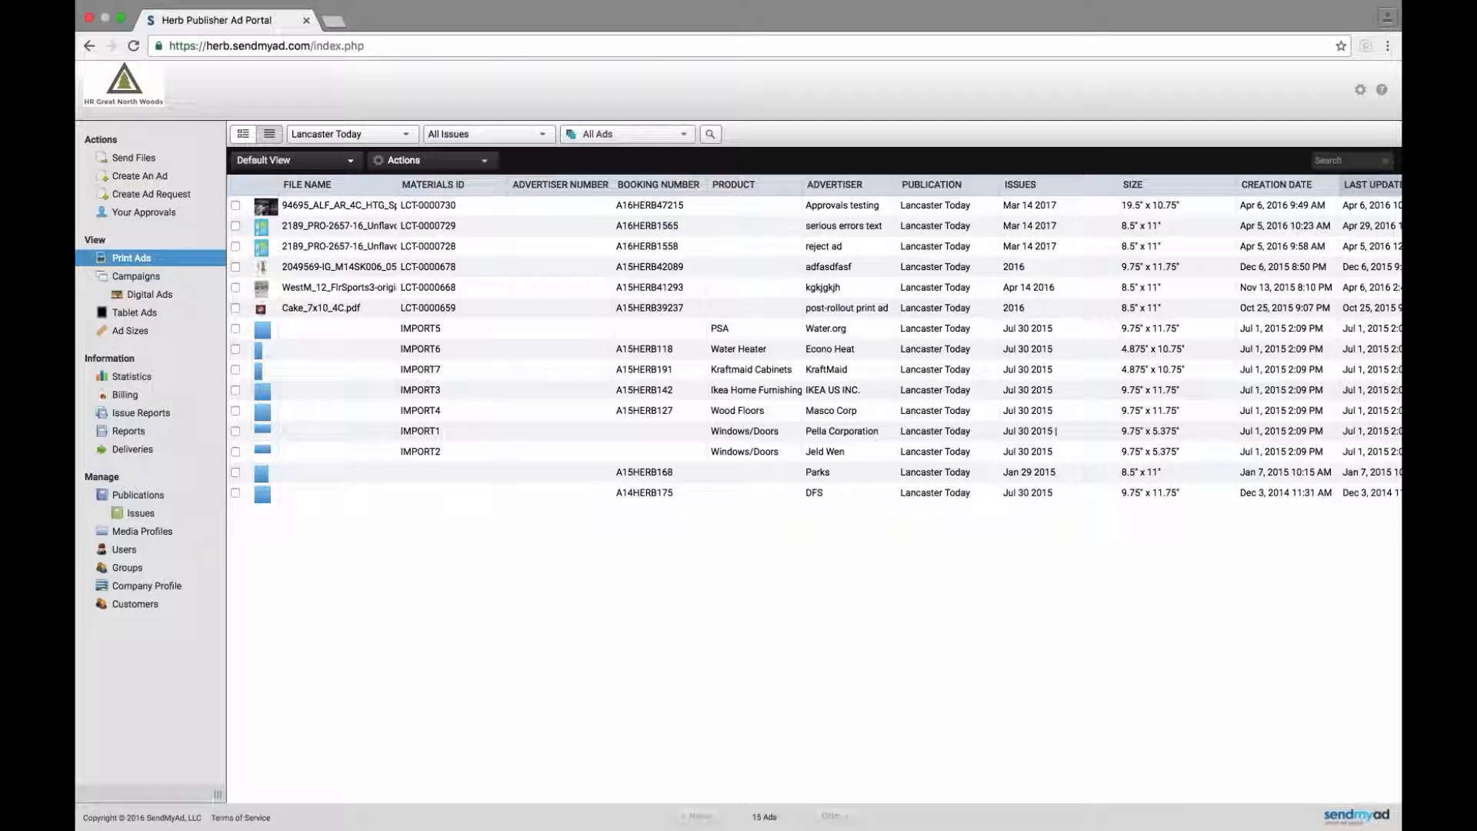
- Start a print ad on the Step 1 of 3 form, then go back to the ad type choice
click(139, 176)
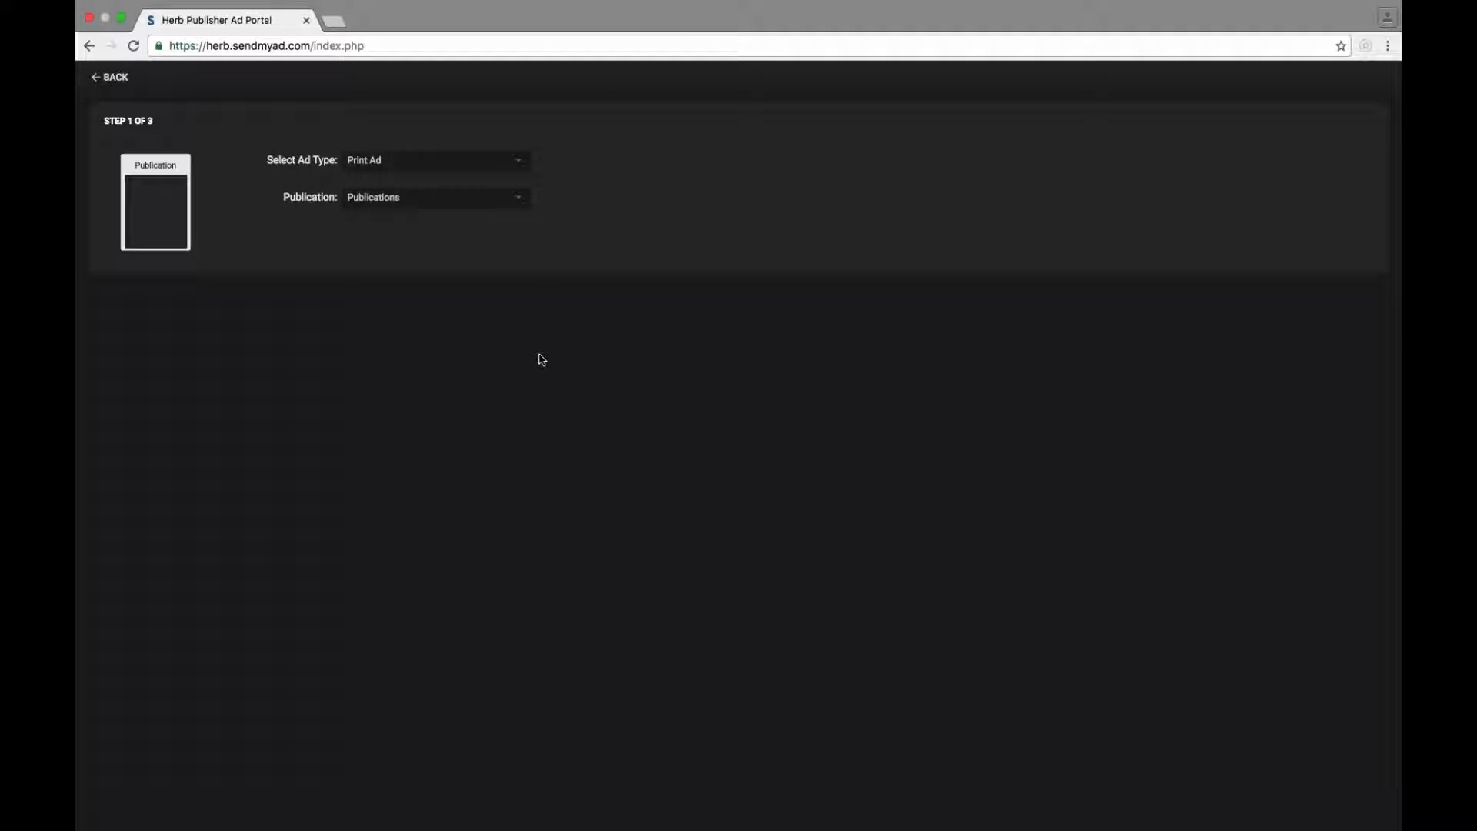
click(433, 197)
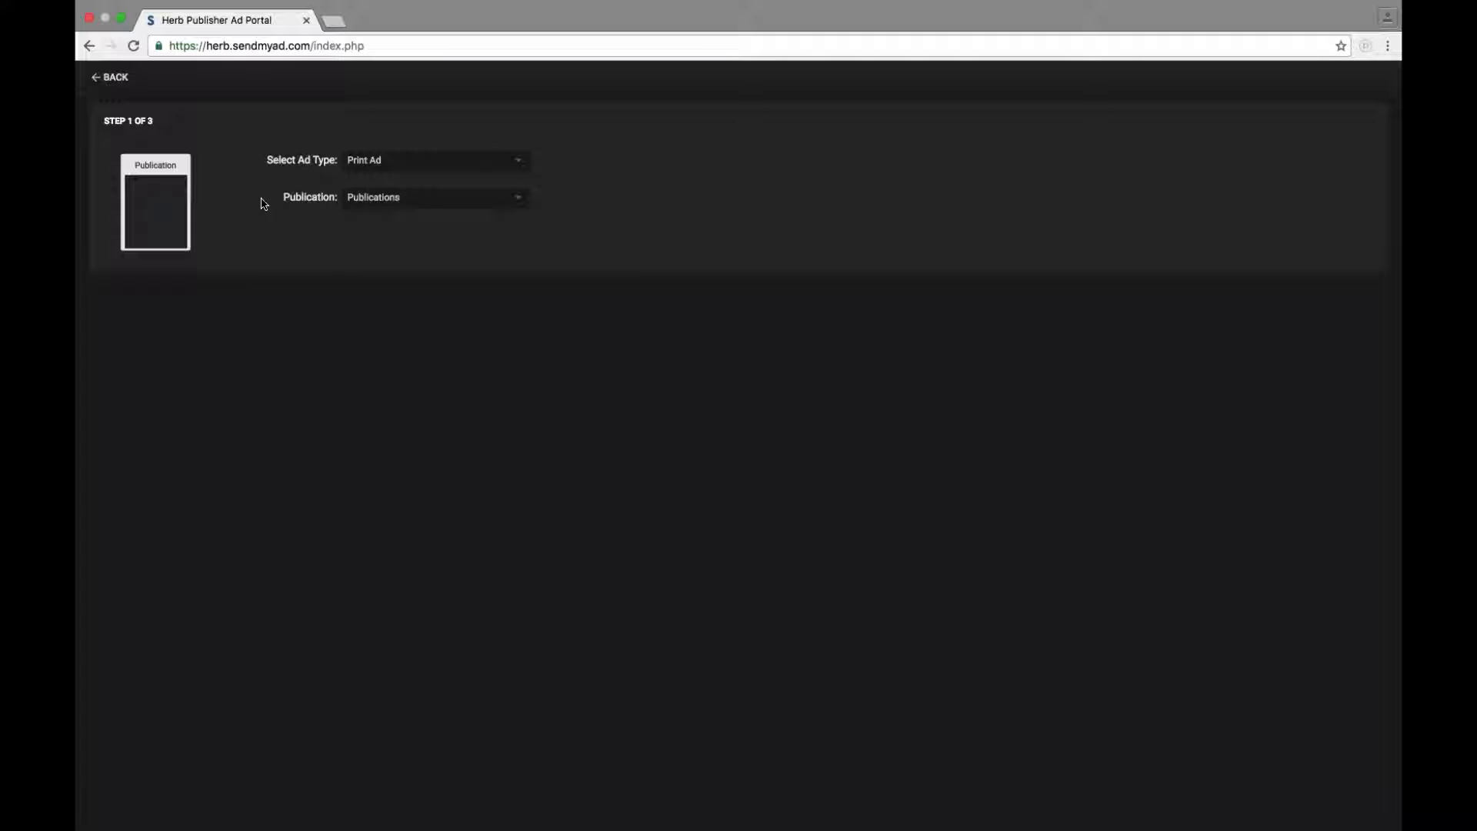
mouse_move(507, 218)
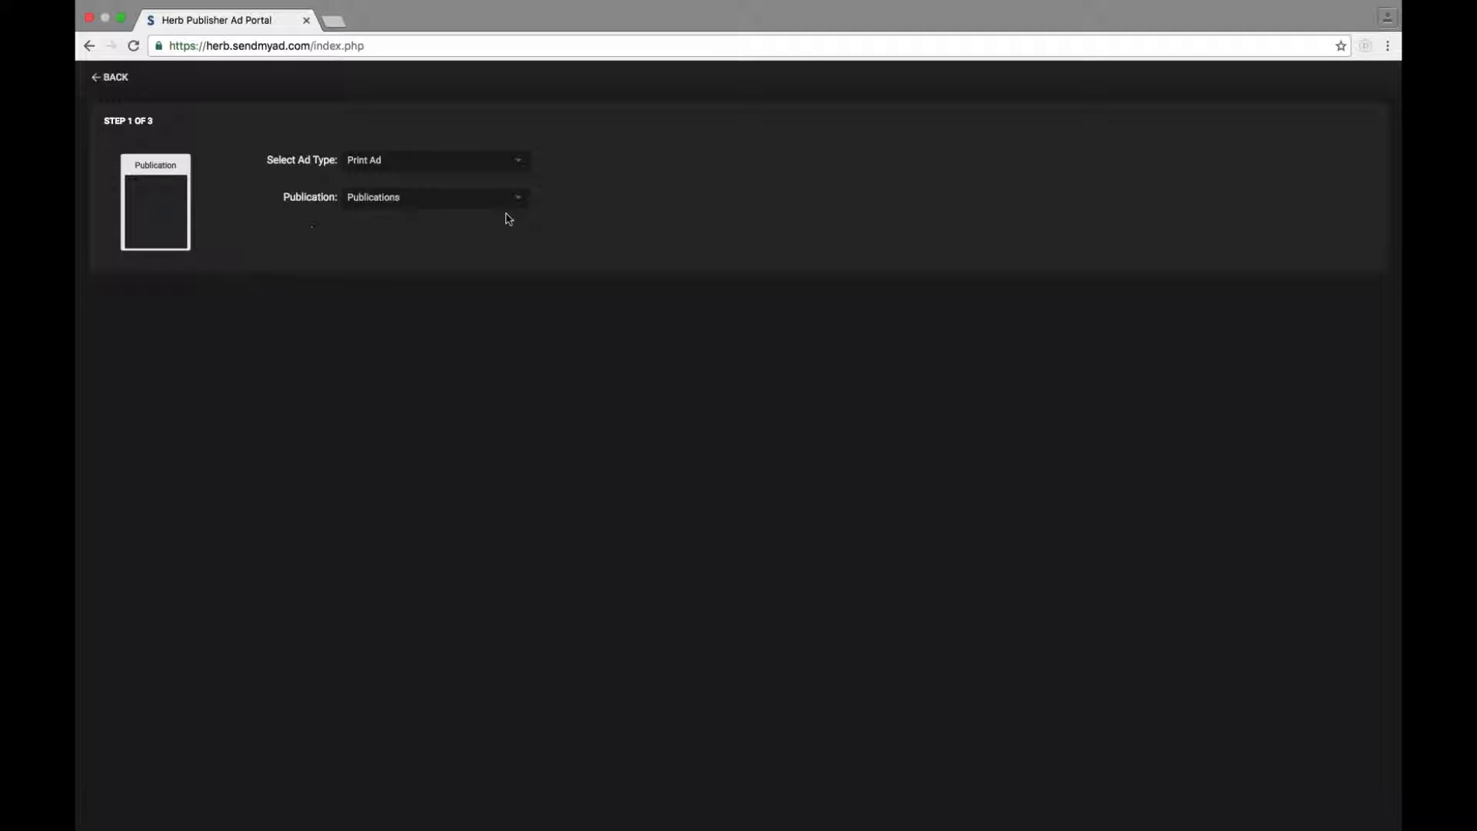
mouse_move(444, 201)
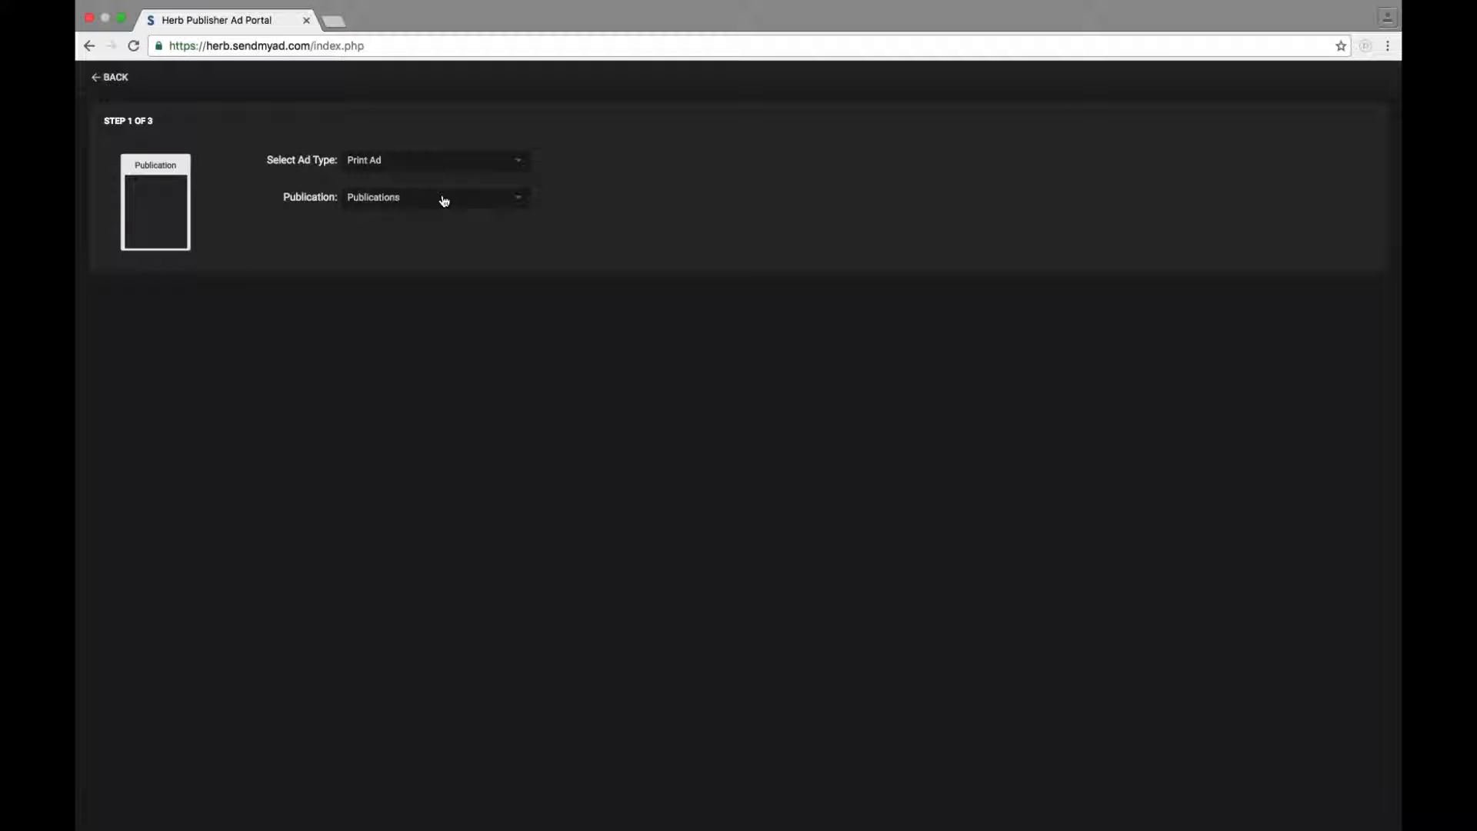
mouse_move(239, 233)
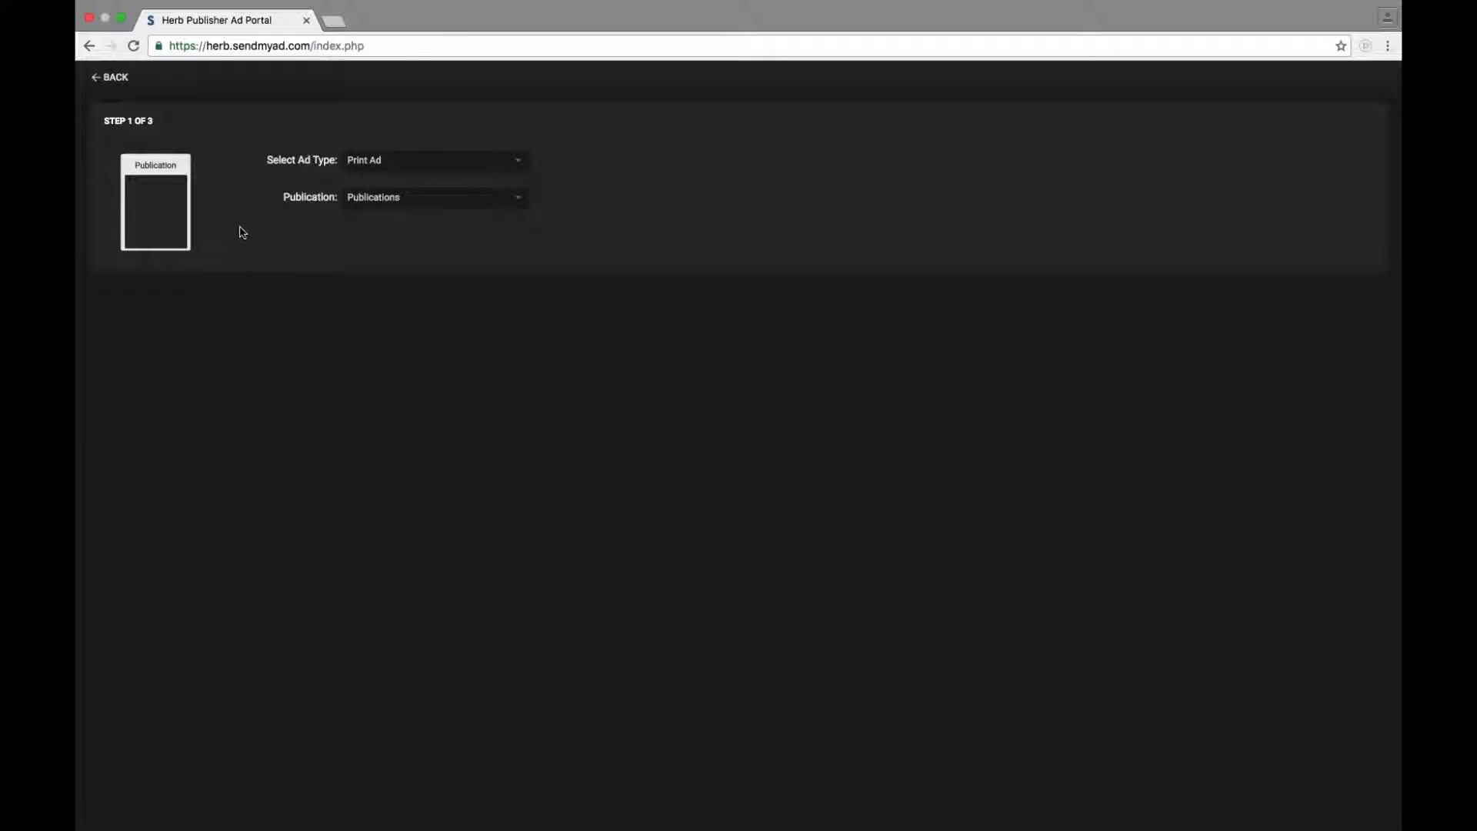
click(110, 77)
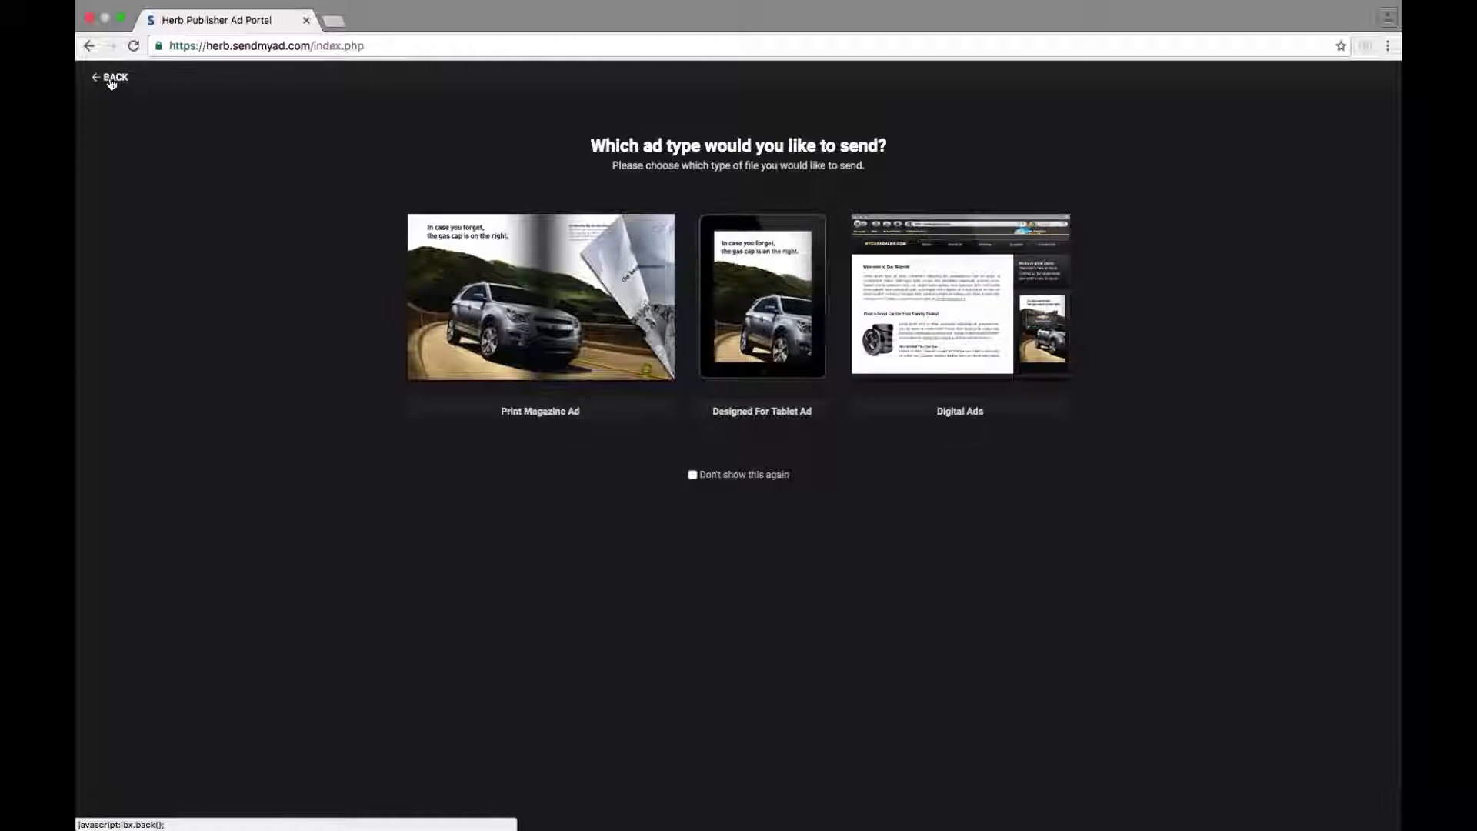
- Reach Manage Upload Form Items under the publisher's Print Ad Settings
click(109, 76)
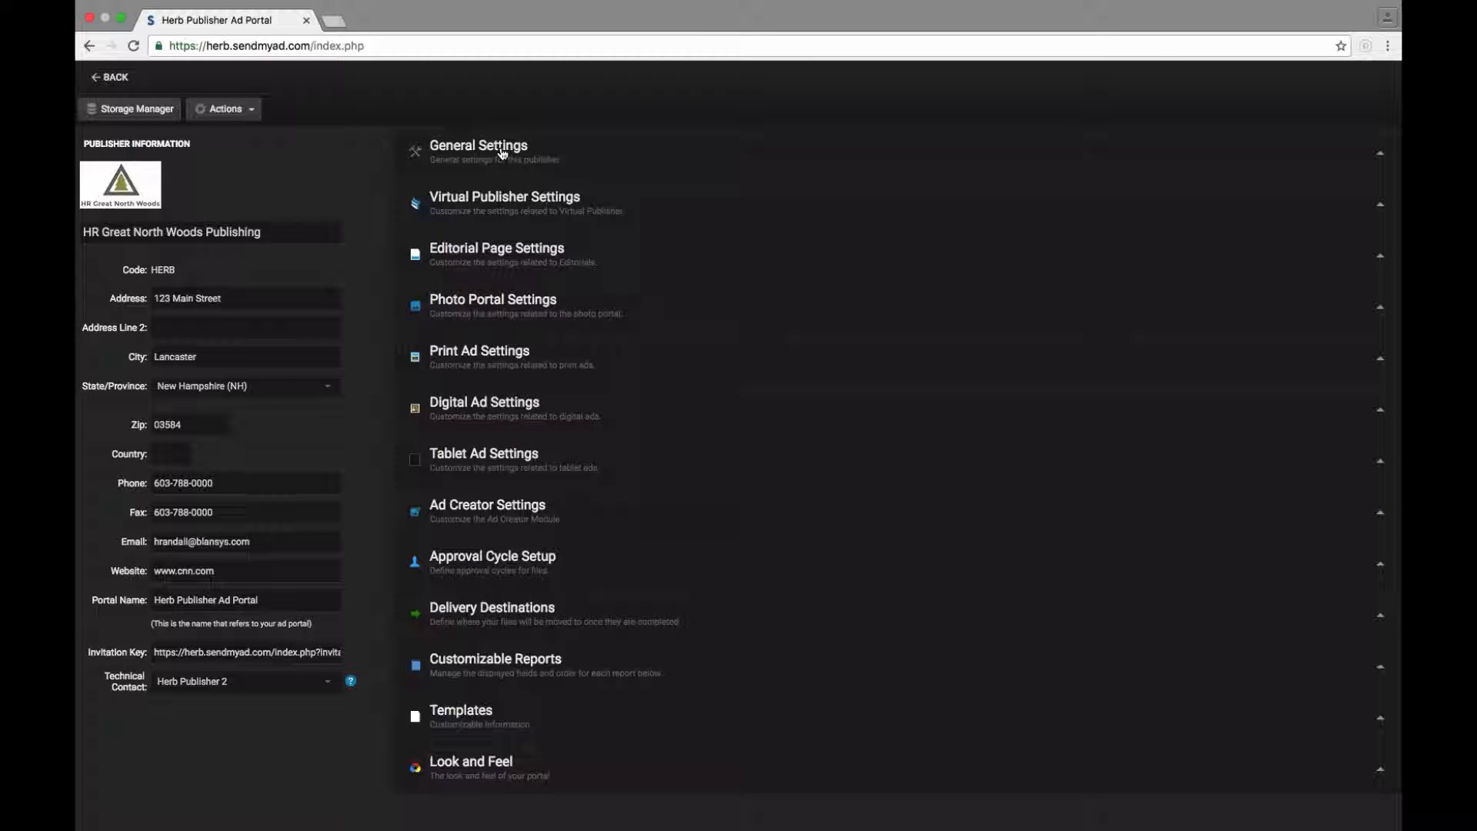
mouse_move(506, 313)
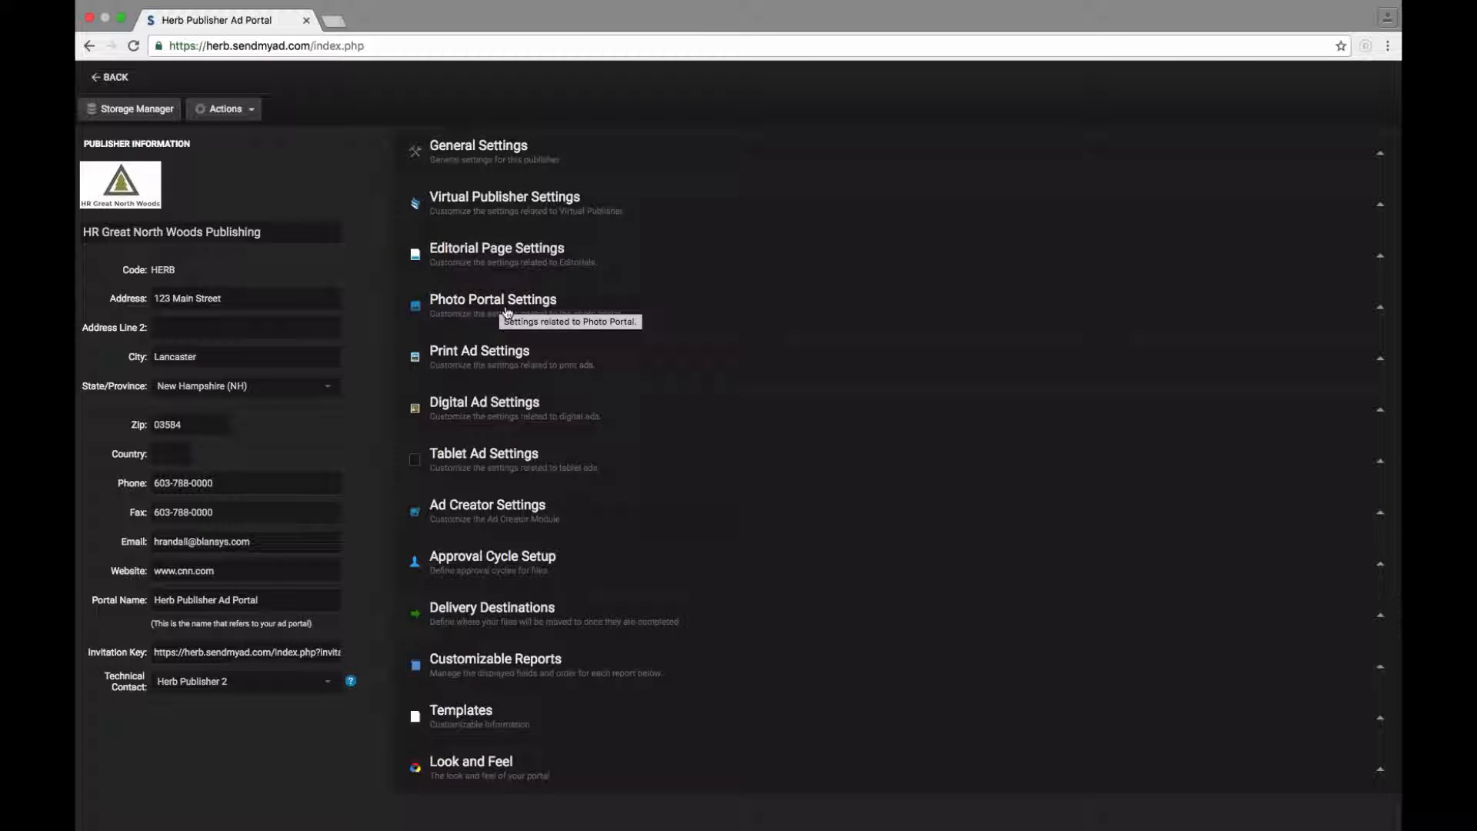
click(479, 351)
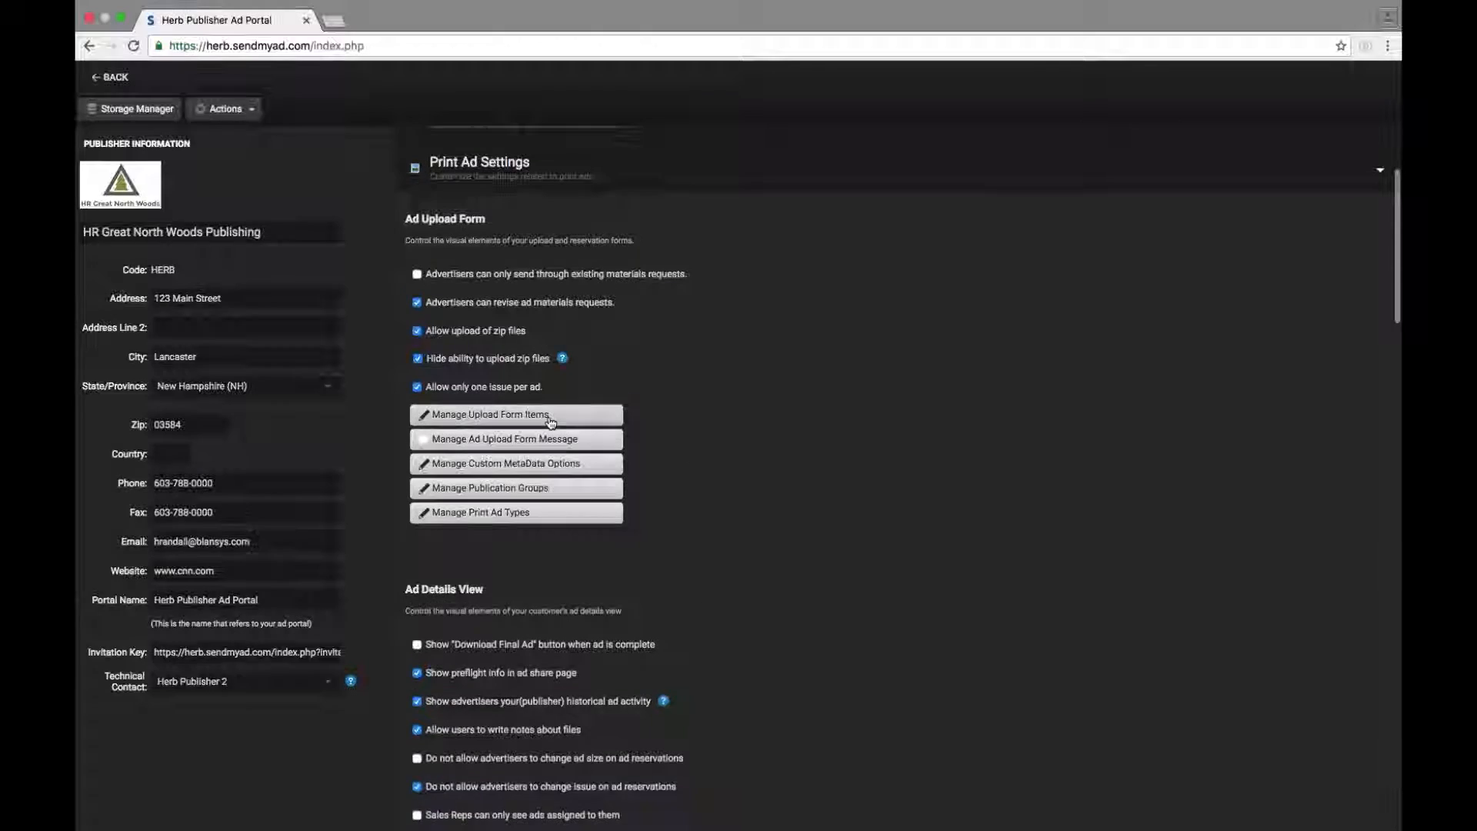
click(488, 414)
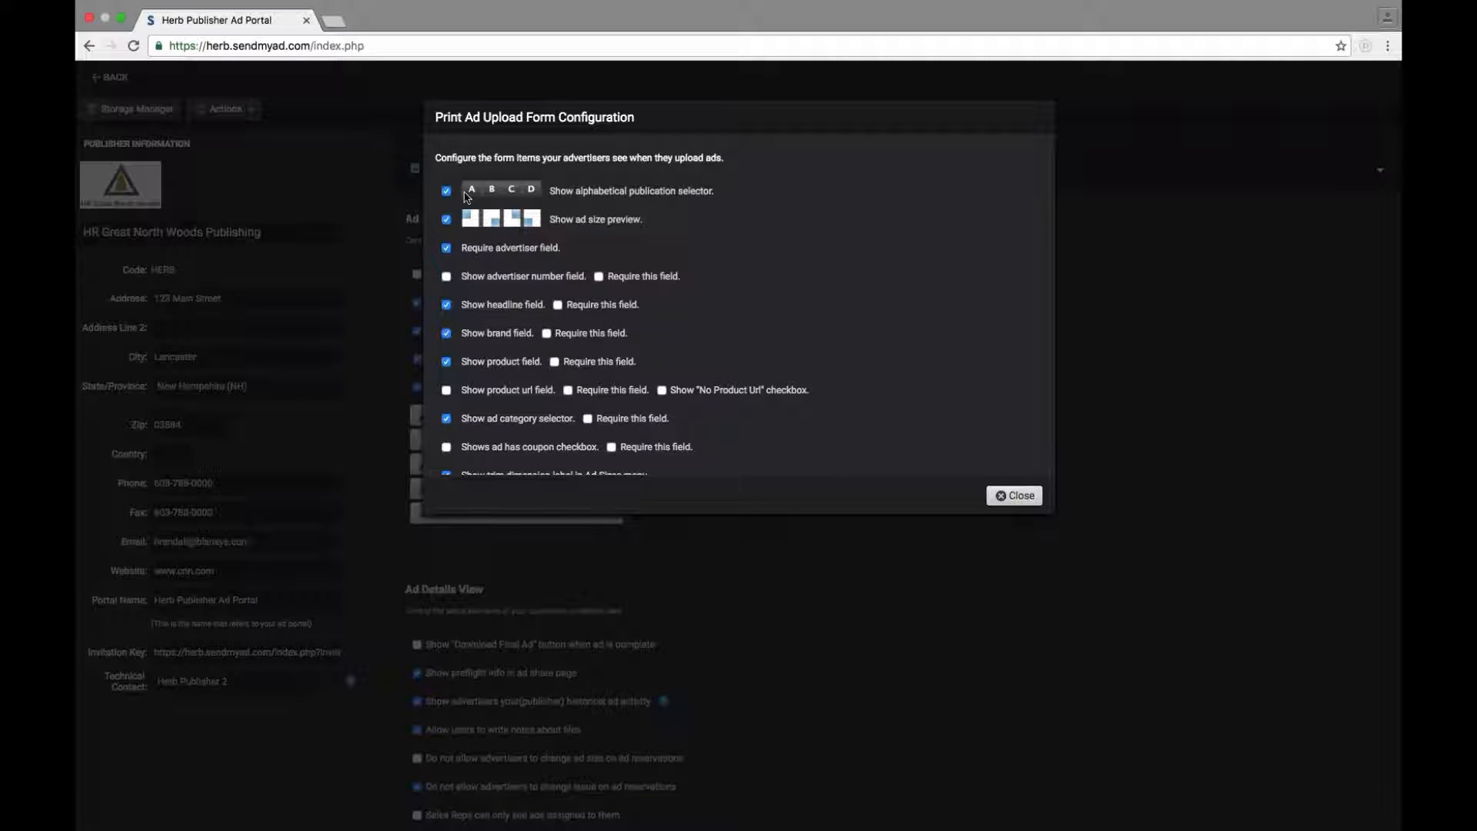
mouse_move(848, 196)
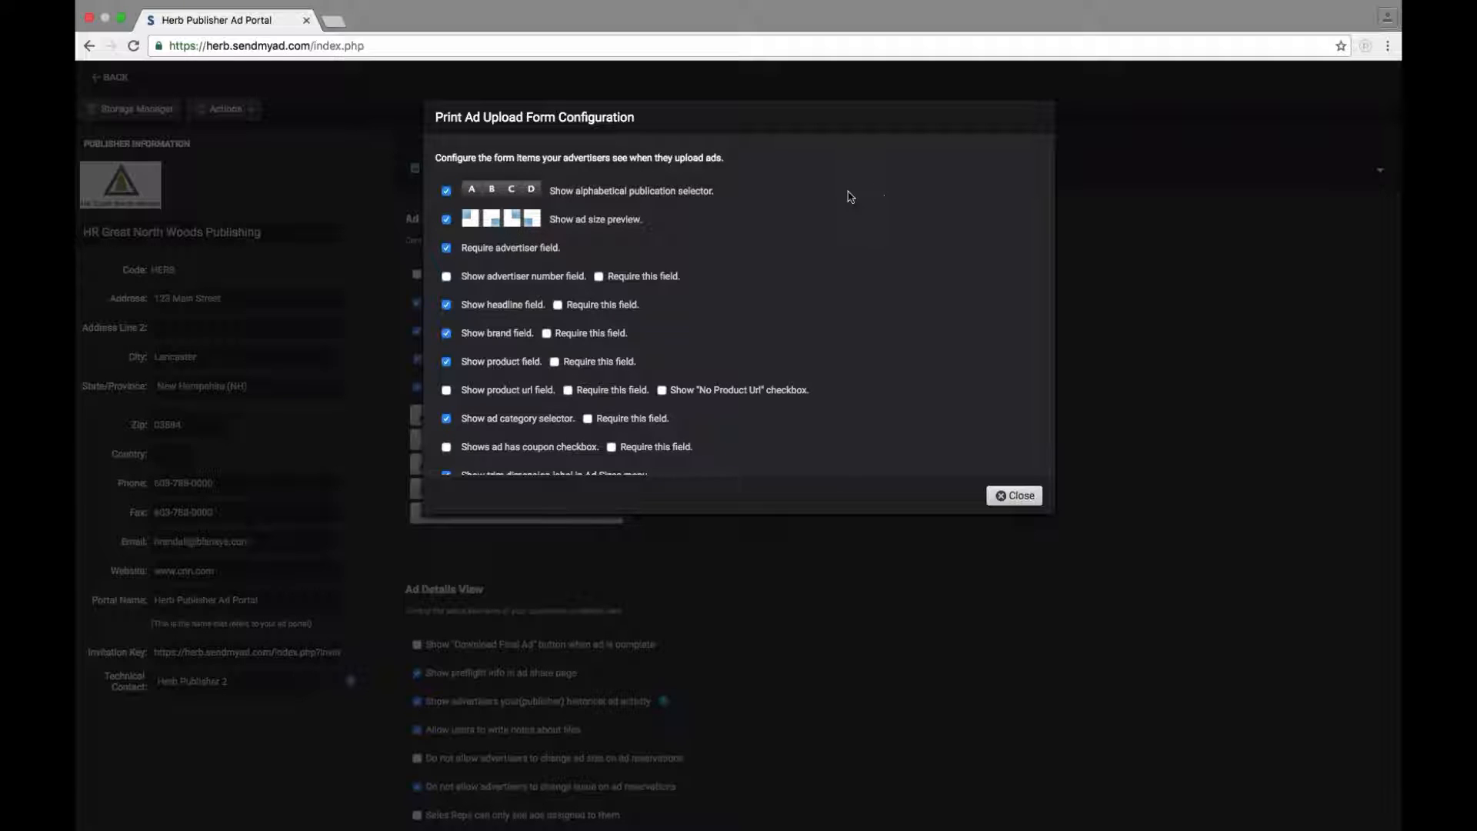
mouse_move(916, 200)
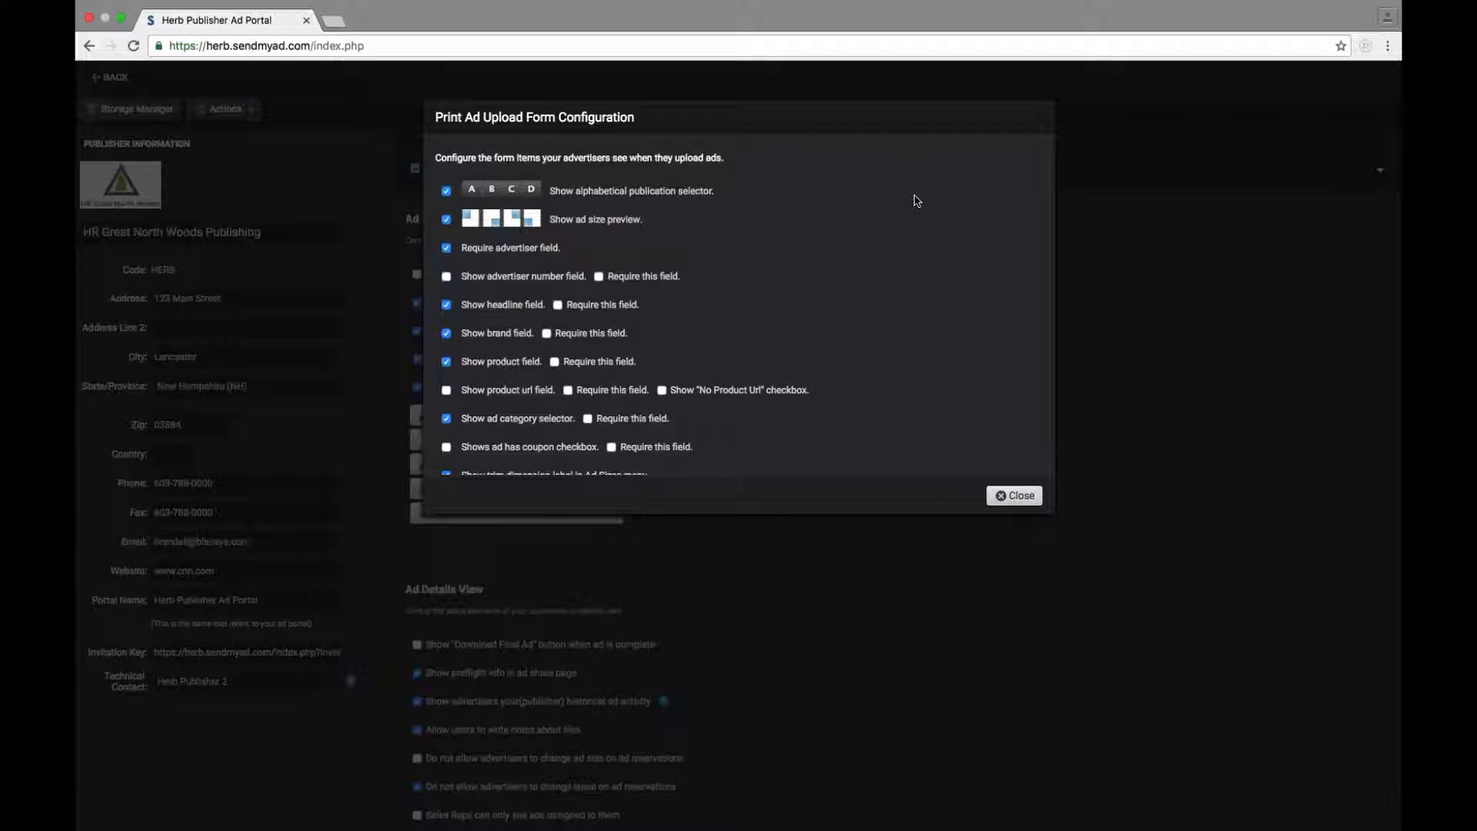
mouse_move(613, 234)
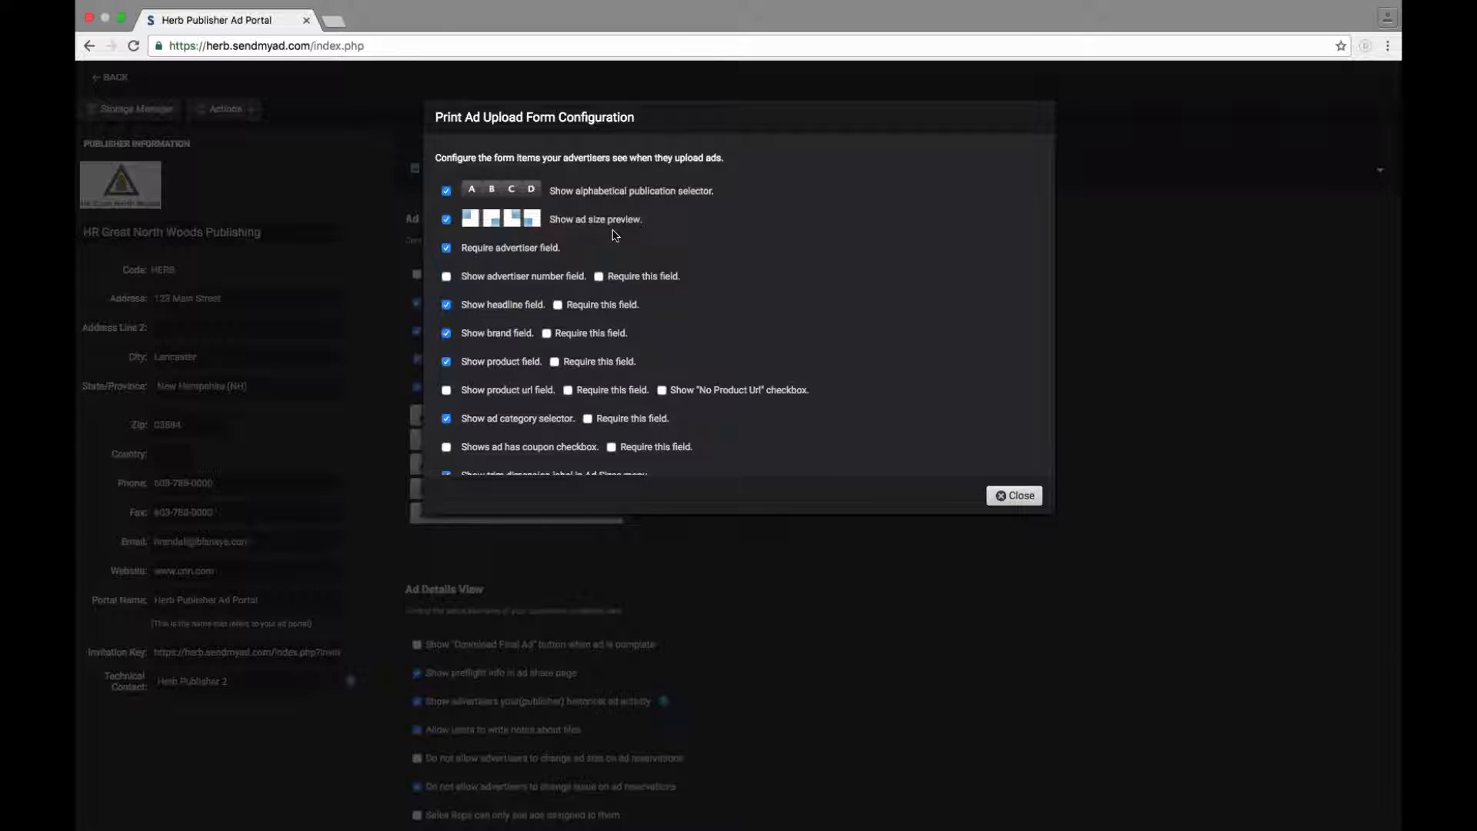
- Turn off 'Show alphabetical publication selector' and close the configuration
click(445, 190)
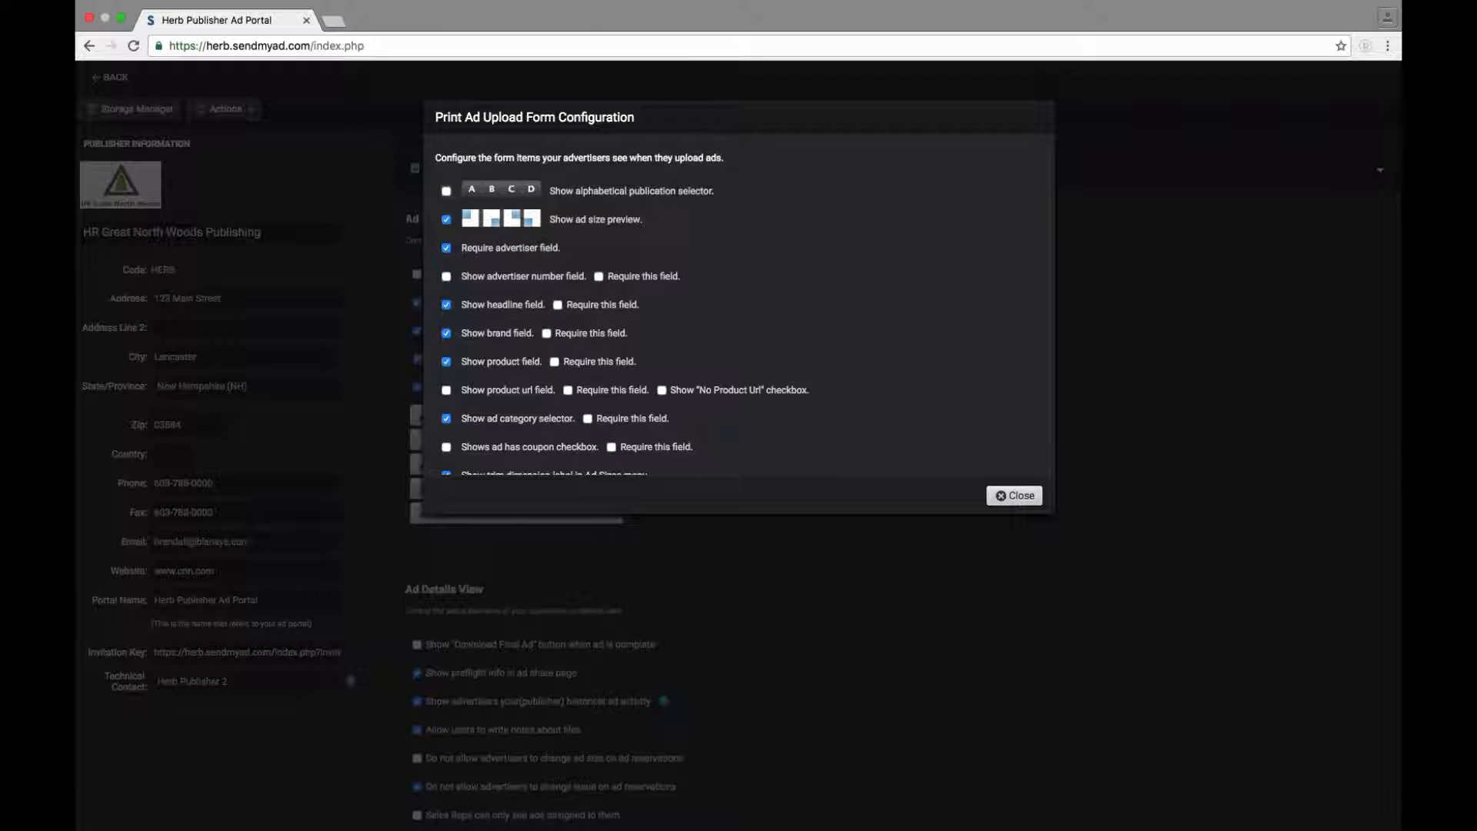
click(1014, 495)
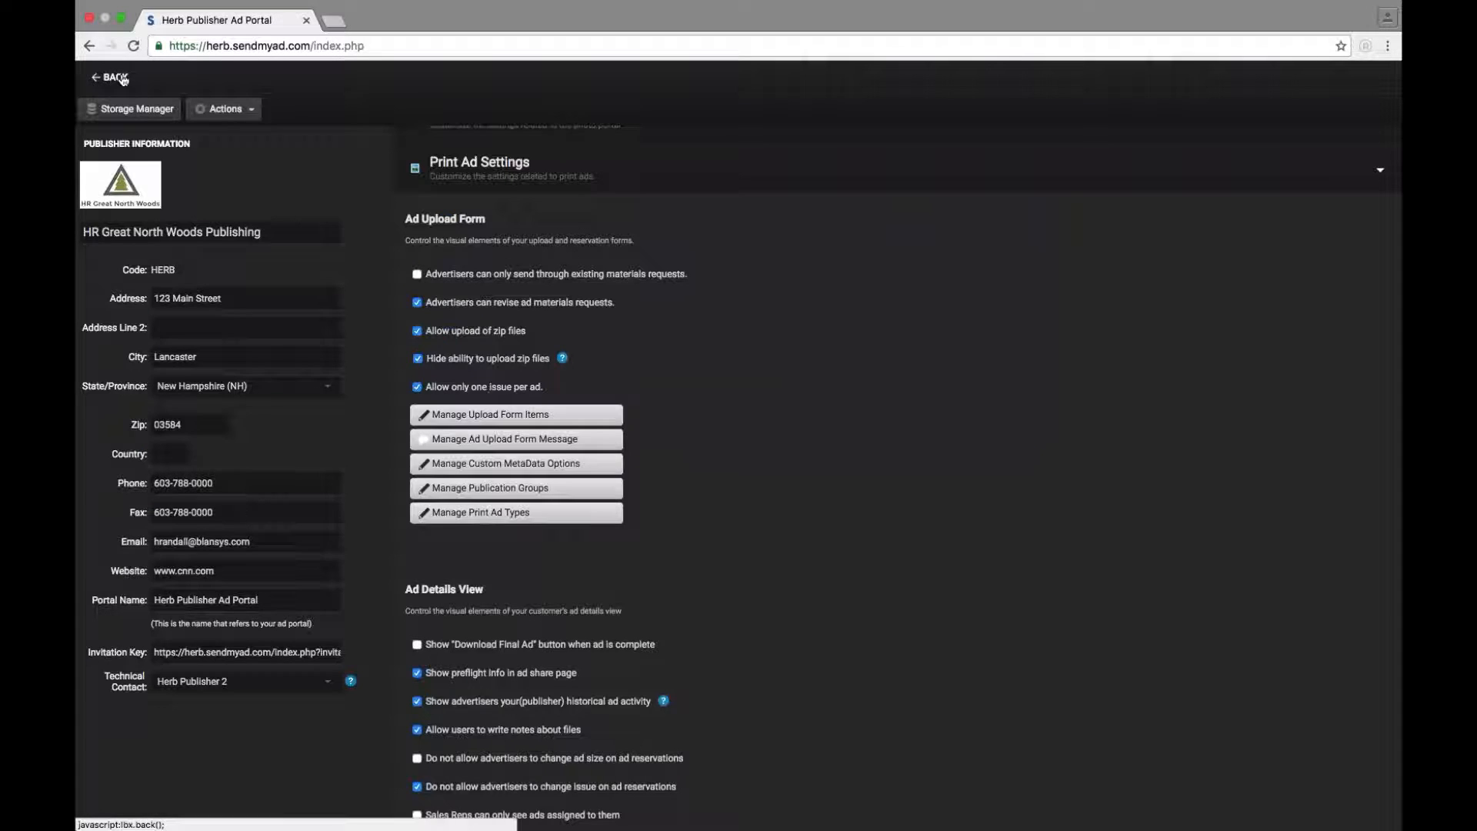
- Leave the publisher settings for the Lancaster Today Print Ads list
click(110, 77)
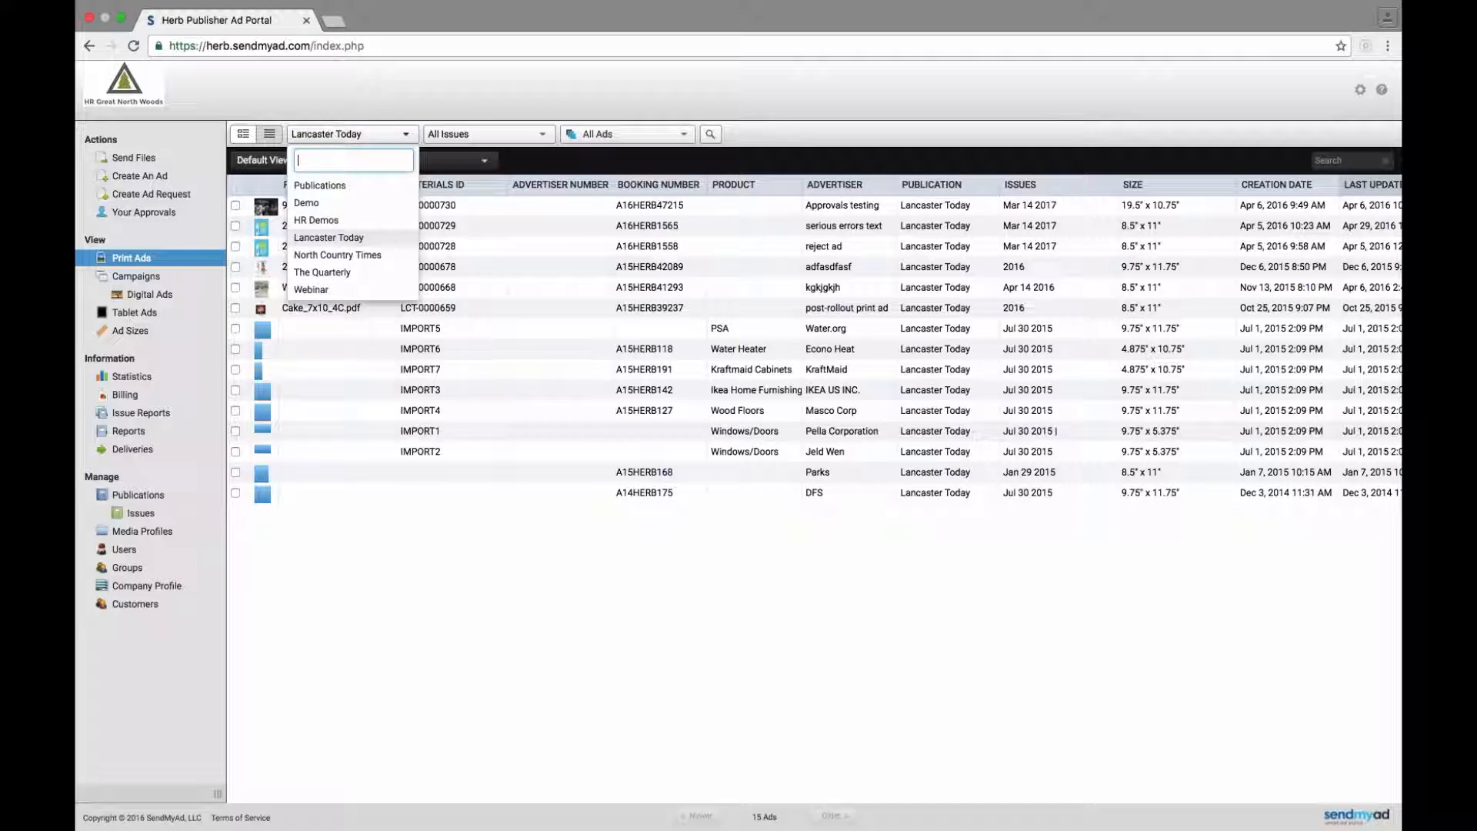
mouse_move(345, 209)
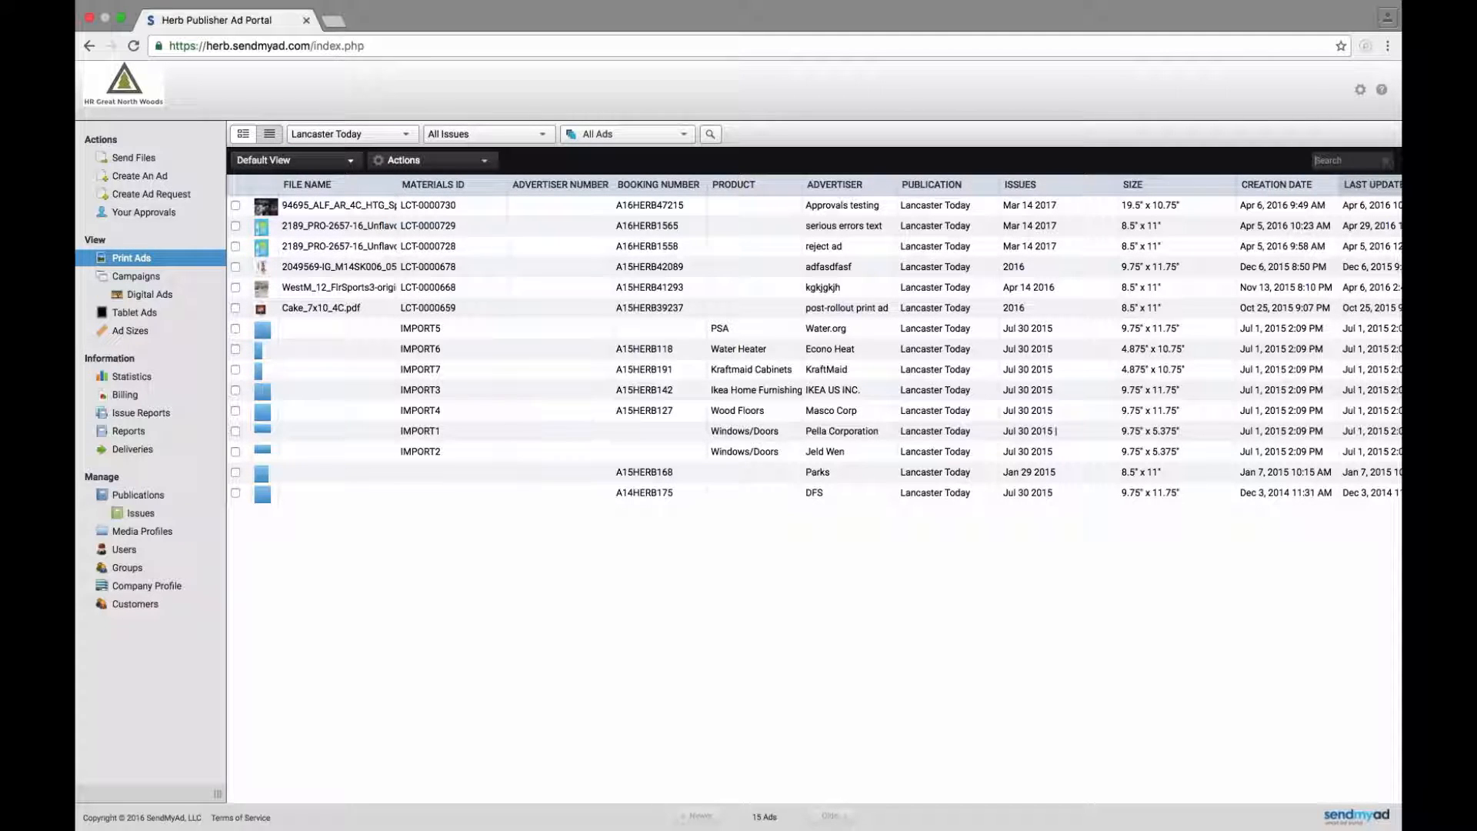
- Filter the publication list with a typed letter, then clear it to show all six publications
text(alf)
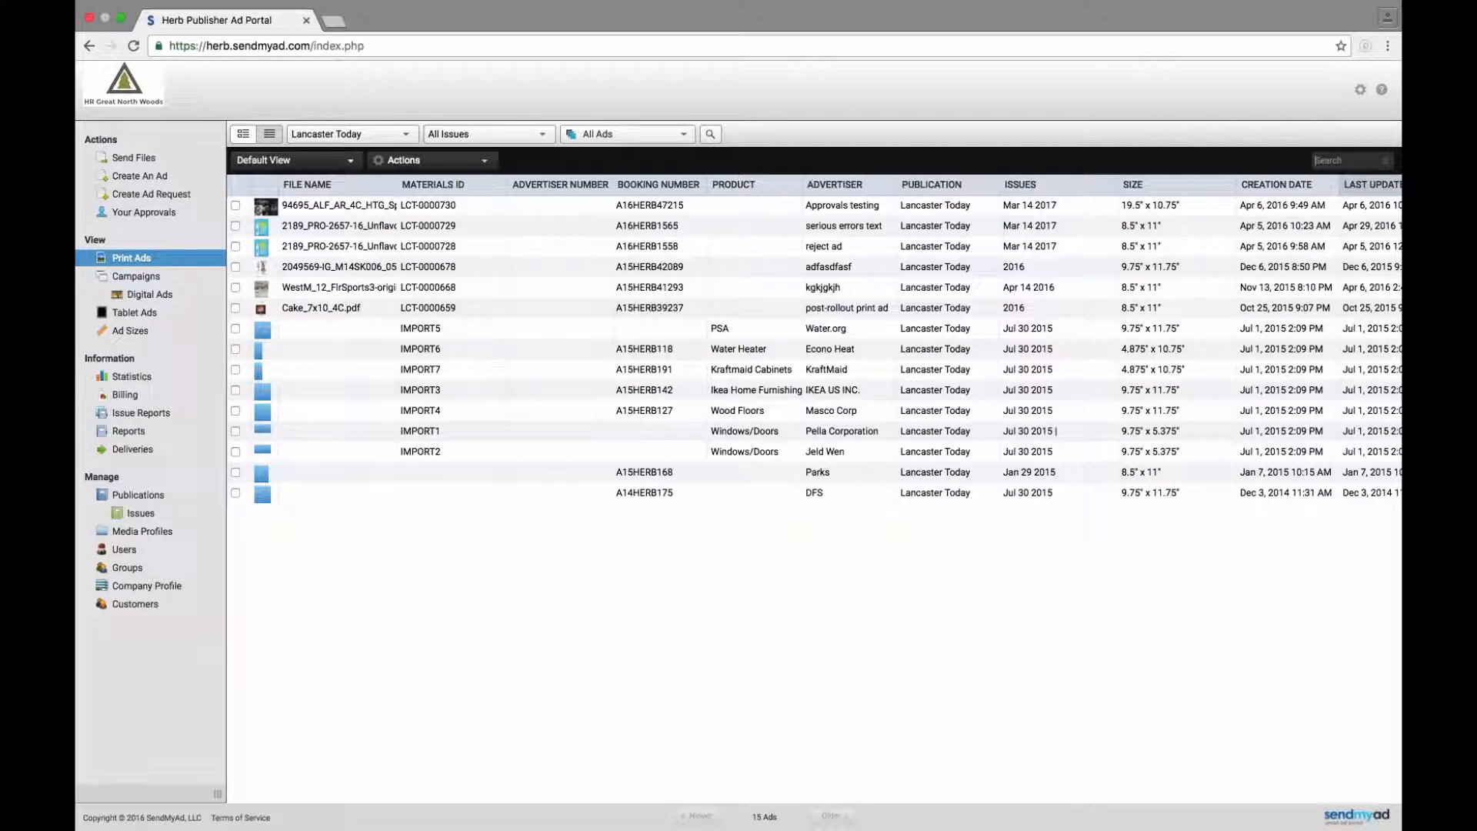
text(impo)
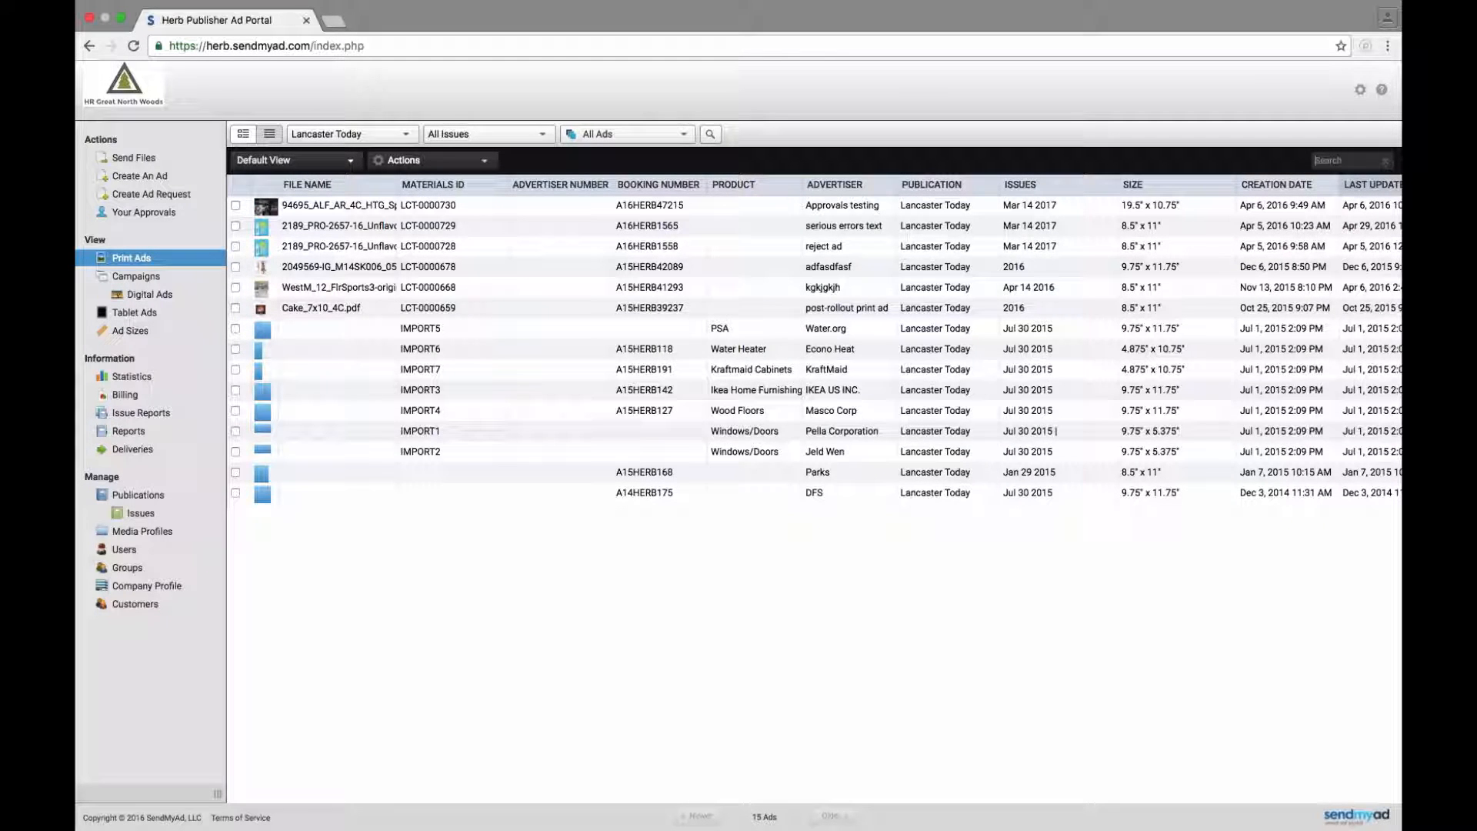
mouse_move(998, 399)
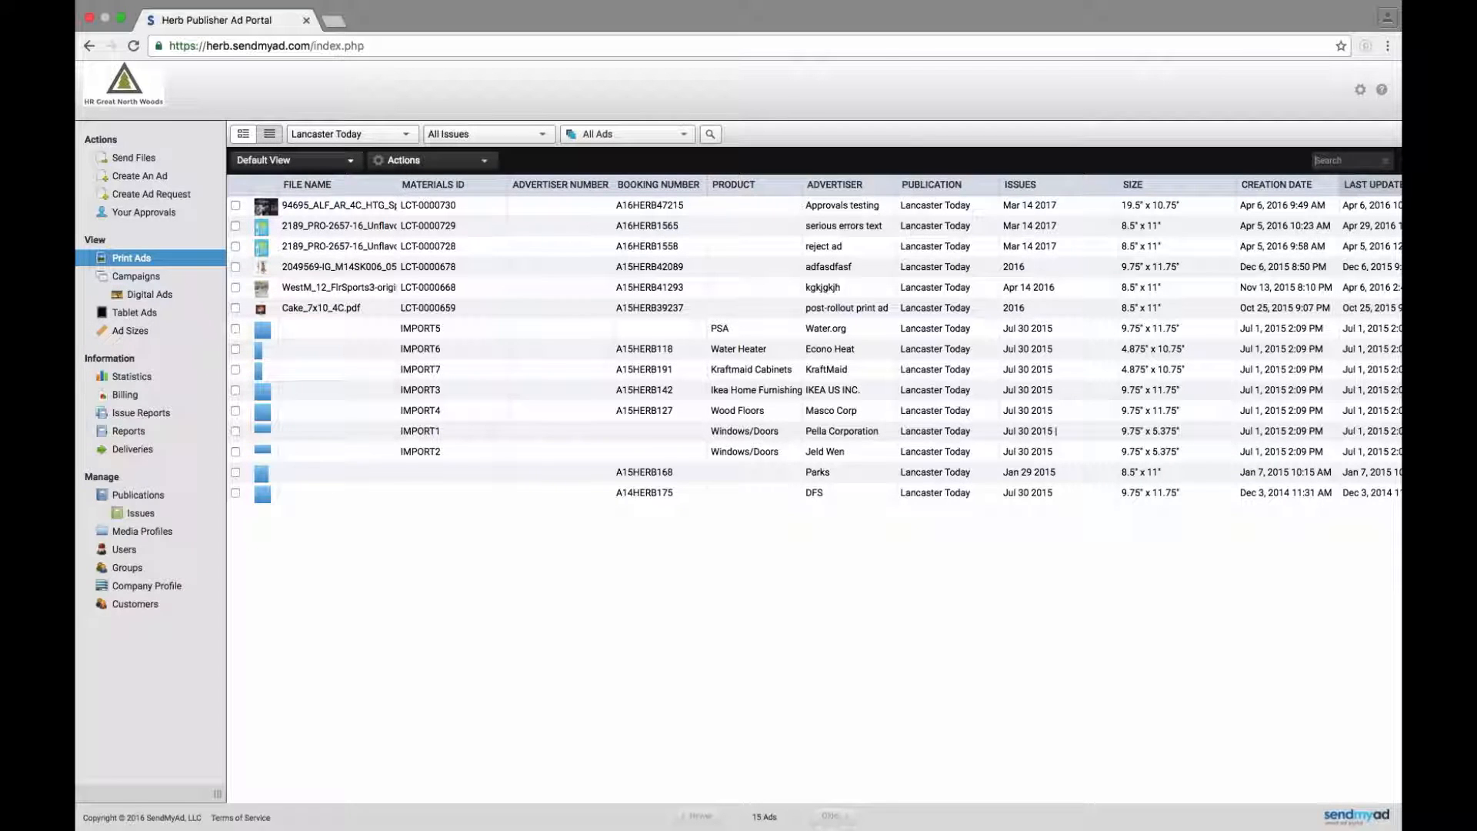
click(349, 133)
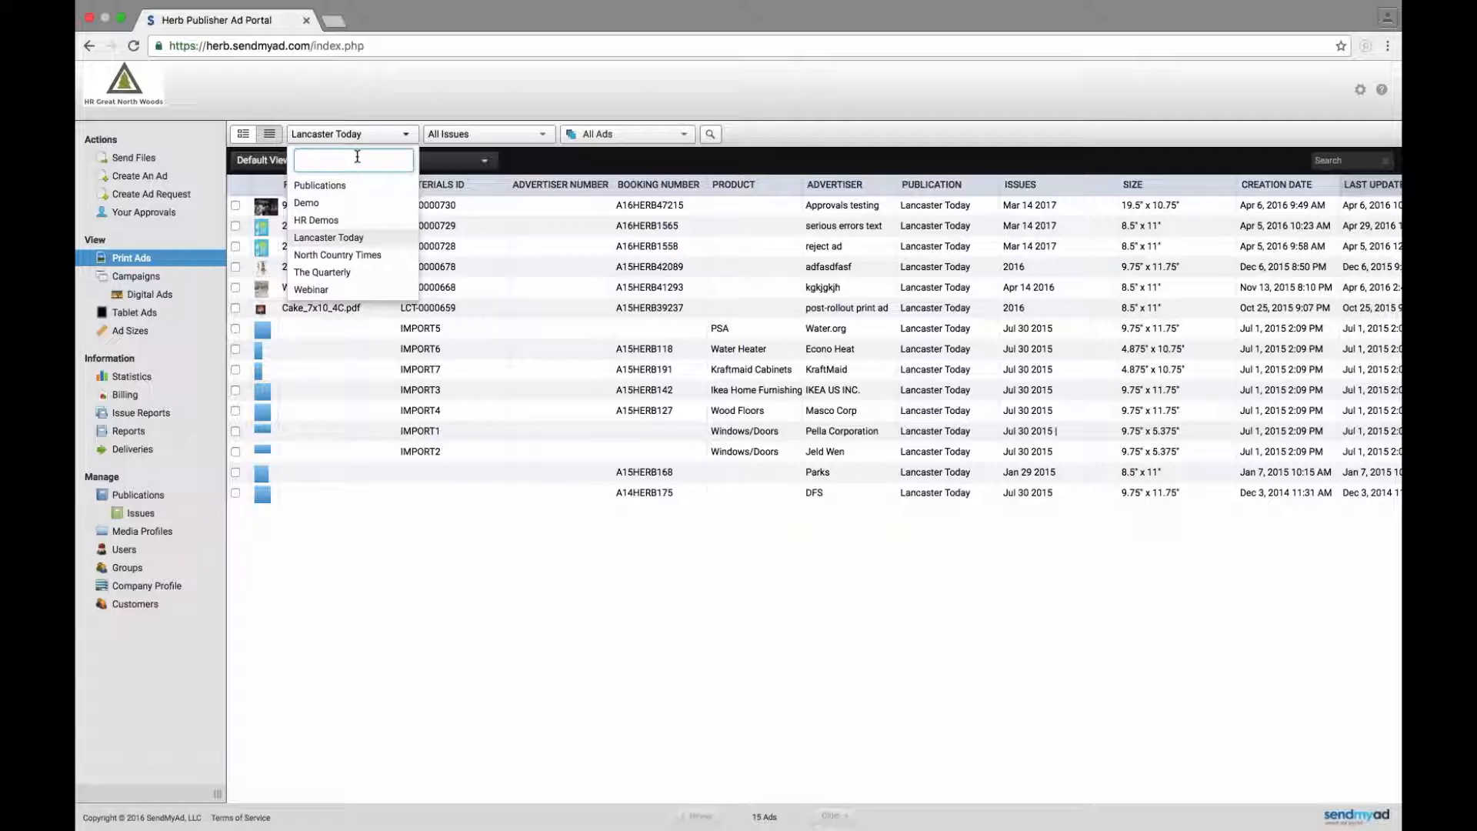
text(w)
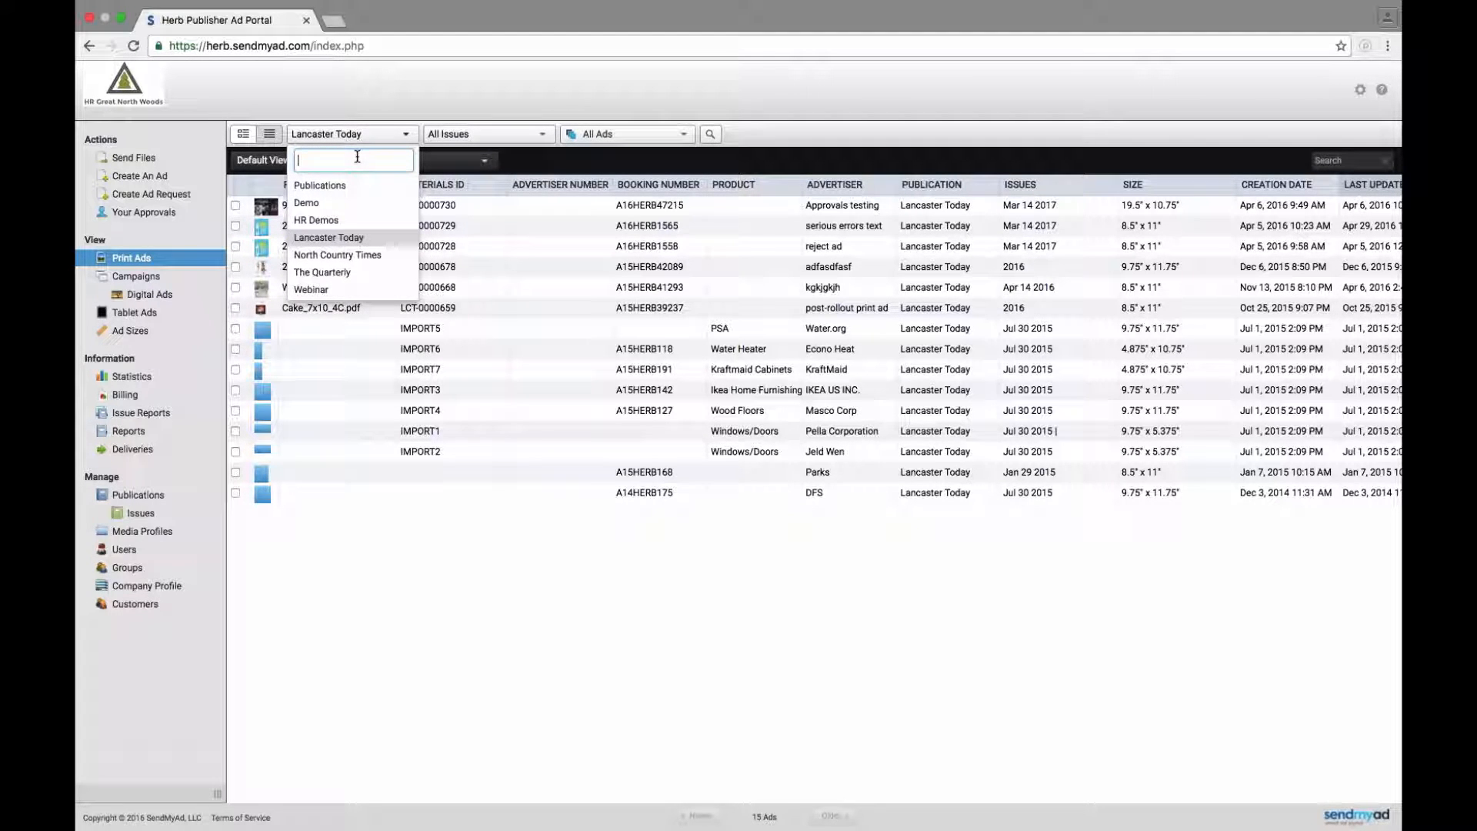
text(a)
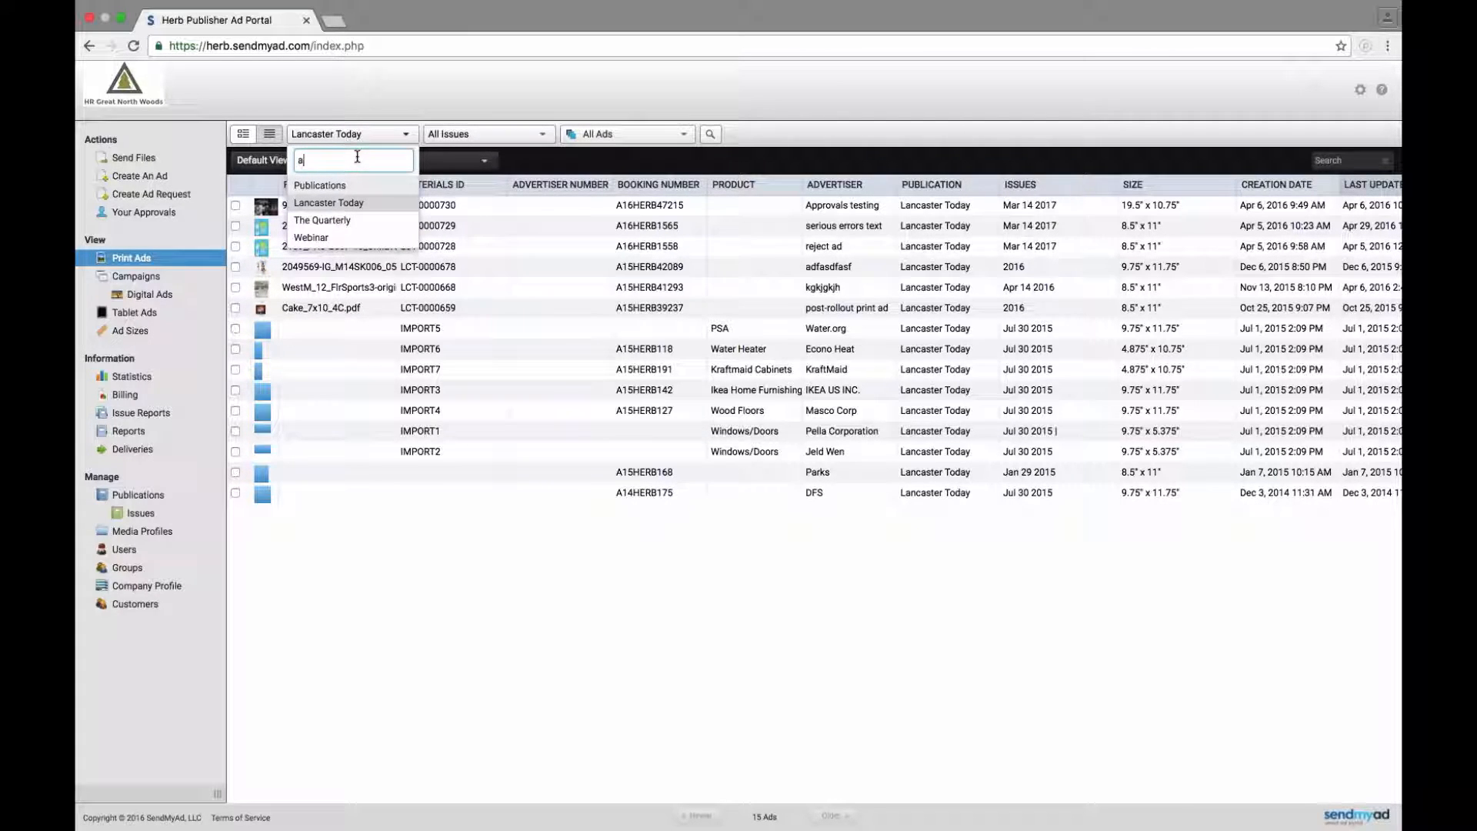
key(Backspace)
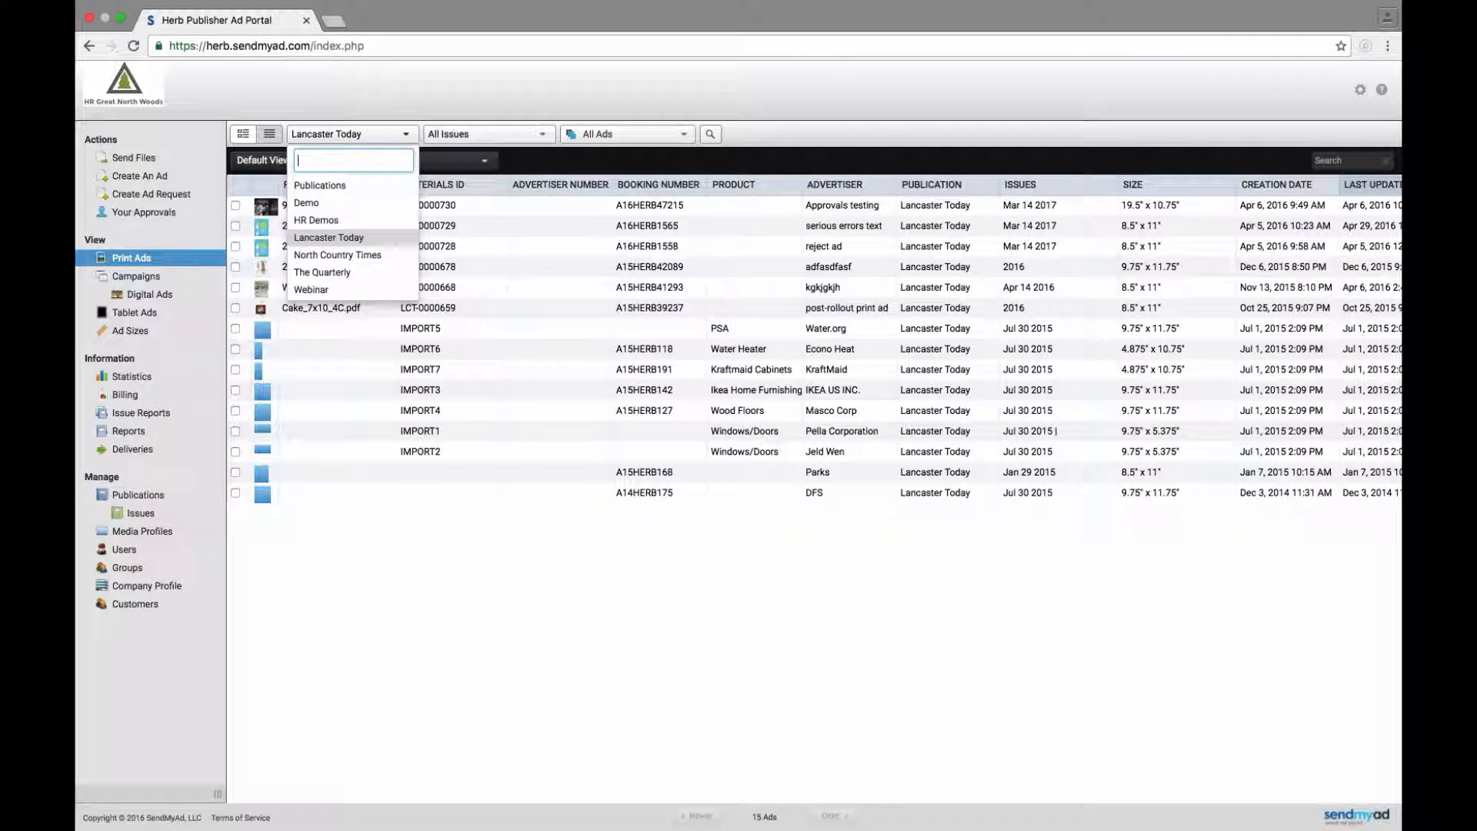
- Filter the All Issues list by typing 2015, narrowing it to three issue dates
click(487, 133)
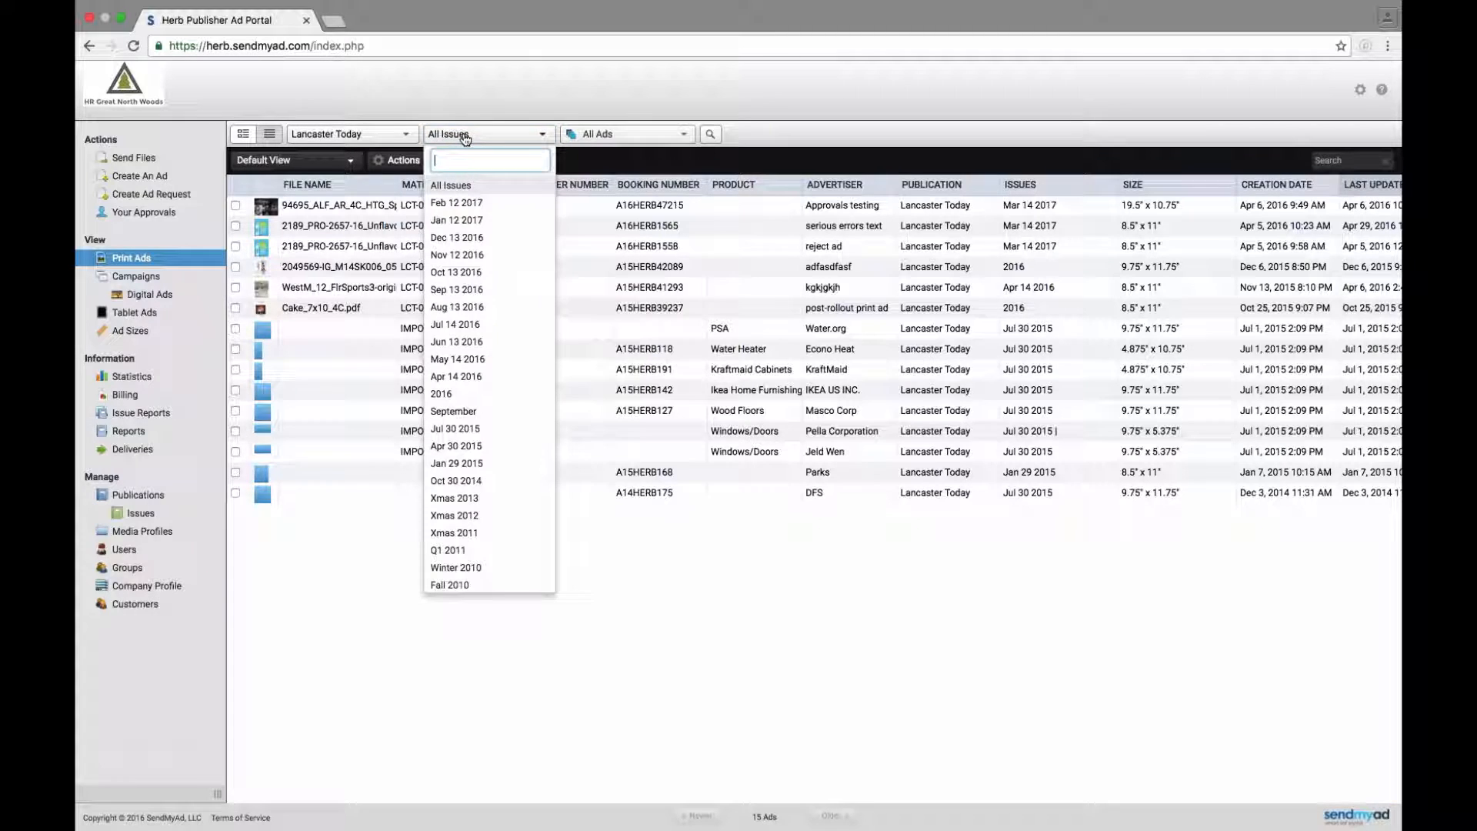
mouse_move(461, 203)
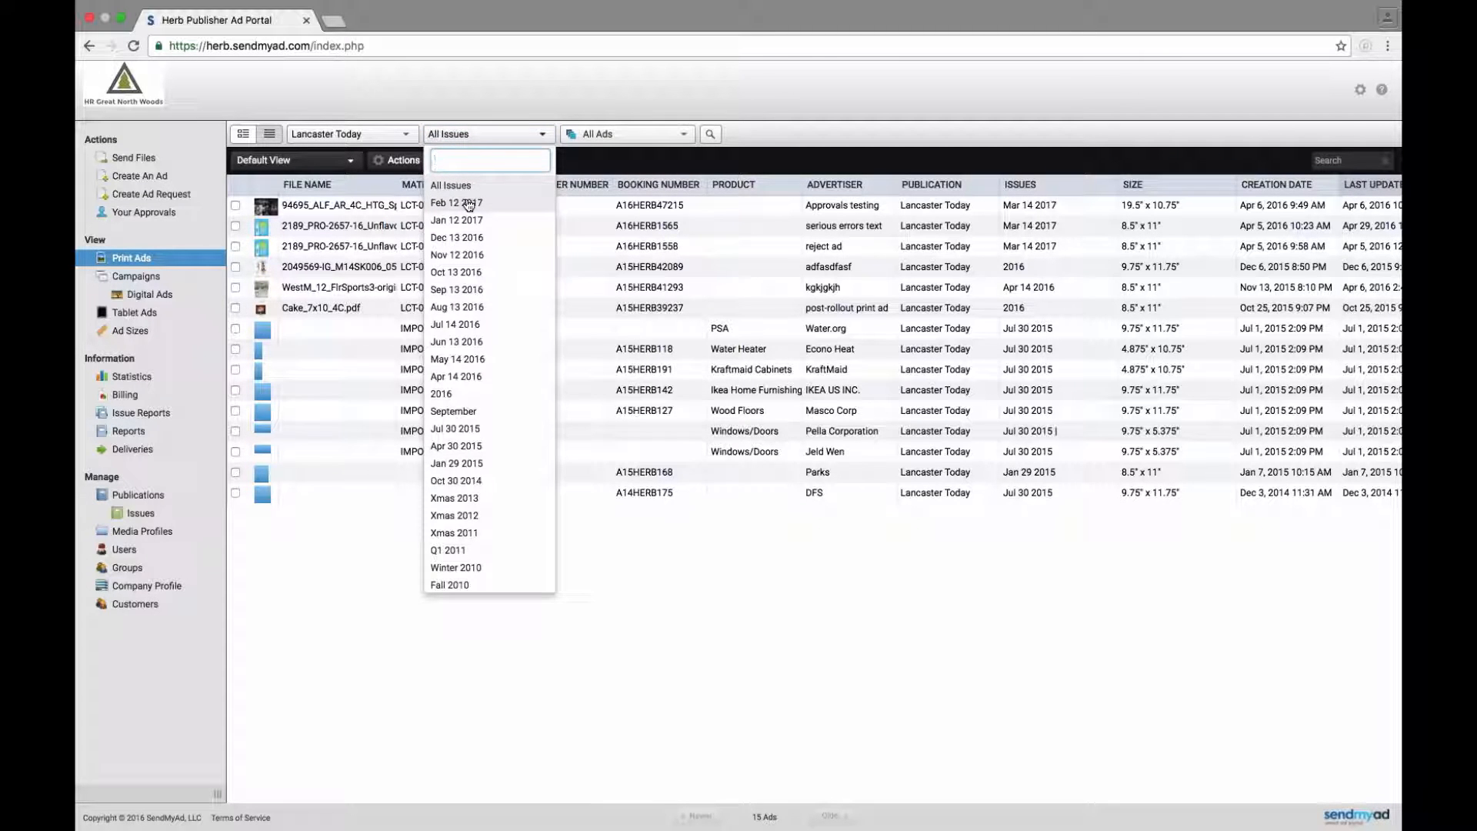
text(2015)
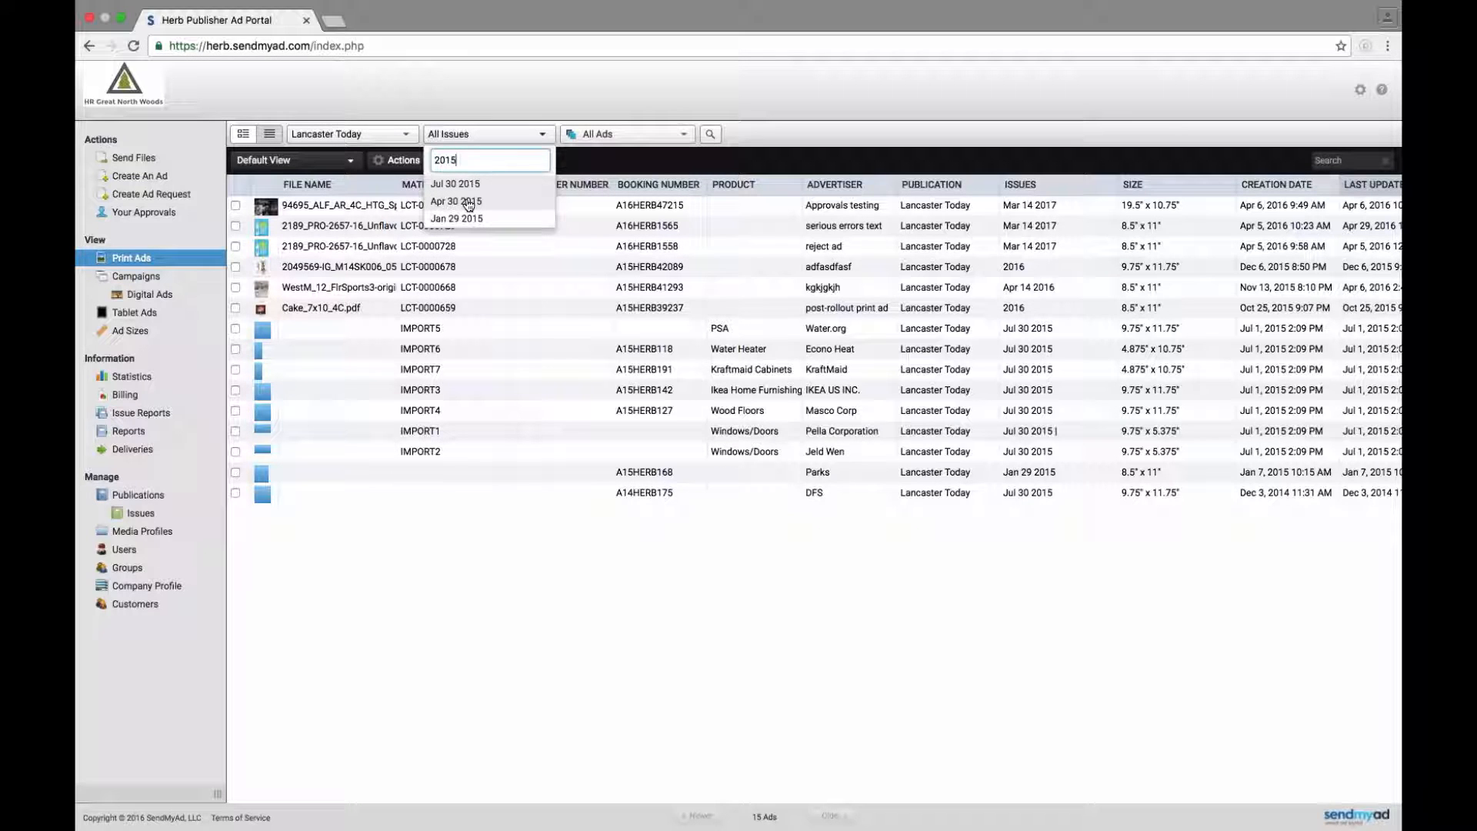
mouse_move(516, 366)
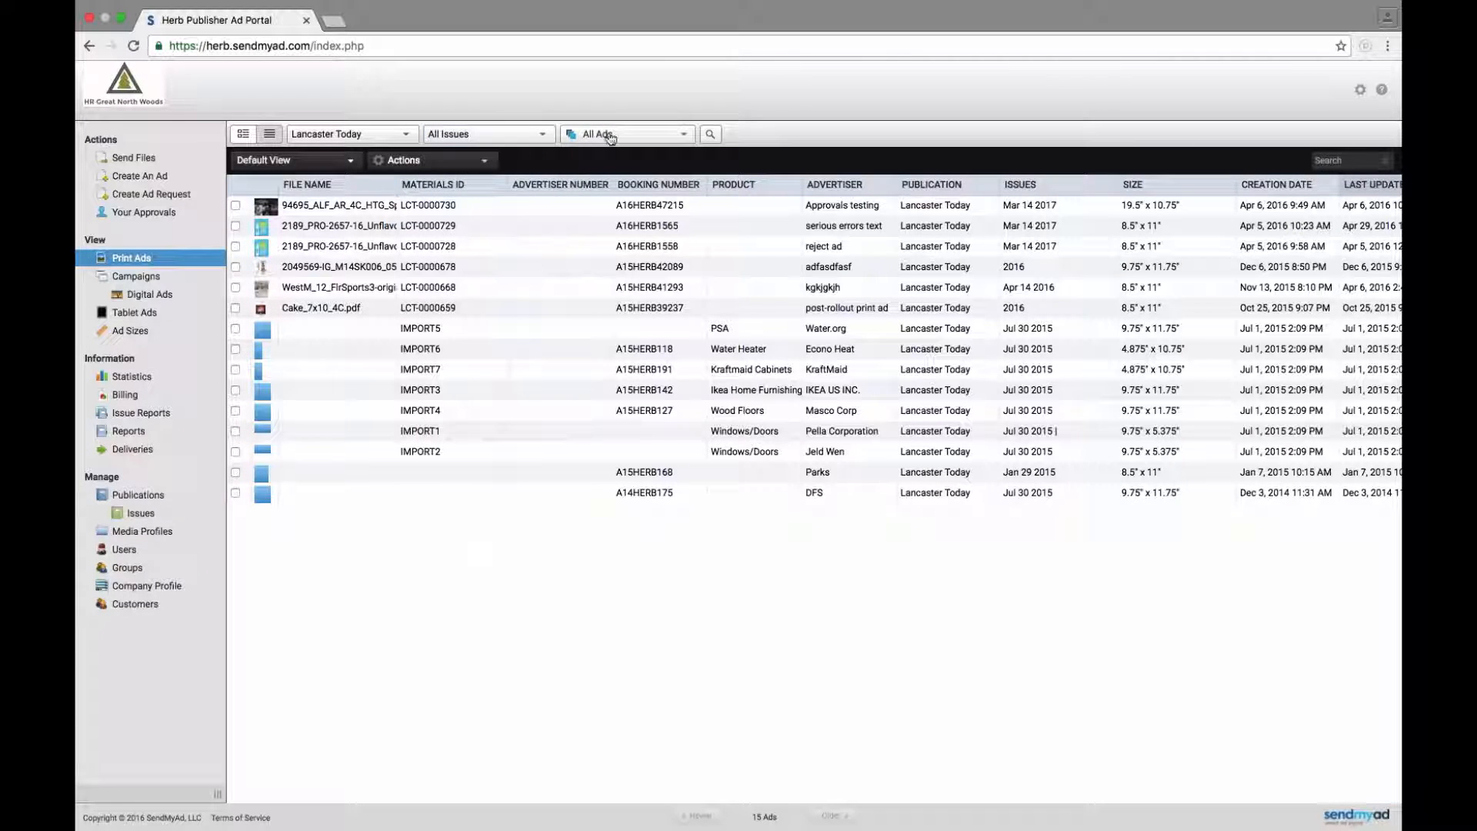
- Review the ad status filter choices and keep All Ads applied for the 15 Lancaster Today ads
click(626, 134)
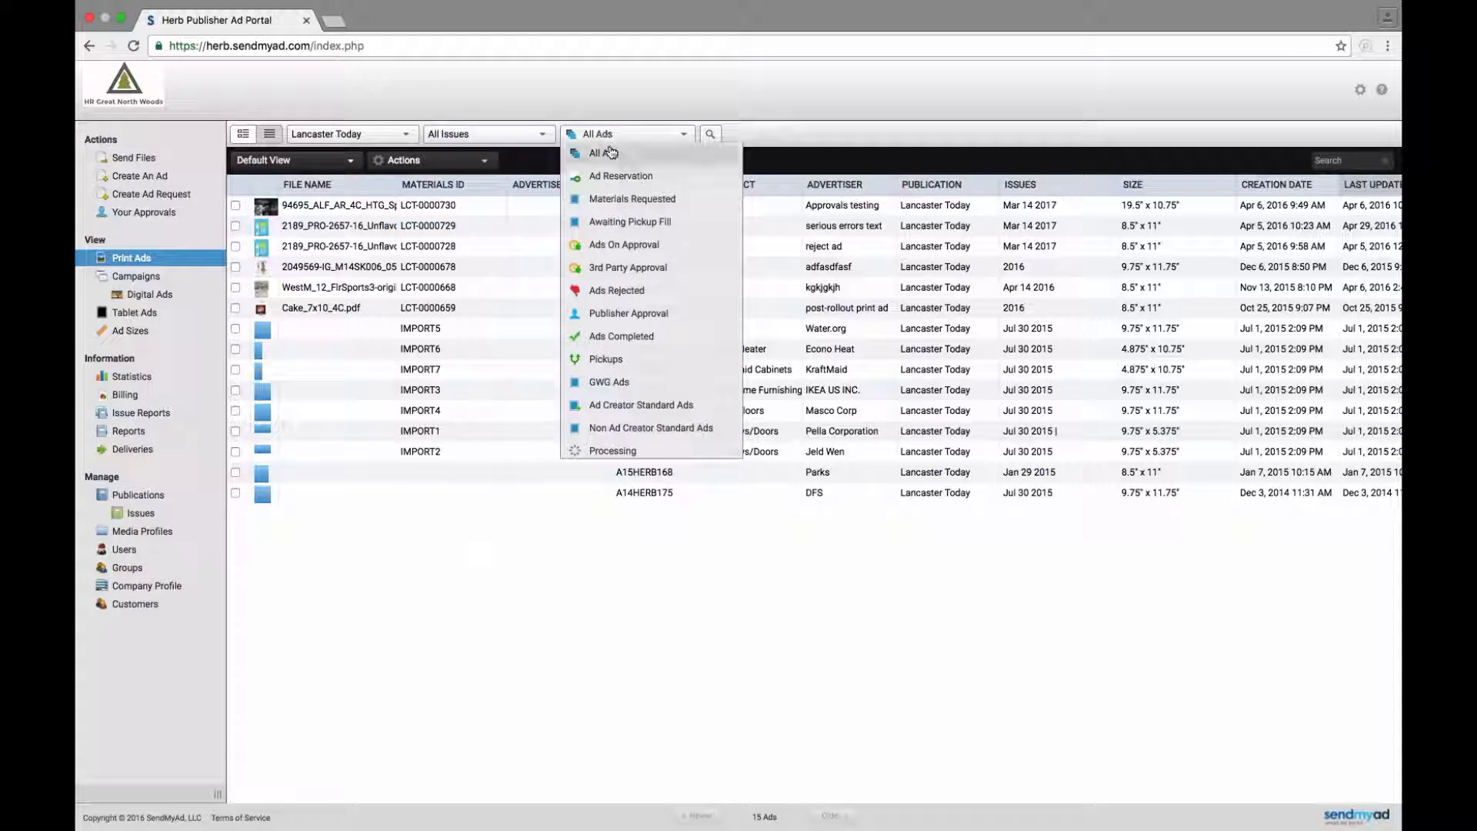
click(602, 153)
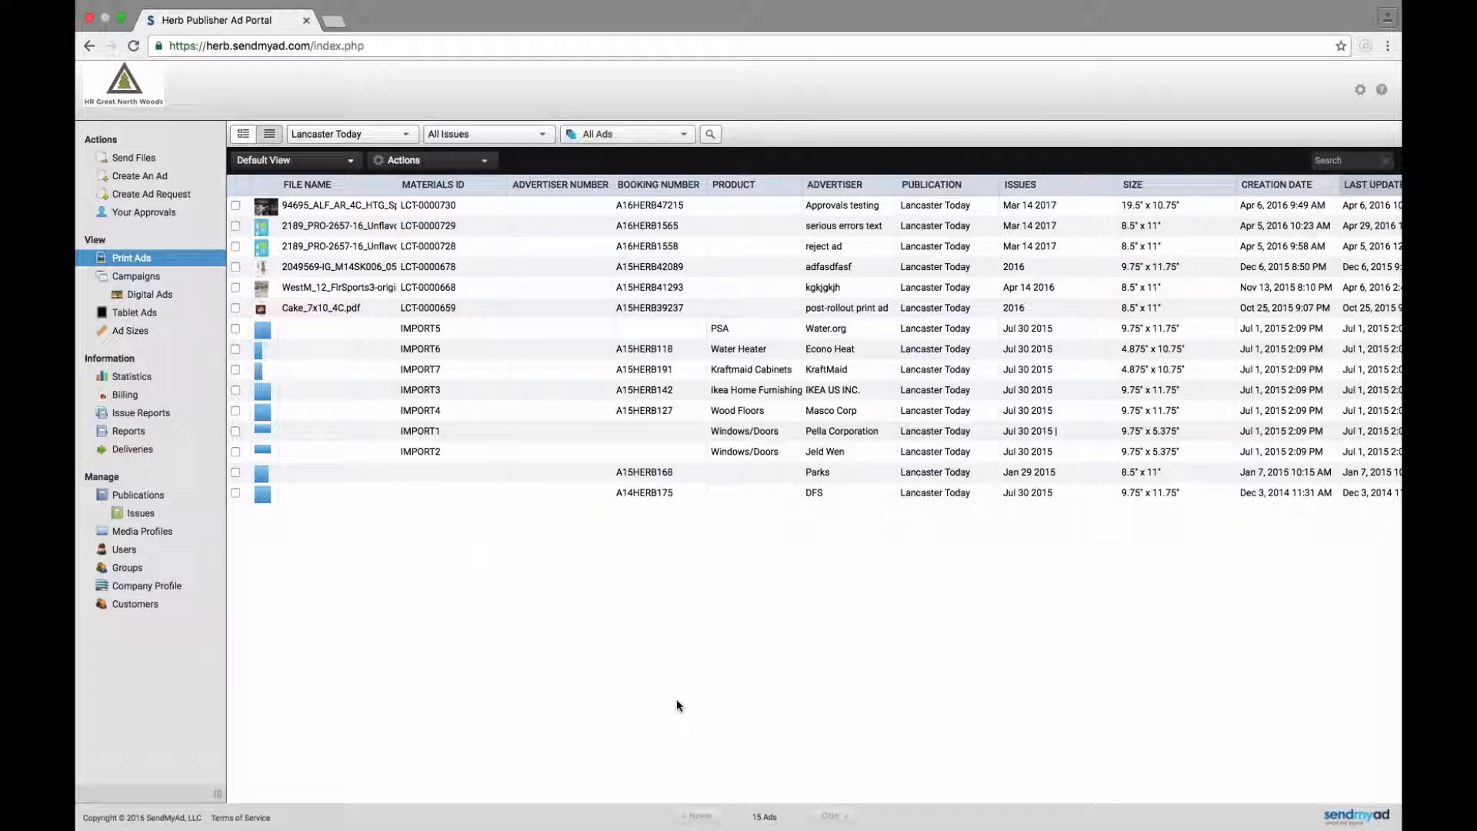
click(626, 133)
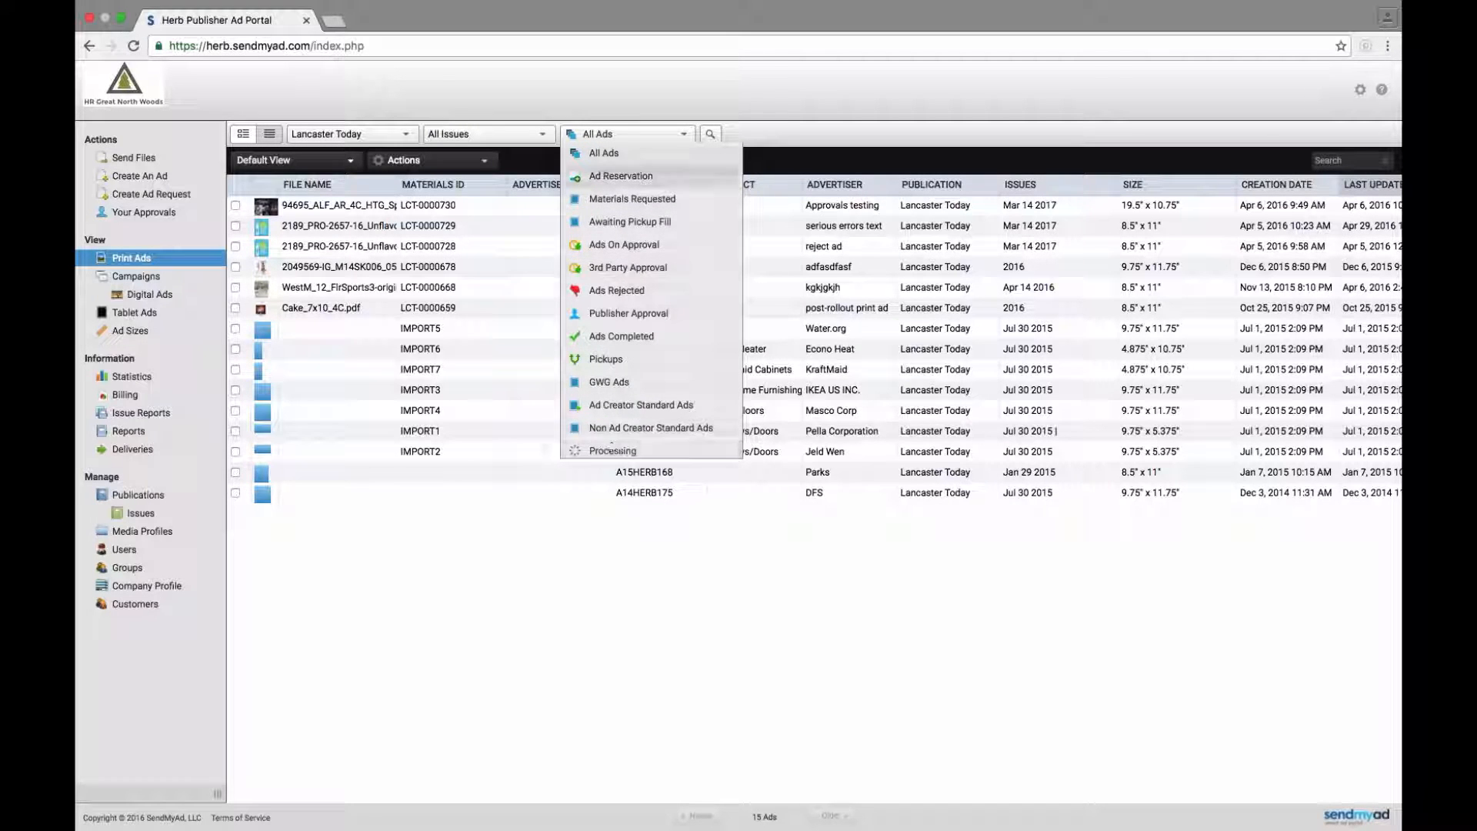
mouse_move(596, 154)
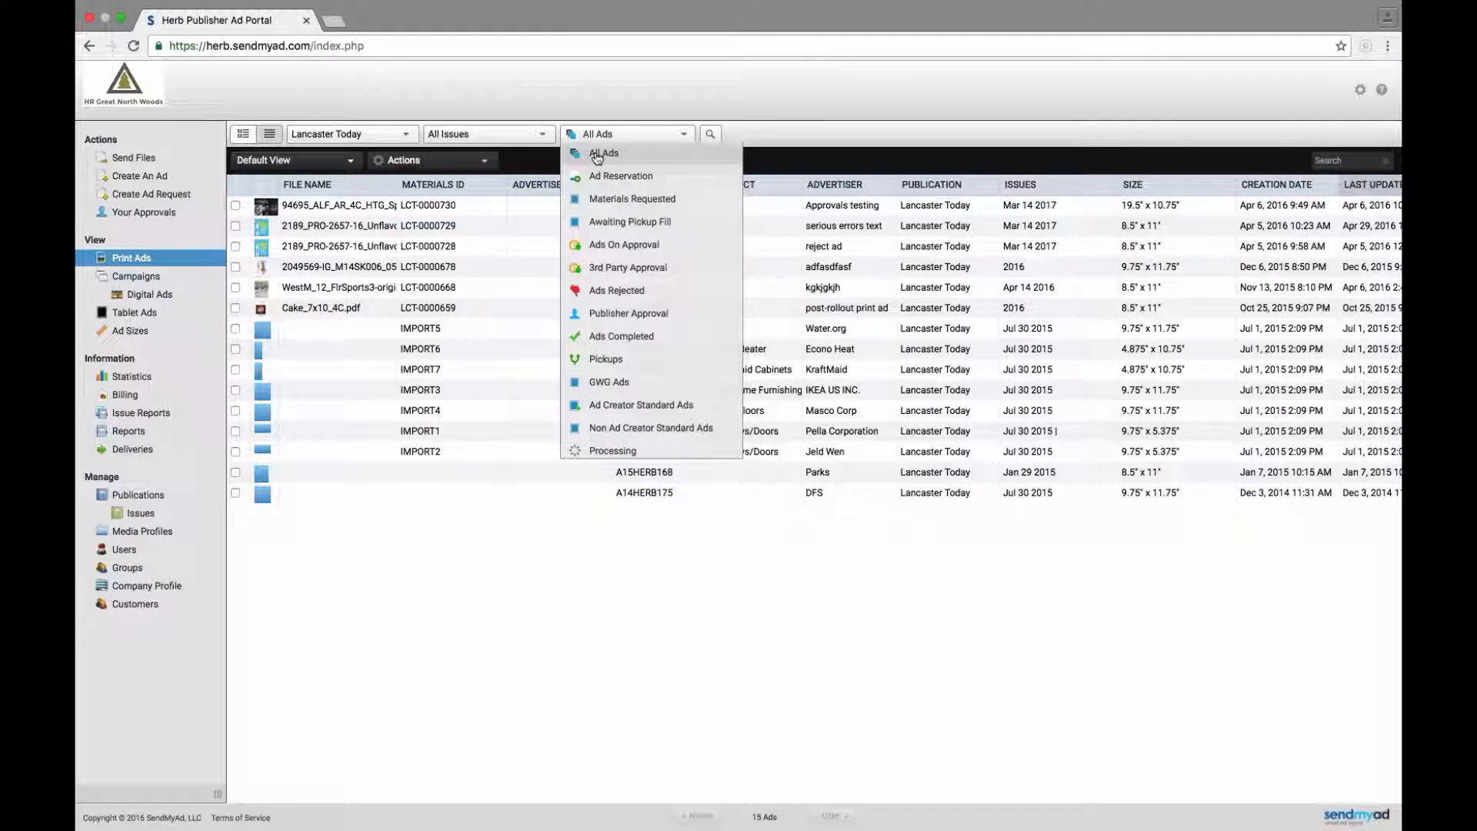
mouse_move(681, 181)
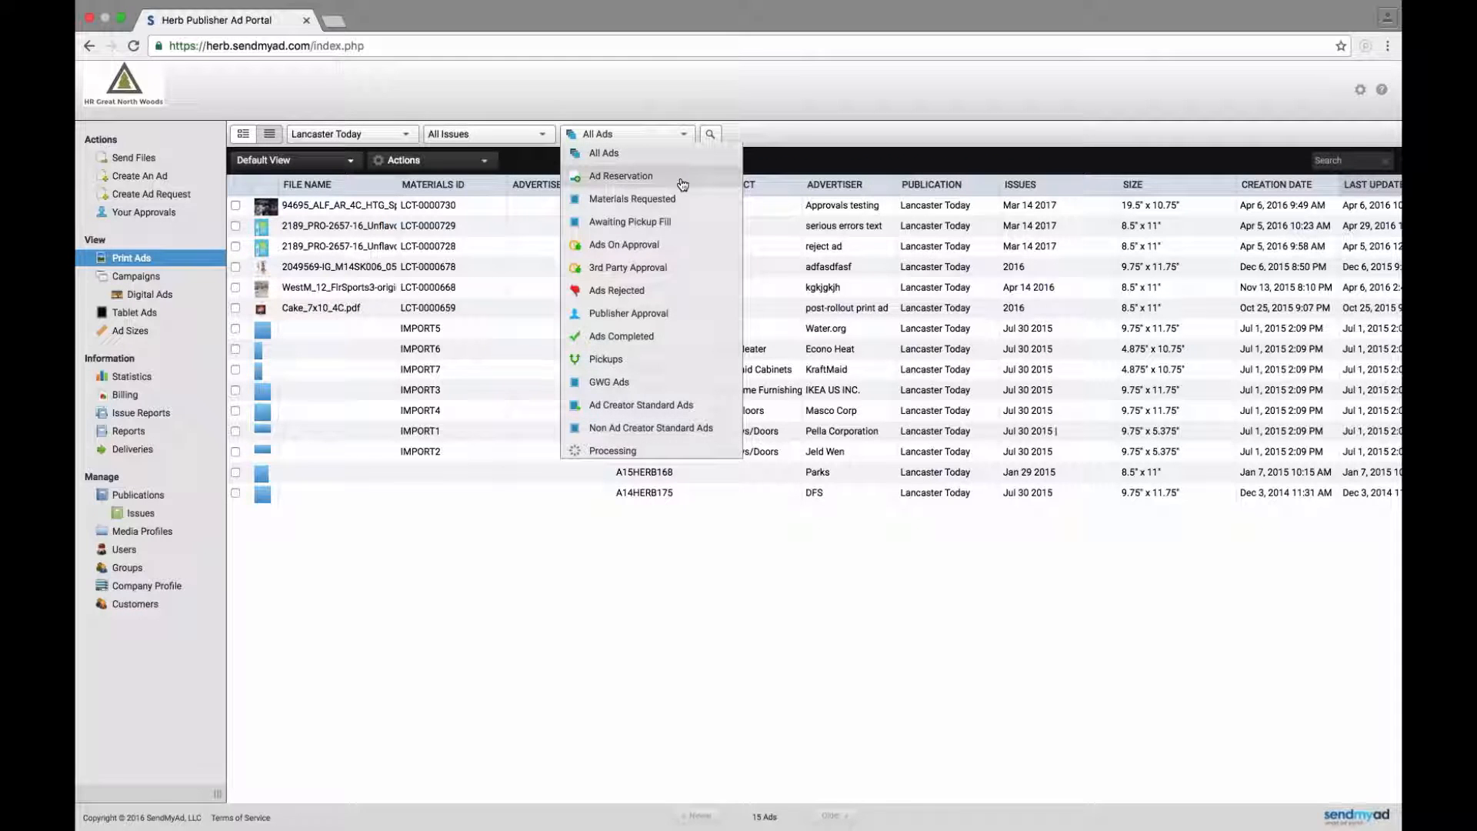
click(626, 133)
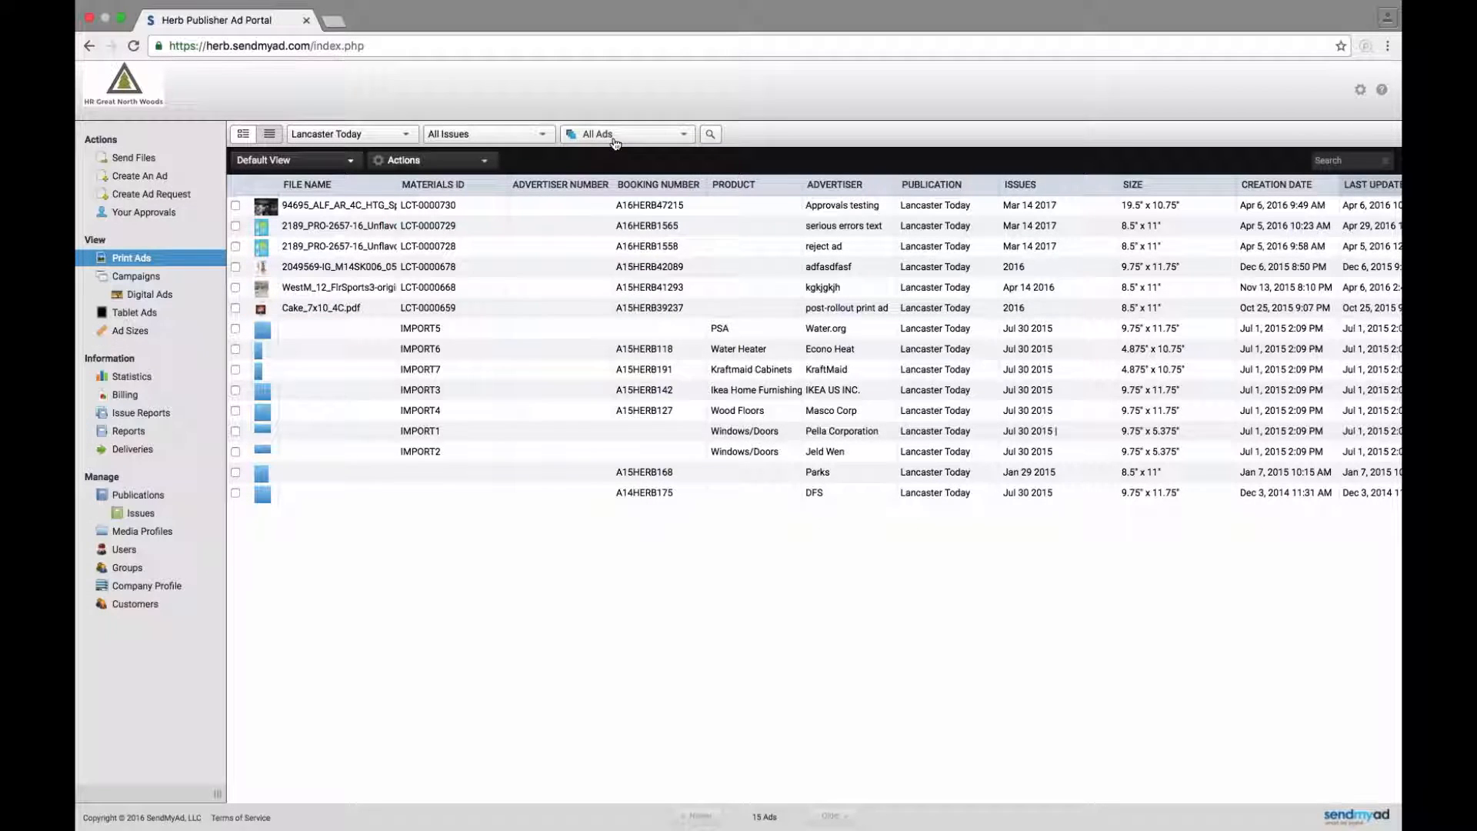
mouse_move(780, 135)
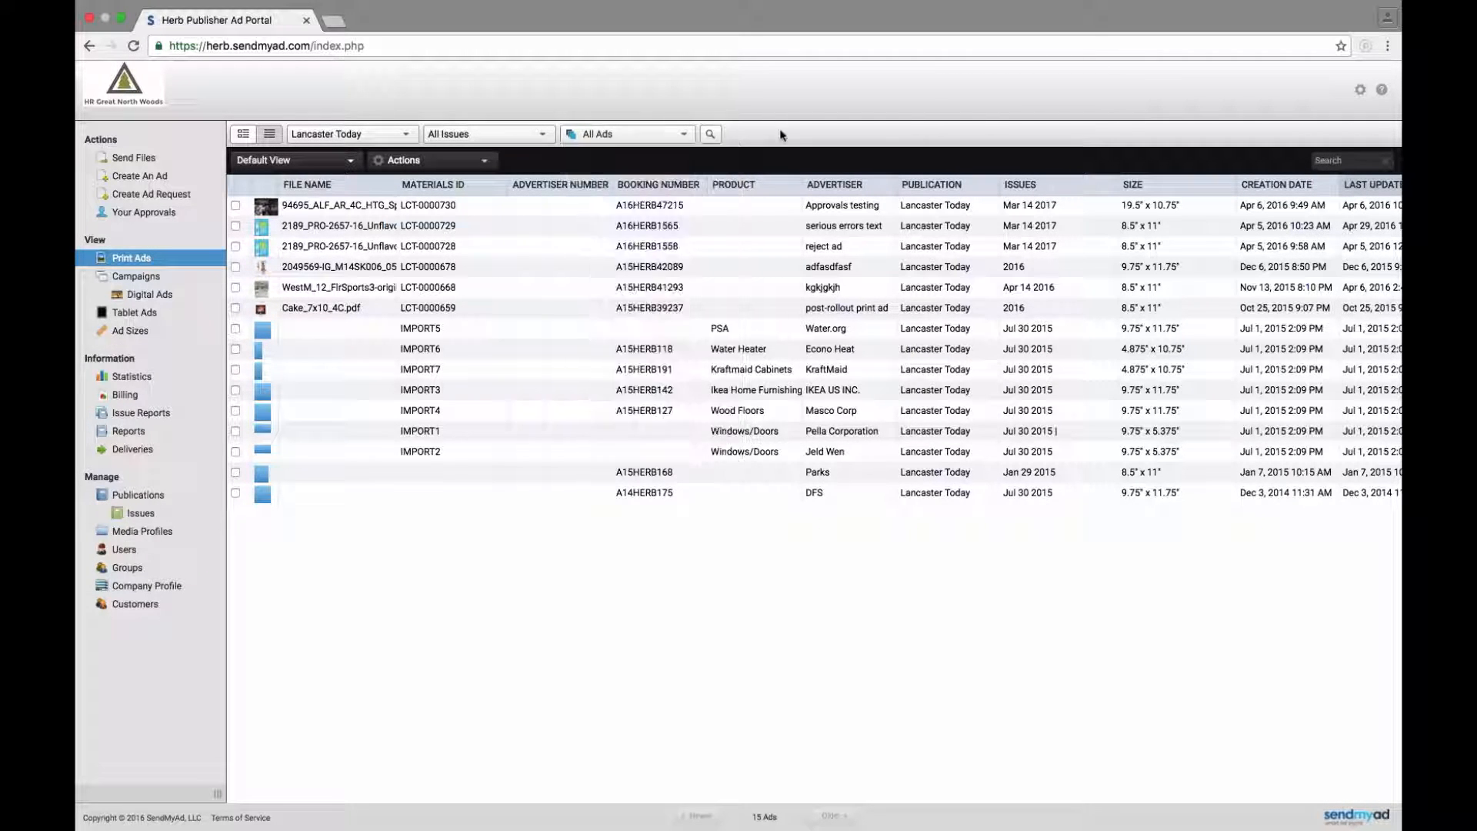
mouse_move(780, 135)
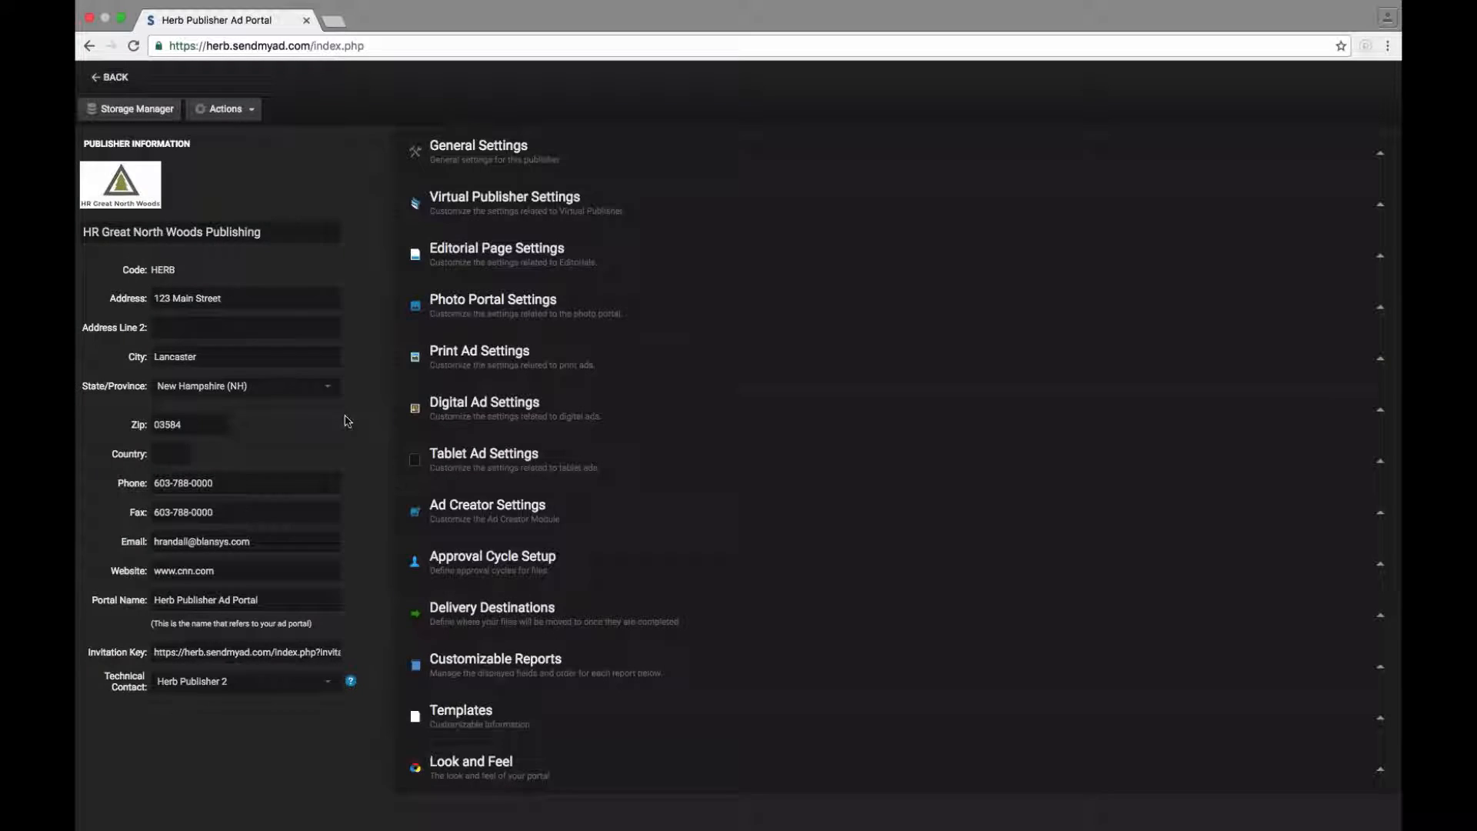
mouse_move(278, 436)
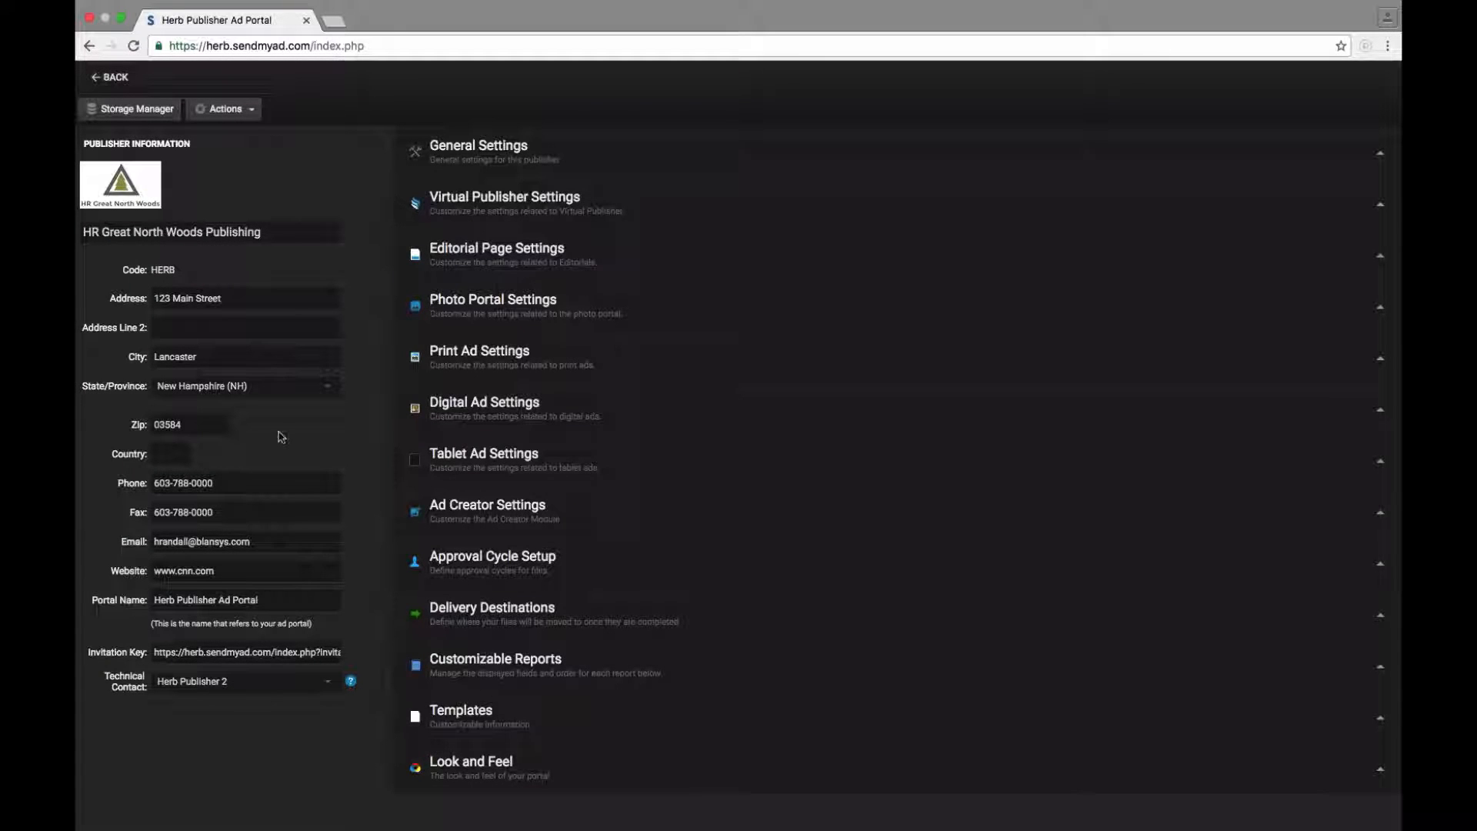
mouse_move(254, 454)
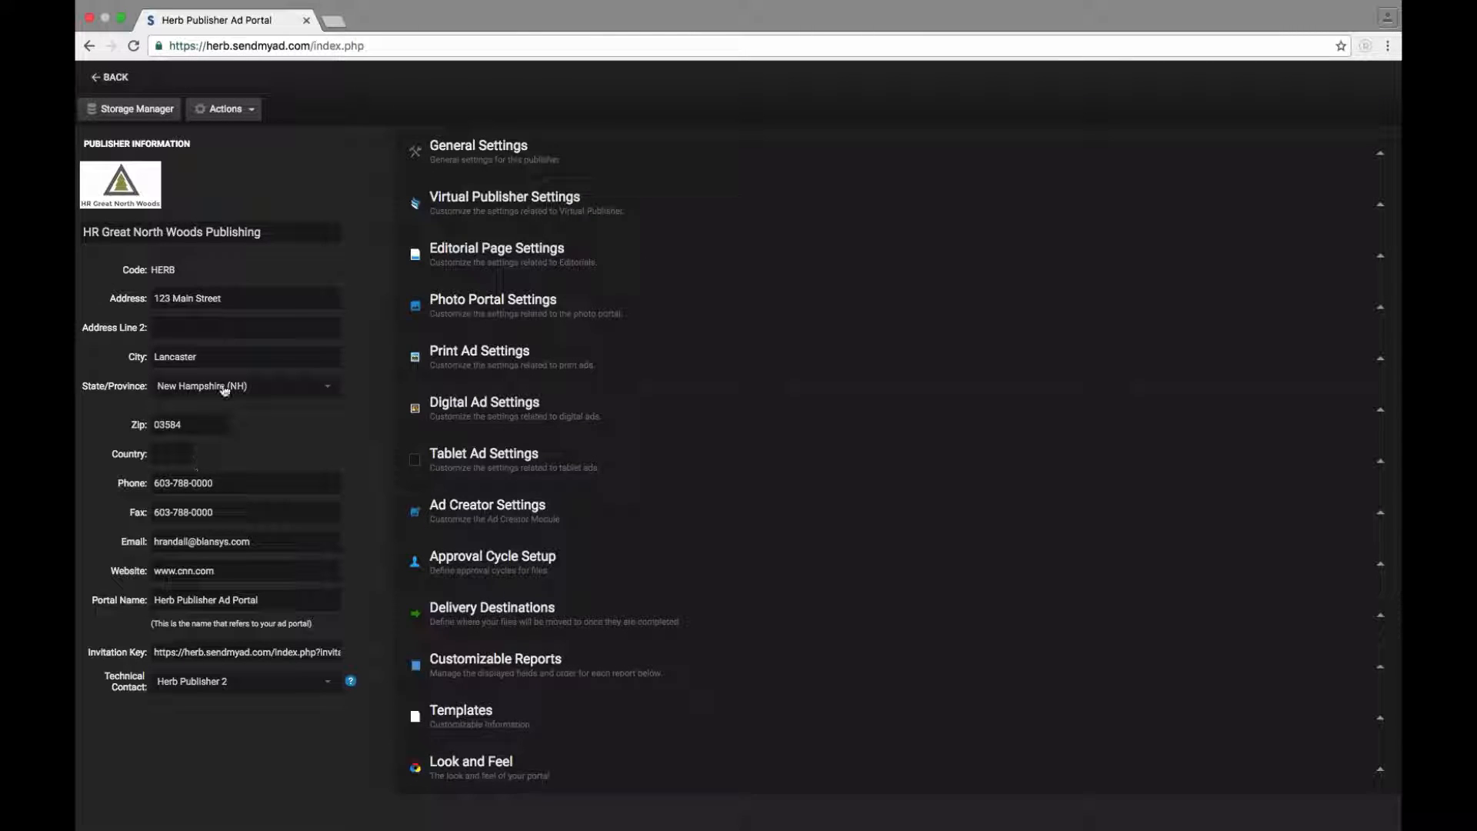
click(243, 386)
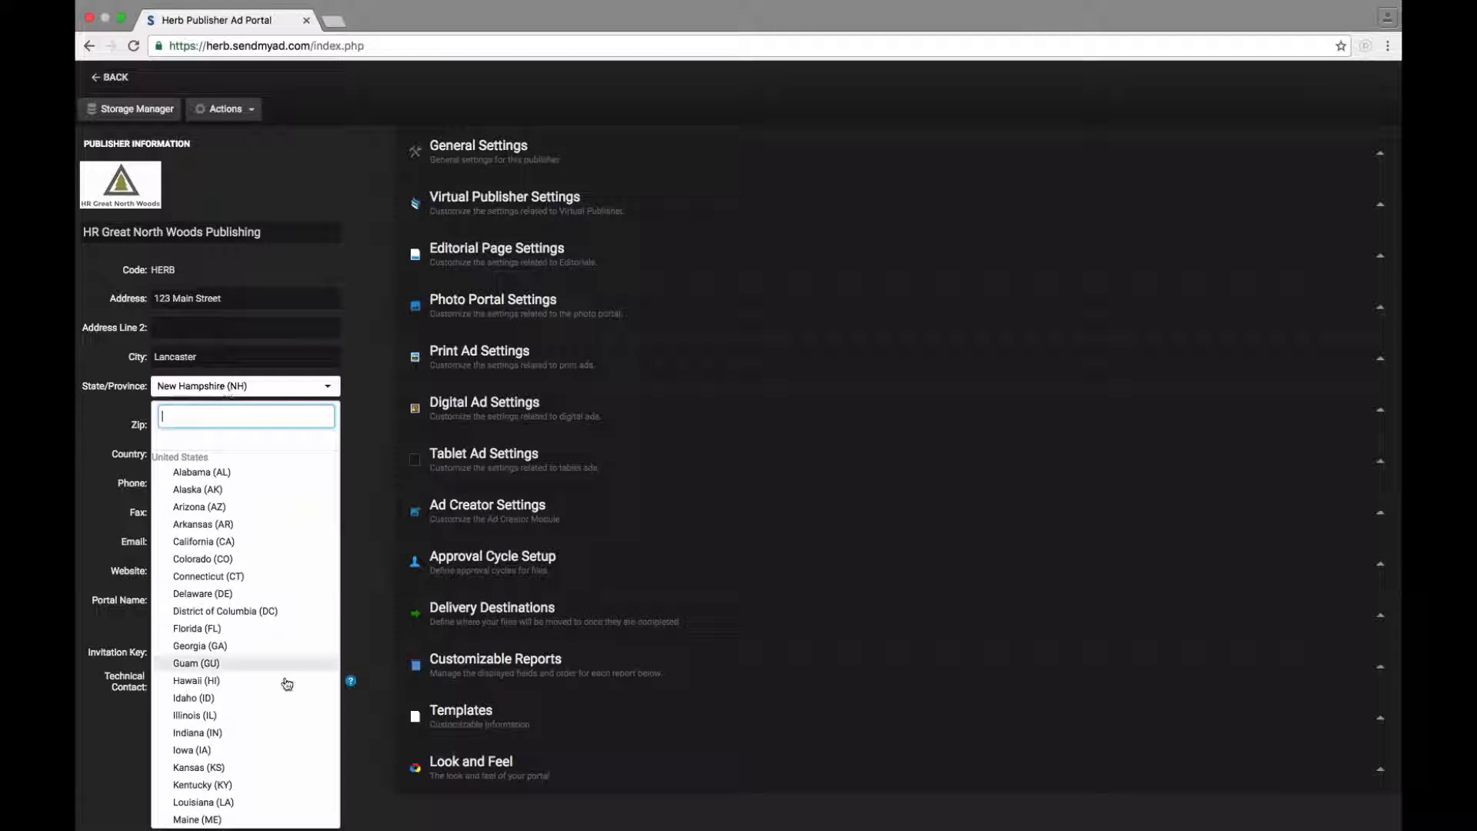
scroll(down, 3)
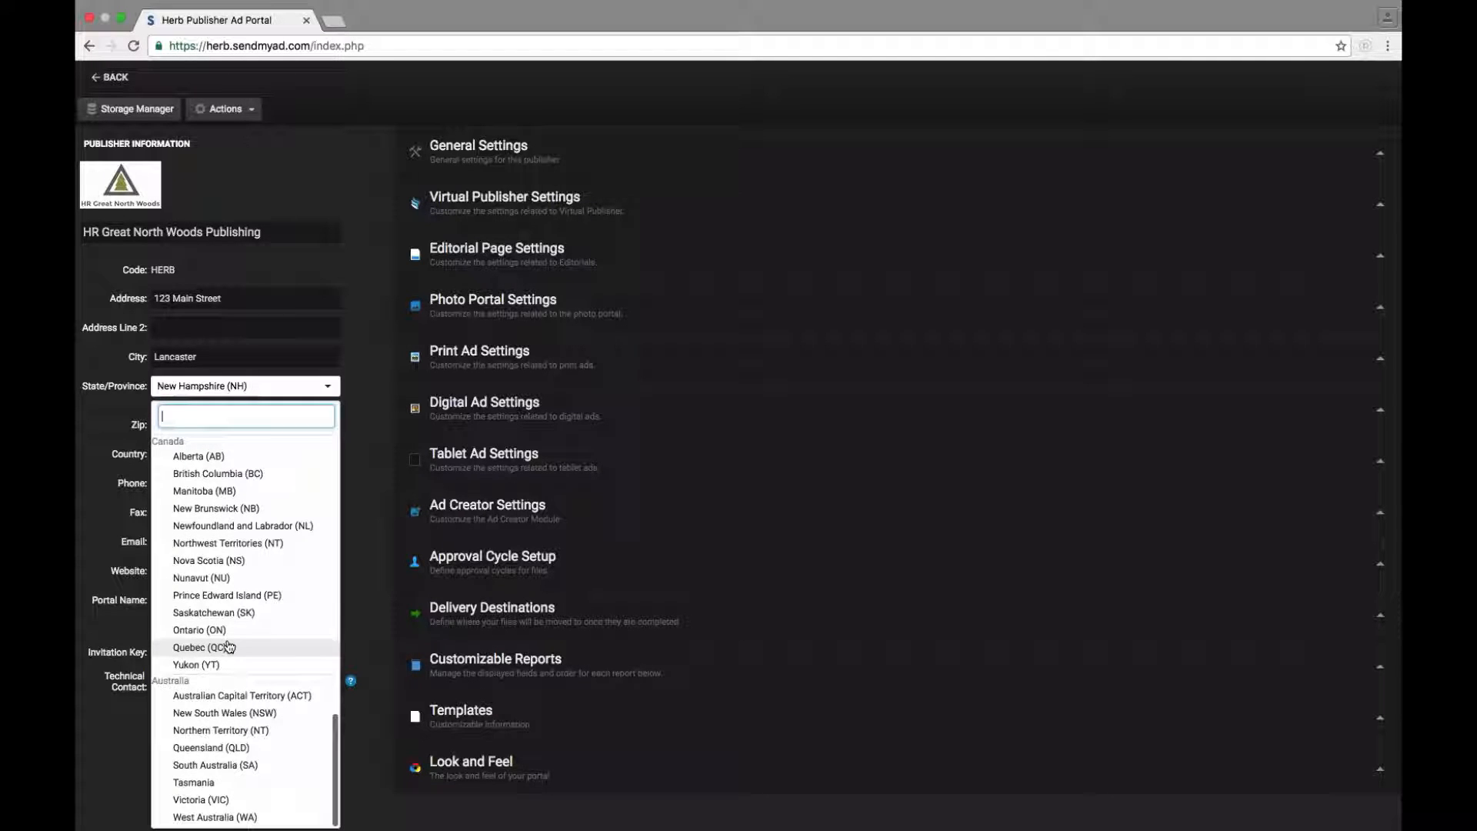
mouse_move(101, 465)
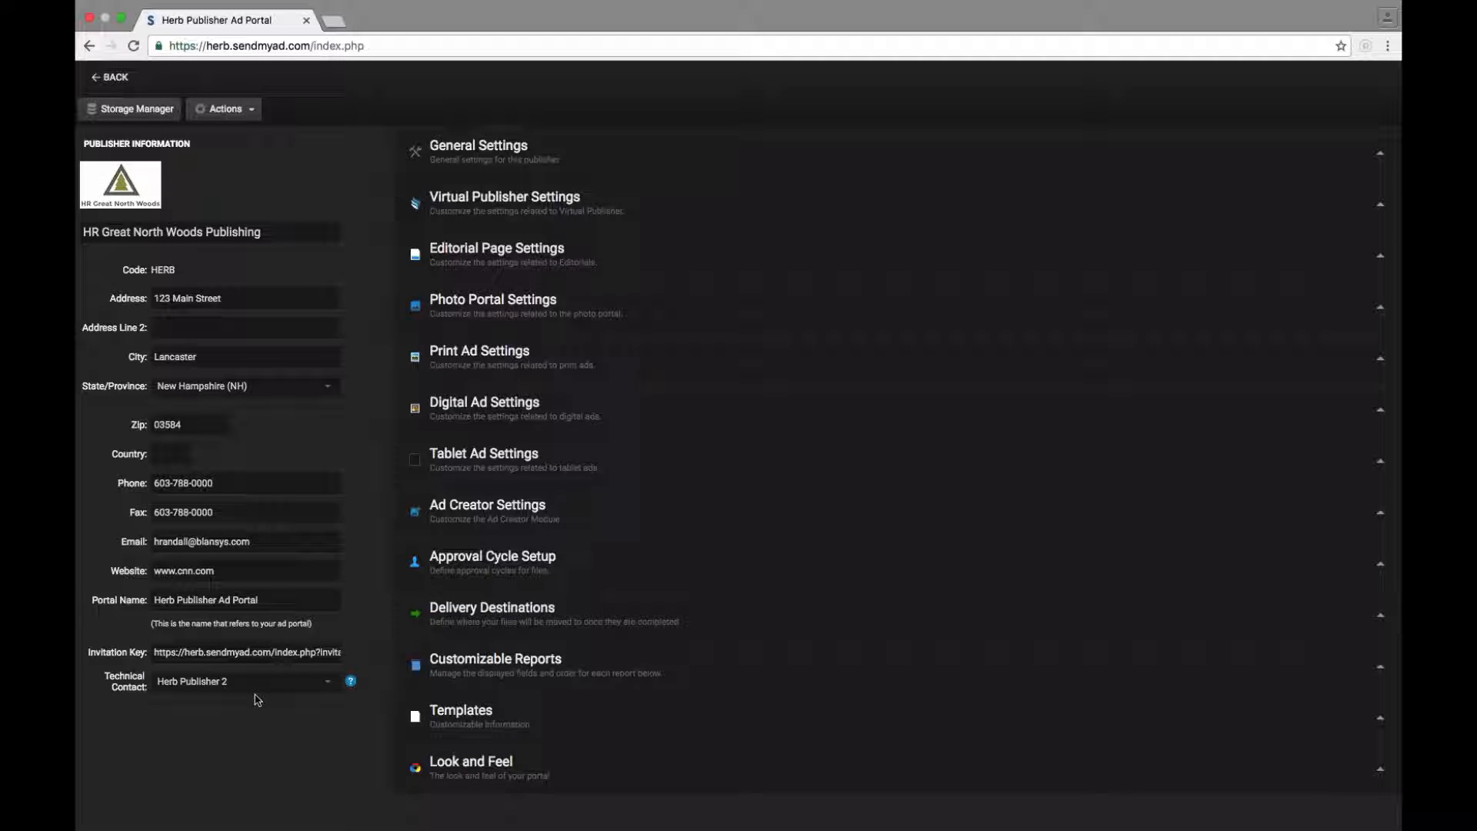
click(244, 680)
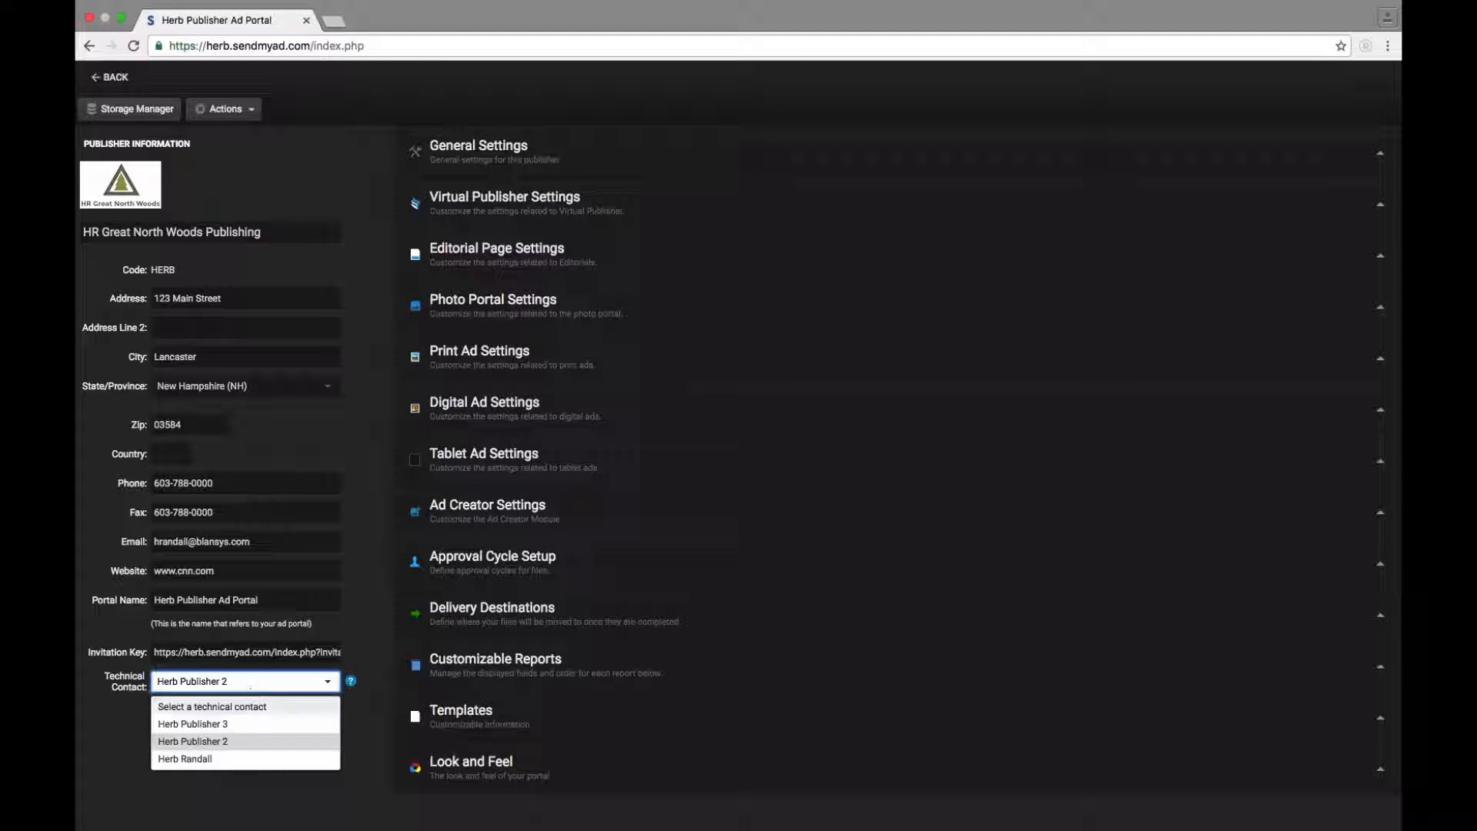
mouse_move(252, 759)
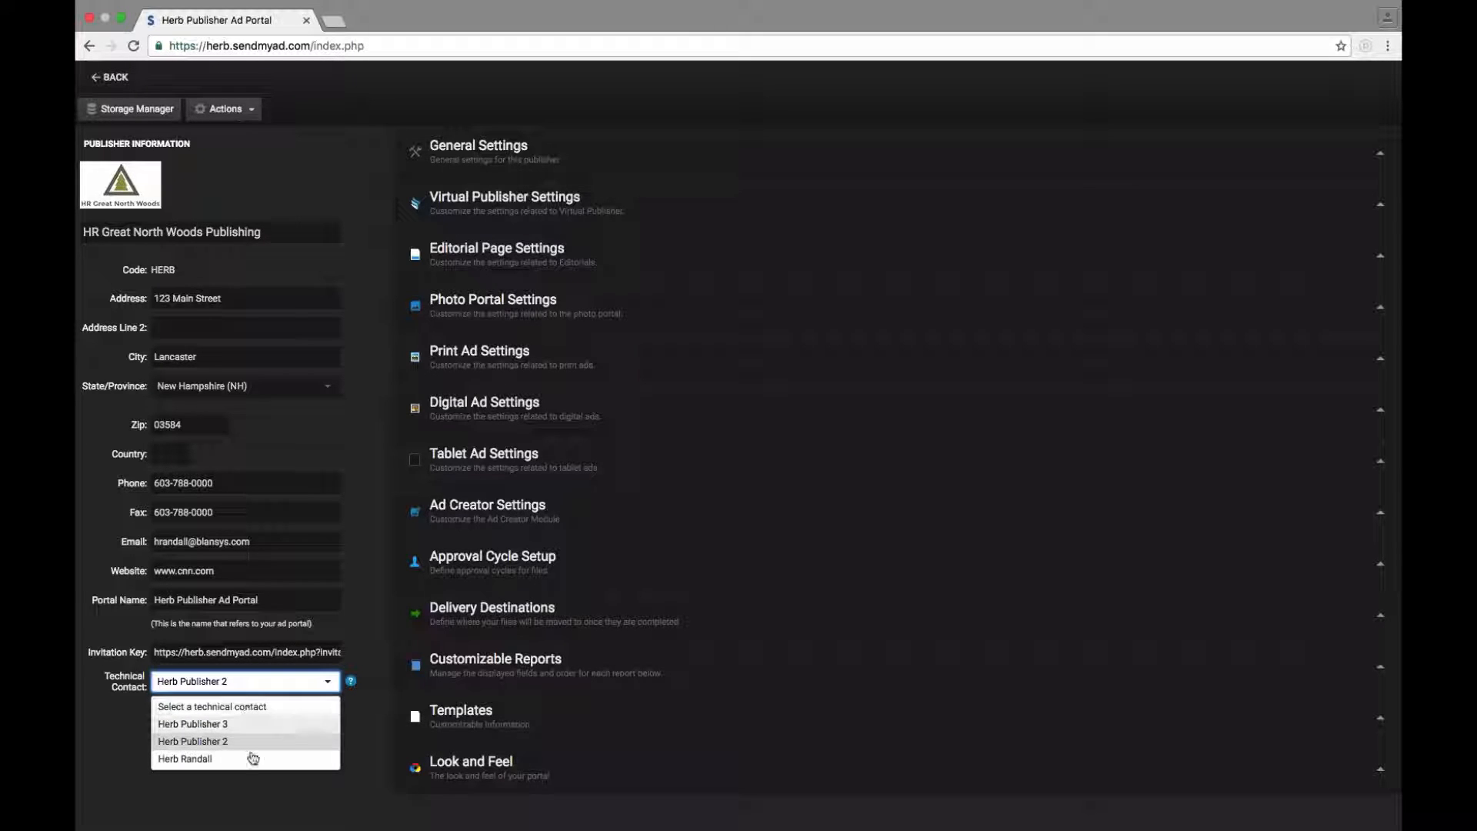
mouse_move(261, 799)
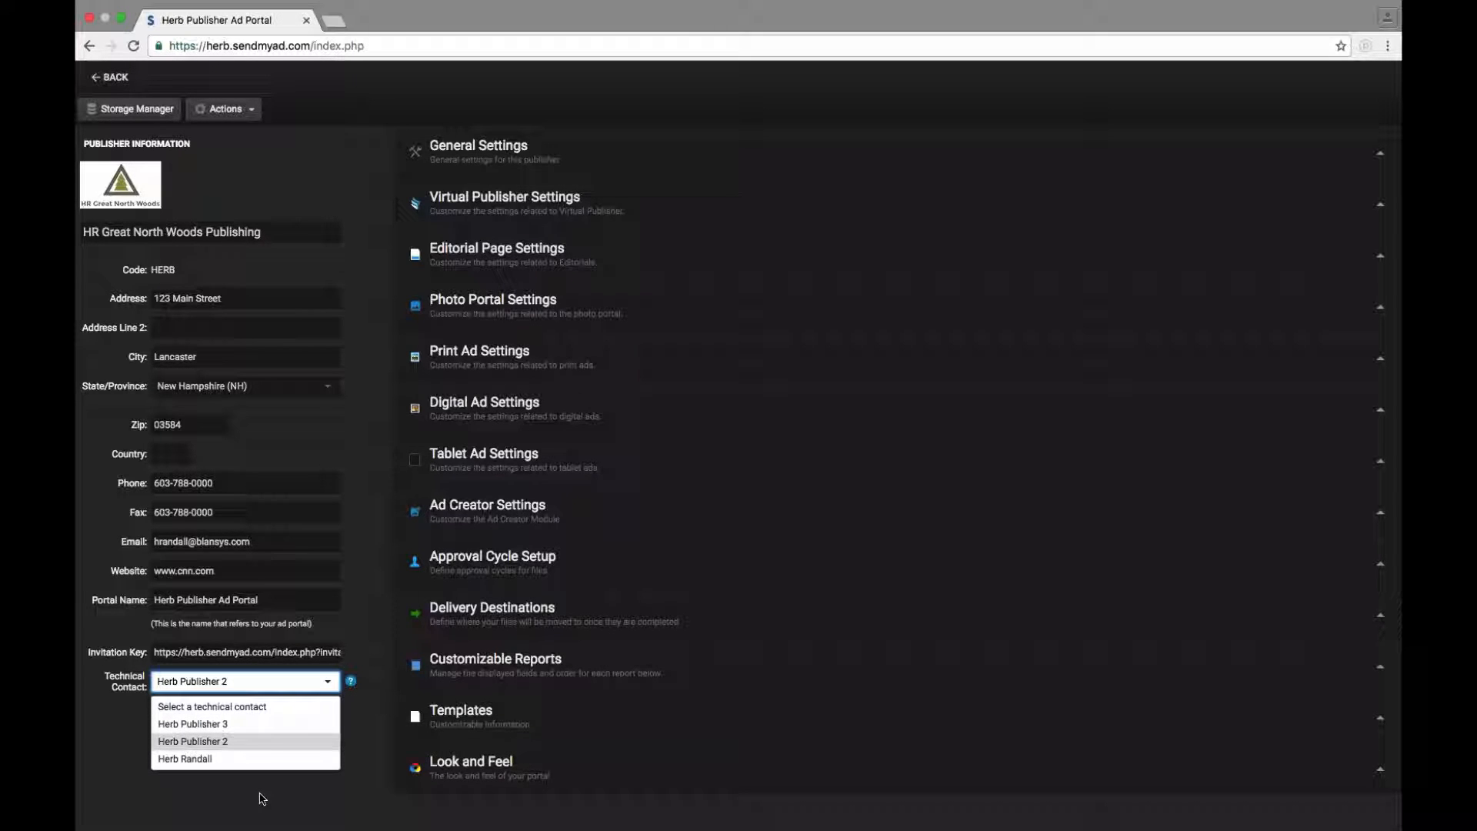
click(192, 741)
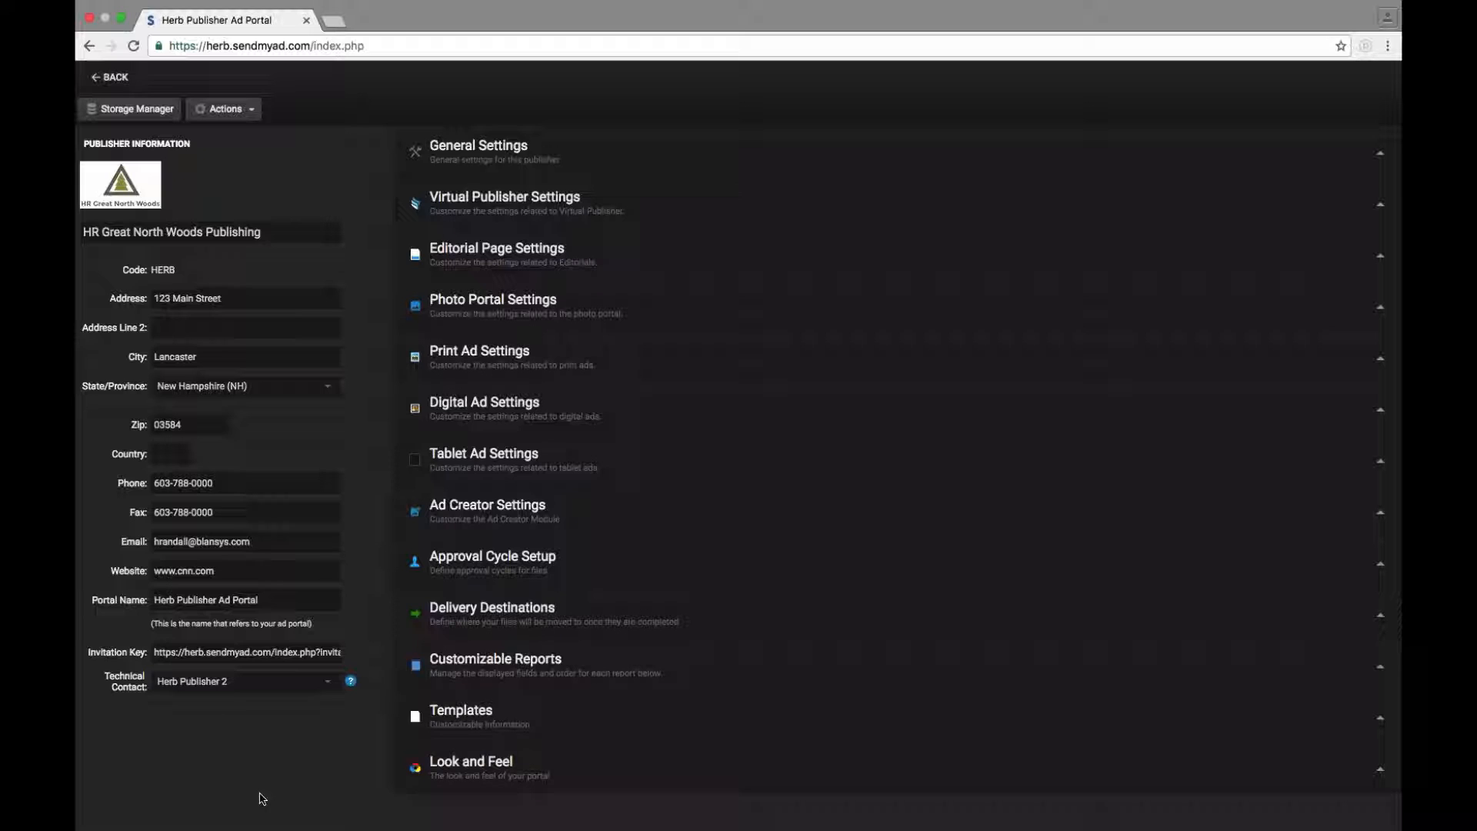
mouse_move(111, 77)
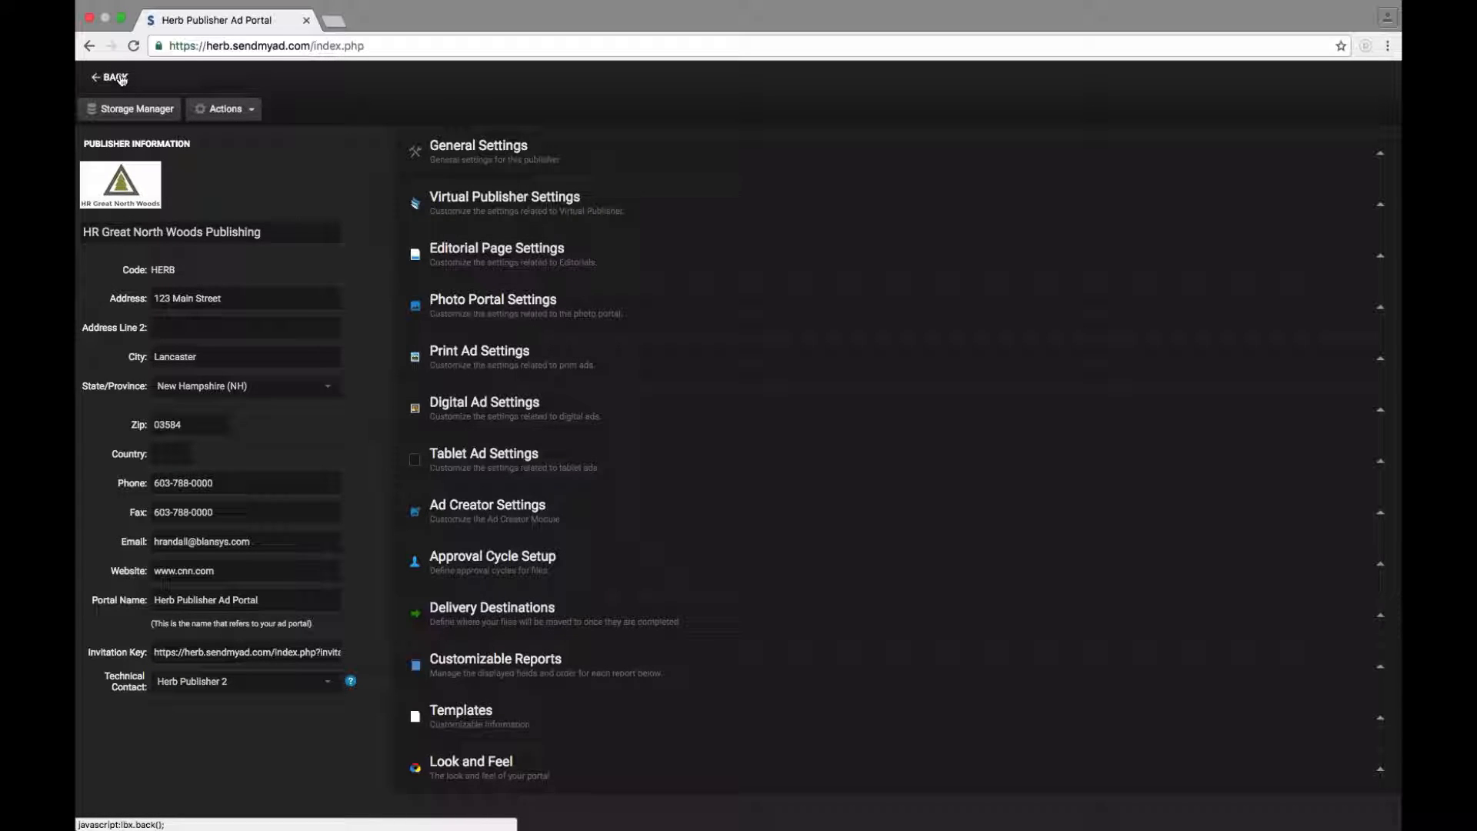
click(110, 77)
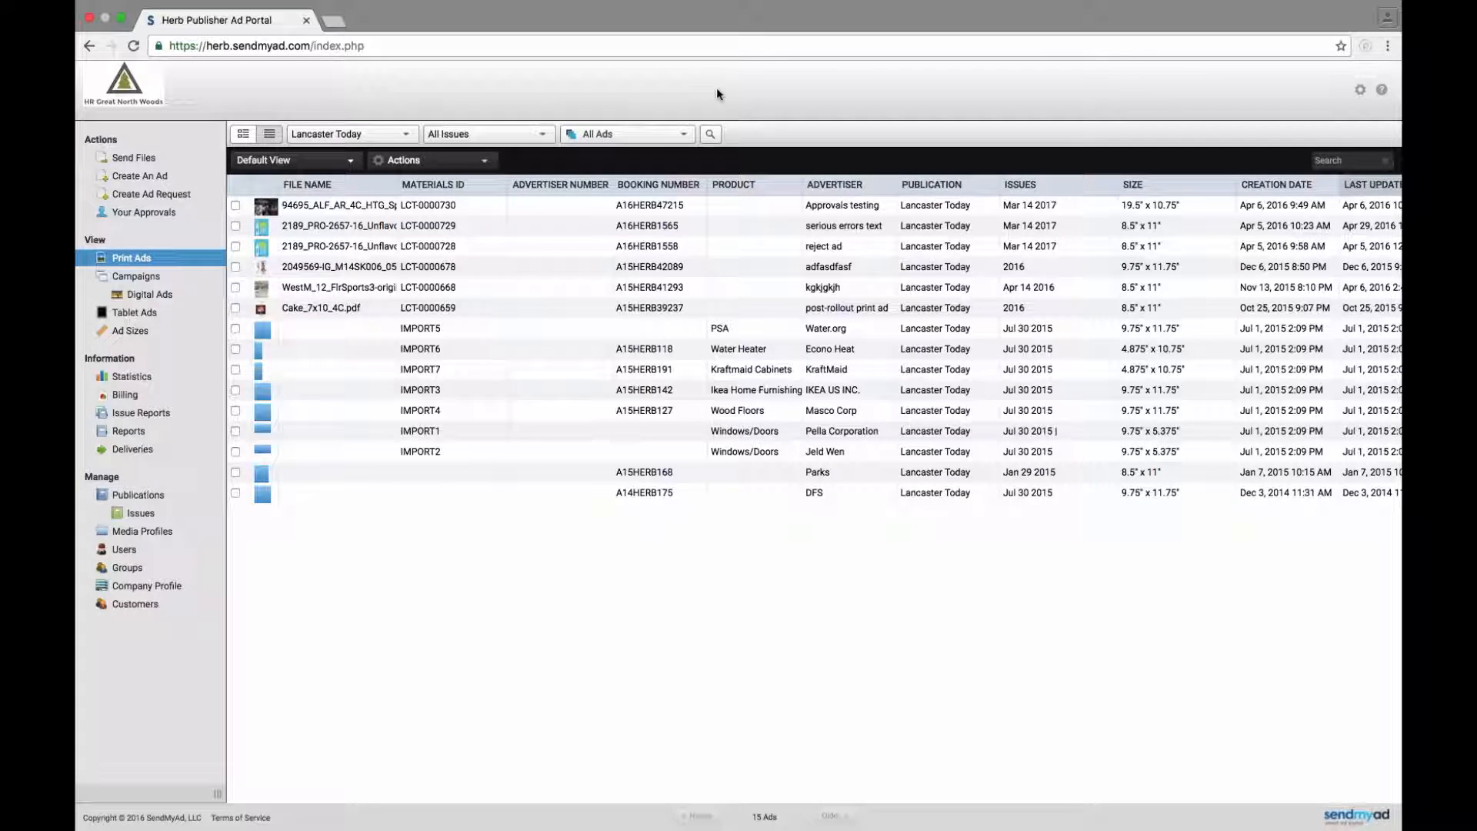
mouse_move(295, 169)
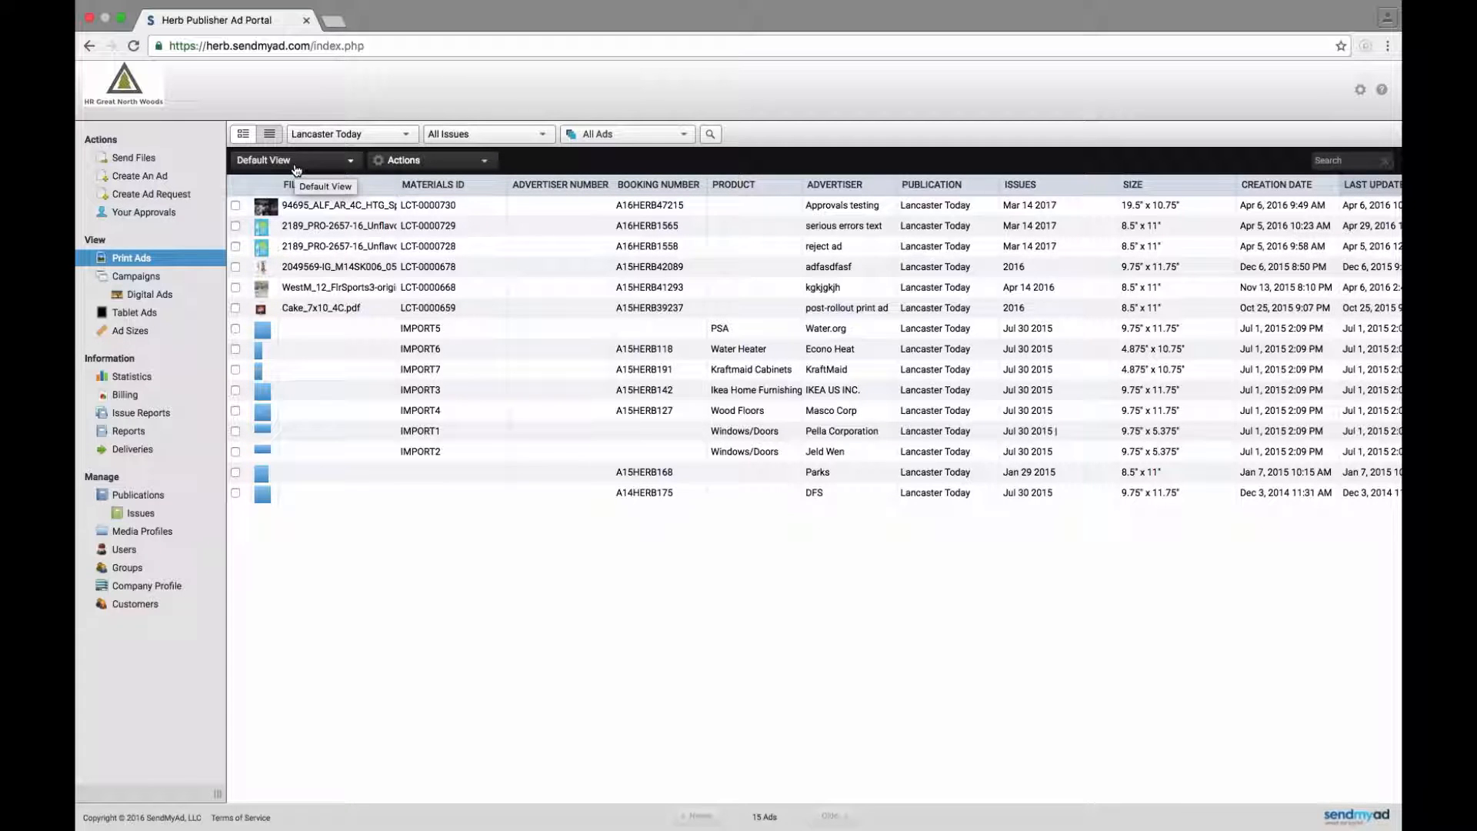
mouse_move(353, 133)
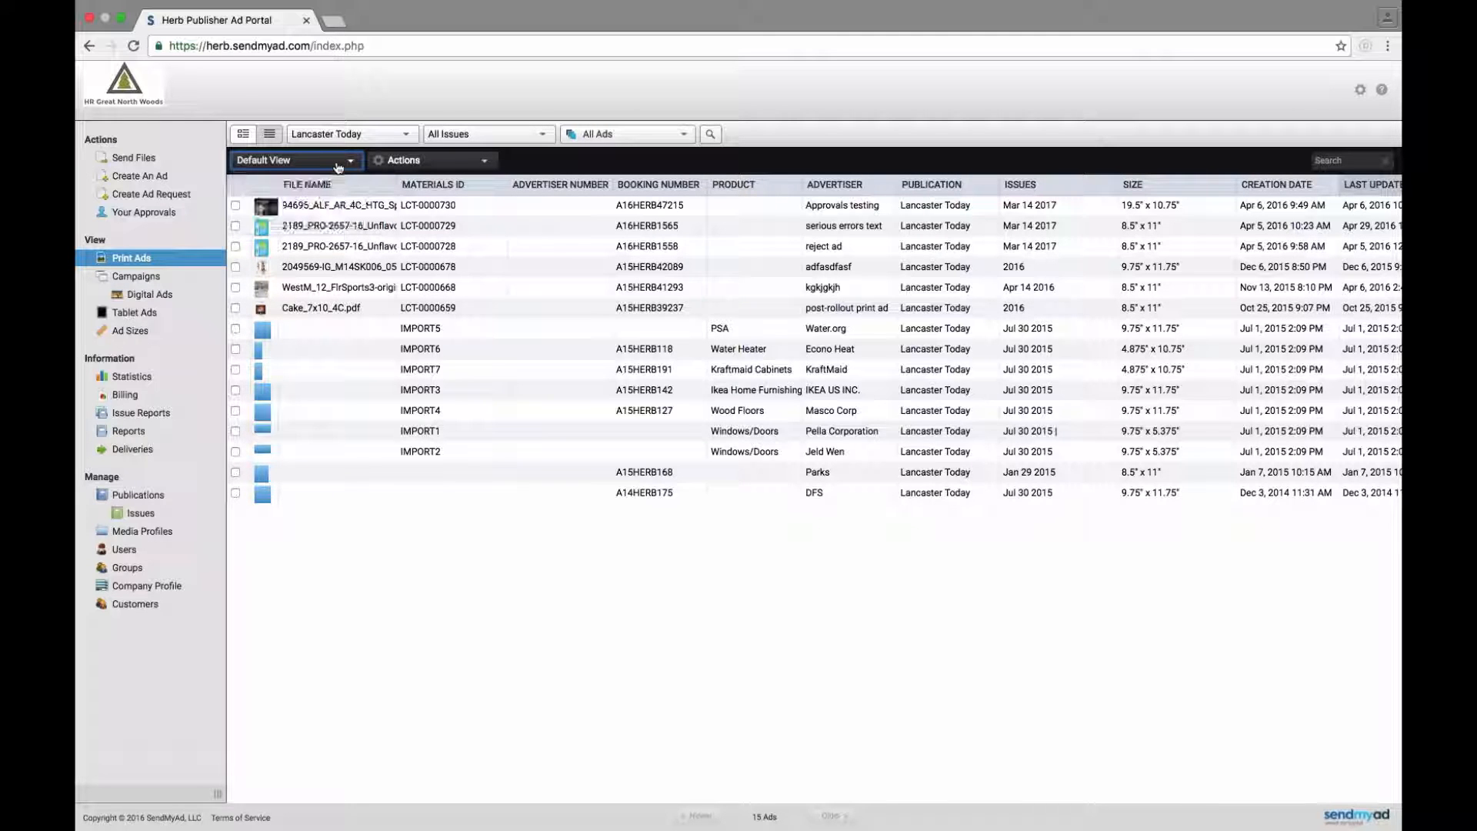
- Review the saved table views, then bring up the bulk Actions menu with import, download, pickup and merge options
click(295, 159)
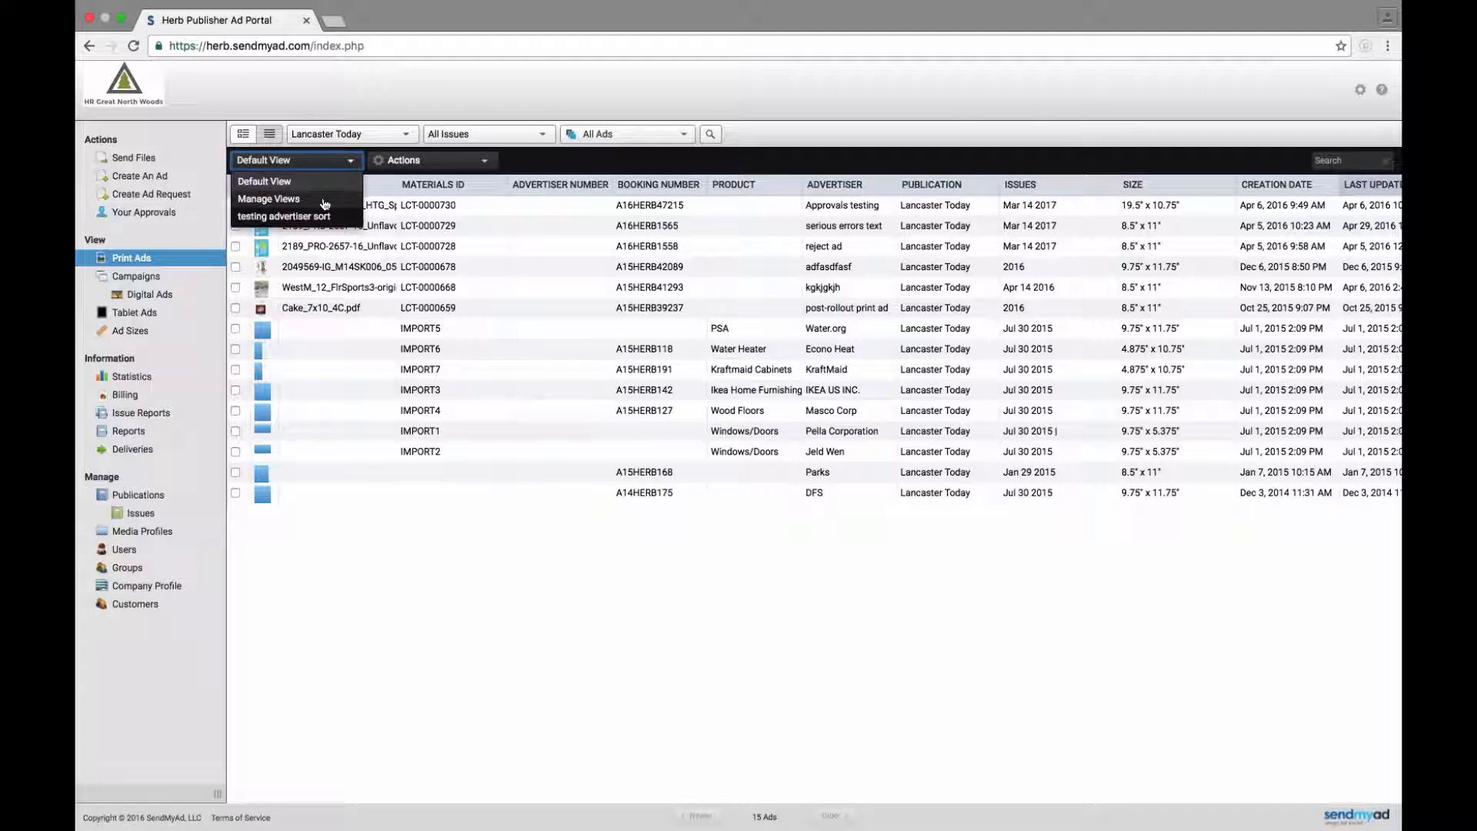
click(294, 159)
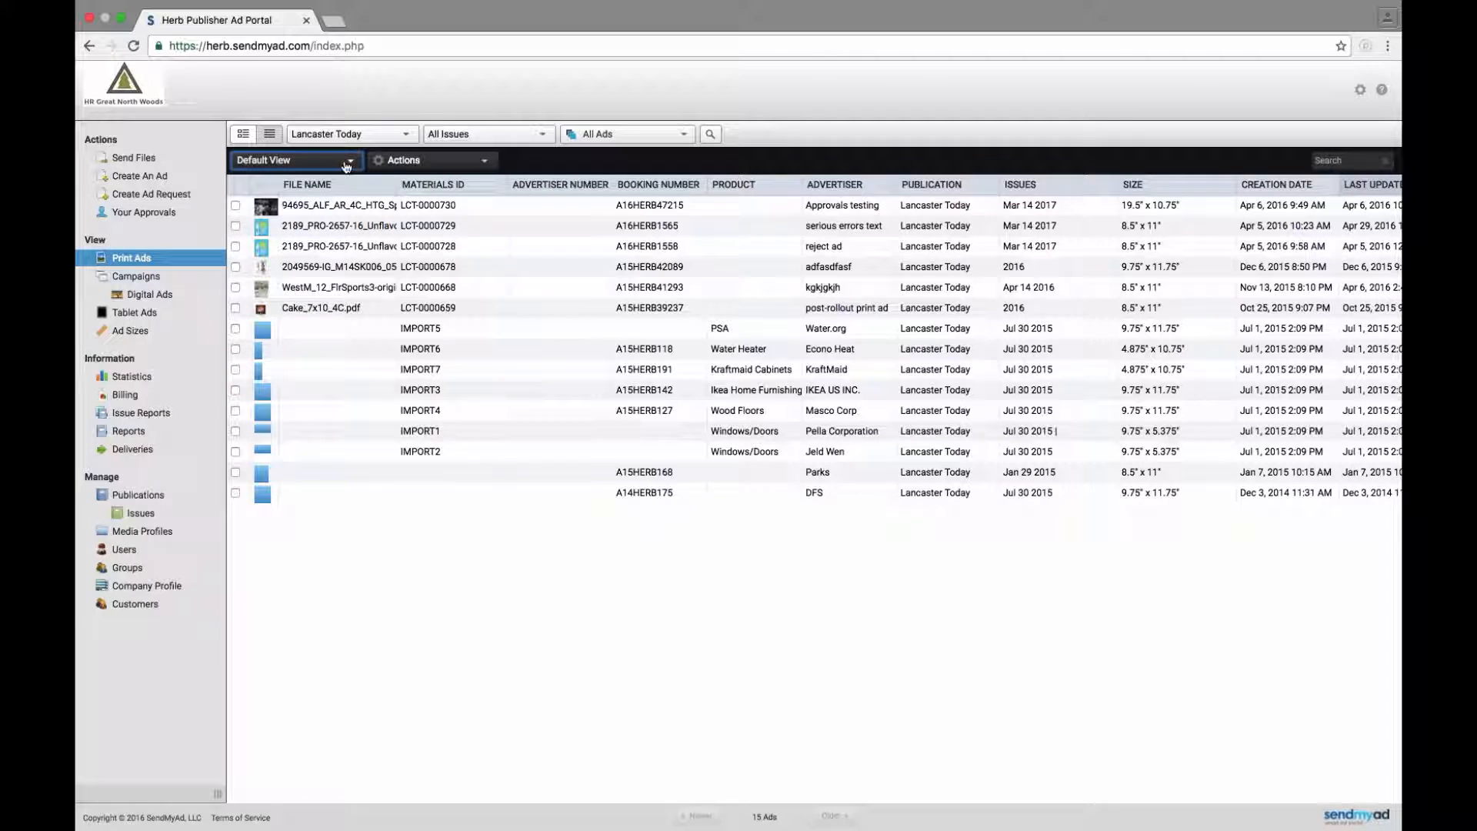
click(431, 160)
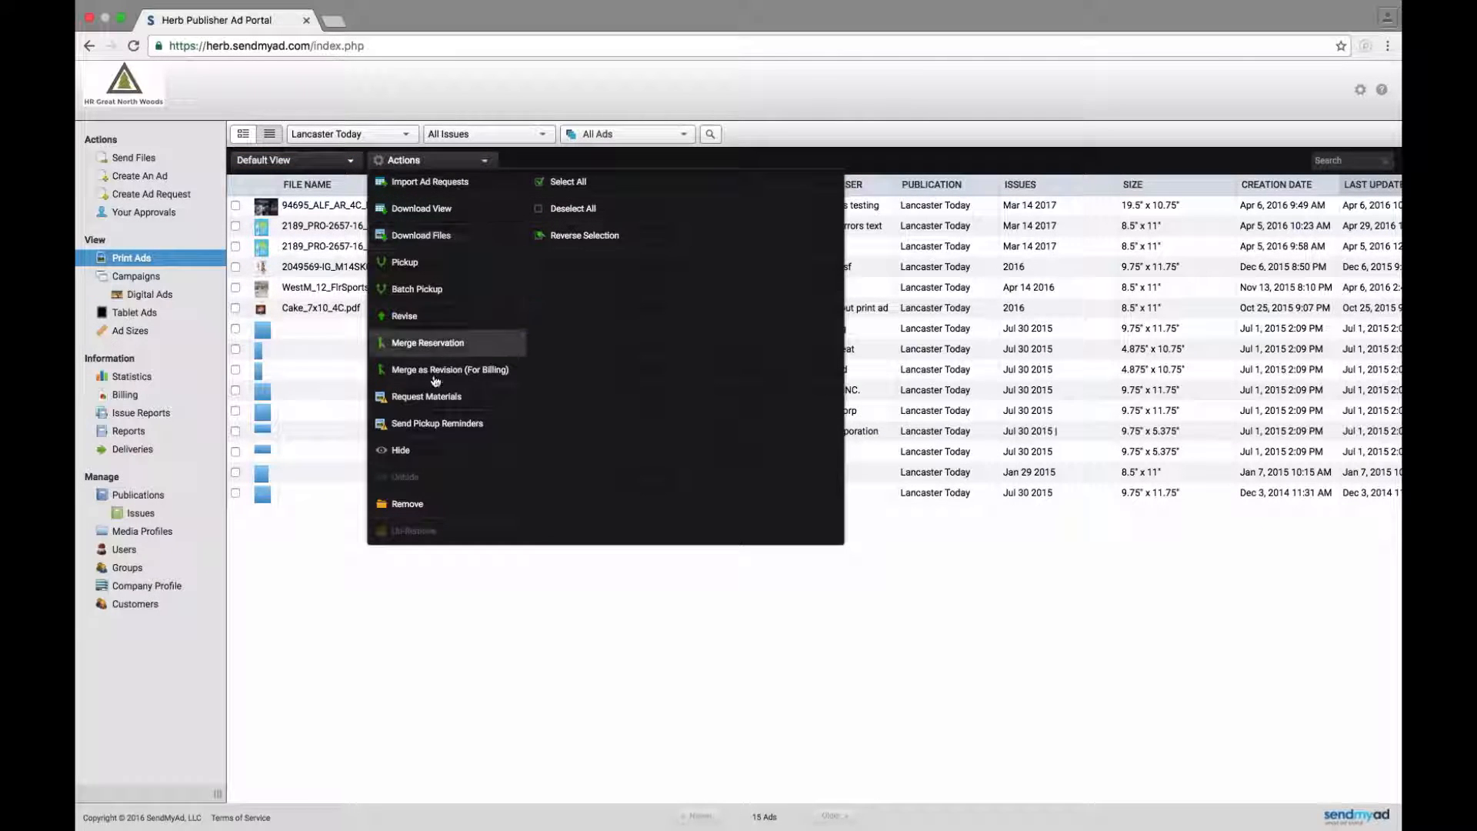
mouse_move(412, 181)
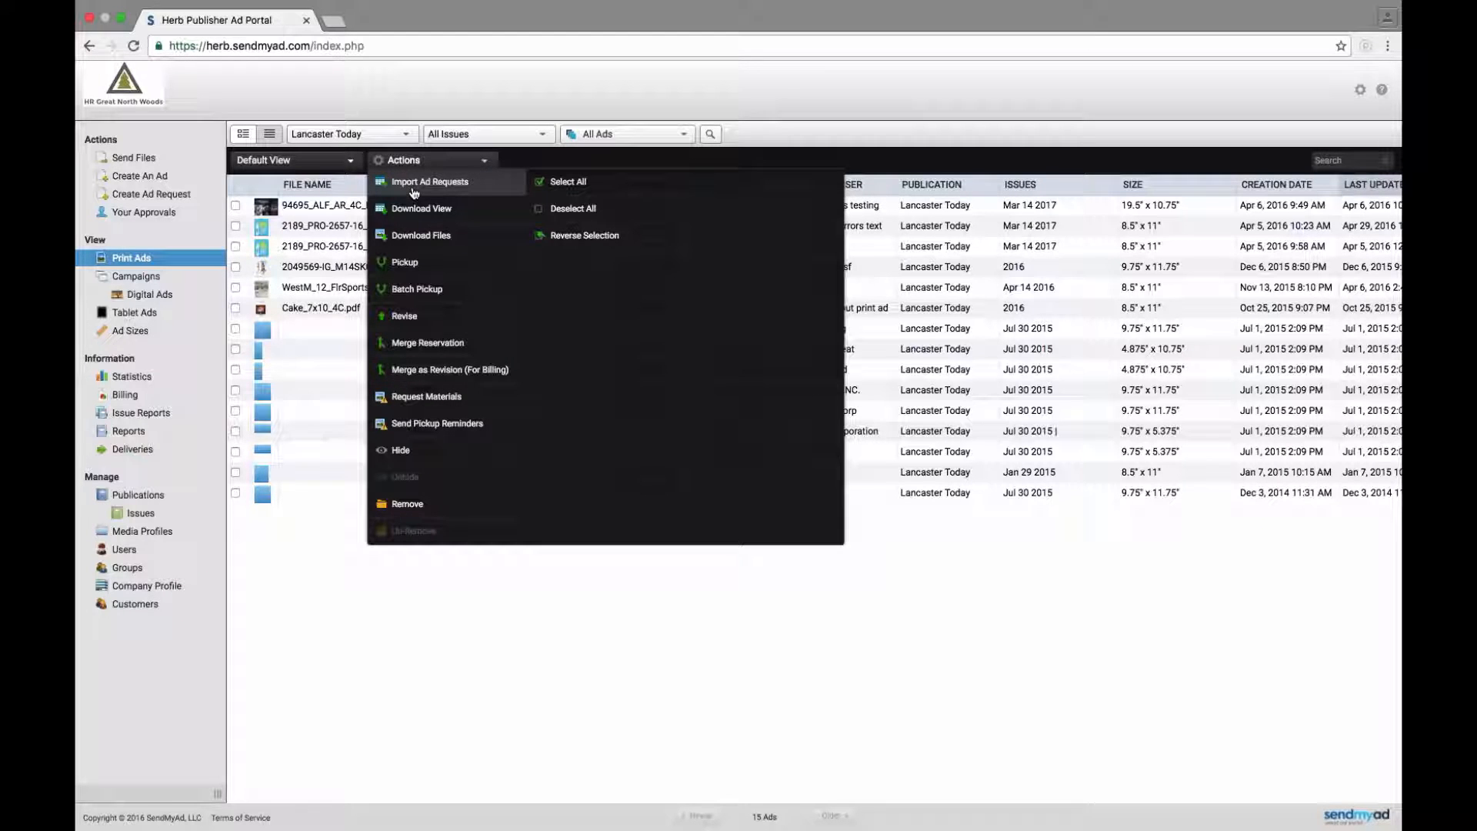
mouse_move(483, 219)
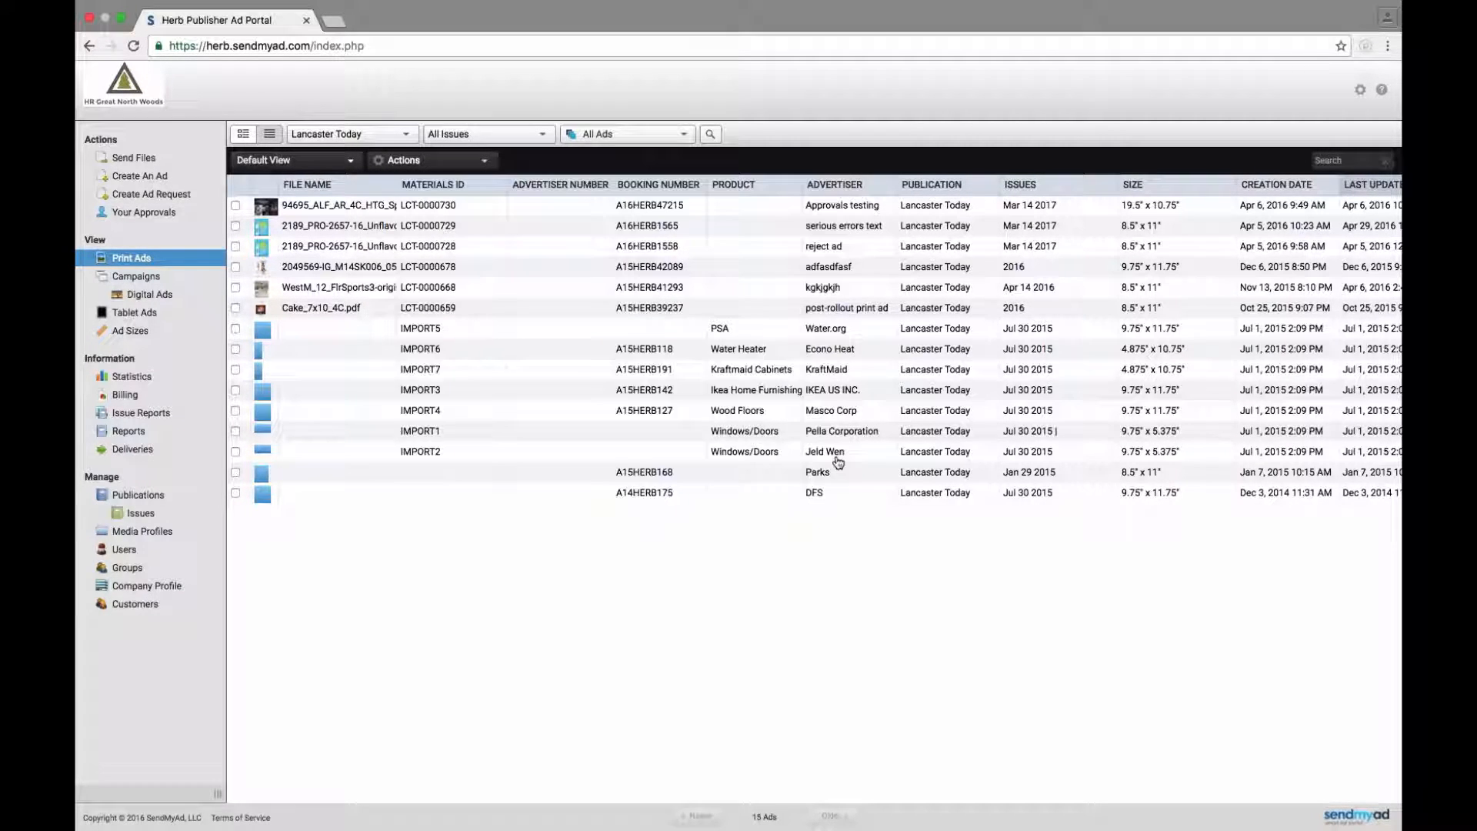
click(429, 159)
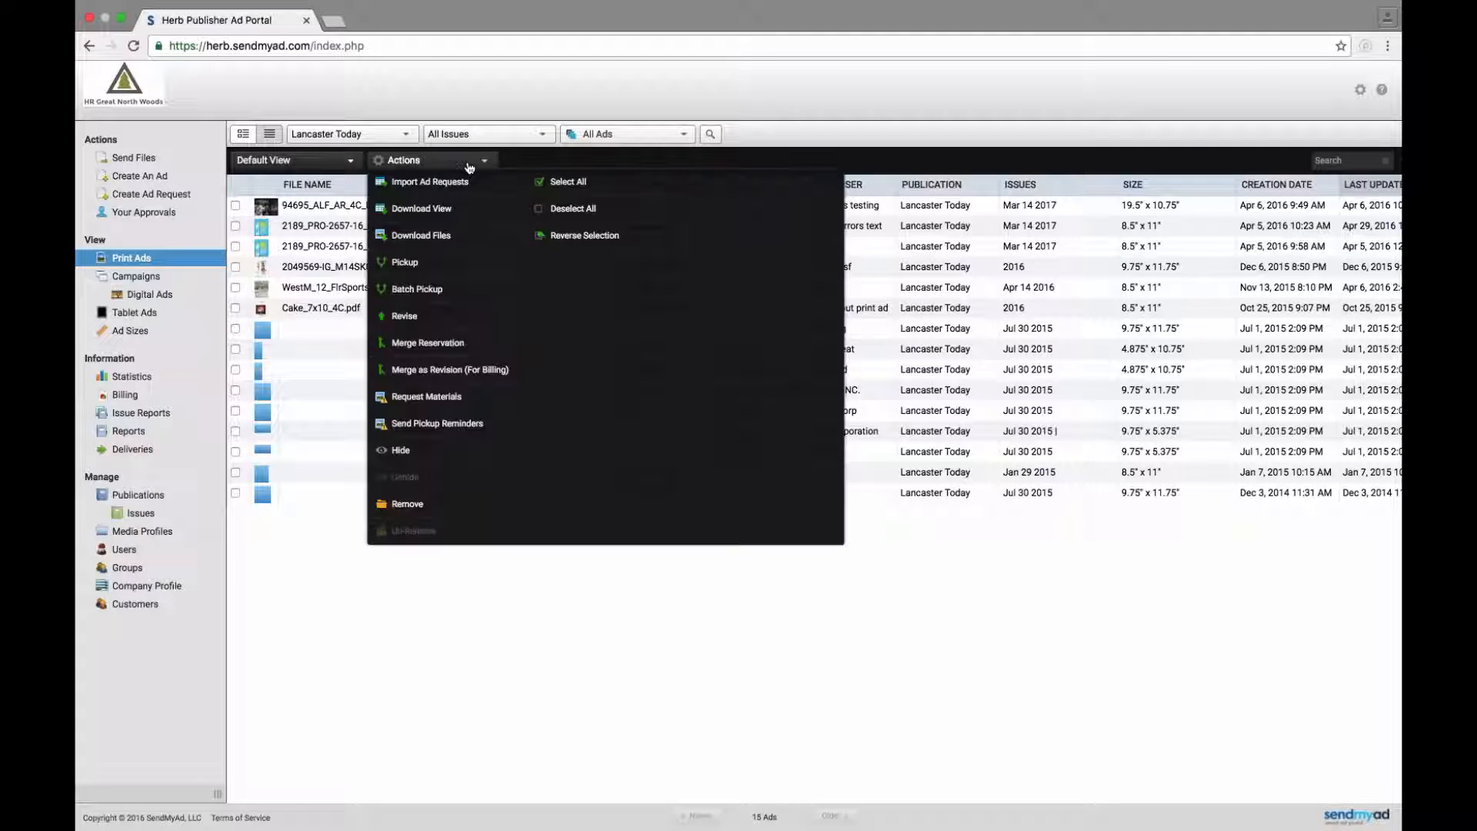
mouse_move(474, 600)
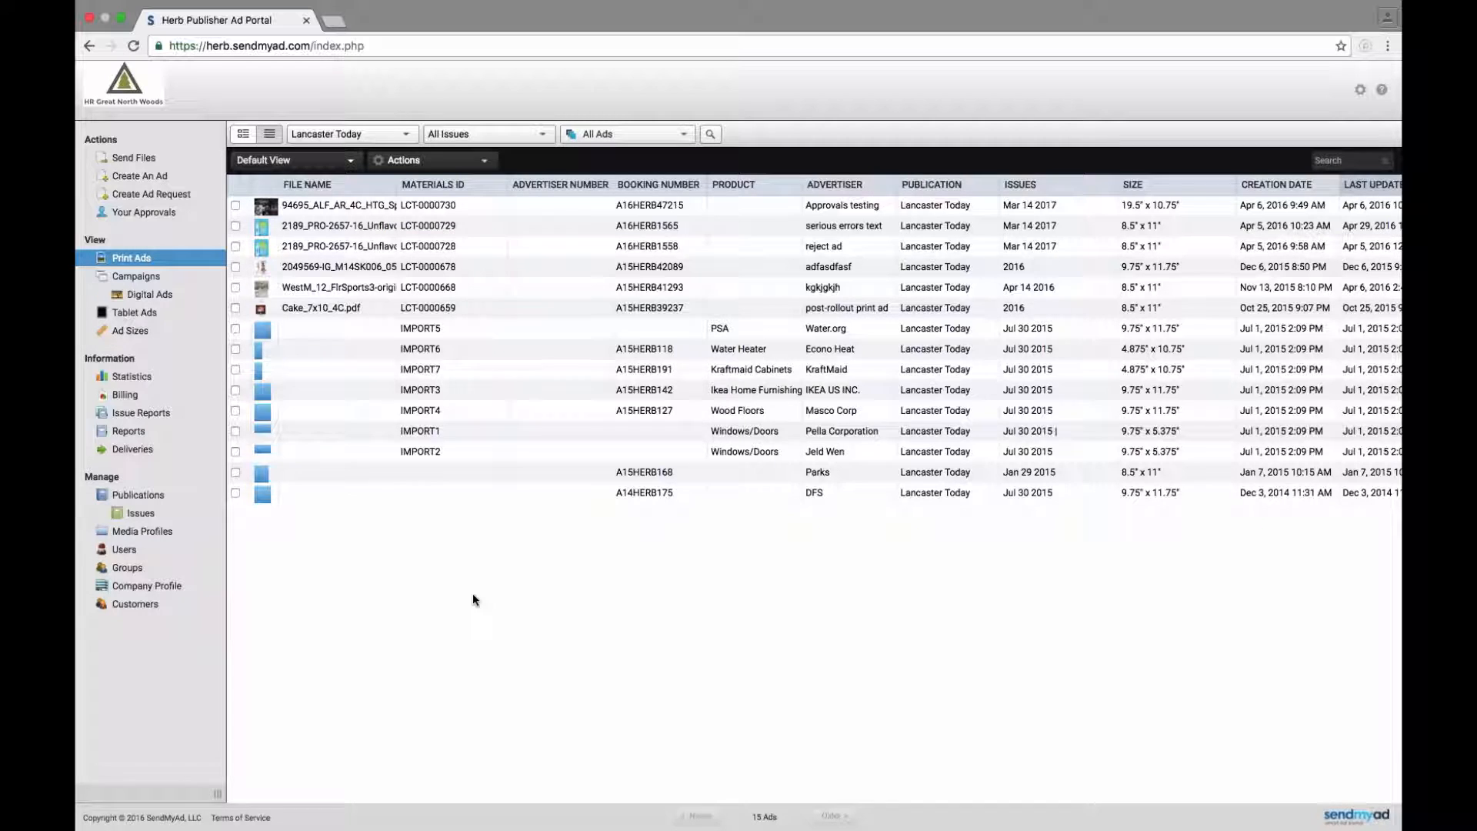
click(403, 160)
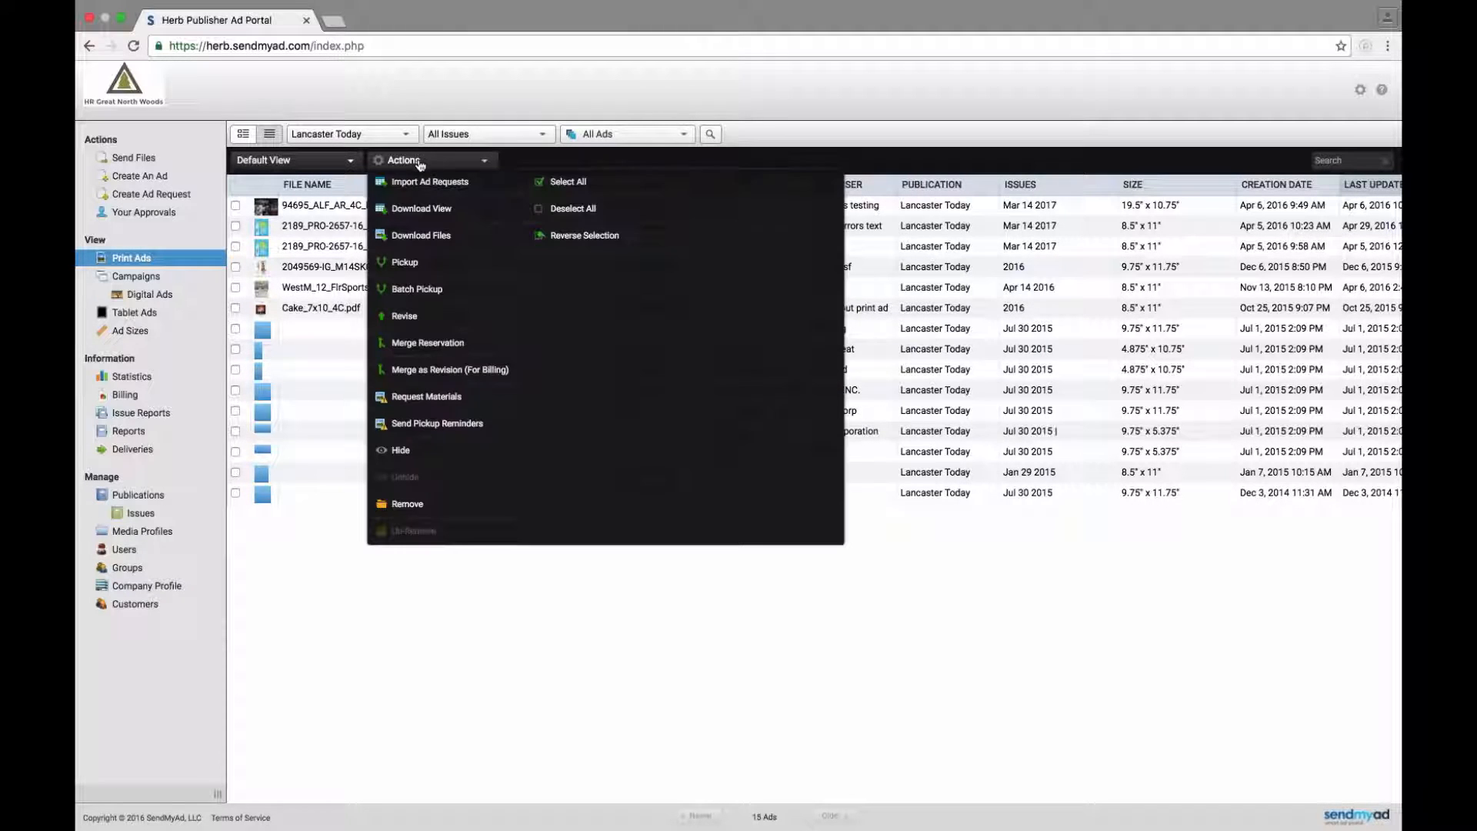
mouse_move(584, 235)
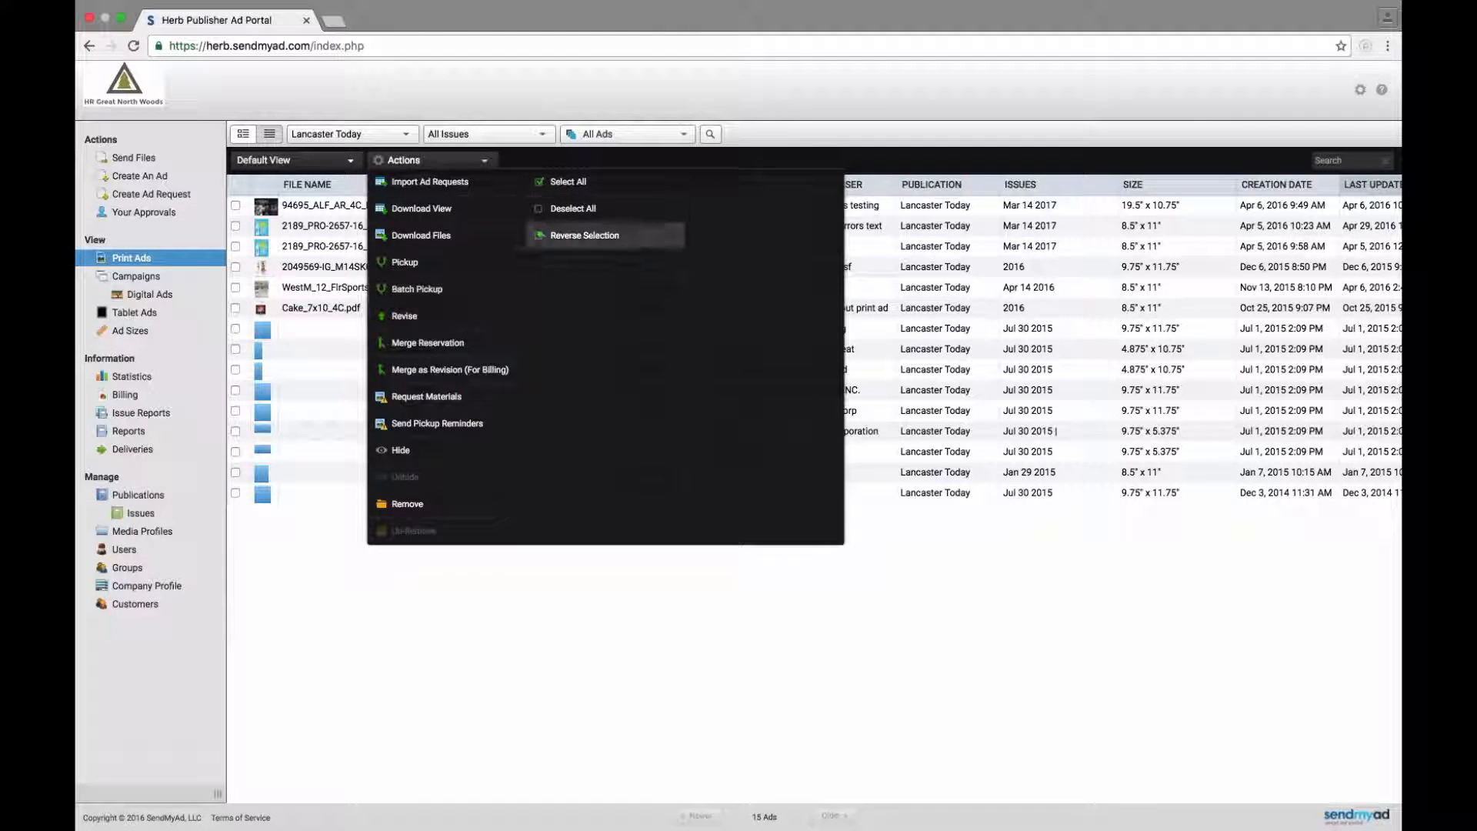
mouse_move(788, 327)
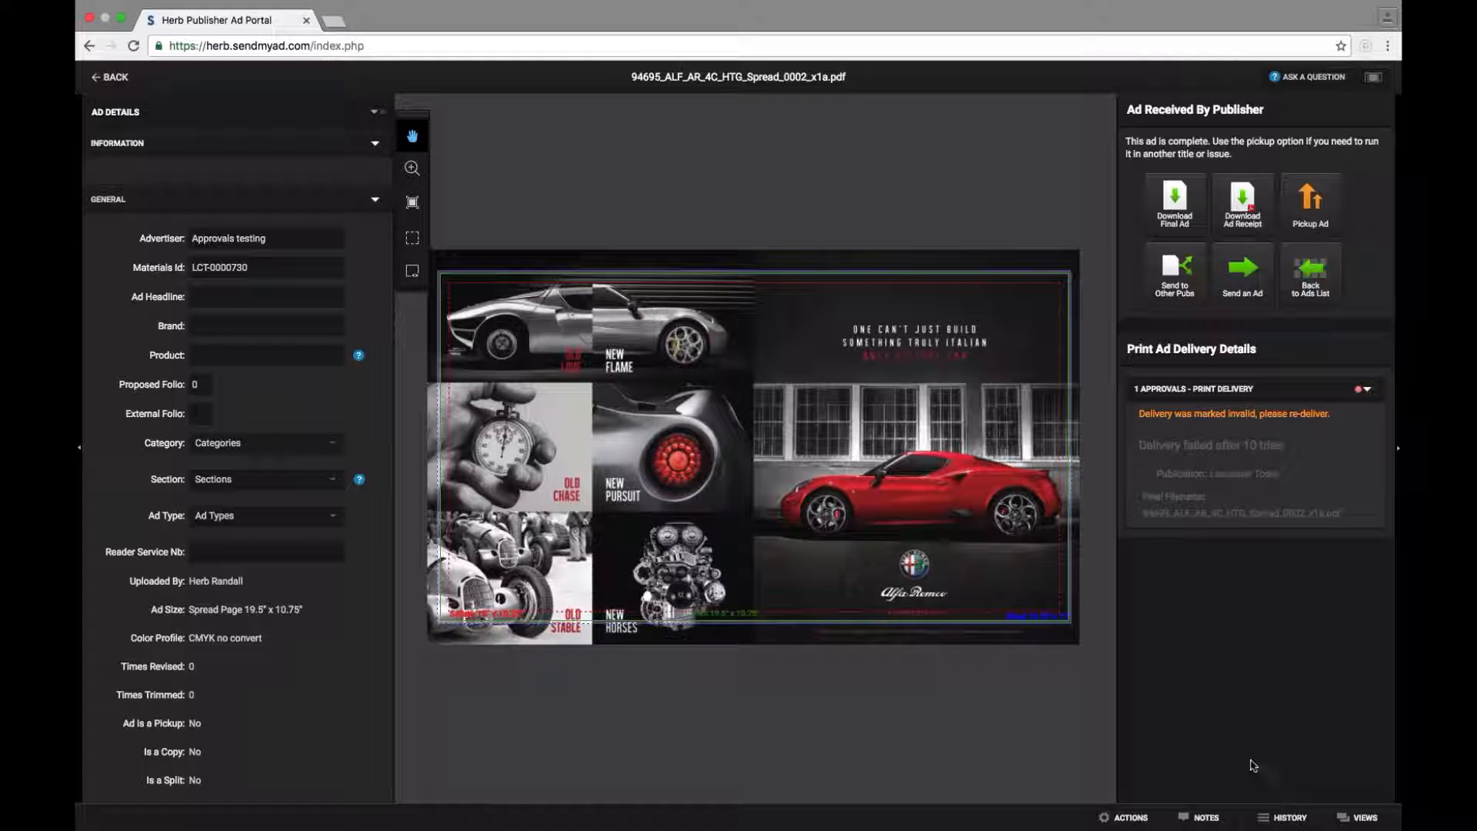
click(1125, 817)
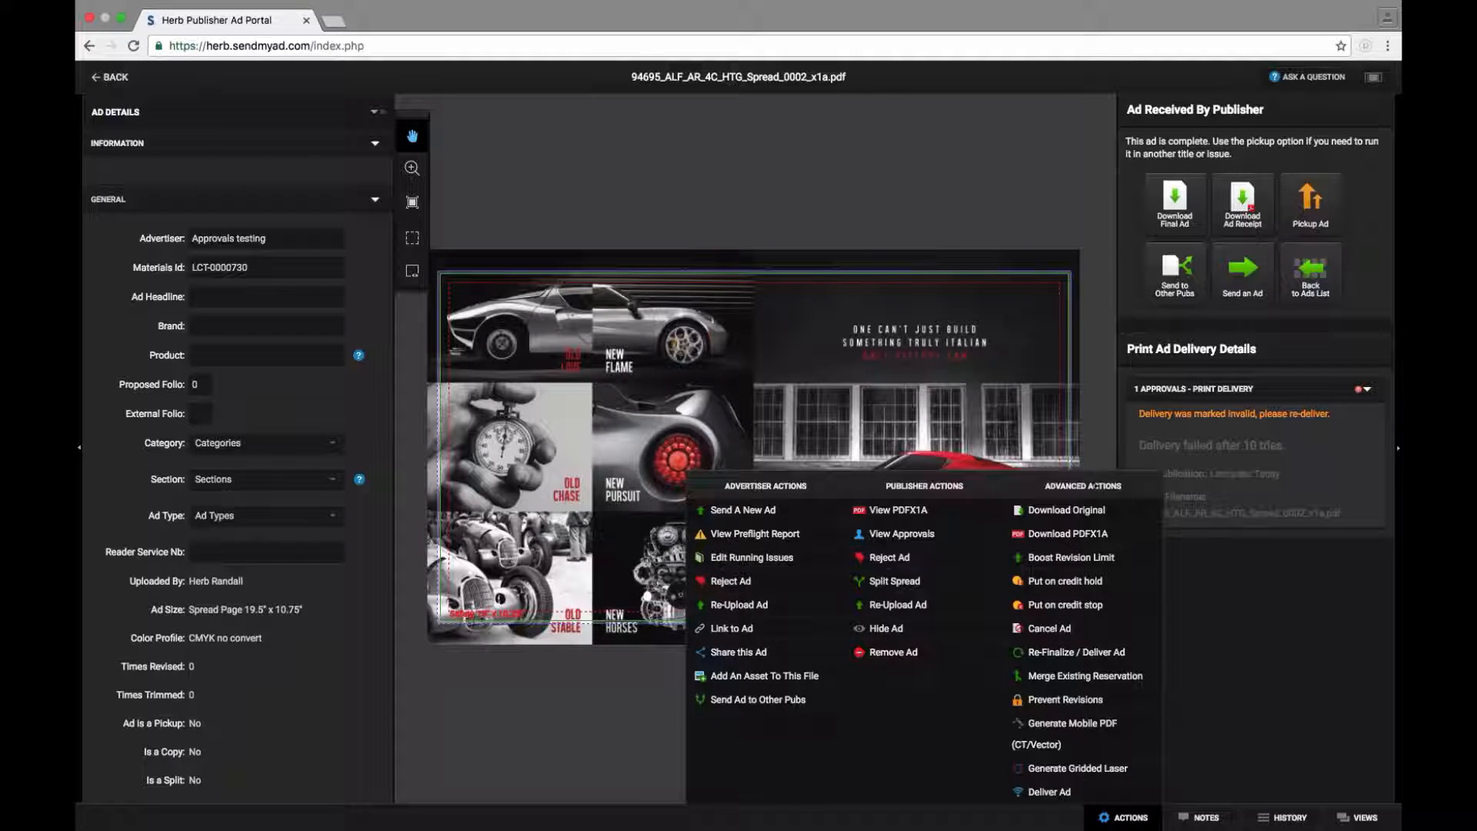
mouse_move(1065, 604)
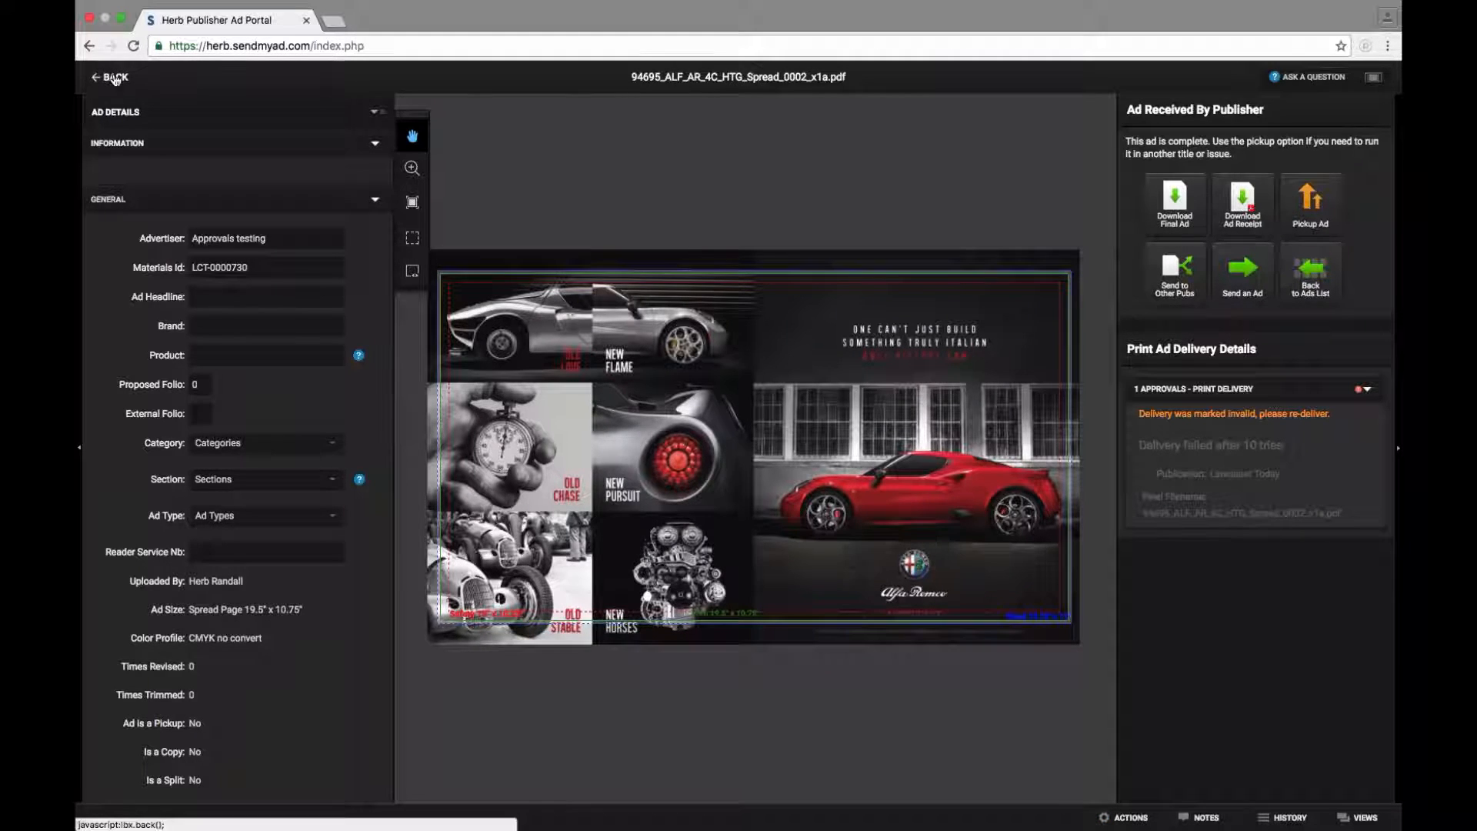
- Return from the ad details to the Lancaster Today Print Ads list
click(111, 77)
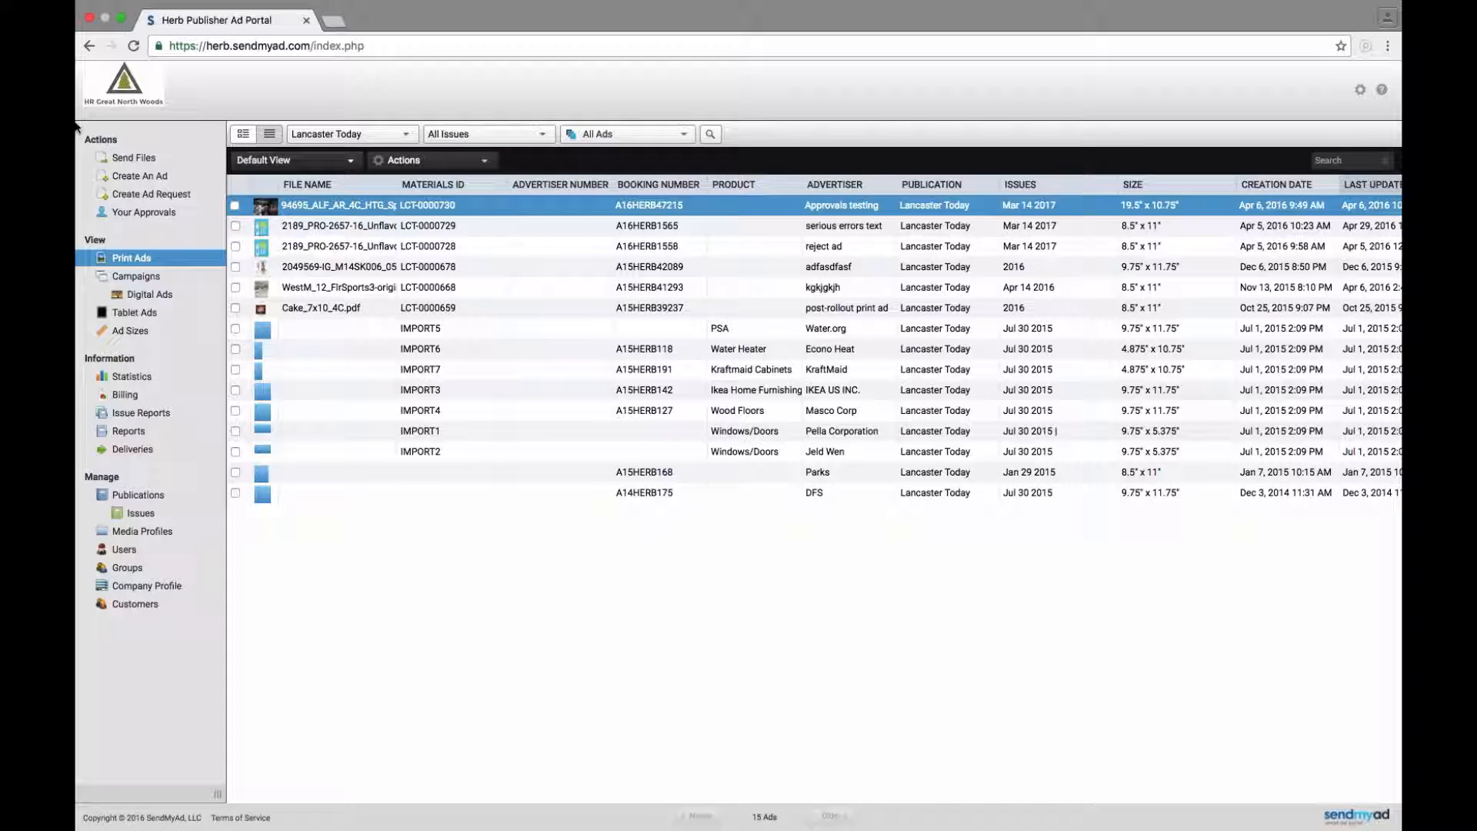
mouse_move(100, 127)
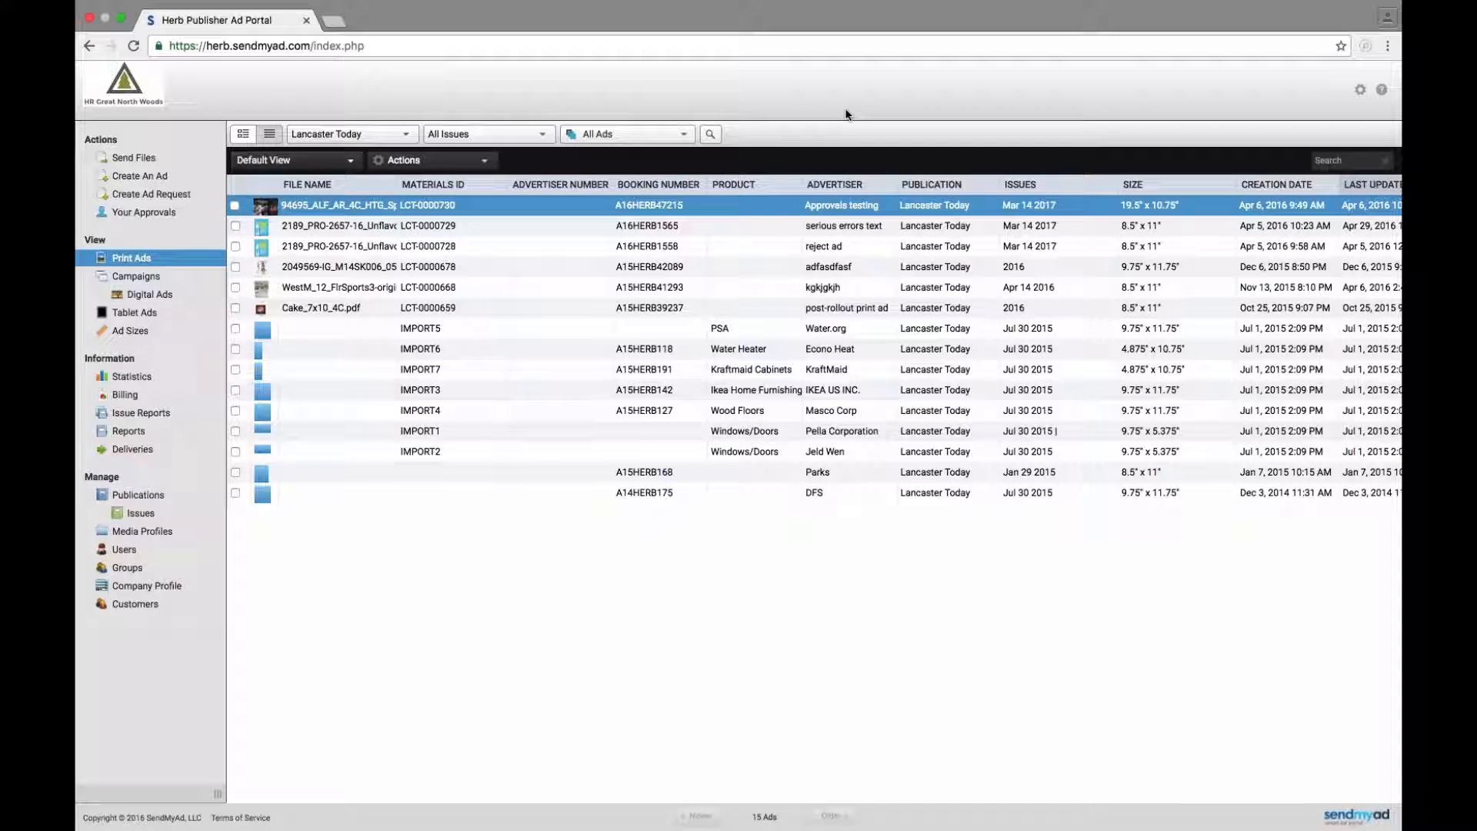
mouse_move(654, 350)
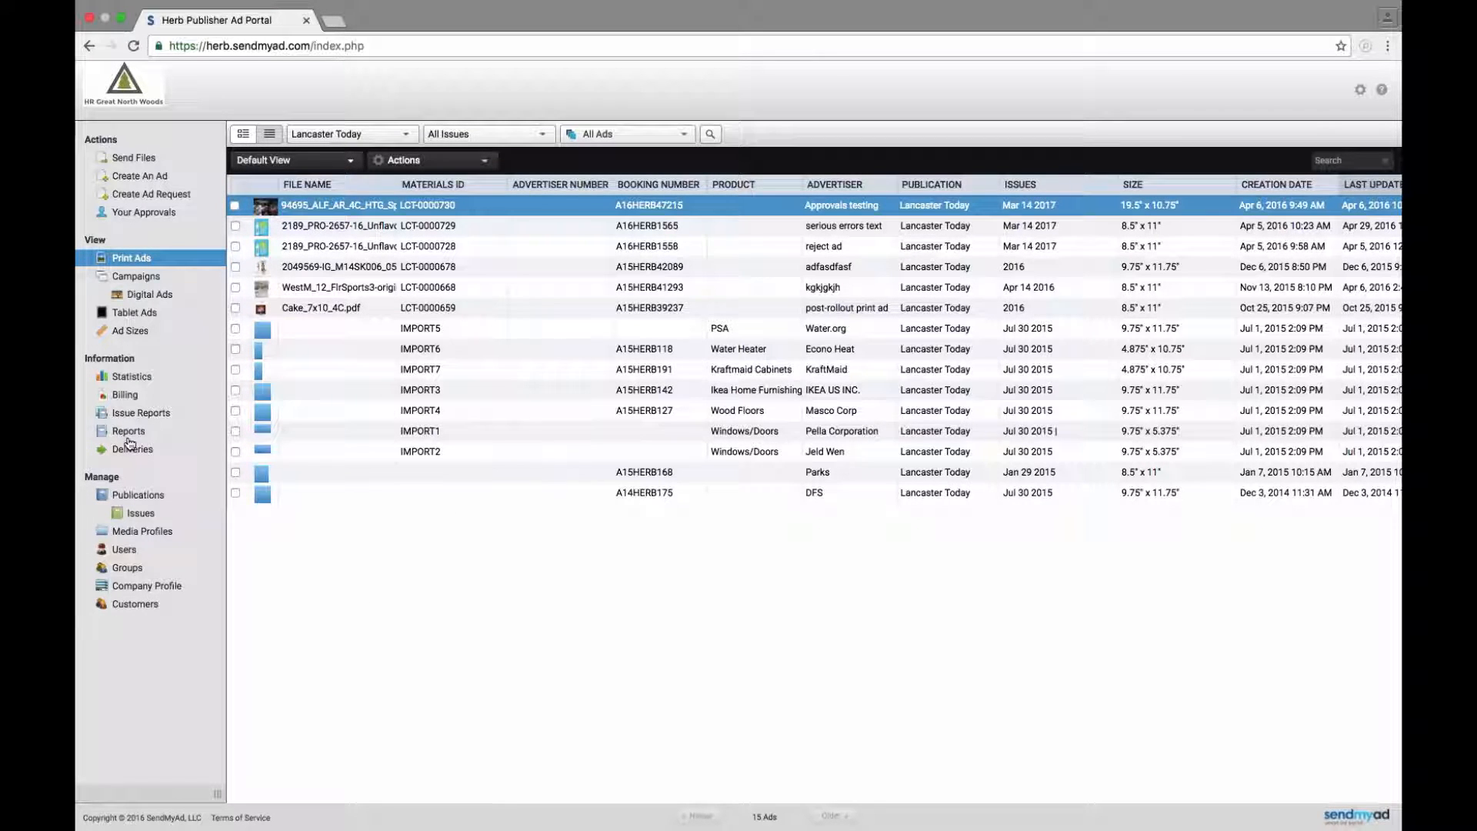
mouse_move(658, 555)
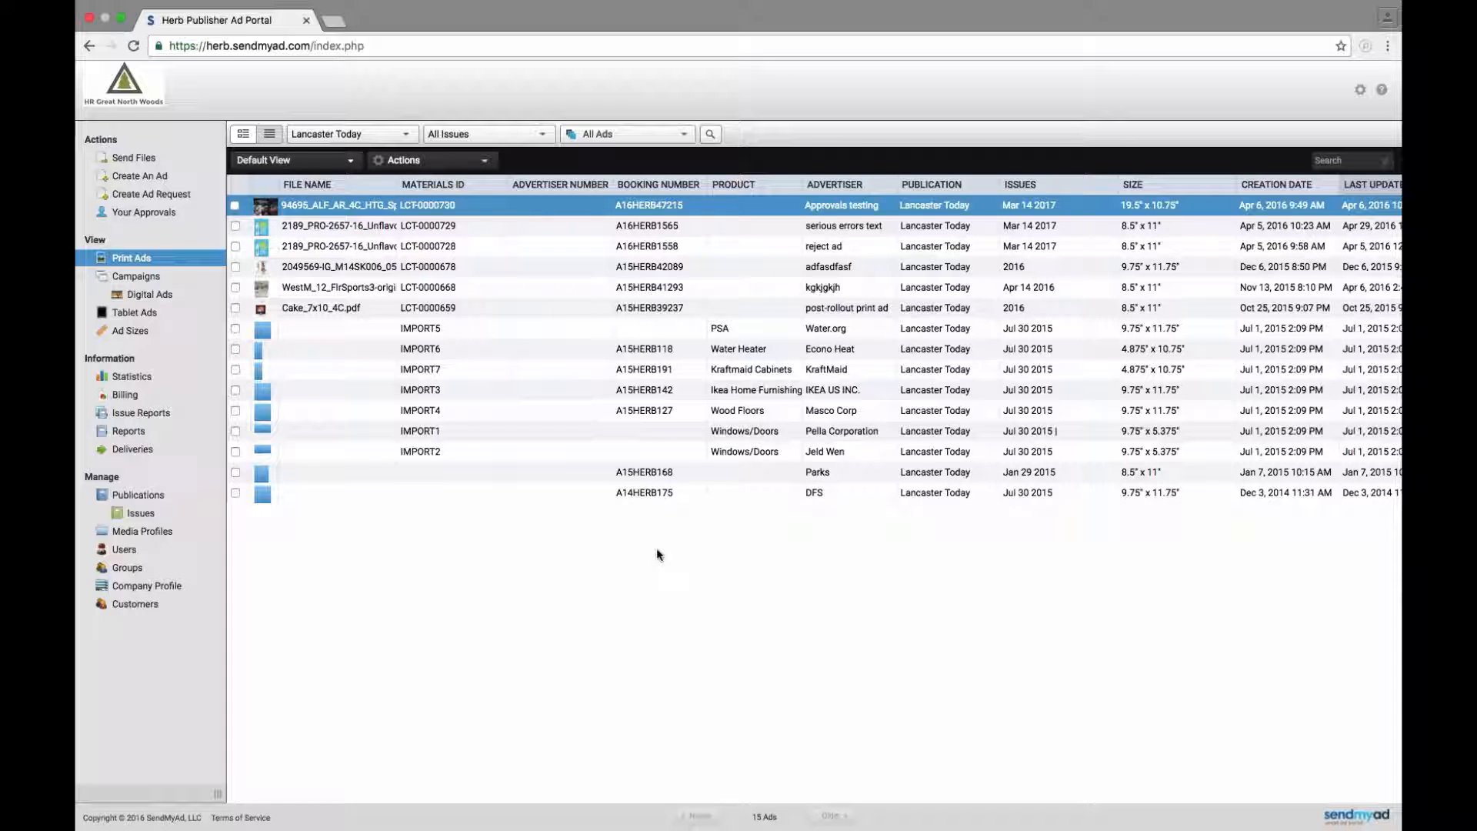
mouse_move(130, 377)
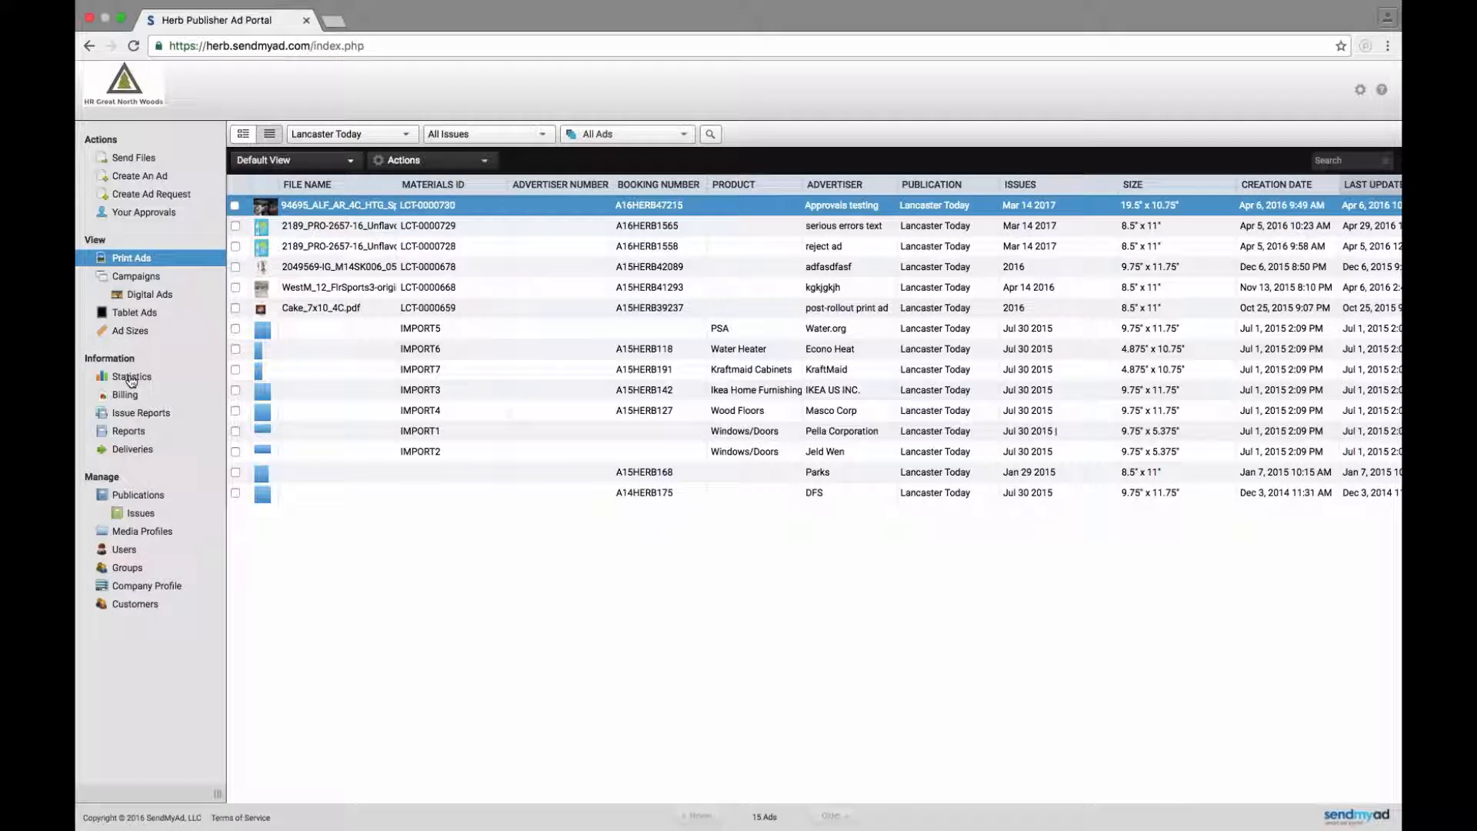
mouse_move(643, 576)
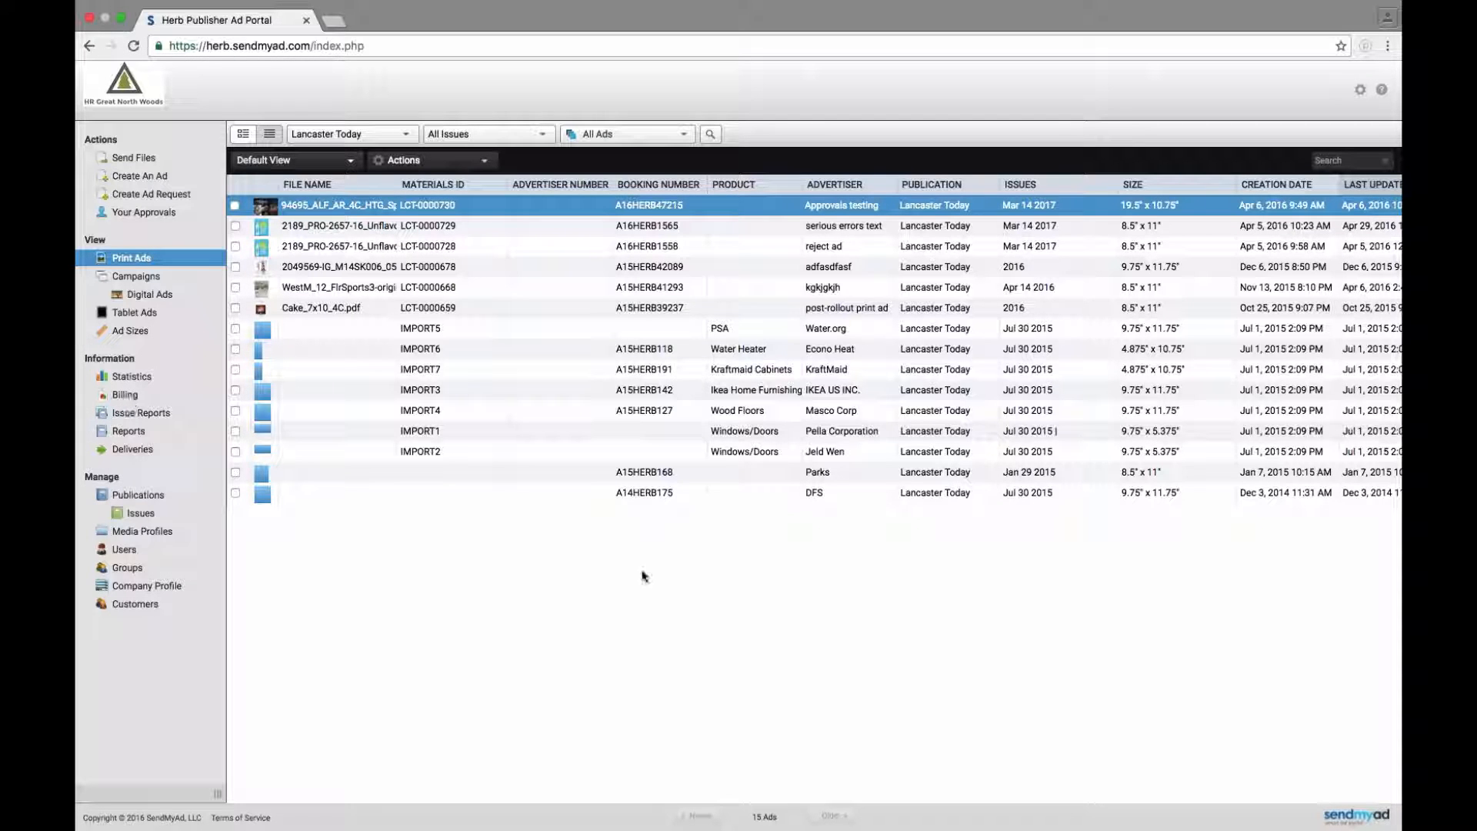
mouse_move(717, 575)
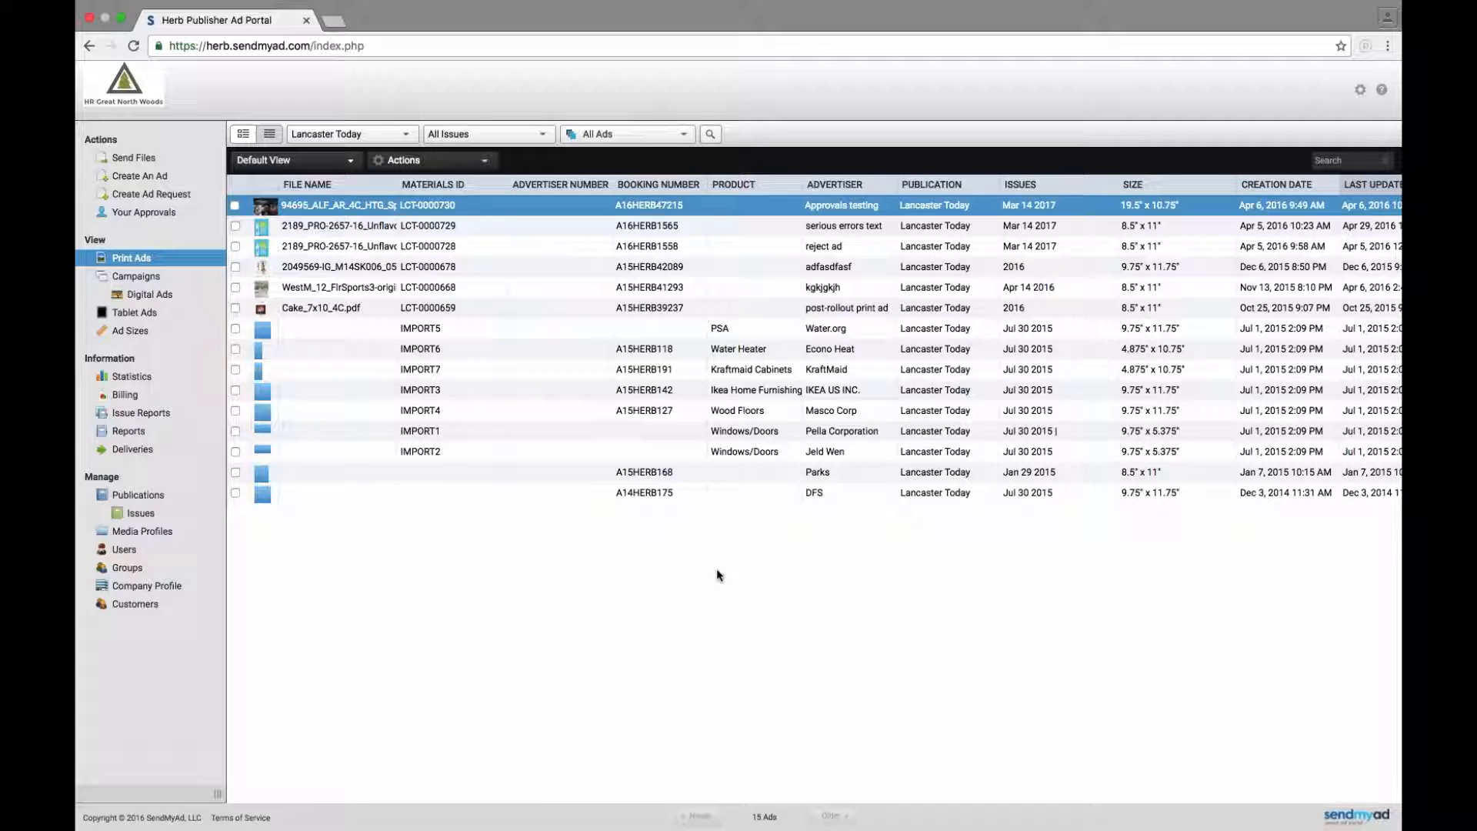
mouse_move(139, 377)
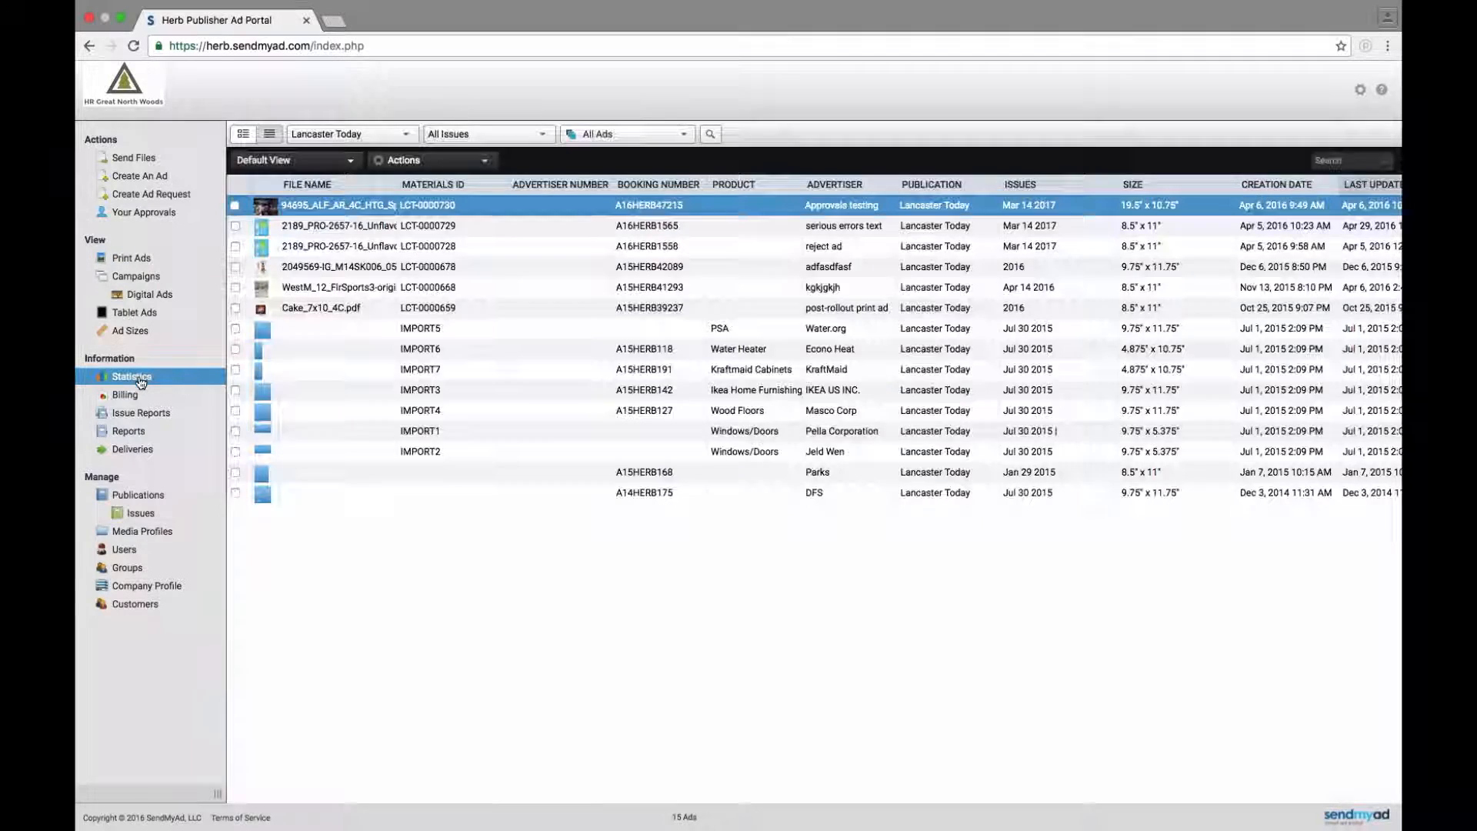
- Show the publishing statistics overview for HR Great North Woods
click(131, 377)
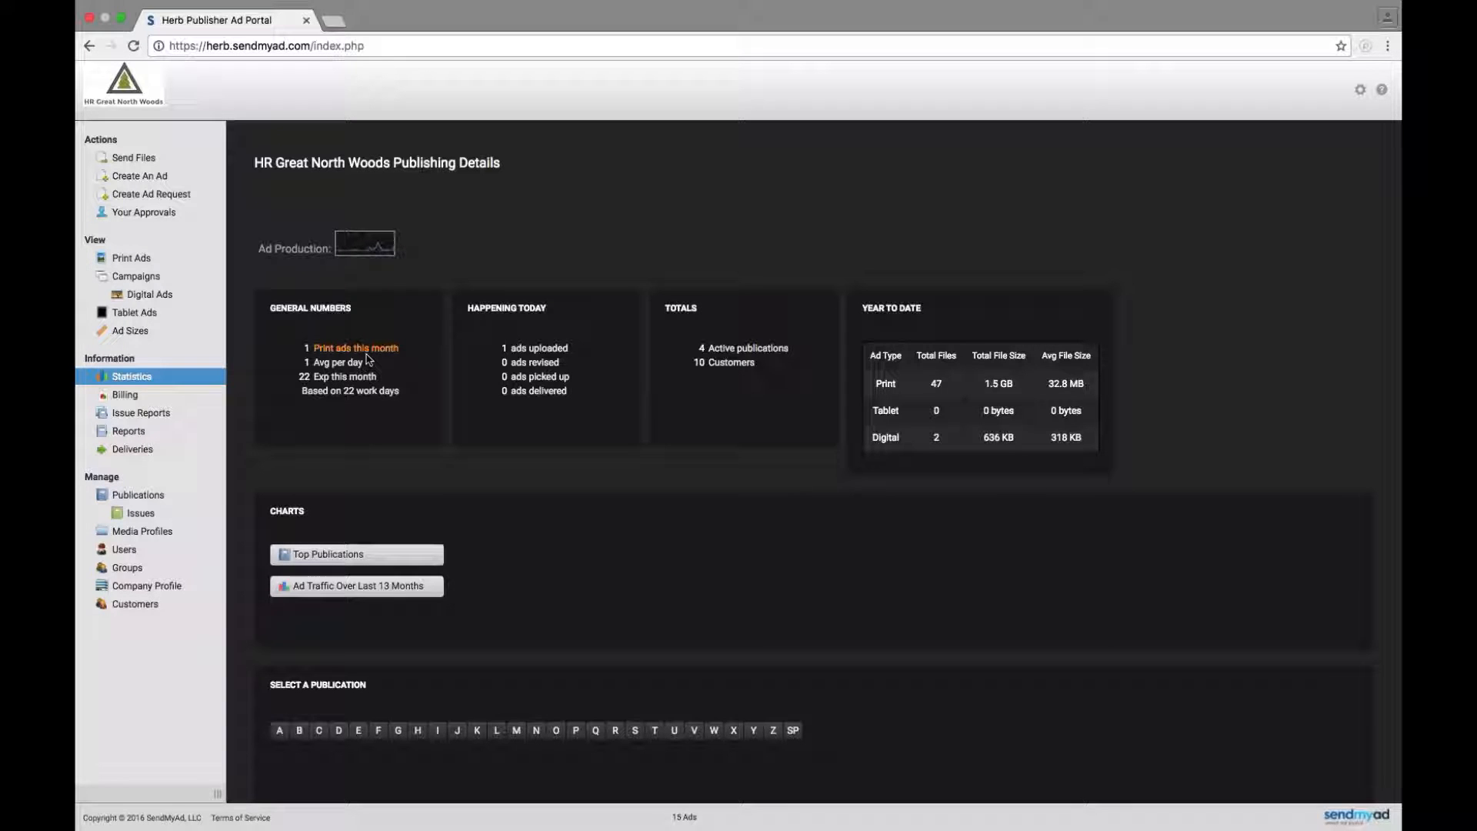
mouse_move(1130, 417)
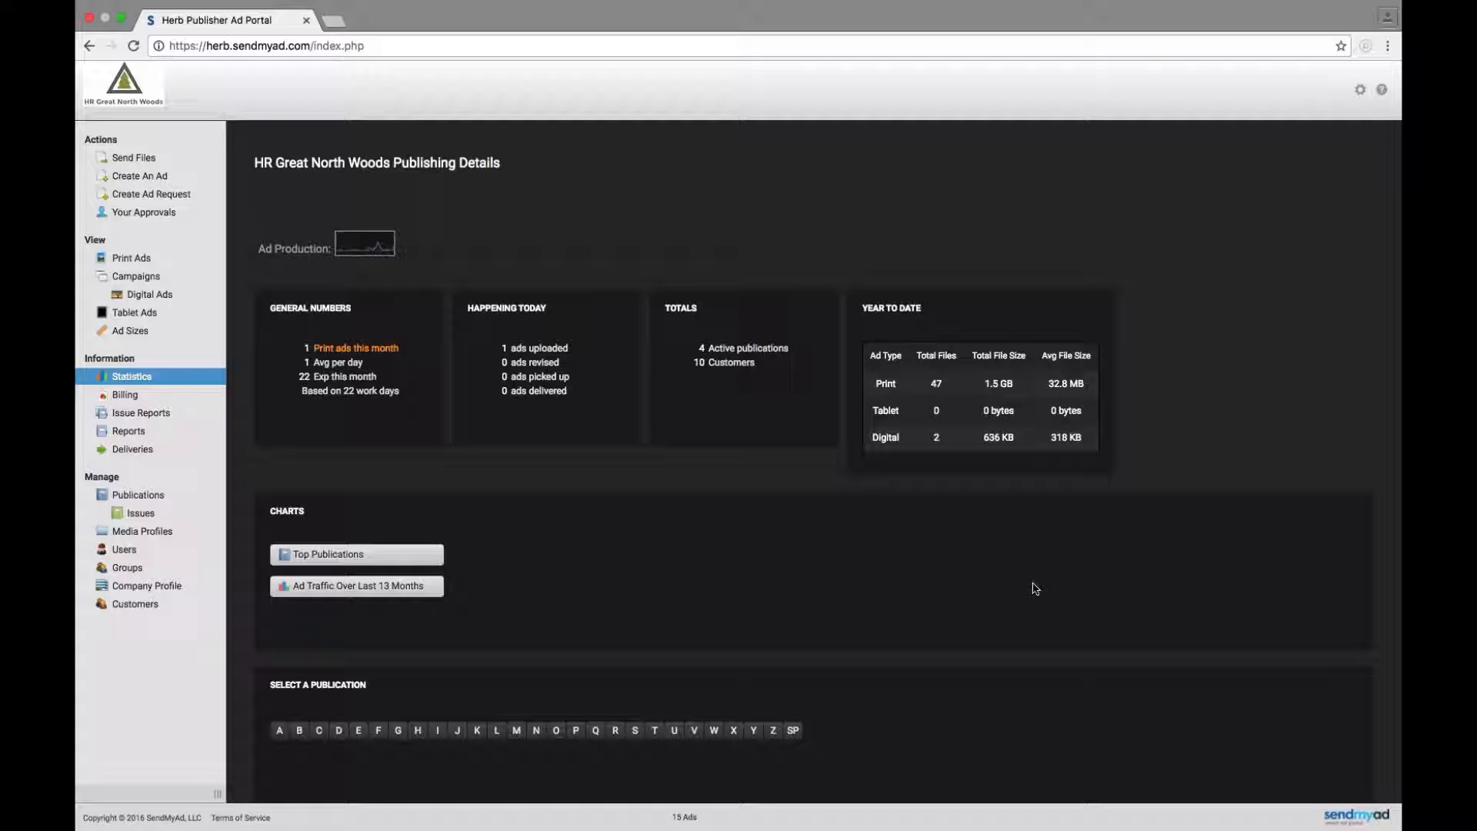
mouse_move(957, 631)
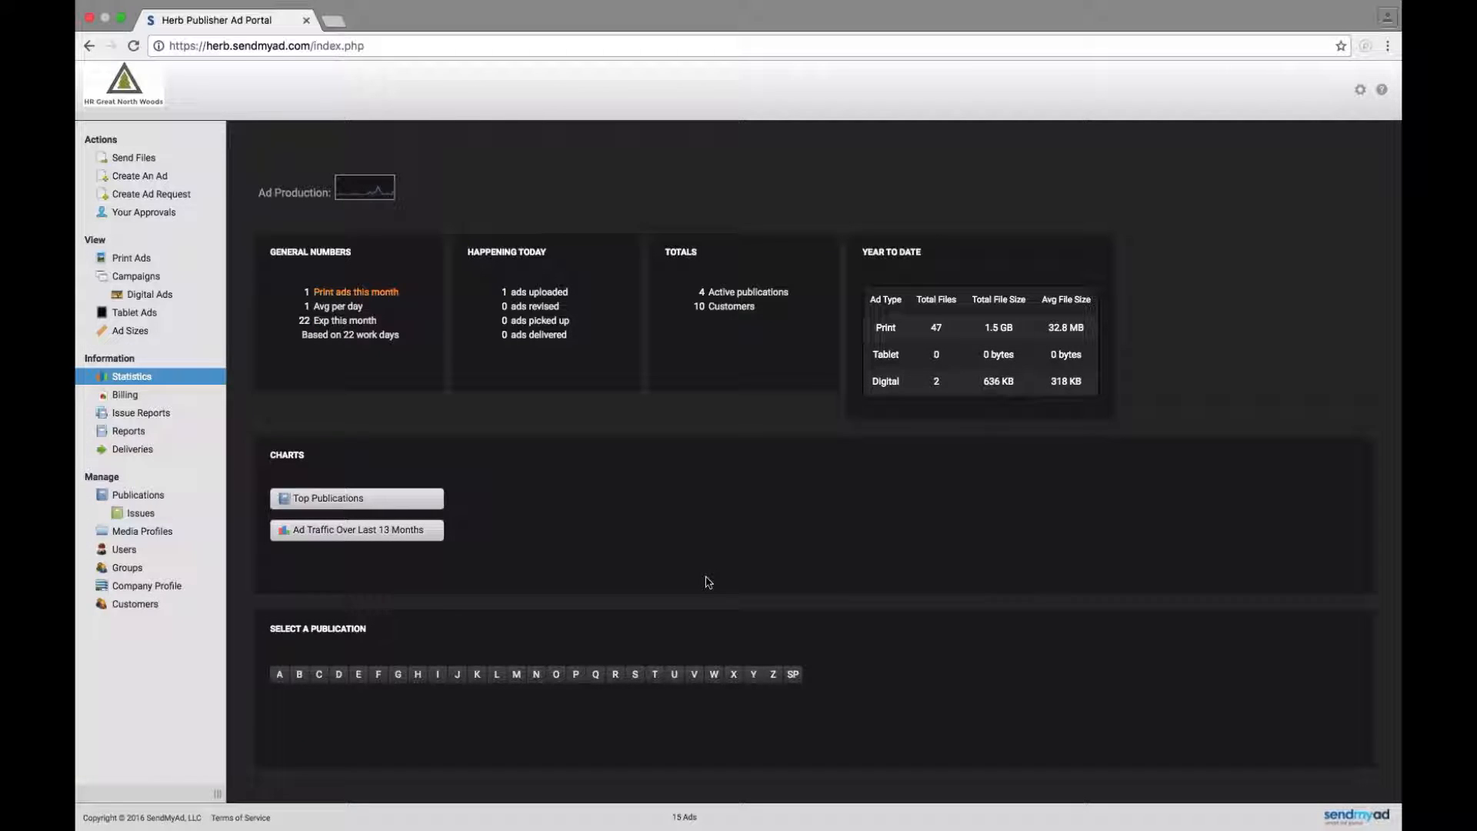
mouse_move(526, 378)
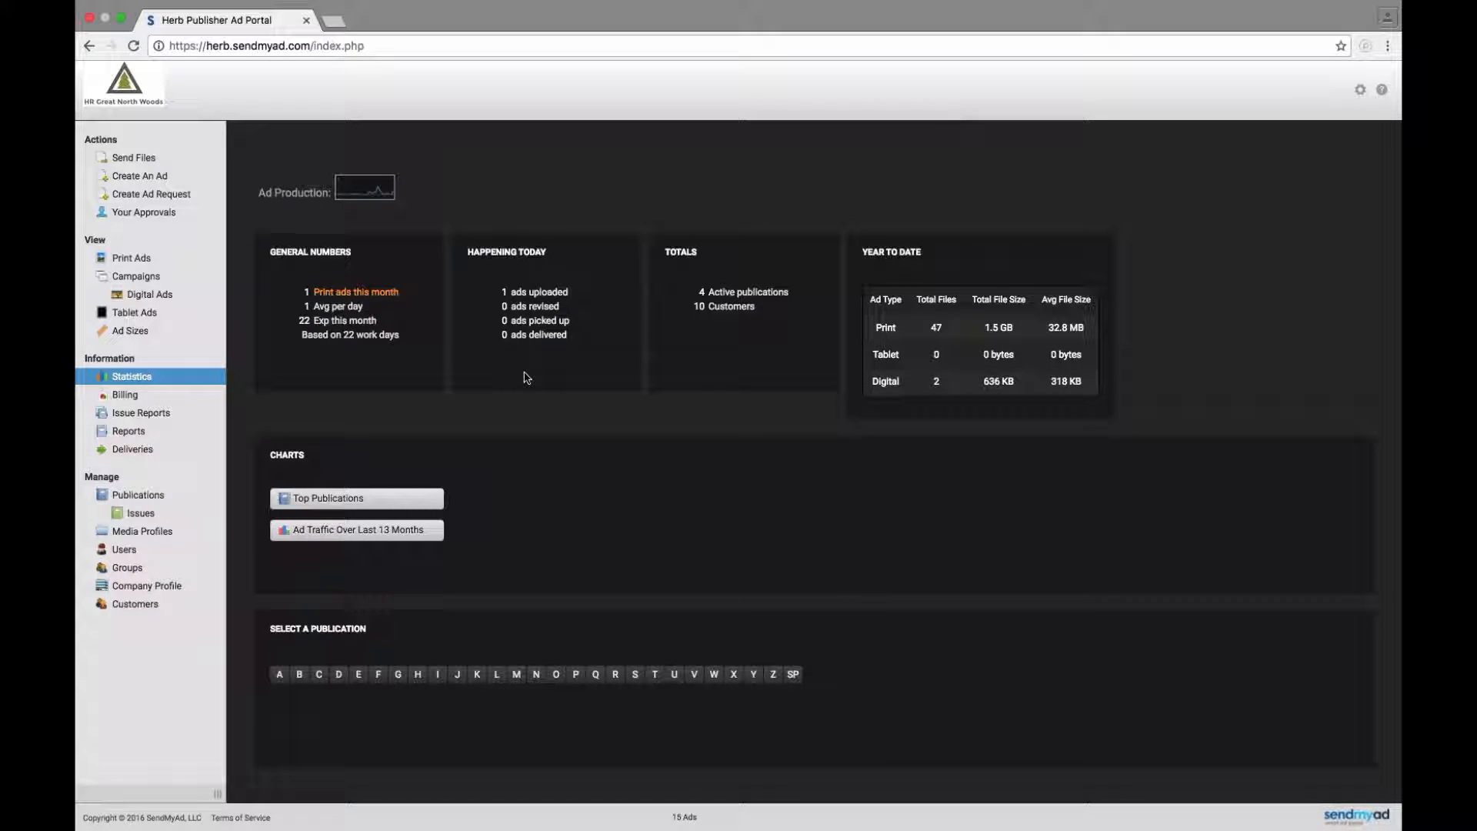
mouse_move(739, 431)
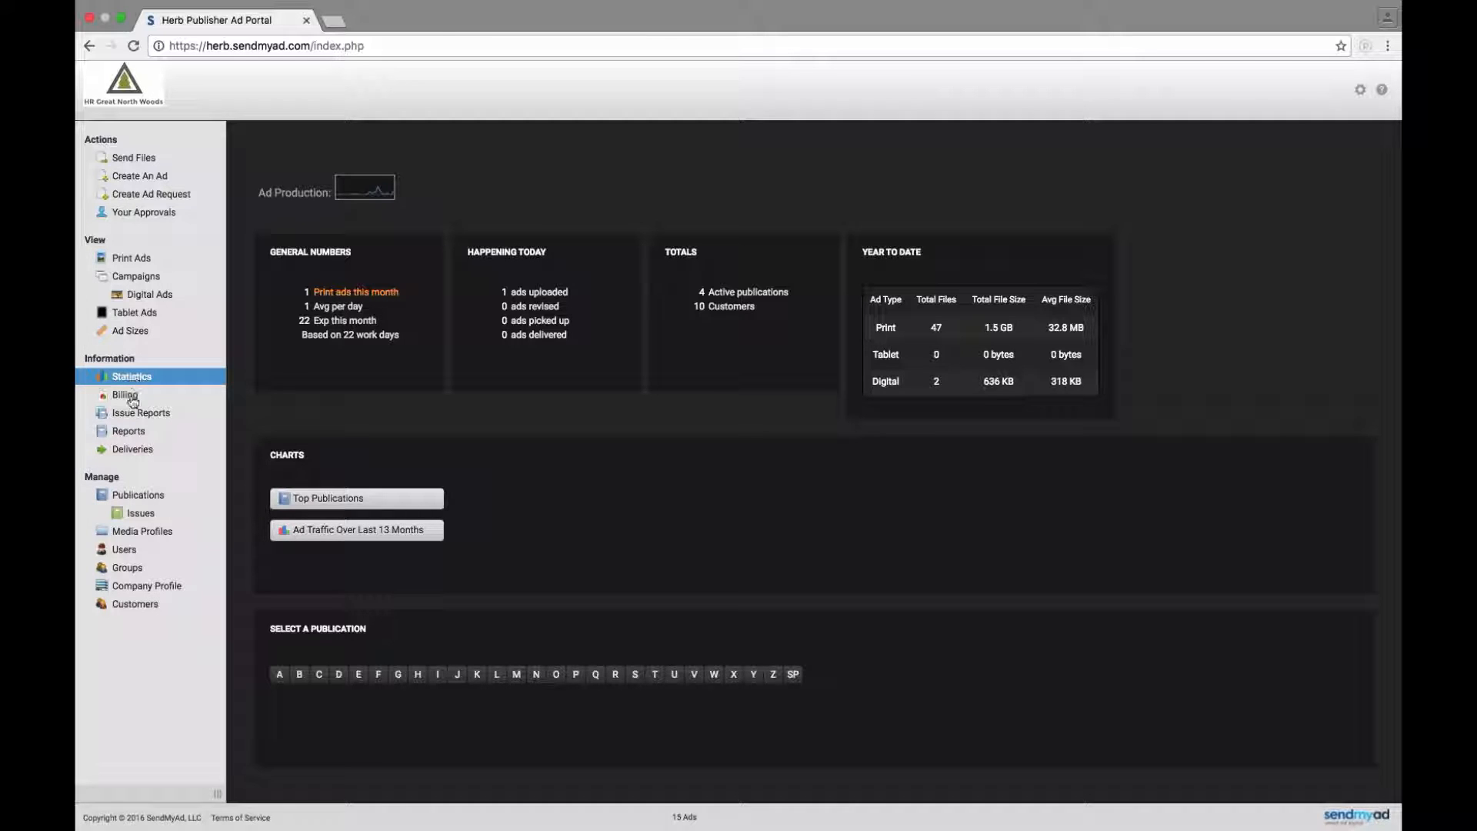
- Show the August billing breakdown totalling $321
click(125, 394)
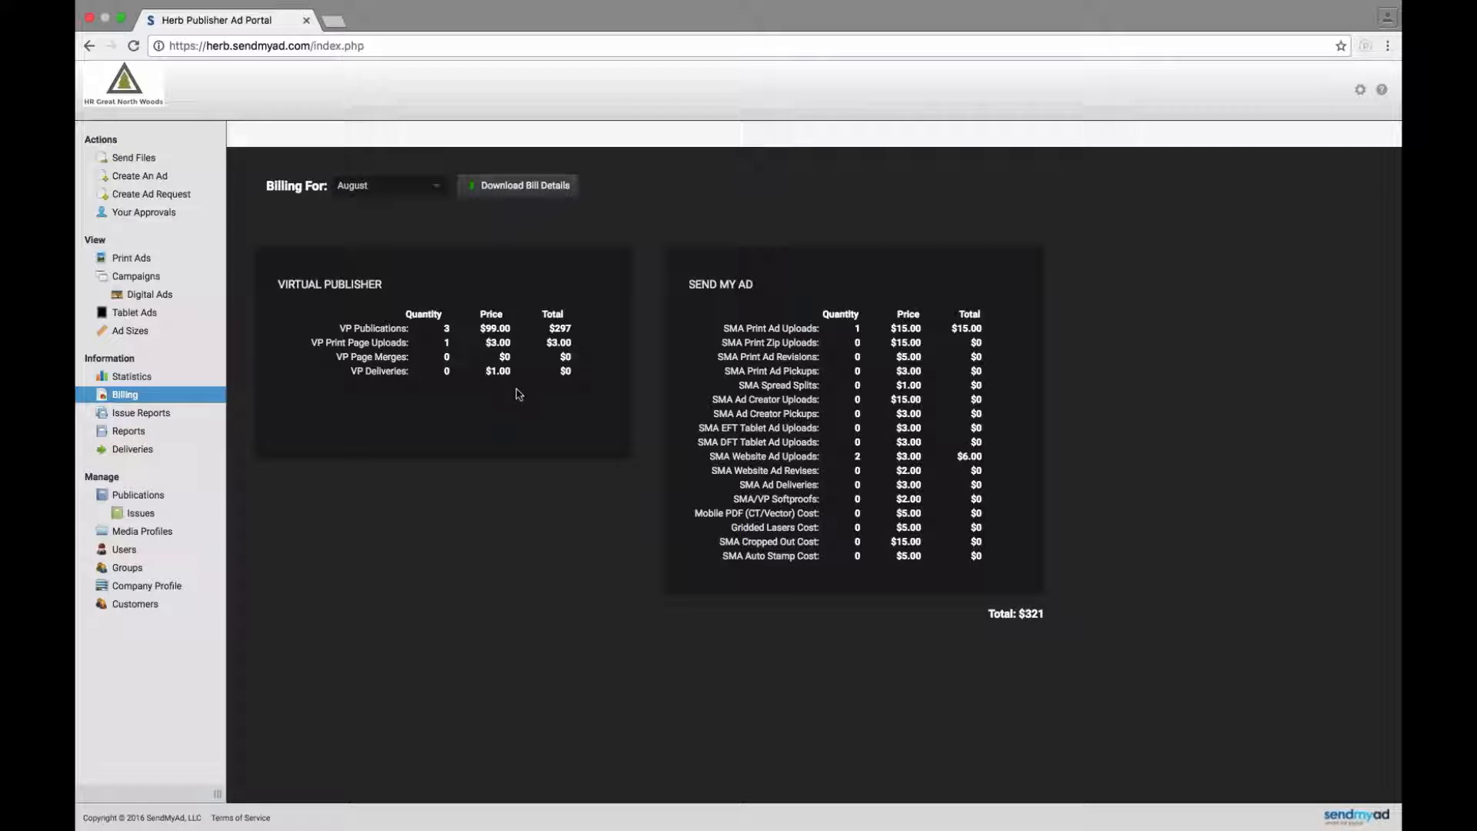
mouse_move(244, 443)
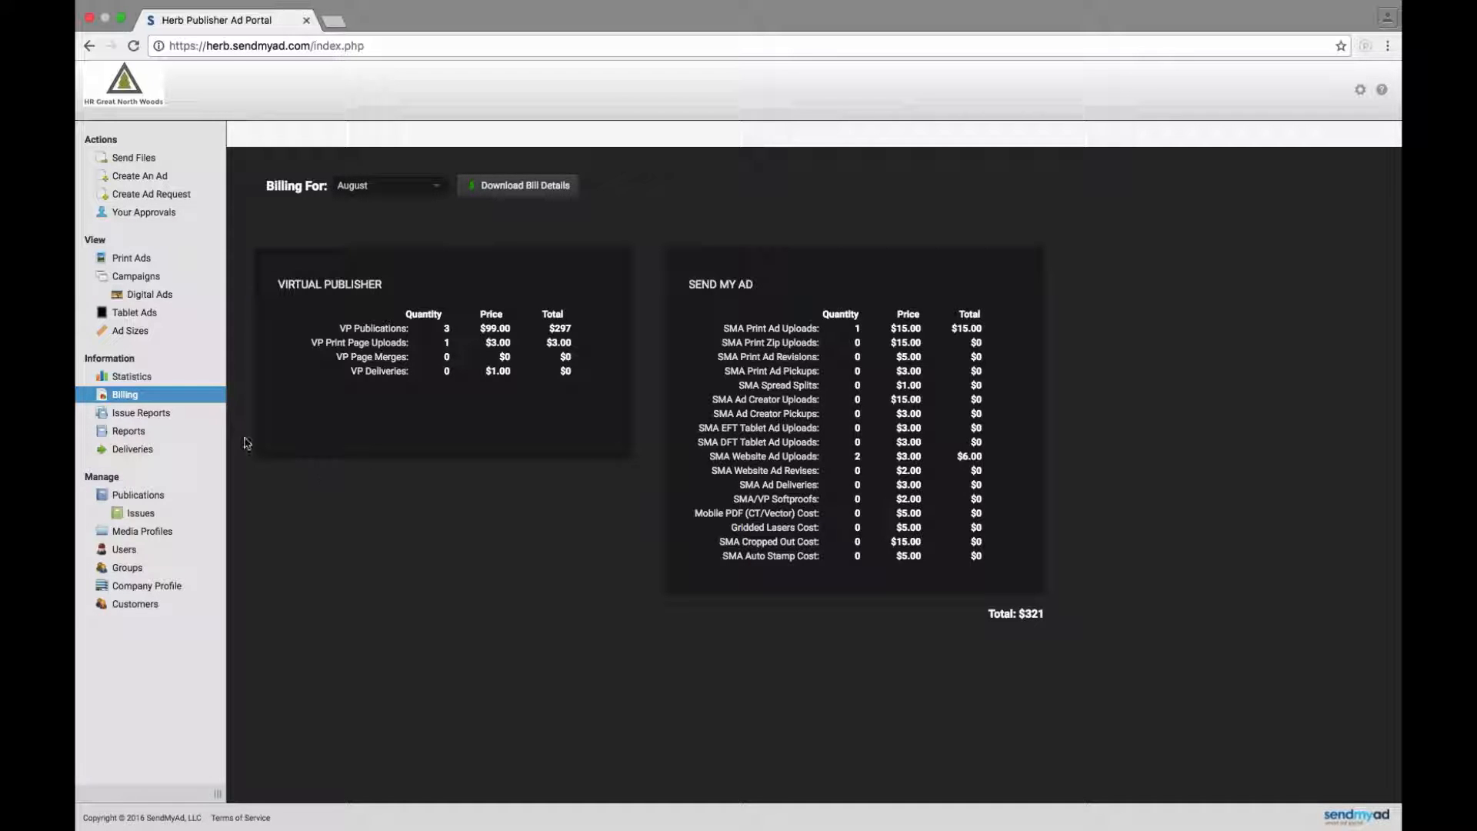
mouse_move(428, 393)
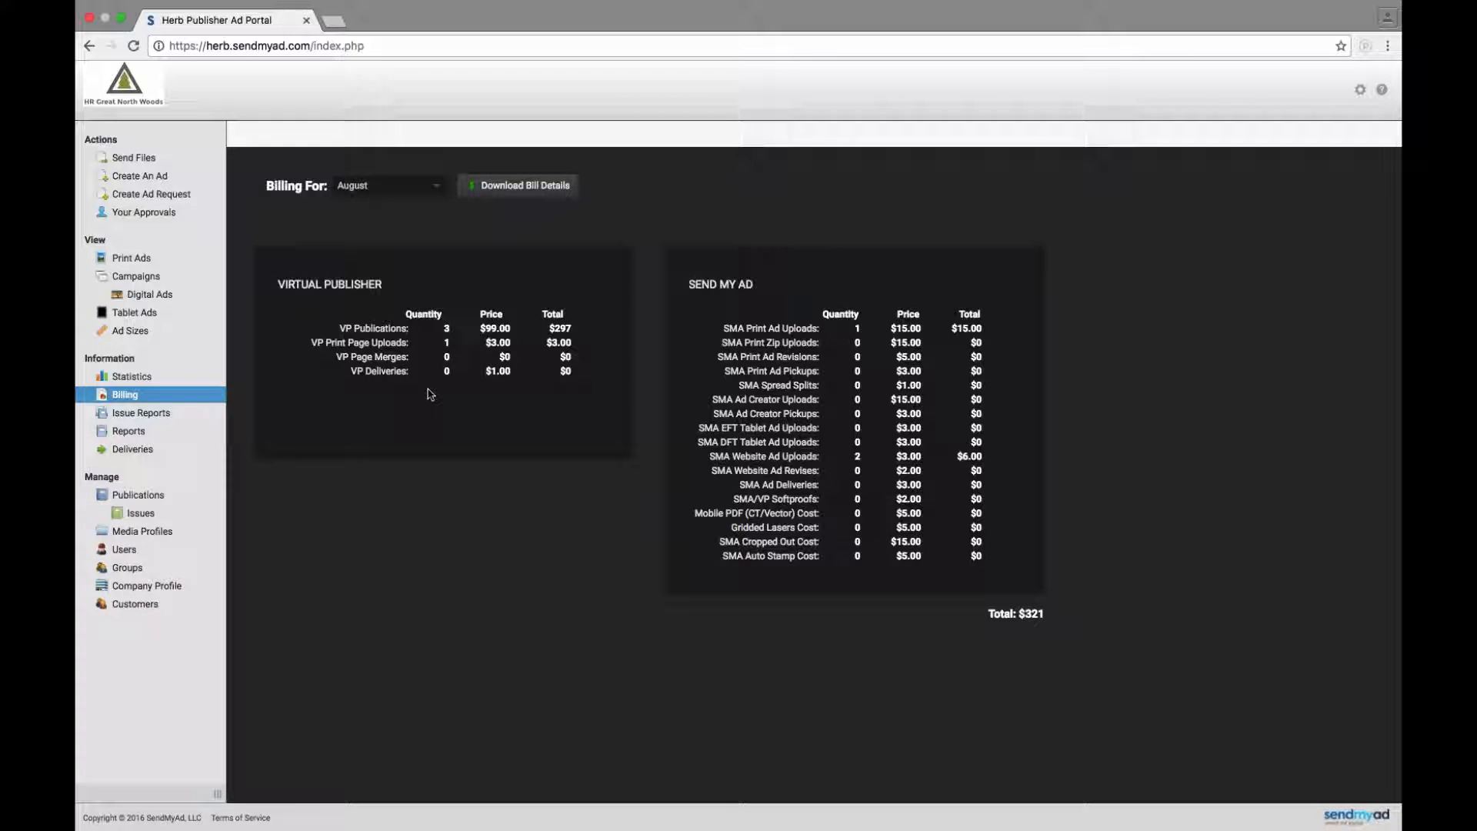
- Search the Reports list for 'bill' and 'issu', view the Ad Specifications Report fields and close them
click(128, 431)
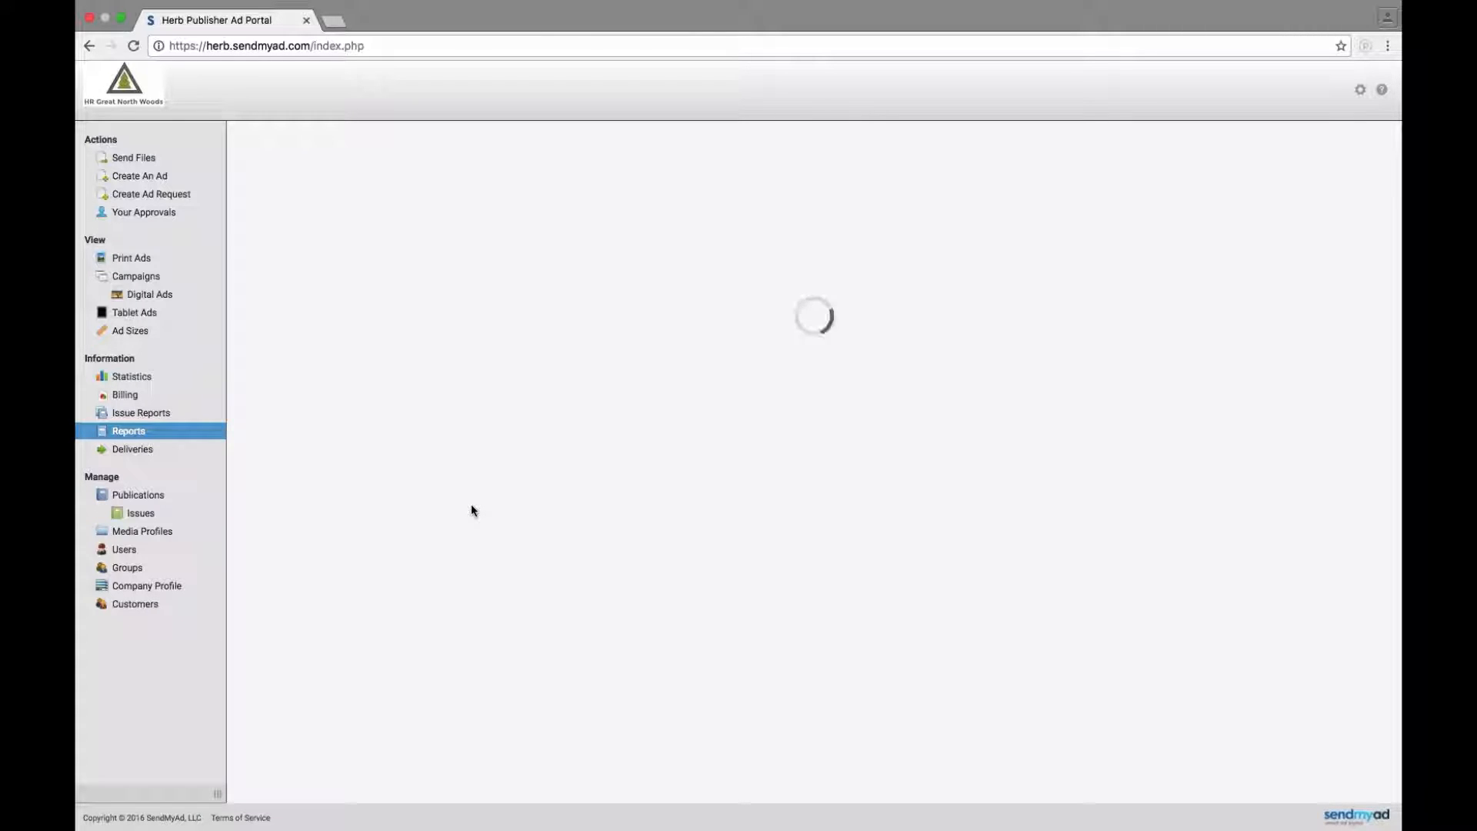
mouse_move(684, 375)
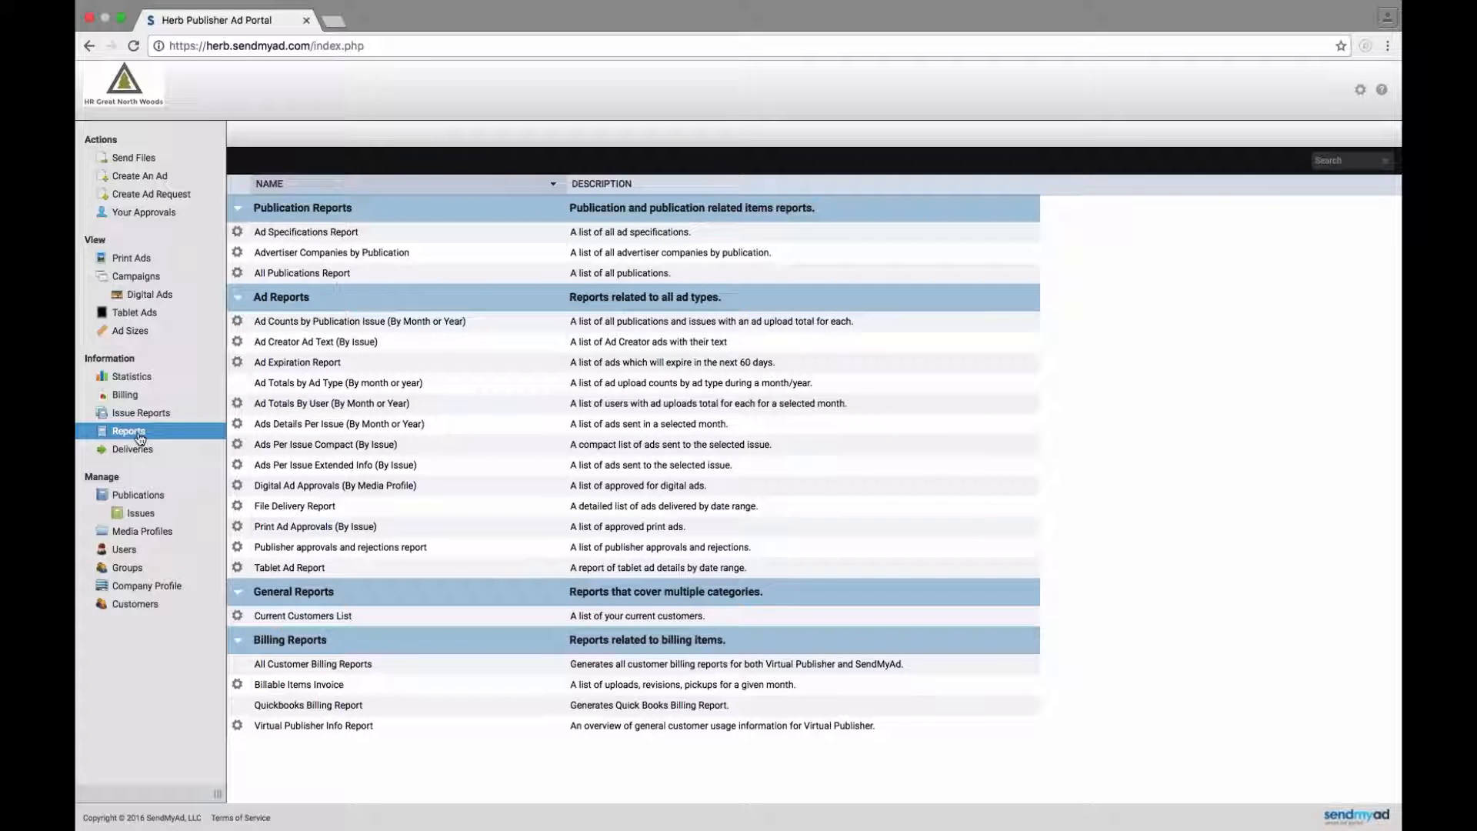
mouse_move(487, 329)
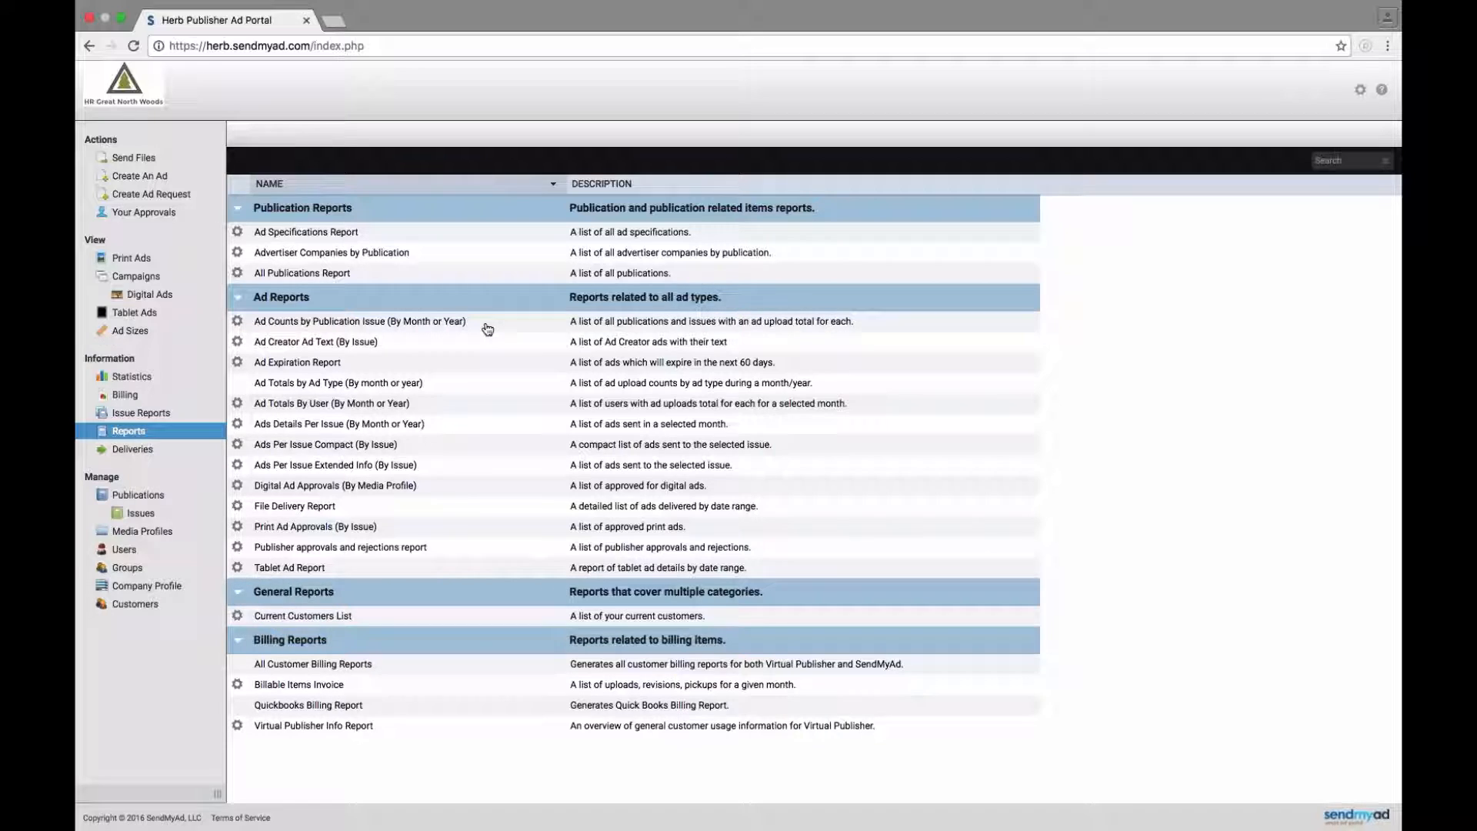
mouse_move(386, 283)
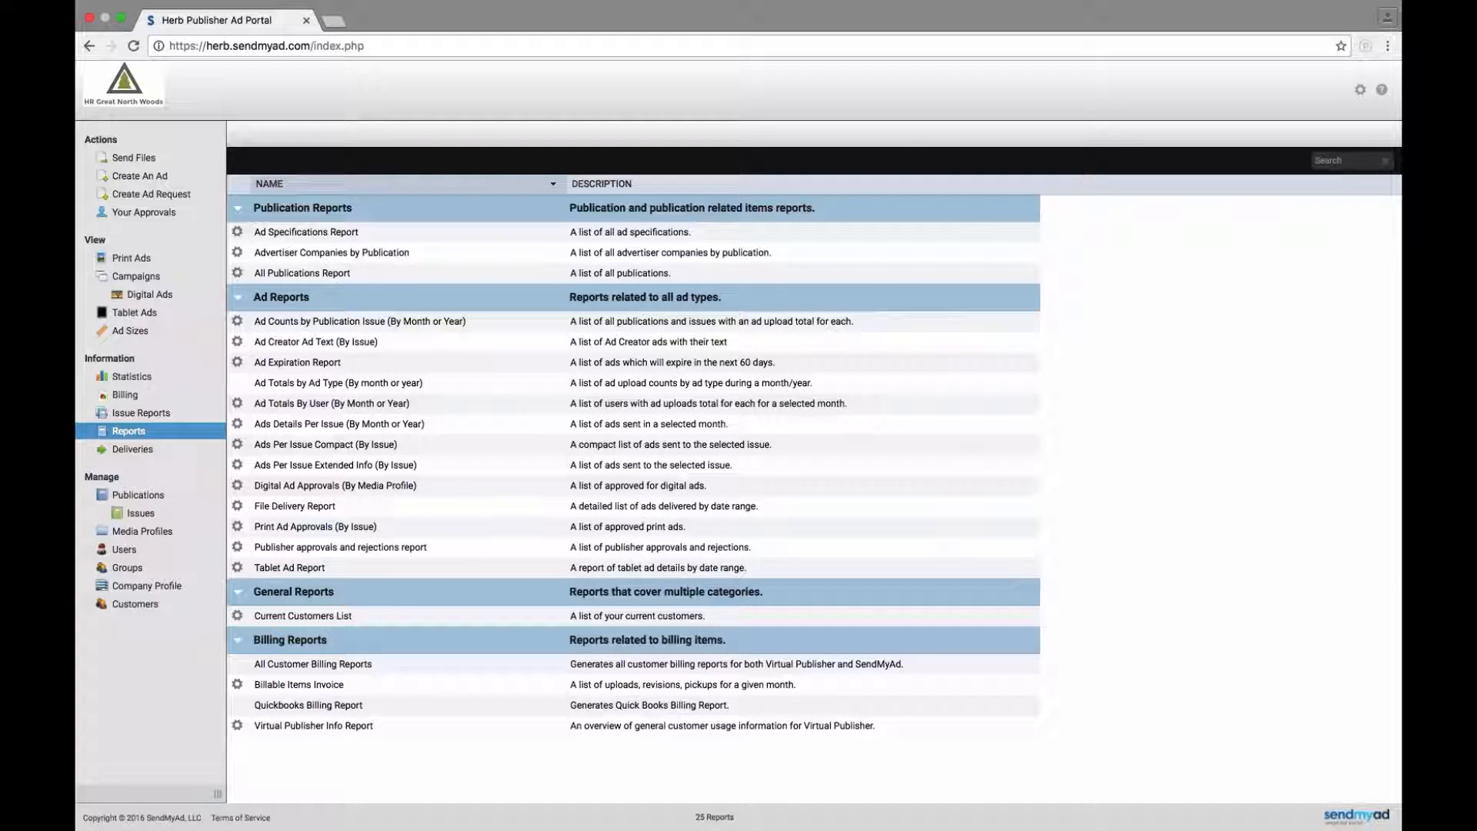
text(bill)
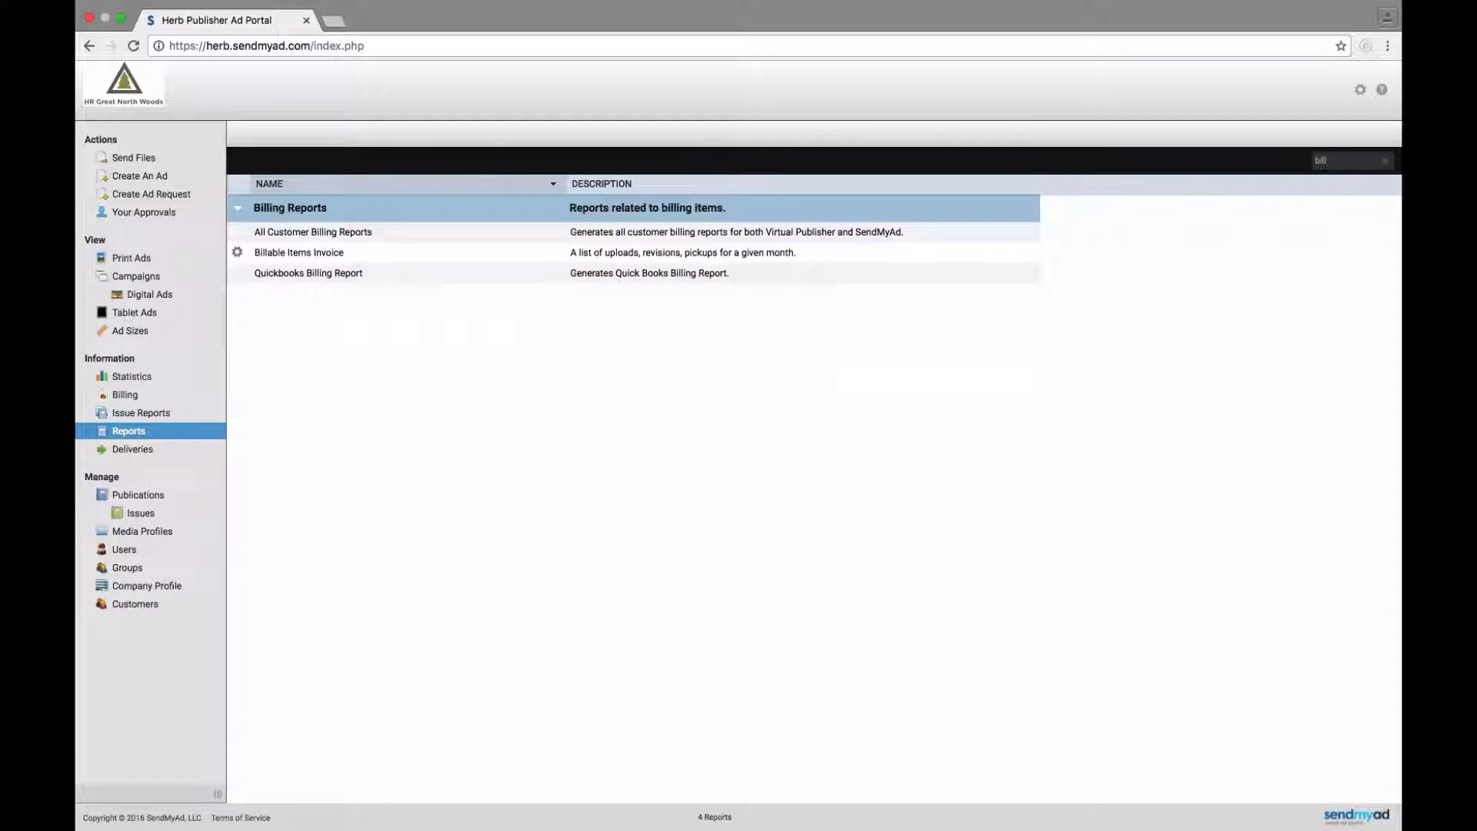
click(1384, 159)
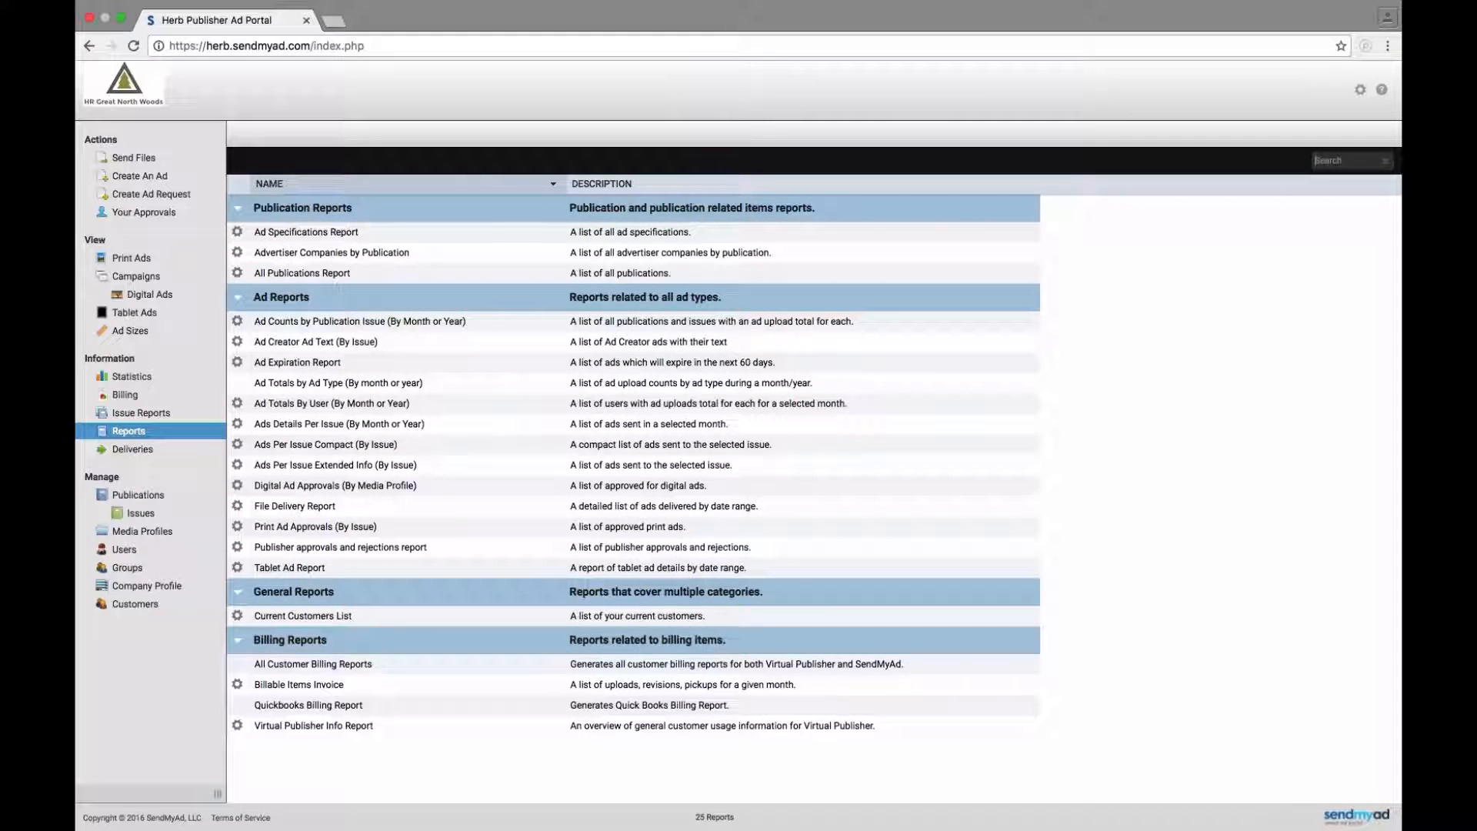
text(issu)
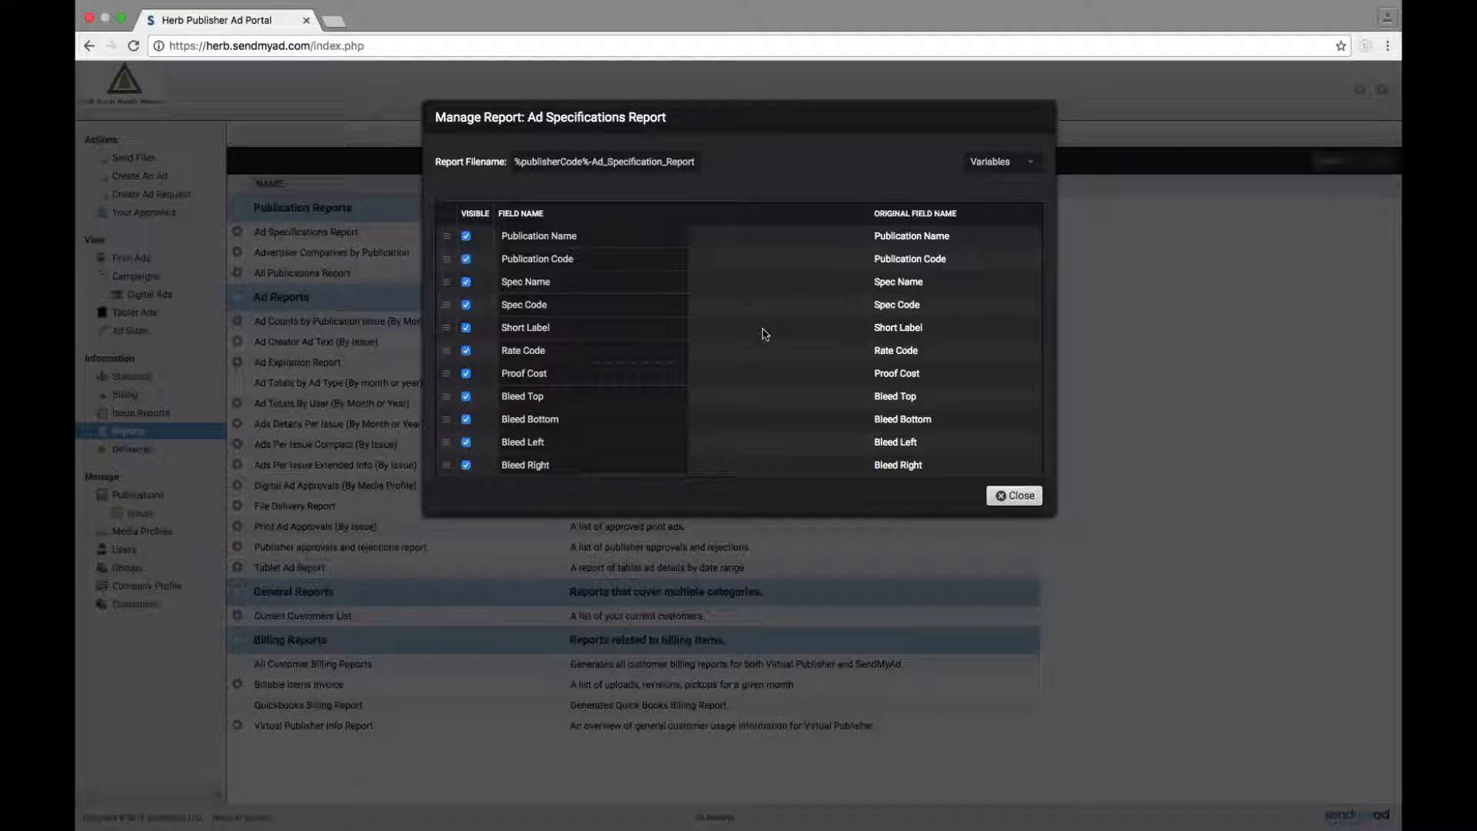
click(1014, 494)
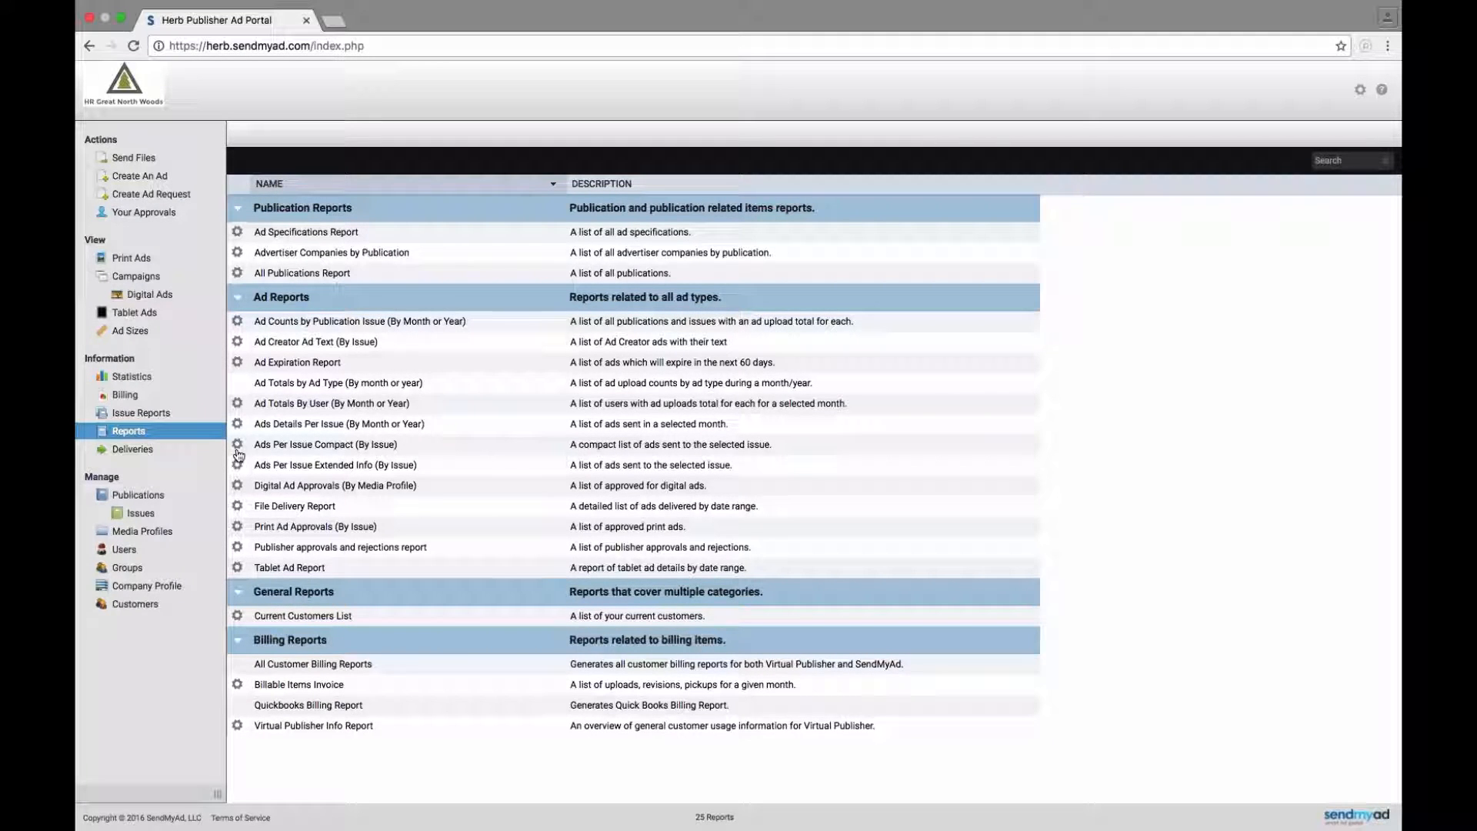
mouse_move(907, 417)
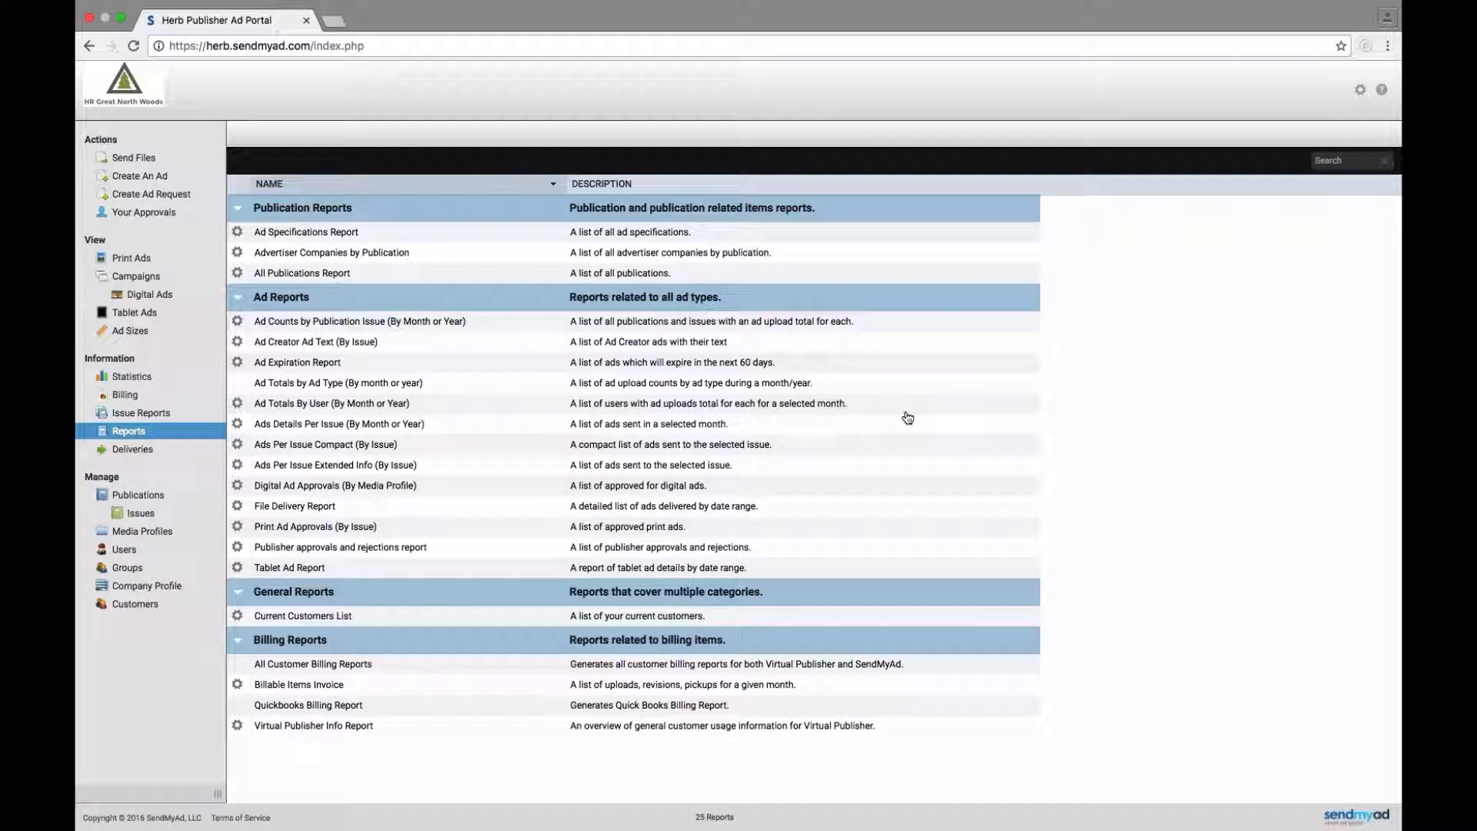
mouse_move(141, 453)
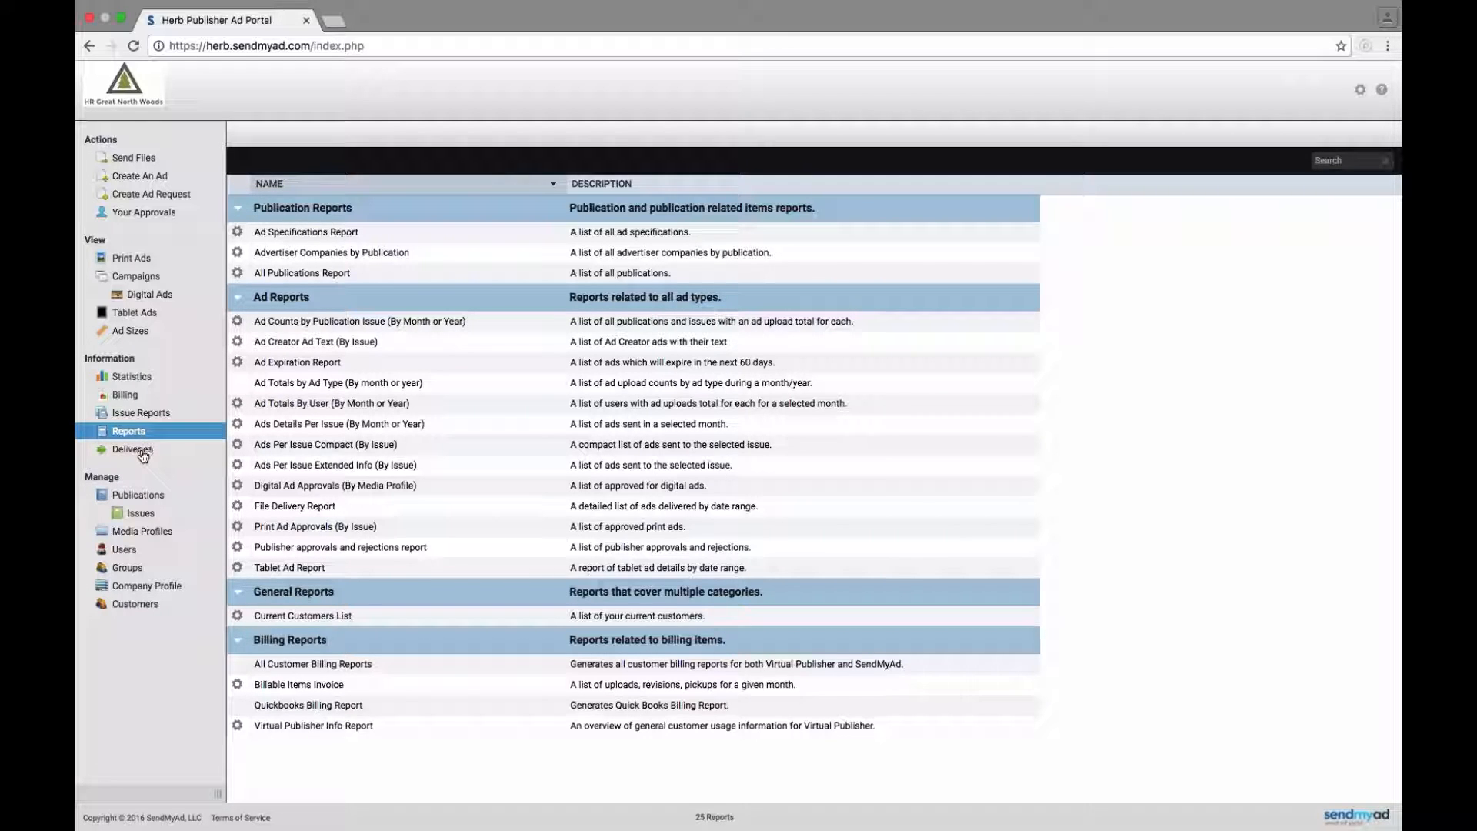
- Show the Deliveries page for Tips and Tricks 2 and bring up the help options
click(132, 449)
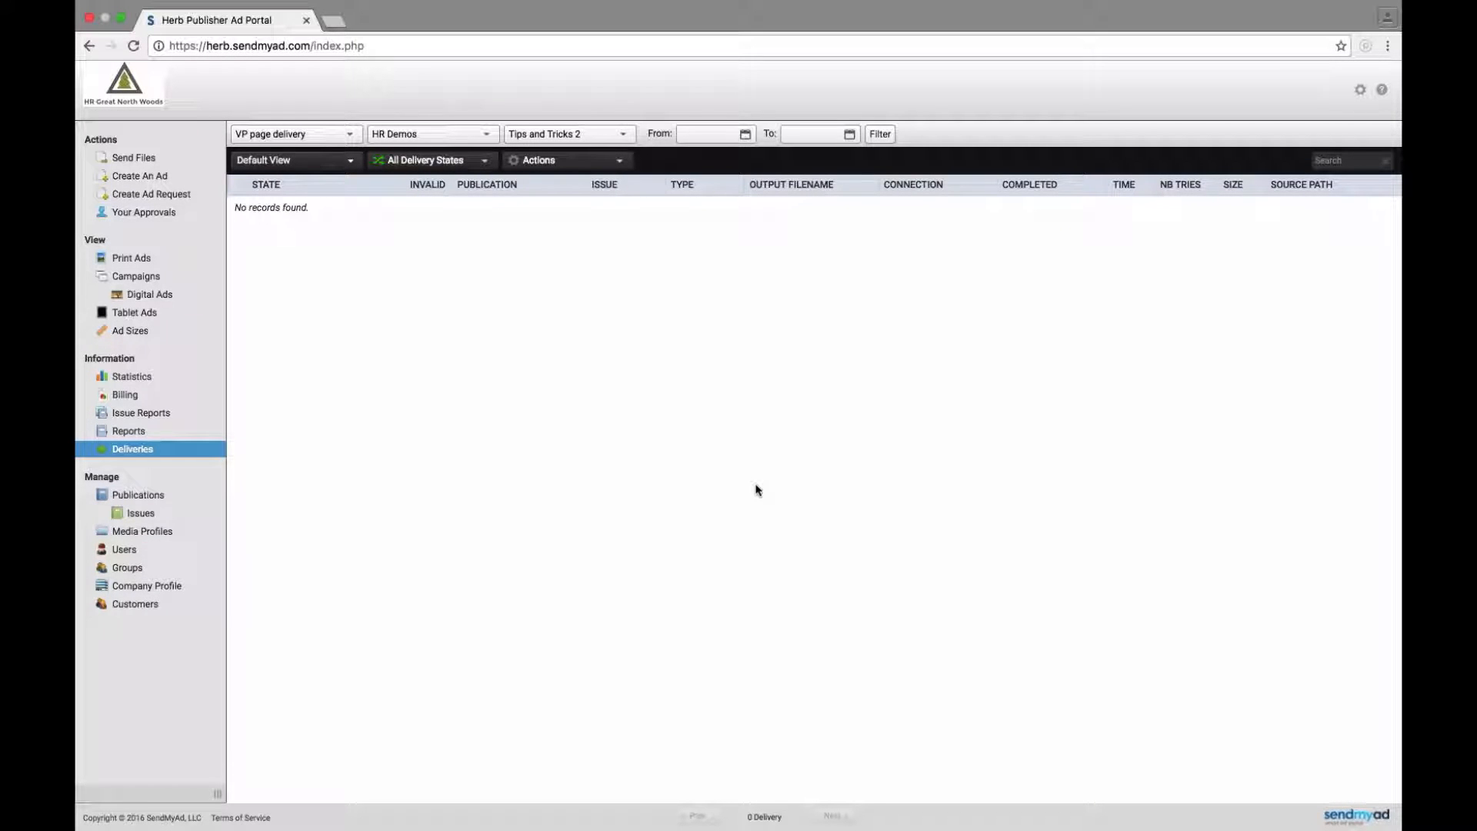
mouse_move(597, 218)
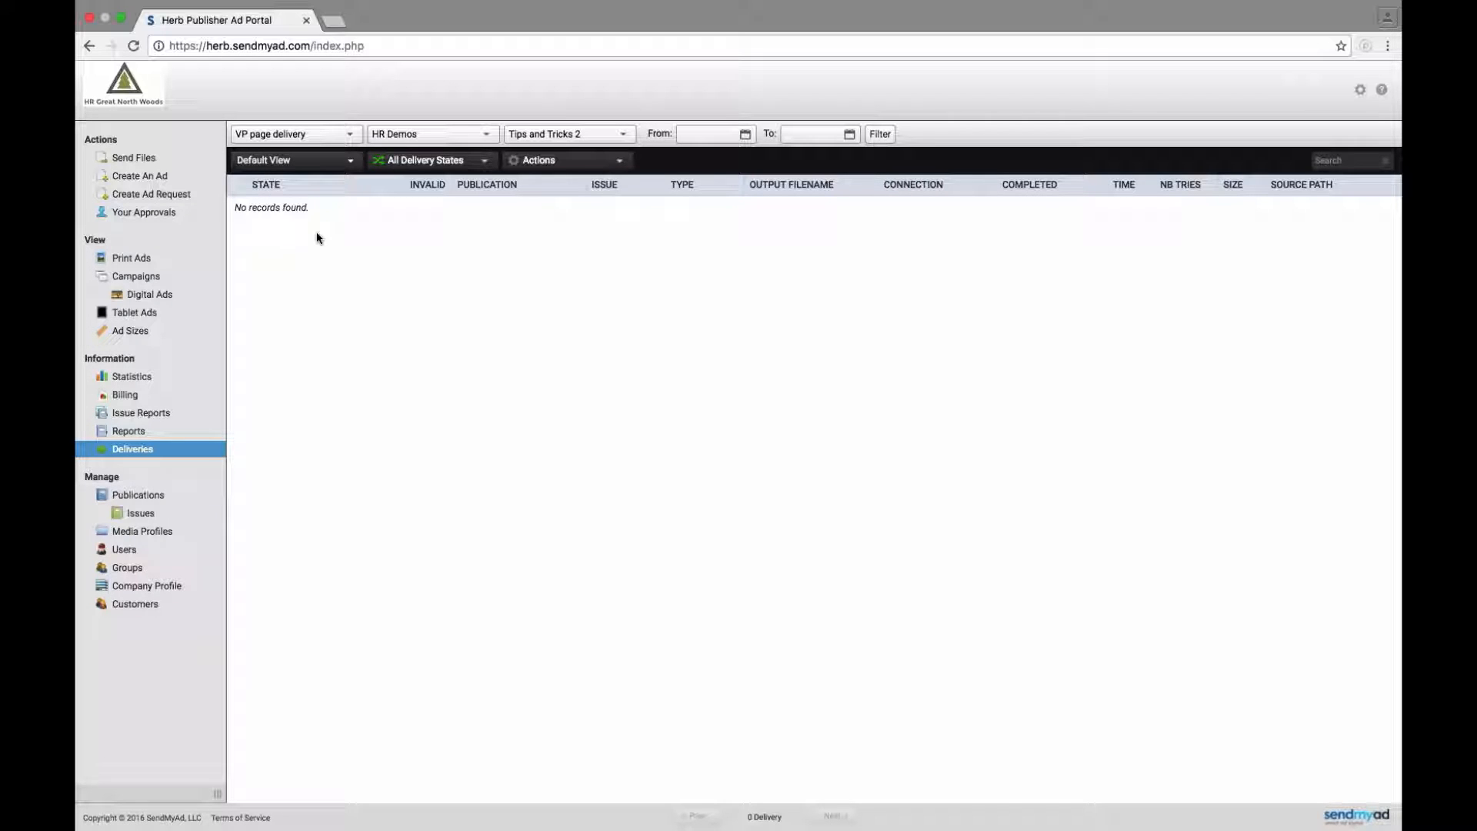
mouse_move(106, 360)
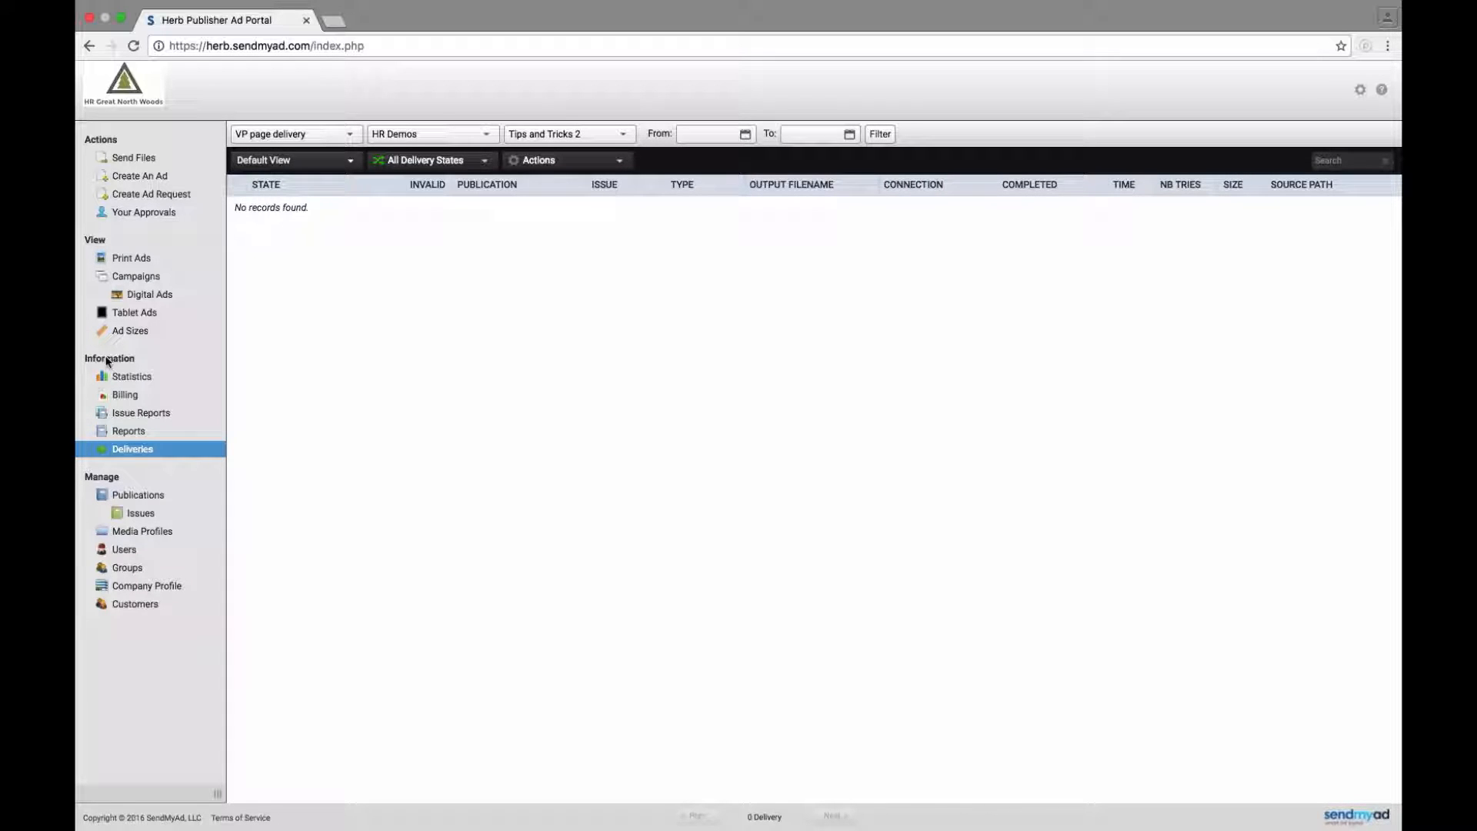
mouse_move(307, 440)
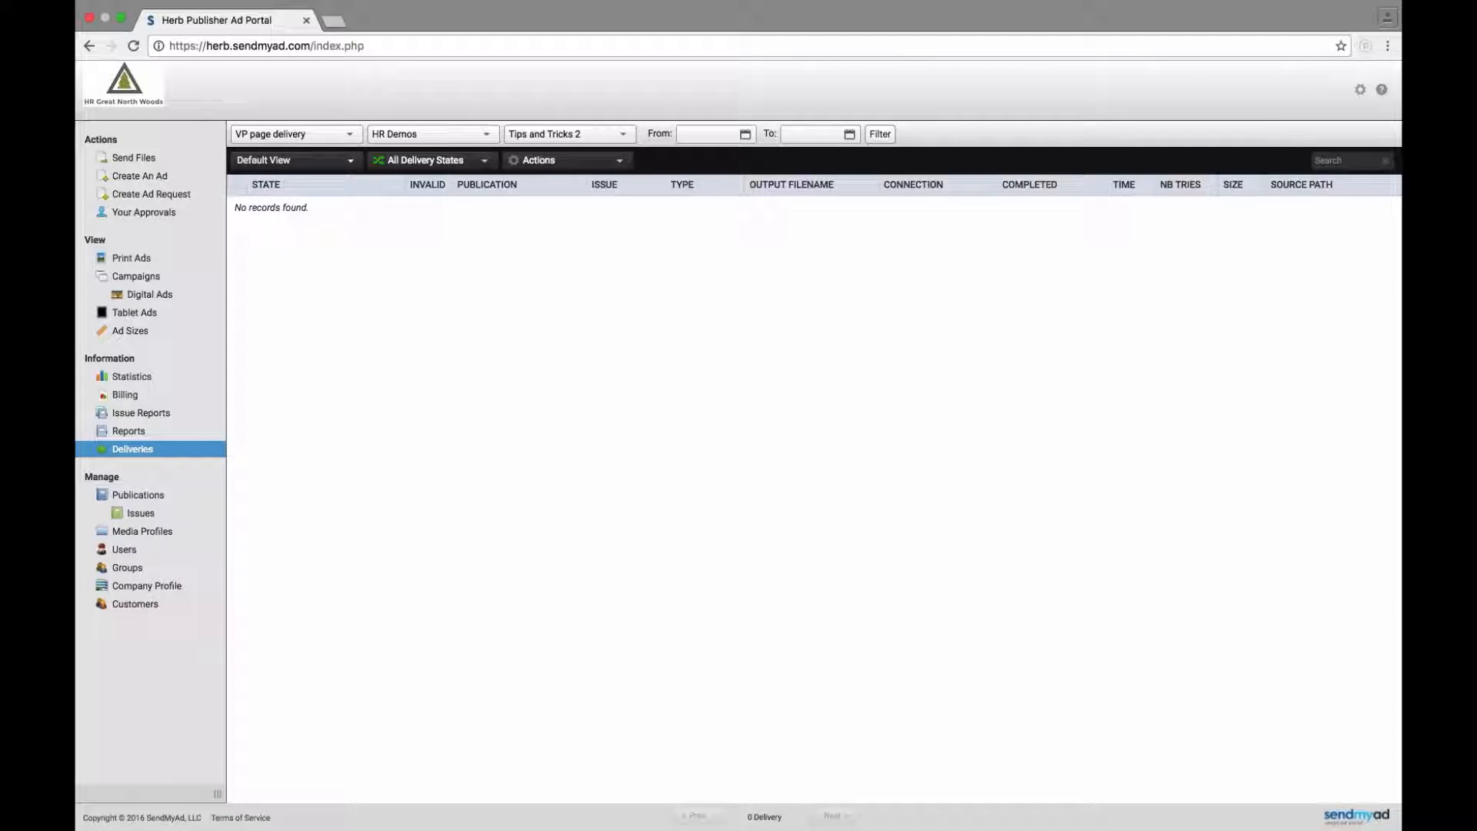
click(1381, 89)
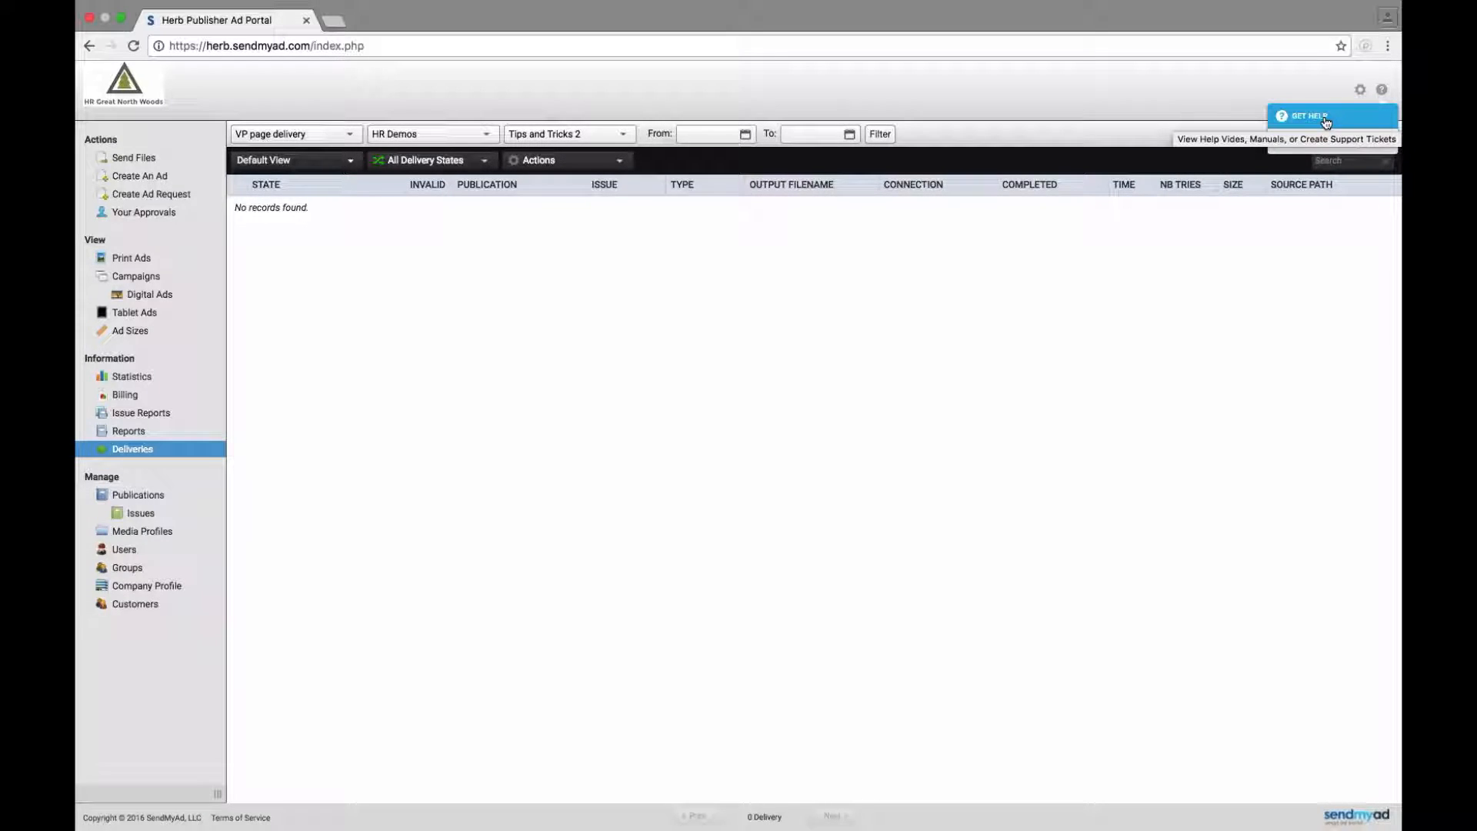
- Go to the Get Help page and scroll through the tutorial and quick start videos
click(1308, 115)
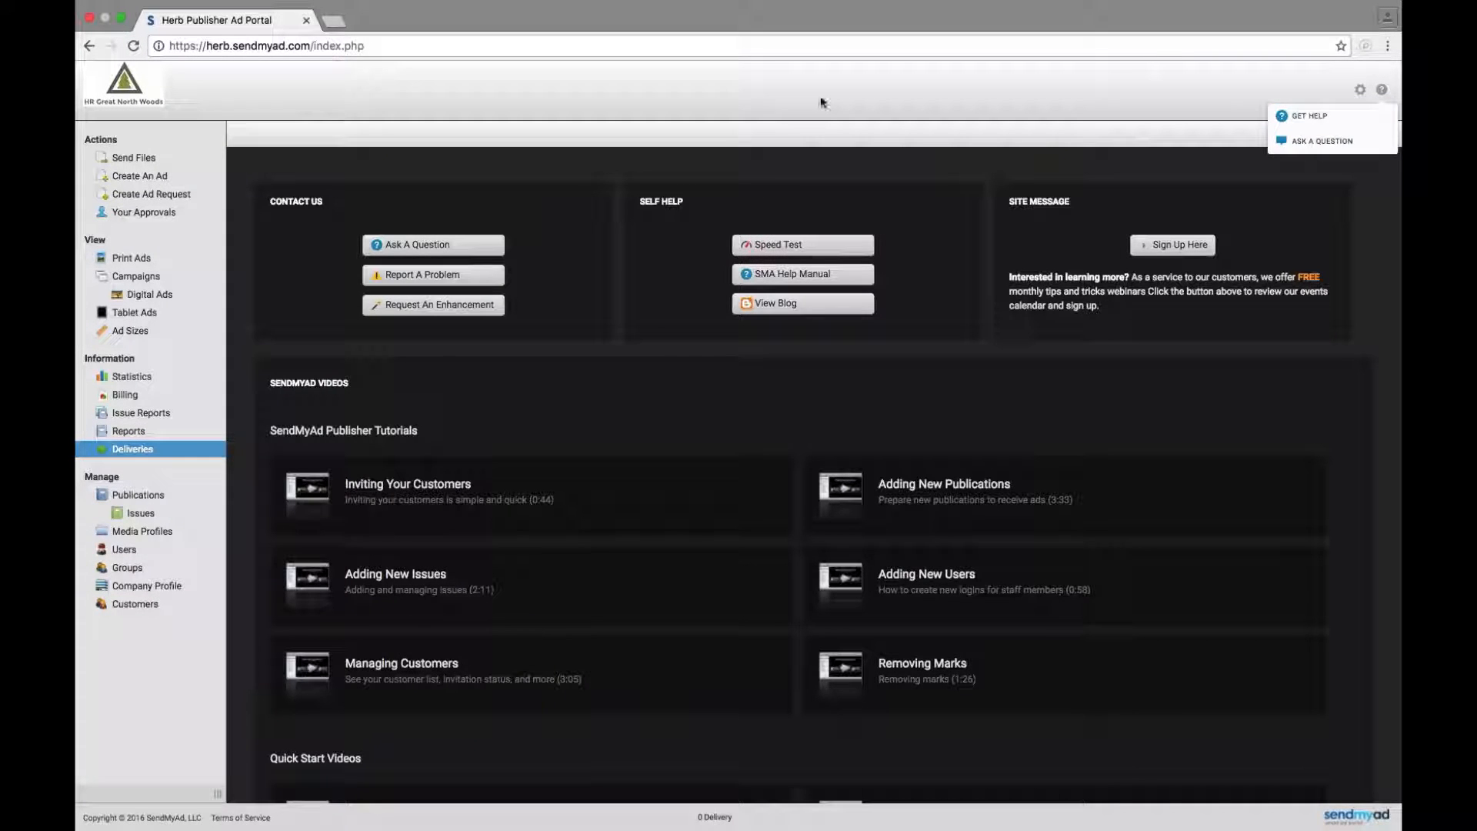
click(604, 301)
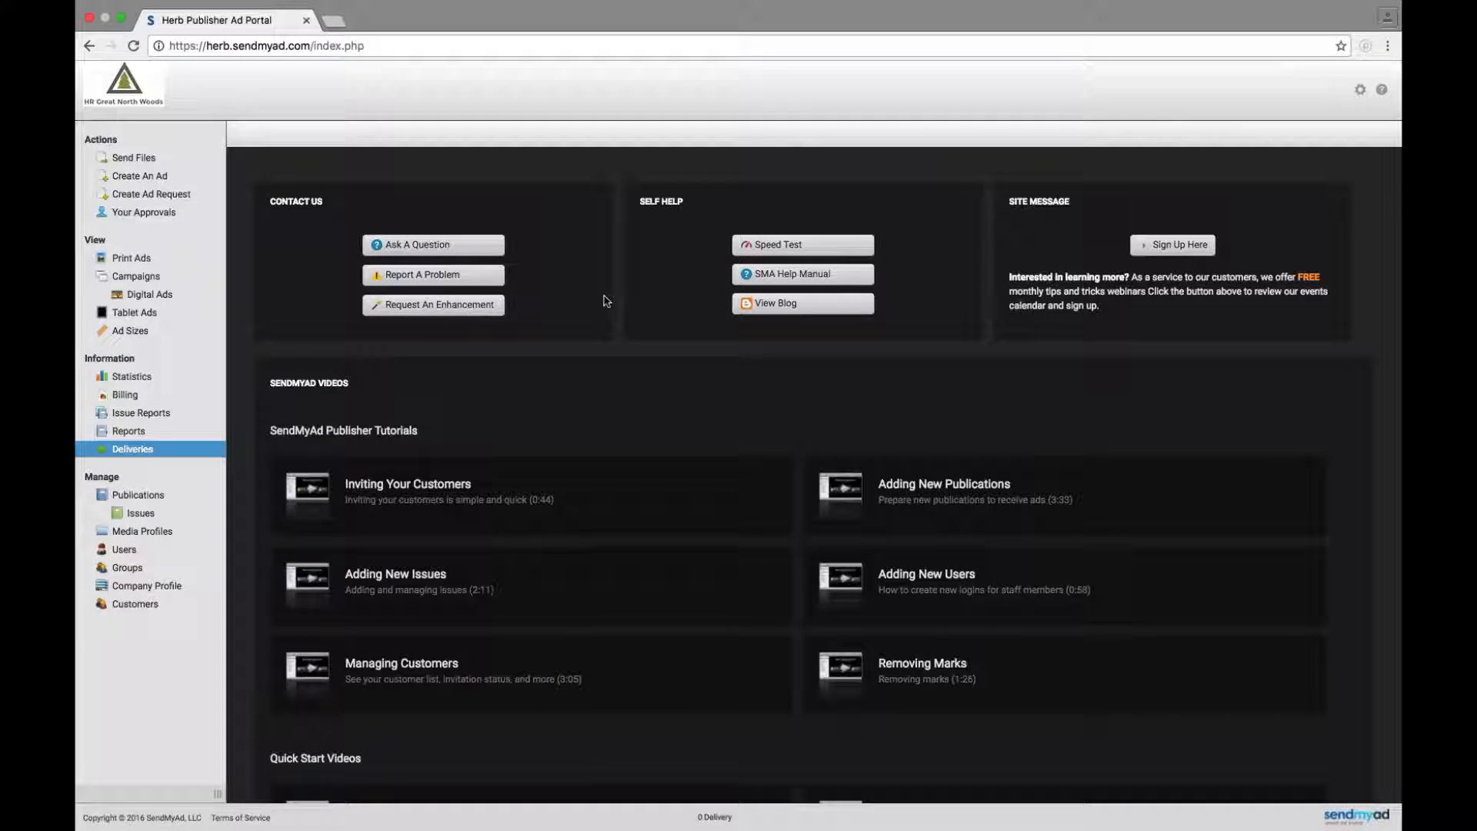
scroll(down, 3)
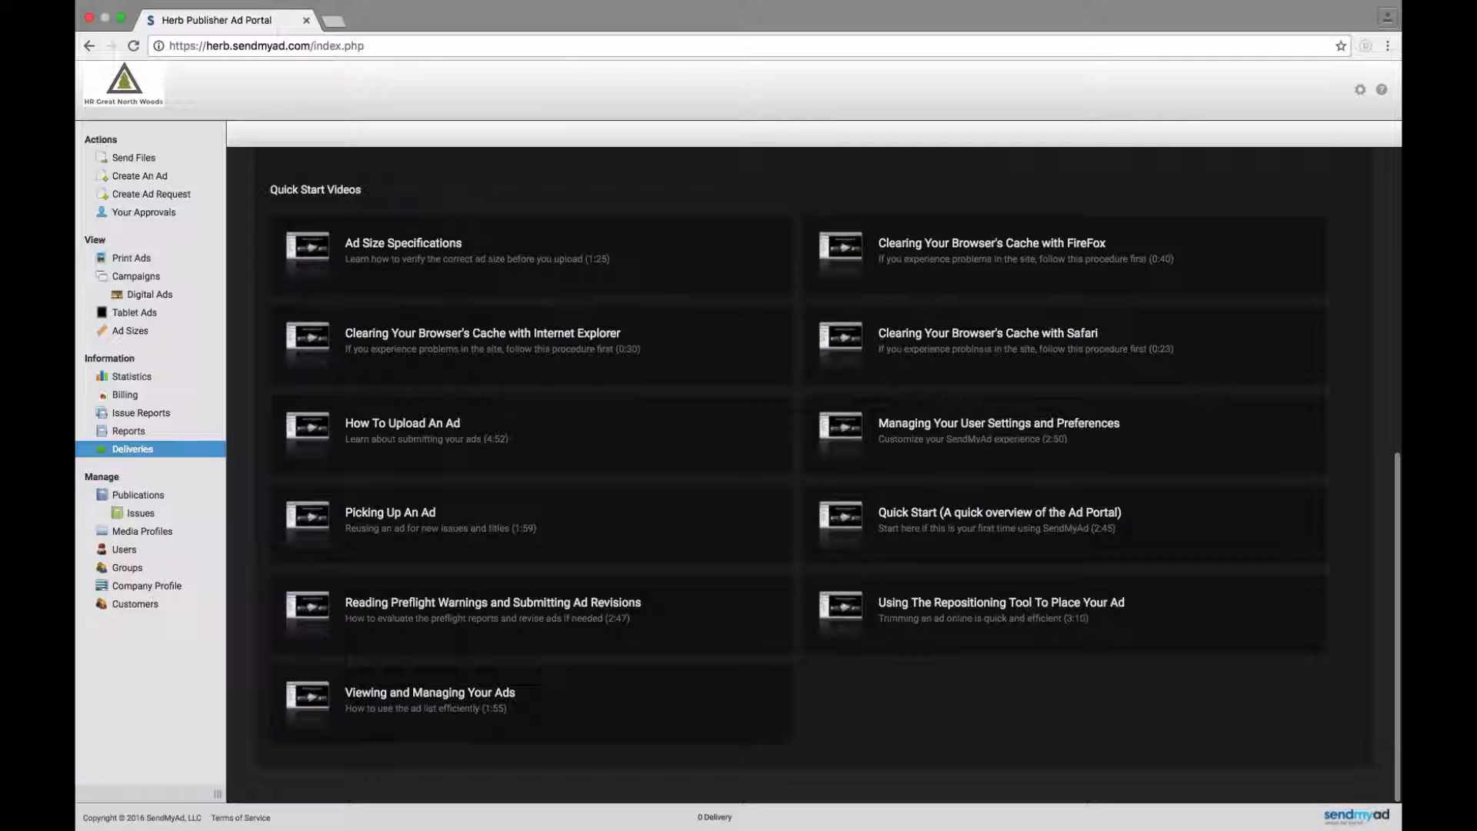
scroll(up, 3)
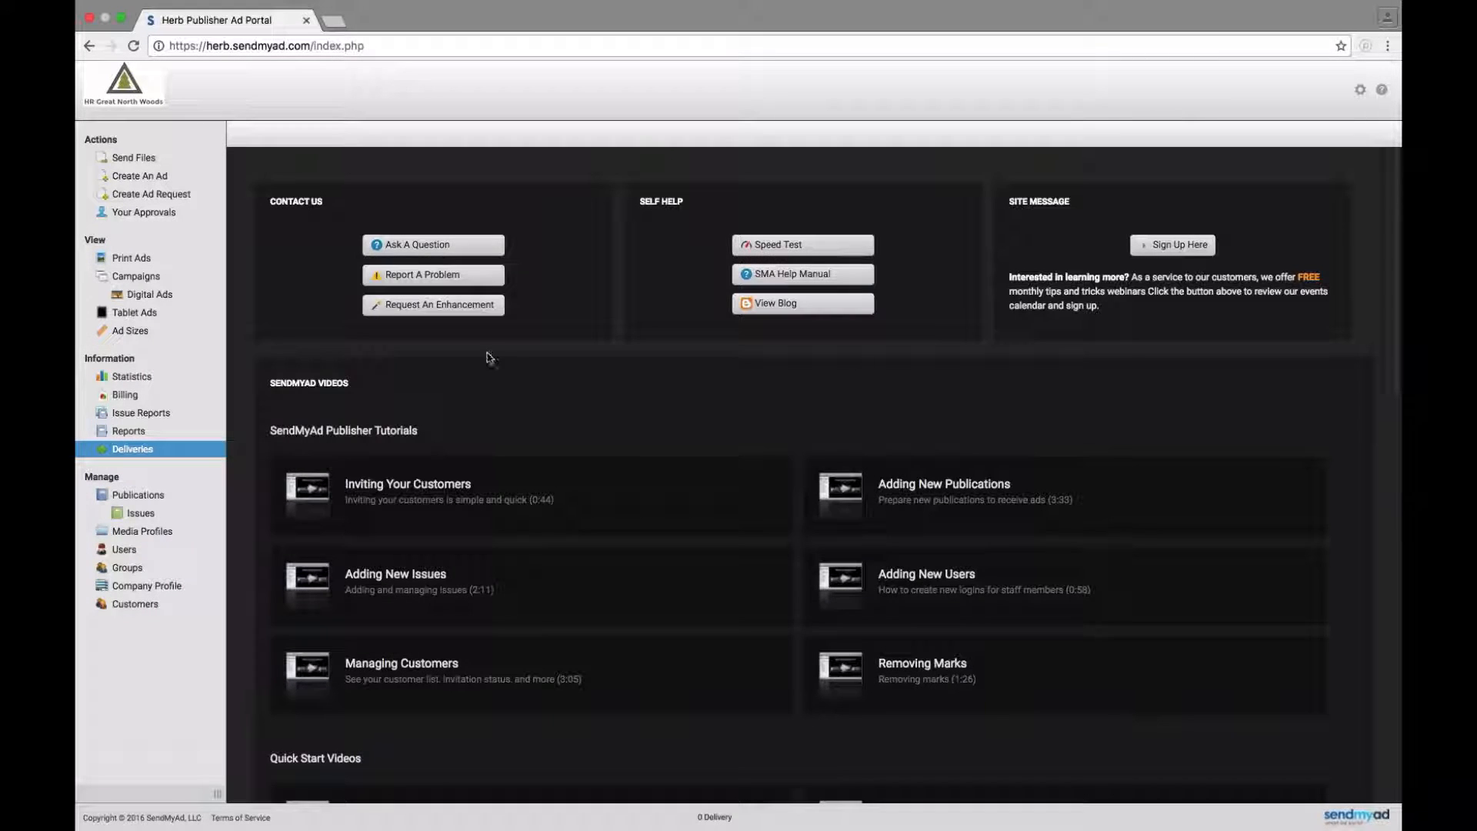
mouse_move(507, 369)
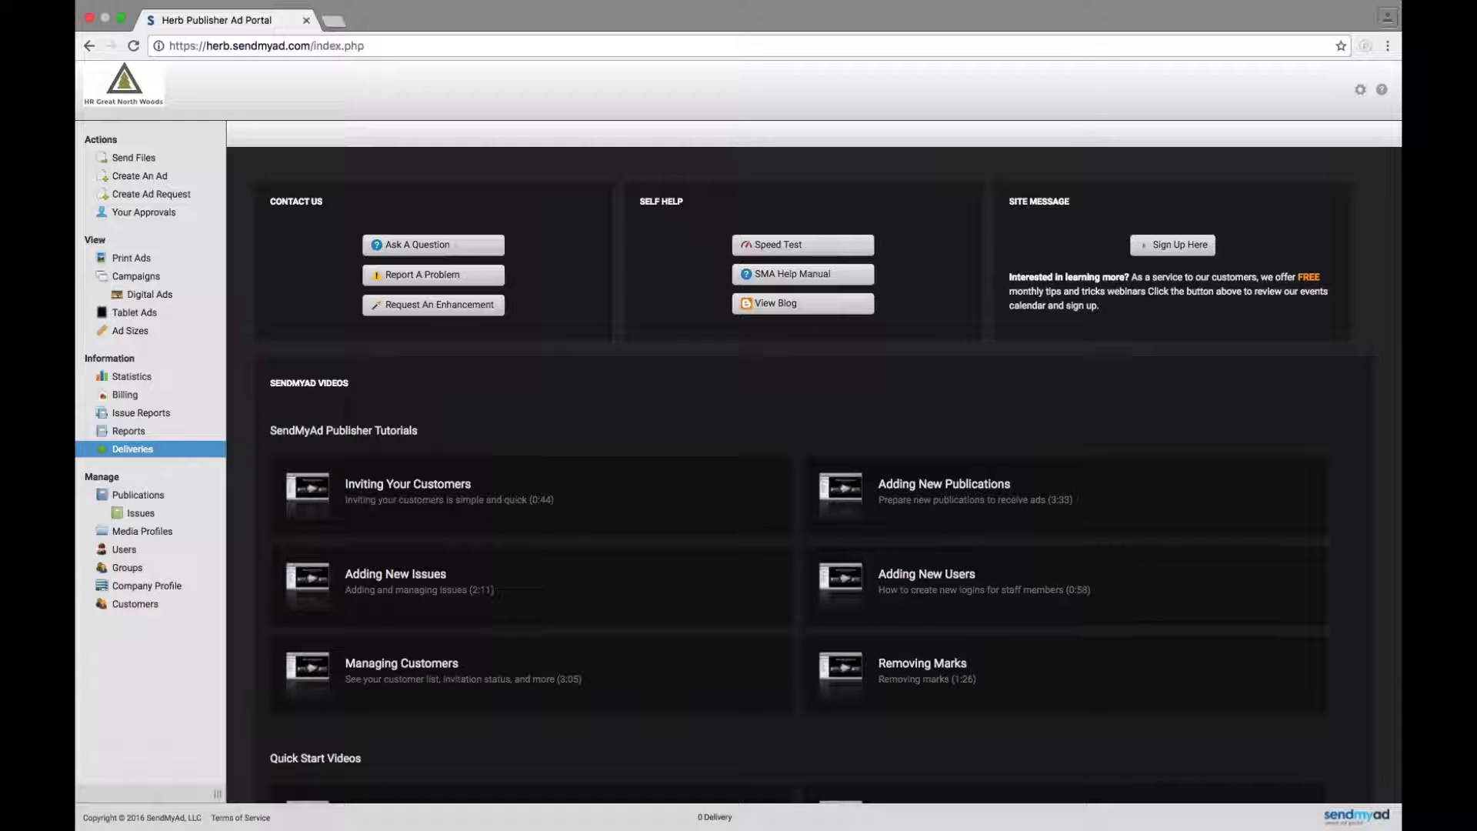
mouse_move(928, 280)
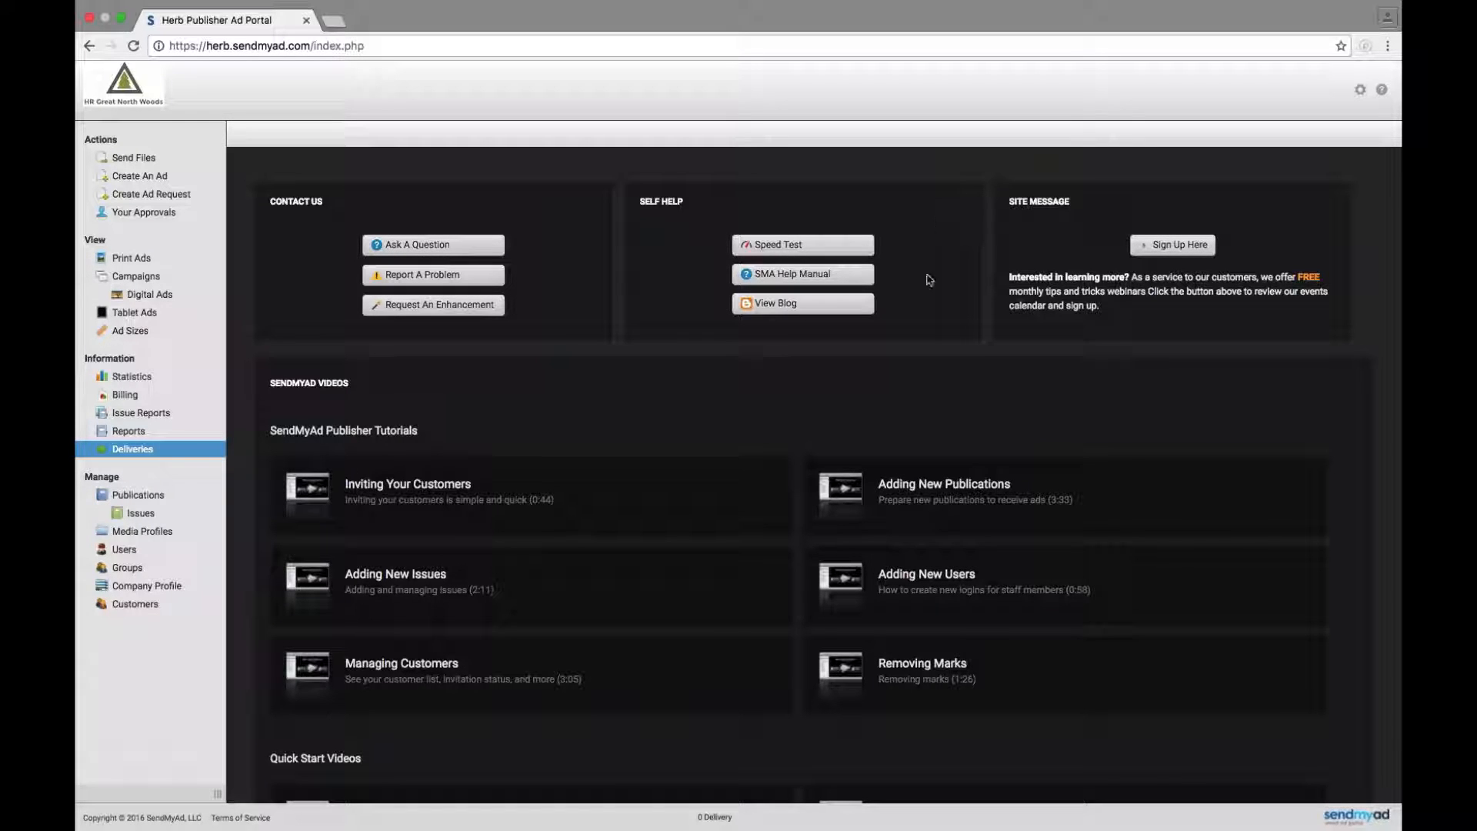
mouse_move(945, 177)
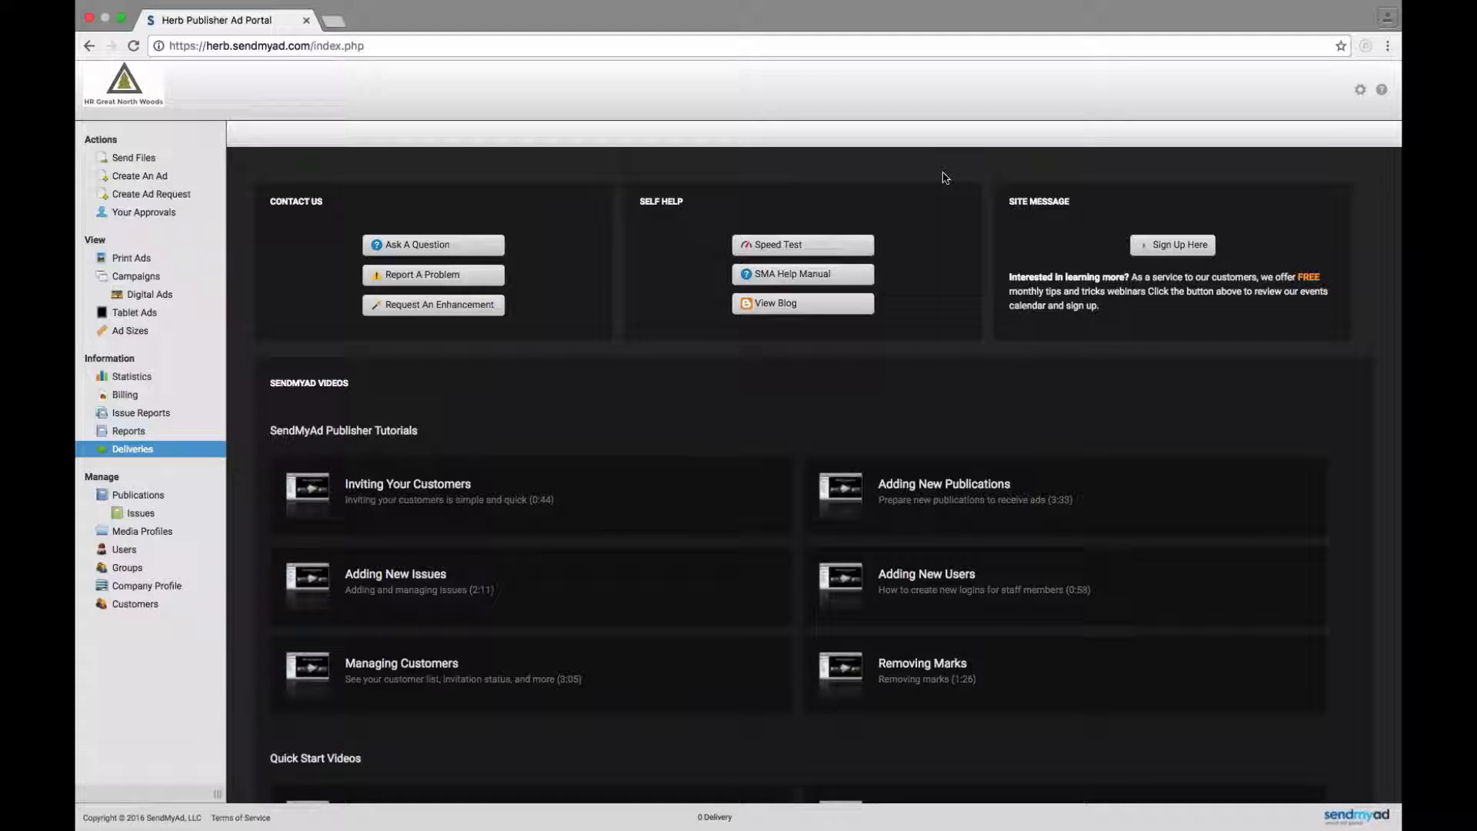
mouse_move(895, 139)
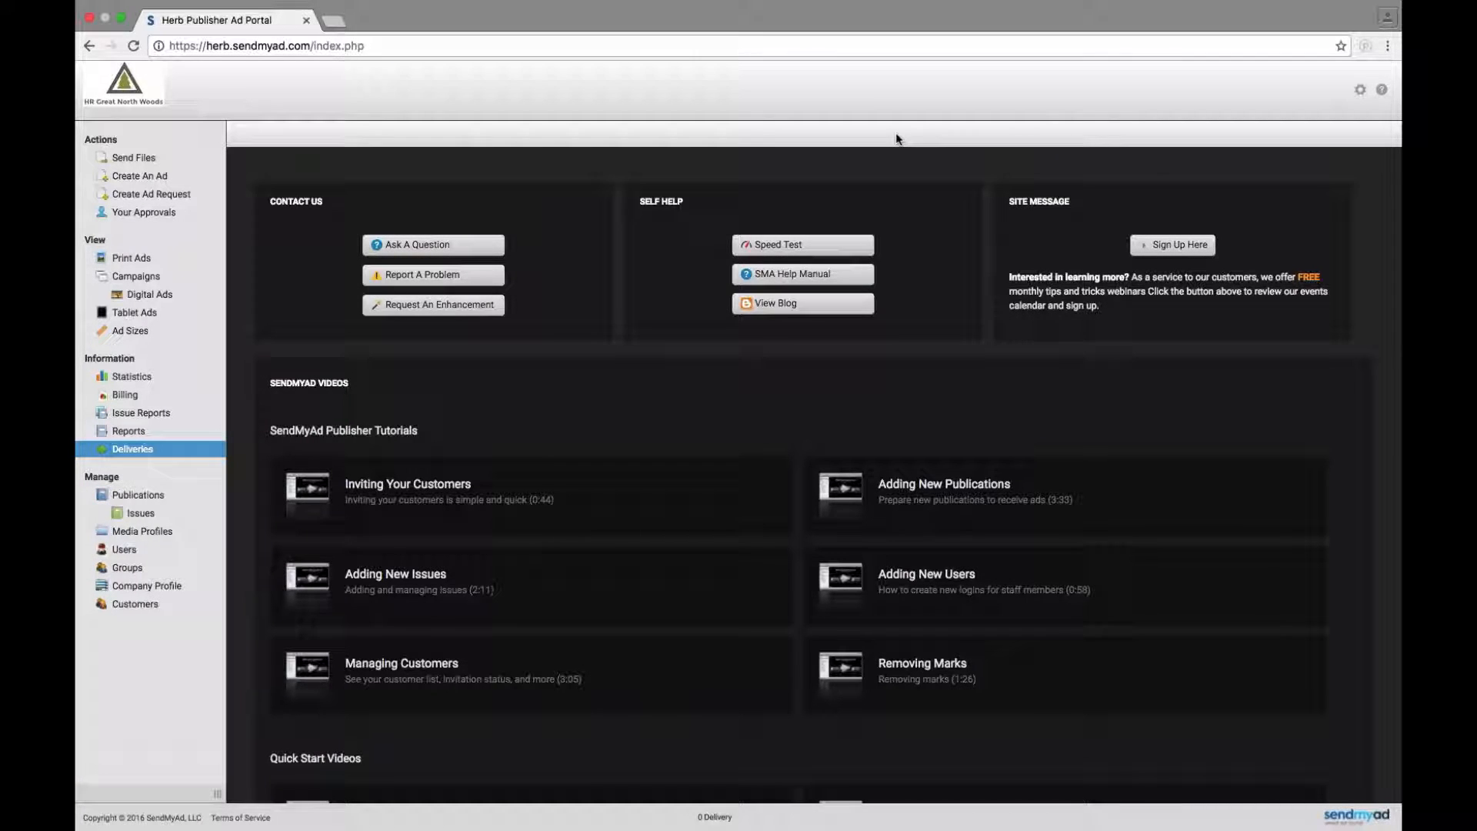
mouse_move(802, 303)
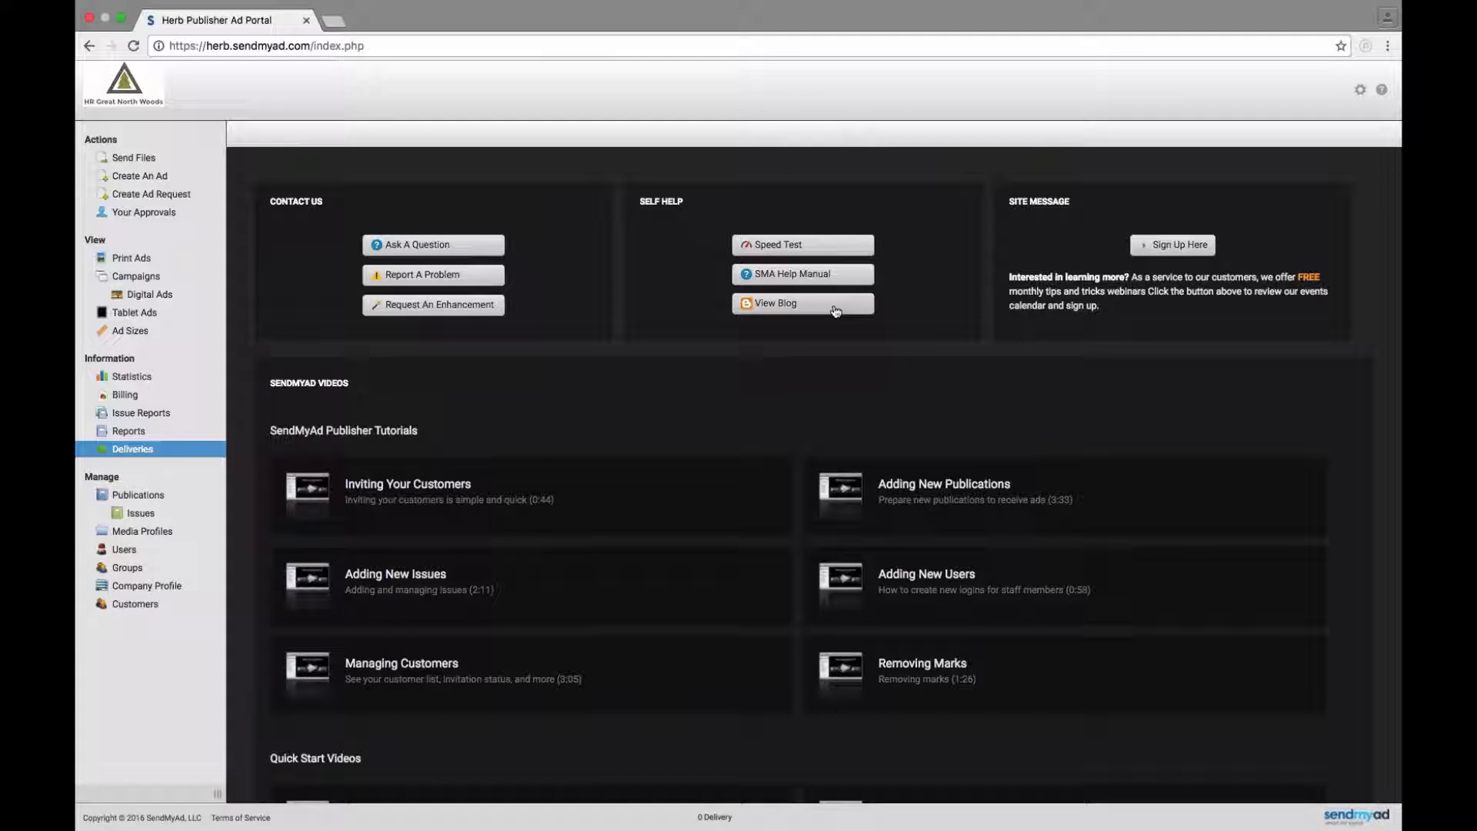
mouse_move(475, 127)
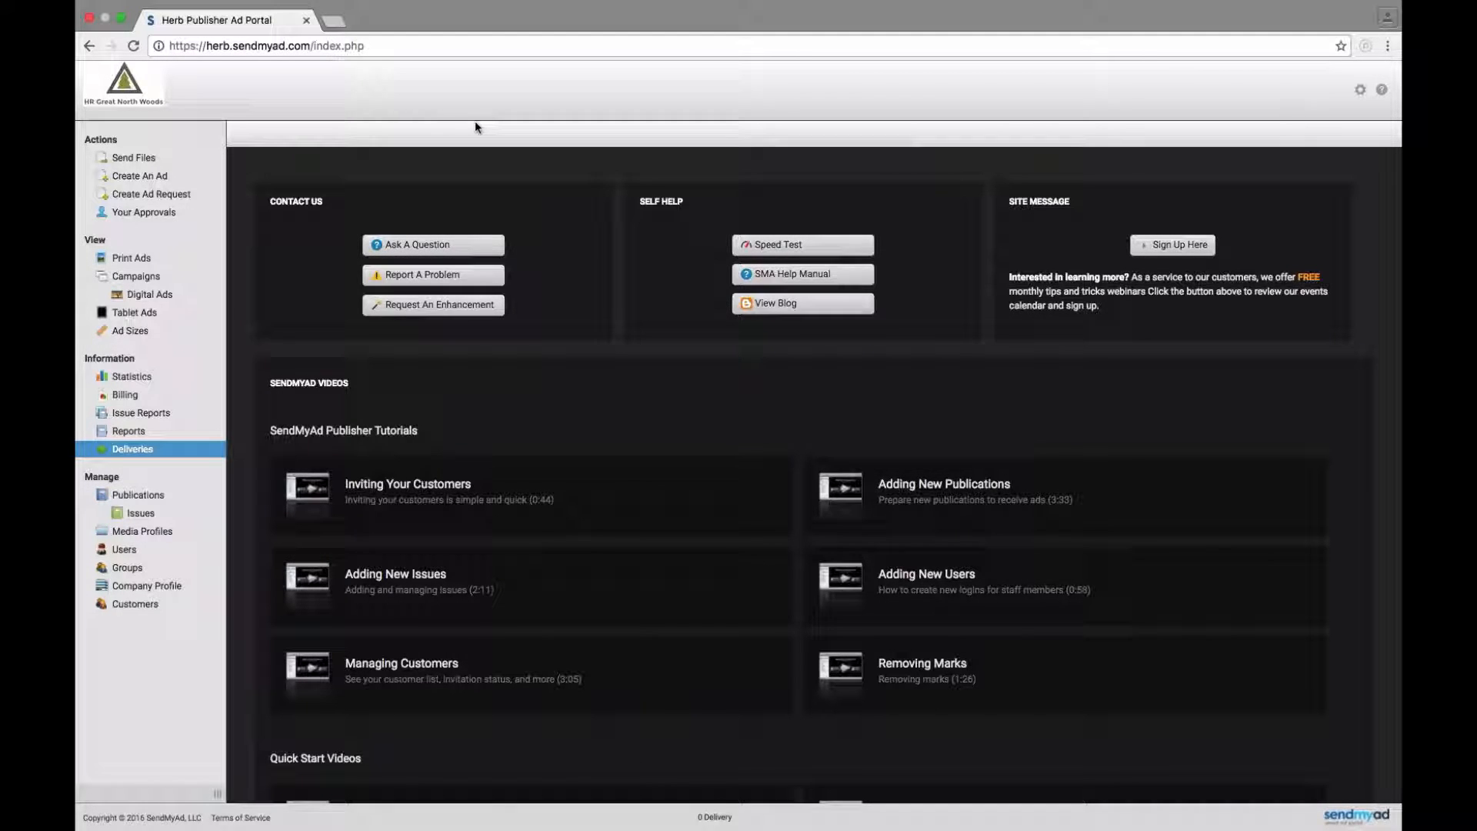
mouse_move(909, 313)
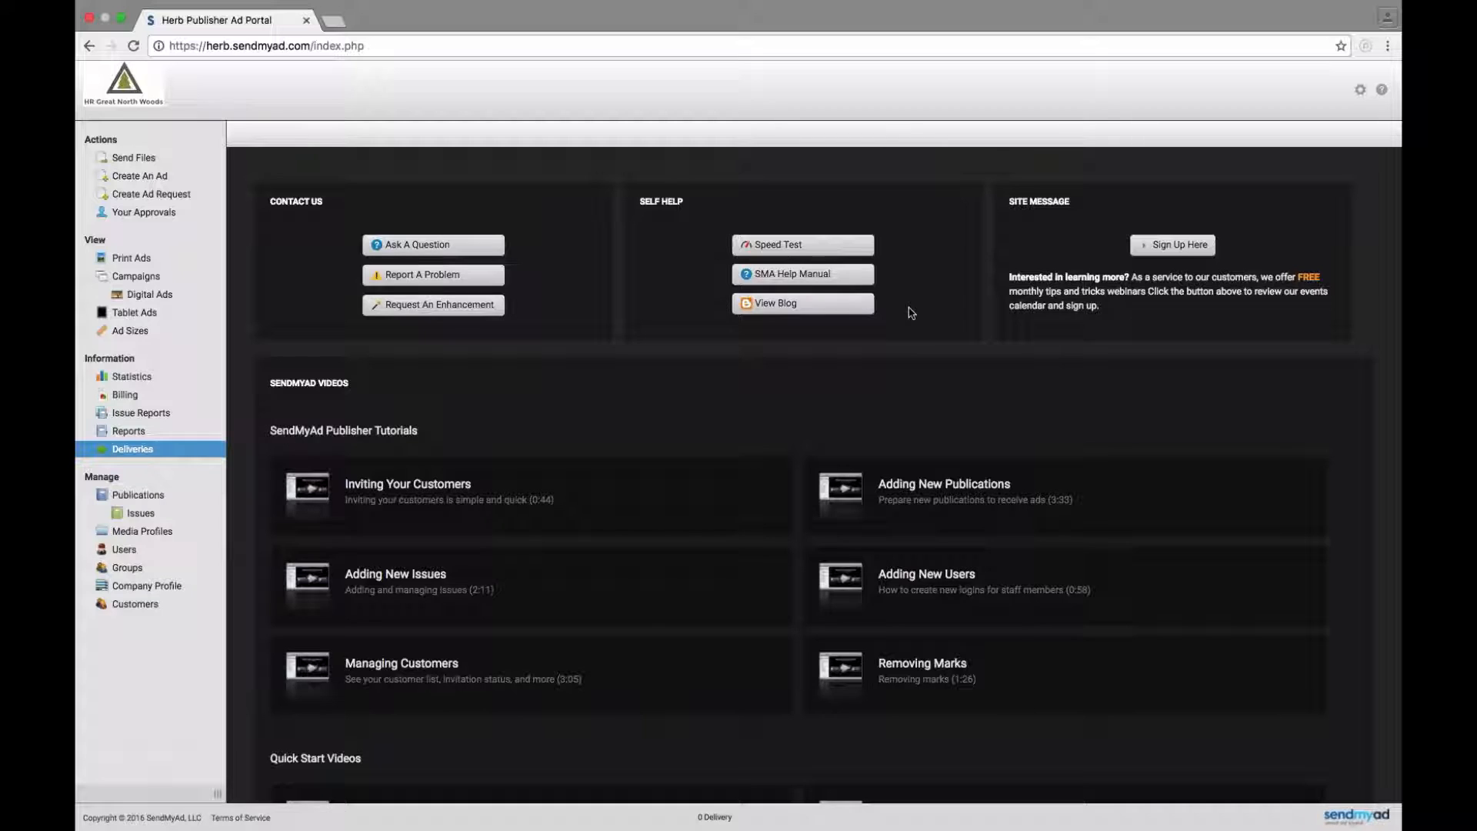
mouse_move(847, 307)
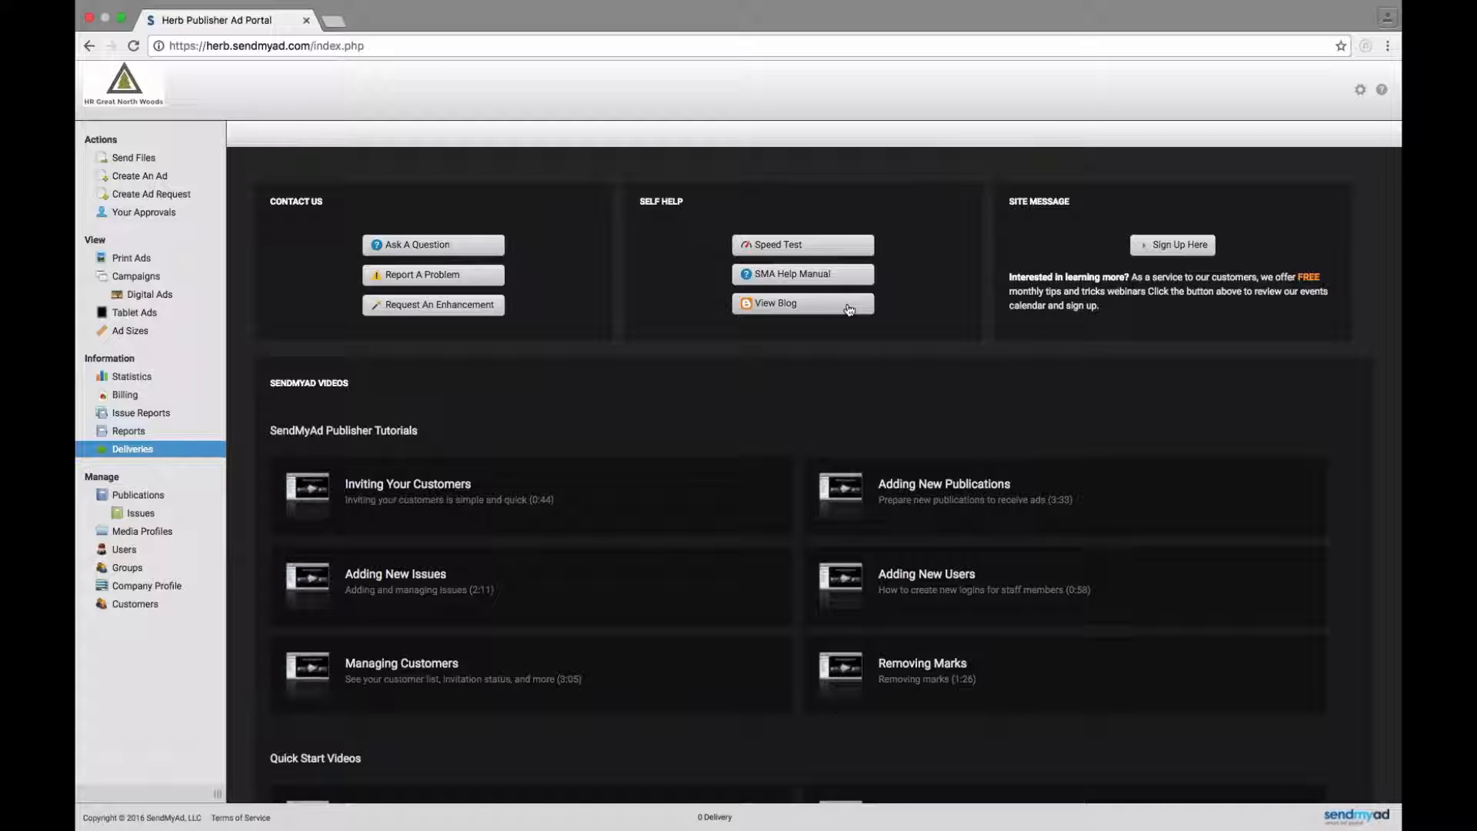
click(802, 303)
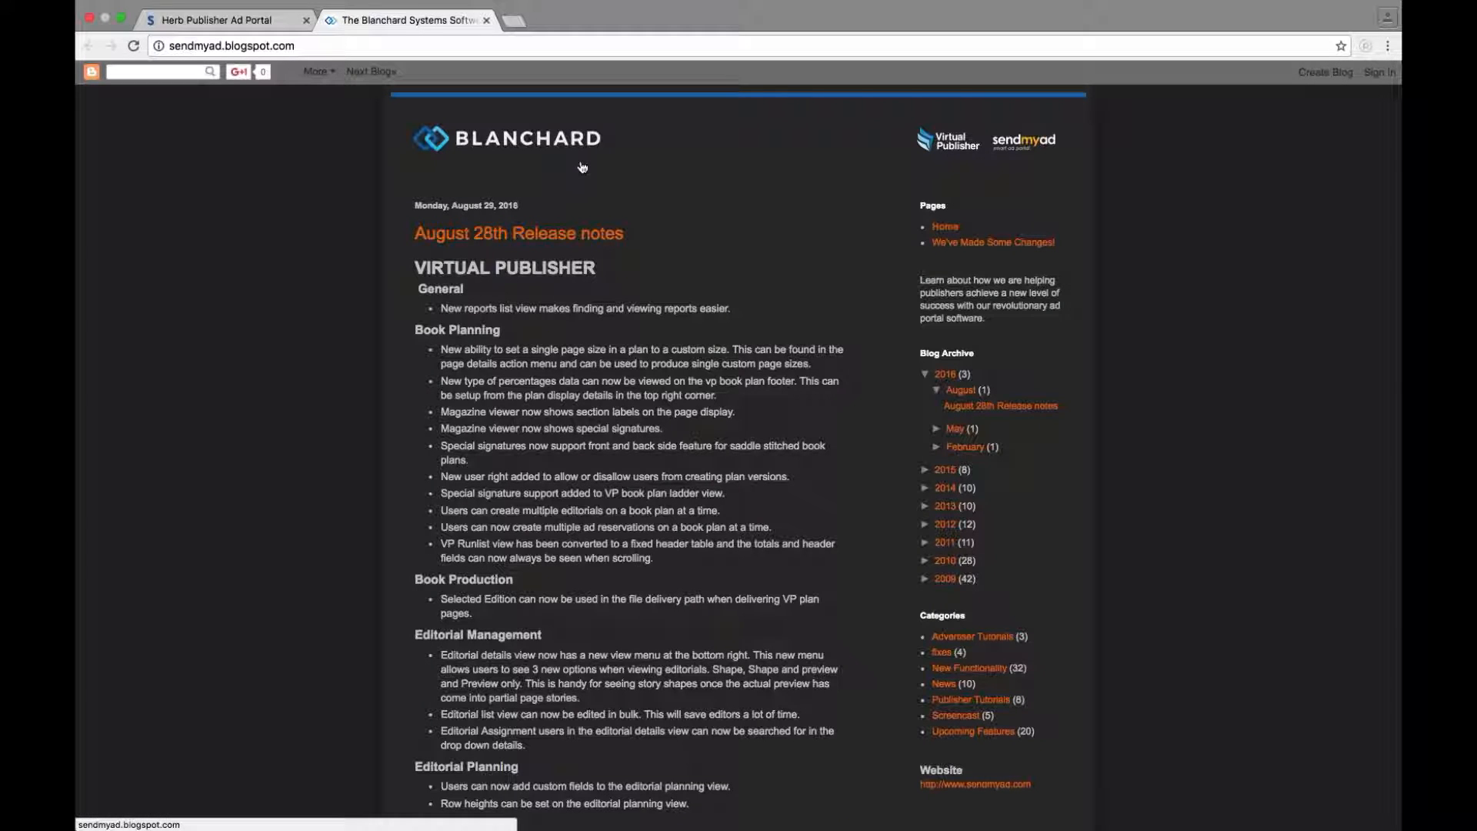
scroll(down, 3)
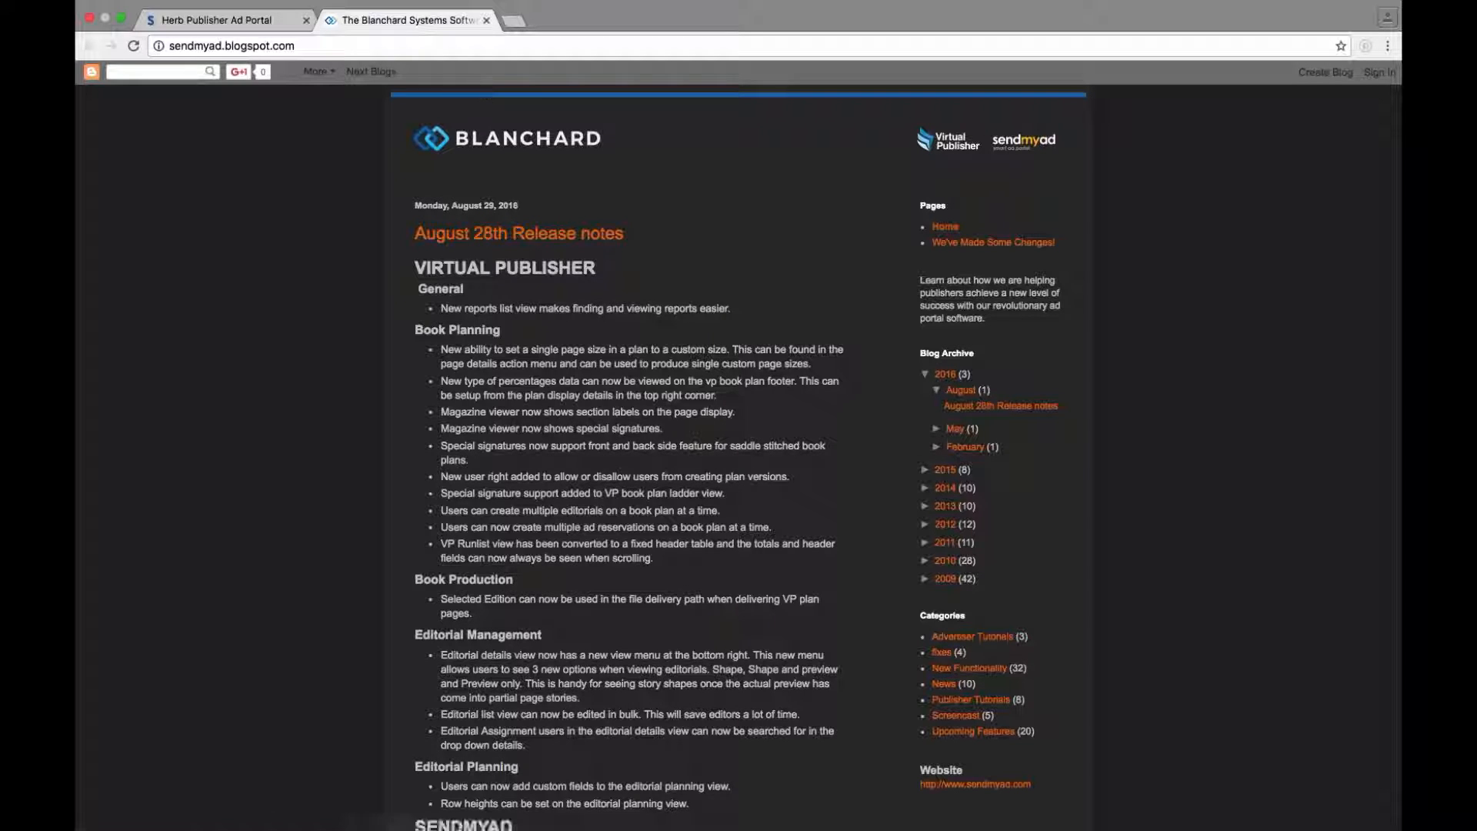
mouse_move(488, 20)
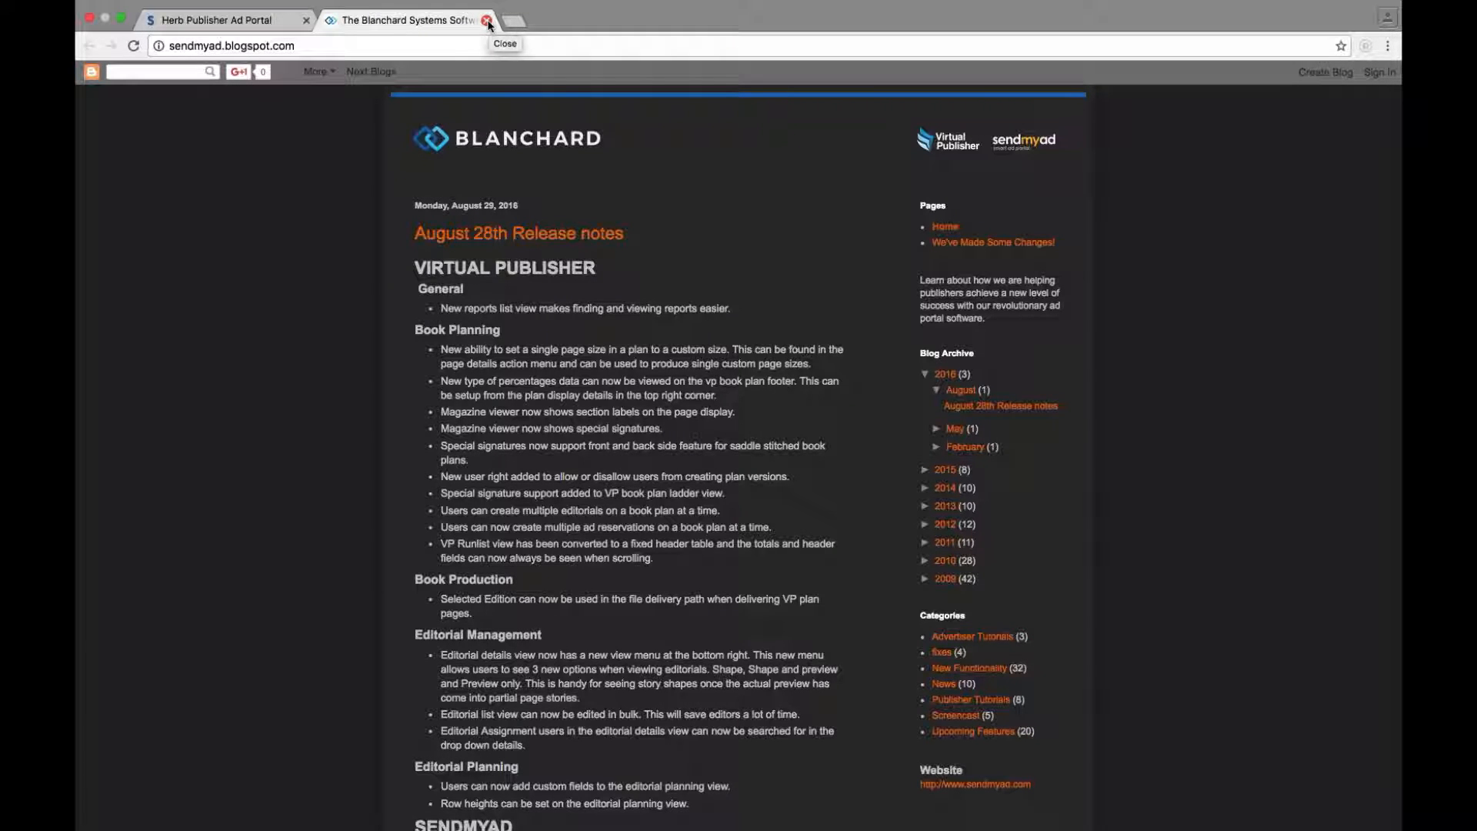
scroll(down, 3)
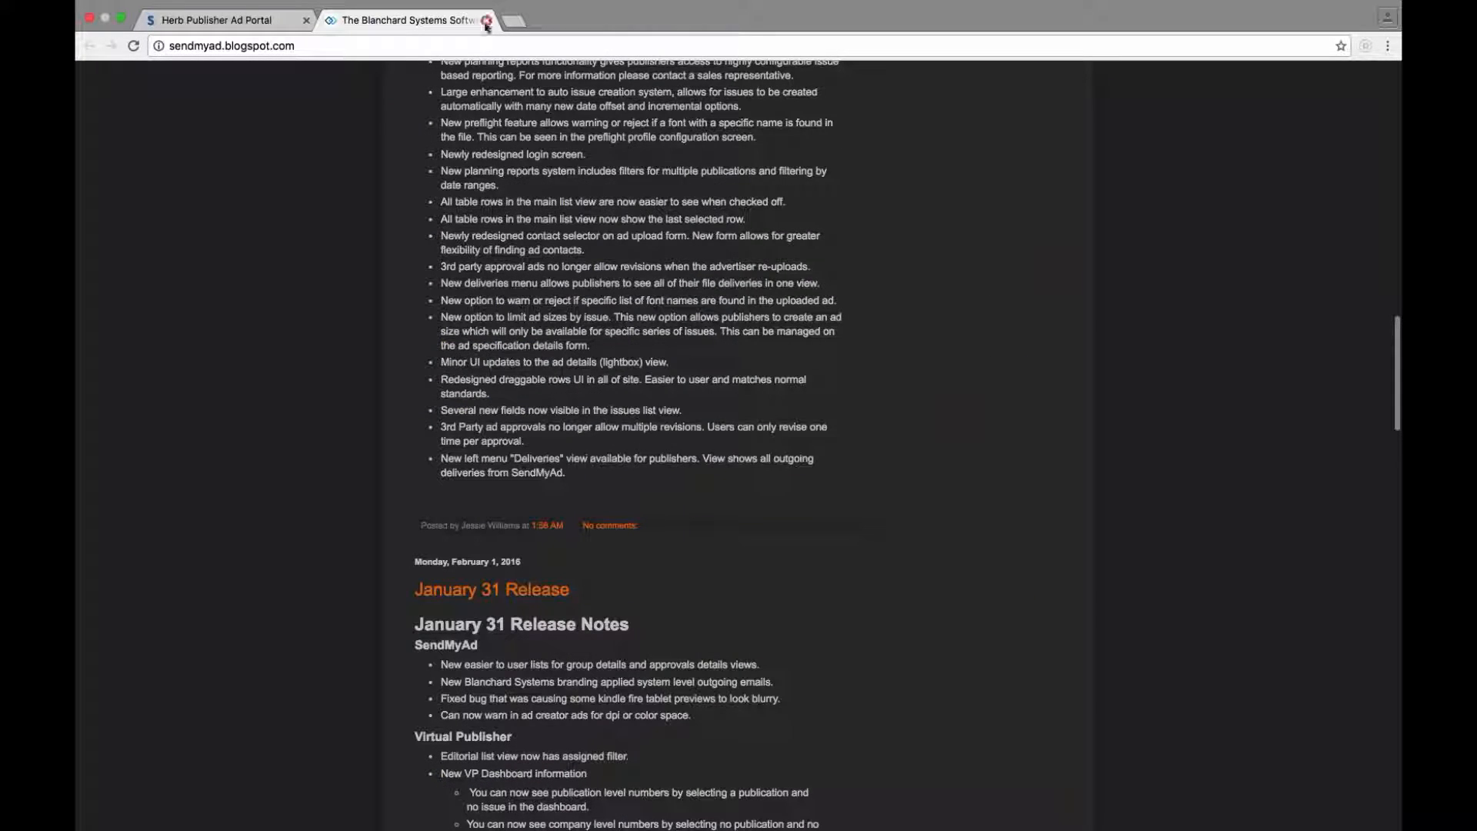
click(486, 20)
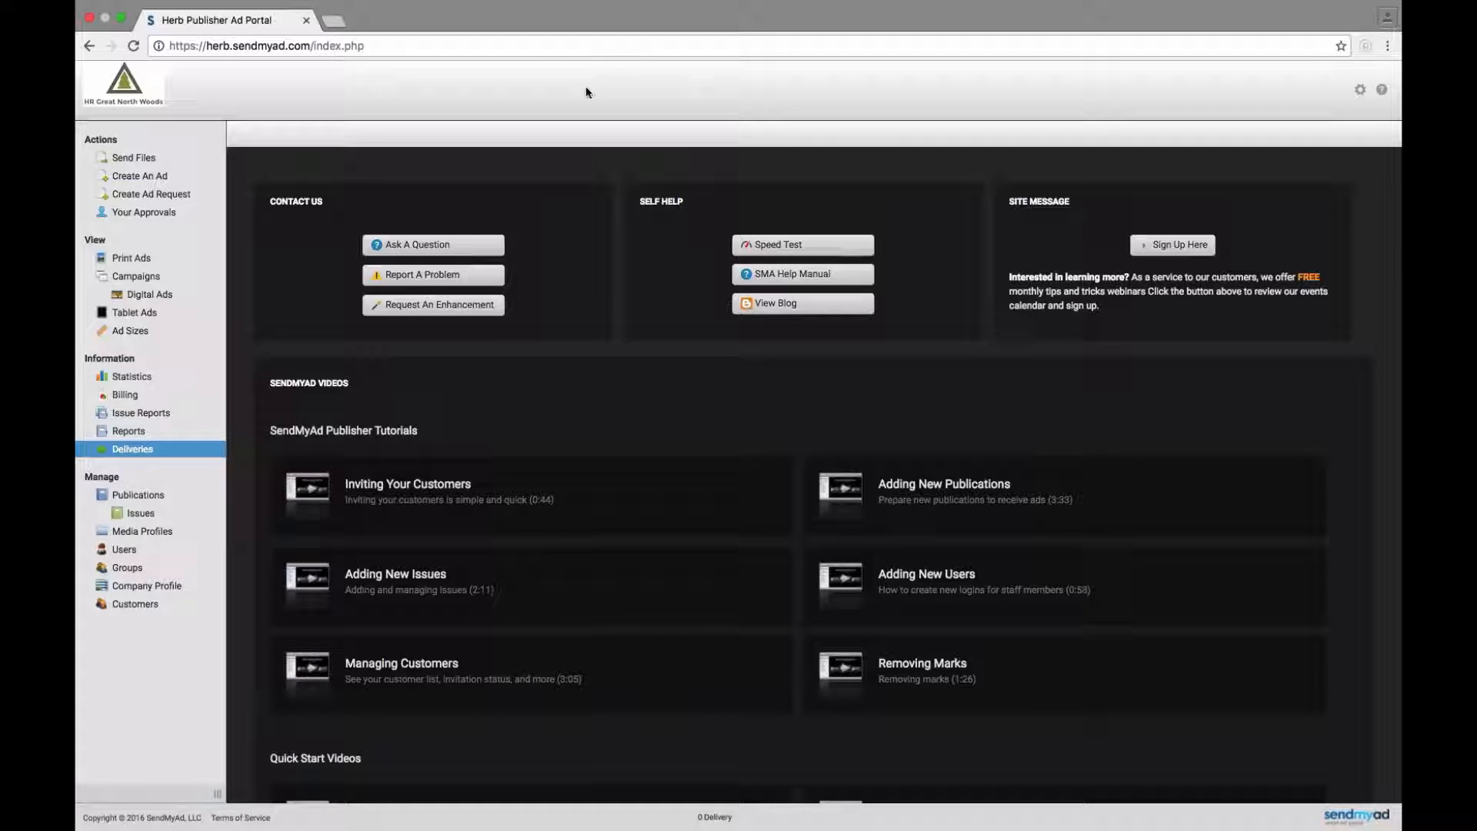
mouse_move(230, 417)
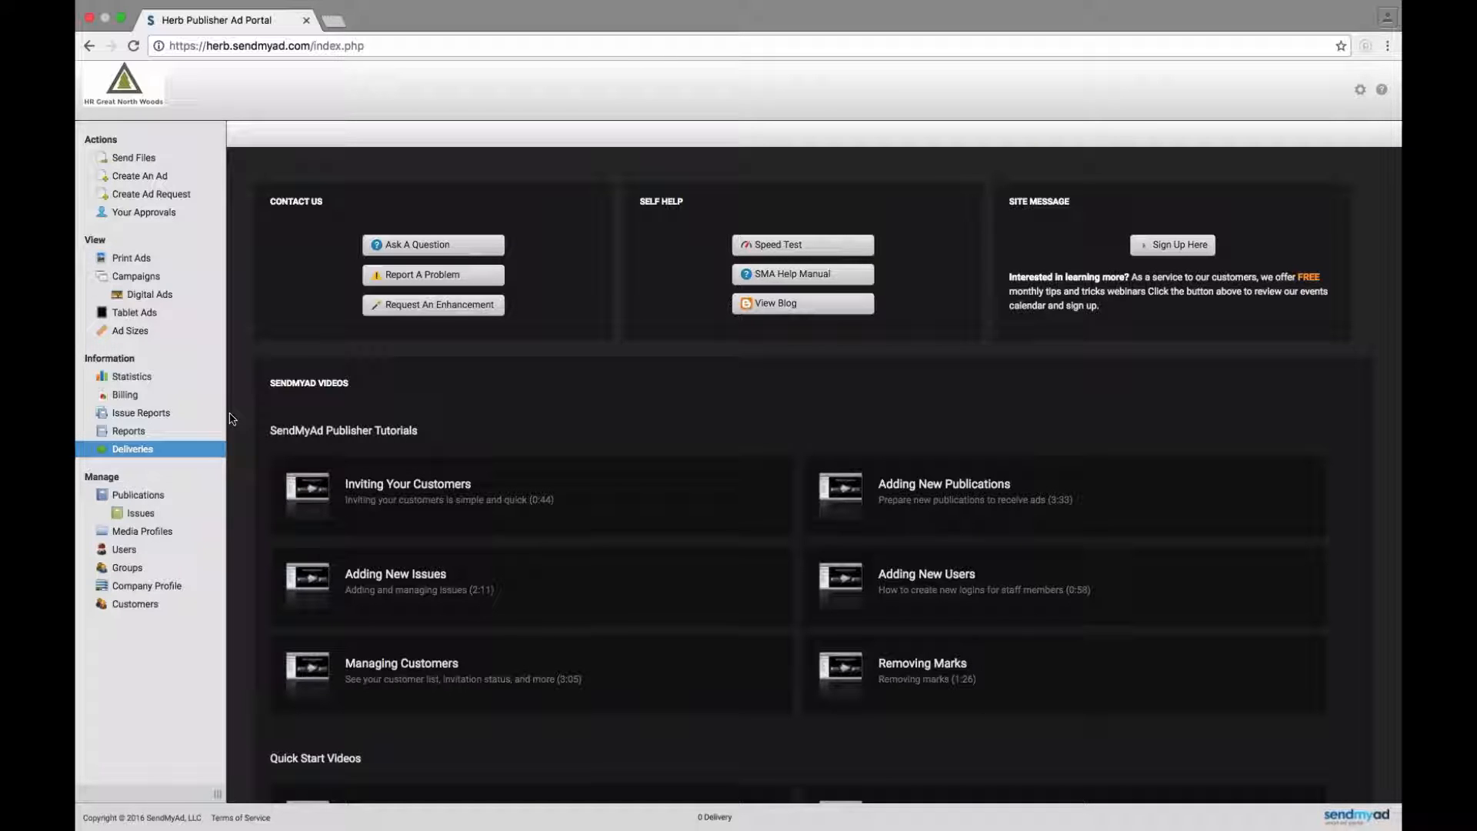
mouse_move(147, 586)
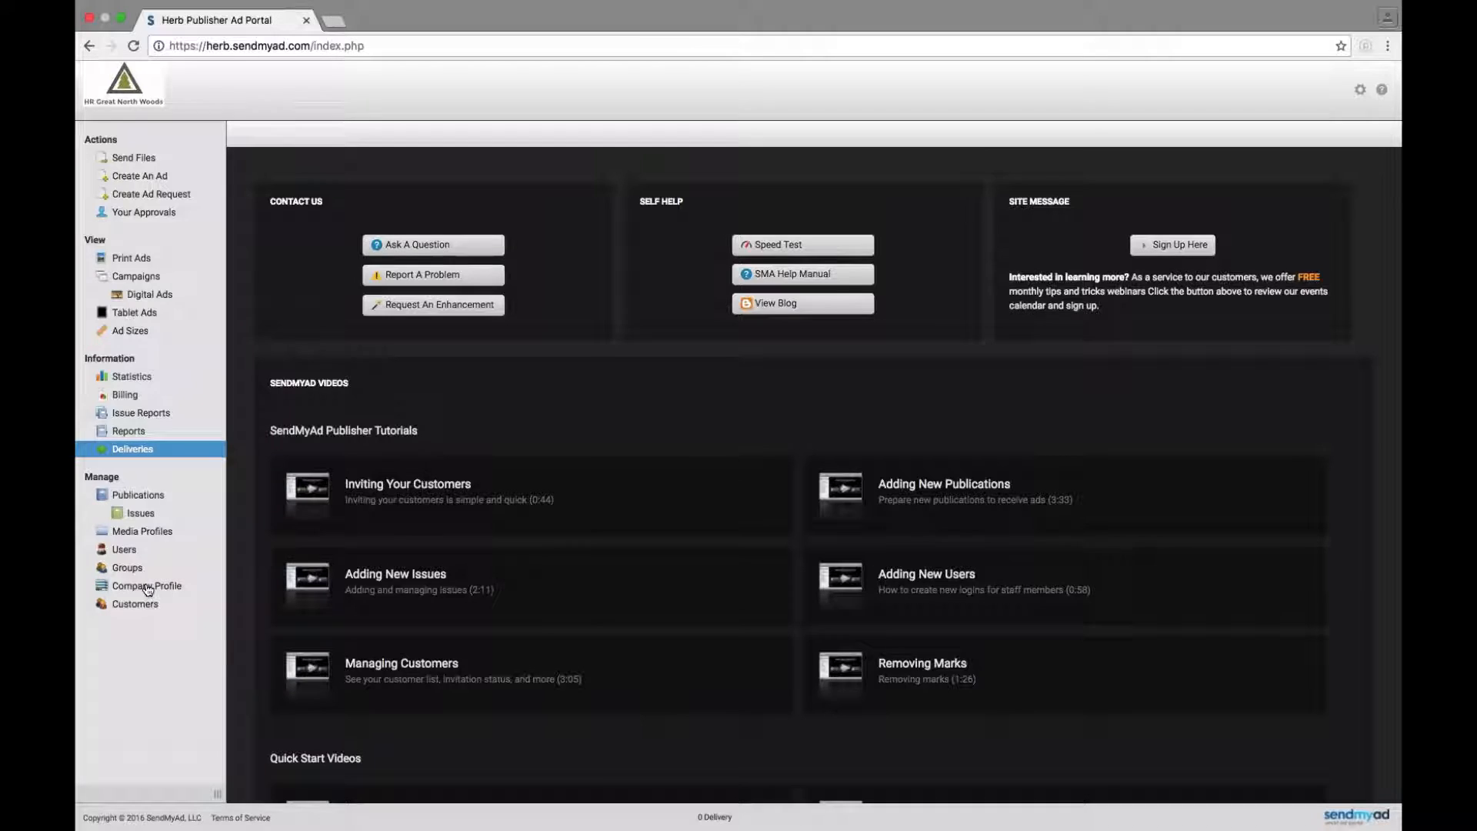
- View the FAQ Manager under the publisher's General Settings, close it and return to the dashboard
click(146, 584)
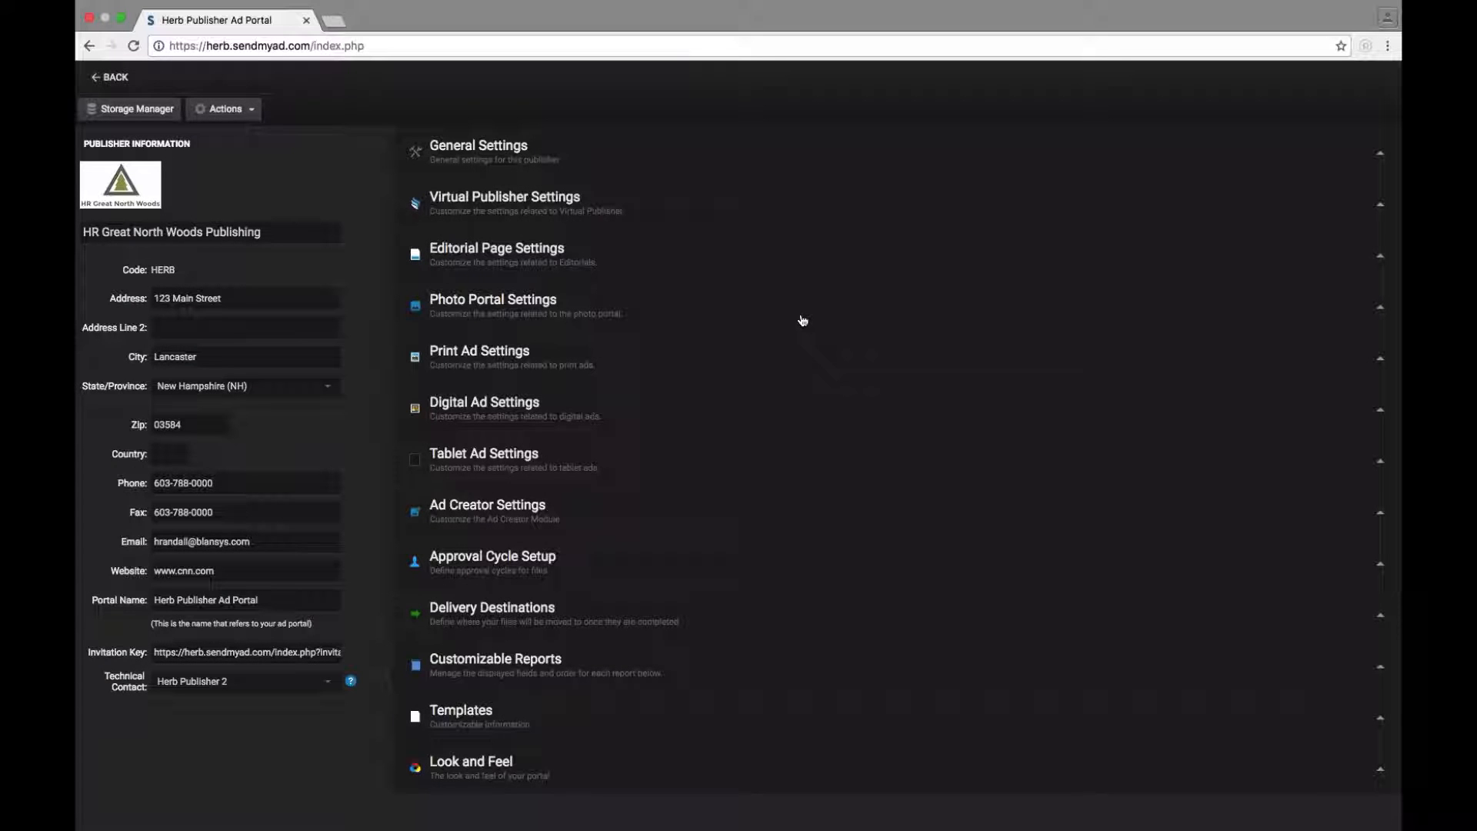
mouse_move(885, 254)
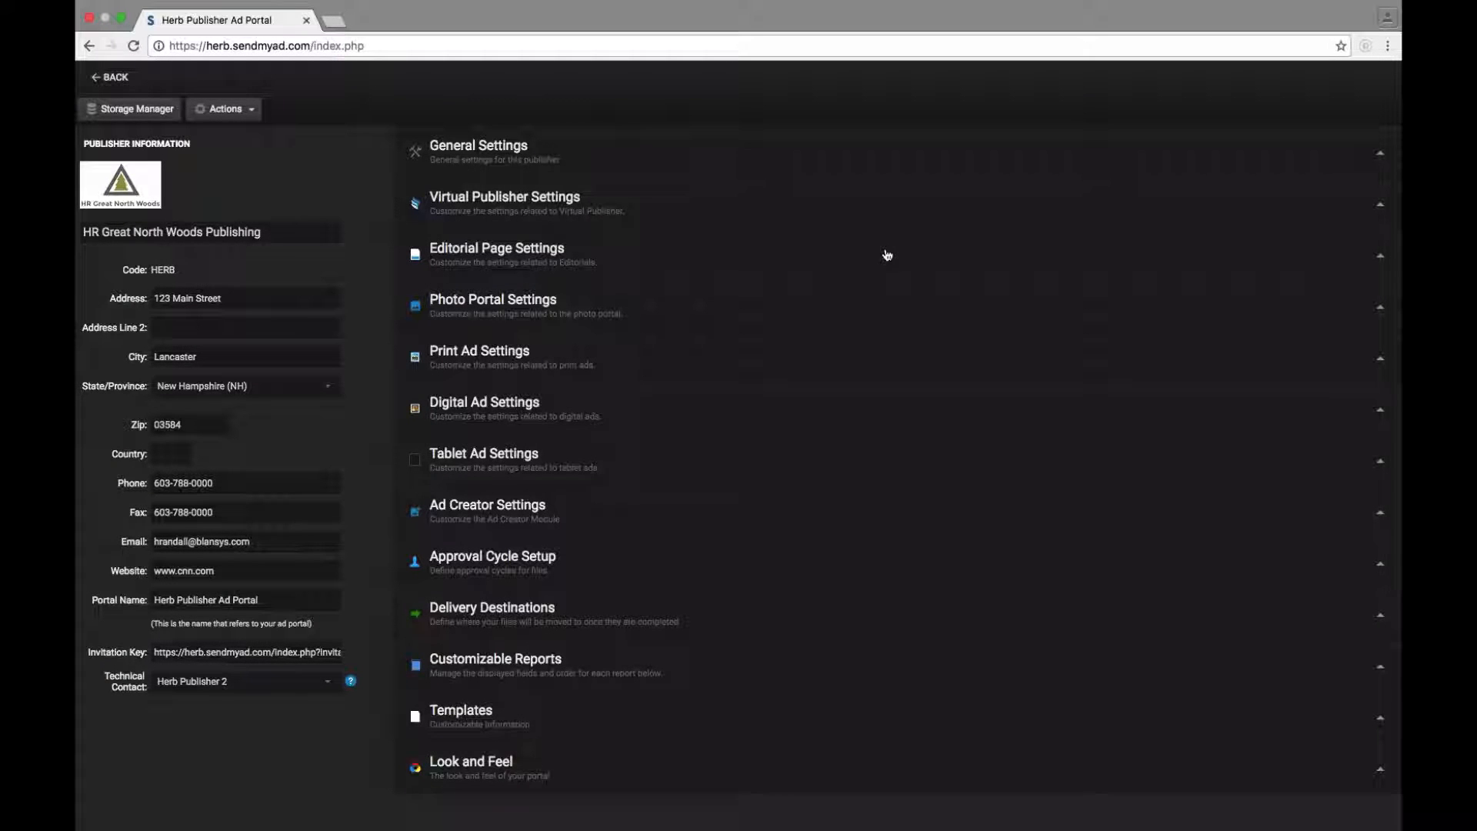
mouse_move(651, 154)
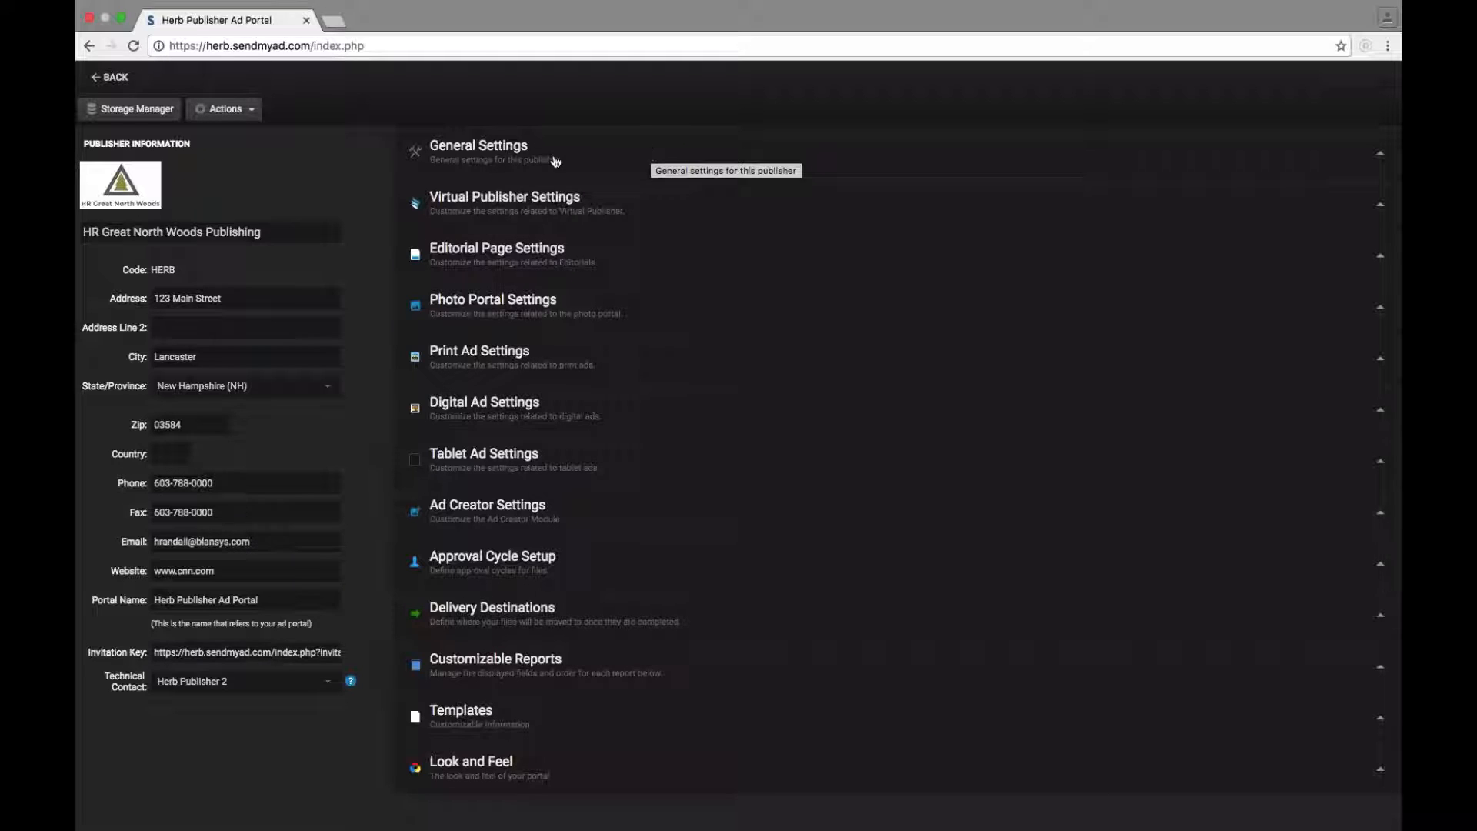
click(478, 152)
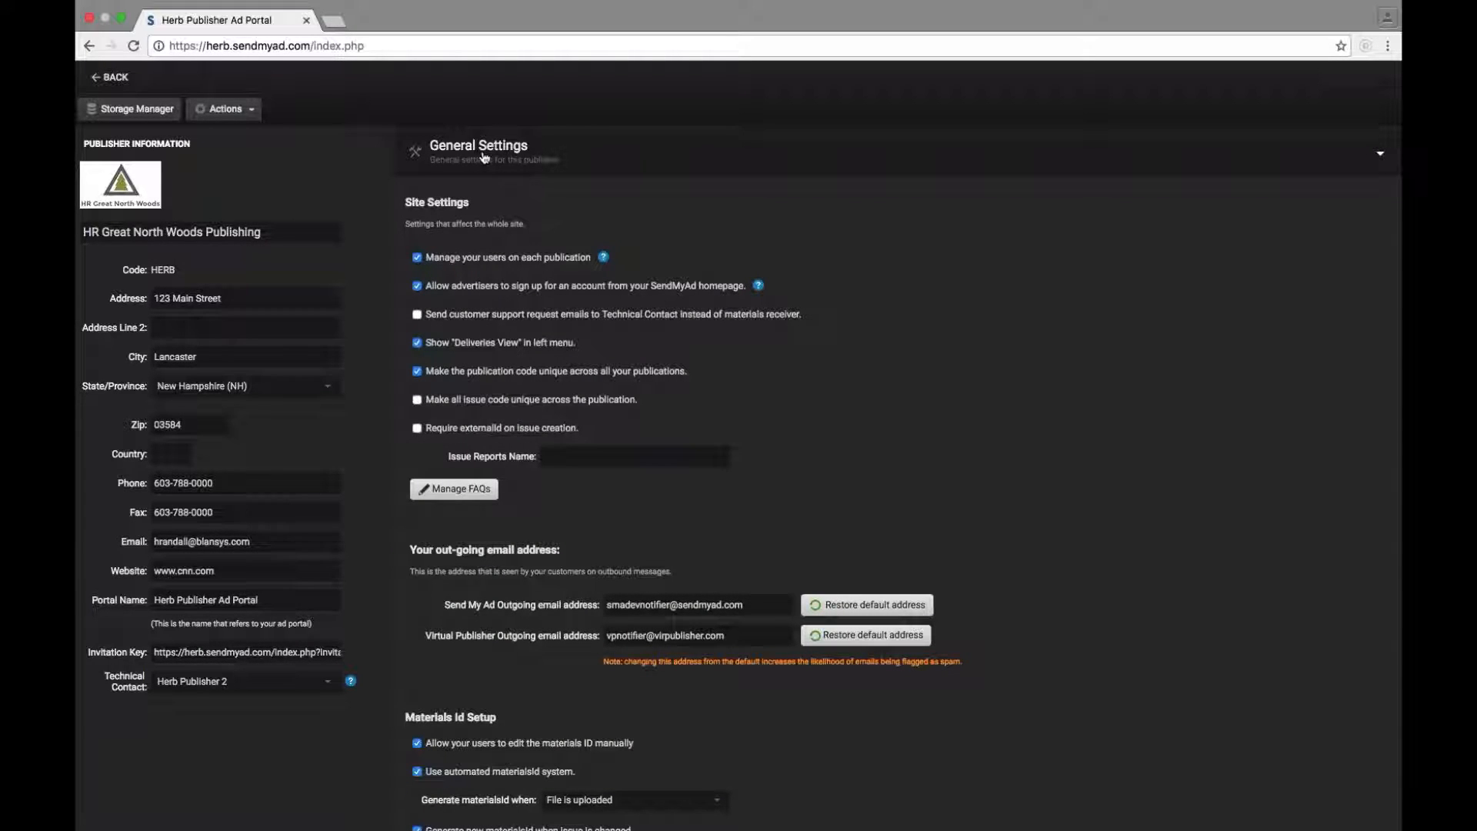
click(454, 490)
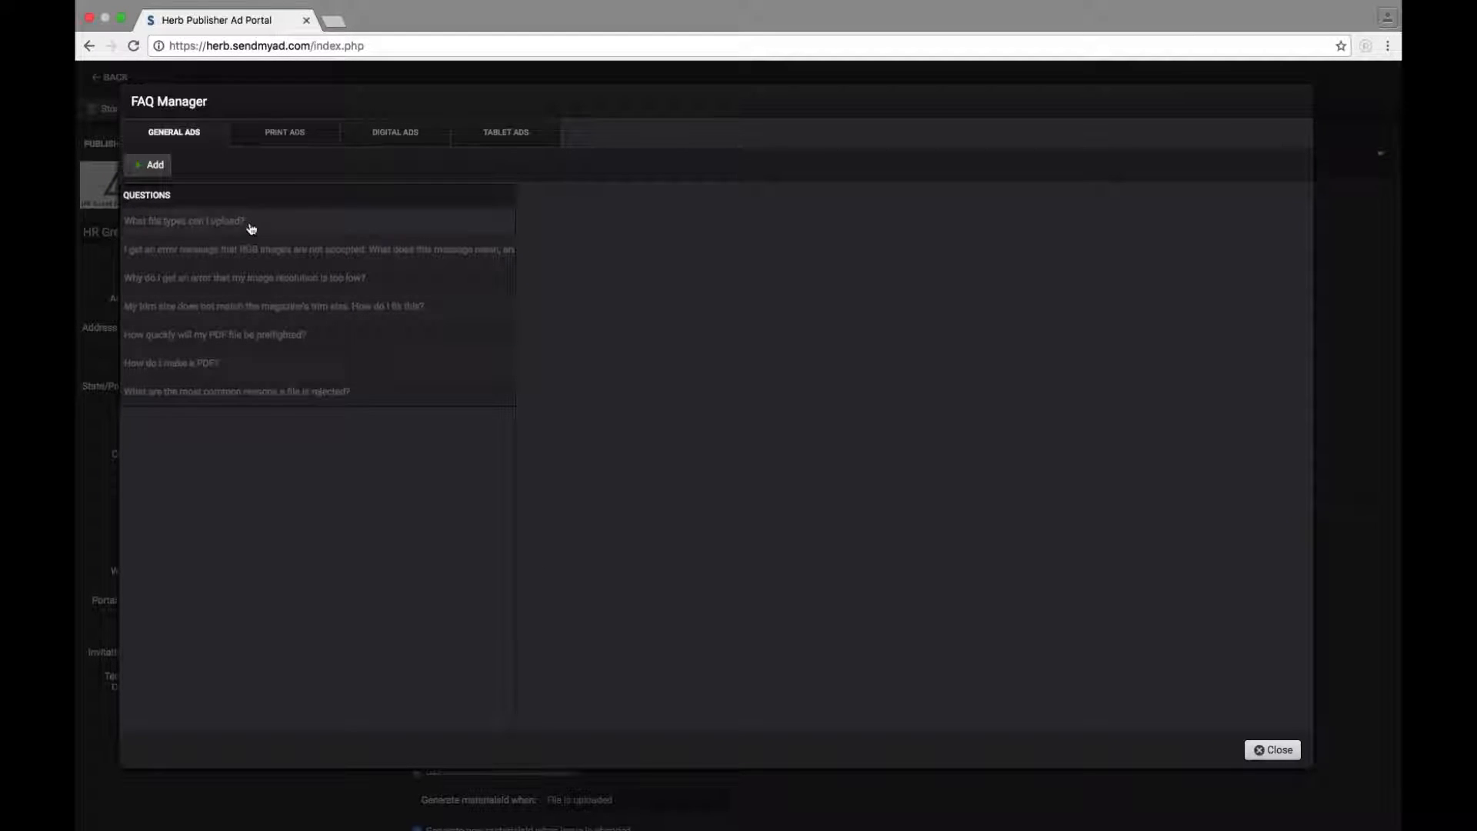
mouse_move(285, 383)
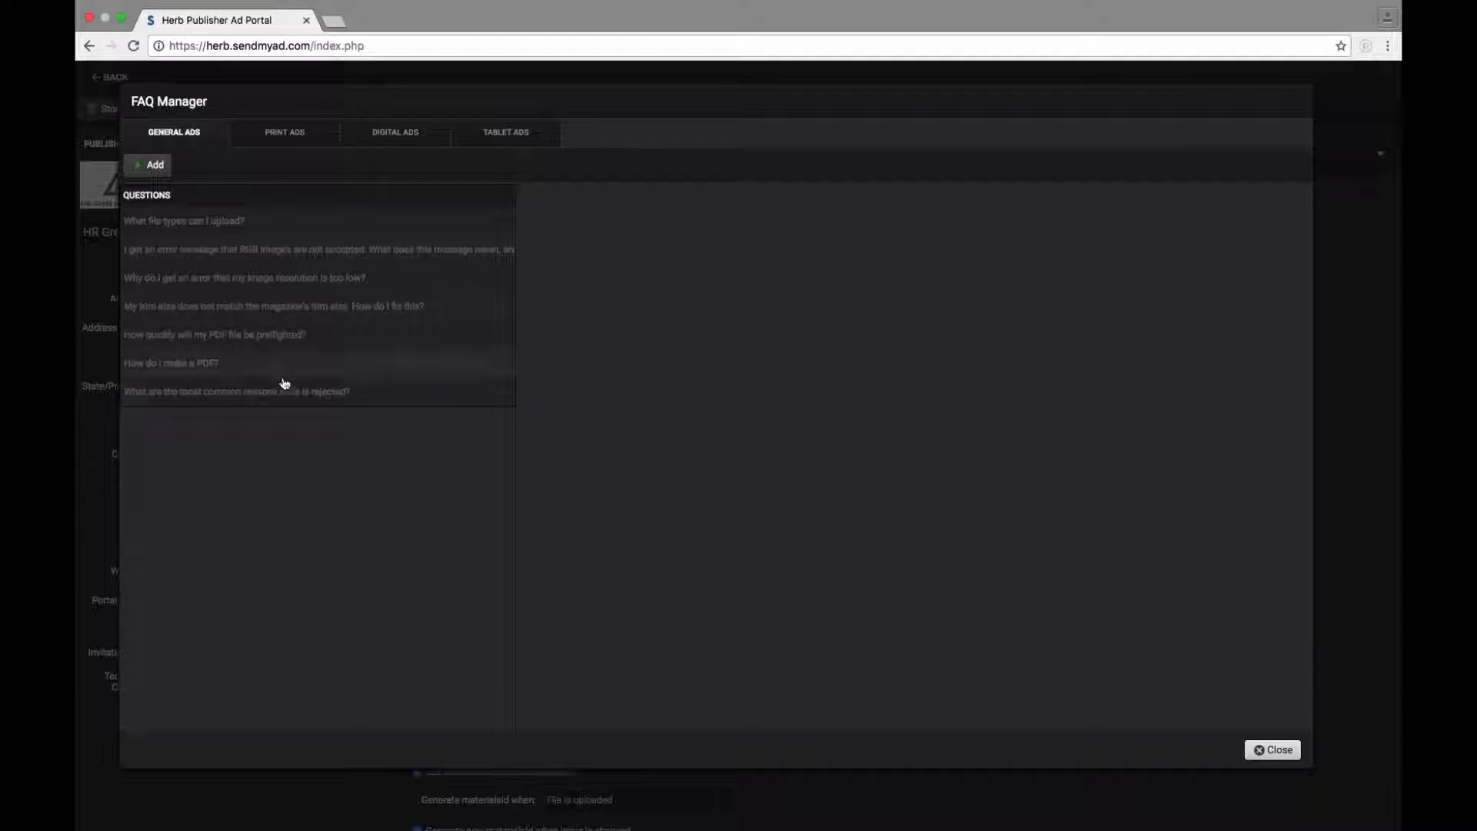
mouse_move(911, 501)
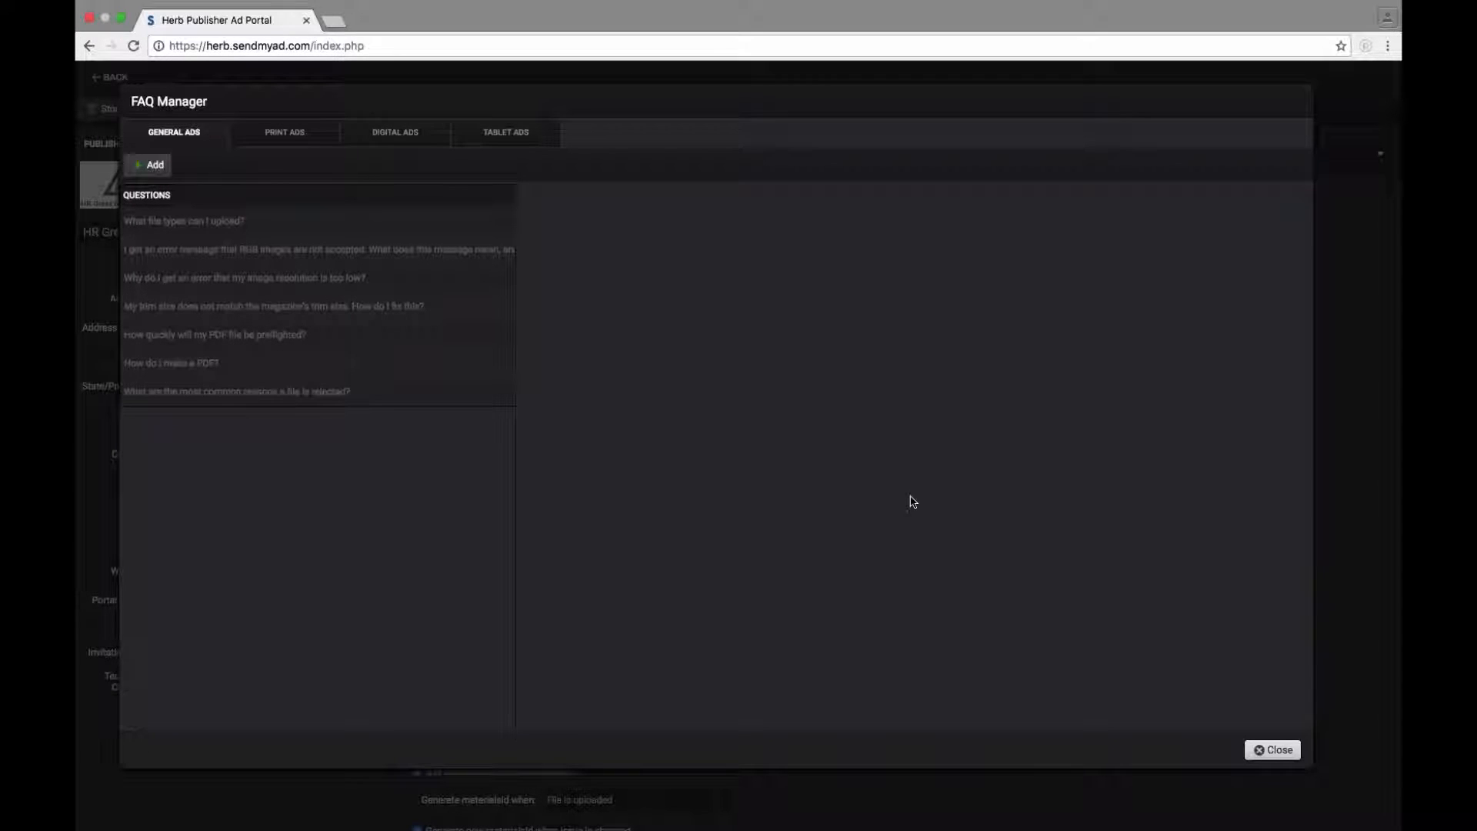
click(1272, 748)
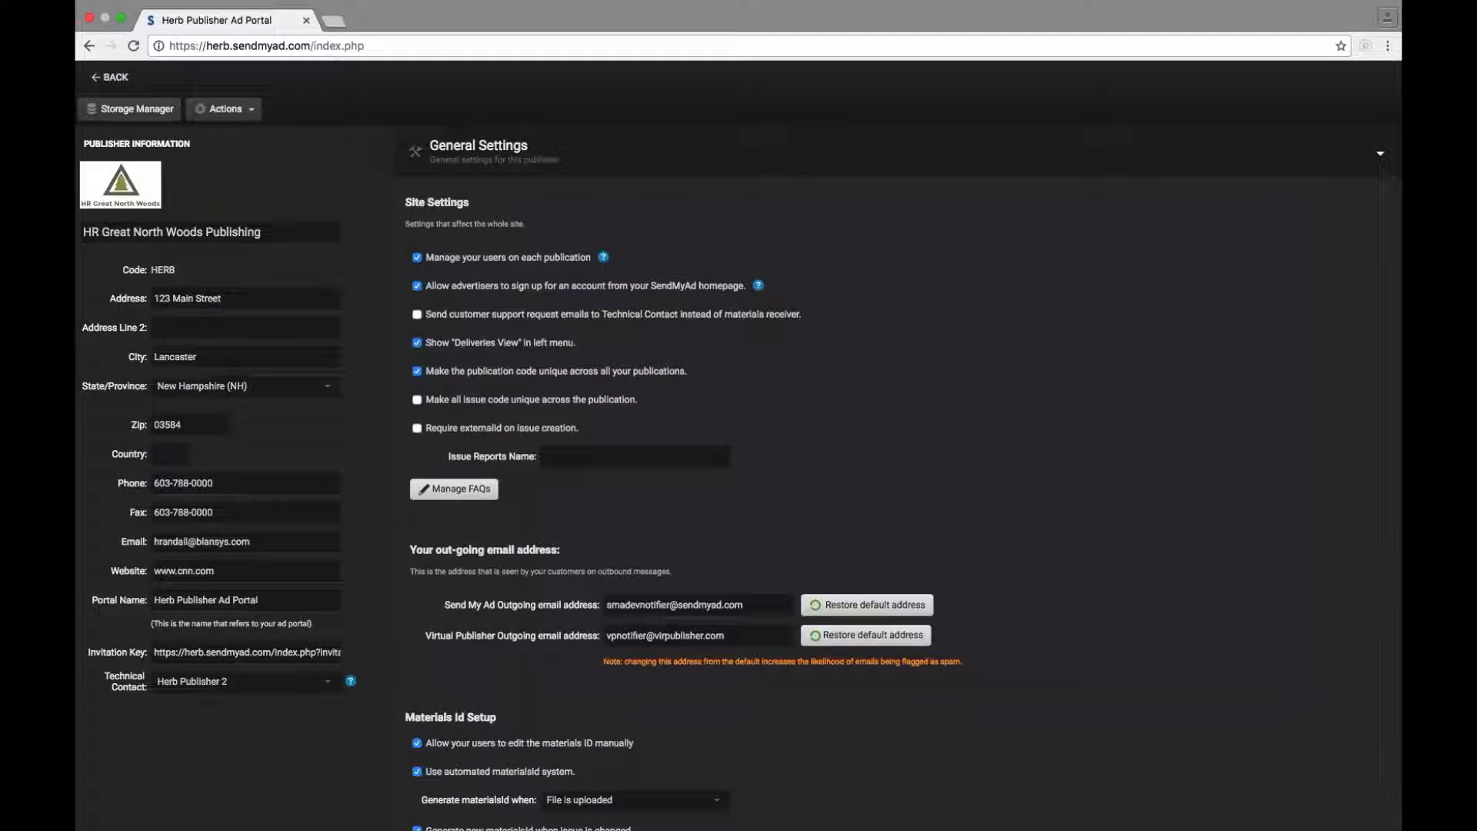
click(109, 77)
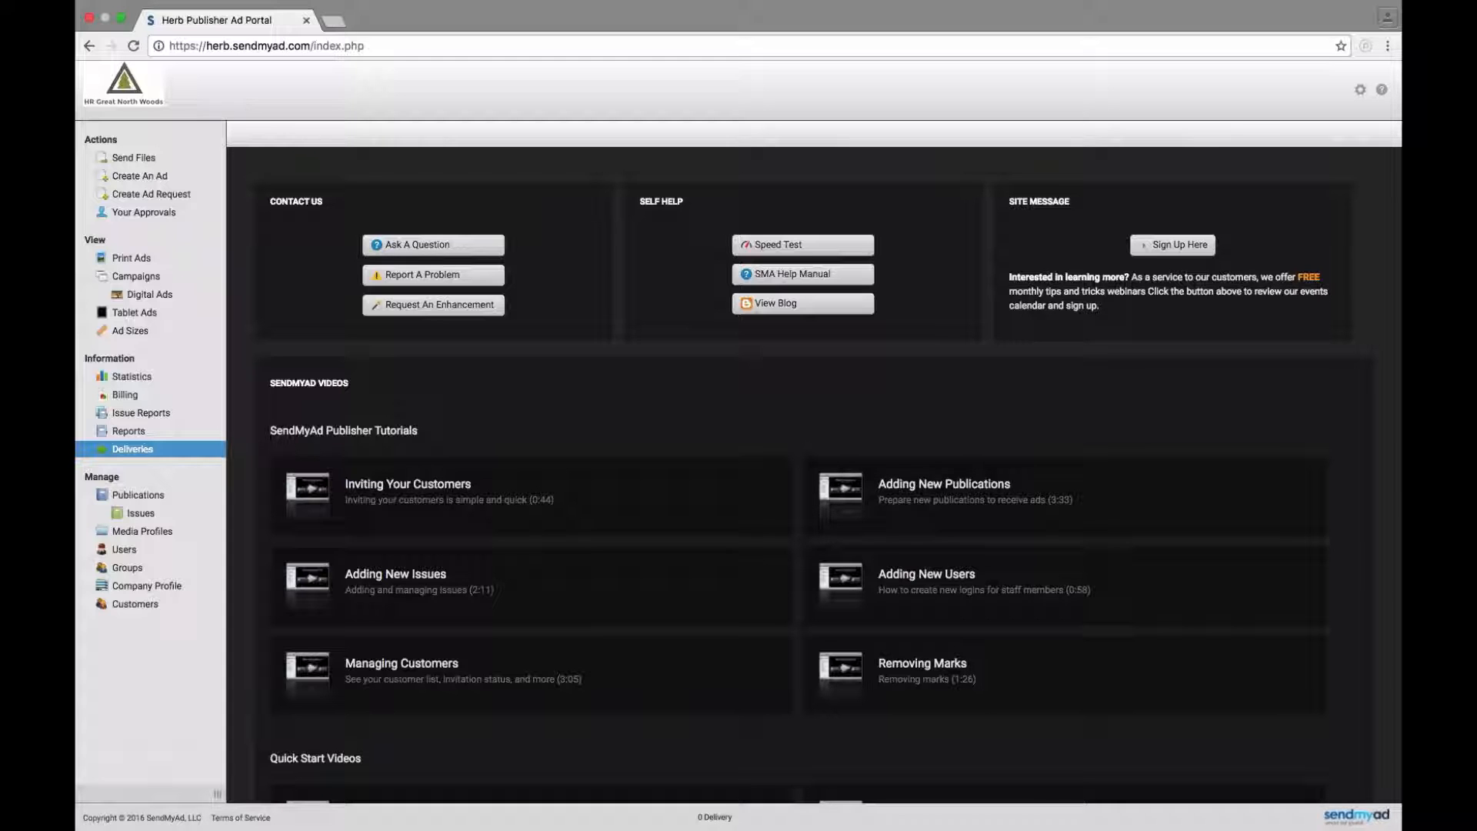
- Inspect the Alfa Romeo spread ad's Issue dropdown, leave it at Mar 14 2017 and return to publisher settings
click(131, 257)
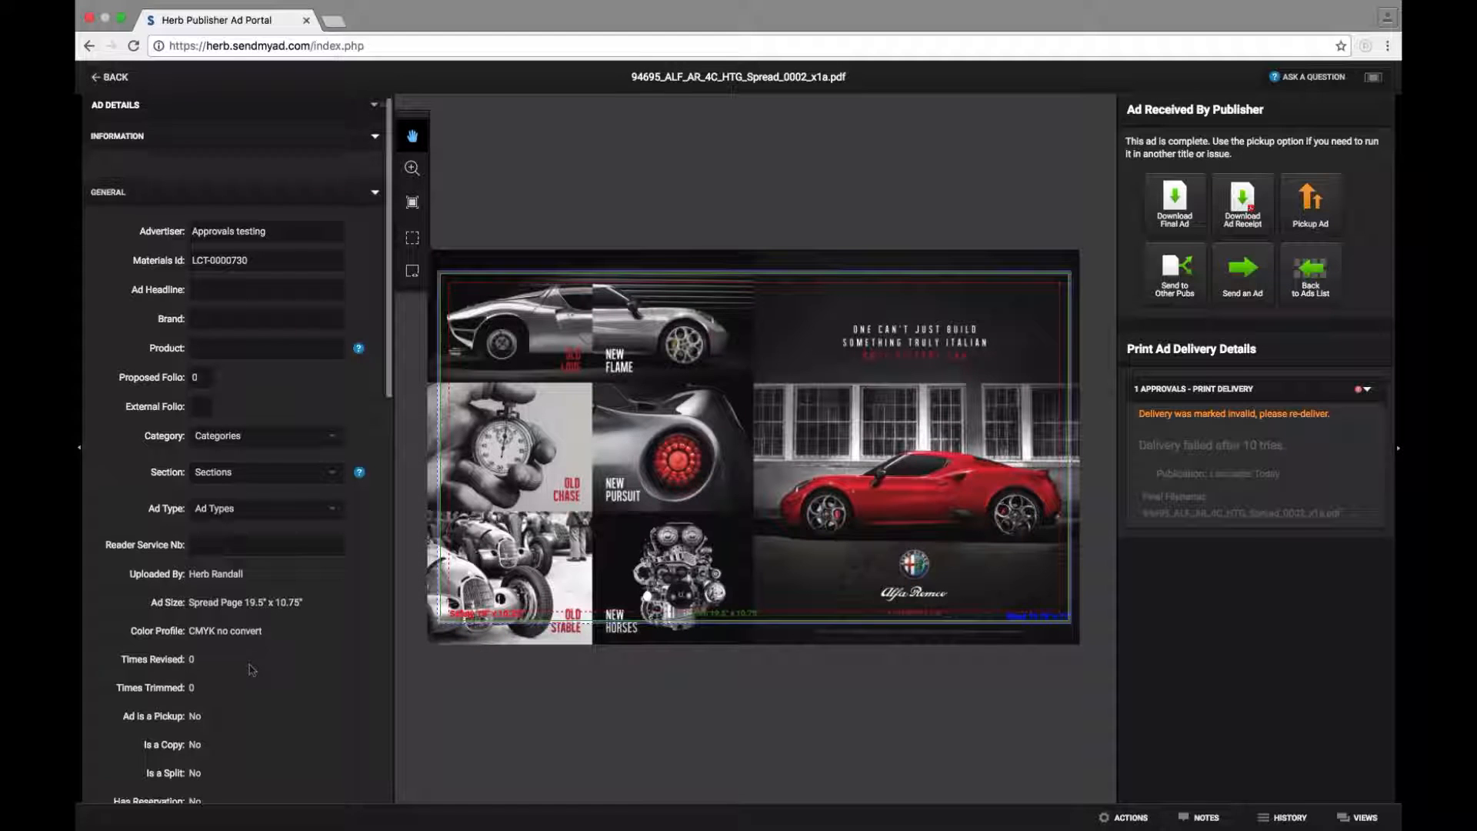
scroll(down, 3)
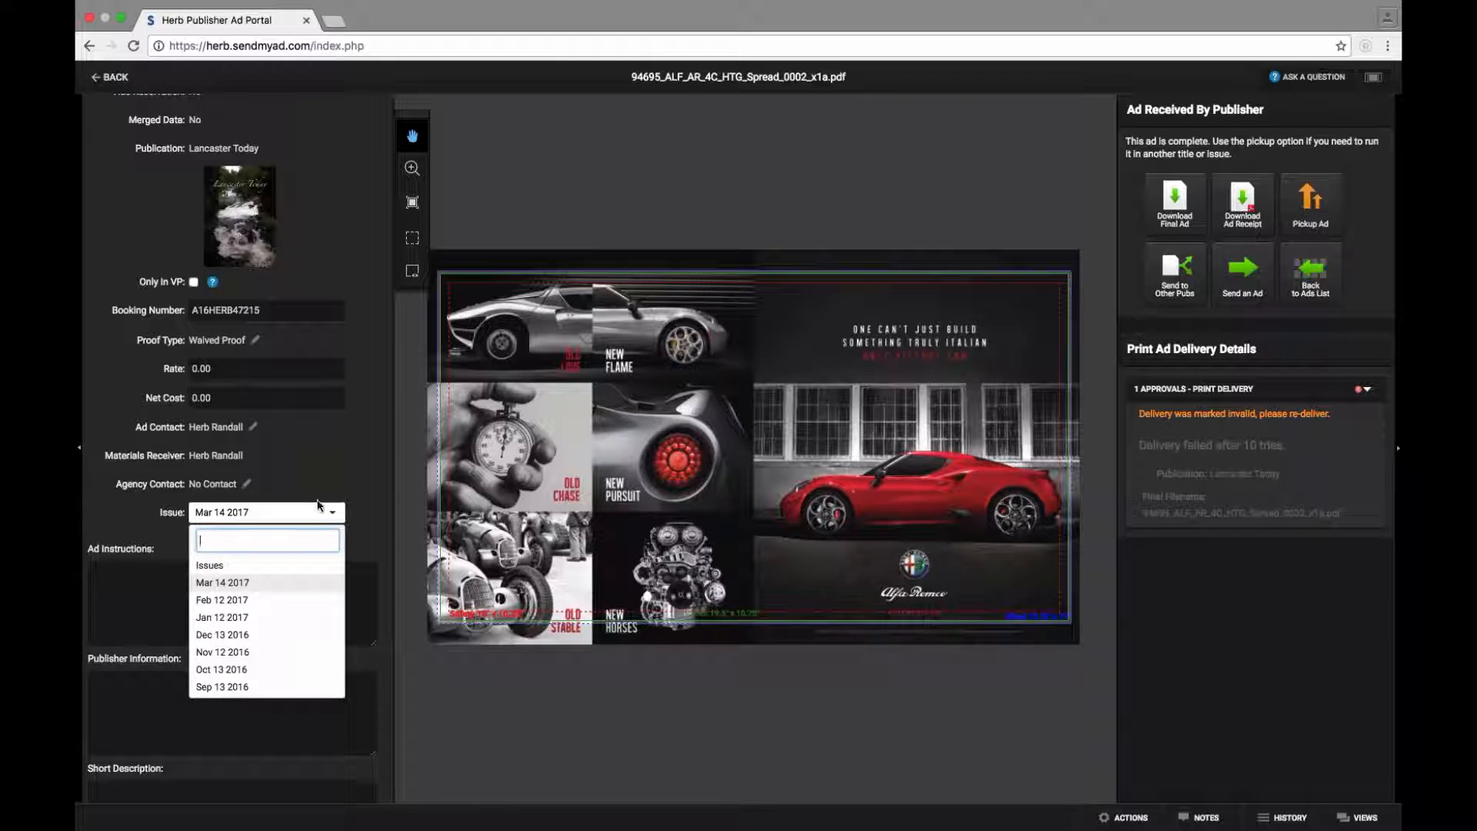
click(223, 583)
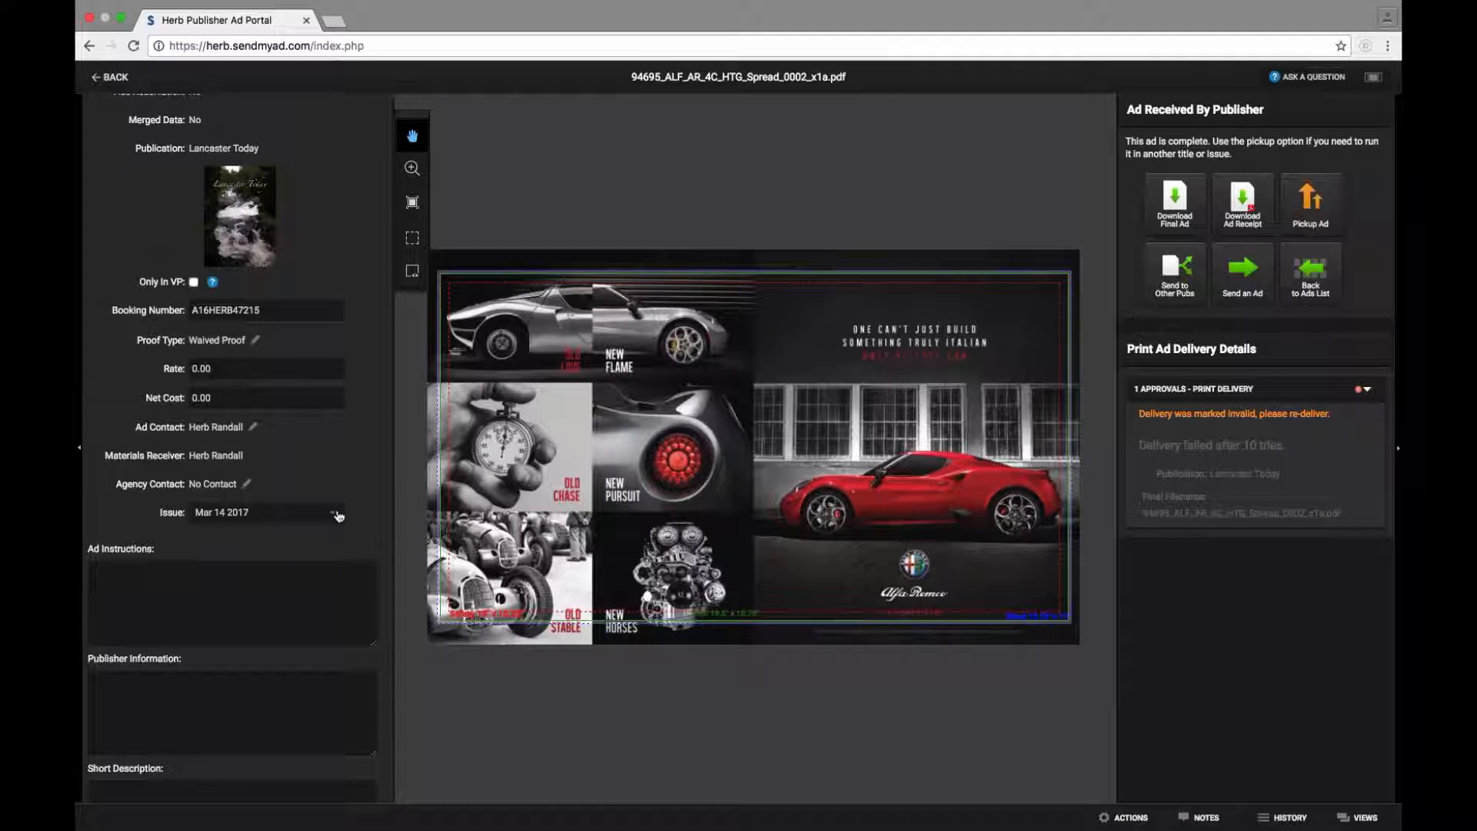
mouse_move(337, 514)
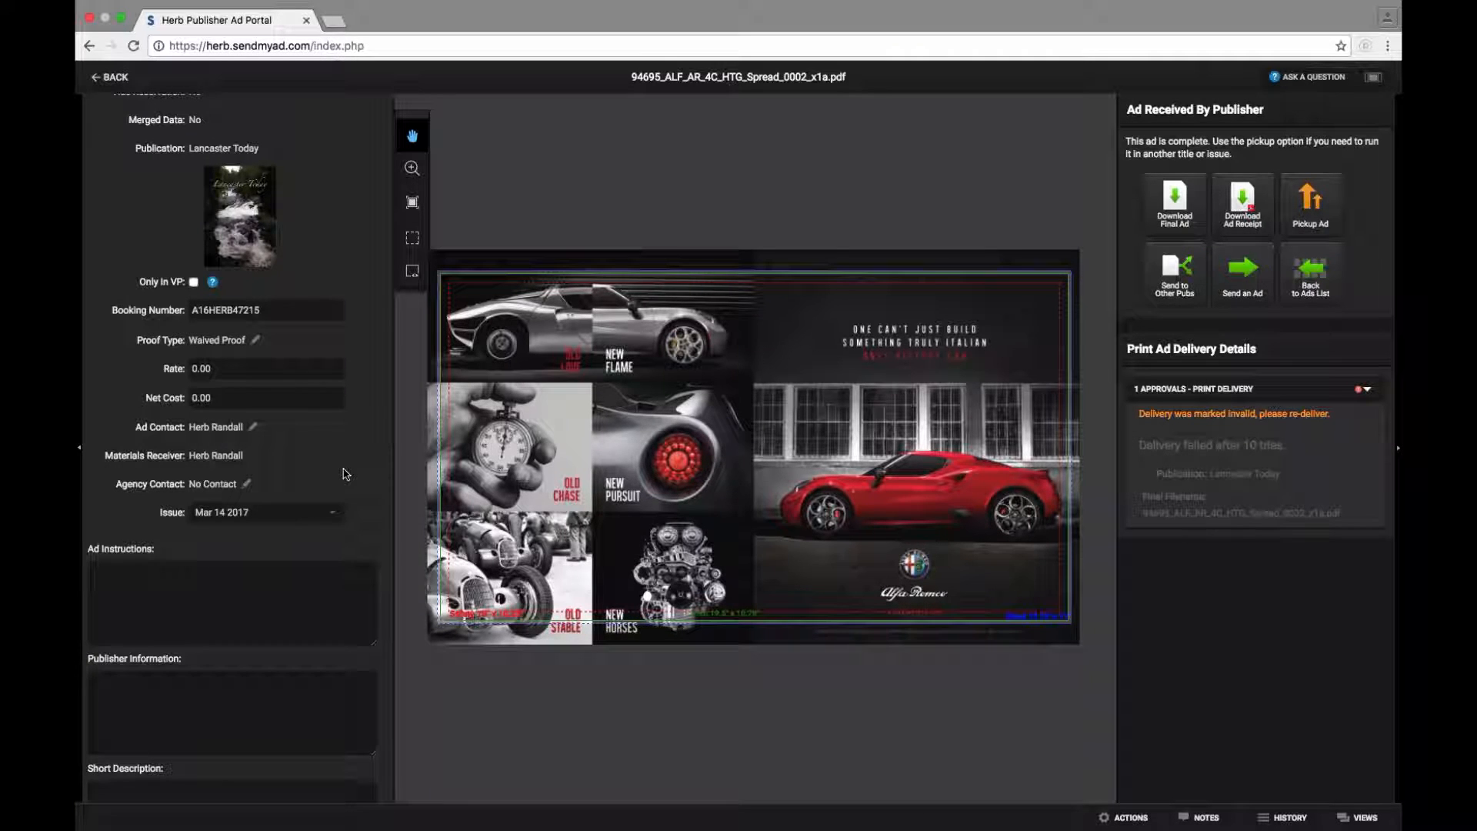
click(109, 76)
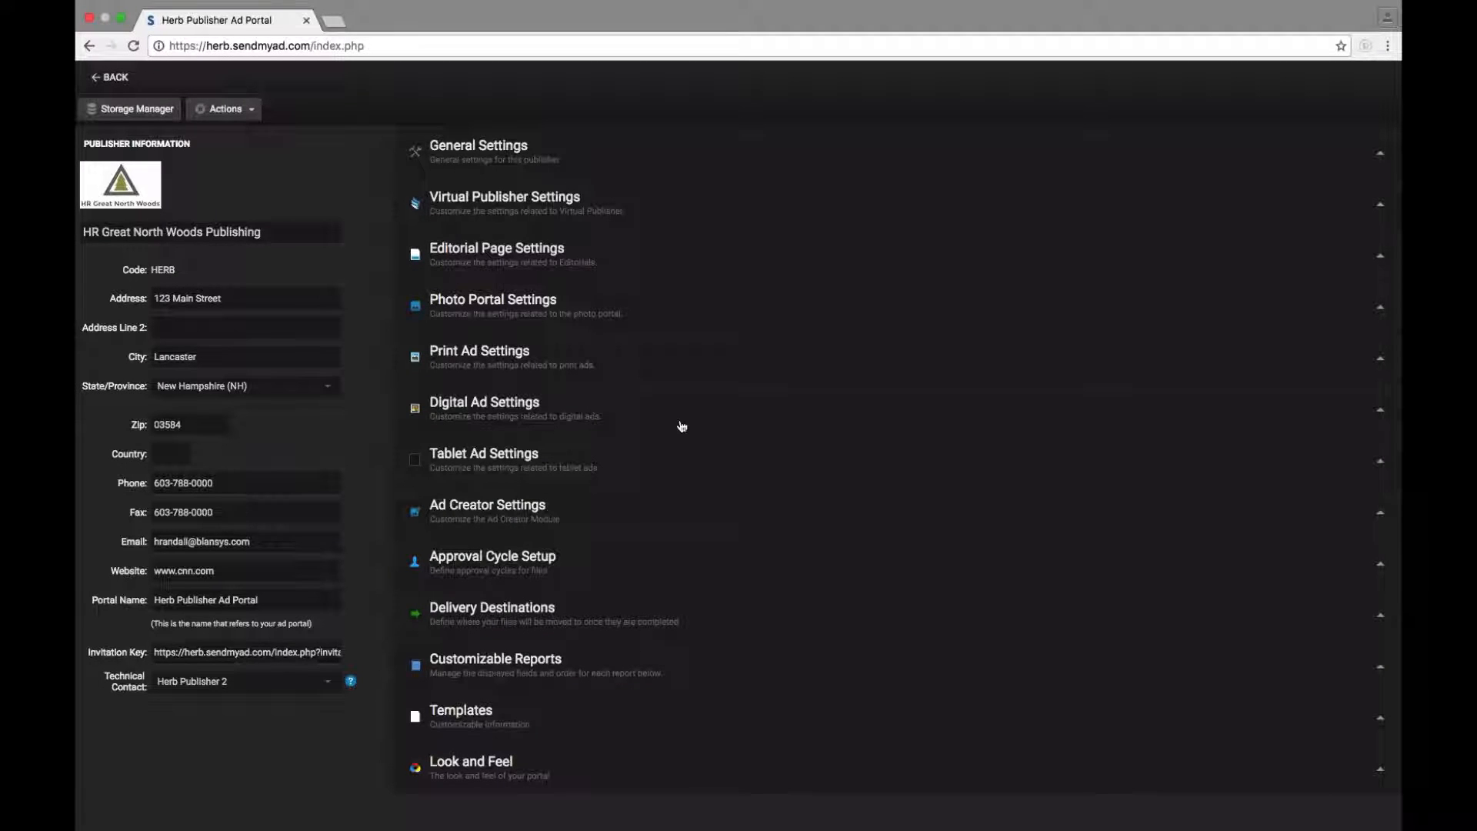
mouse_move(327, 222)
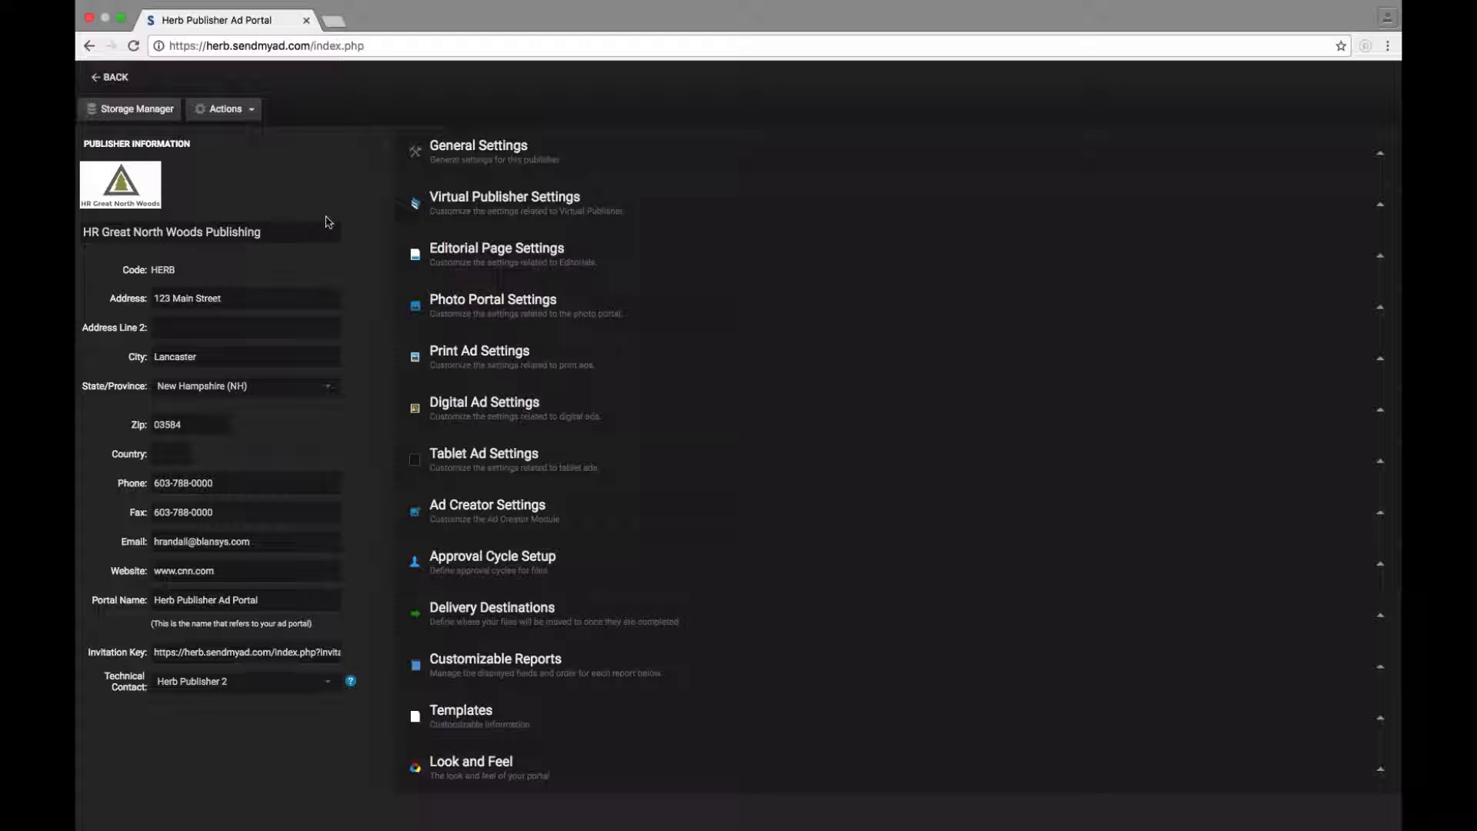
- View the 'advertiser changes the issue' email template under Print Ad Settings and close it without saving
click(479, 350)
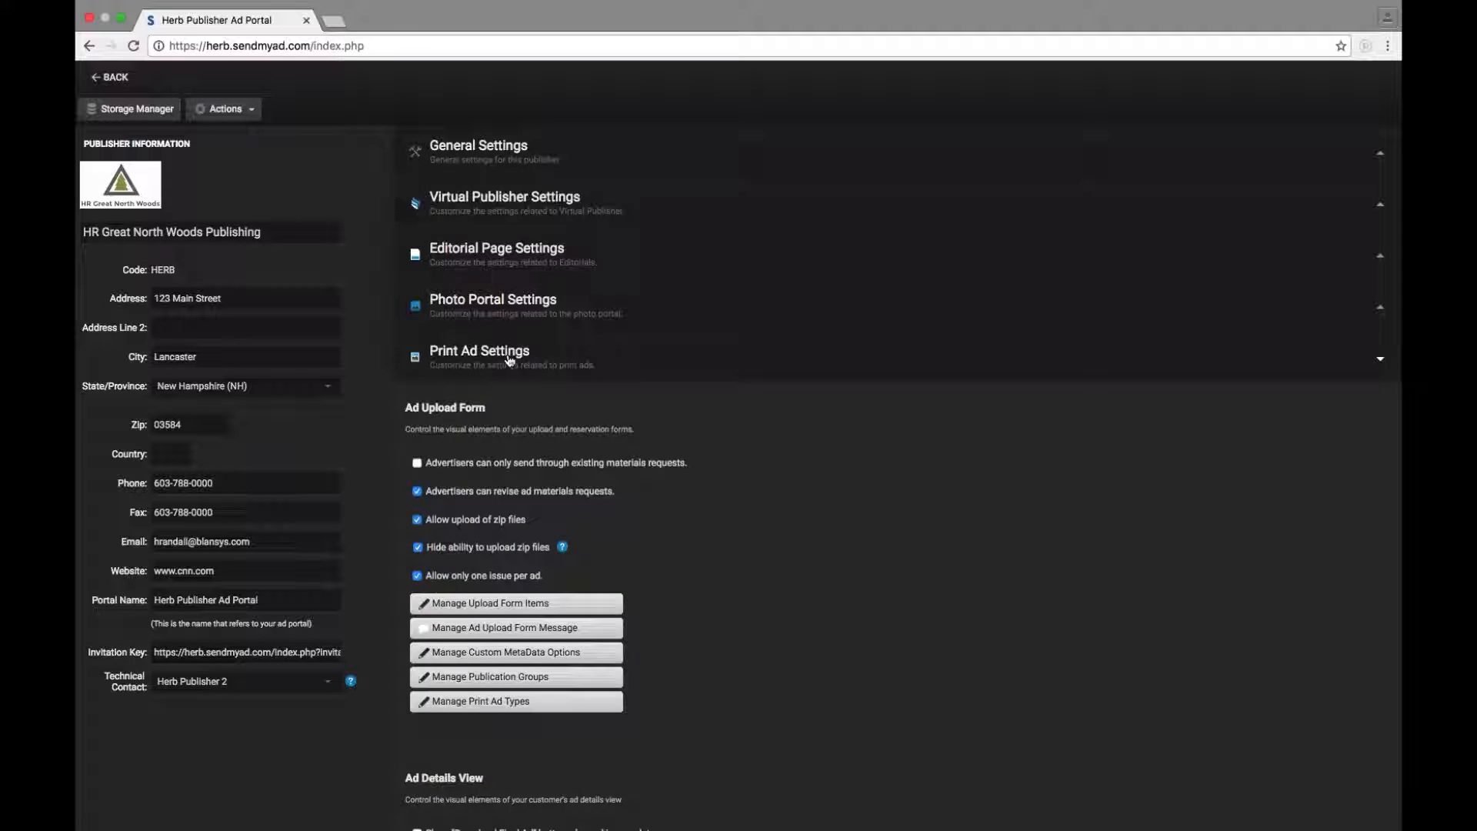
scroll(down, 3)
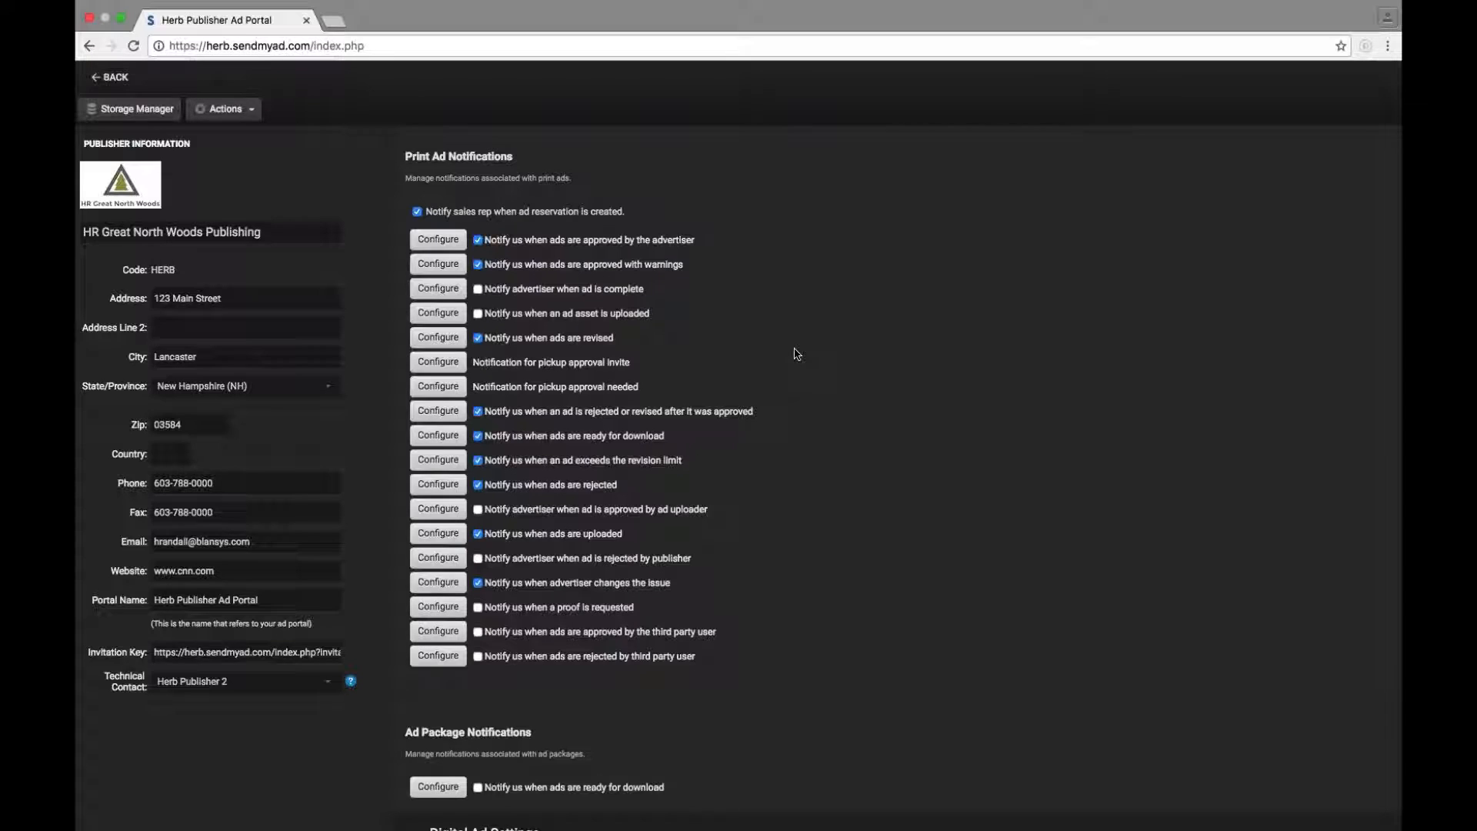
mouse_move(609, 414)
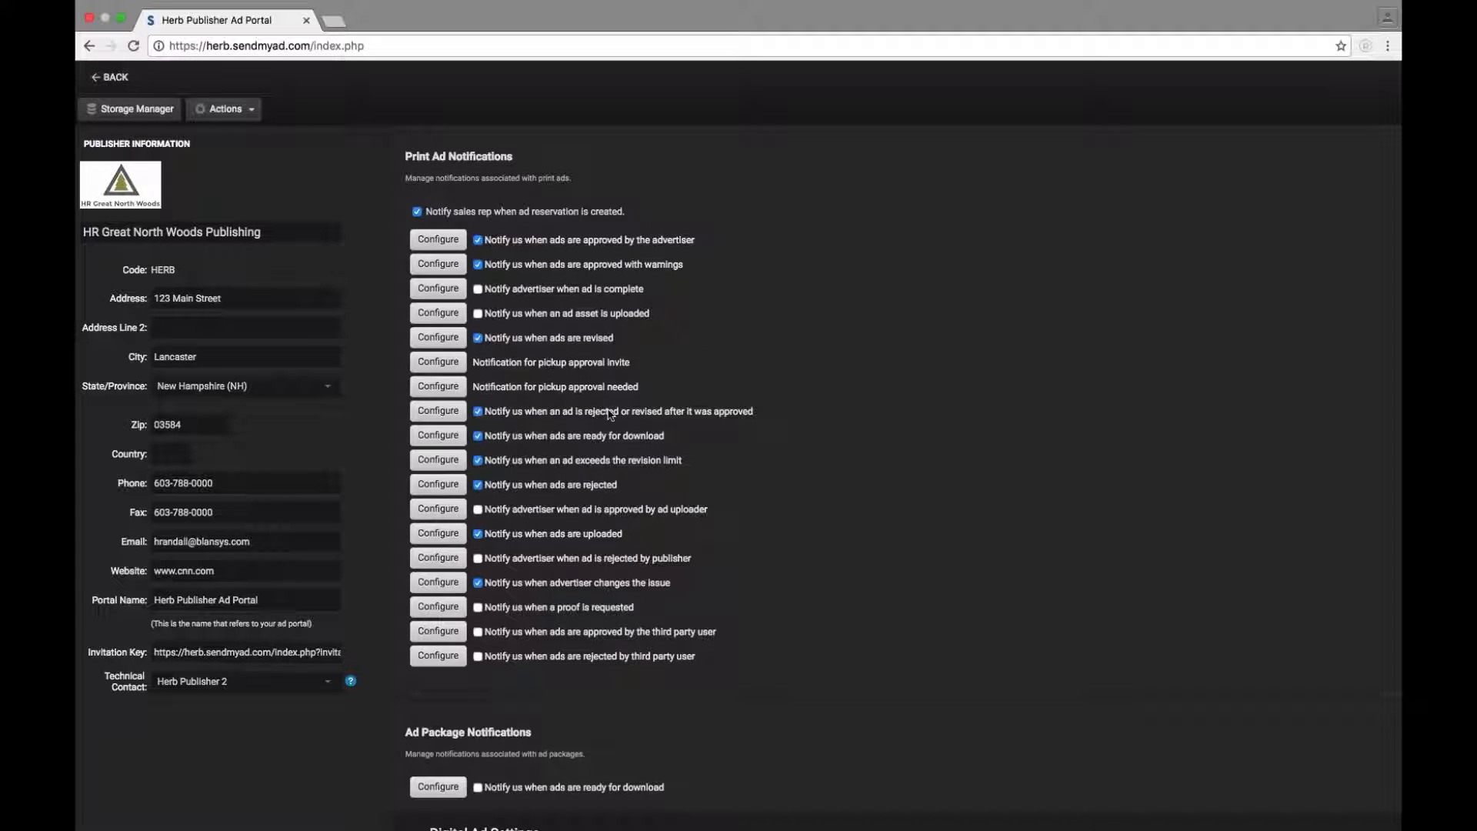
mouse_move(541, 467)
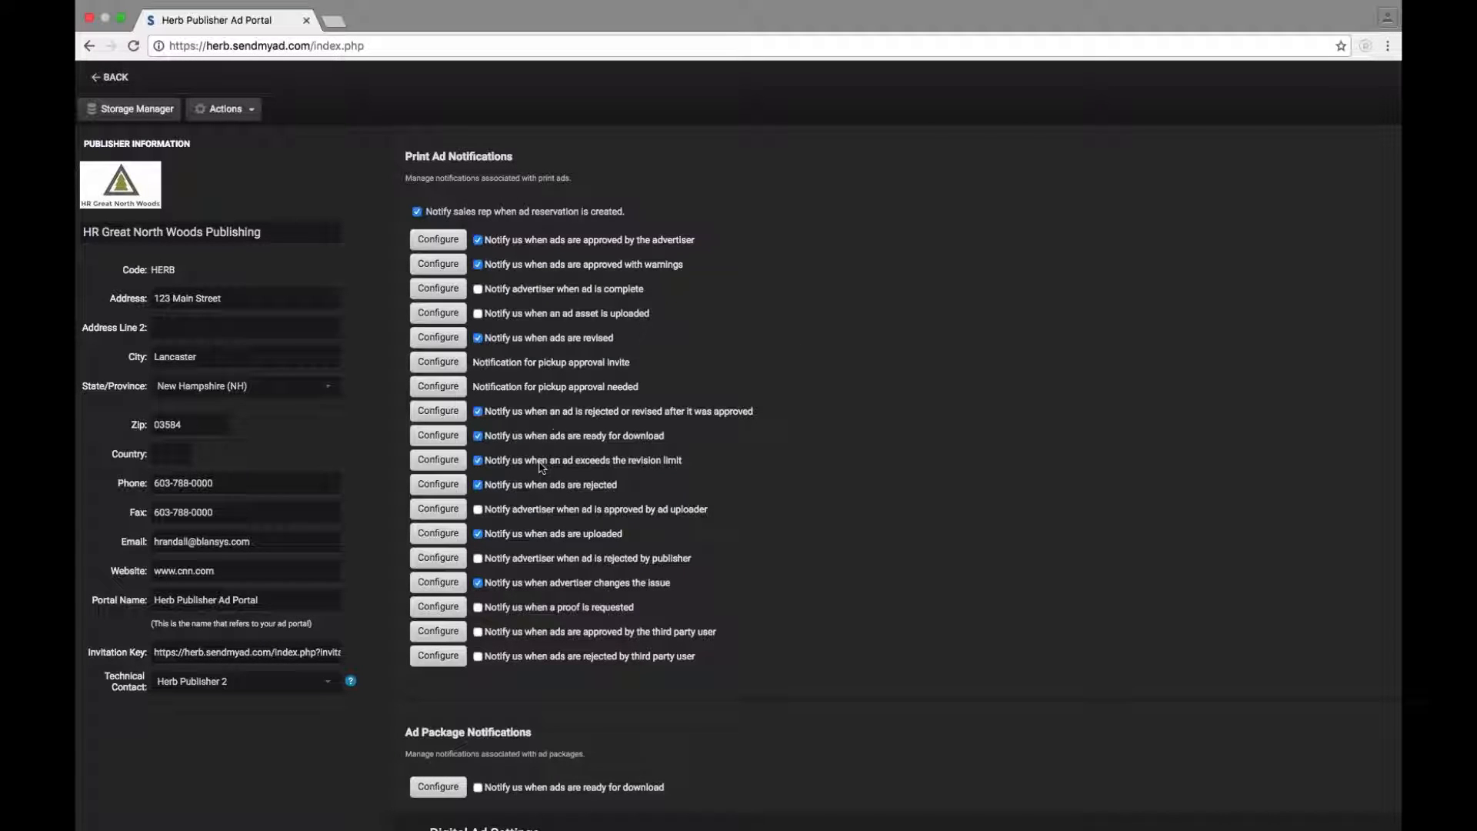
mouse_move(541, 468)
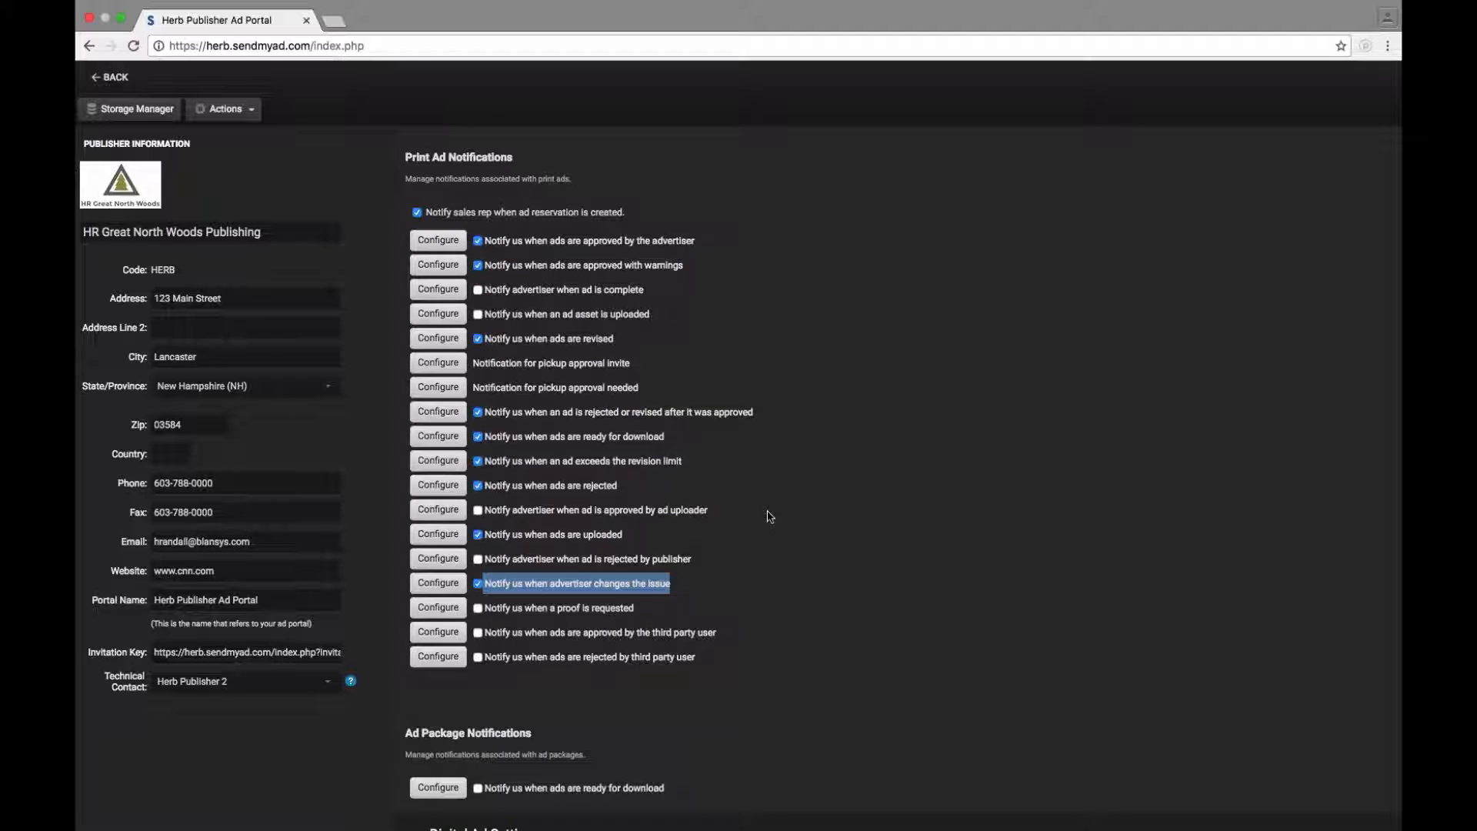
mouse_move(725, 597)
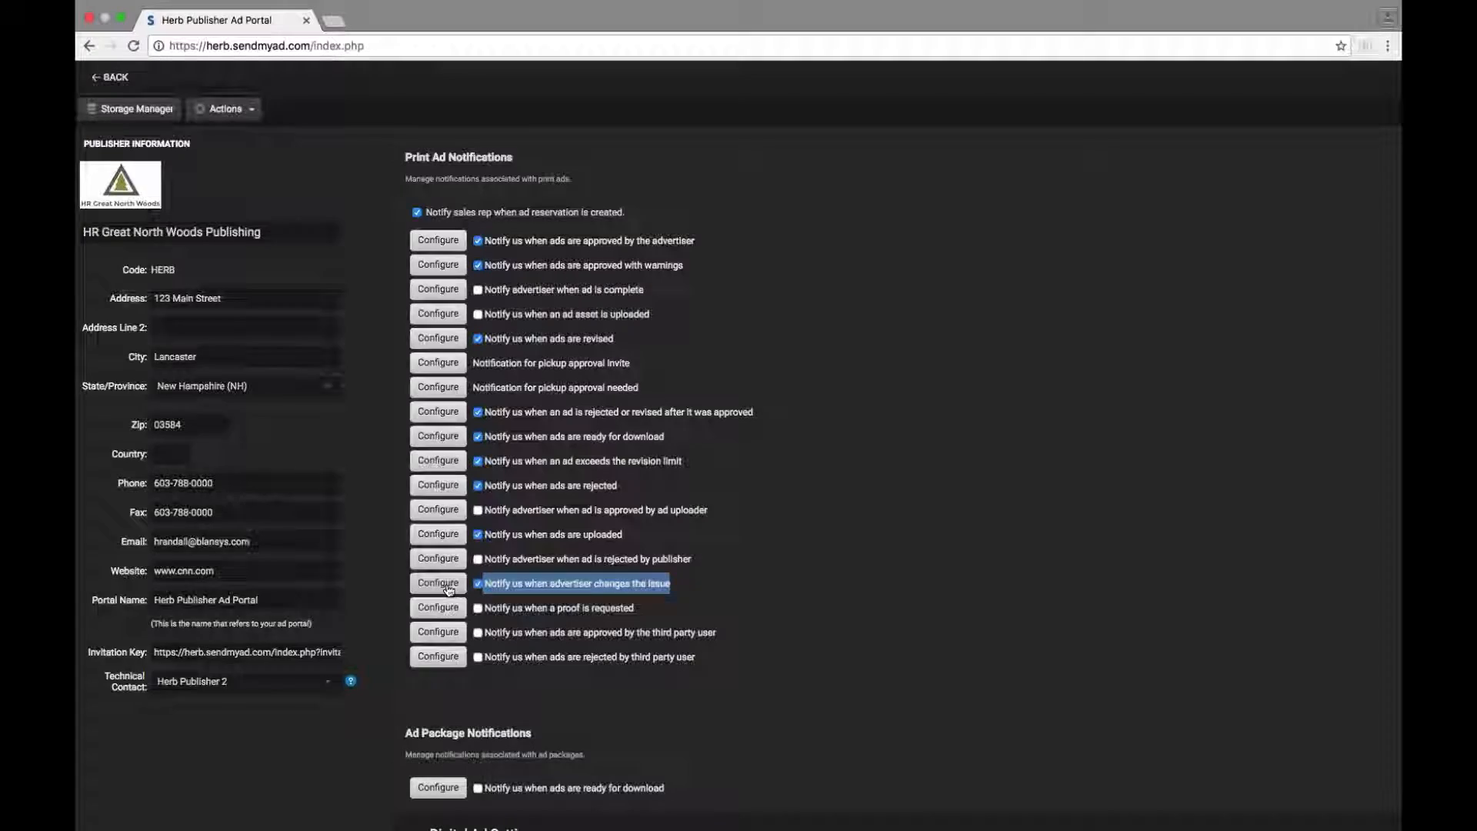
click(437, 582)
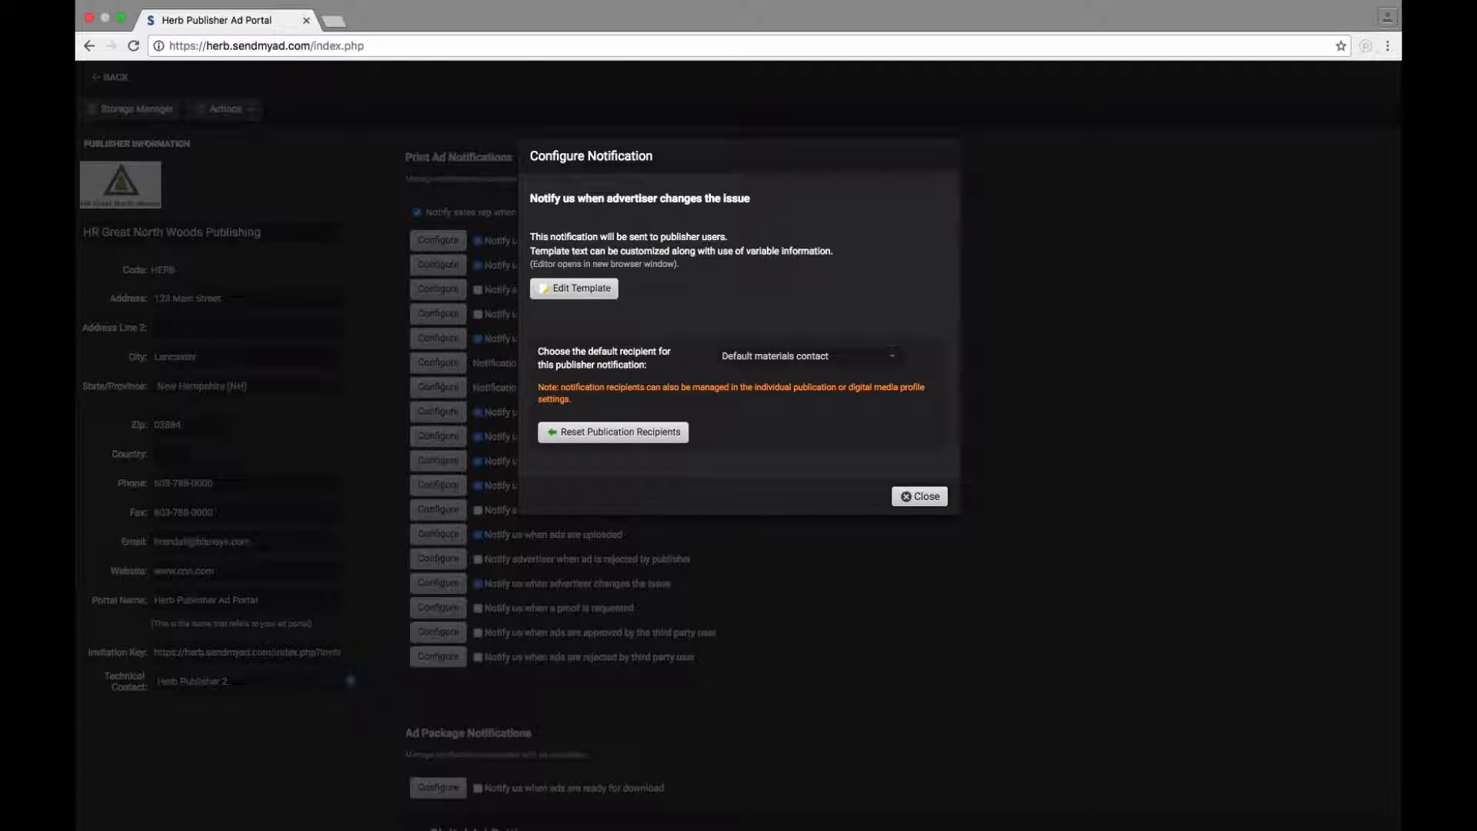
click(574, 287)
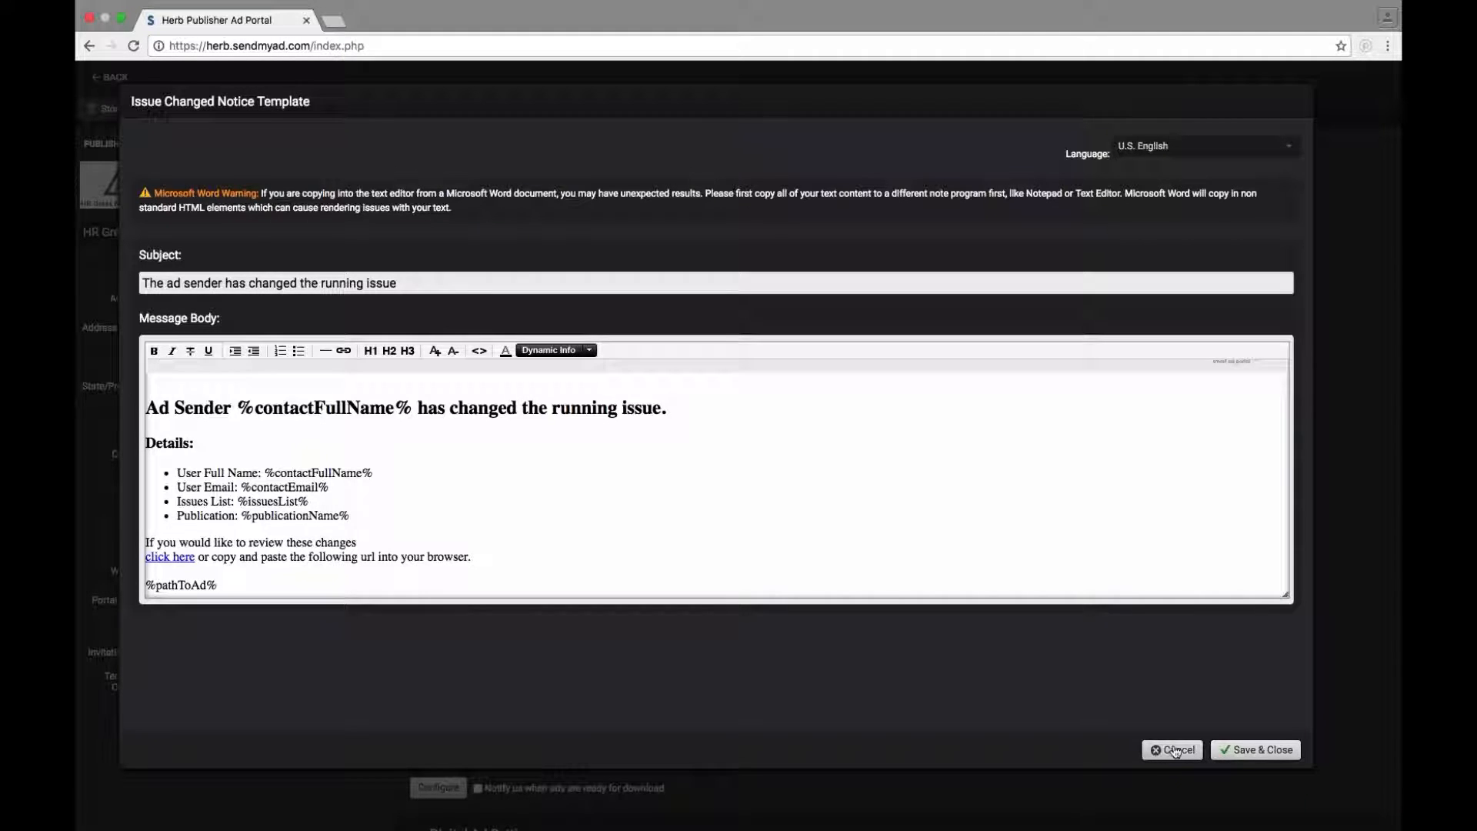
click(1172, 749)
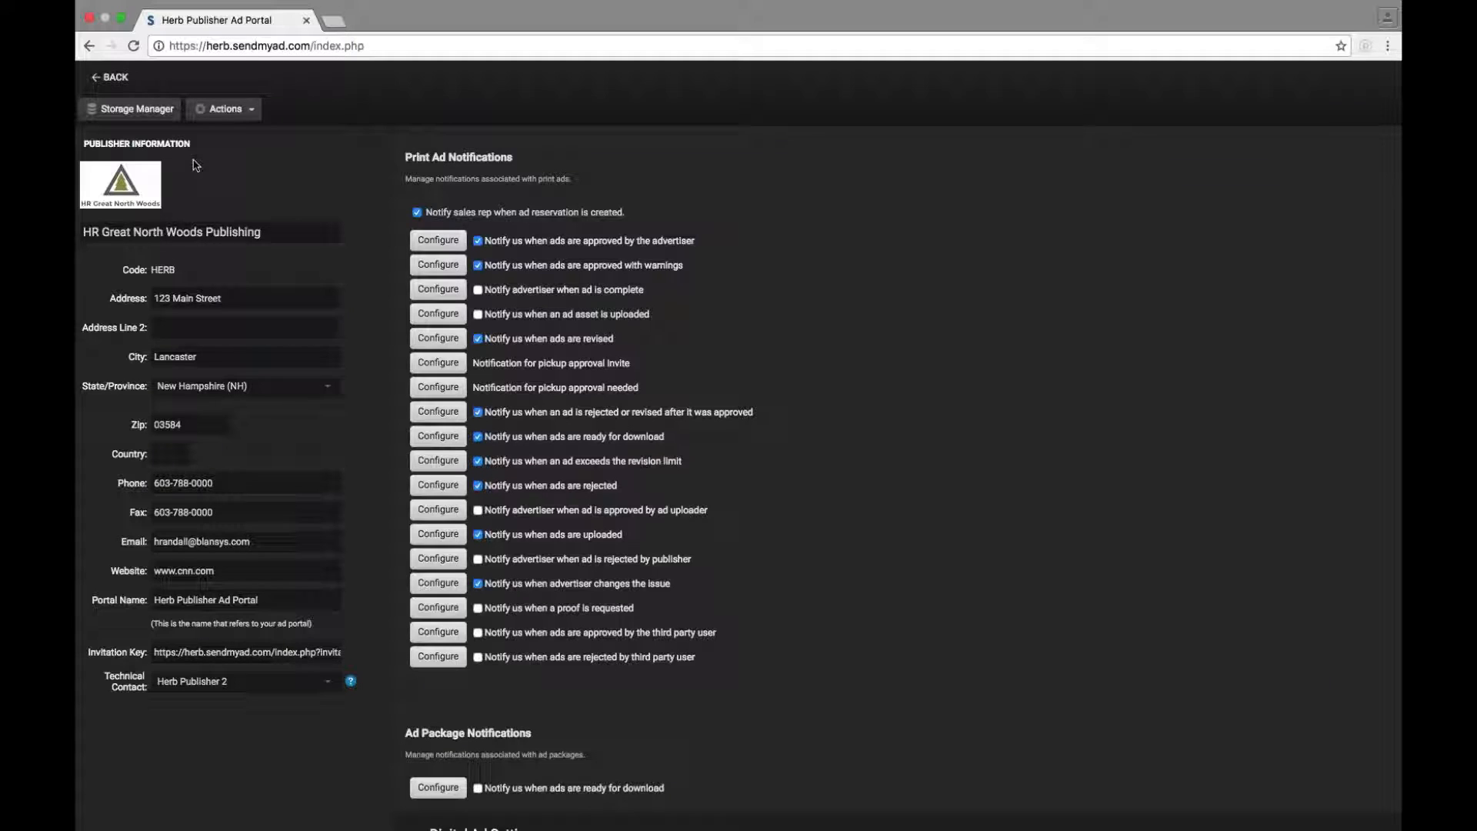
mouse_move(106, 77)
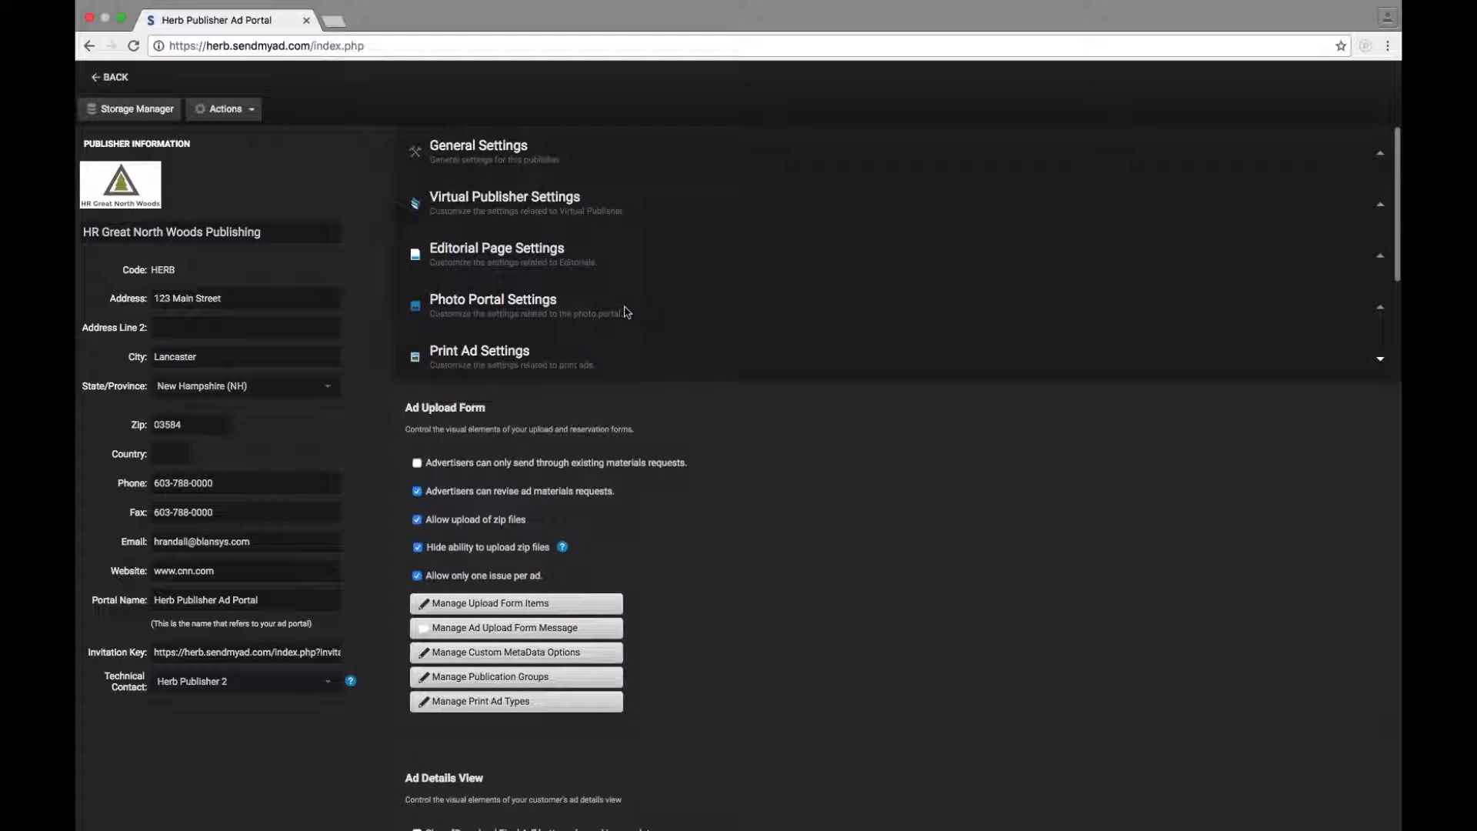
mouse_move(465, 158)
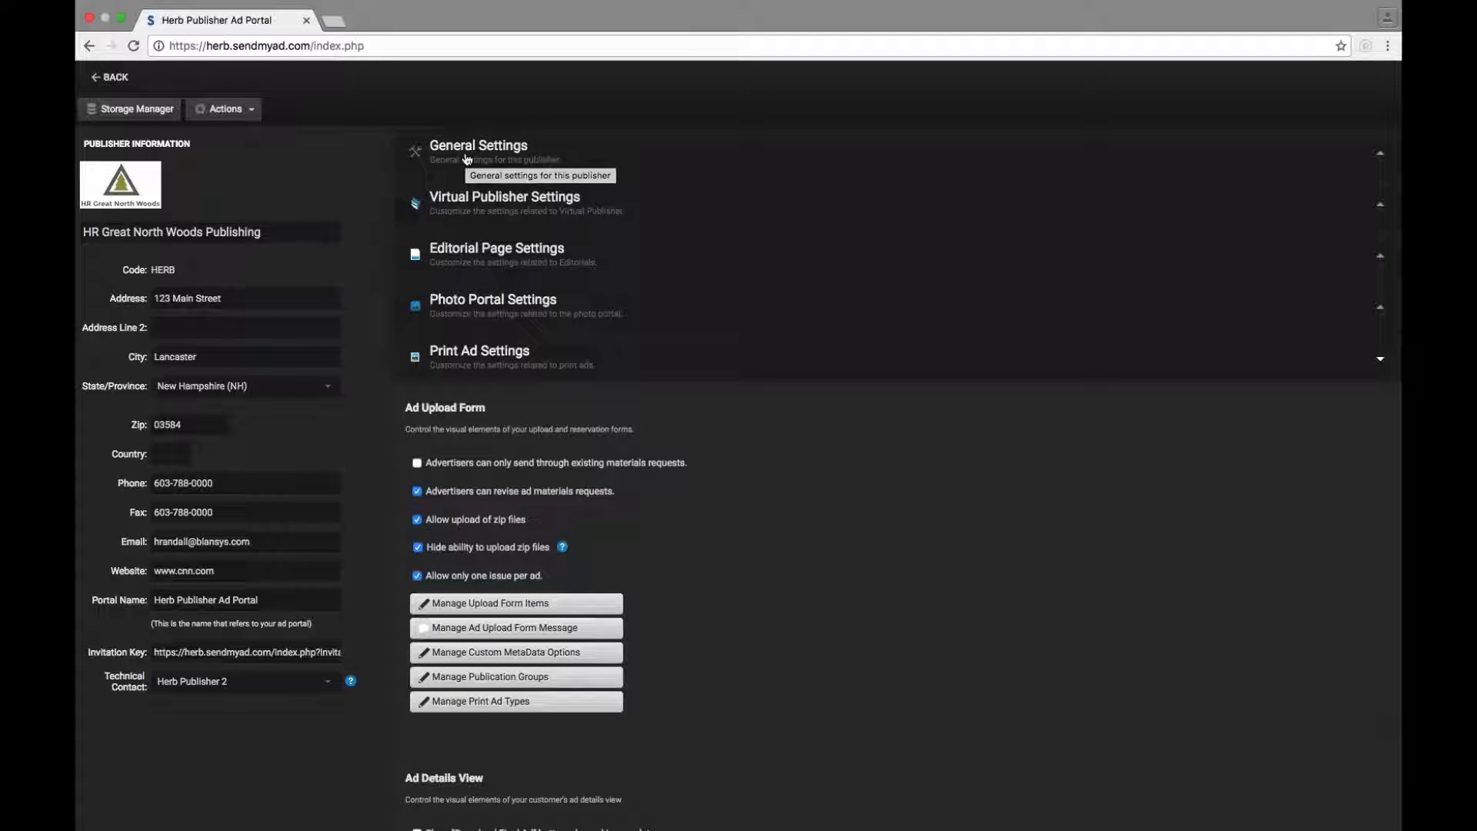
mouse_move(490, 360)
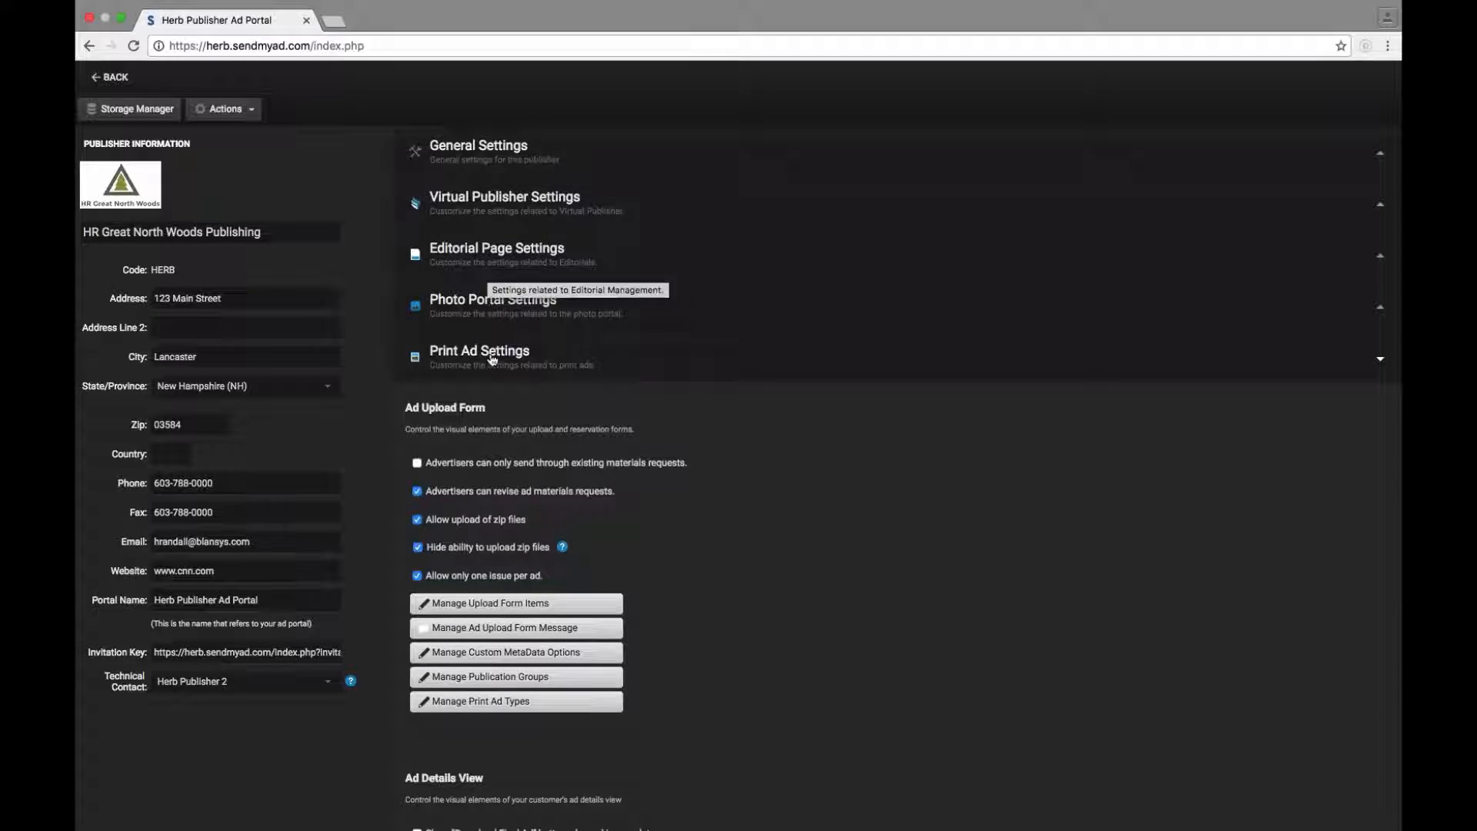
scroll(down, 3)
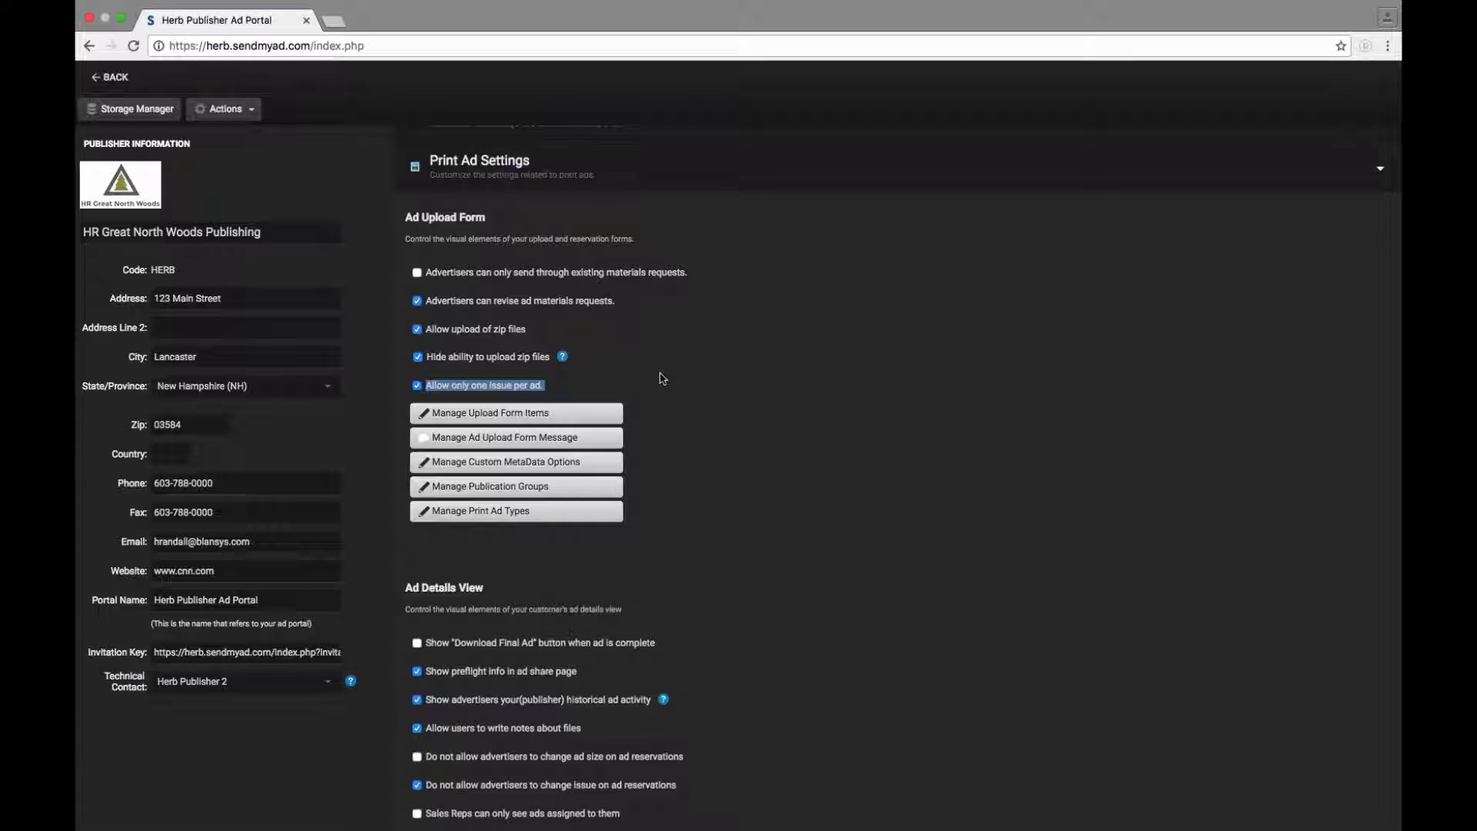
mouse_move(631, 362)
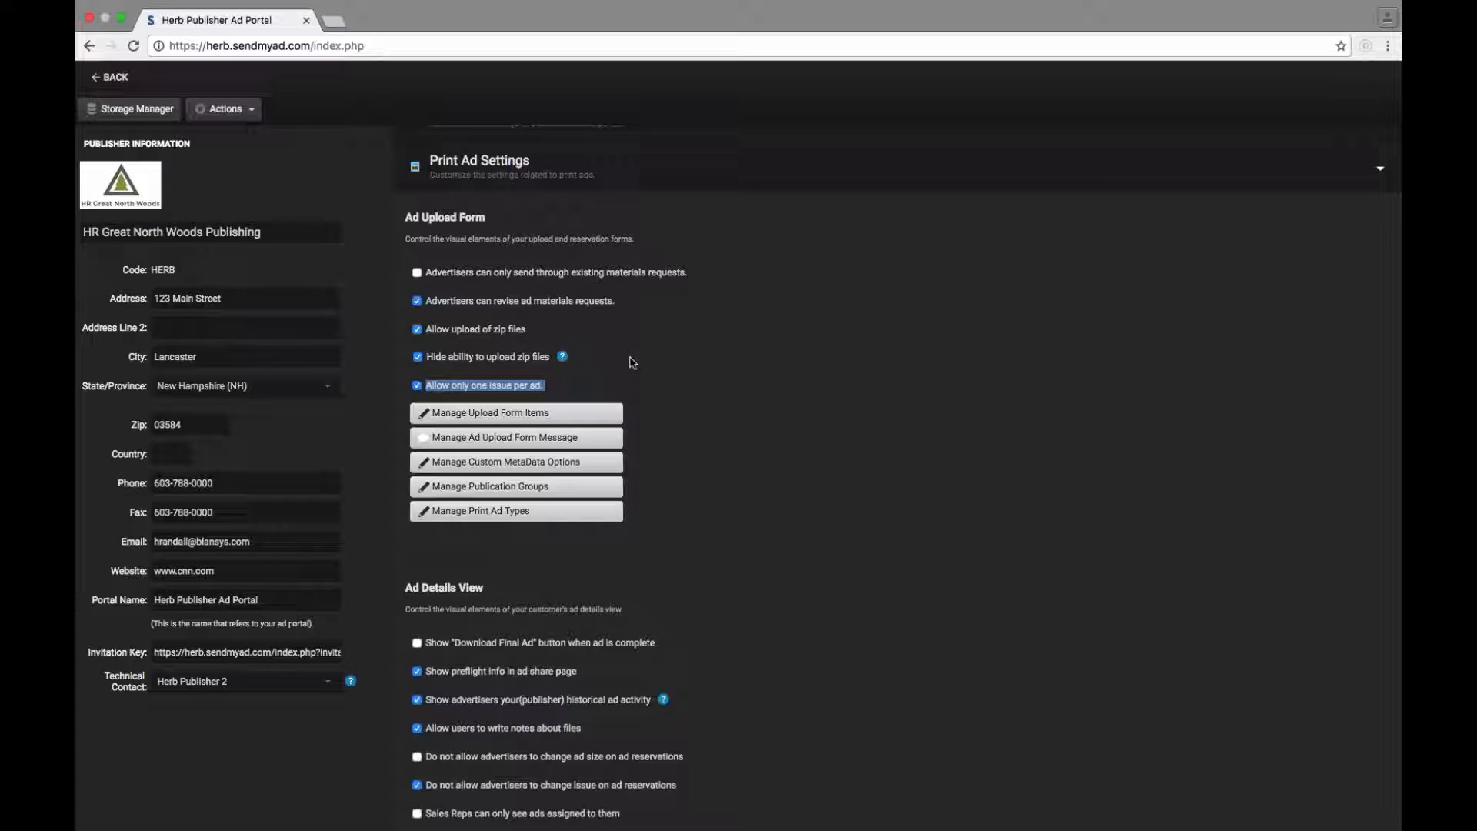
scroll(up, 3)
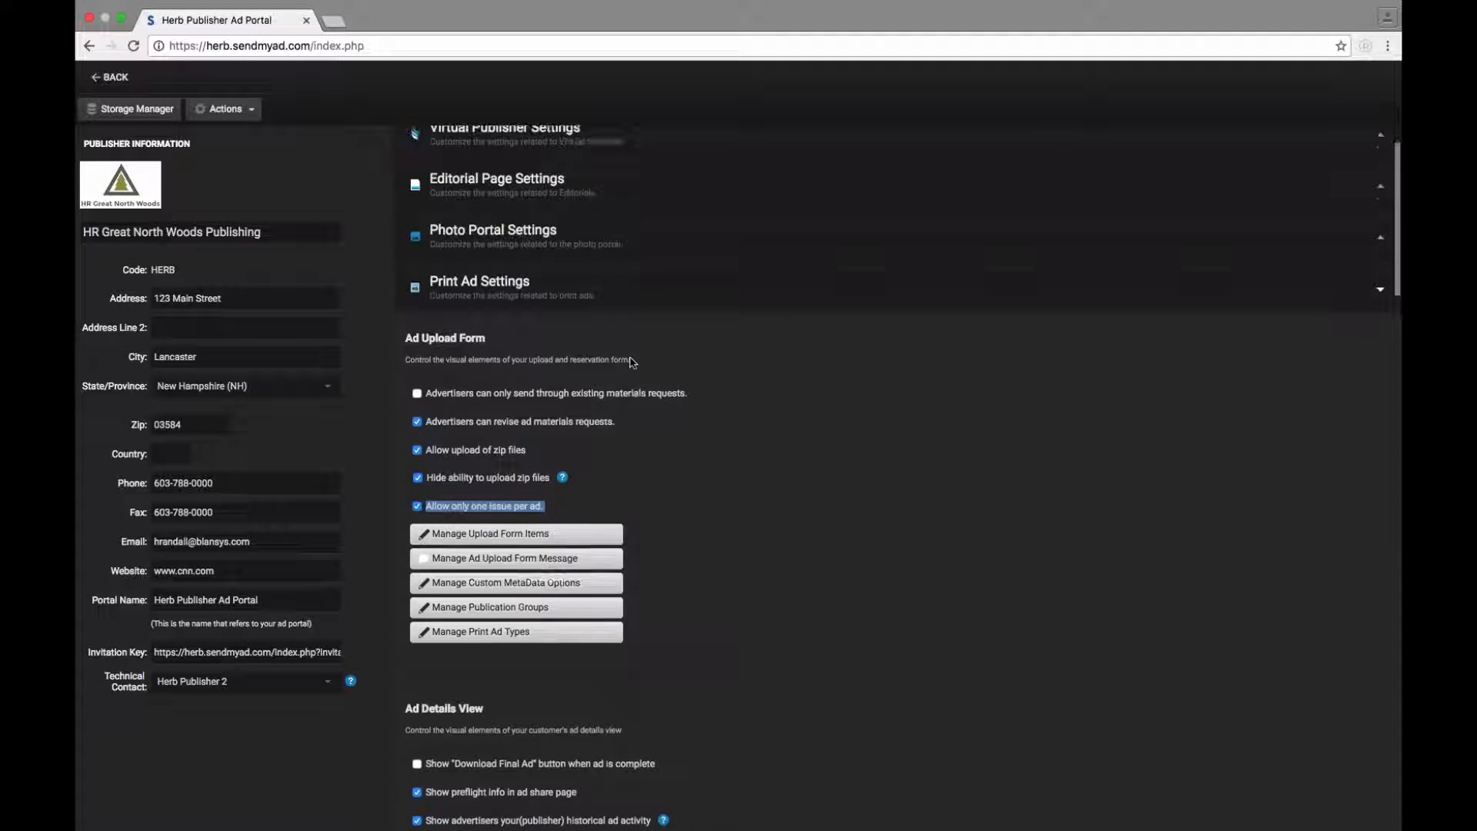
scroll(up, 3)
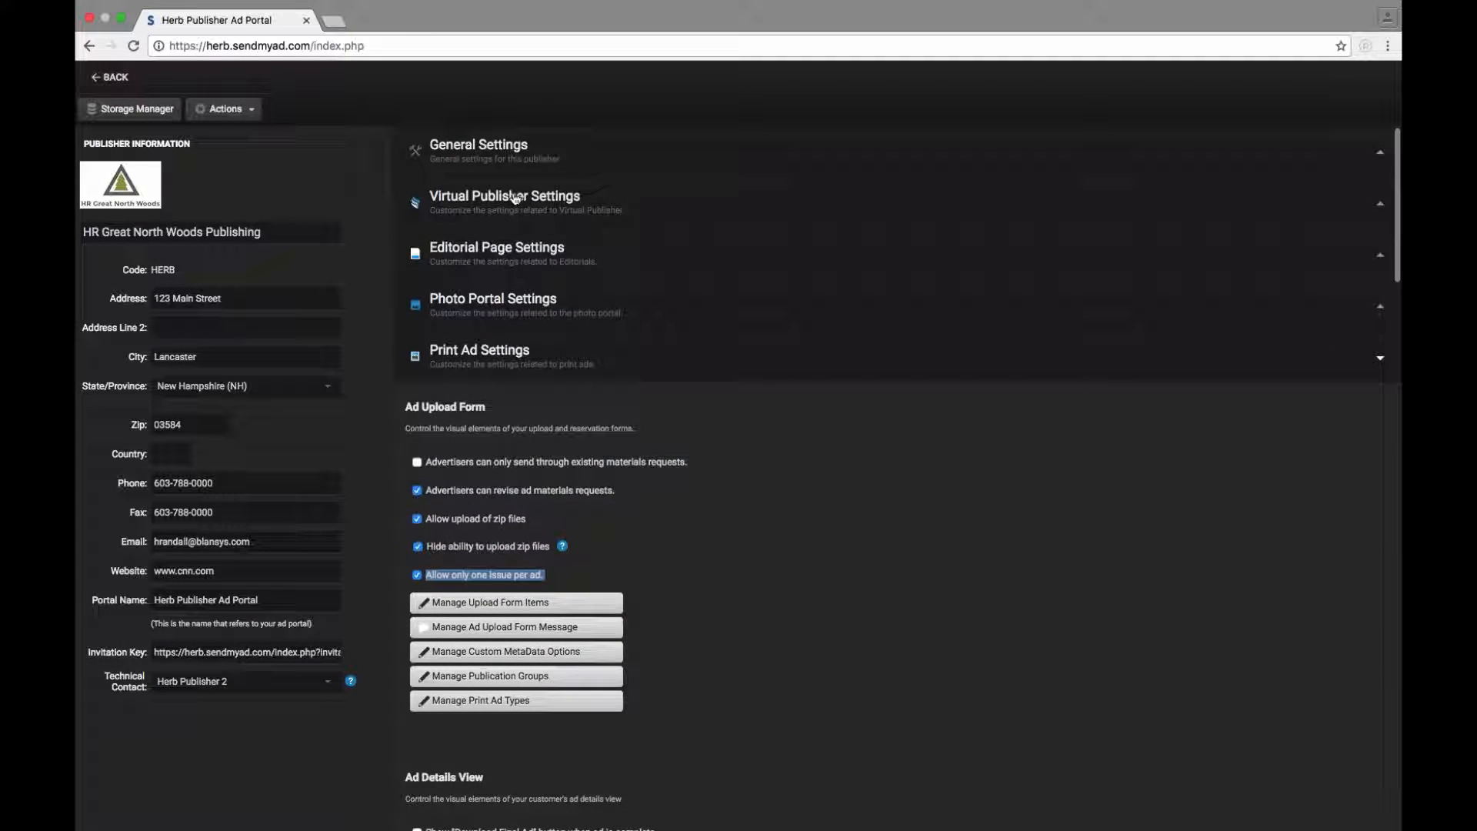
- Review the Materials Id Setup format in General Settings and leave the editor without changes
click(479, 151)
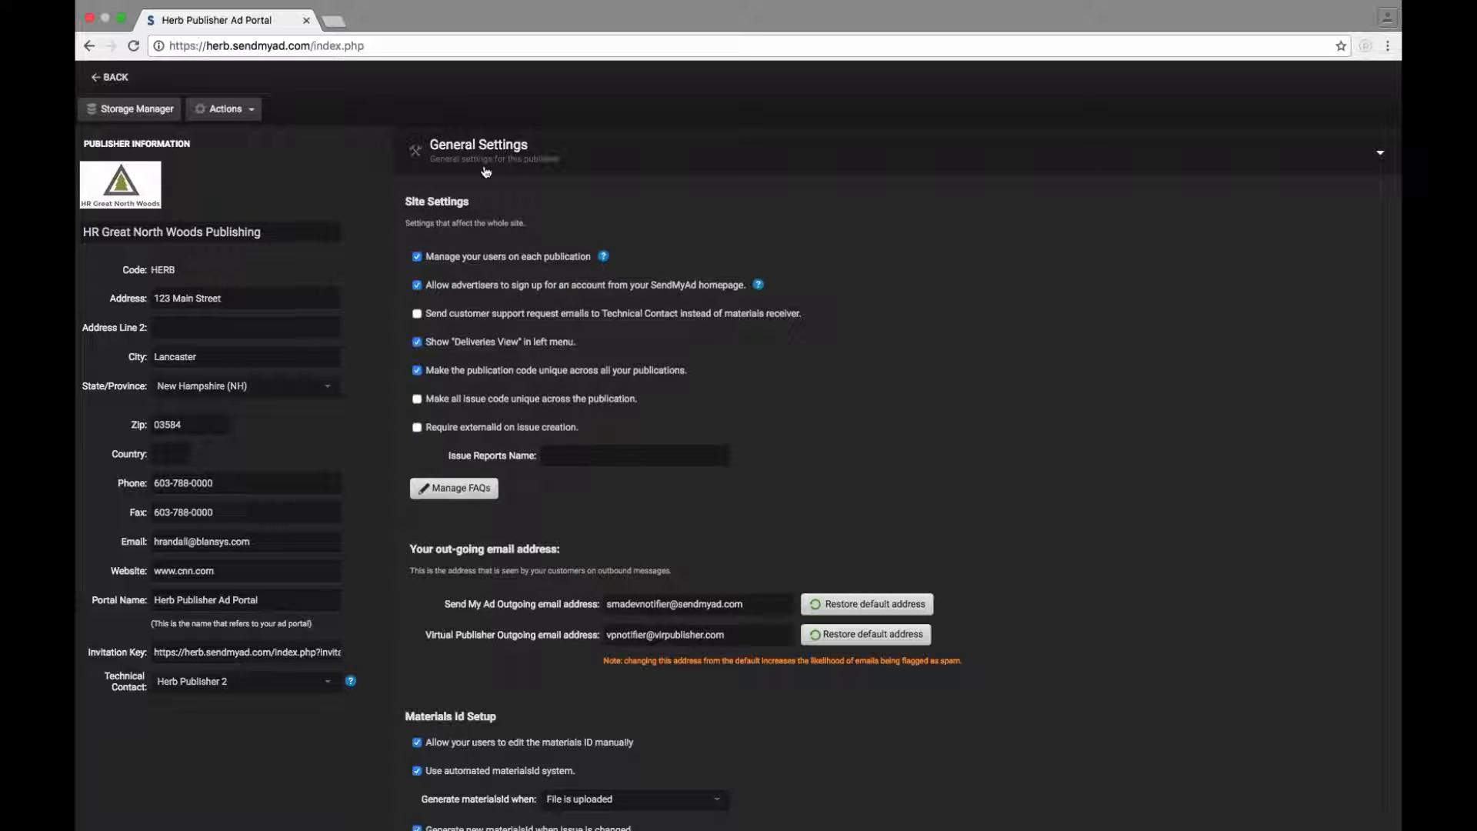
scroll(down, 3)
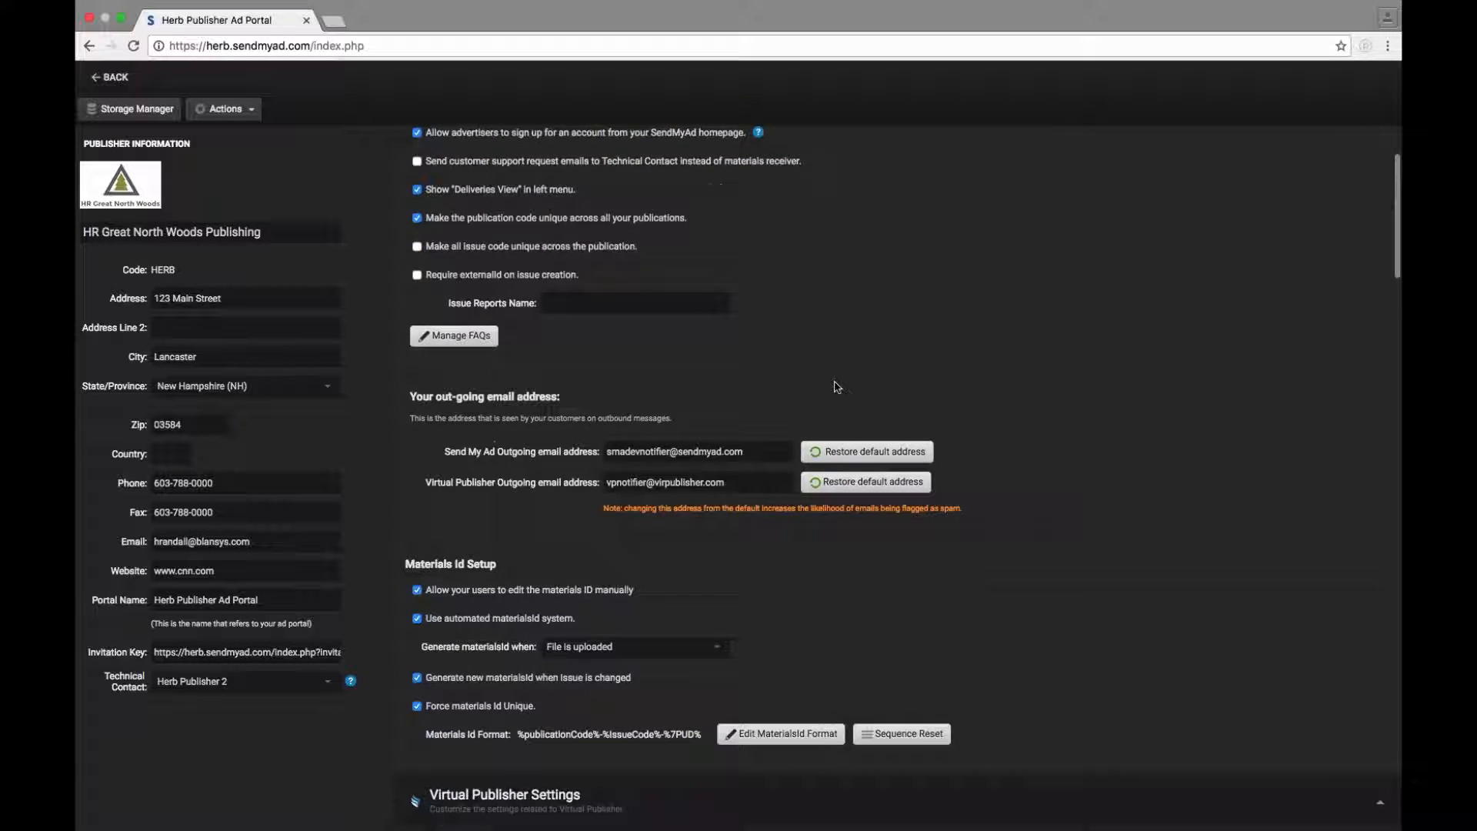
scroll(down, 3)
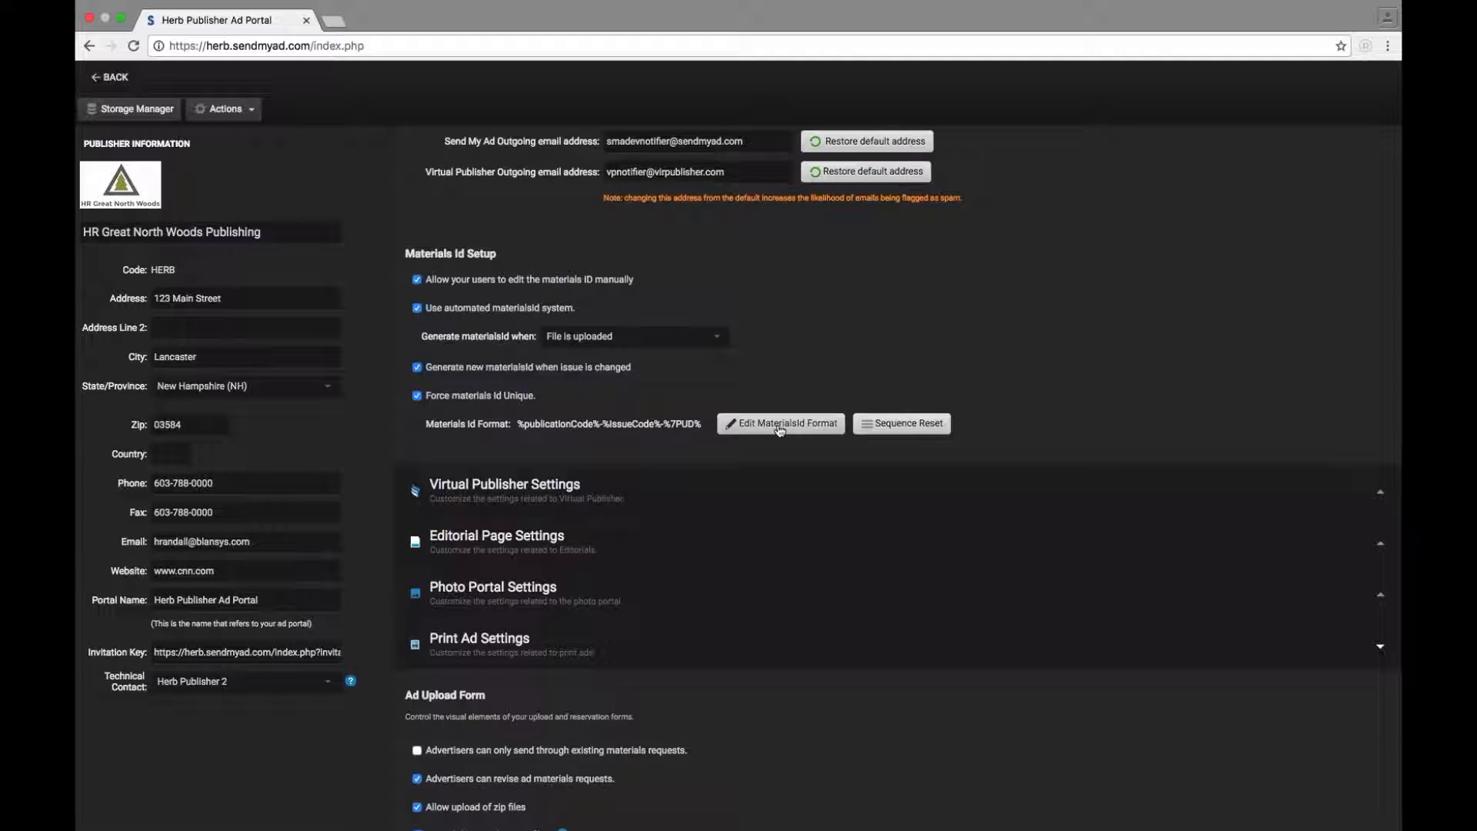
click(780, 423)
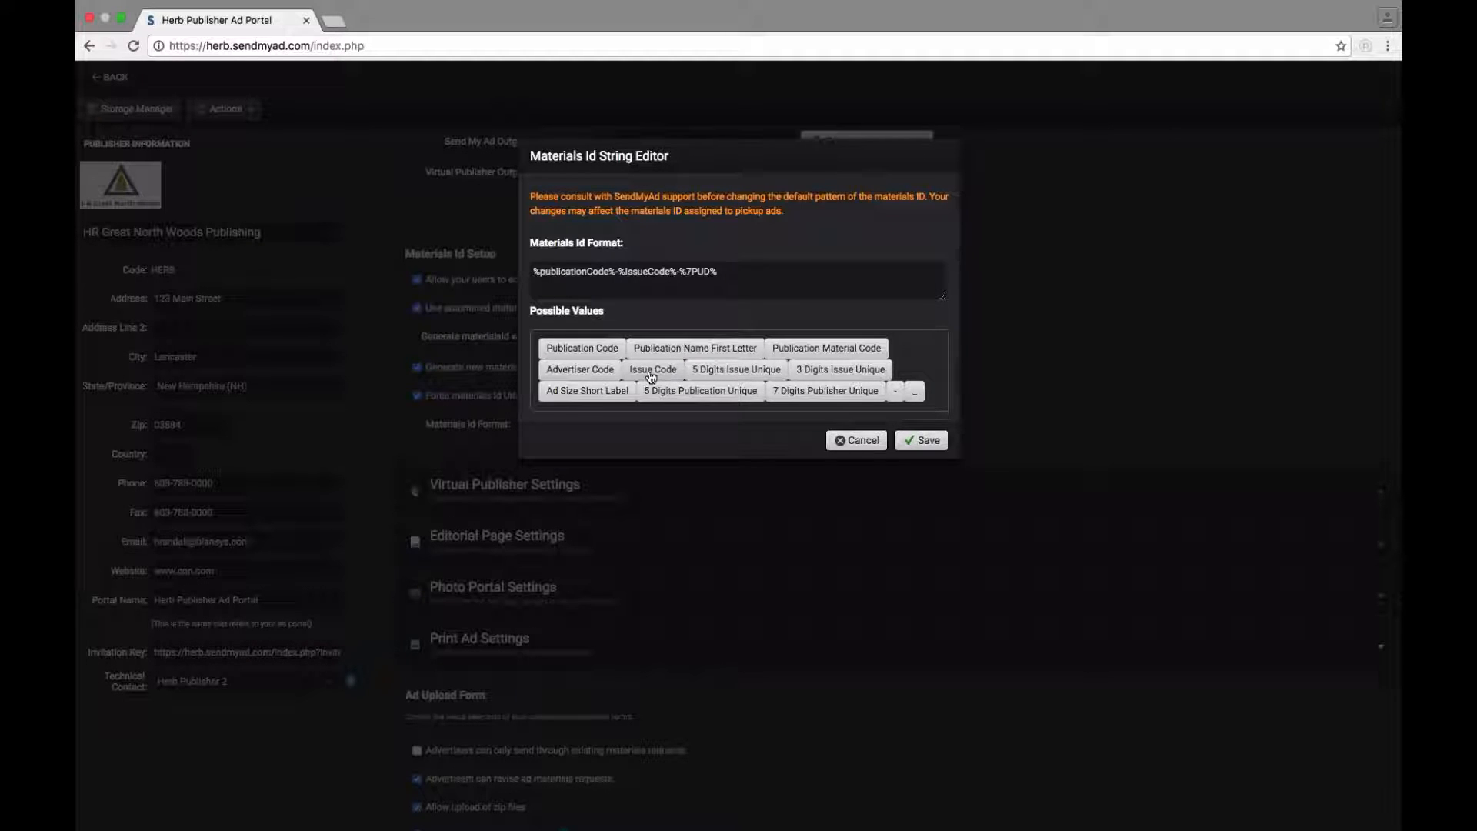
mouse_move(734, 376)
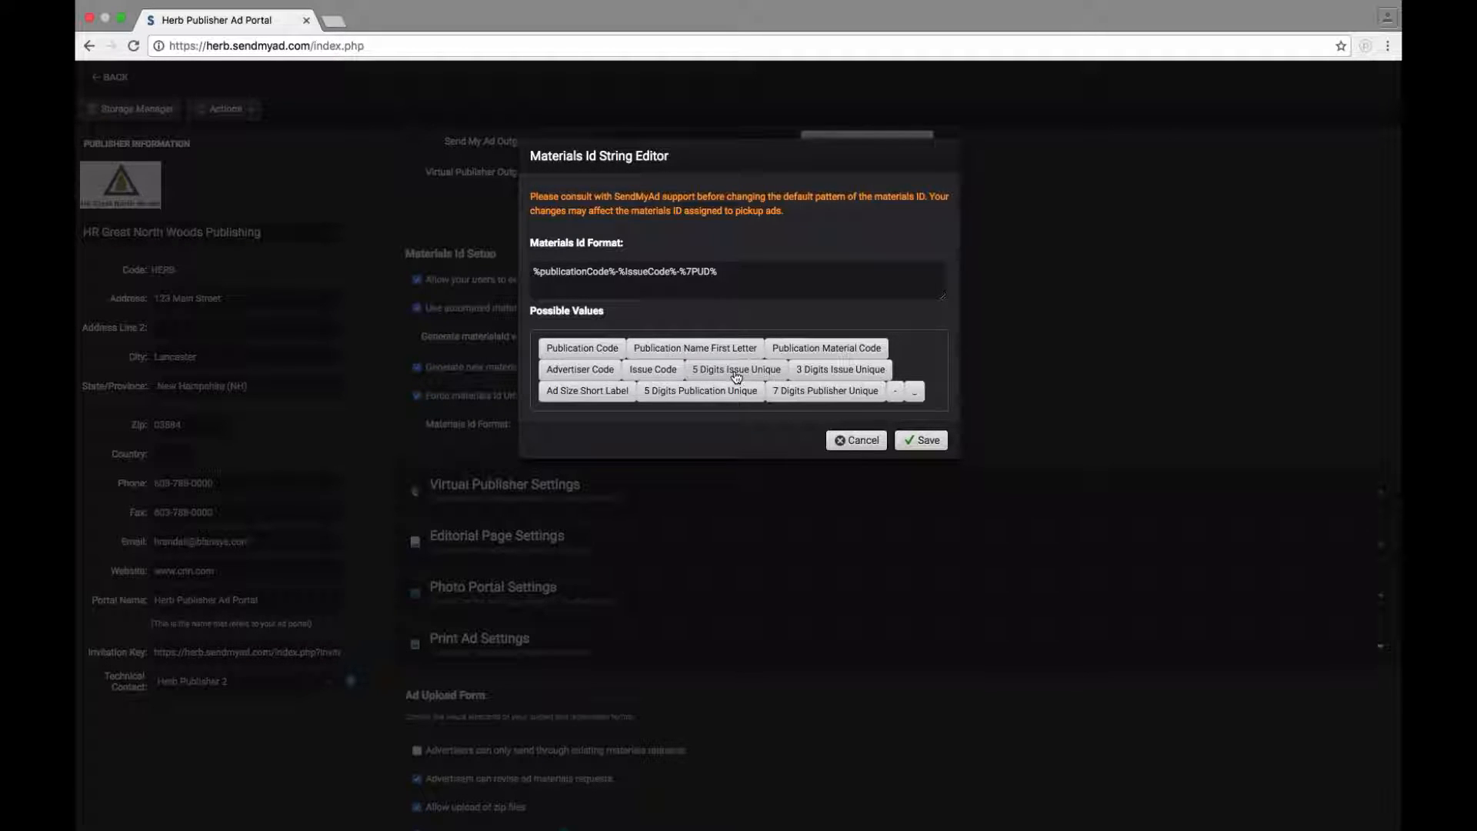
mouse_move(838, 374)
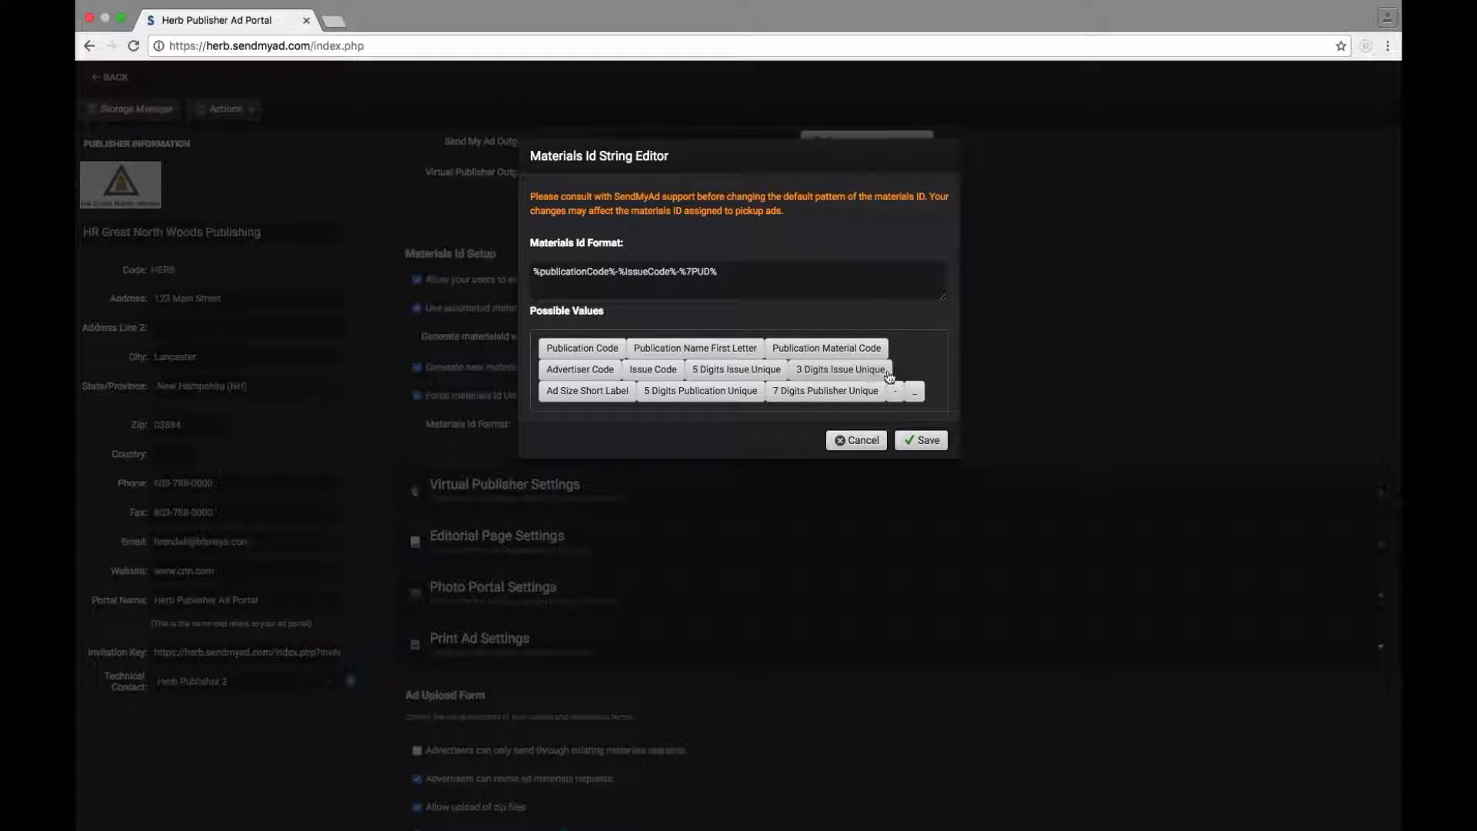
mouse_move(919, 368)
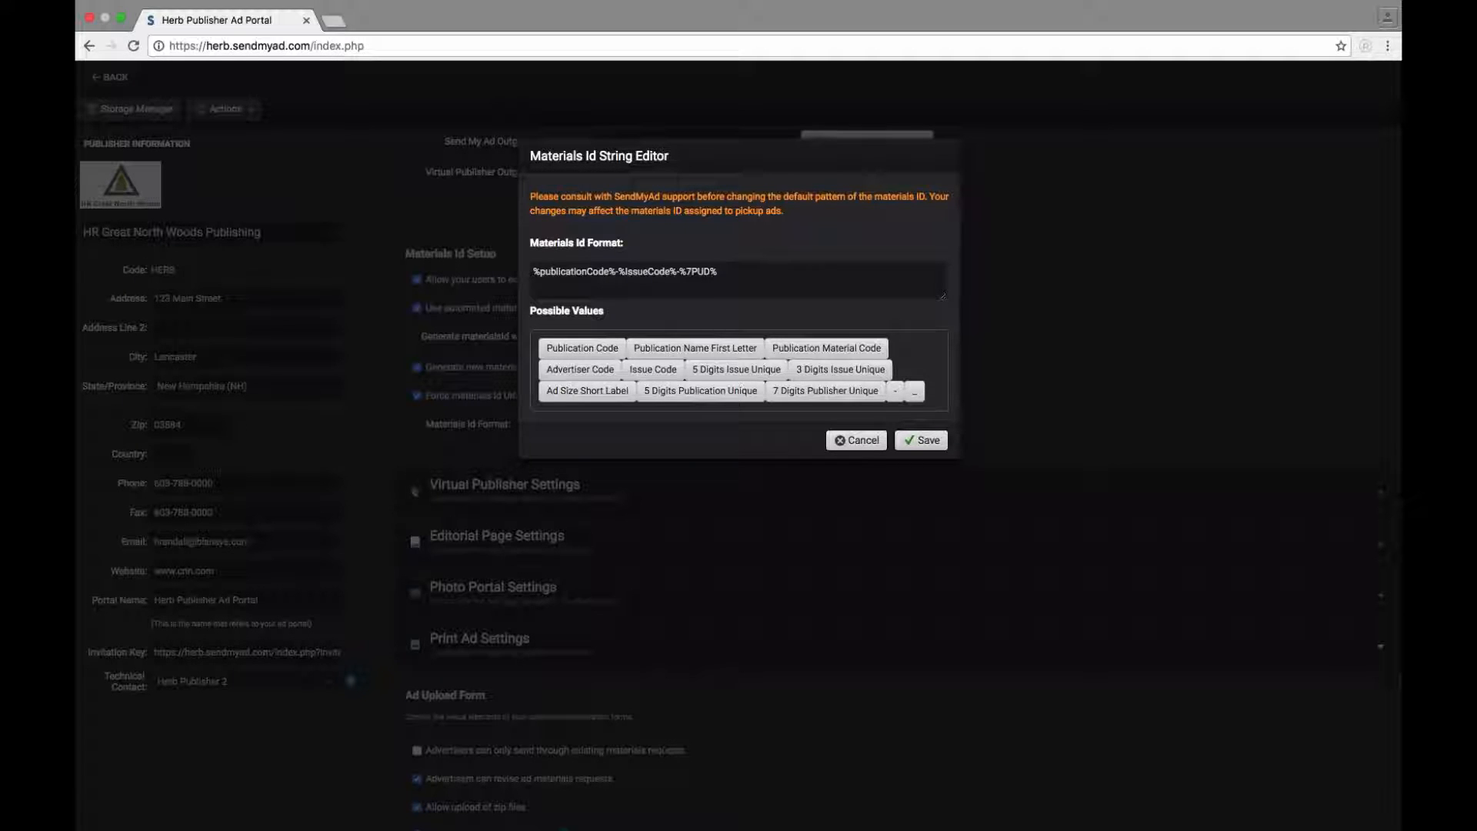
click(855, 440)
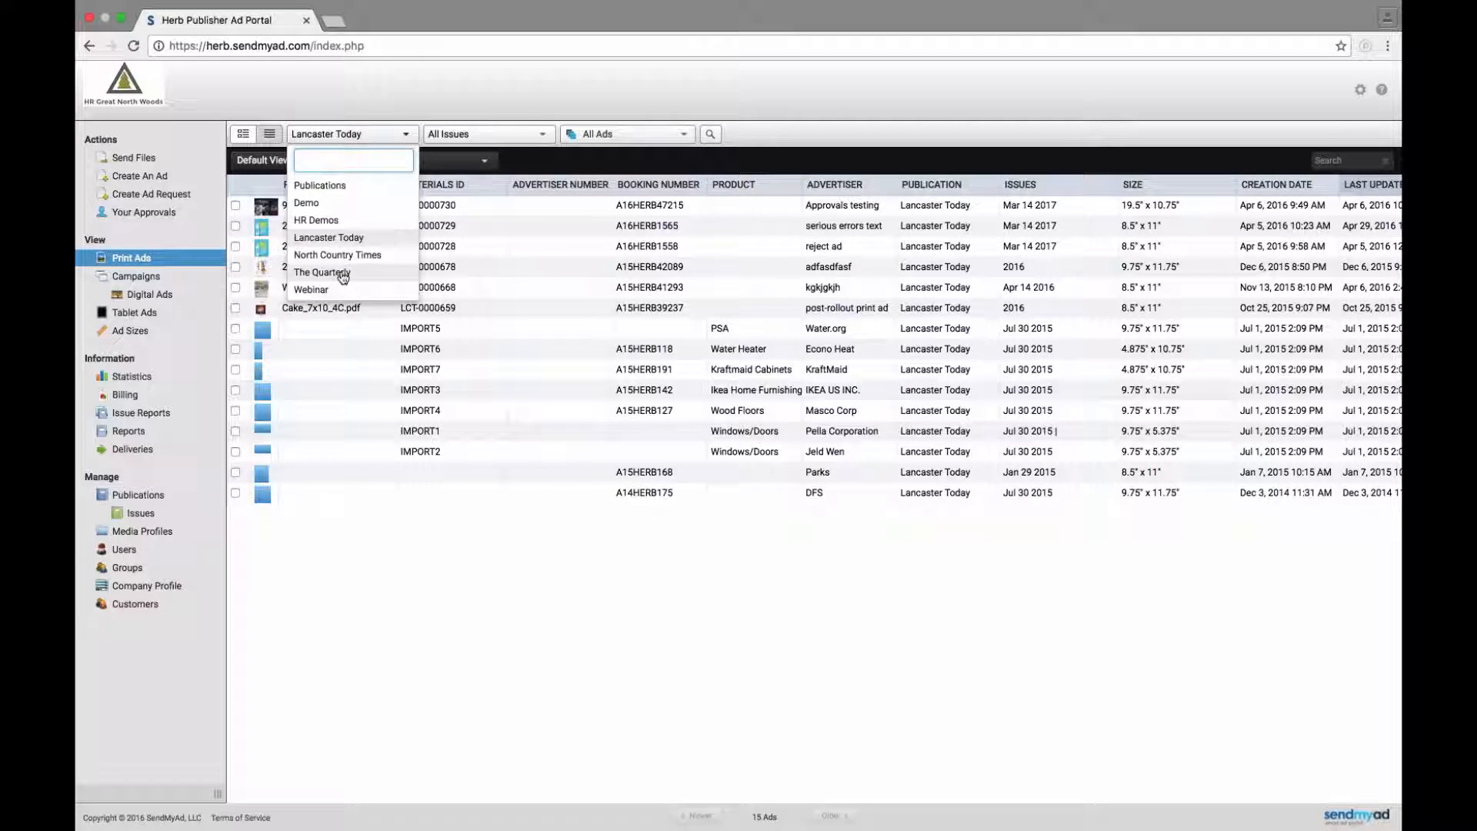
- Filter the ad list to The Quarterly and review the Barrett_Jackson ad's details, issue Jul 16 2017, ID TQ-JUL17-0000748
click(323, 273)
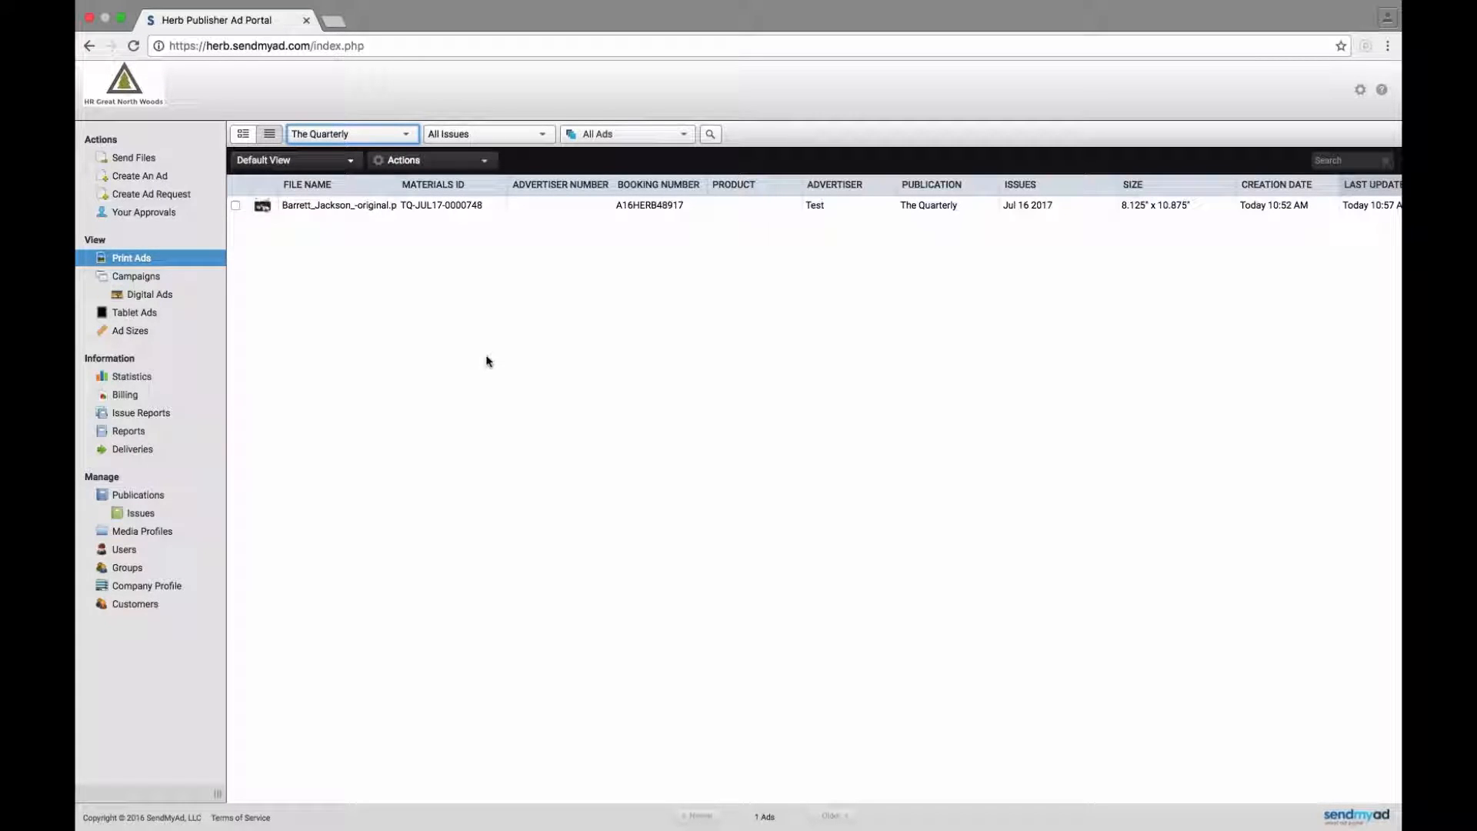
mouse_move(311, 215)
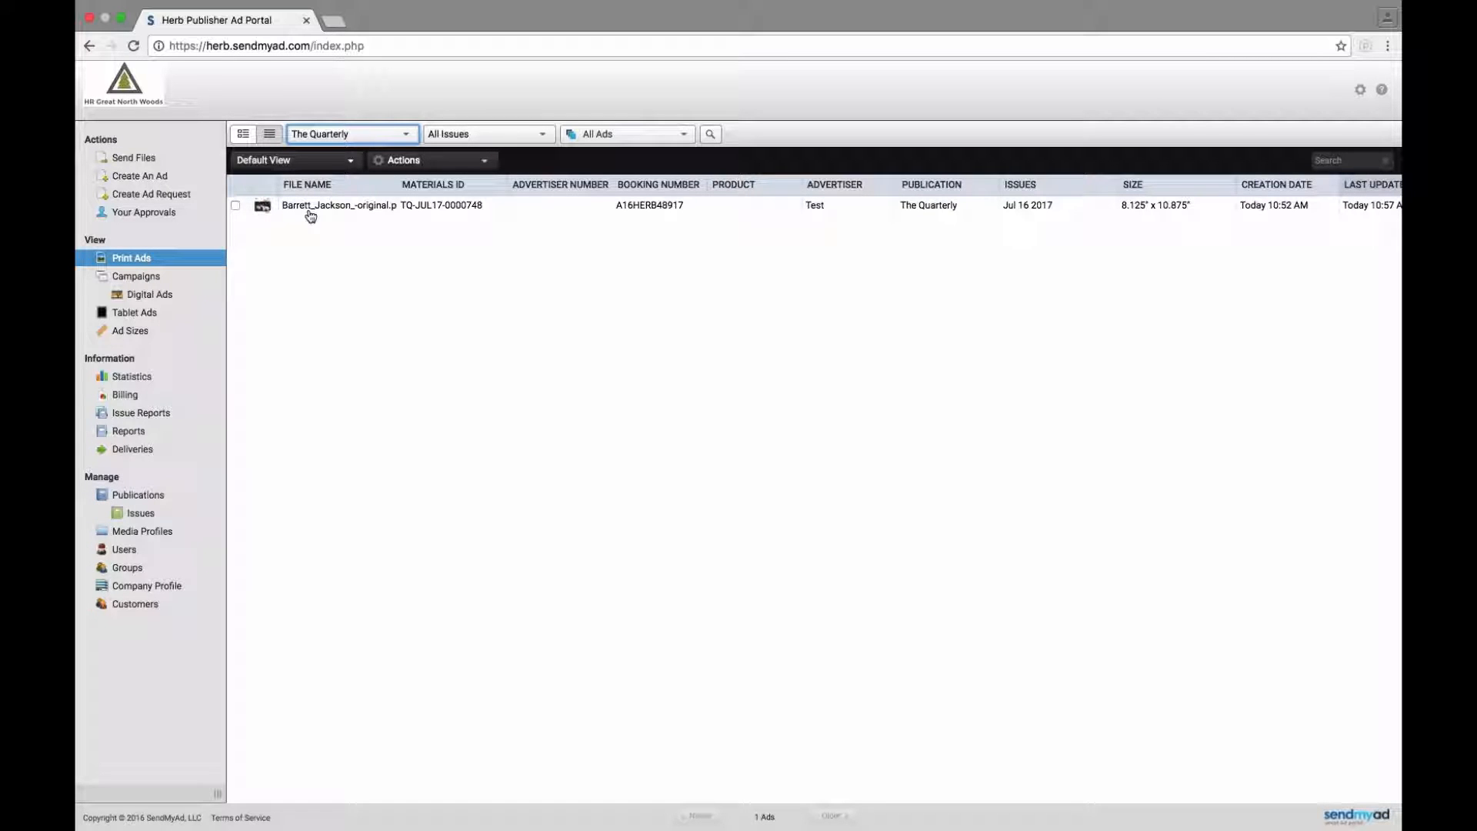
click(340, 206)
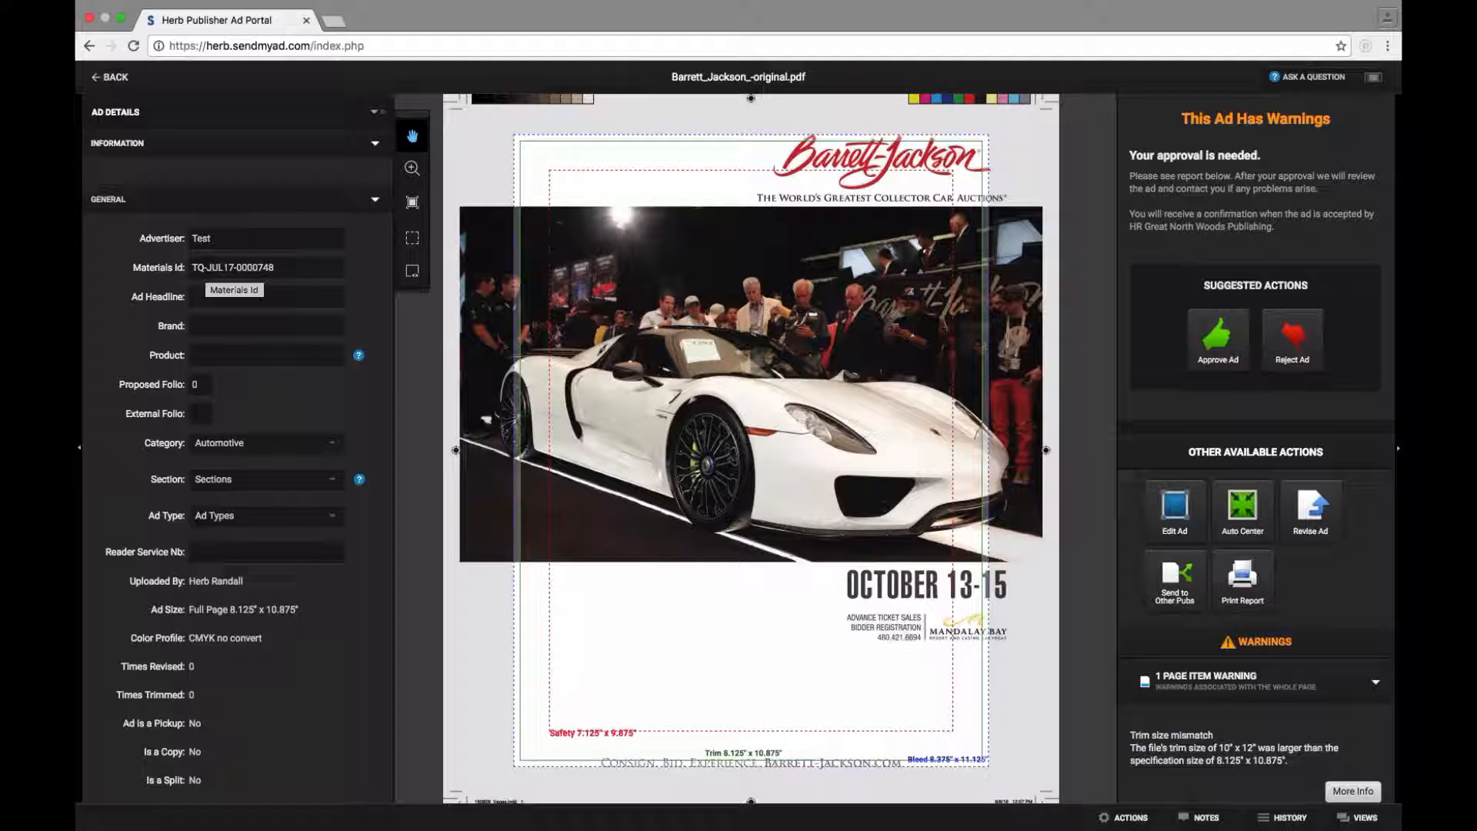
scroll(down, 3)
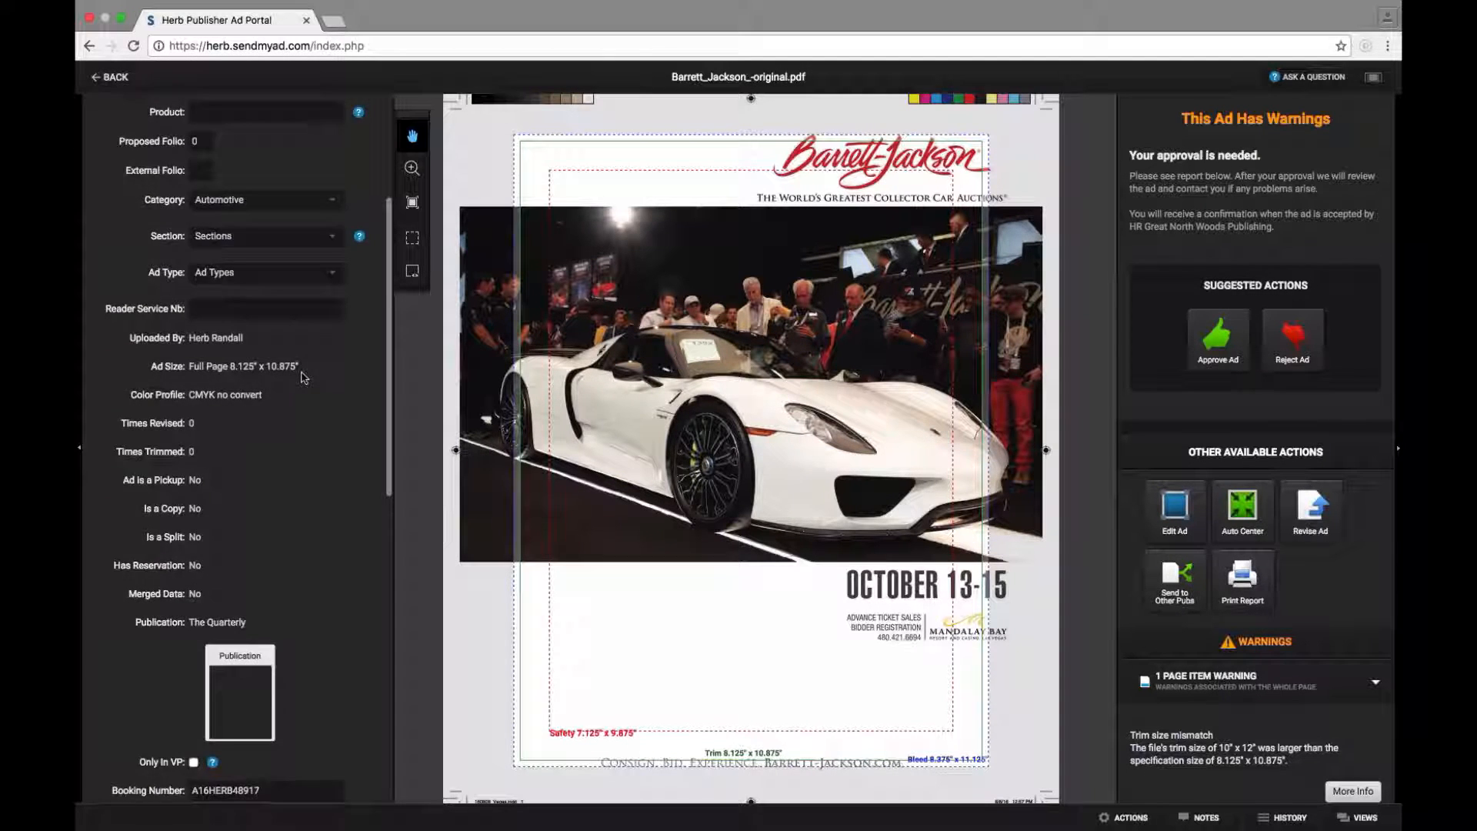
scroll(down, 3)
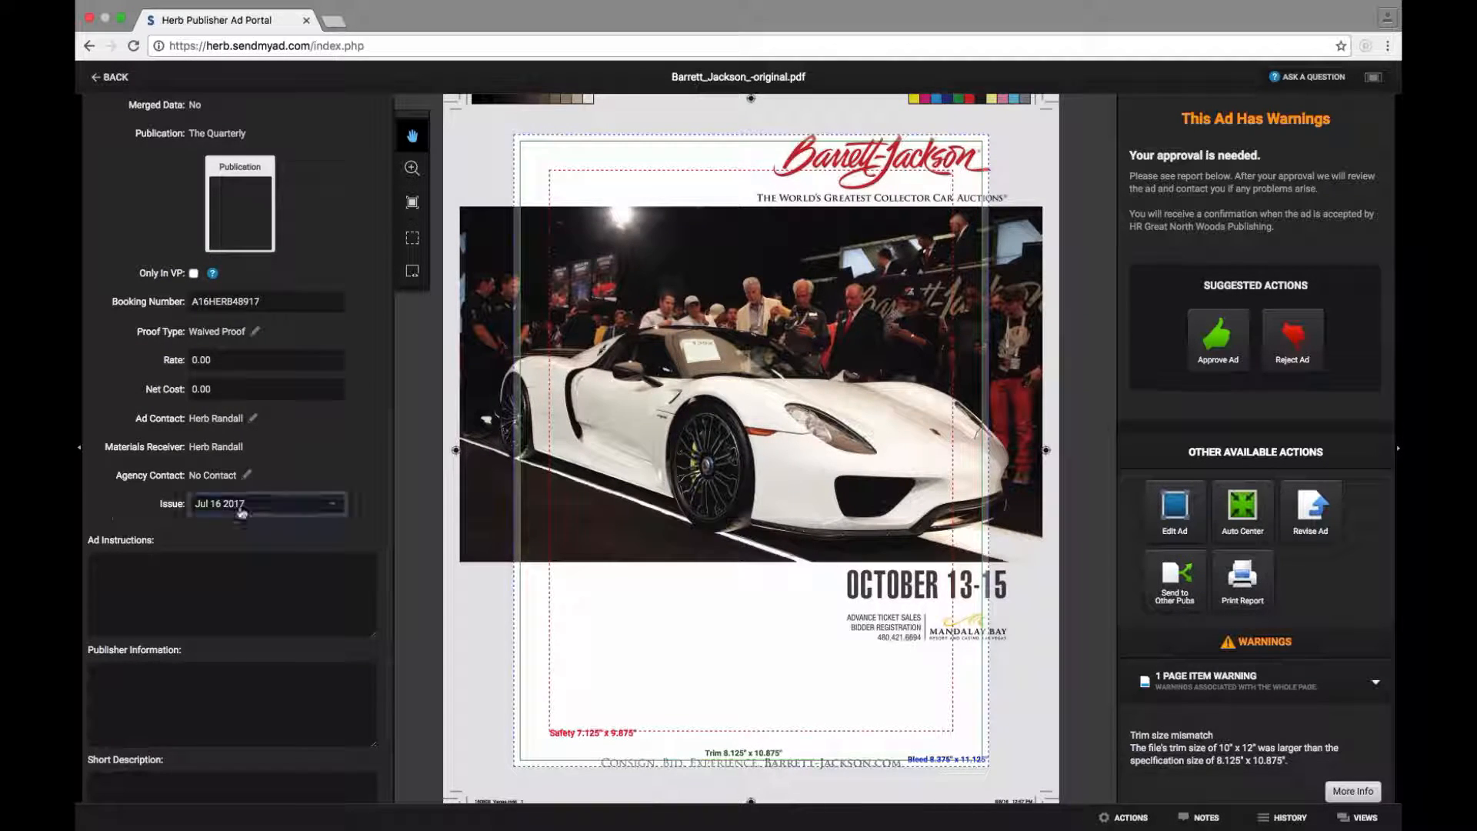
scroll(up, 3)
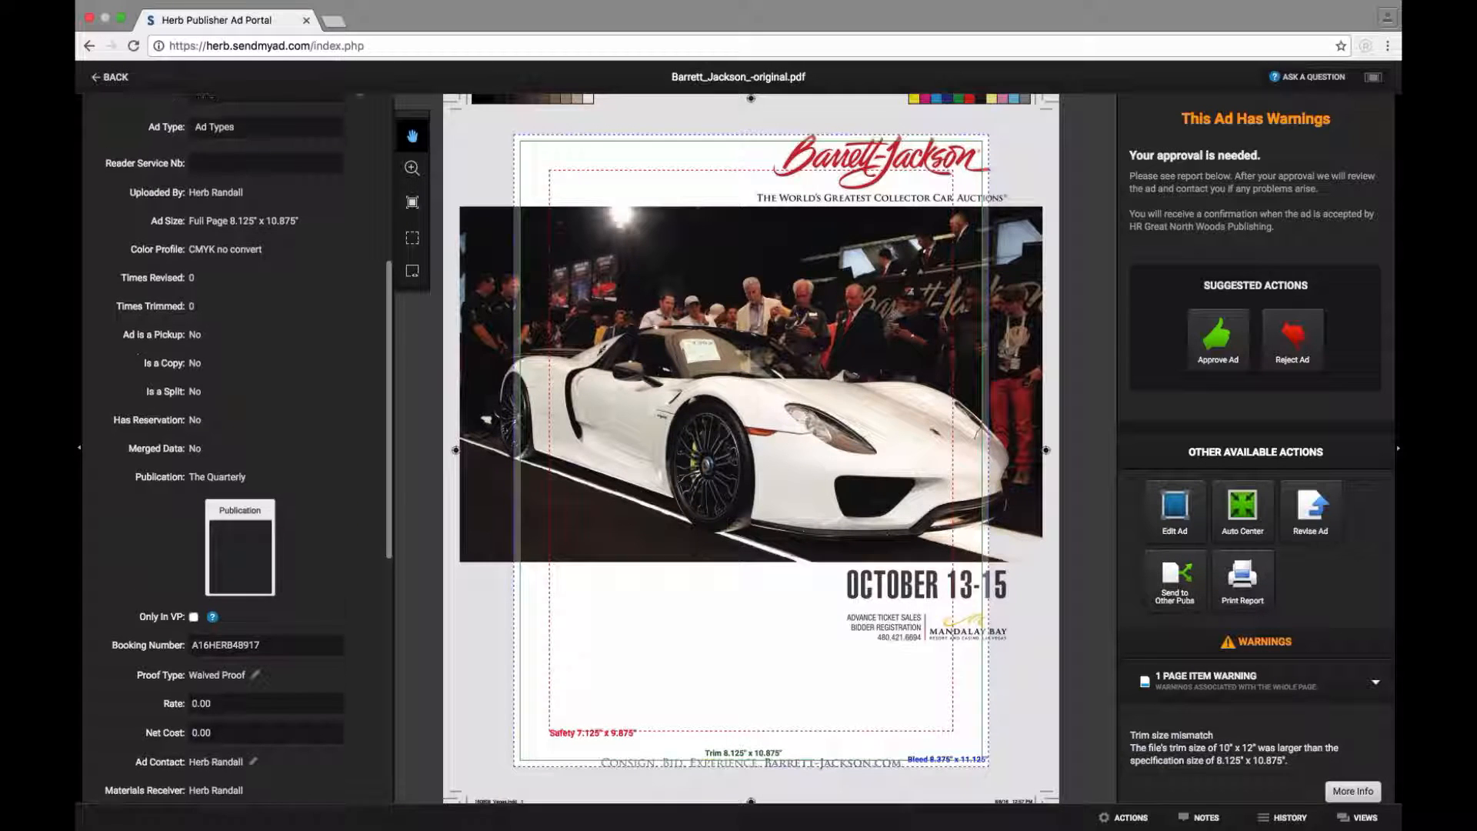
scroll(up, 3)
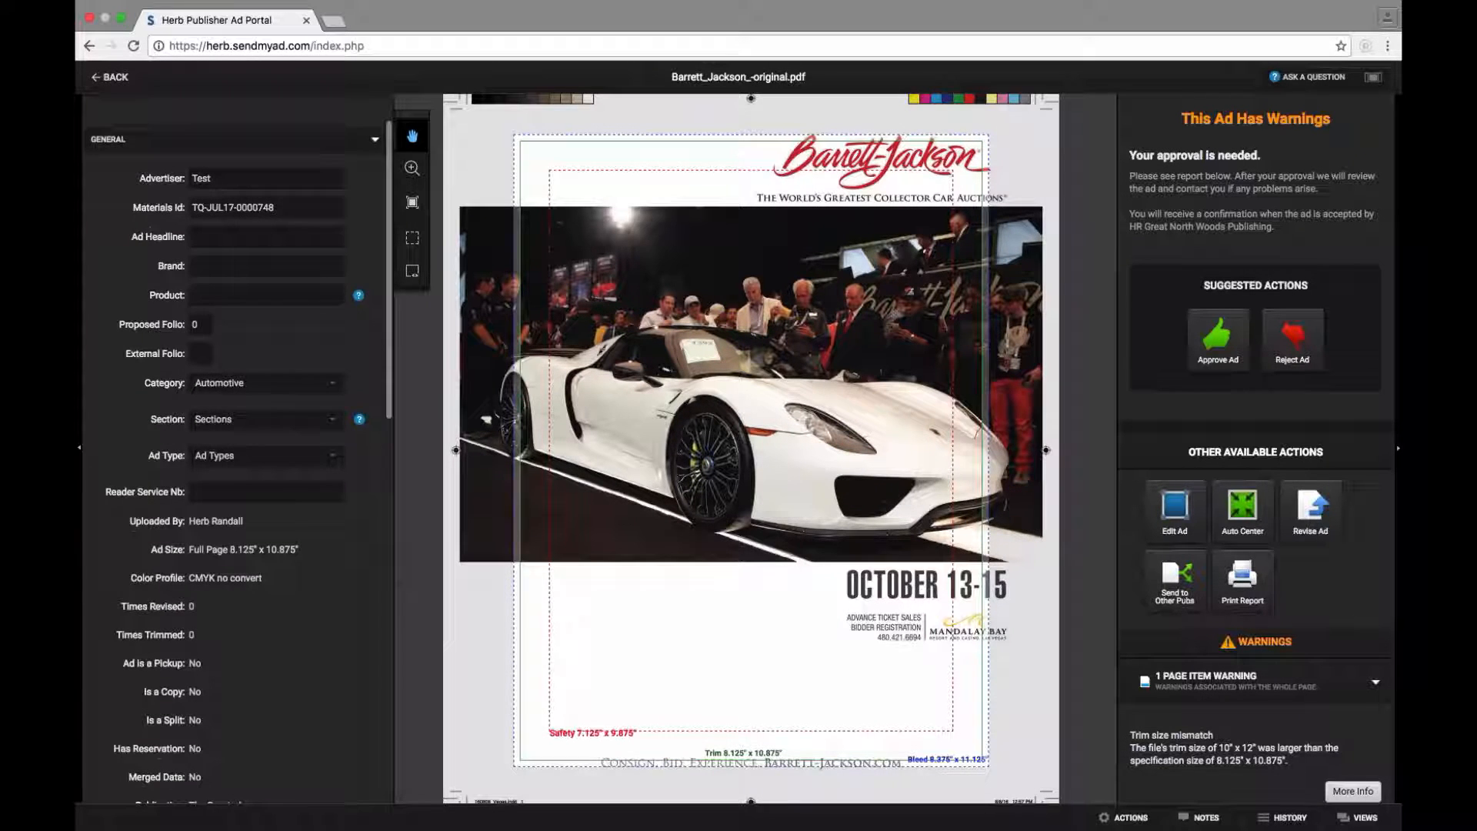
scroll(down, 3)
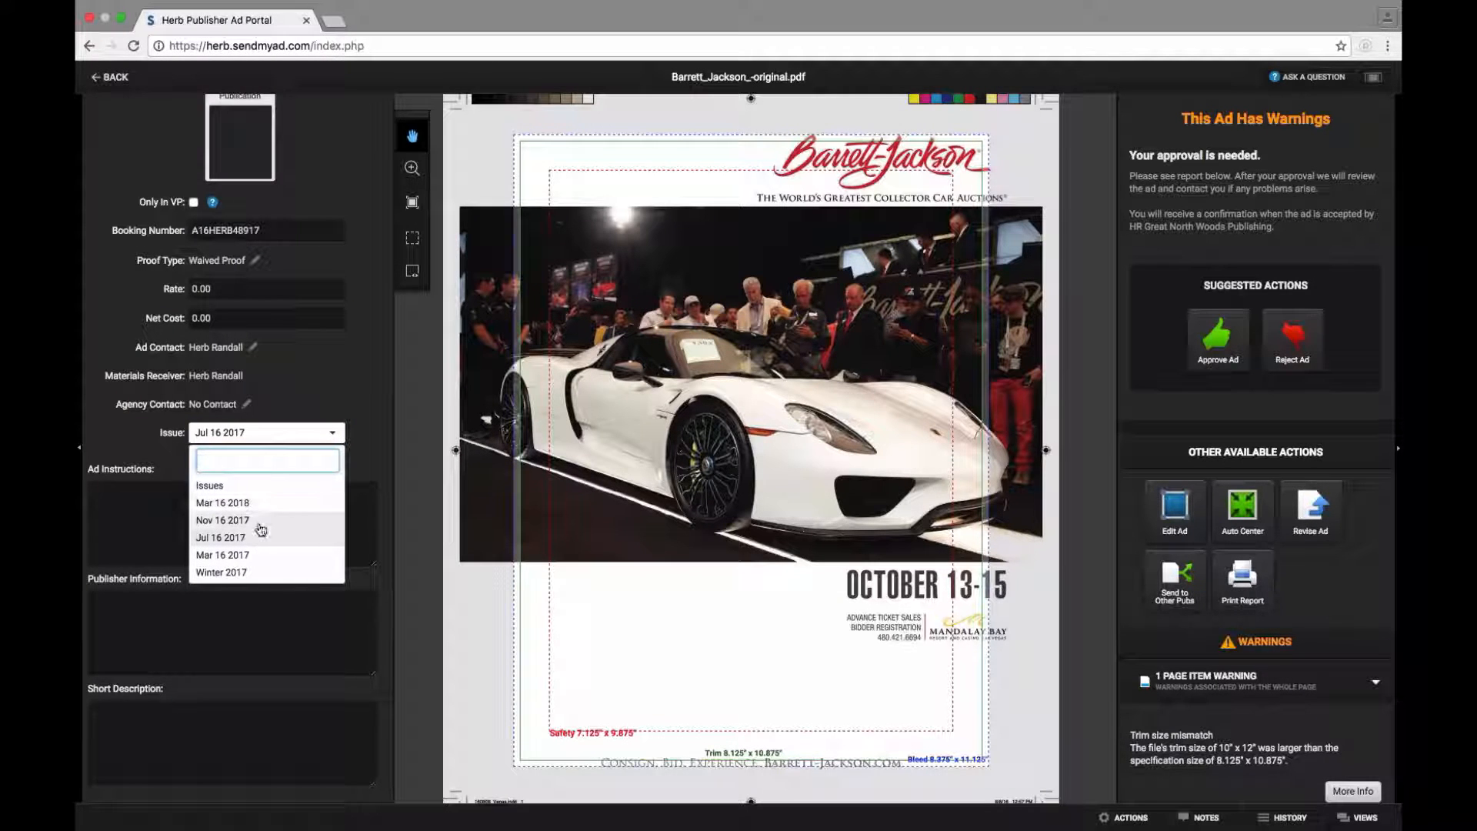
- Move the Barrett_Jackson ad to the Nov 16 2017 issue so its materials ID becomes TQ-NOV17-0000750
click(222, 519)
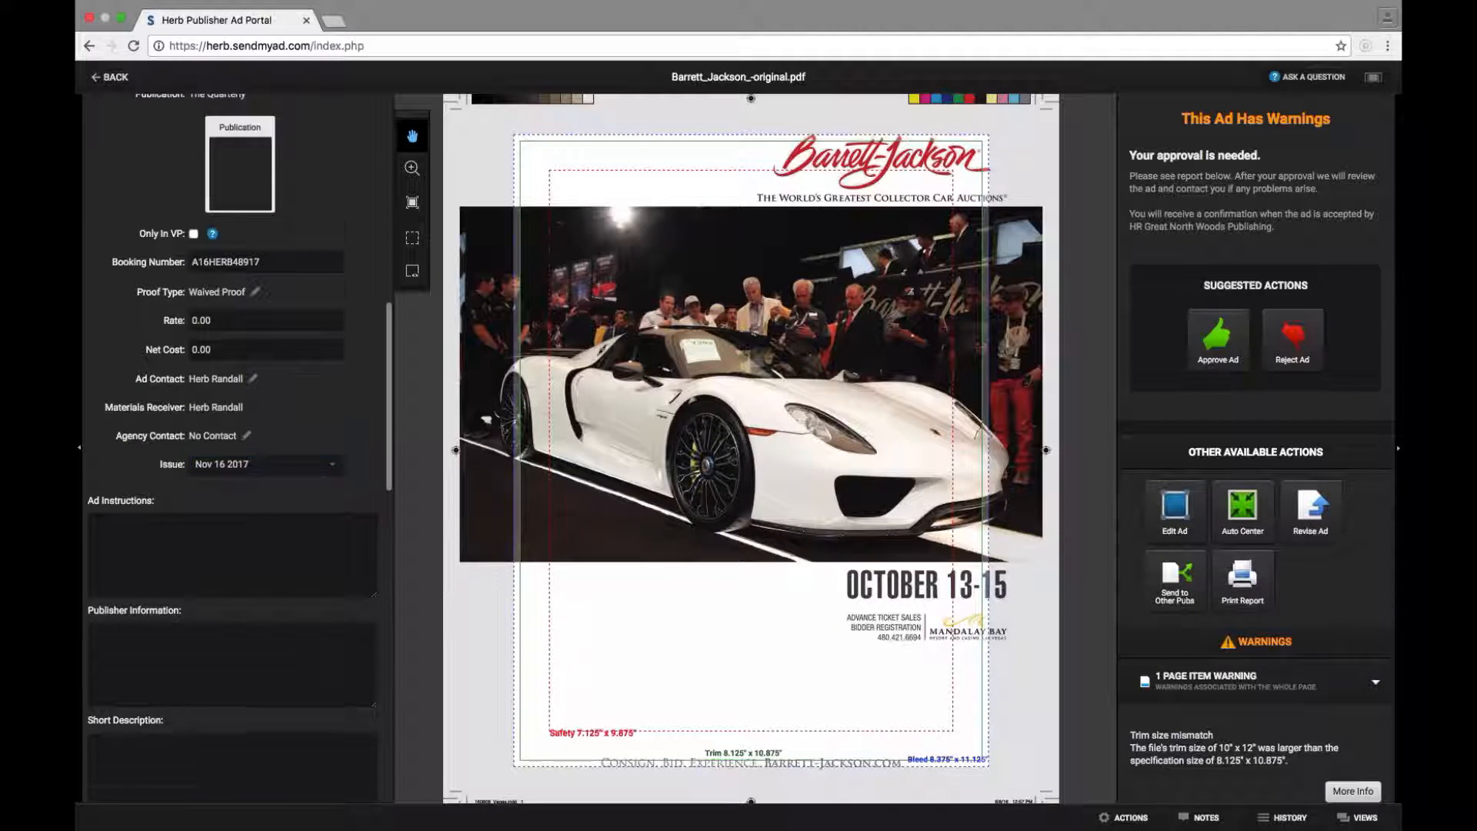
scroll(up, 3)
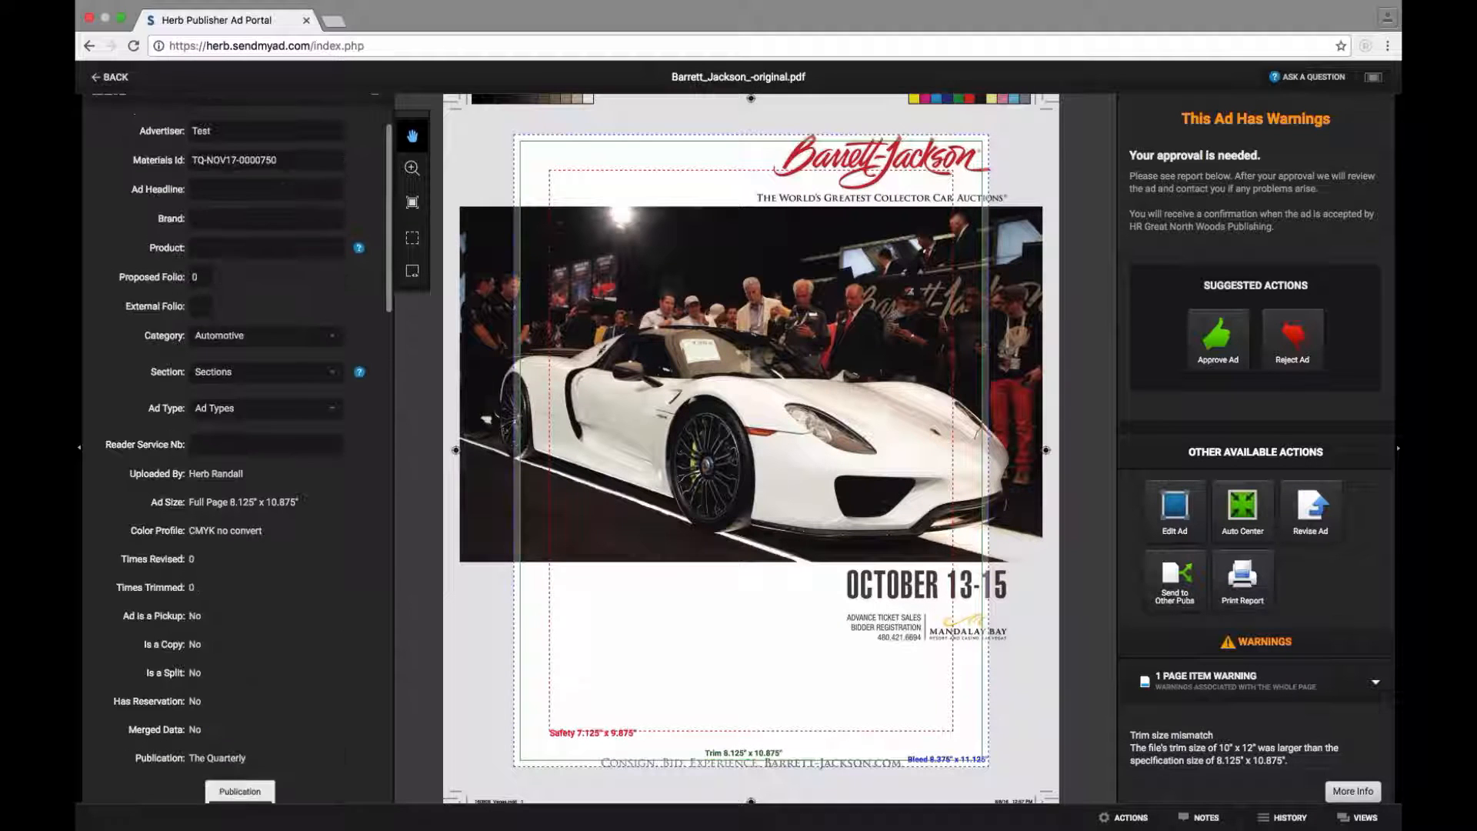
scroll(up, 3)
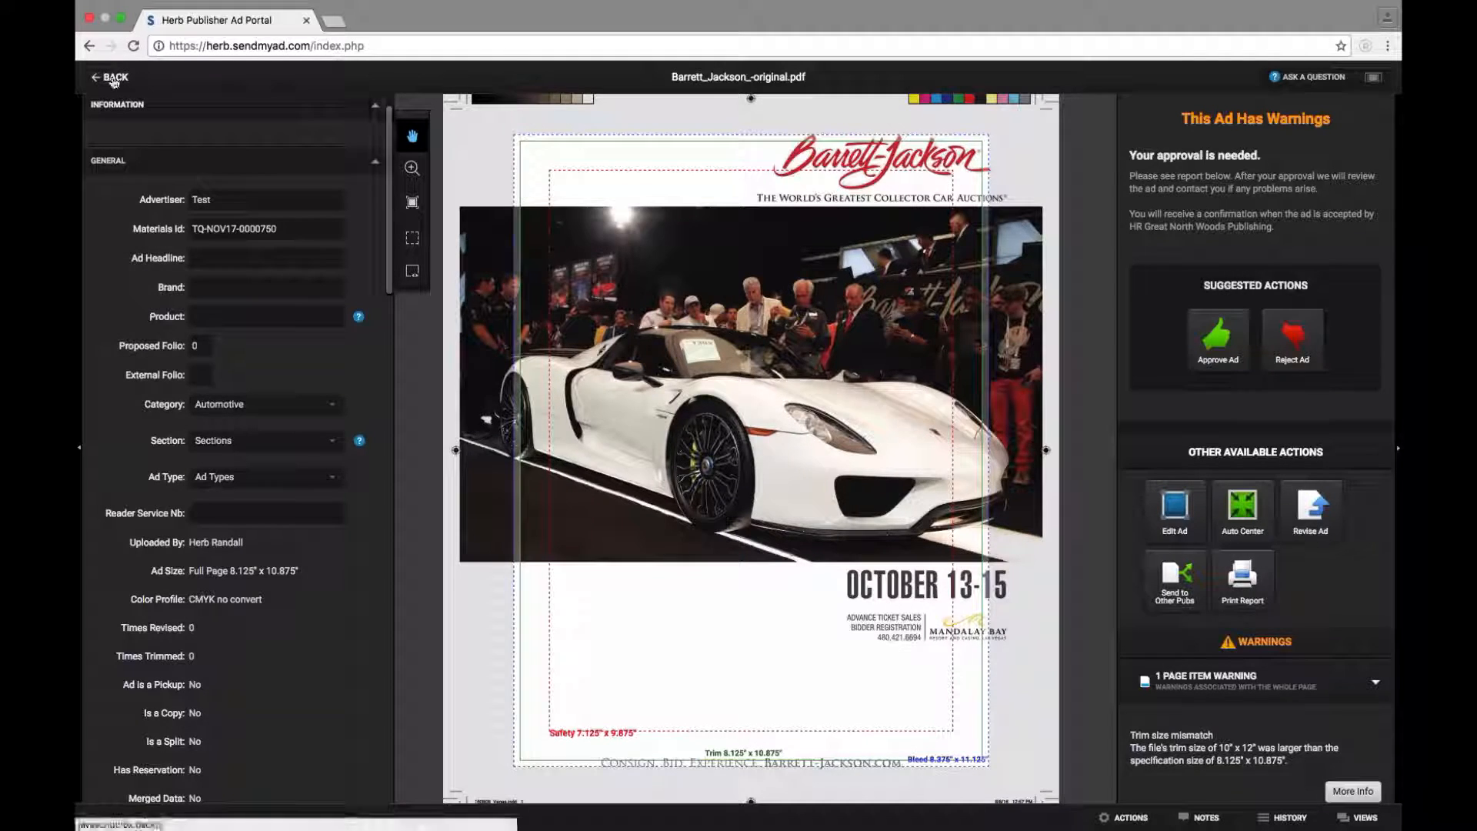
- Return to the print ads list and browse Print Ad Settings down to the pickup options
click(109, 77)
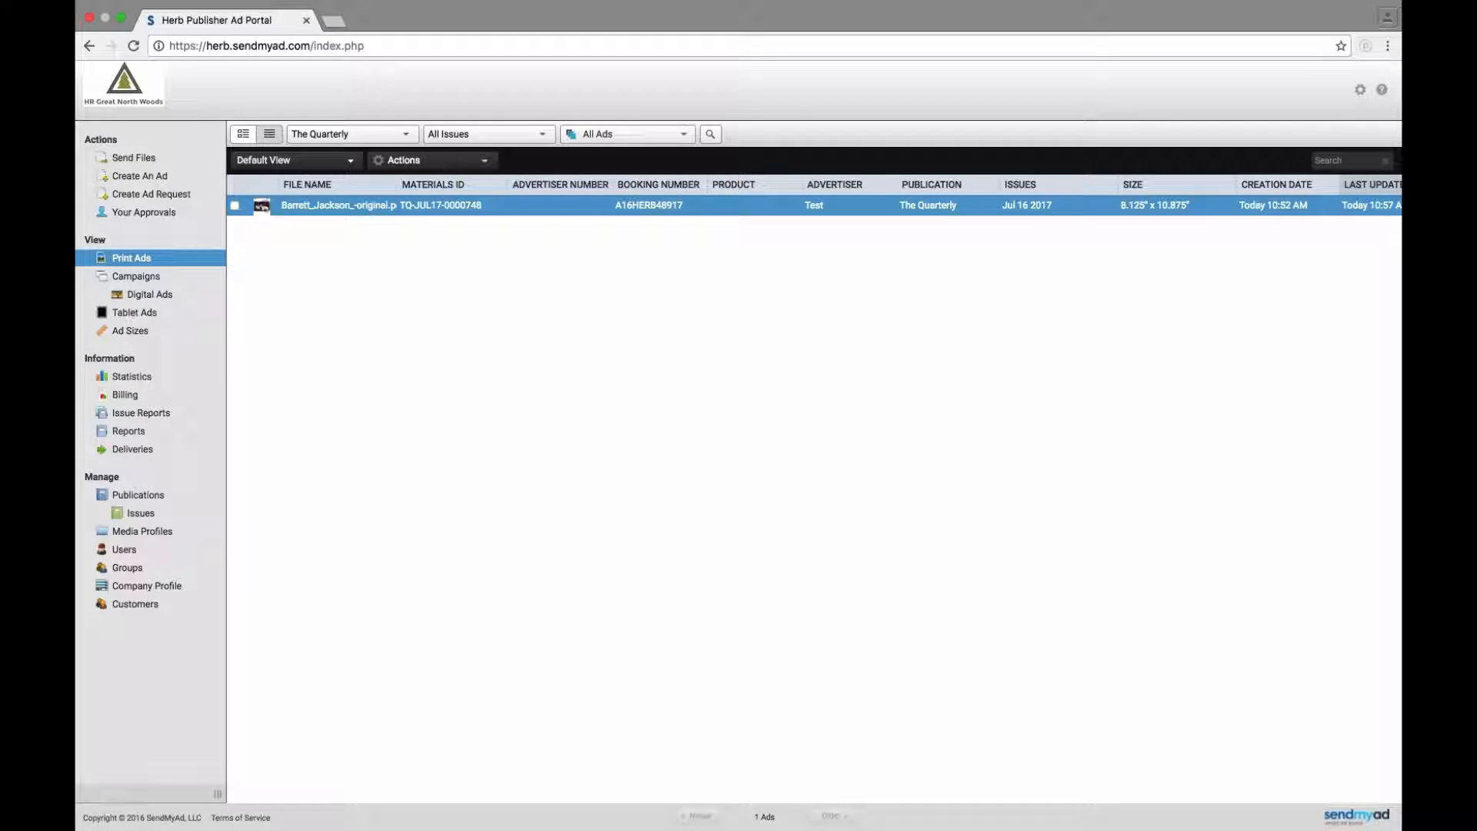
mouse_move(234, 554)
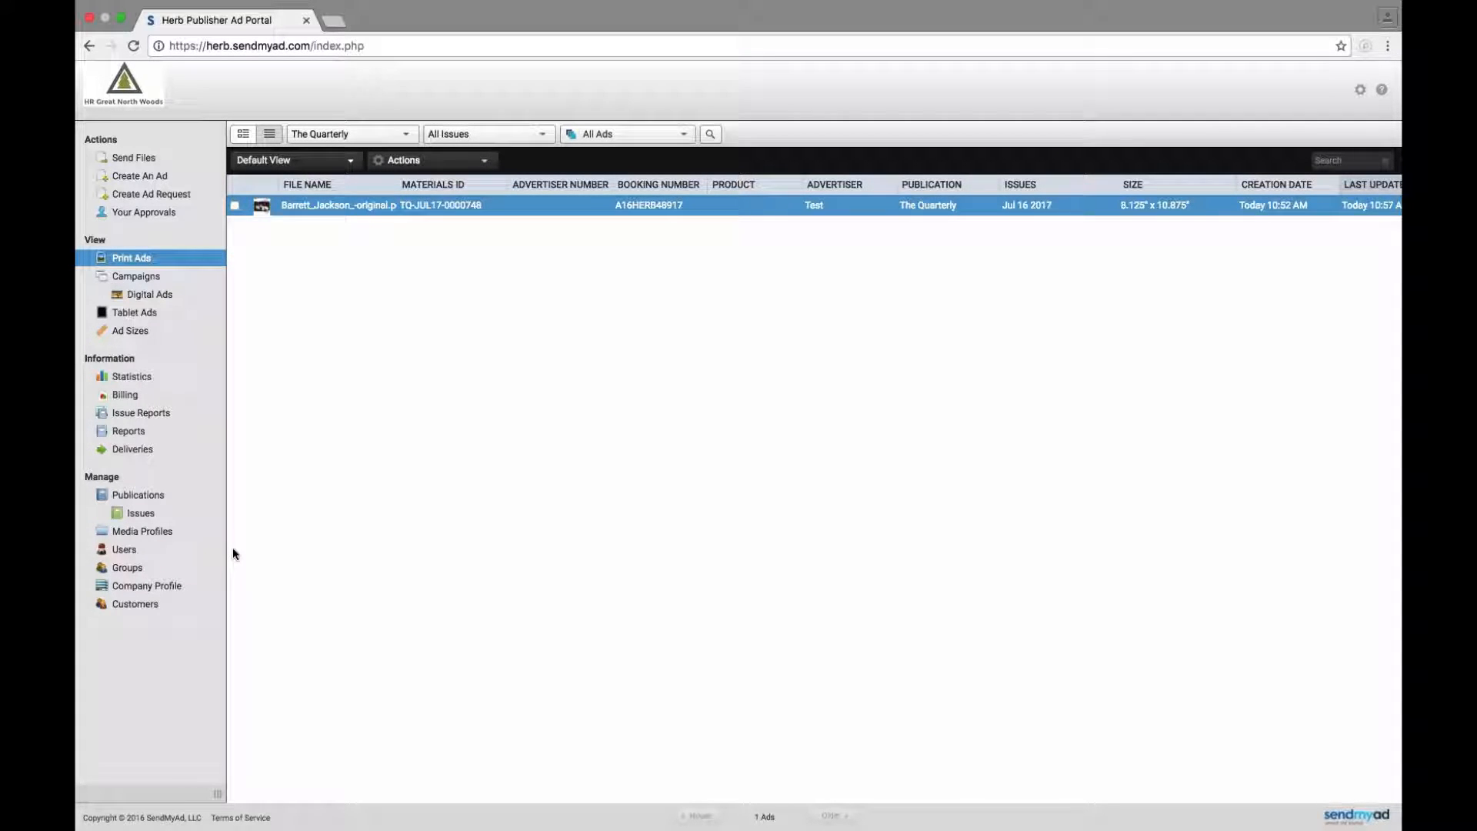
click(147, 584)
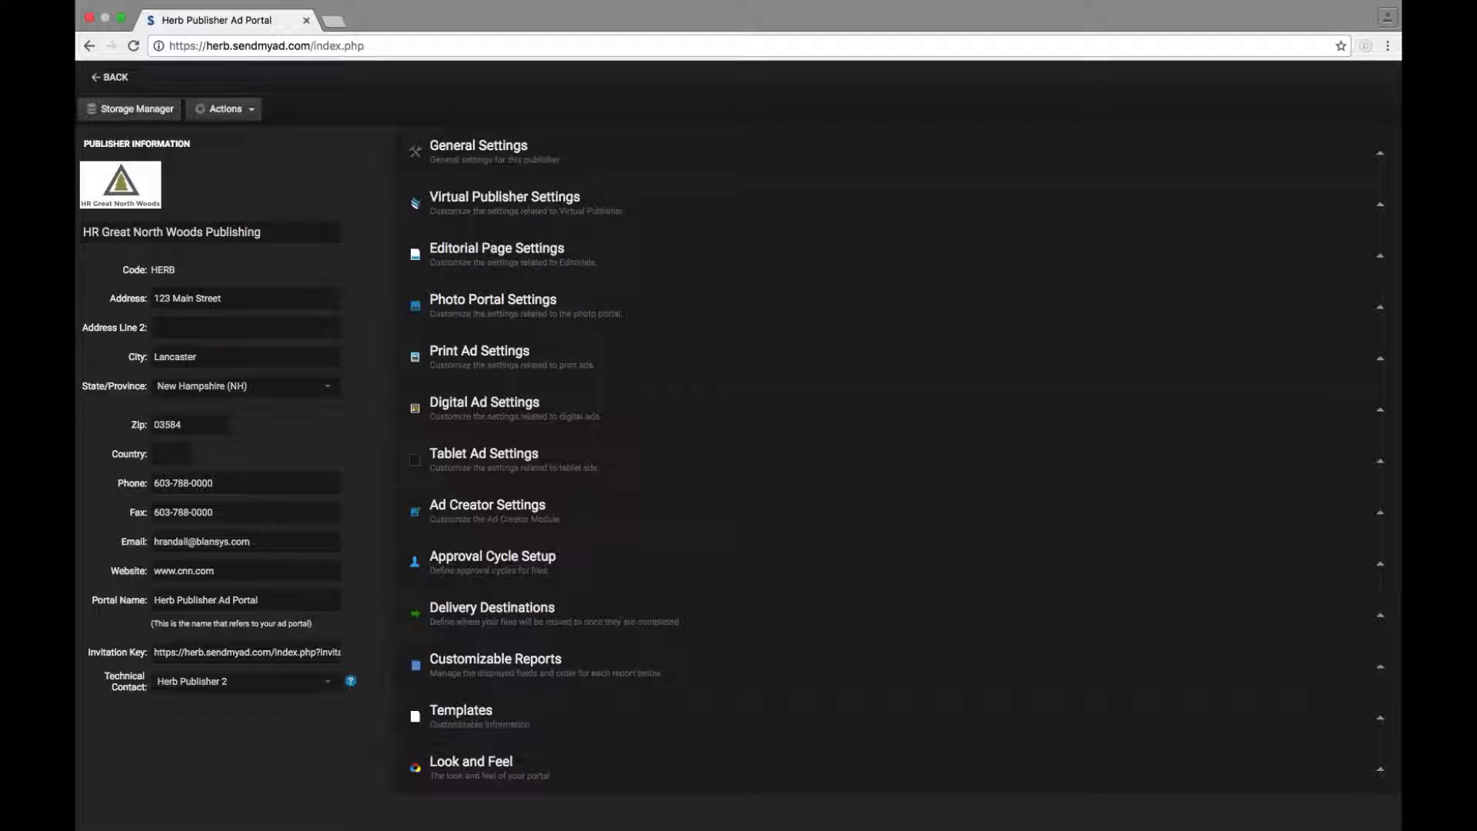
click(478, 145)
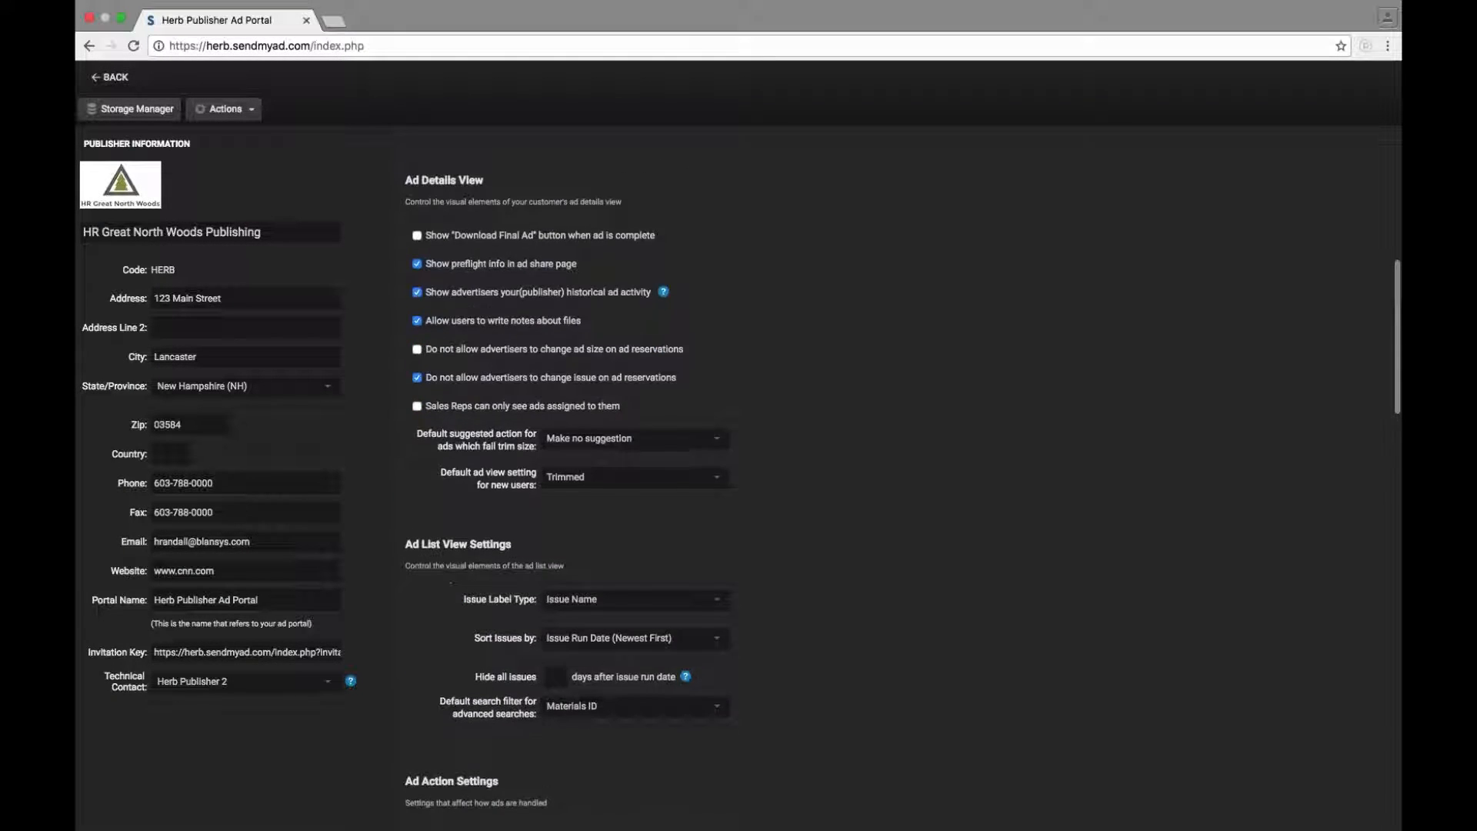
scroll(down, 3)
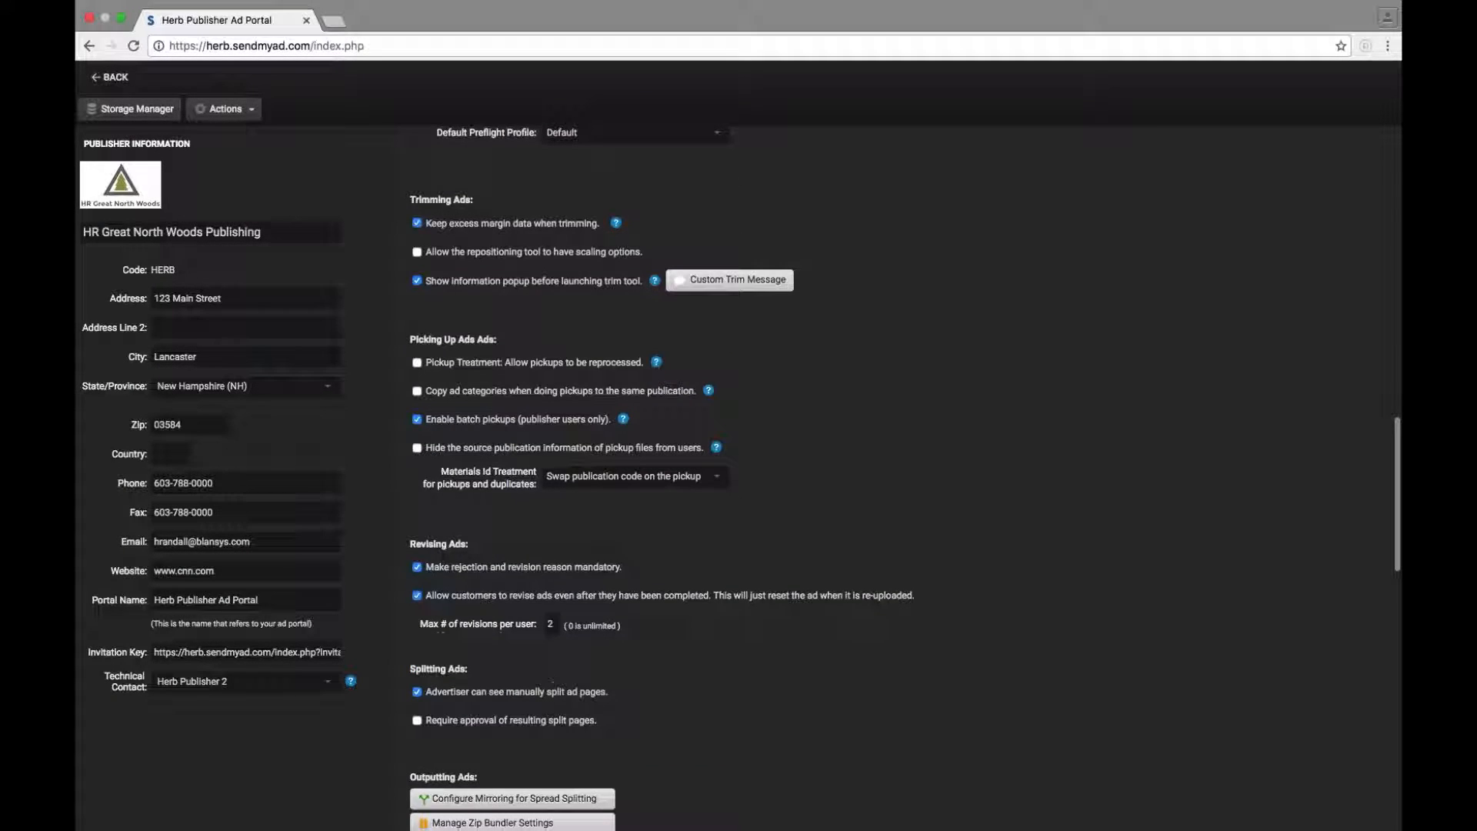
scroll(down, 3)
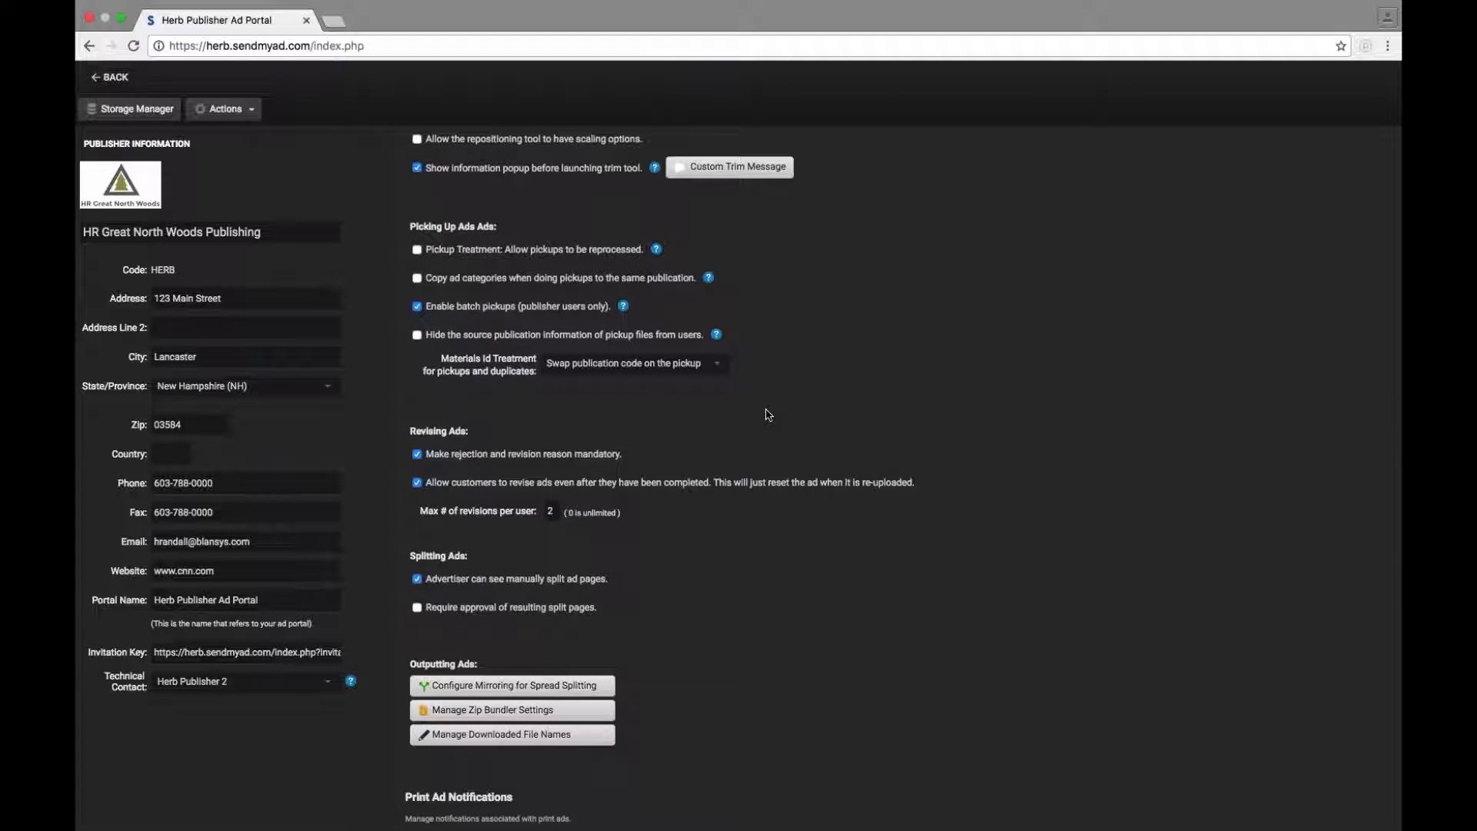
scroll(down, 3)
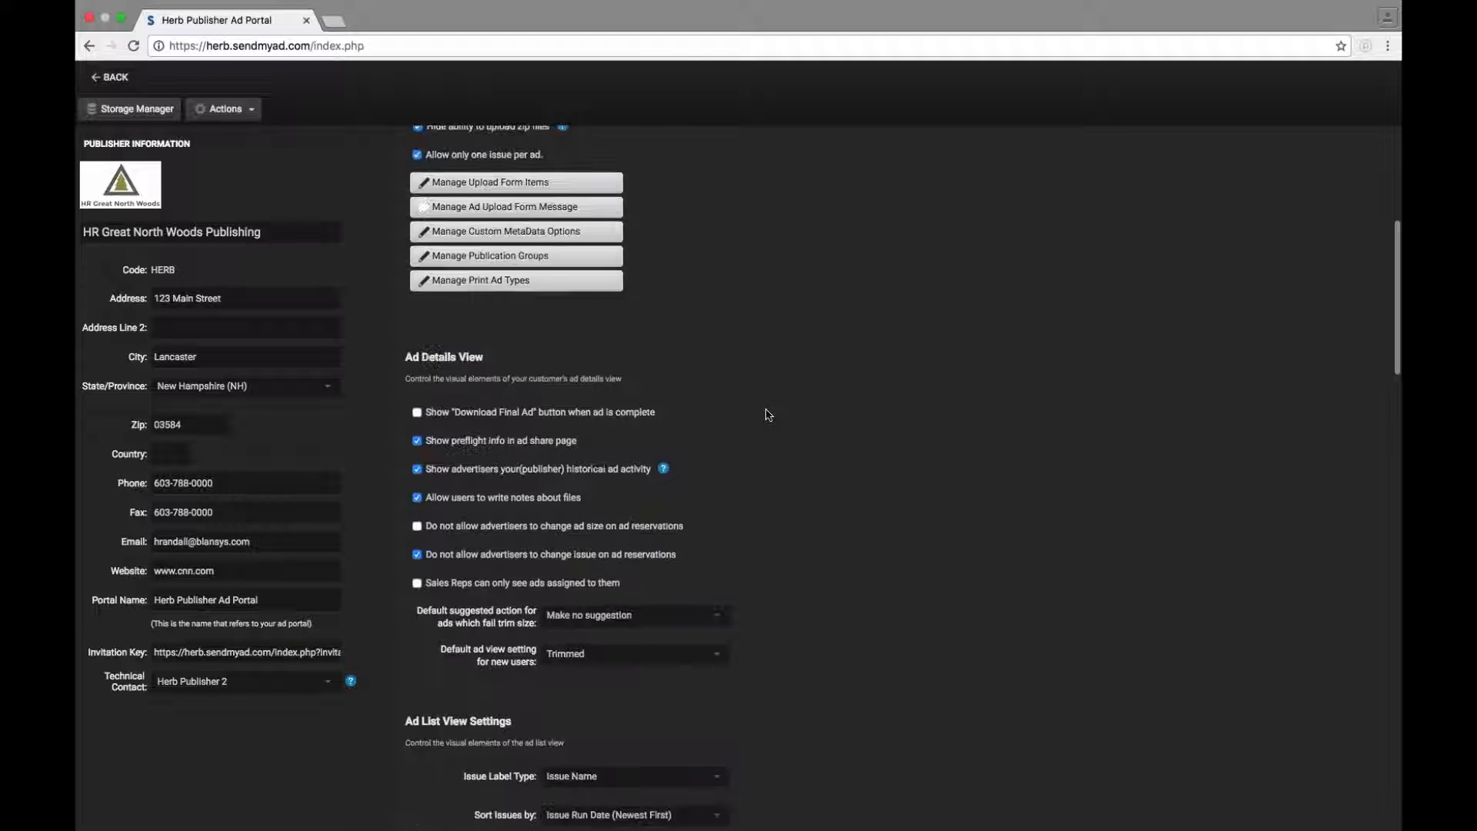
scroll(up, 3)
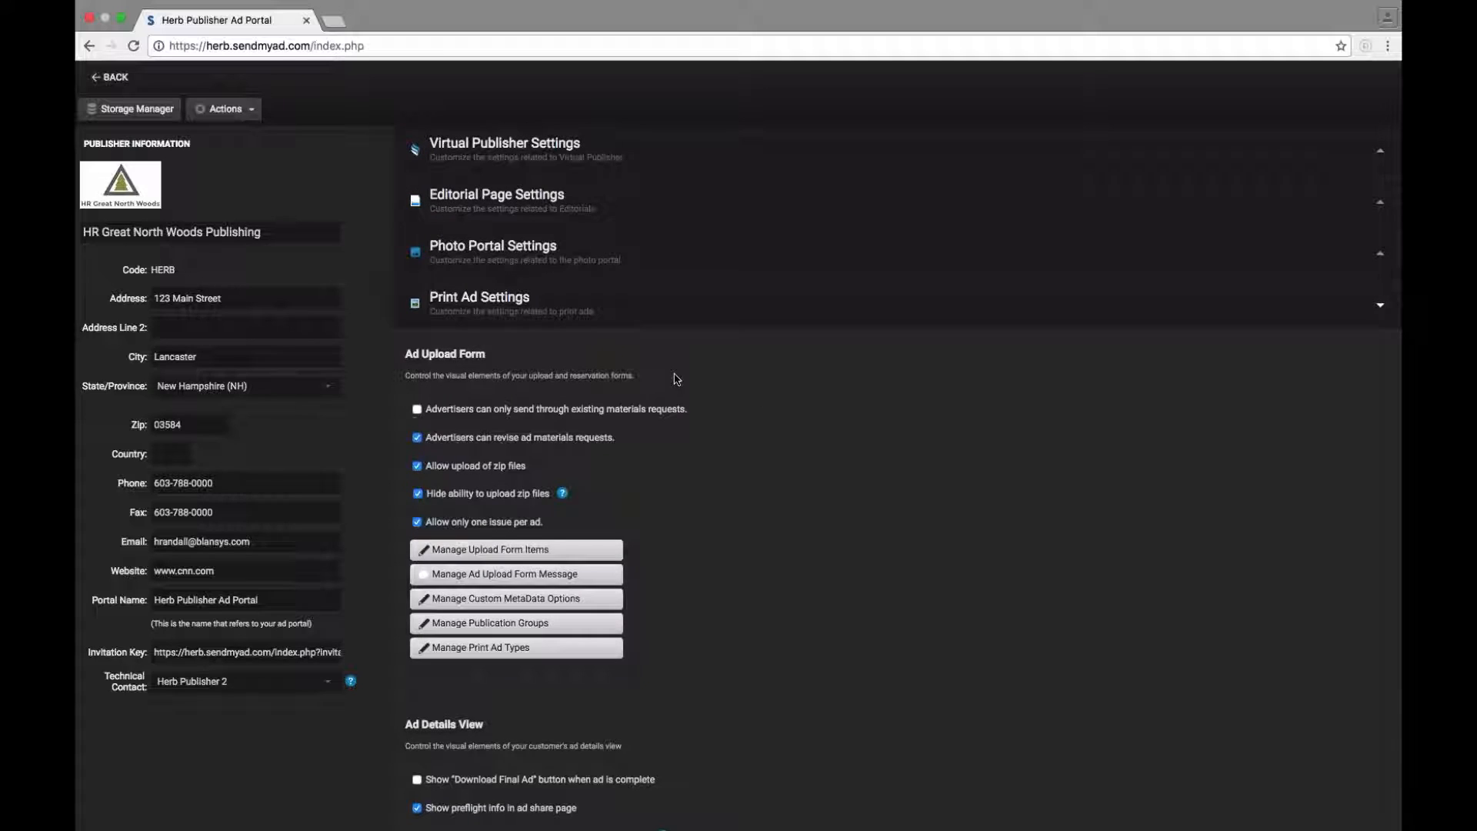
scroll(down, 3)
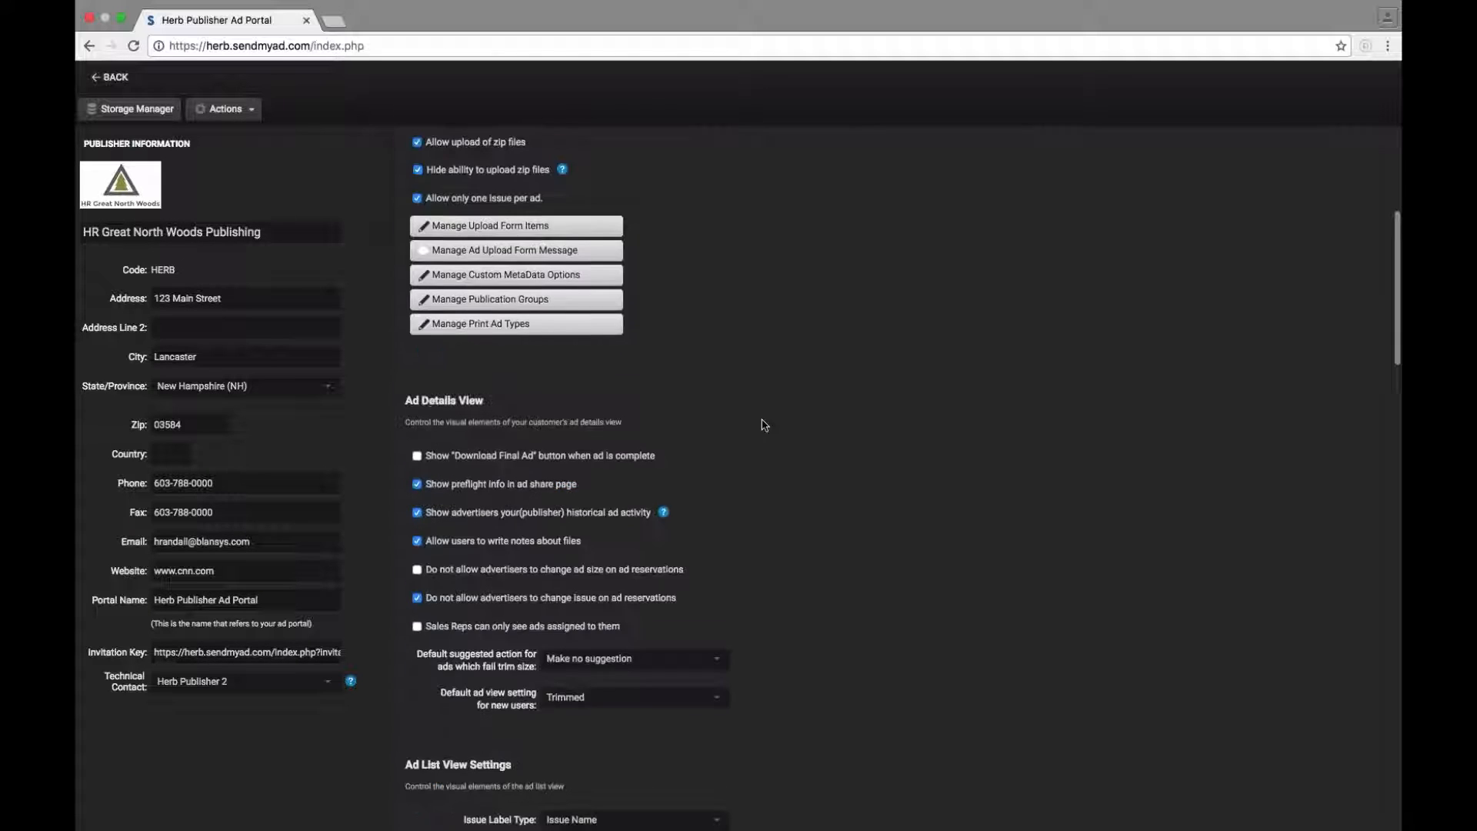
scroll(down, 3)
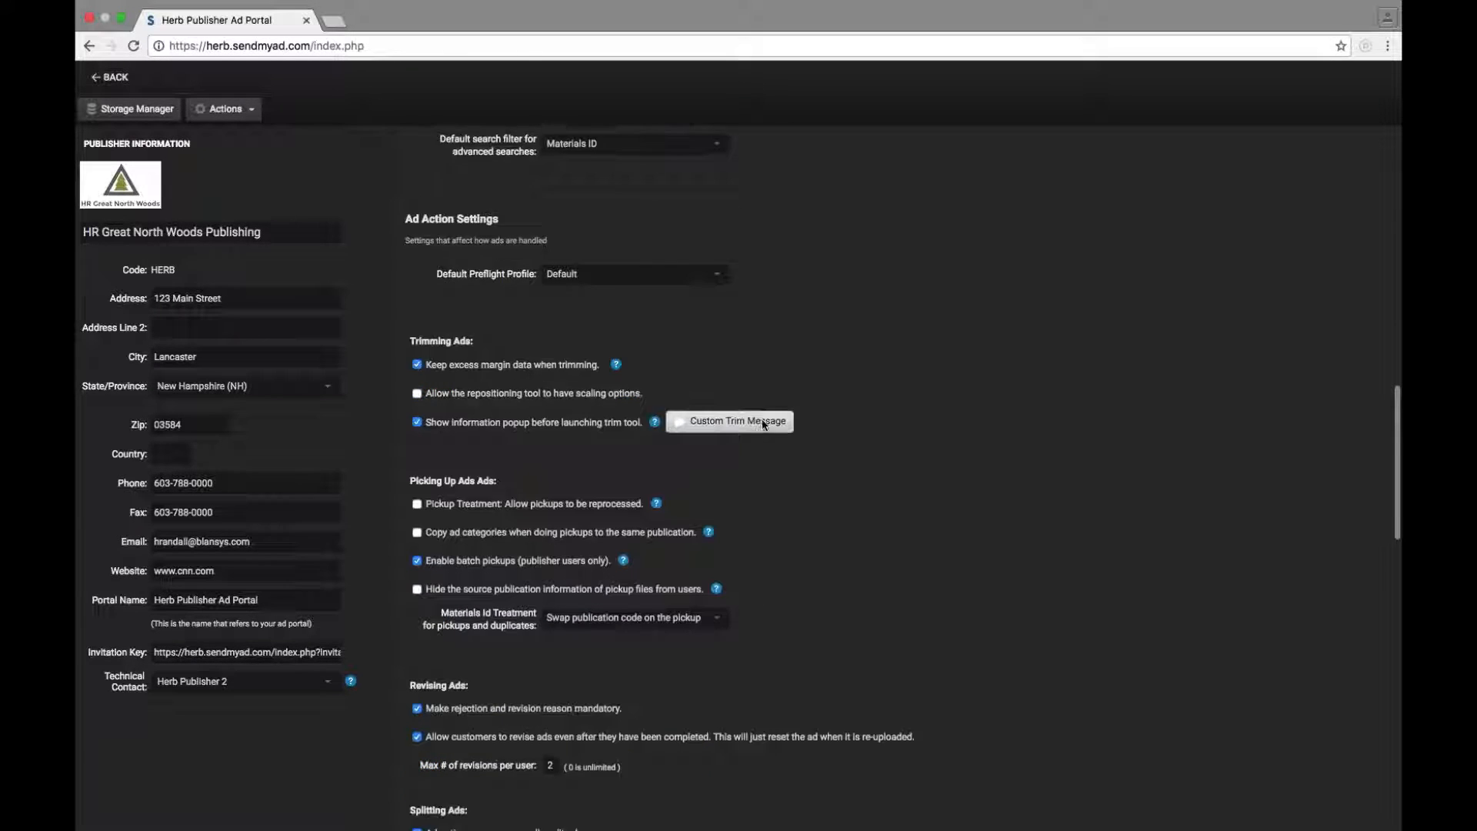
scroll(down, 3)
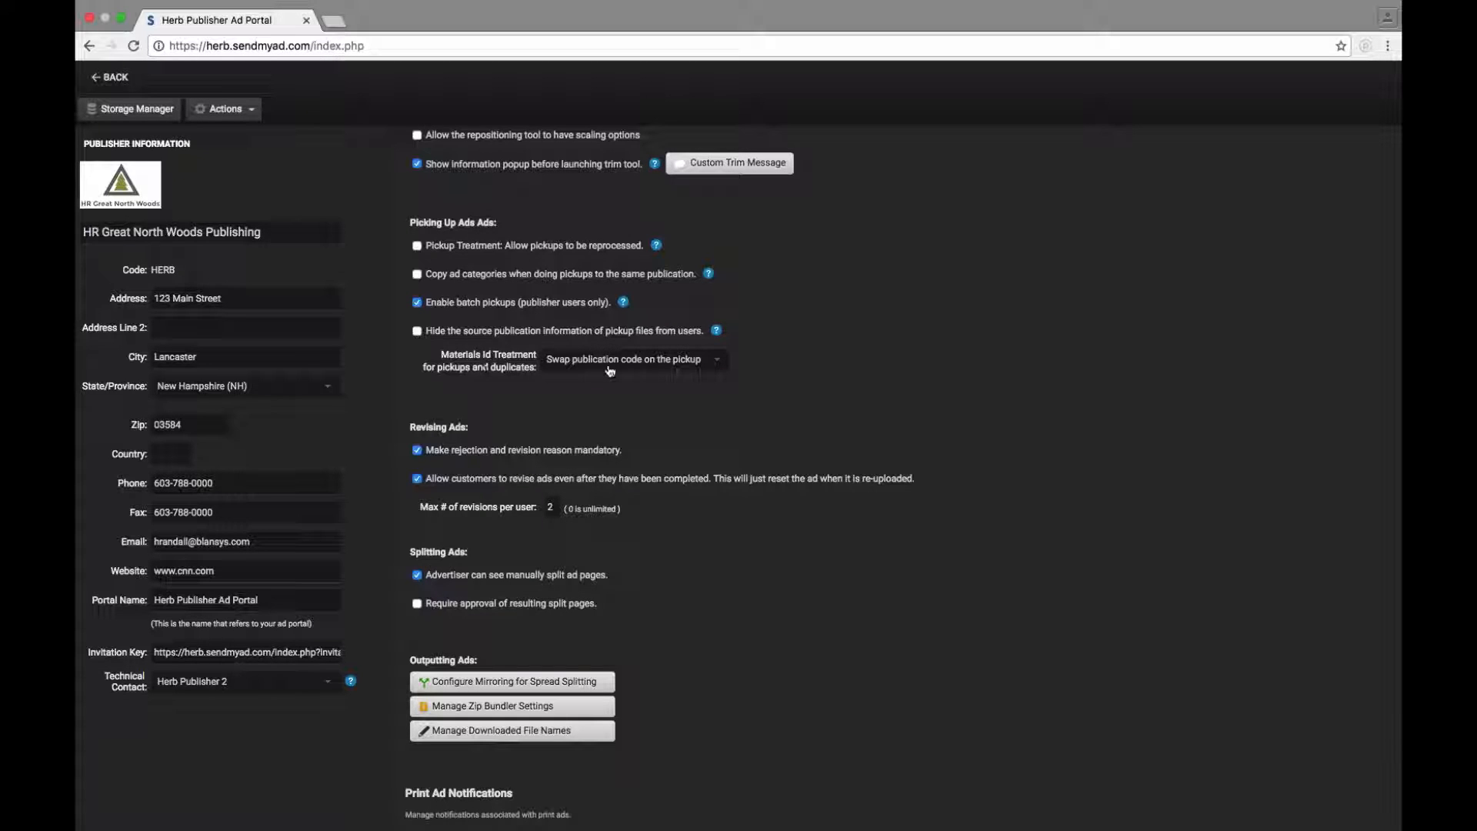
mouse_move(621, 362)
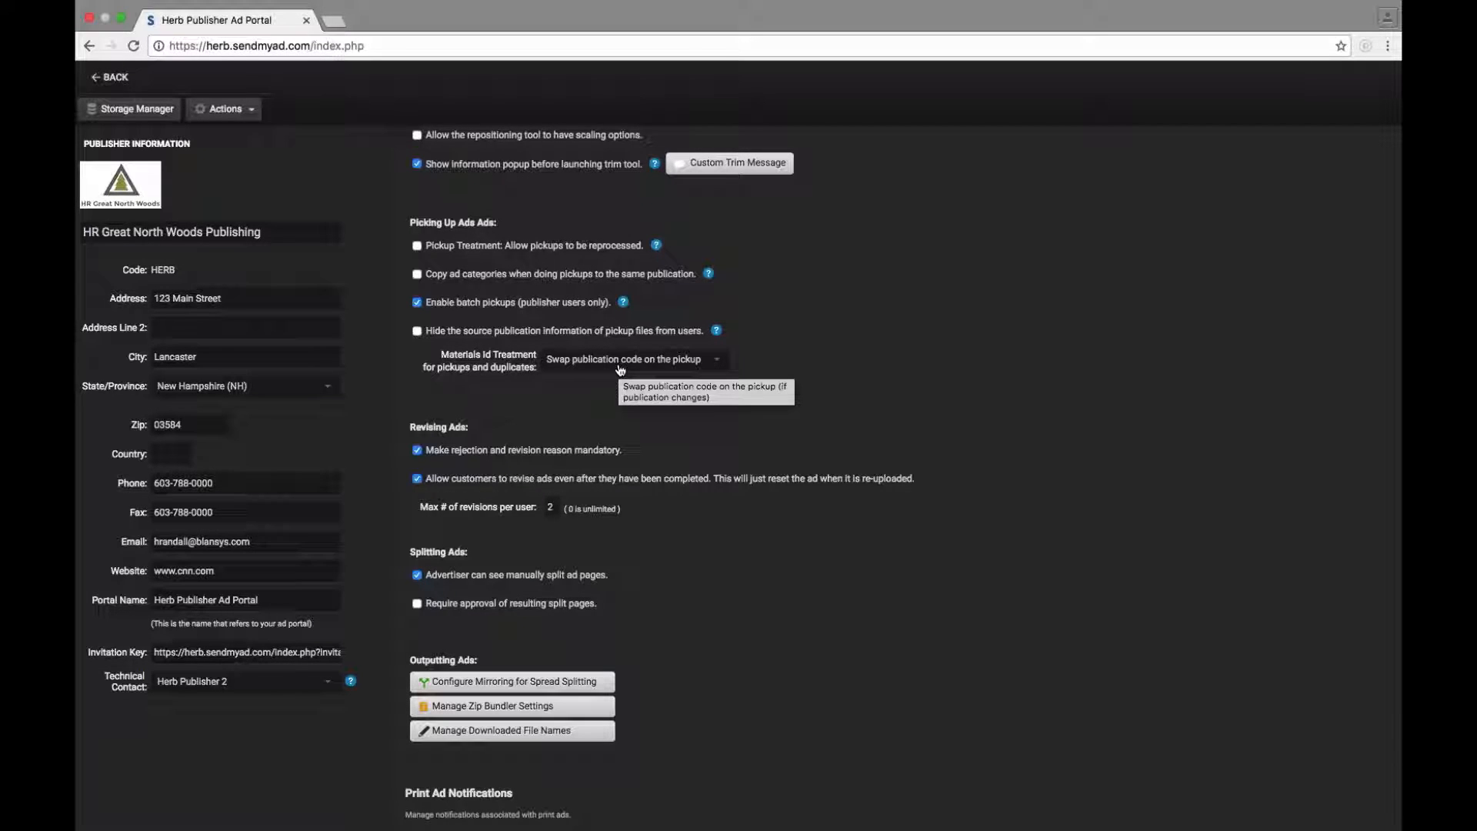
- Check the Materials Id Treatment for pickups (swap publication code) and return to The Quarterly's ad list
click(629, 359)
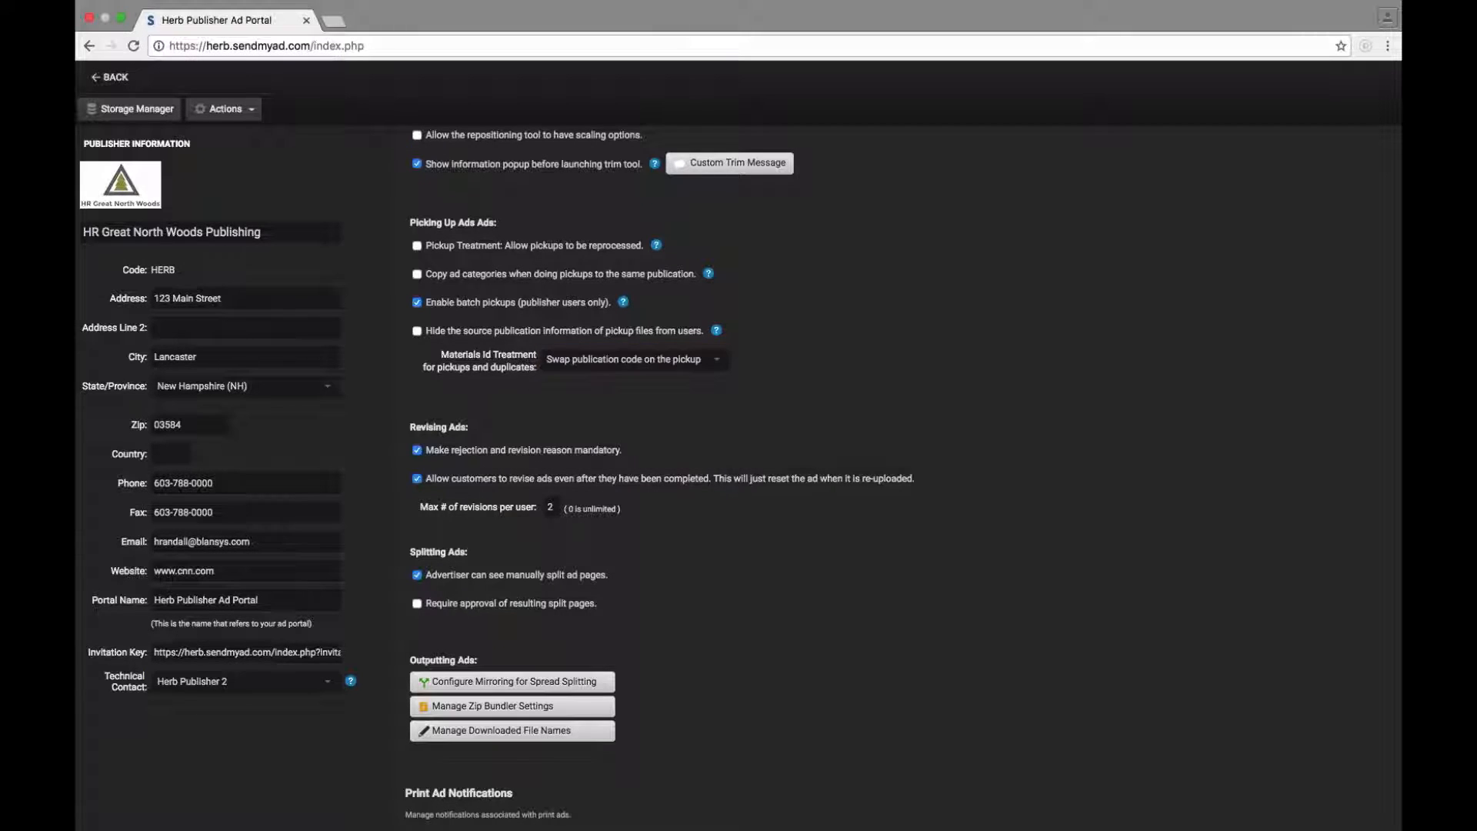
click(109, 77)
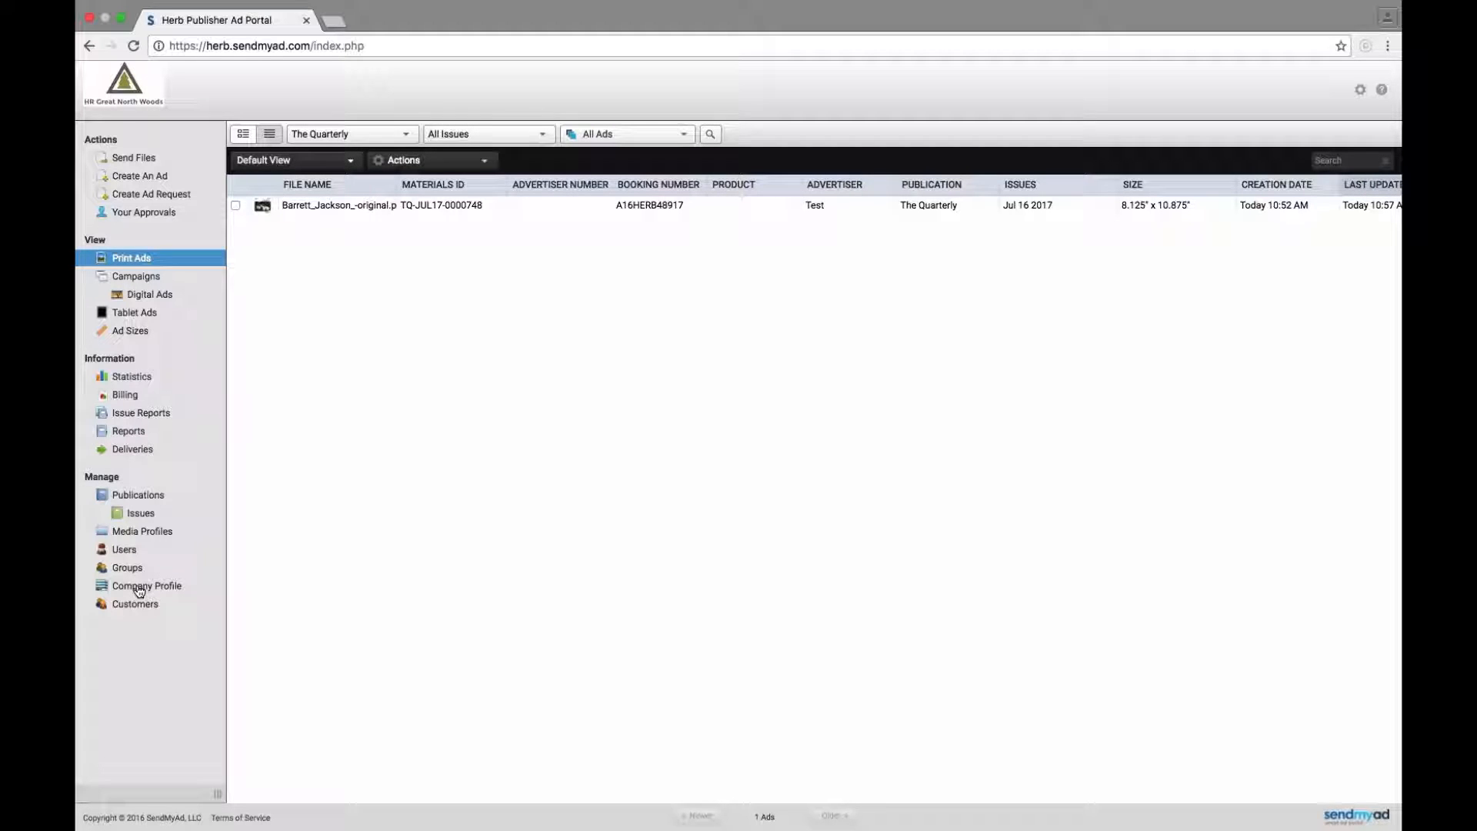
mouse_move(261, 81)
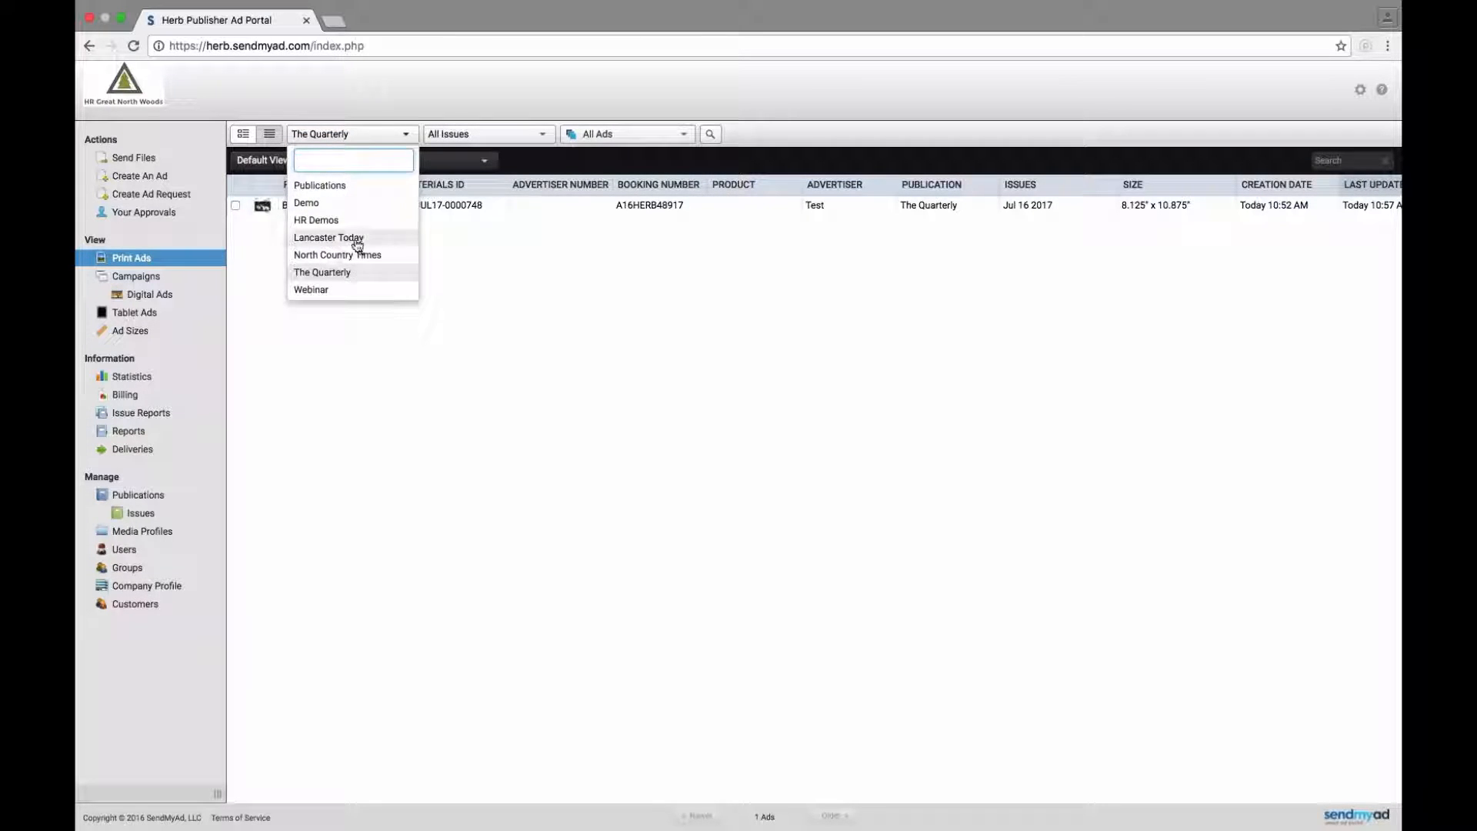
- Switch the ad list to Lancaster Today's 15 ads and browse its All Issues list
click(327, 236)
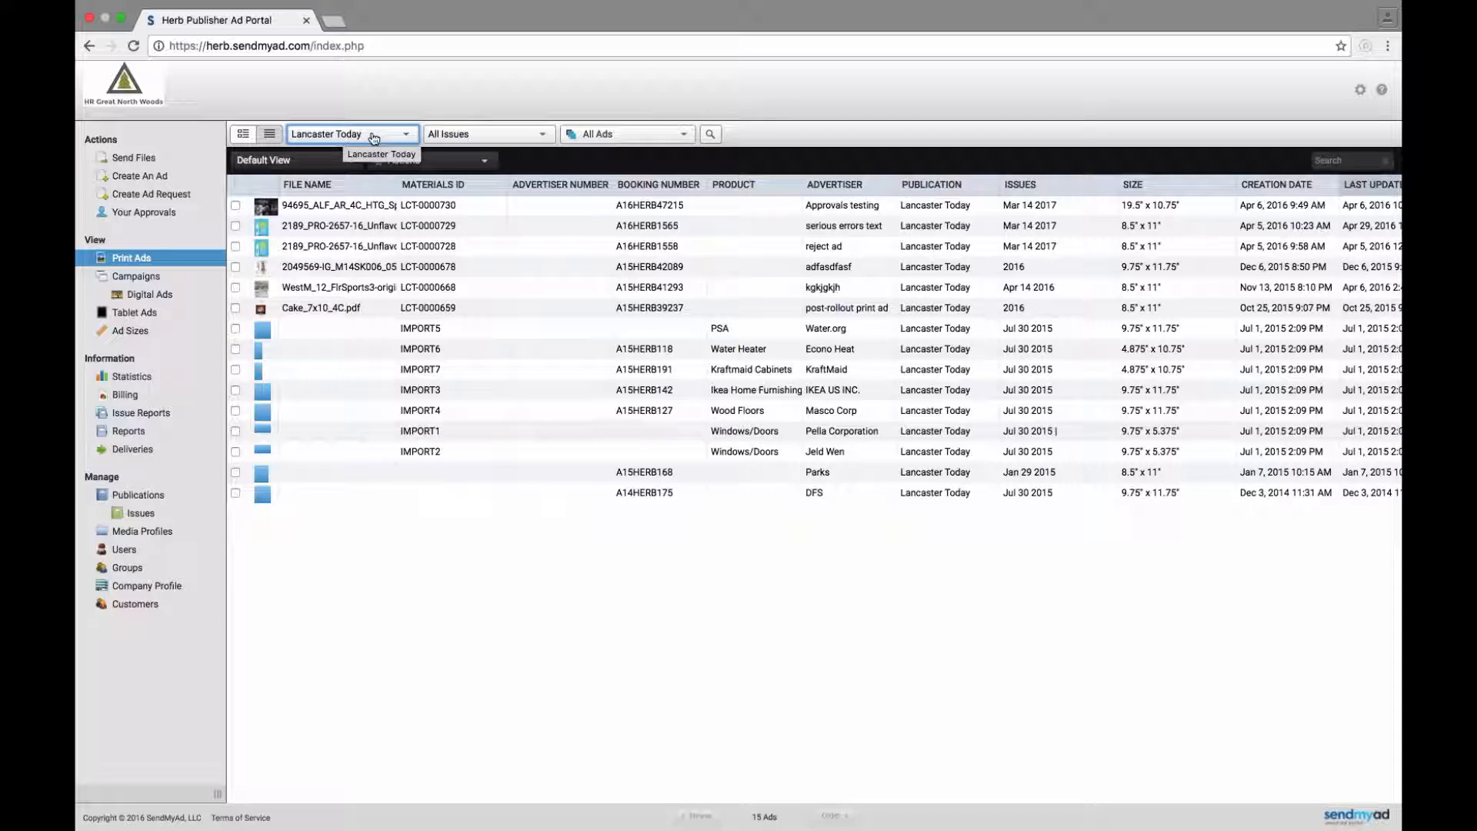
click(482, 134)
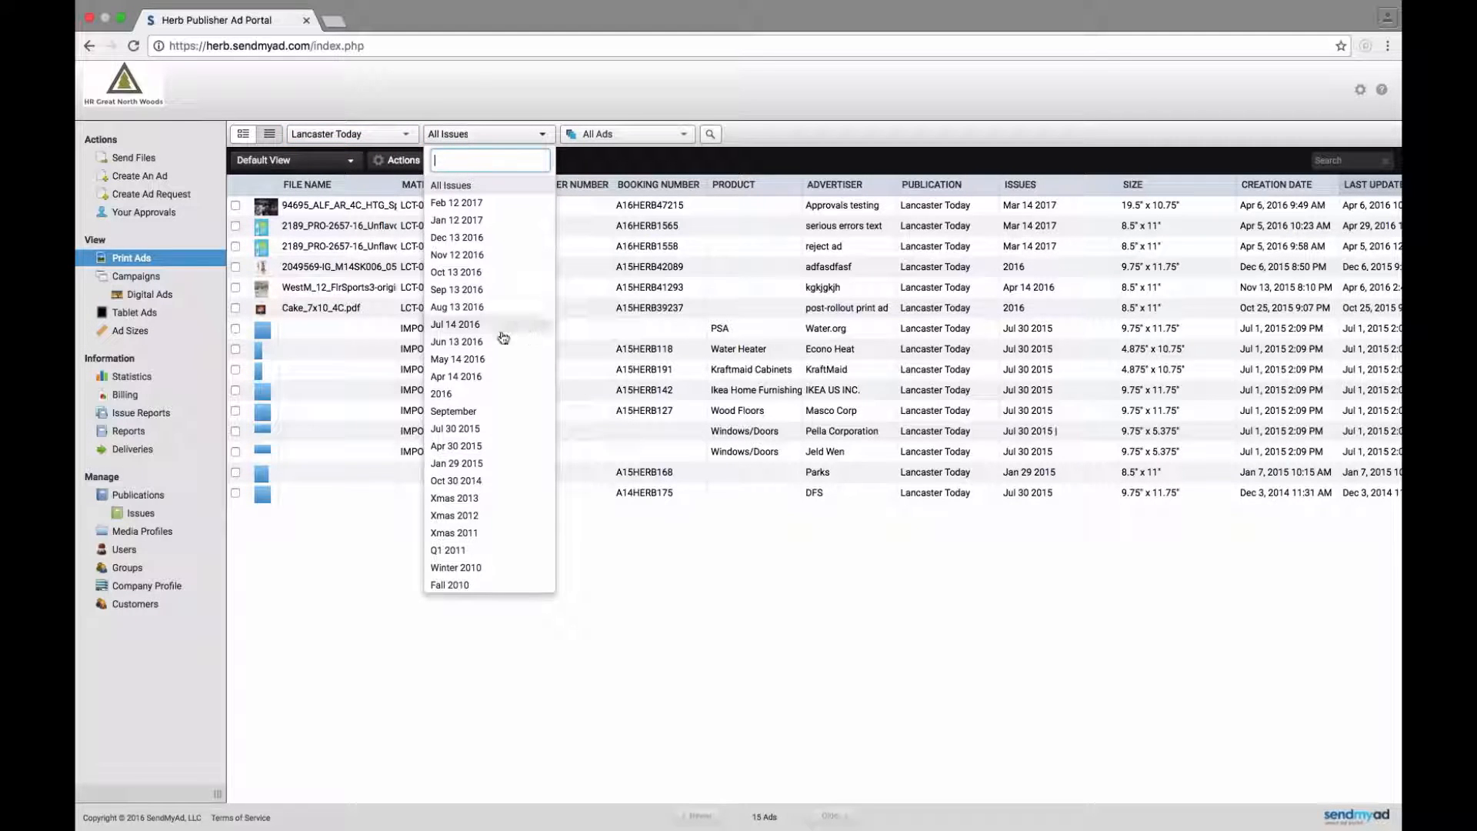
scroll(down, 3)
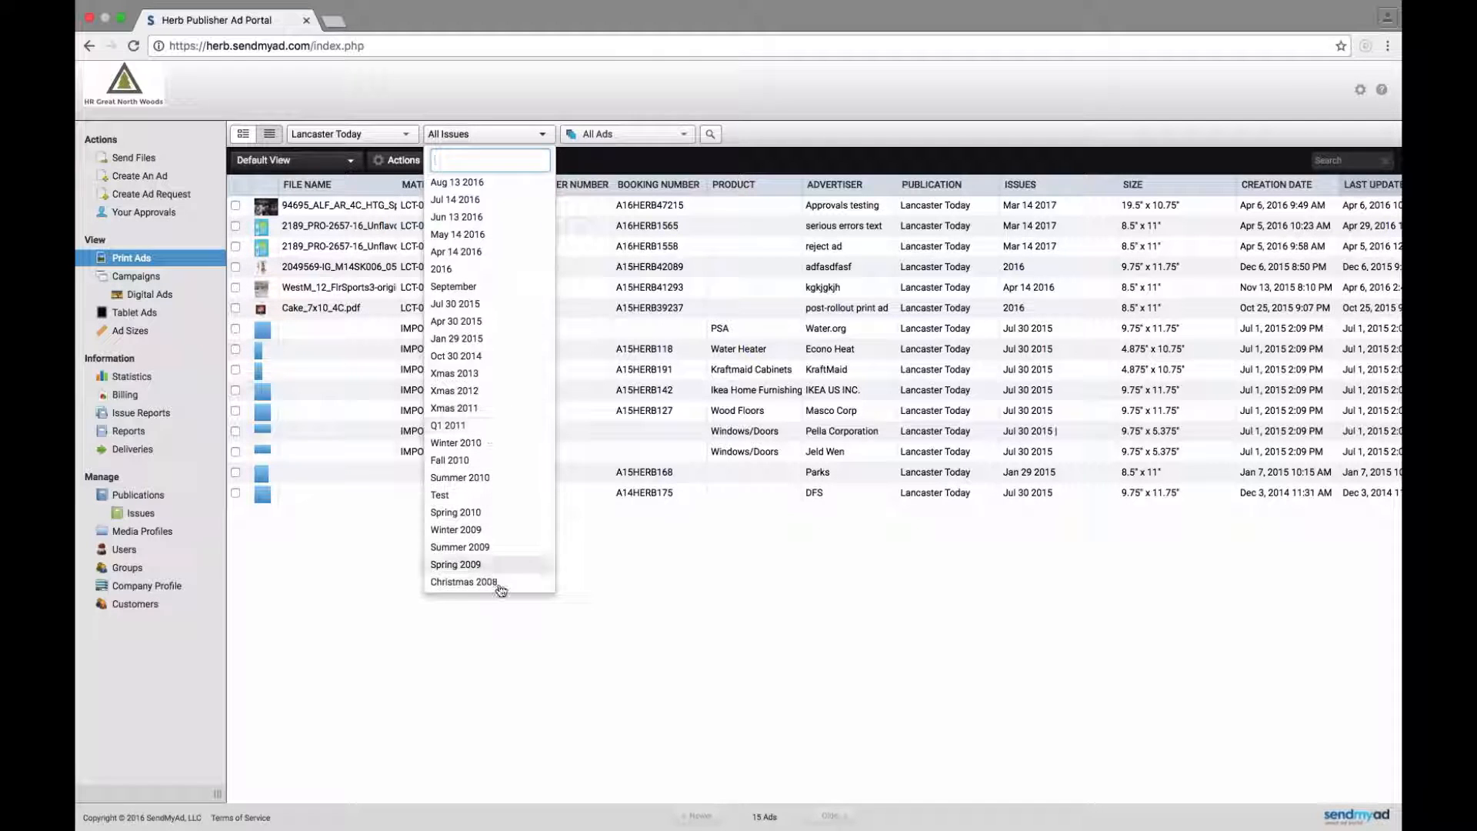
scroll(up, 3)
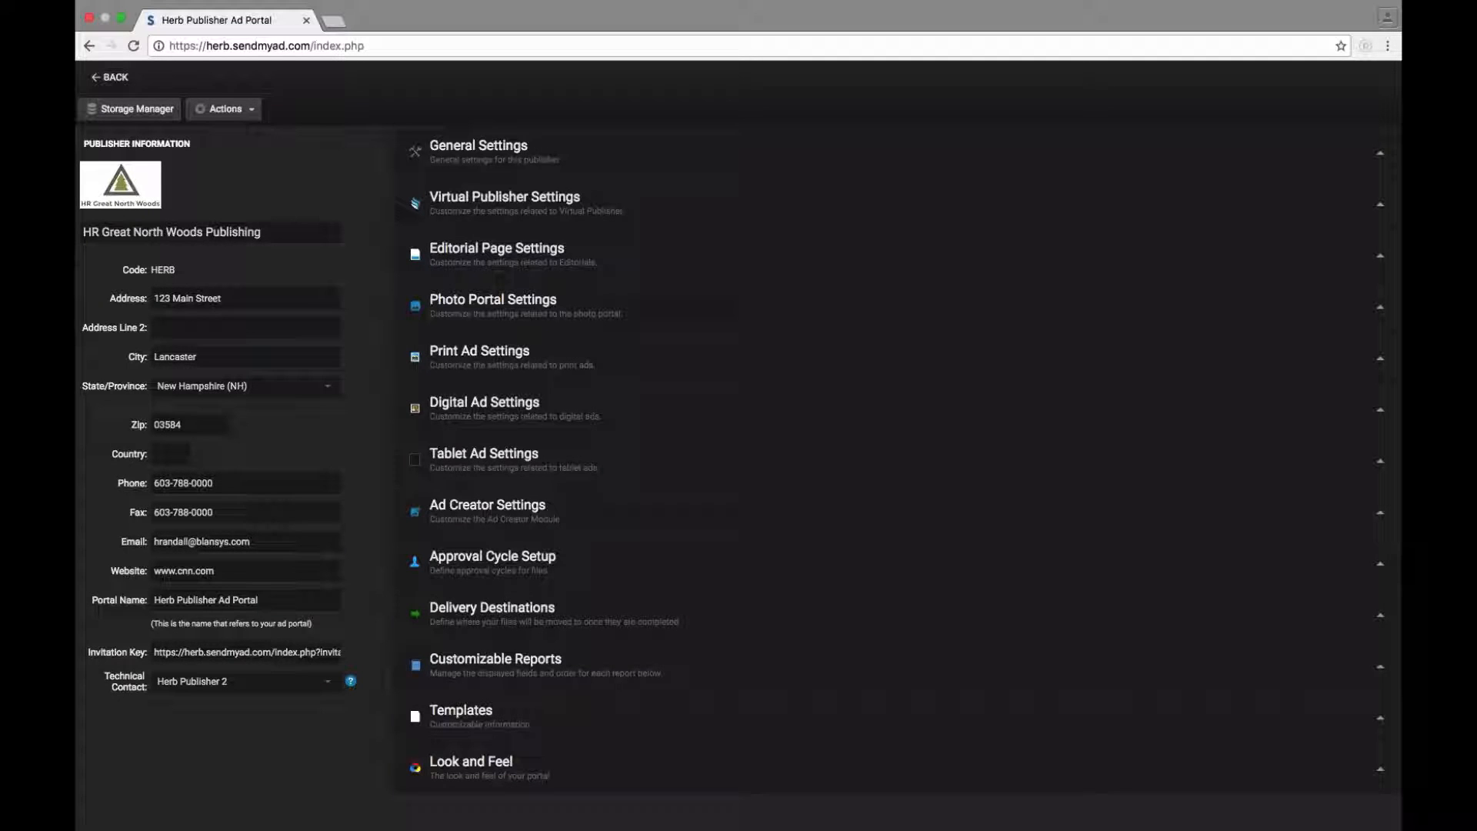
mouse_move(807, 364)
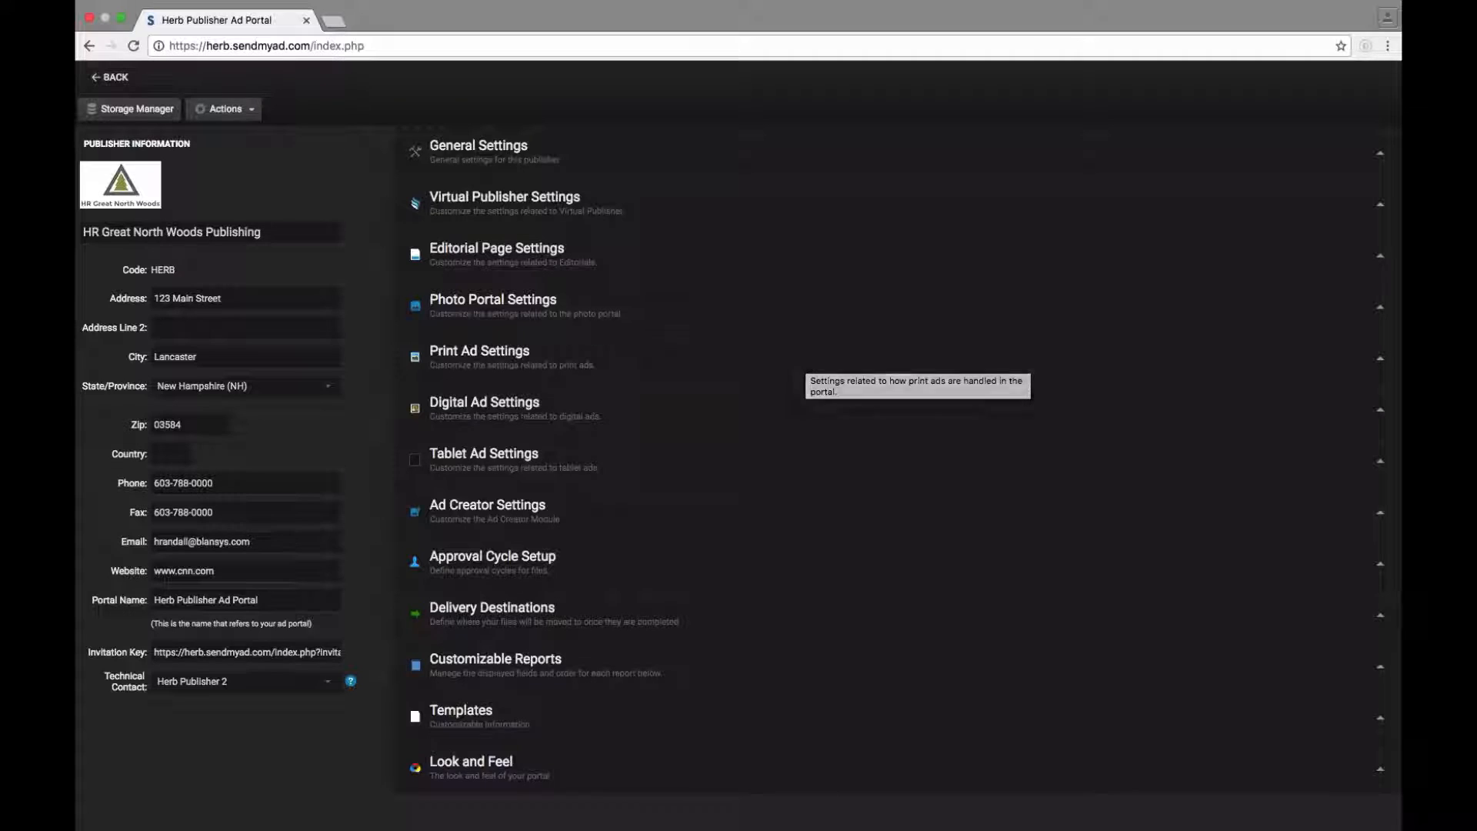
- Review Ad List View Settings showing issues hidden 180 days after run date
click(479, 351)
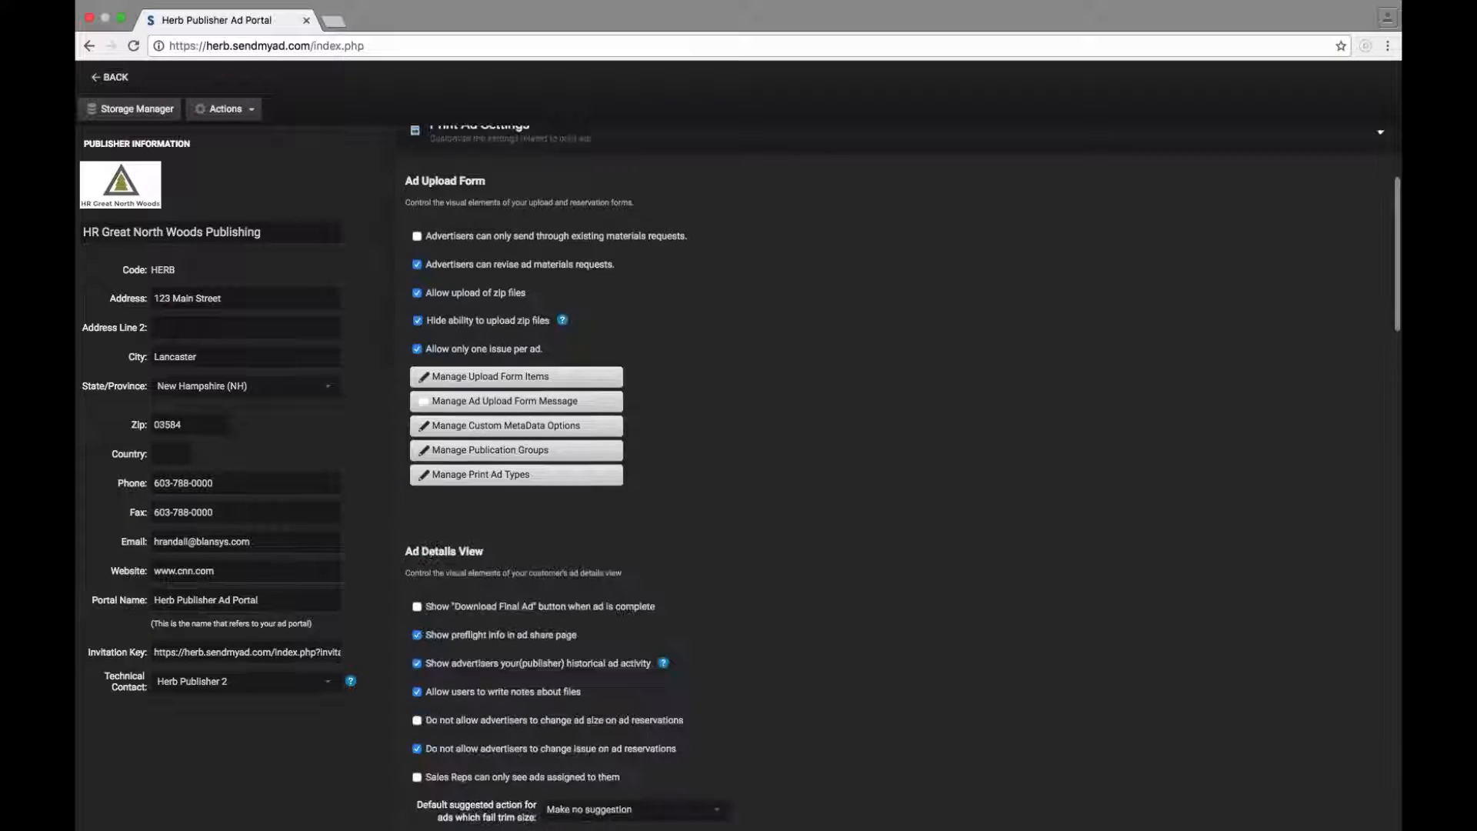
scroll(down, 3)
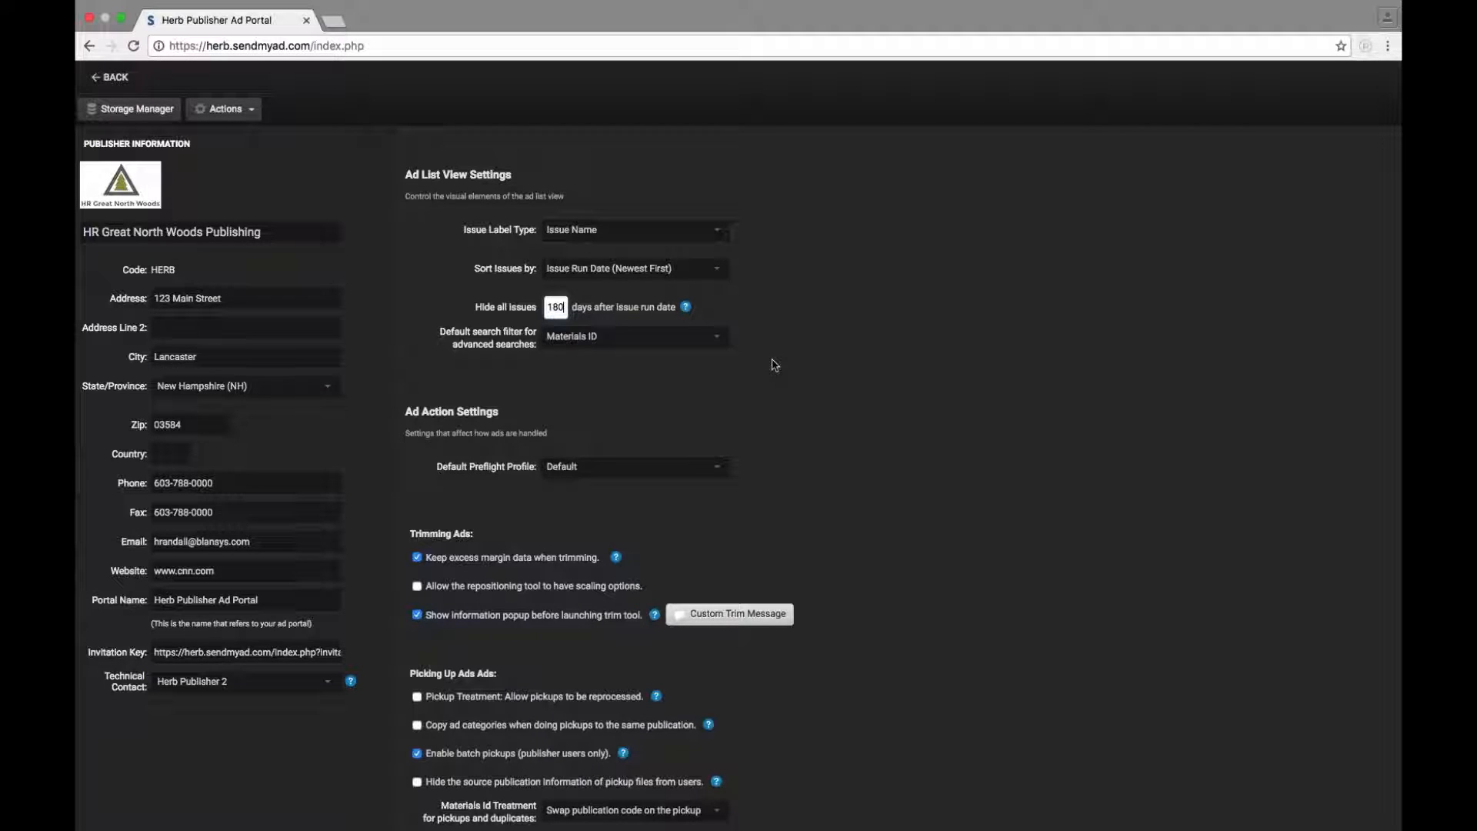
mouse_move(812, 474)
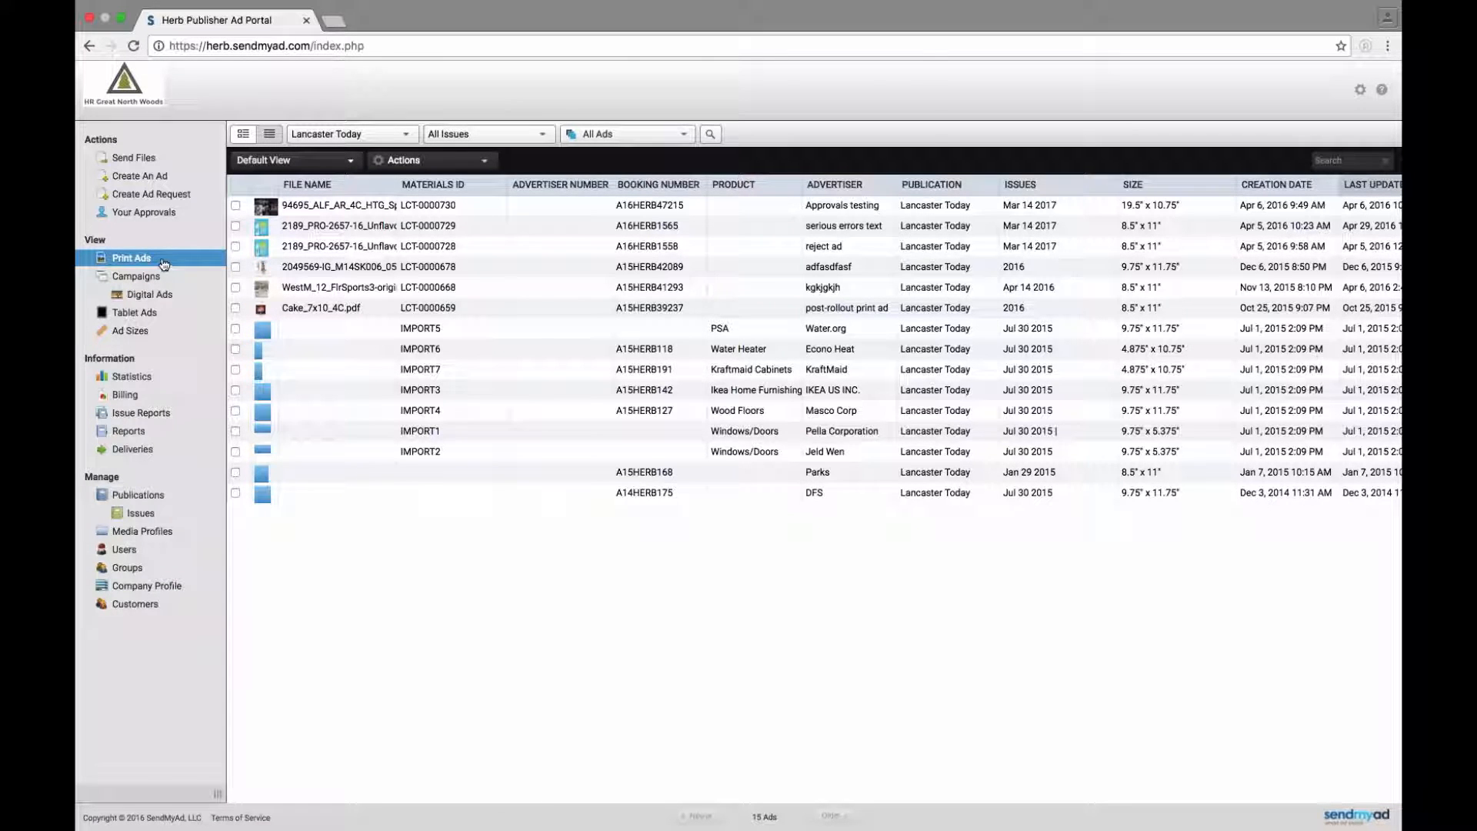
click(131, 257)
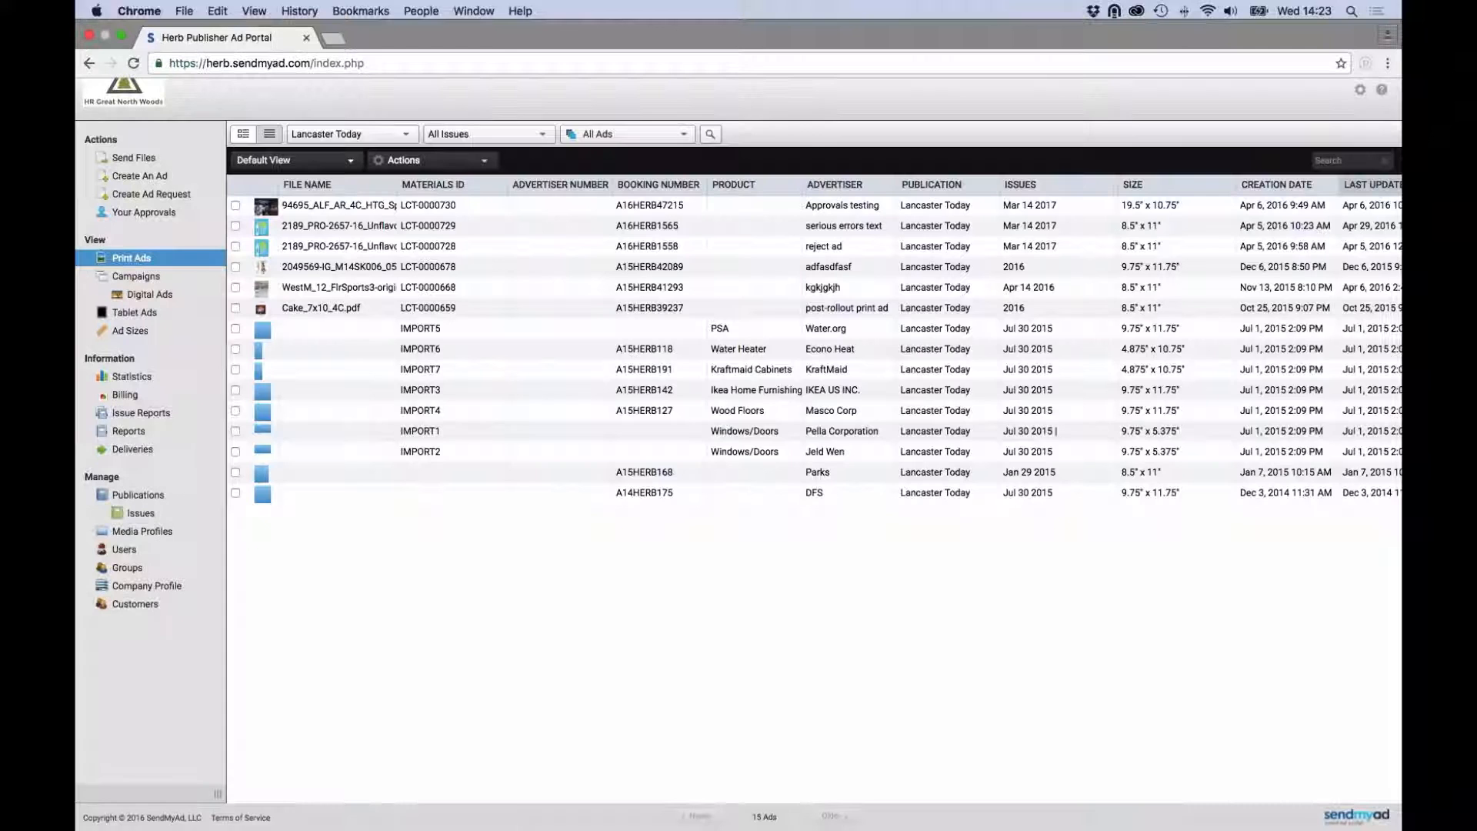
click(485, 133)
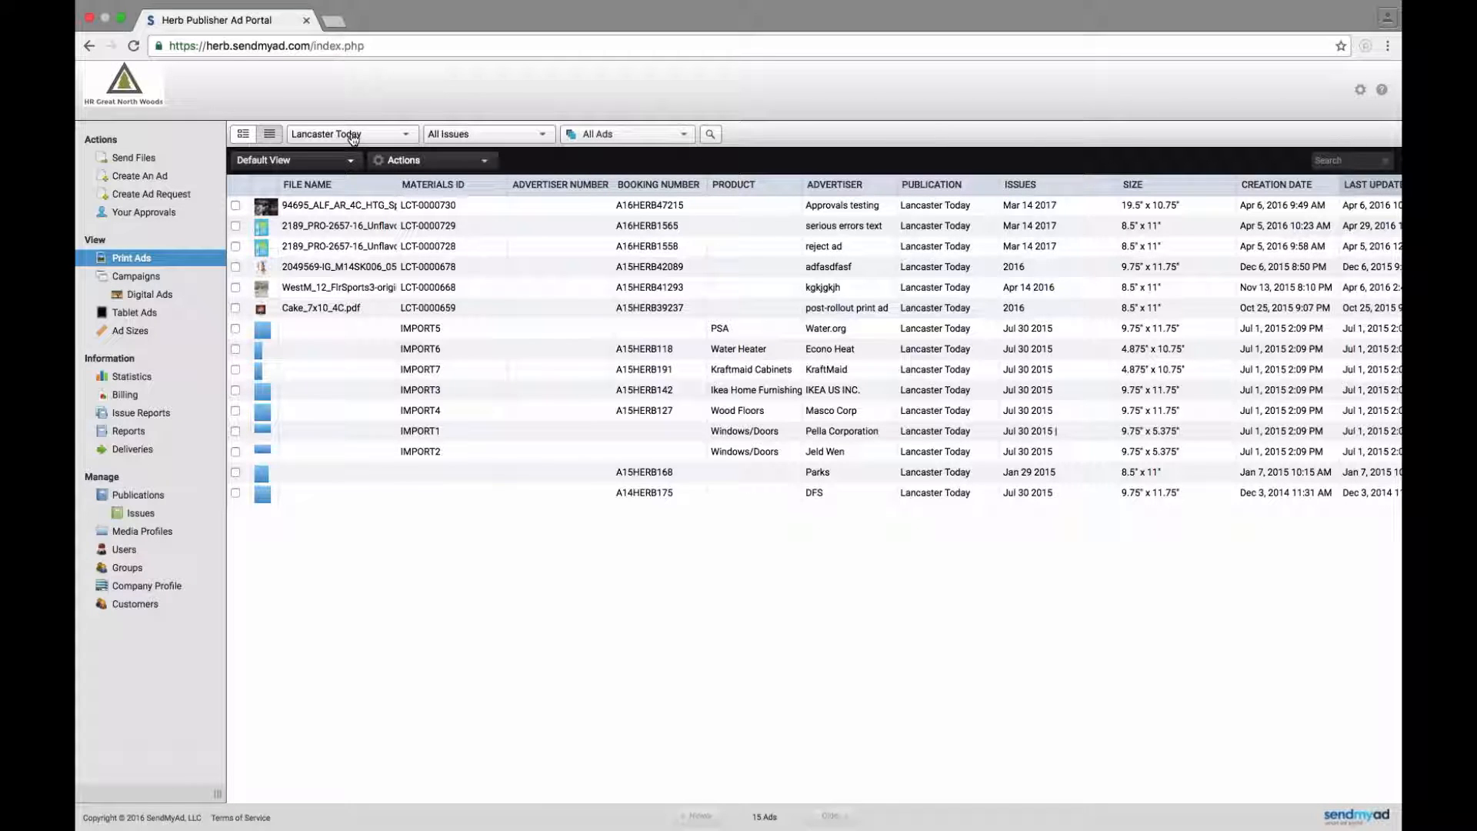
click(349, 133)
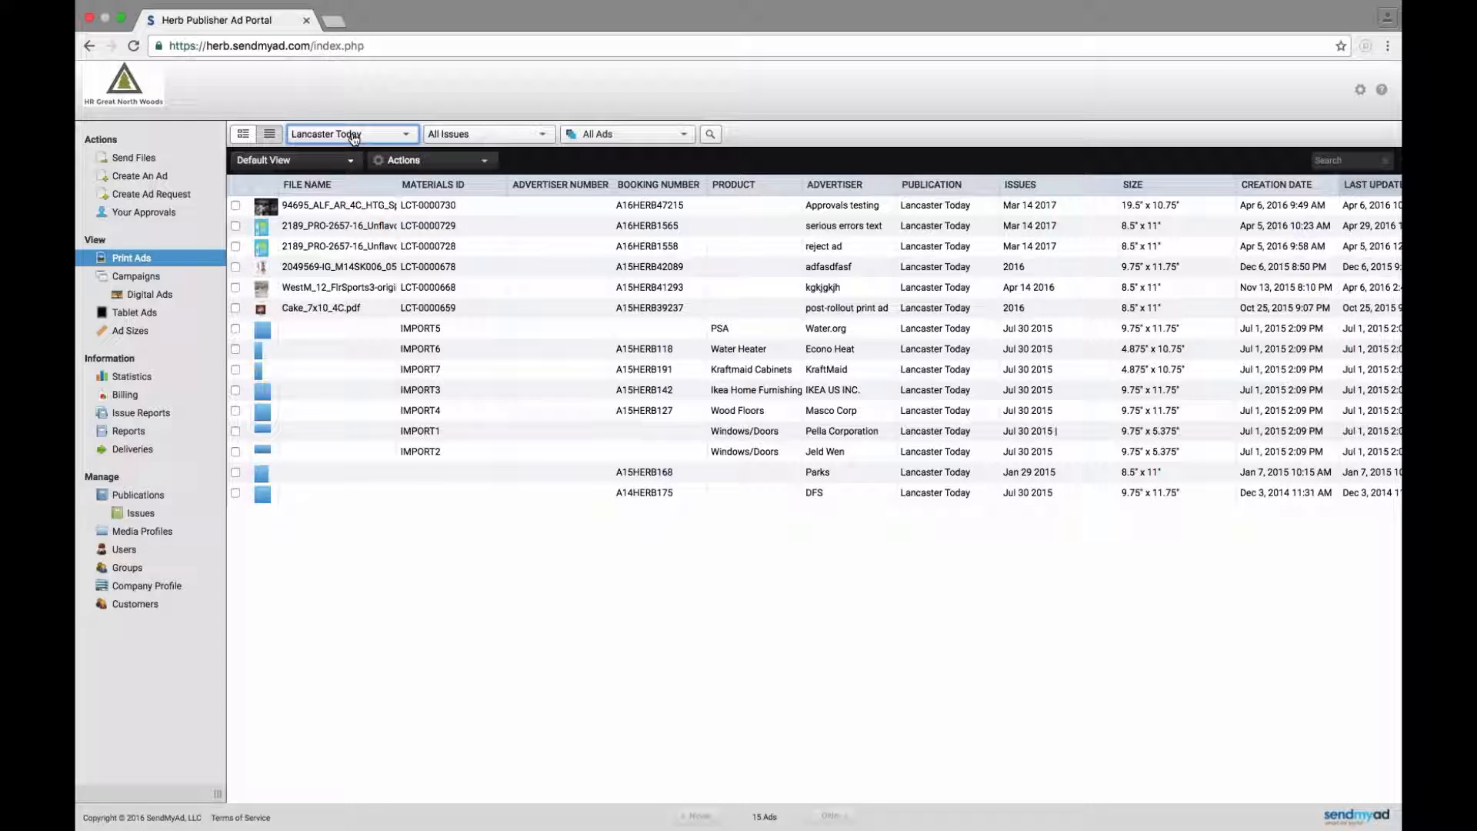
click(351, 134)
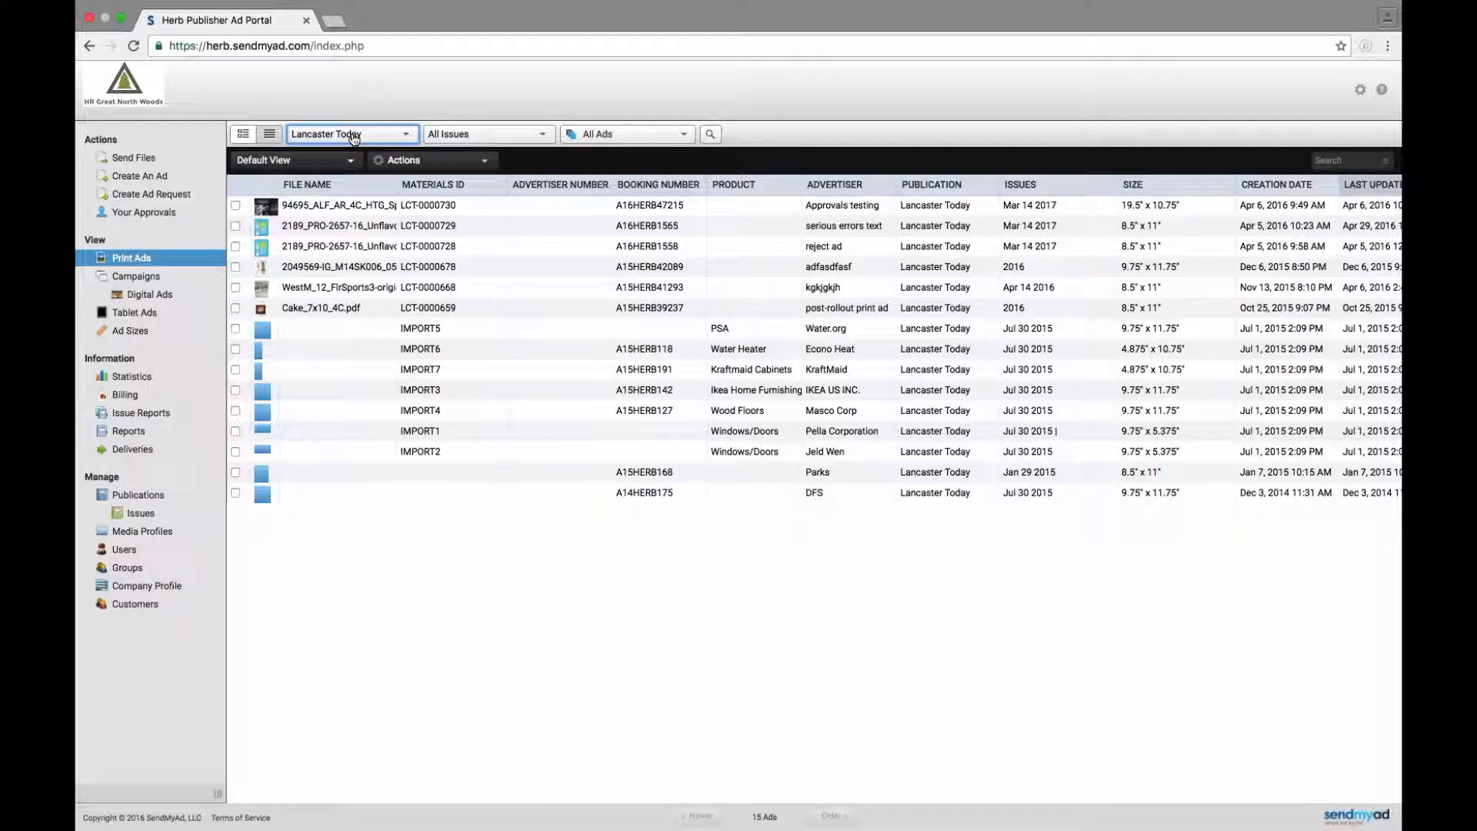
click(352, 133)
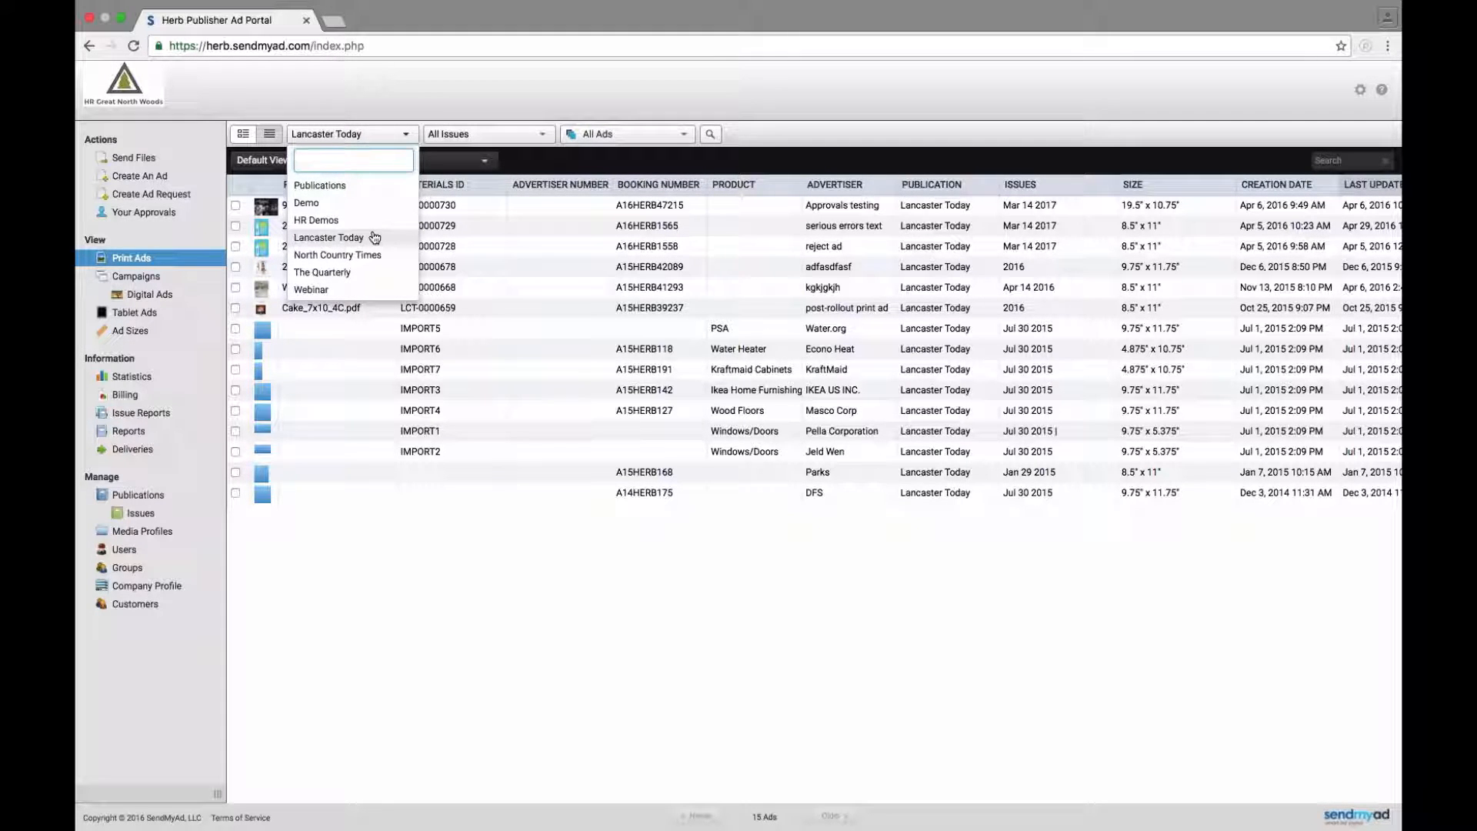
mouse_move(395, 129)
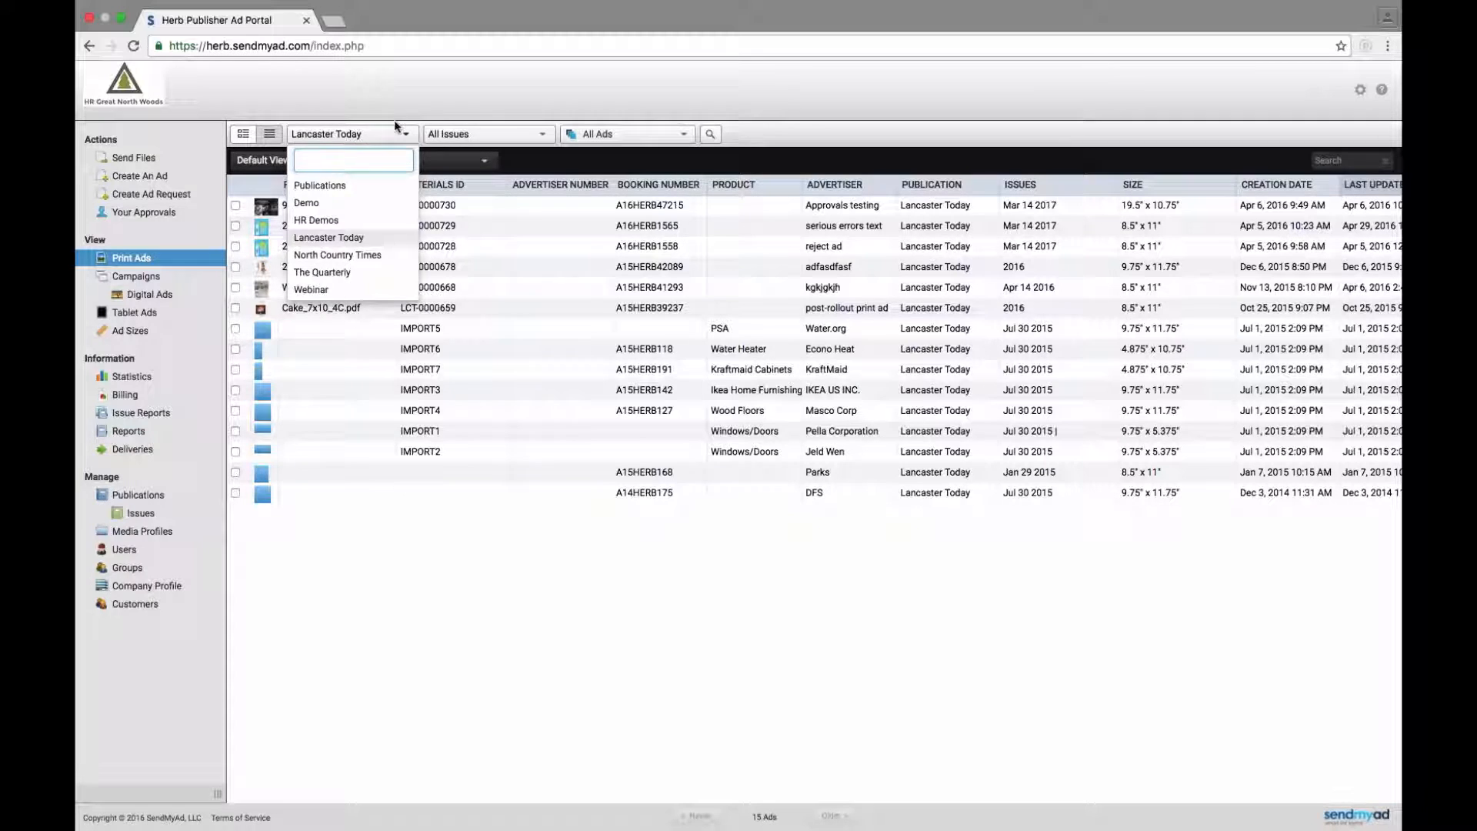
click(328, 236)
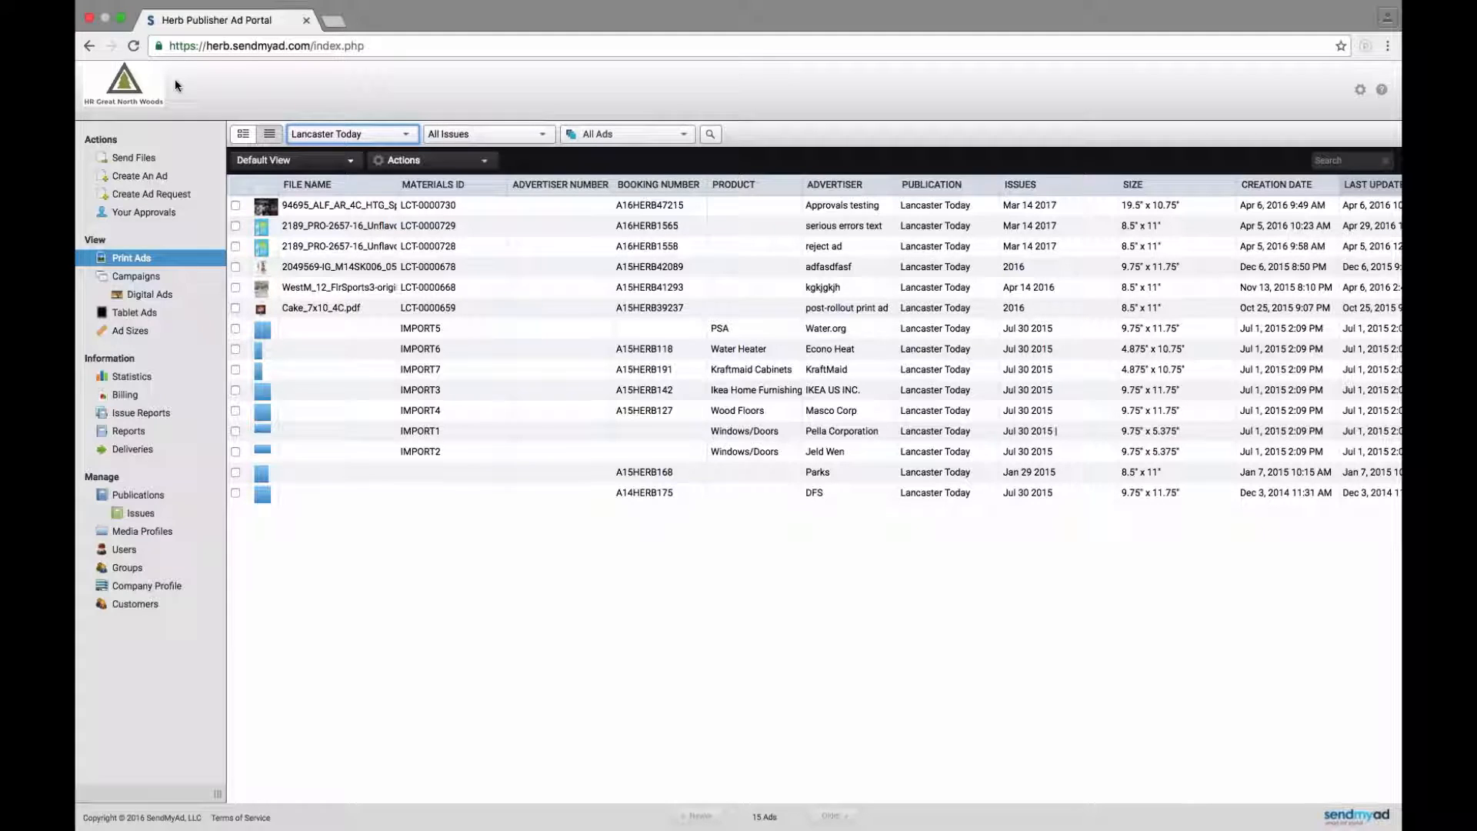
click(134, 45)
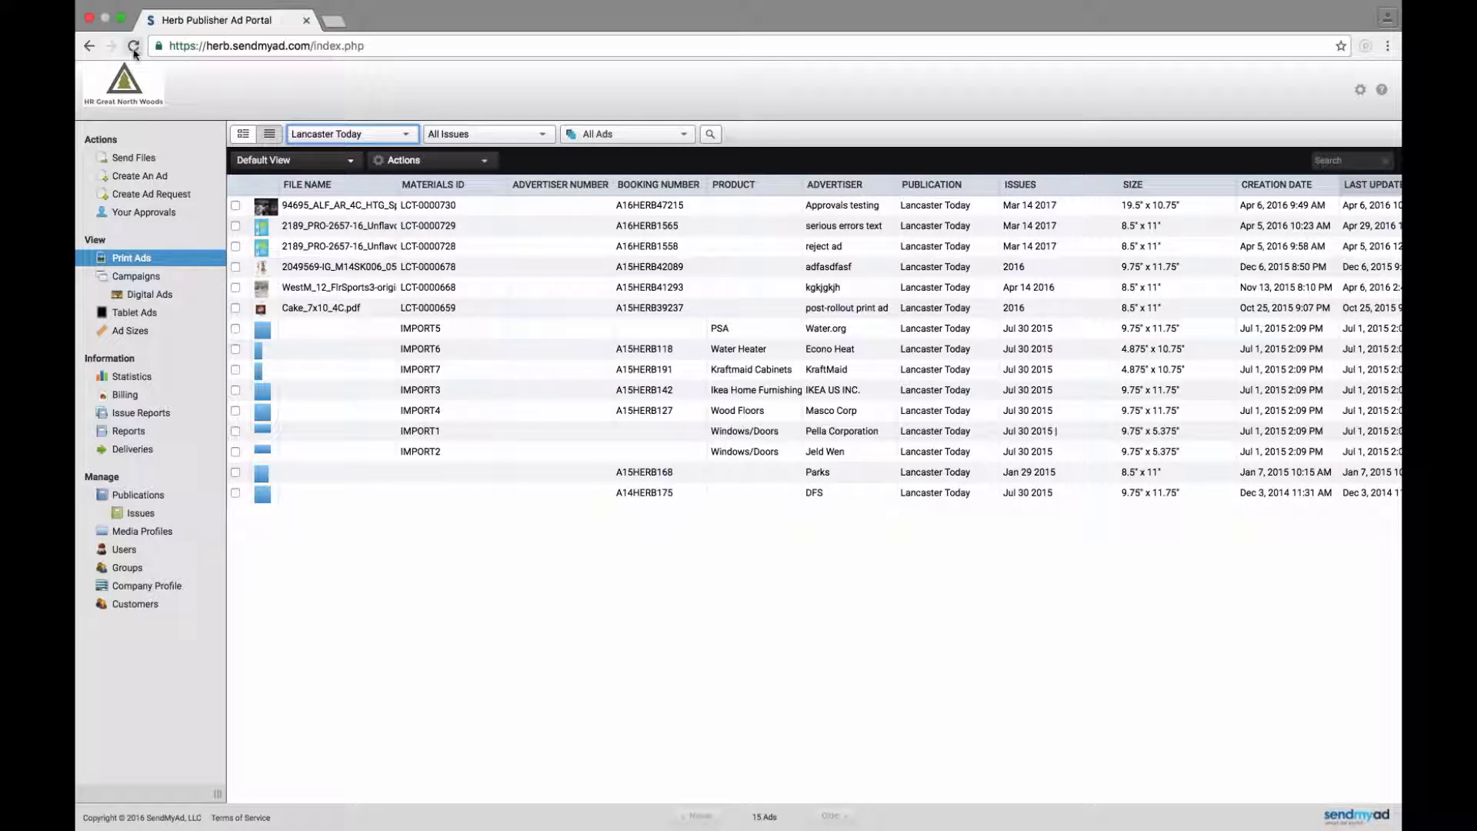
mouse_move(133, 45)
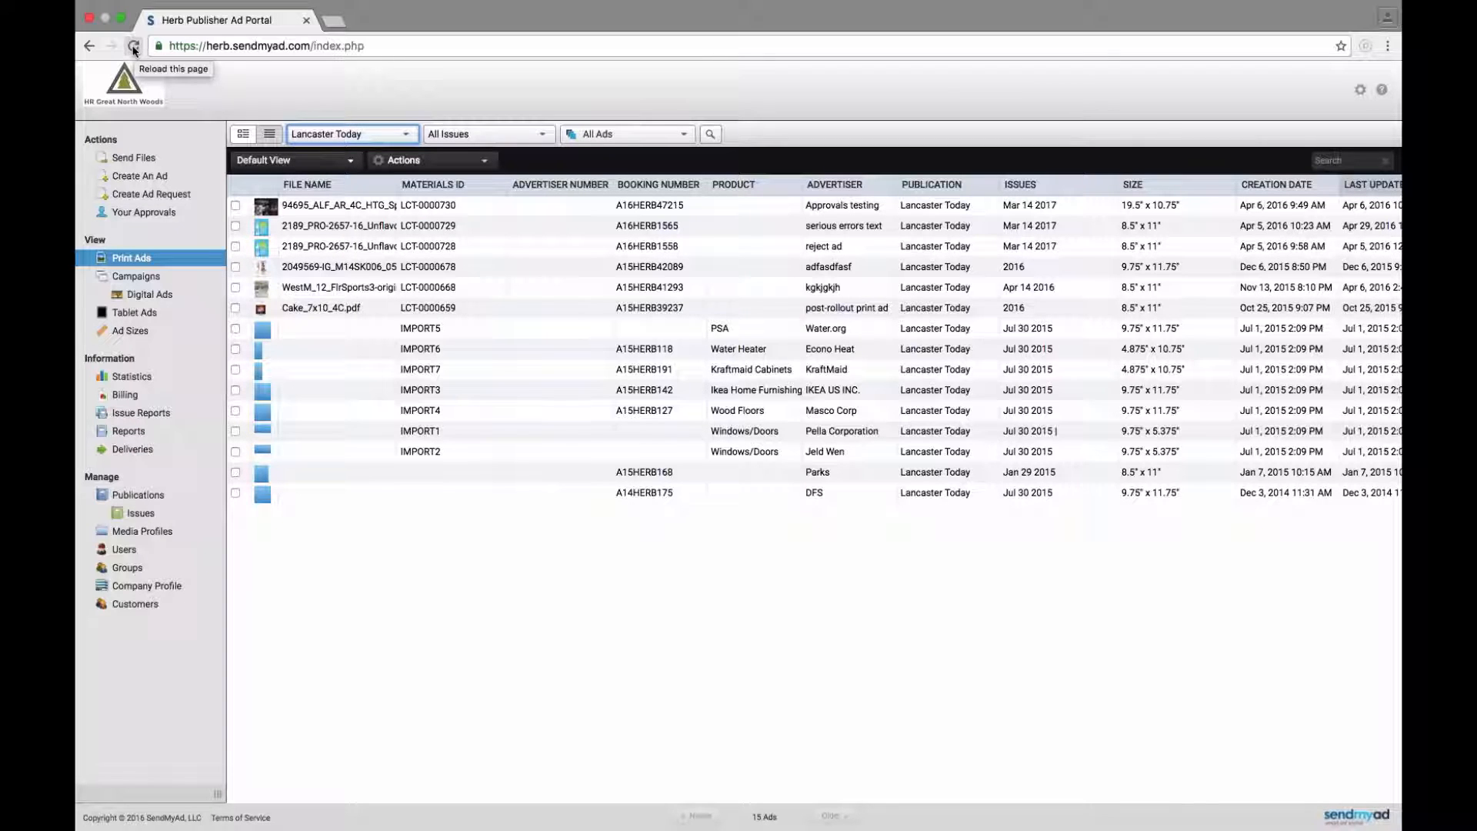
click(134, 45)
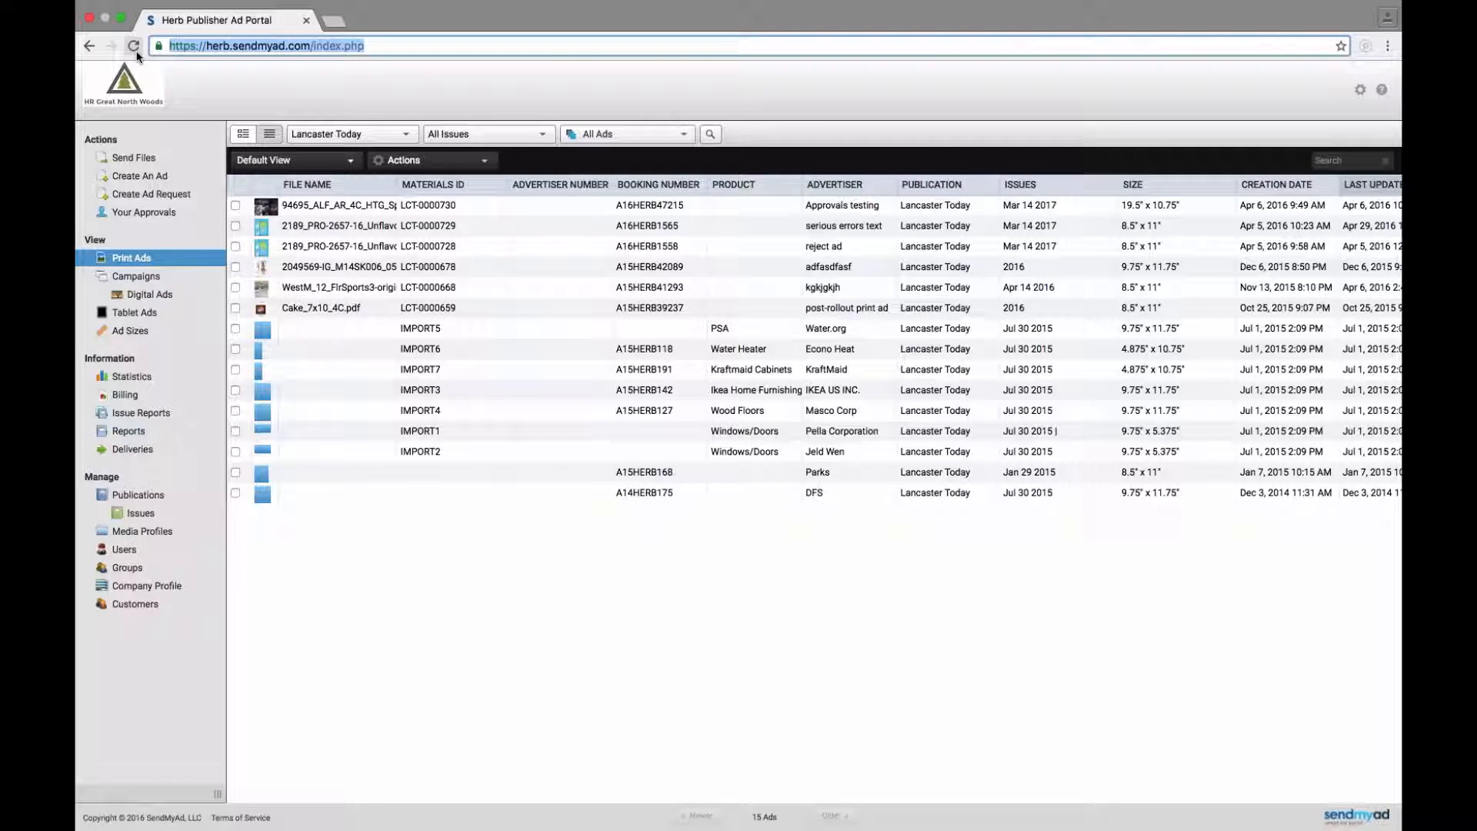
click(134, 45)
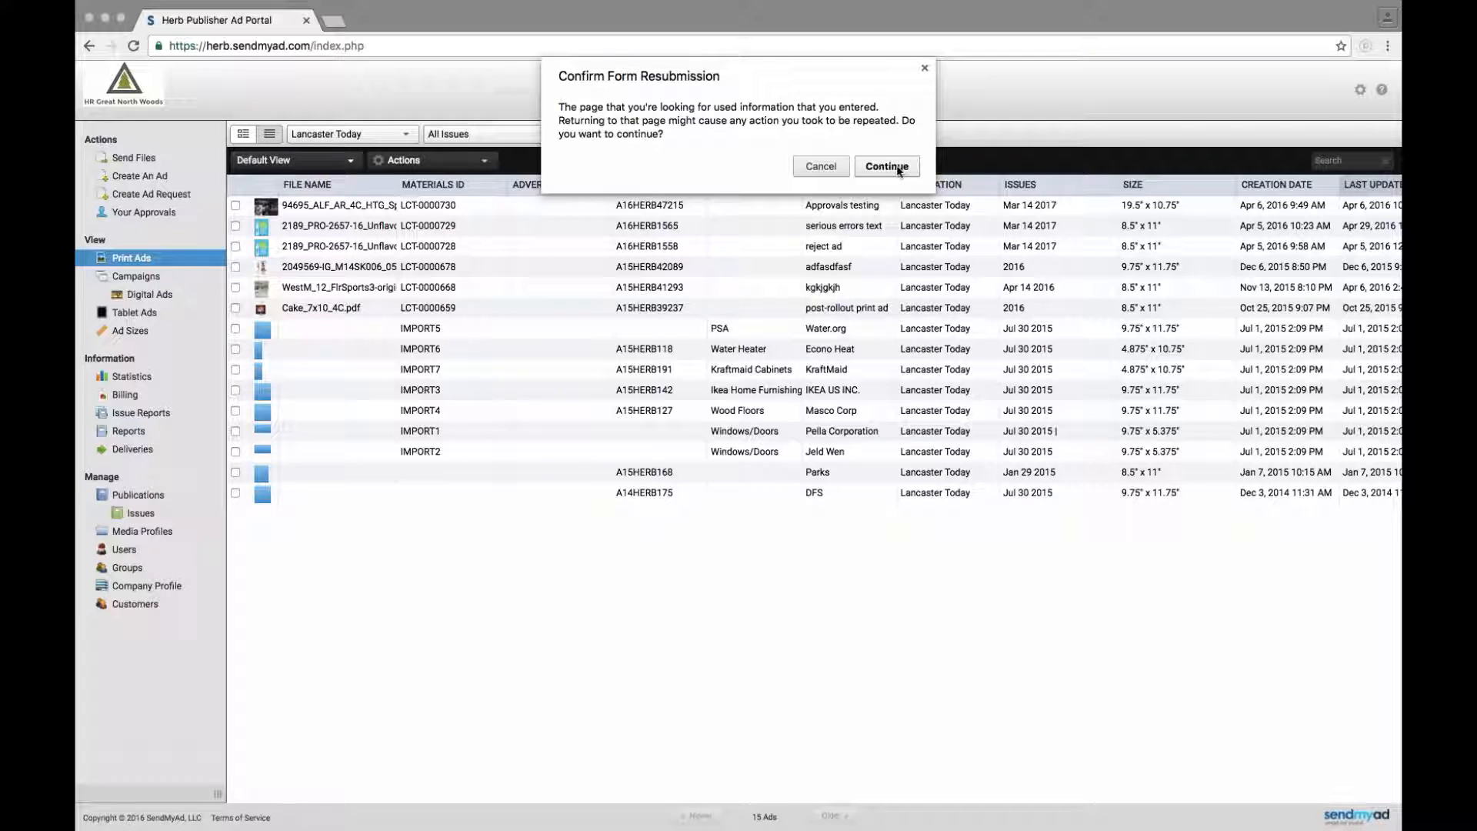
click(885, 166)
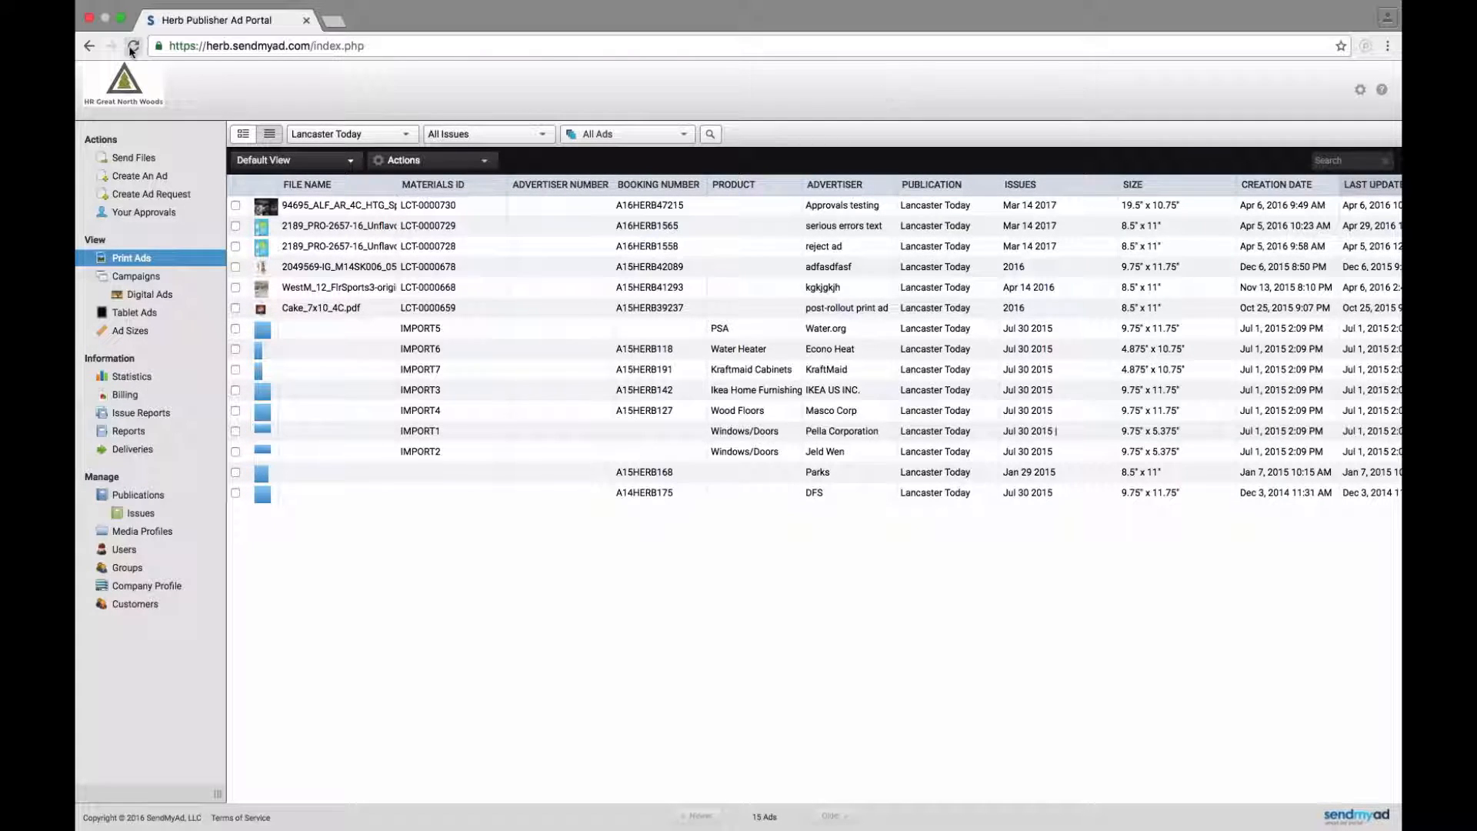
mouse_move(134, 45)
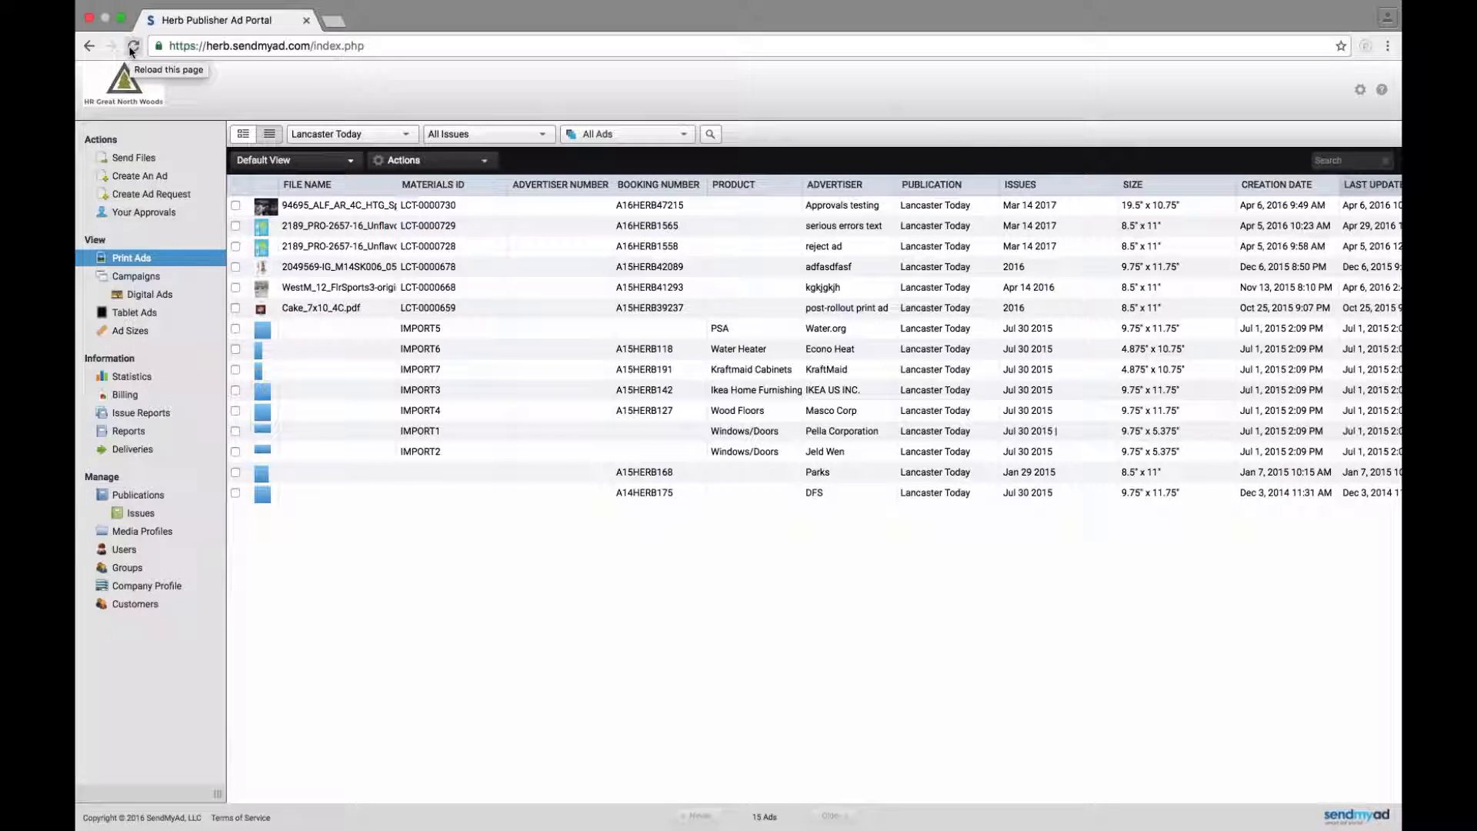